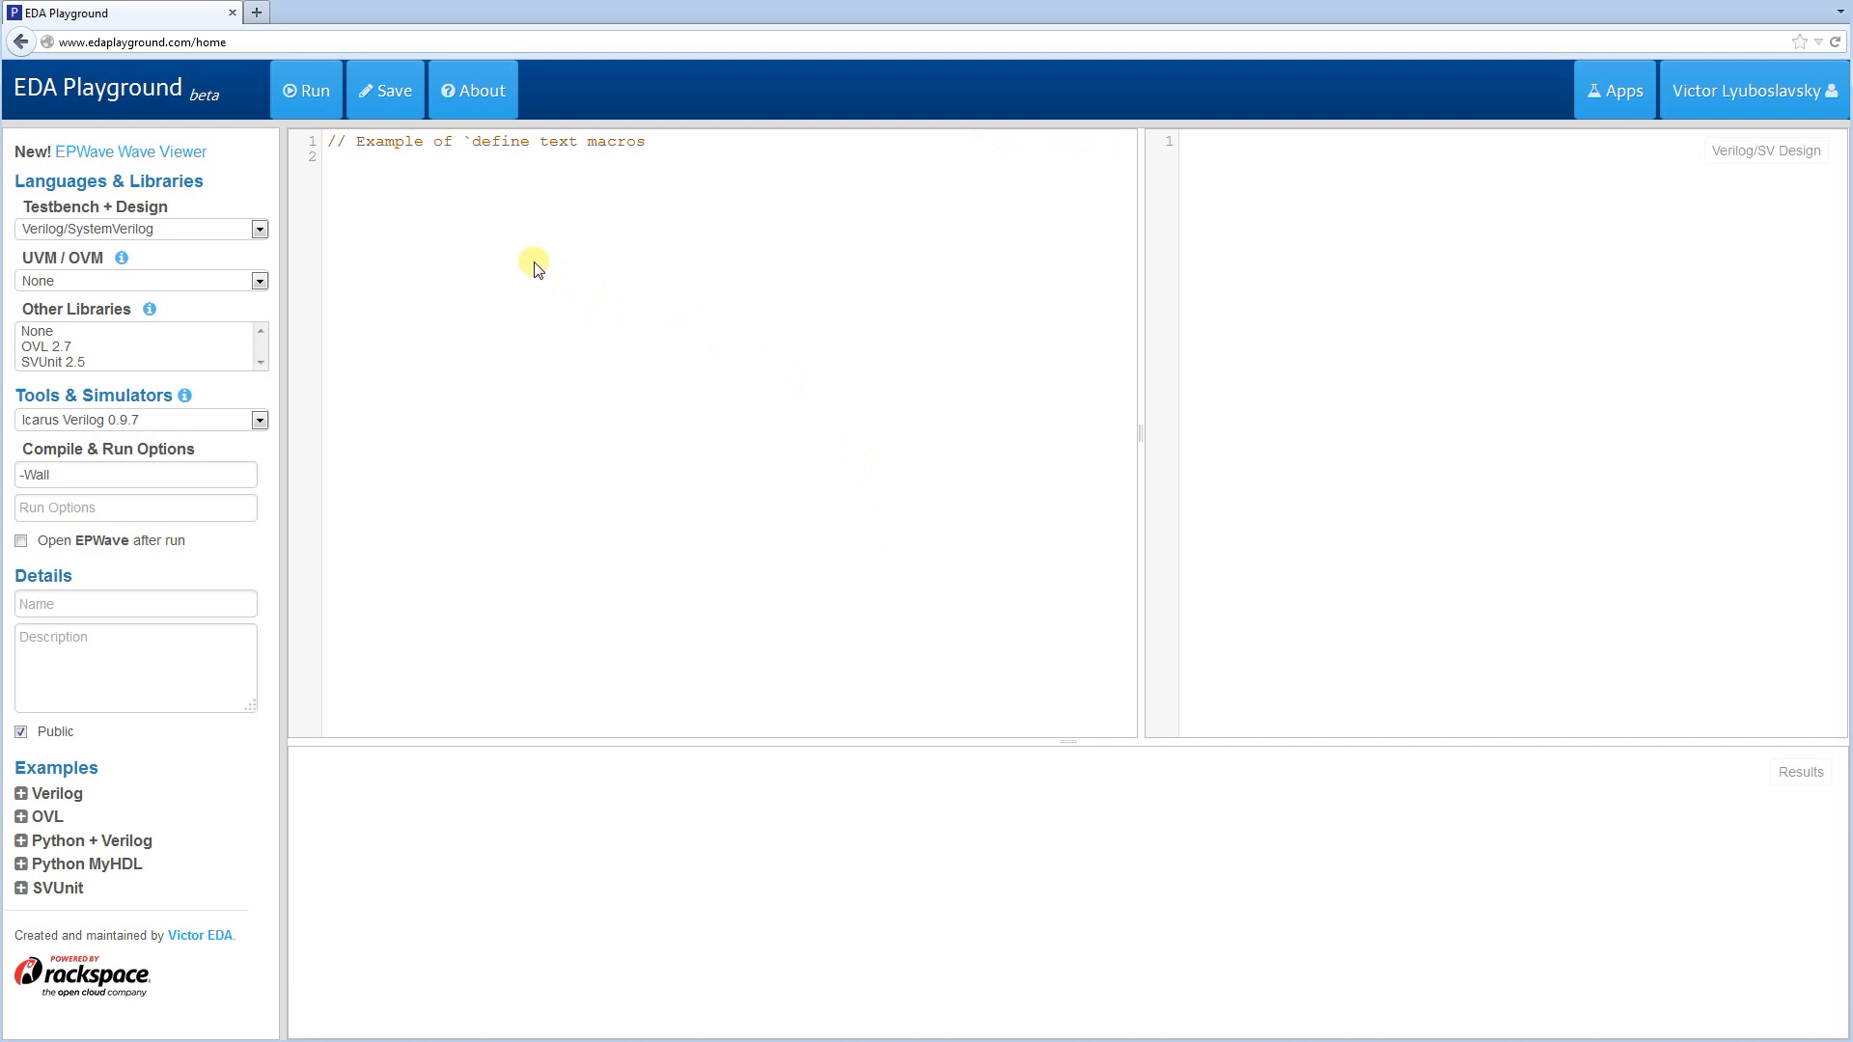
pyautogui.moveTo(531, 262)
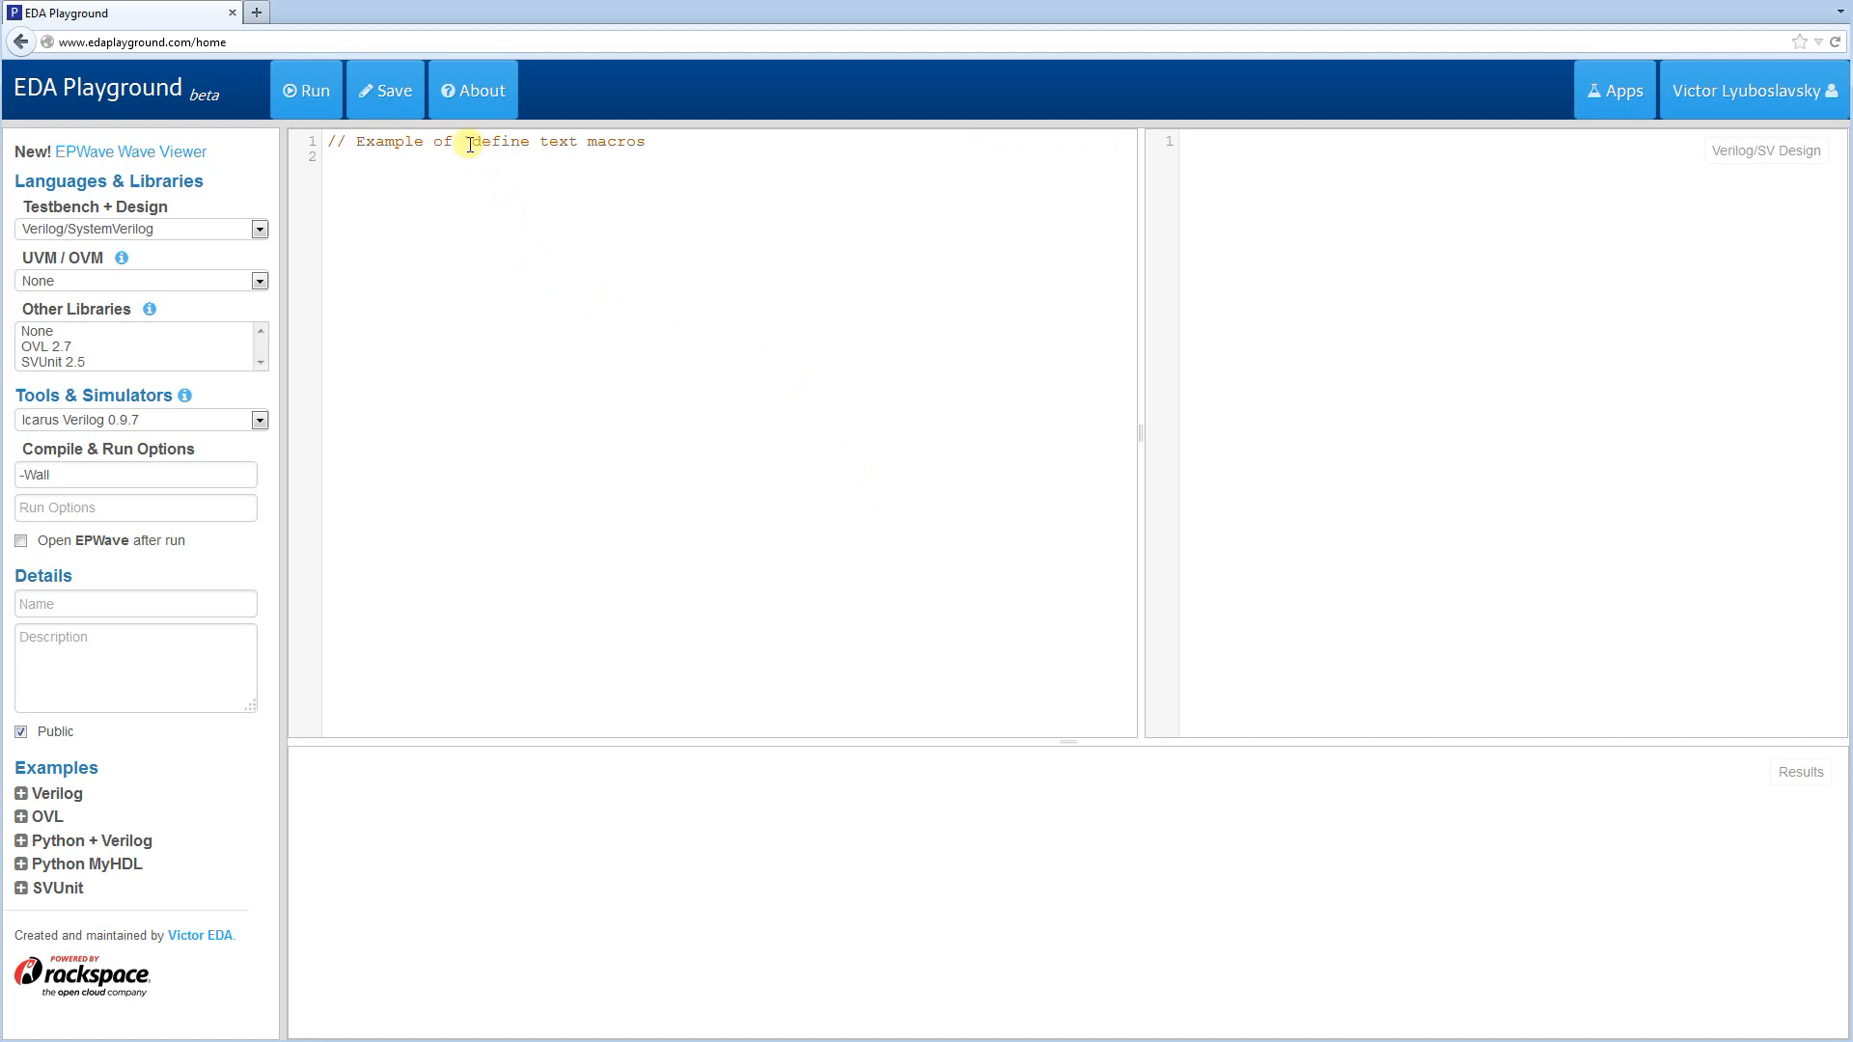
# - Define the macro MY_NUMBER as 5 at the top of the testbench
pyautogui.doubleClick(496, 141)
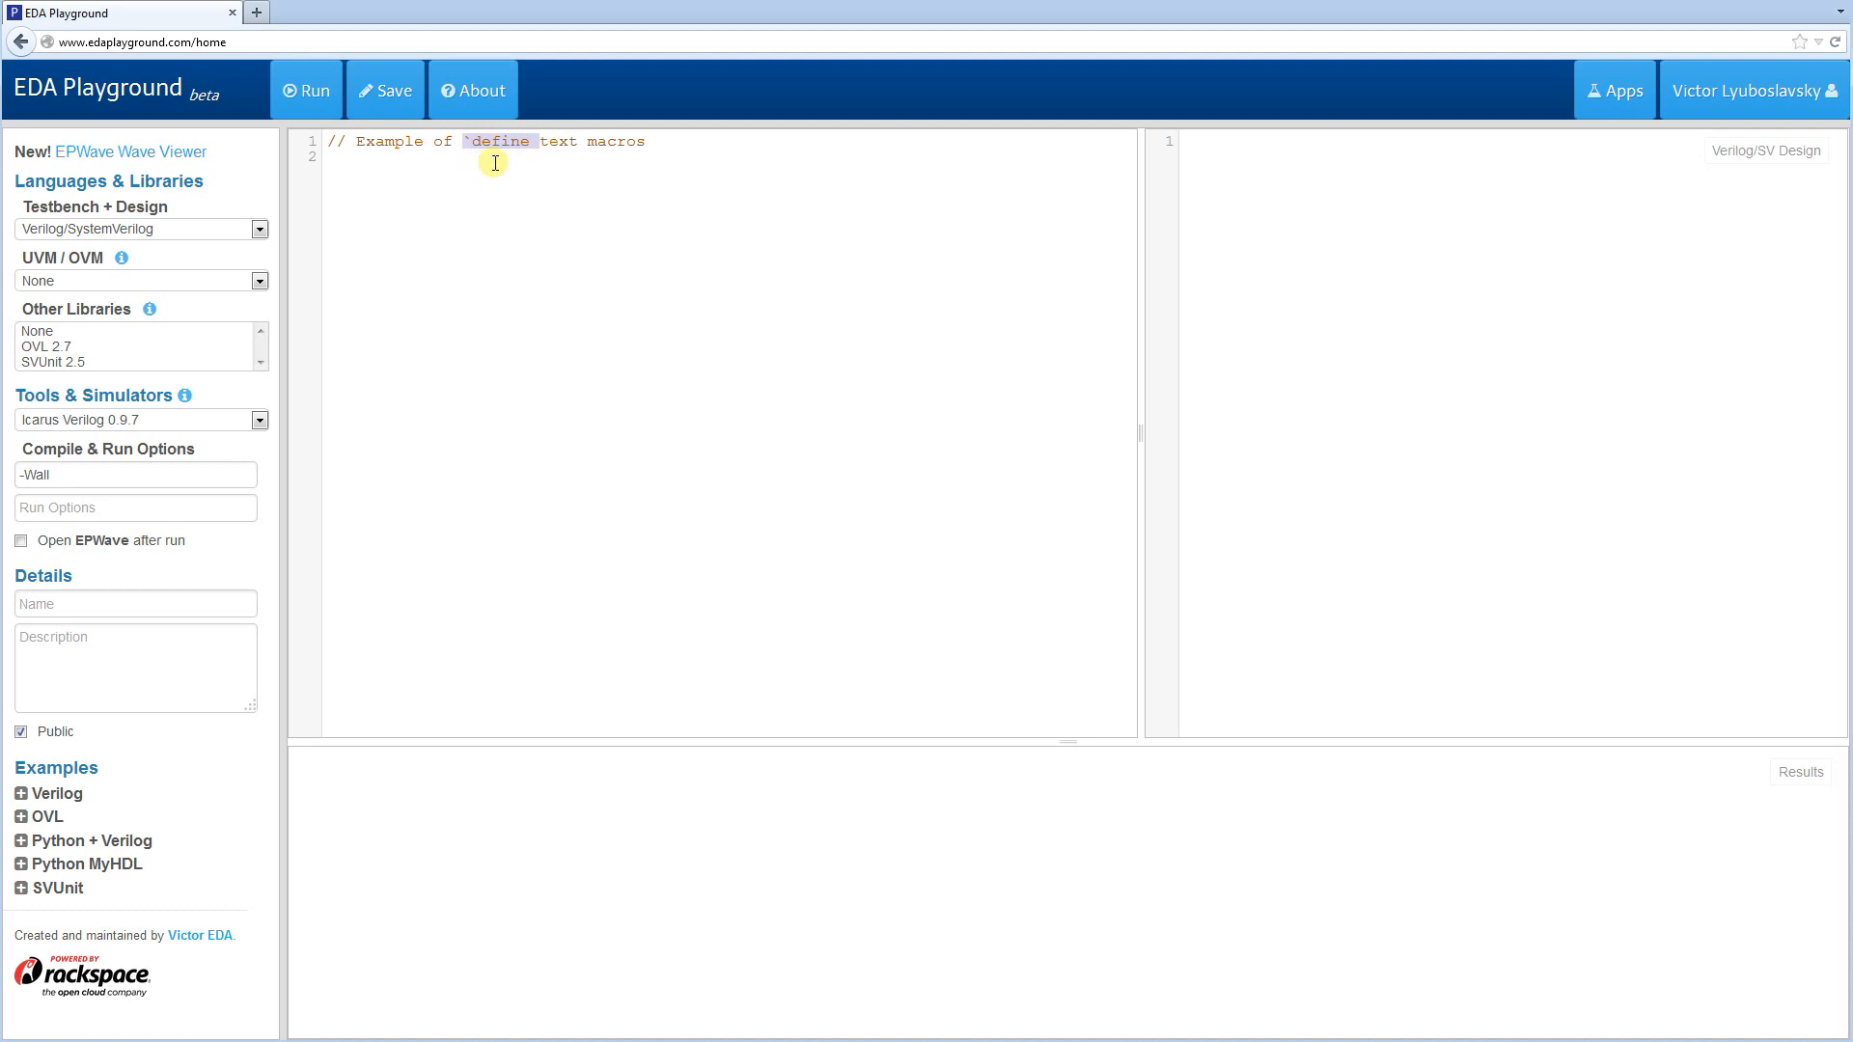
pyautogui.moveTo(525, 228)
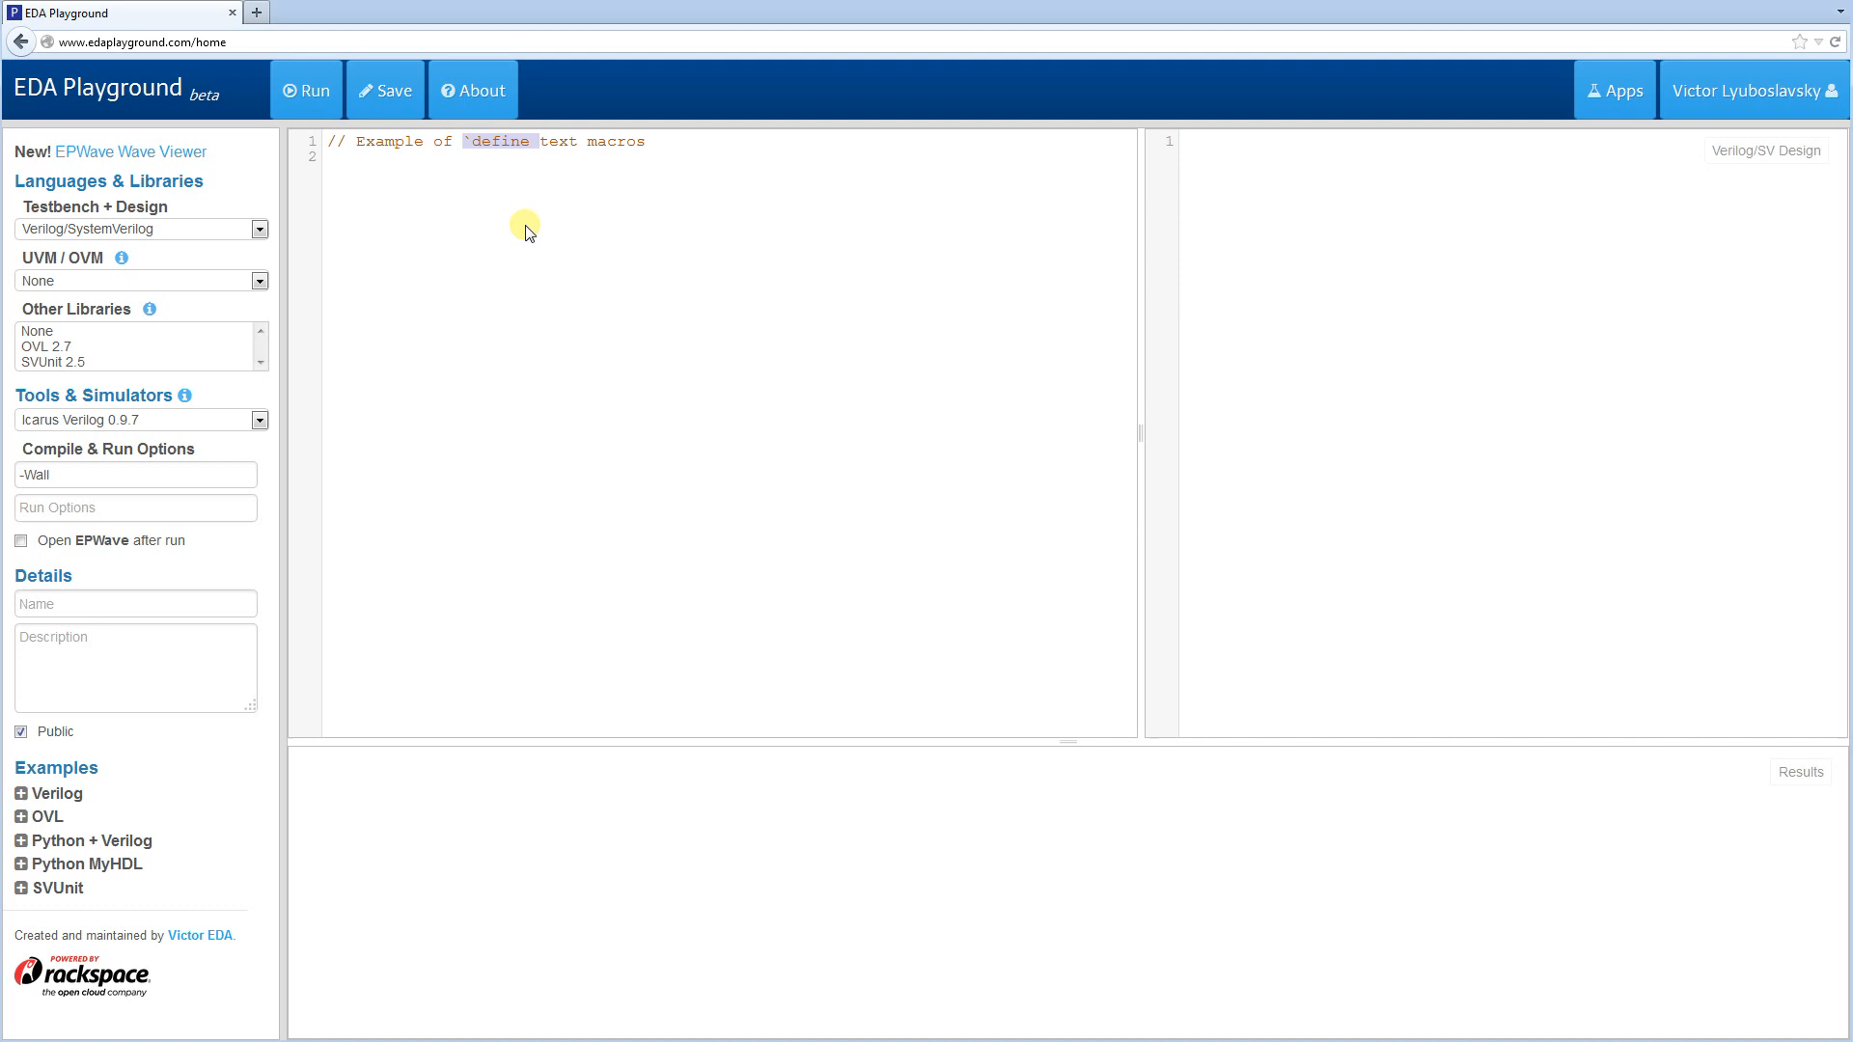
pyautogui.moveTo(641, 249)
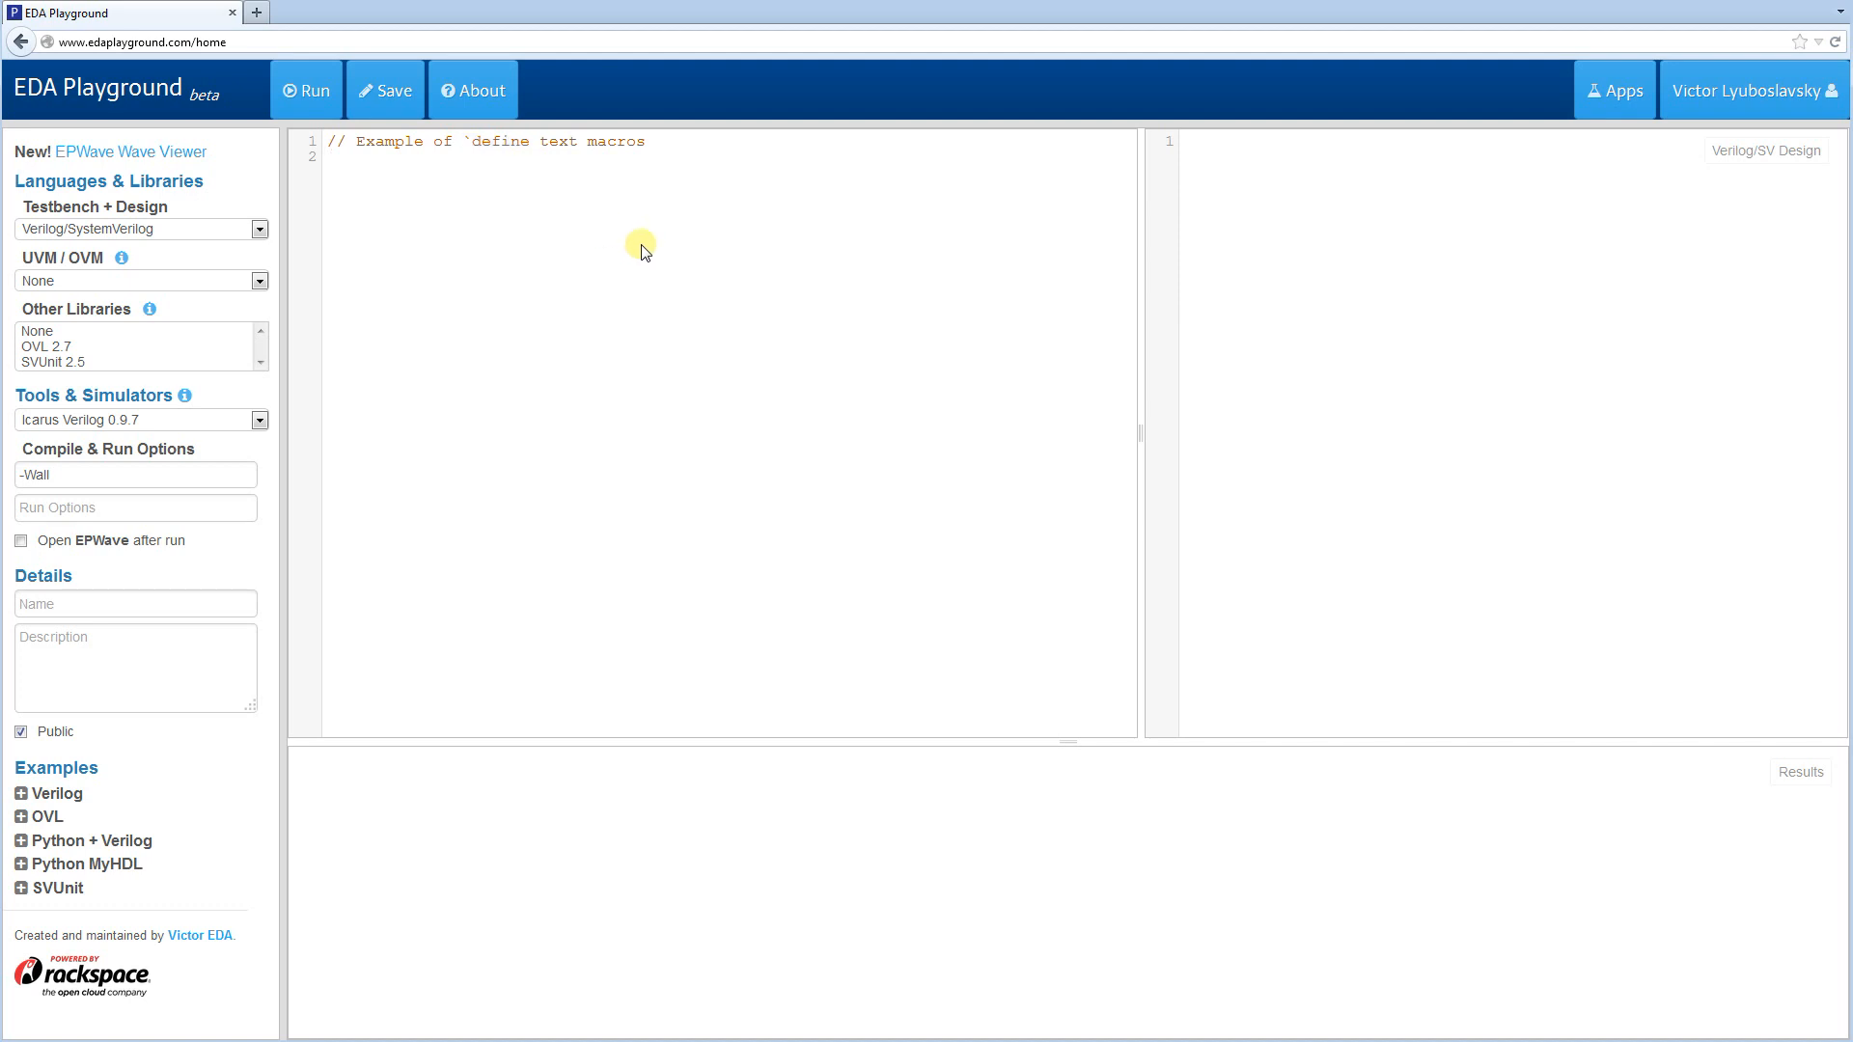
pyautogui.click(330, 154)
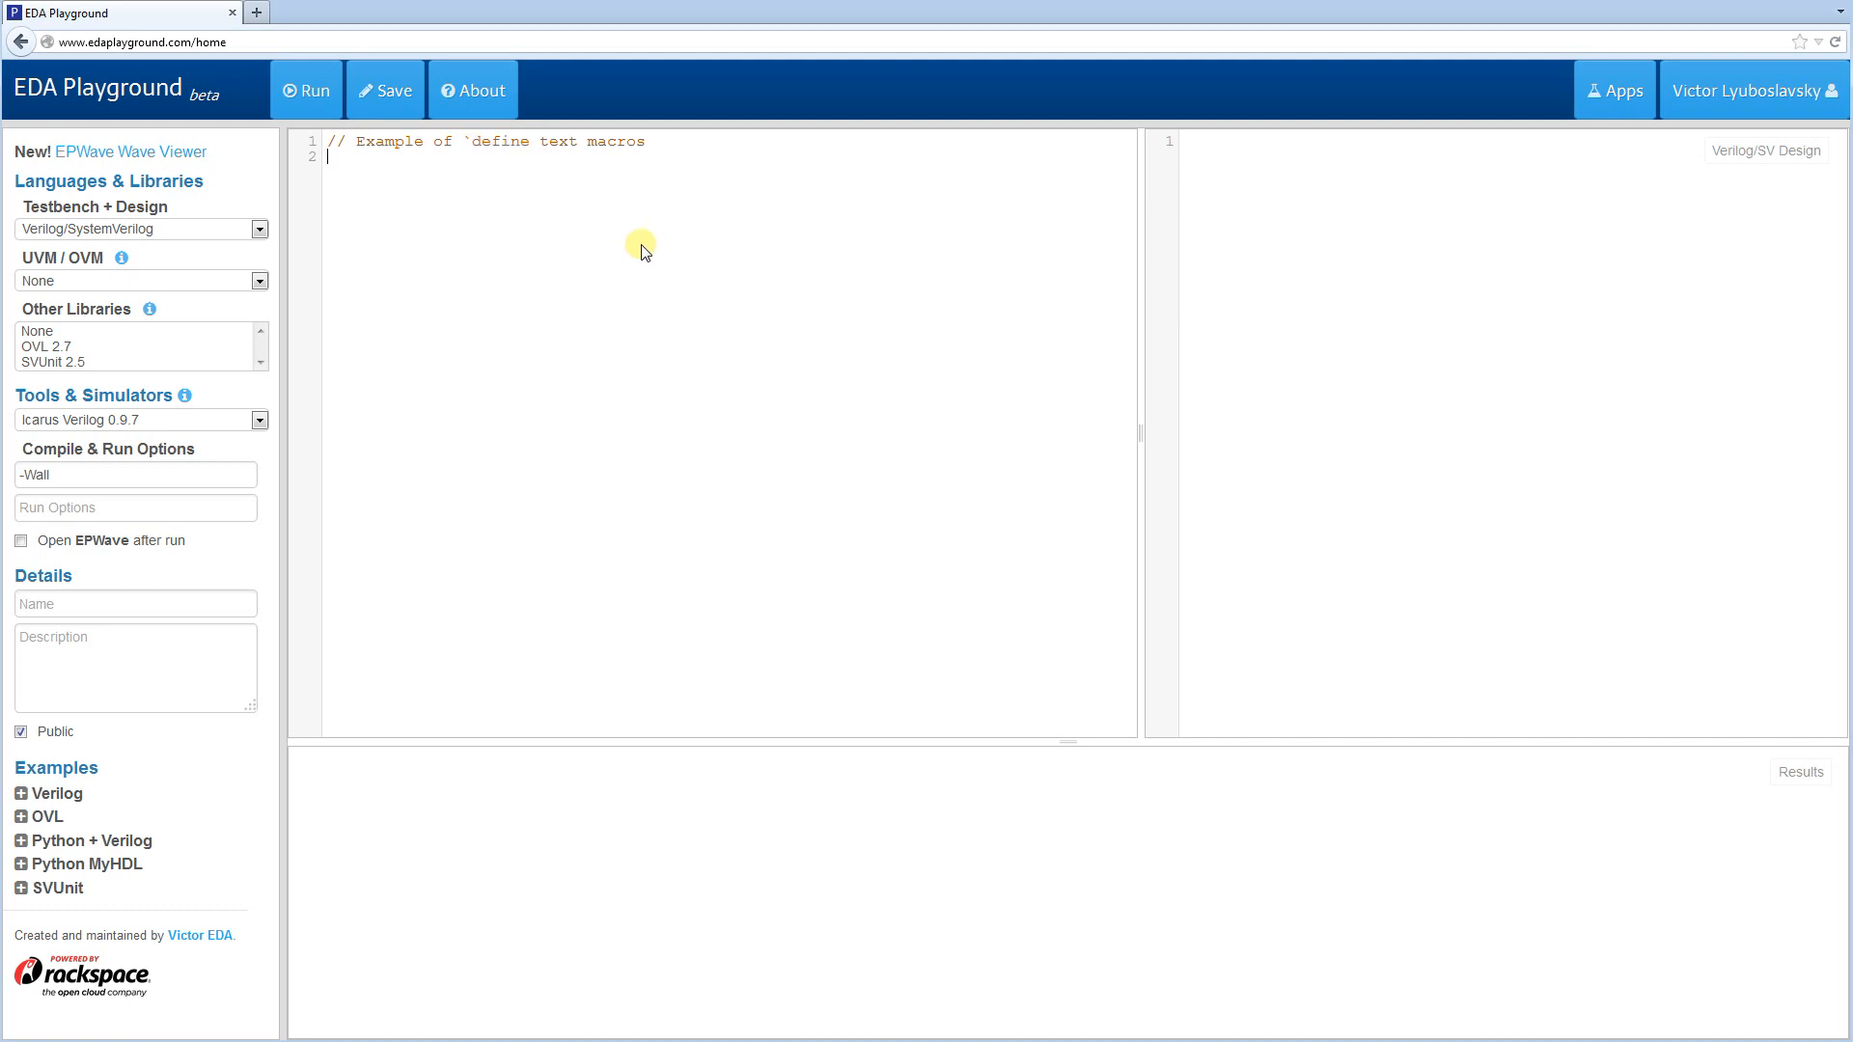
pyautogui.moveTo(456, 201)
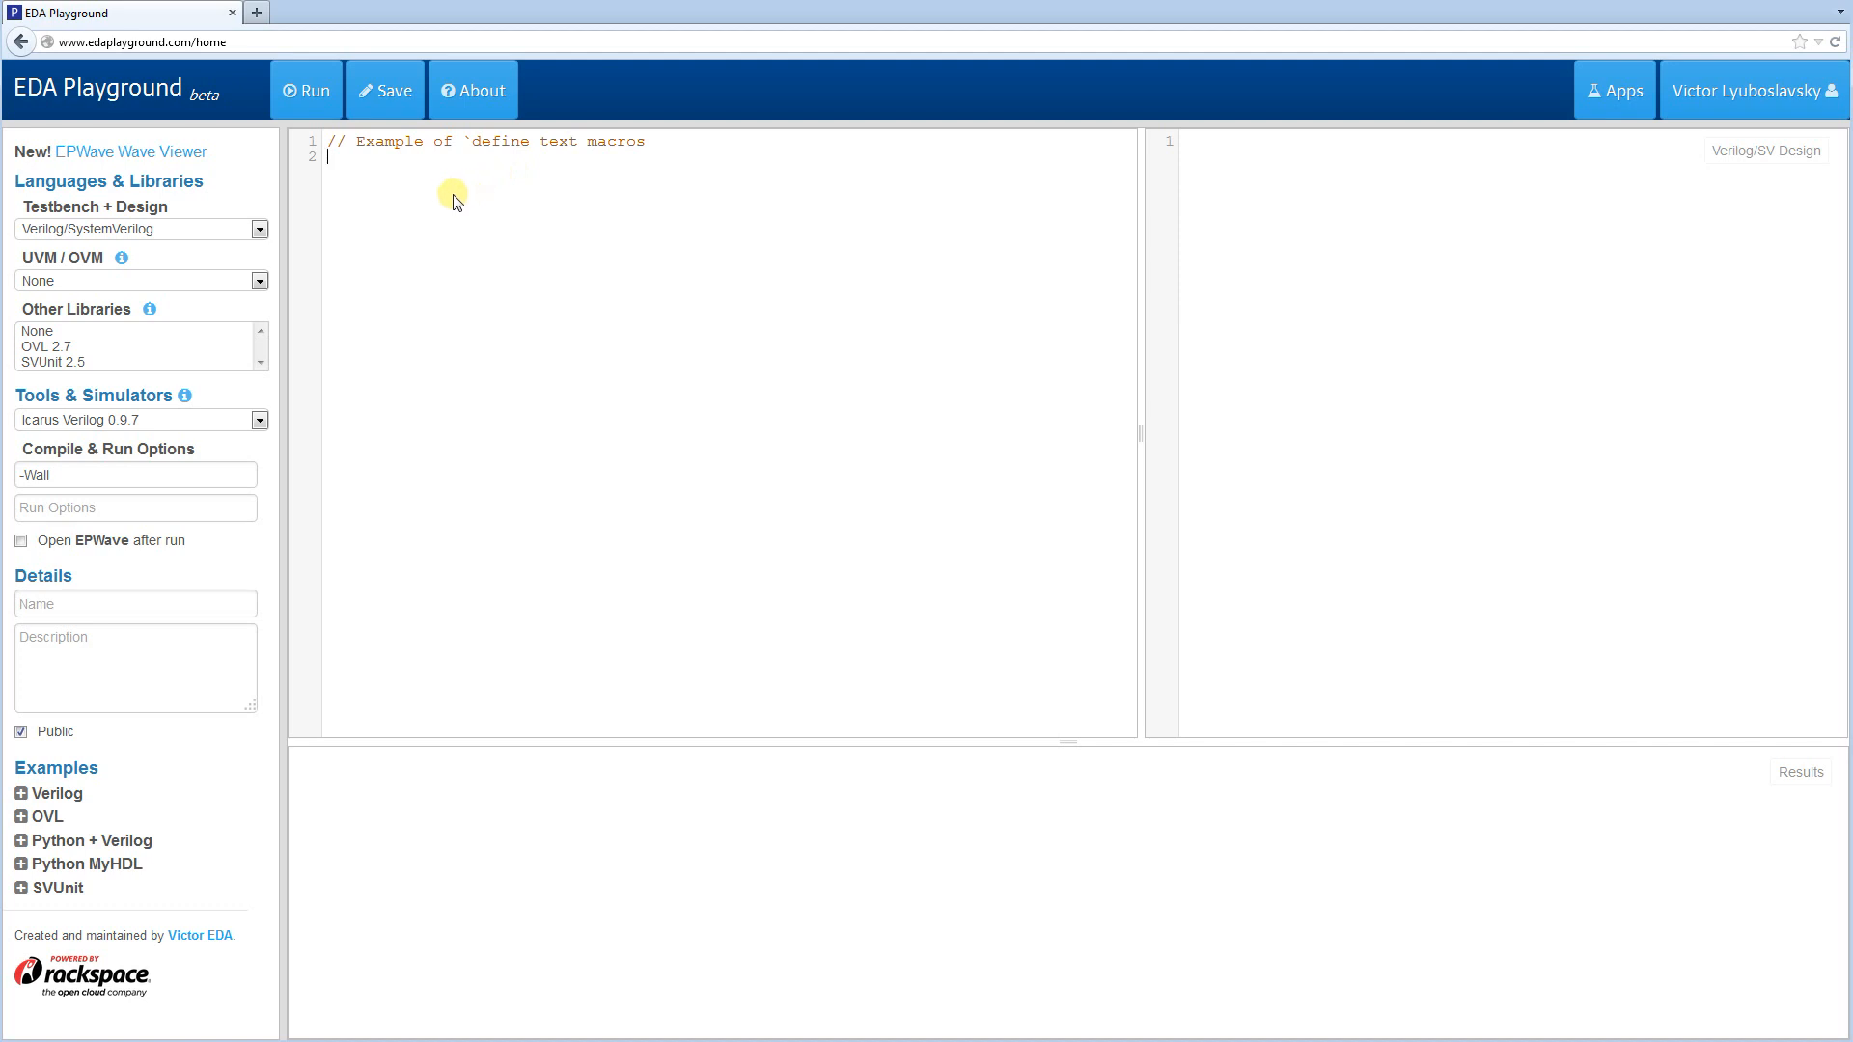
pyautogui.moveTo(402, 193)
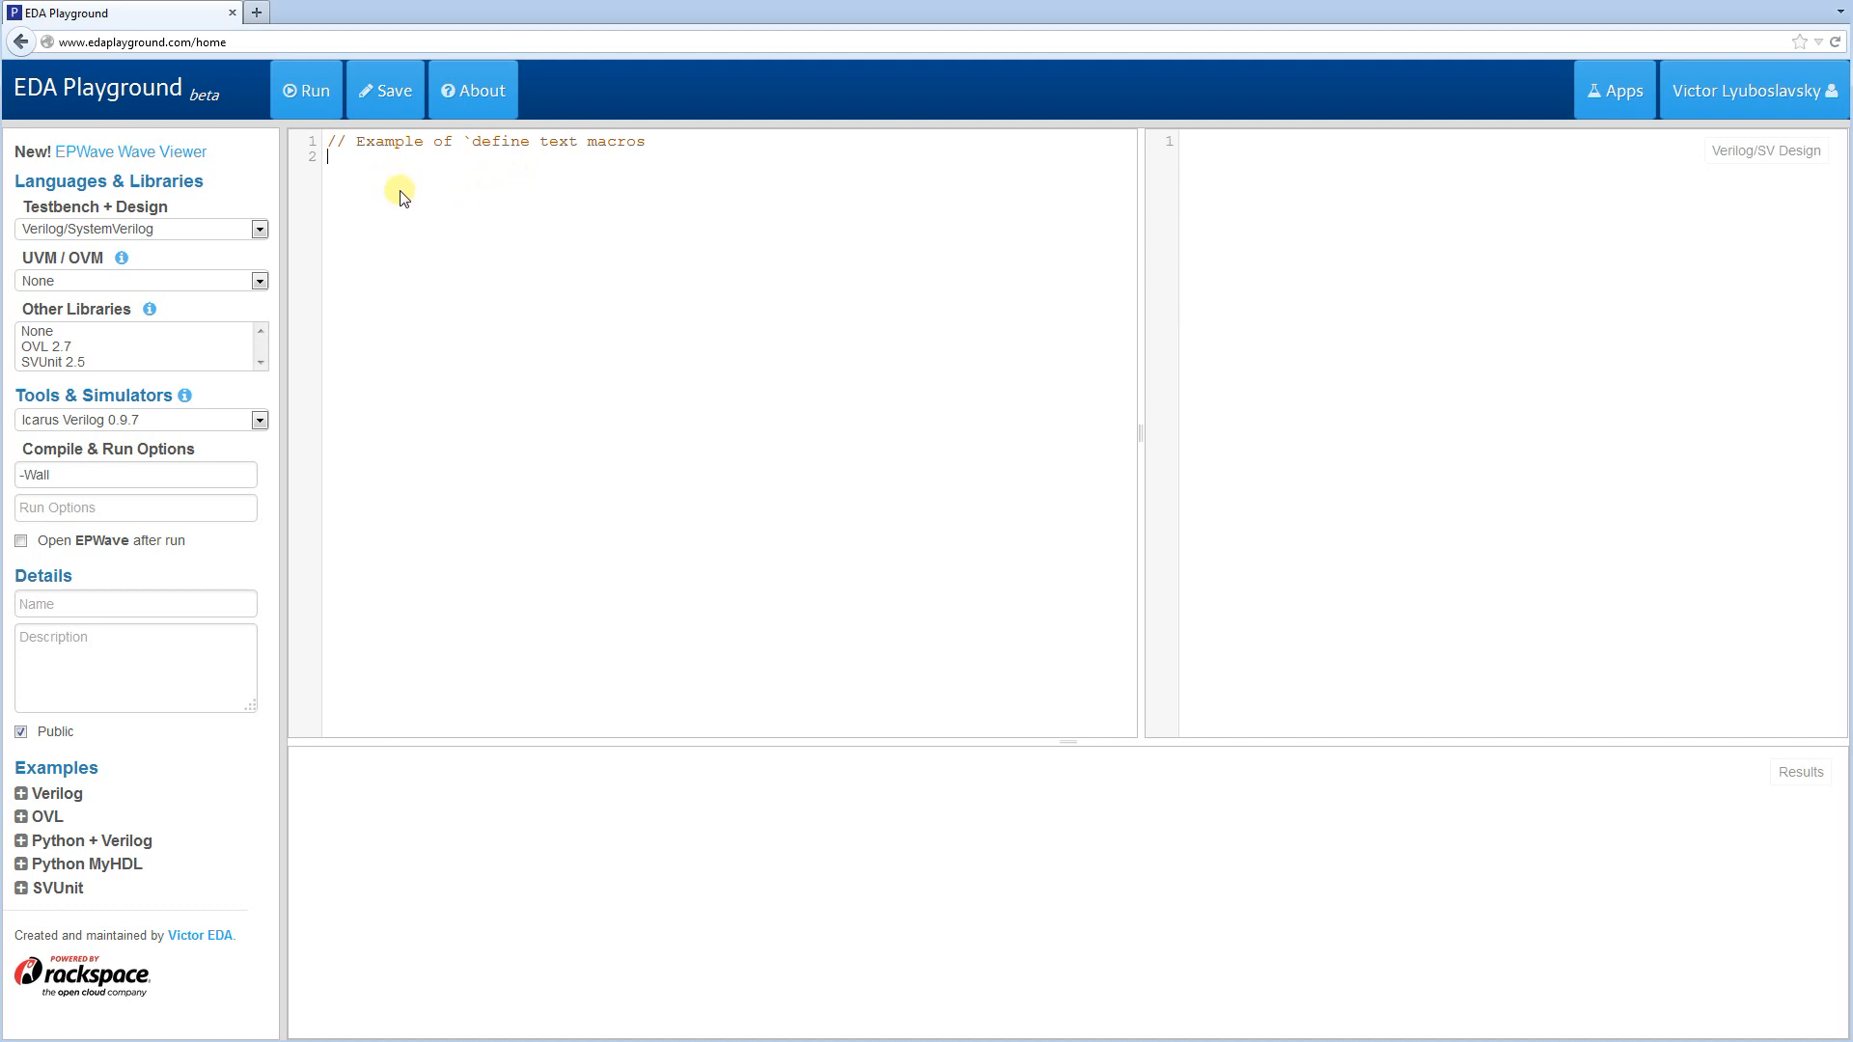
pyautogui.moveTo(484, 210)
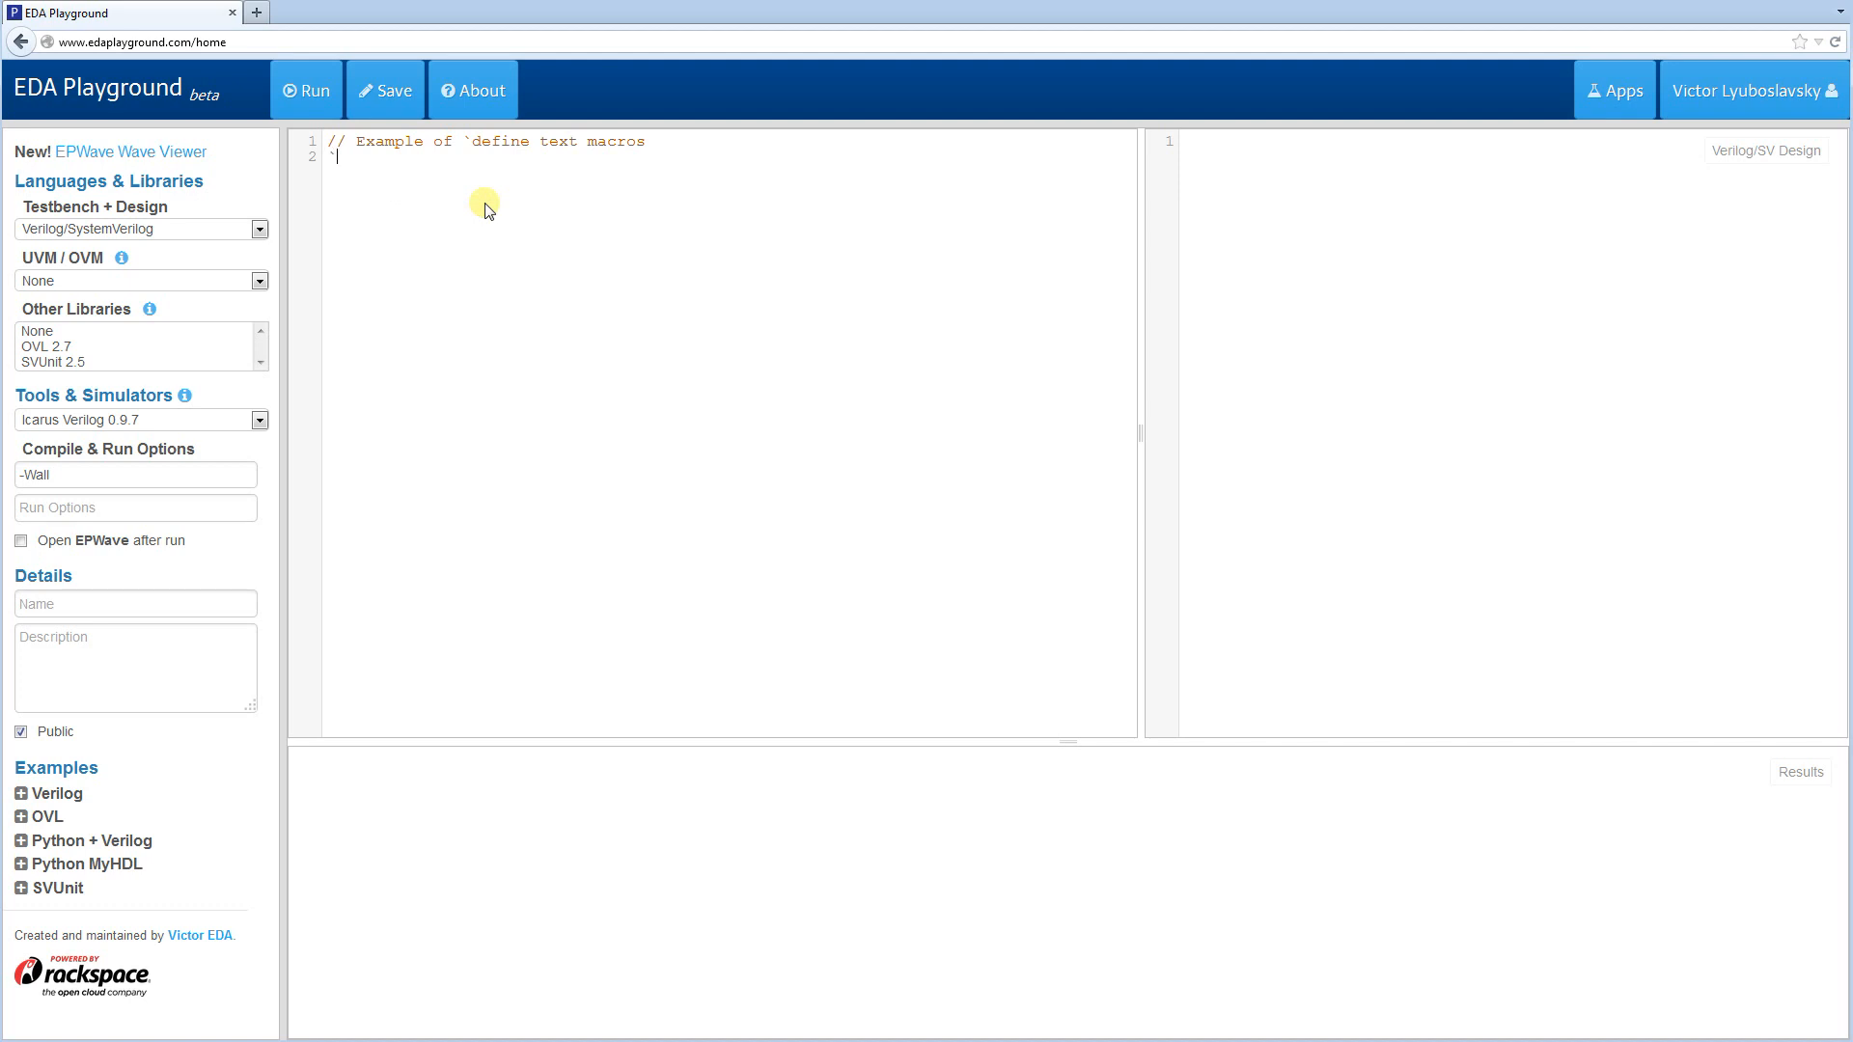
pyautogui.write('`define MY_N')
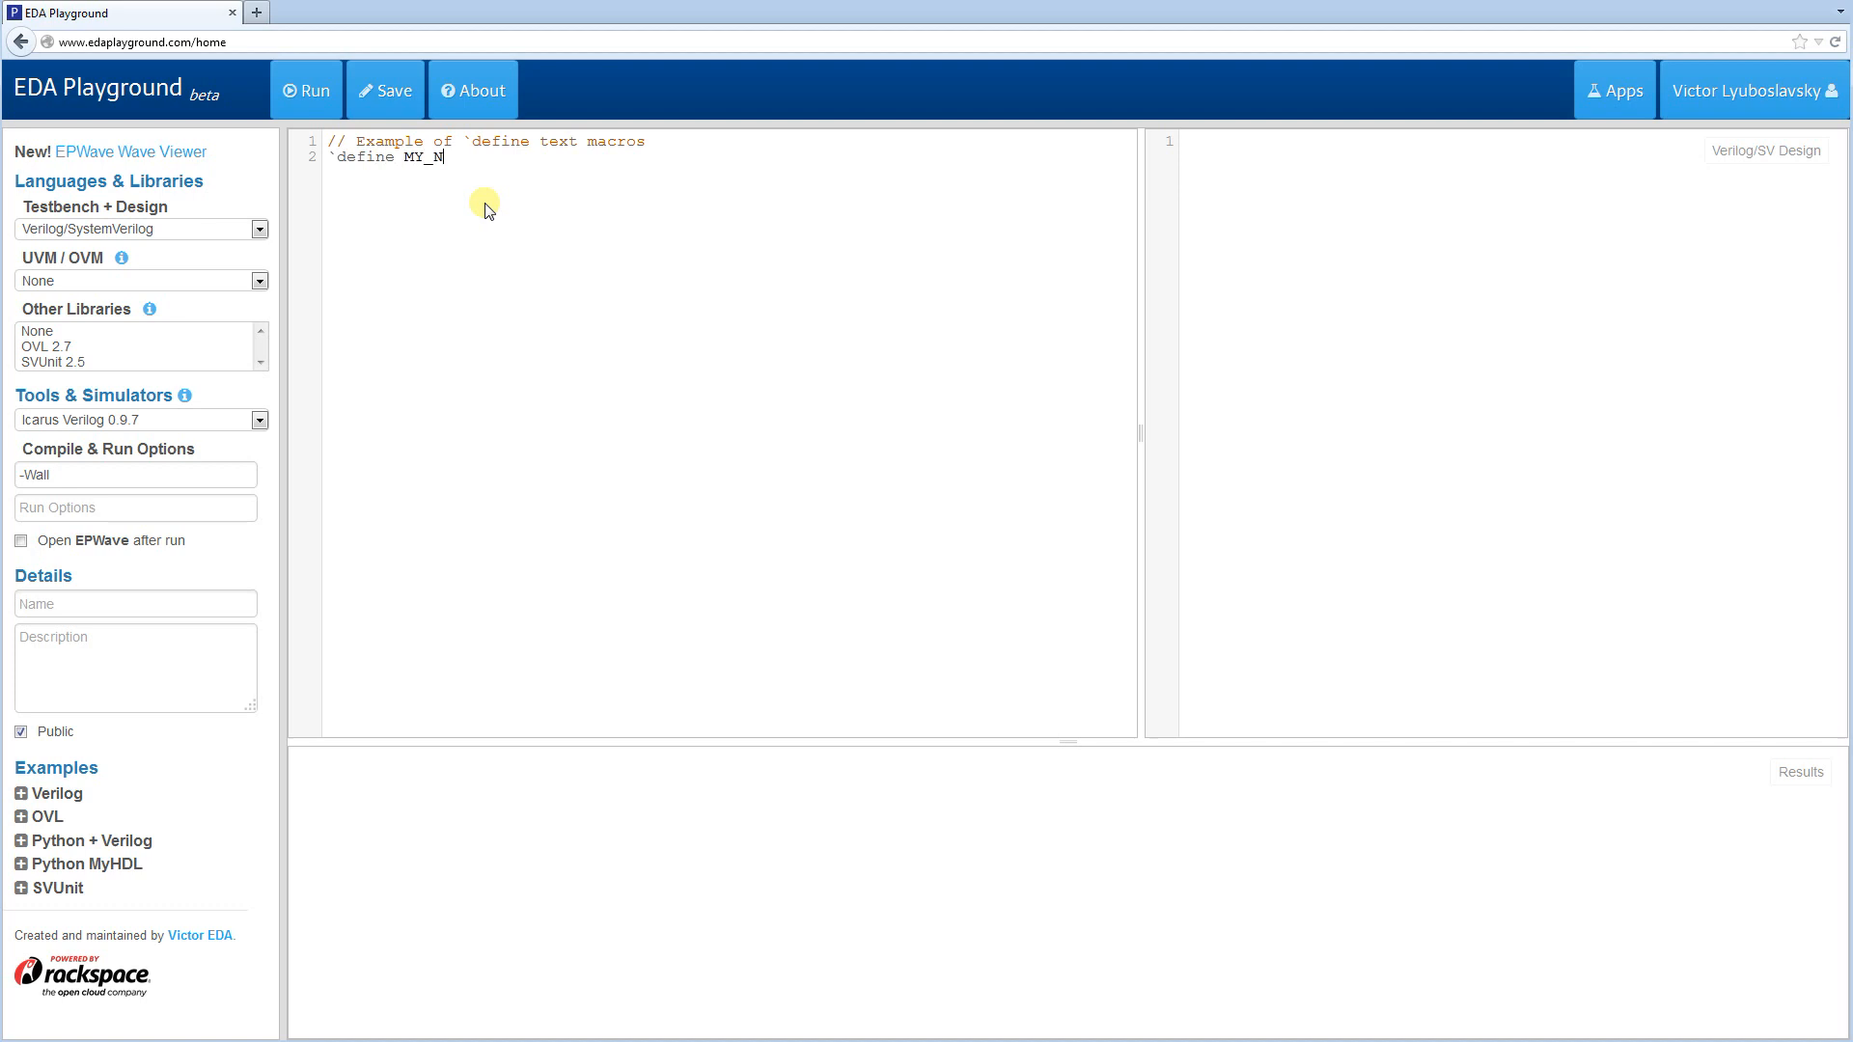
pyautogui.write('UMBER 5')
pyautogui.write('test')
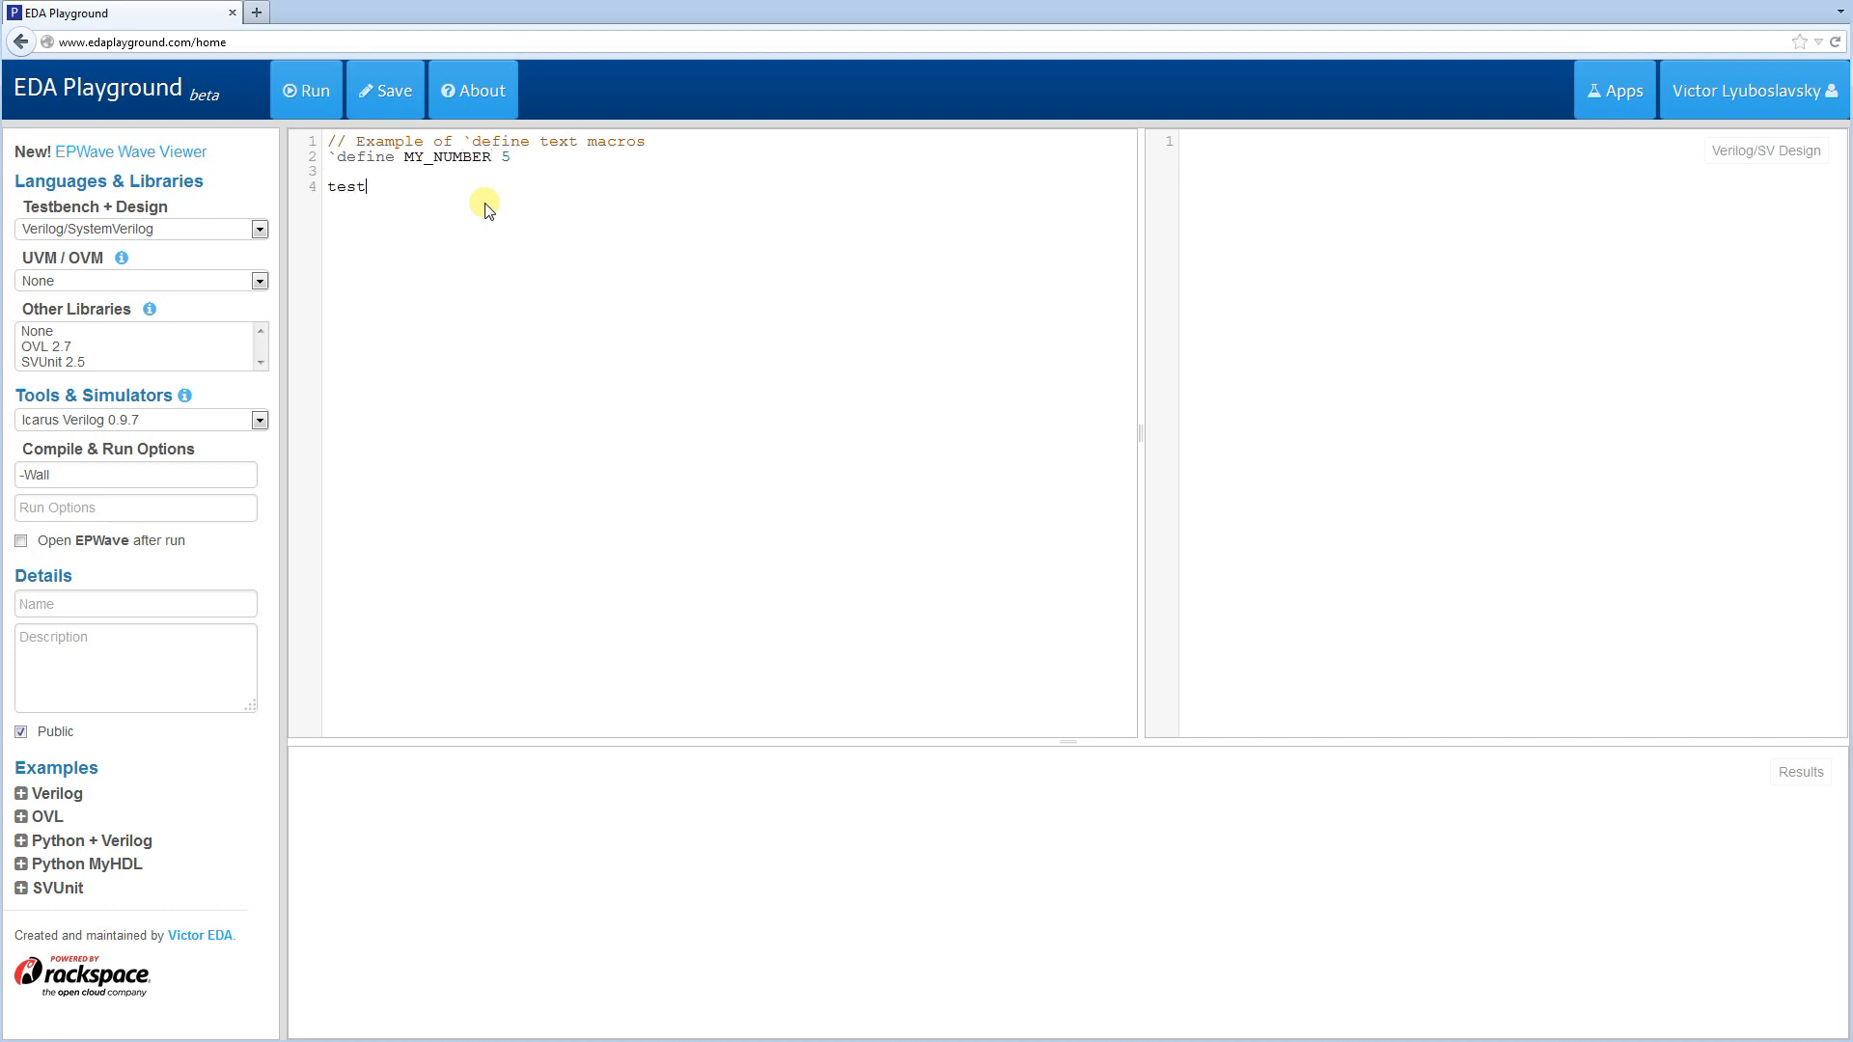
# - Write module test with an initial block that does $display(`MY_NUMBER)
pyautogui.write('modul')
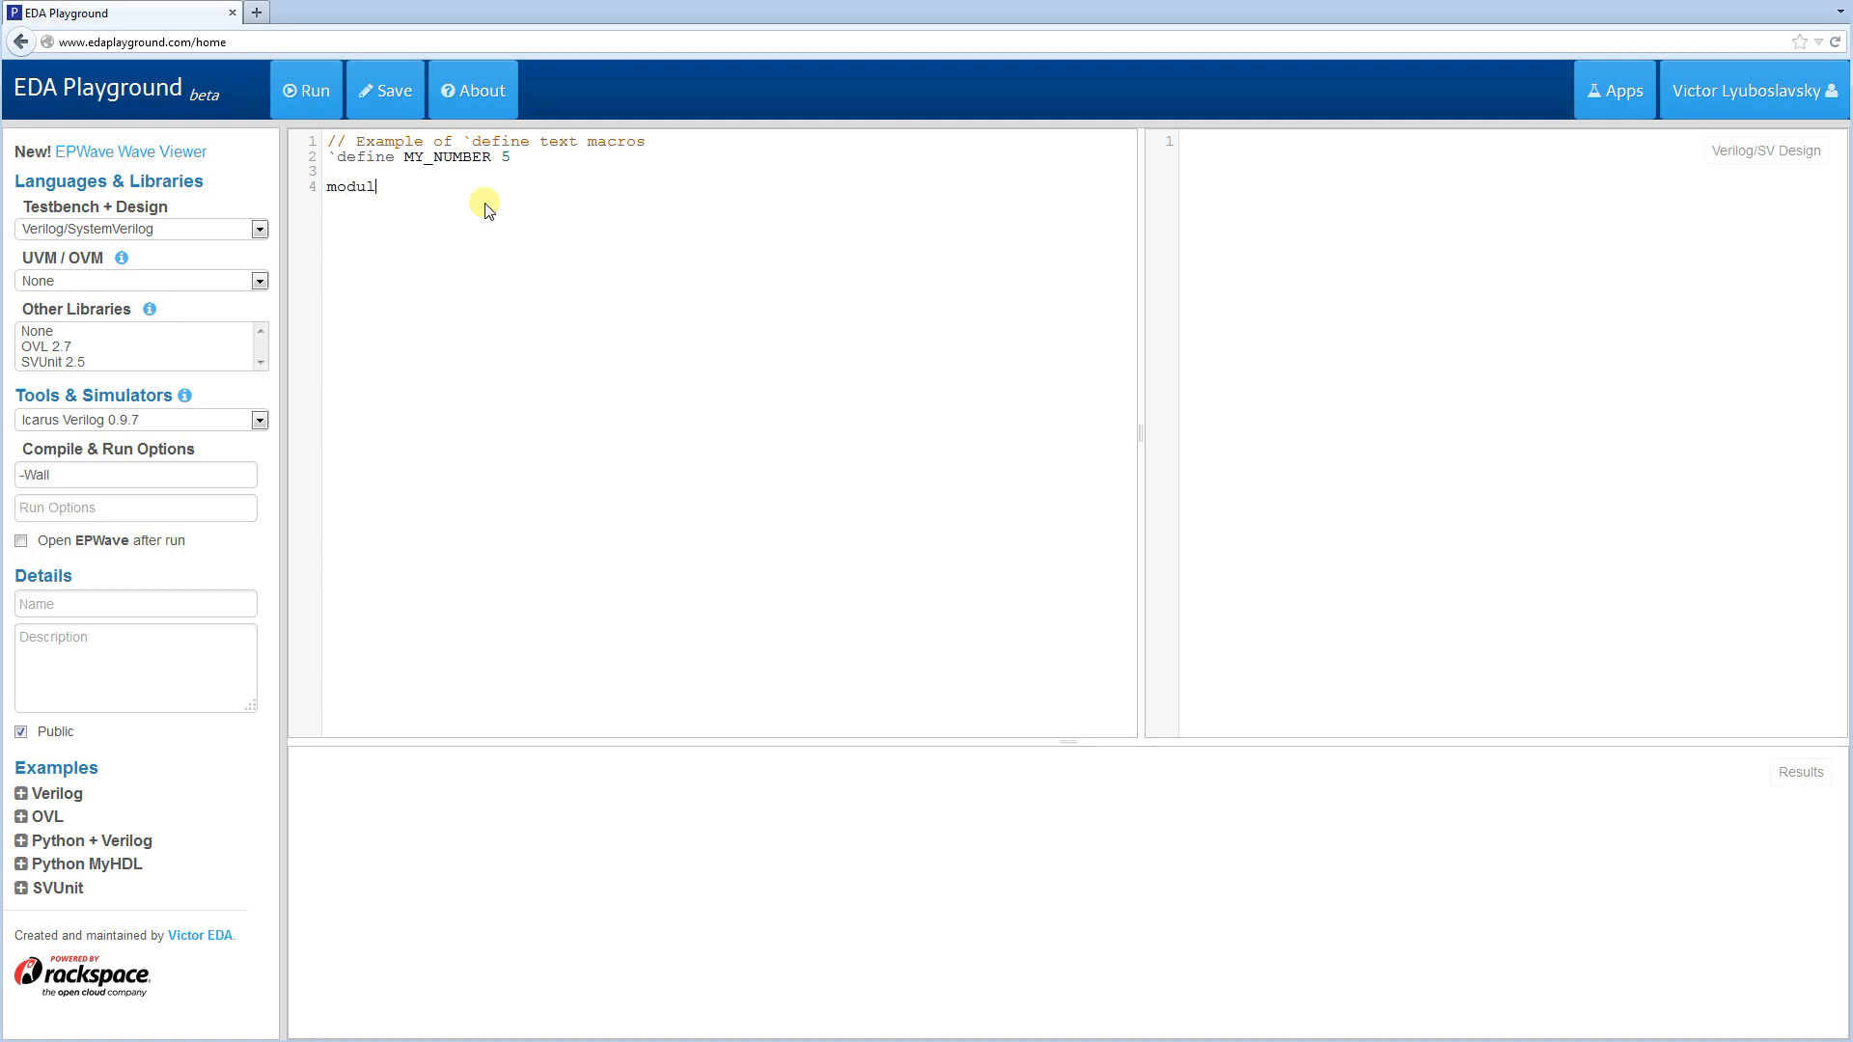
pyautogui.write('e test;')
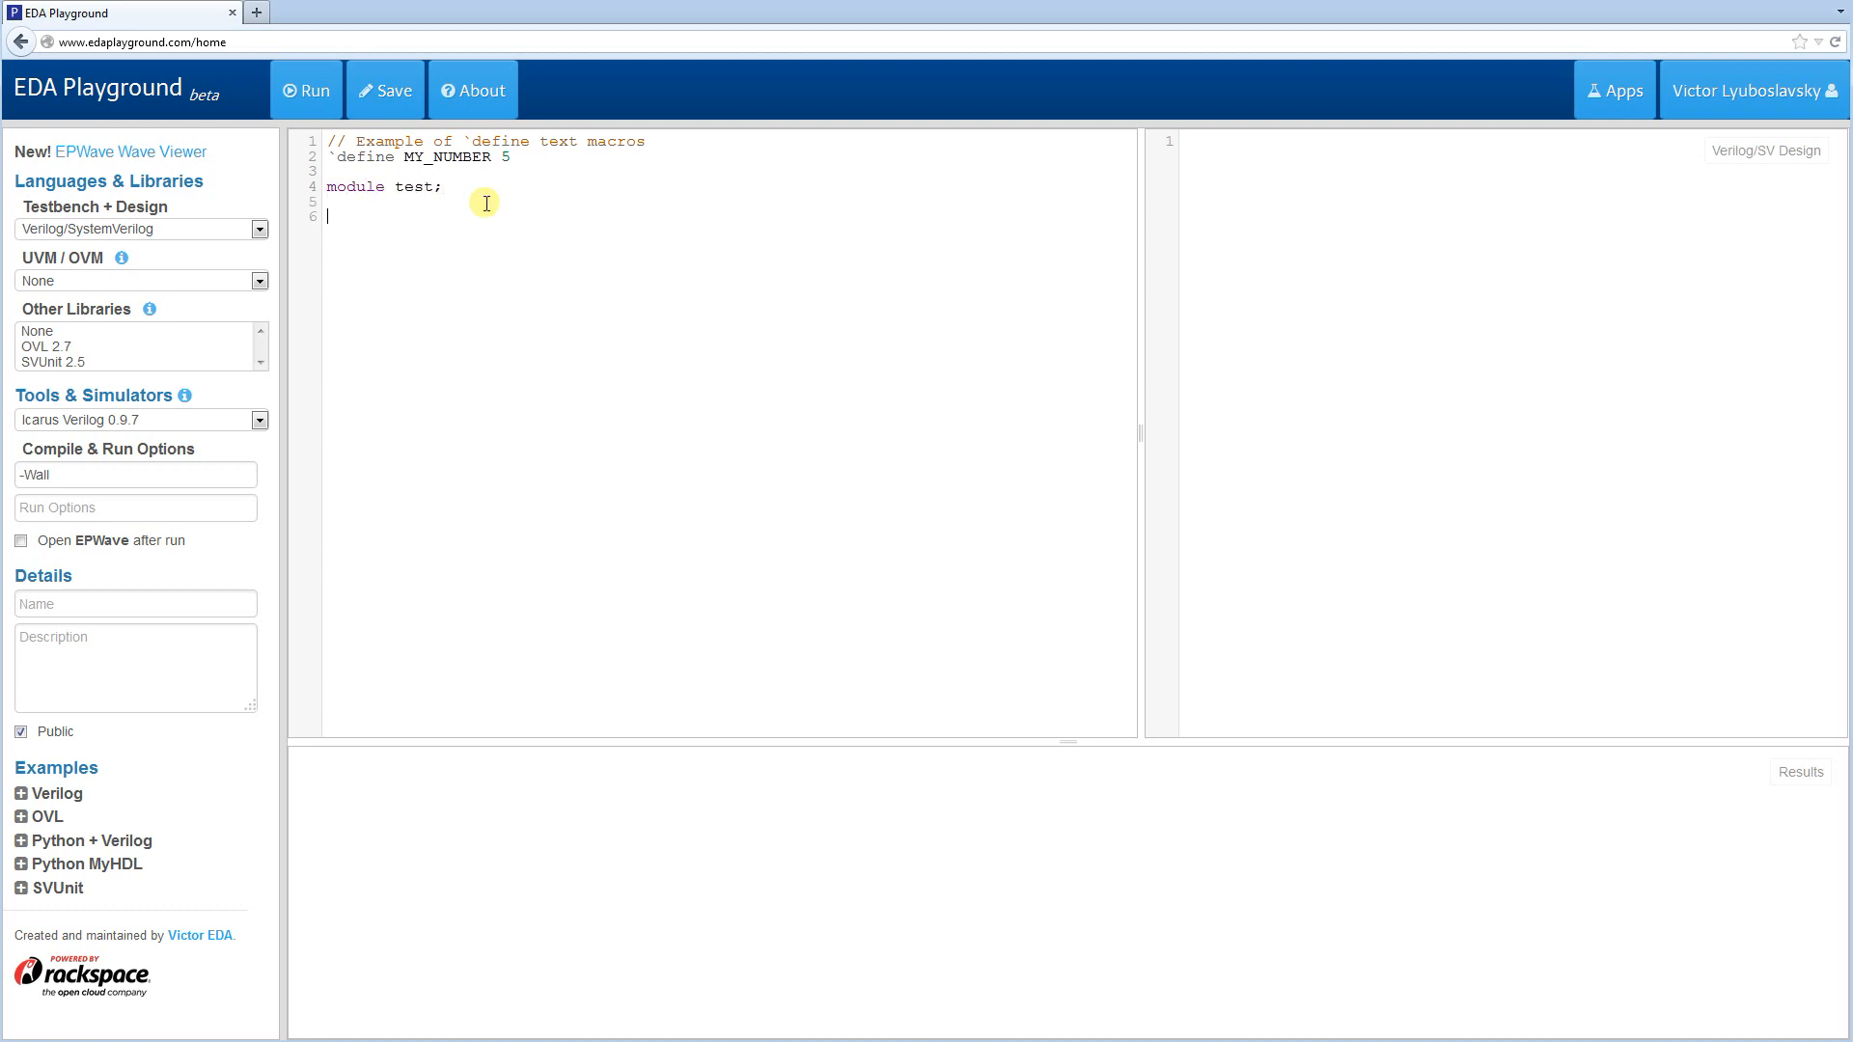
pyautogui.write('endmodule;')
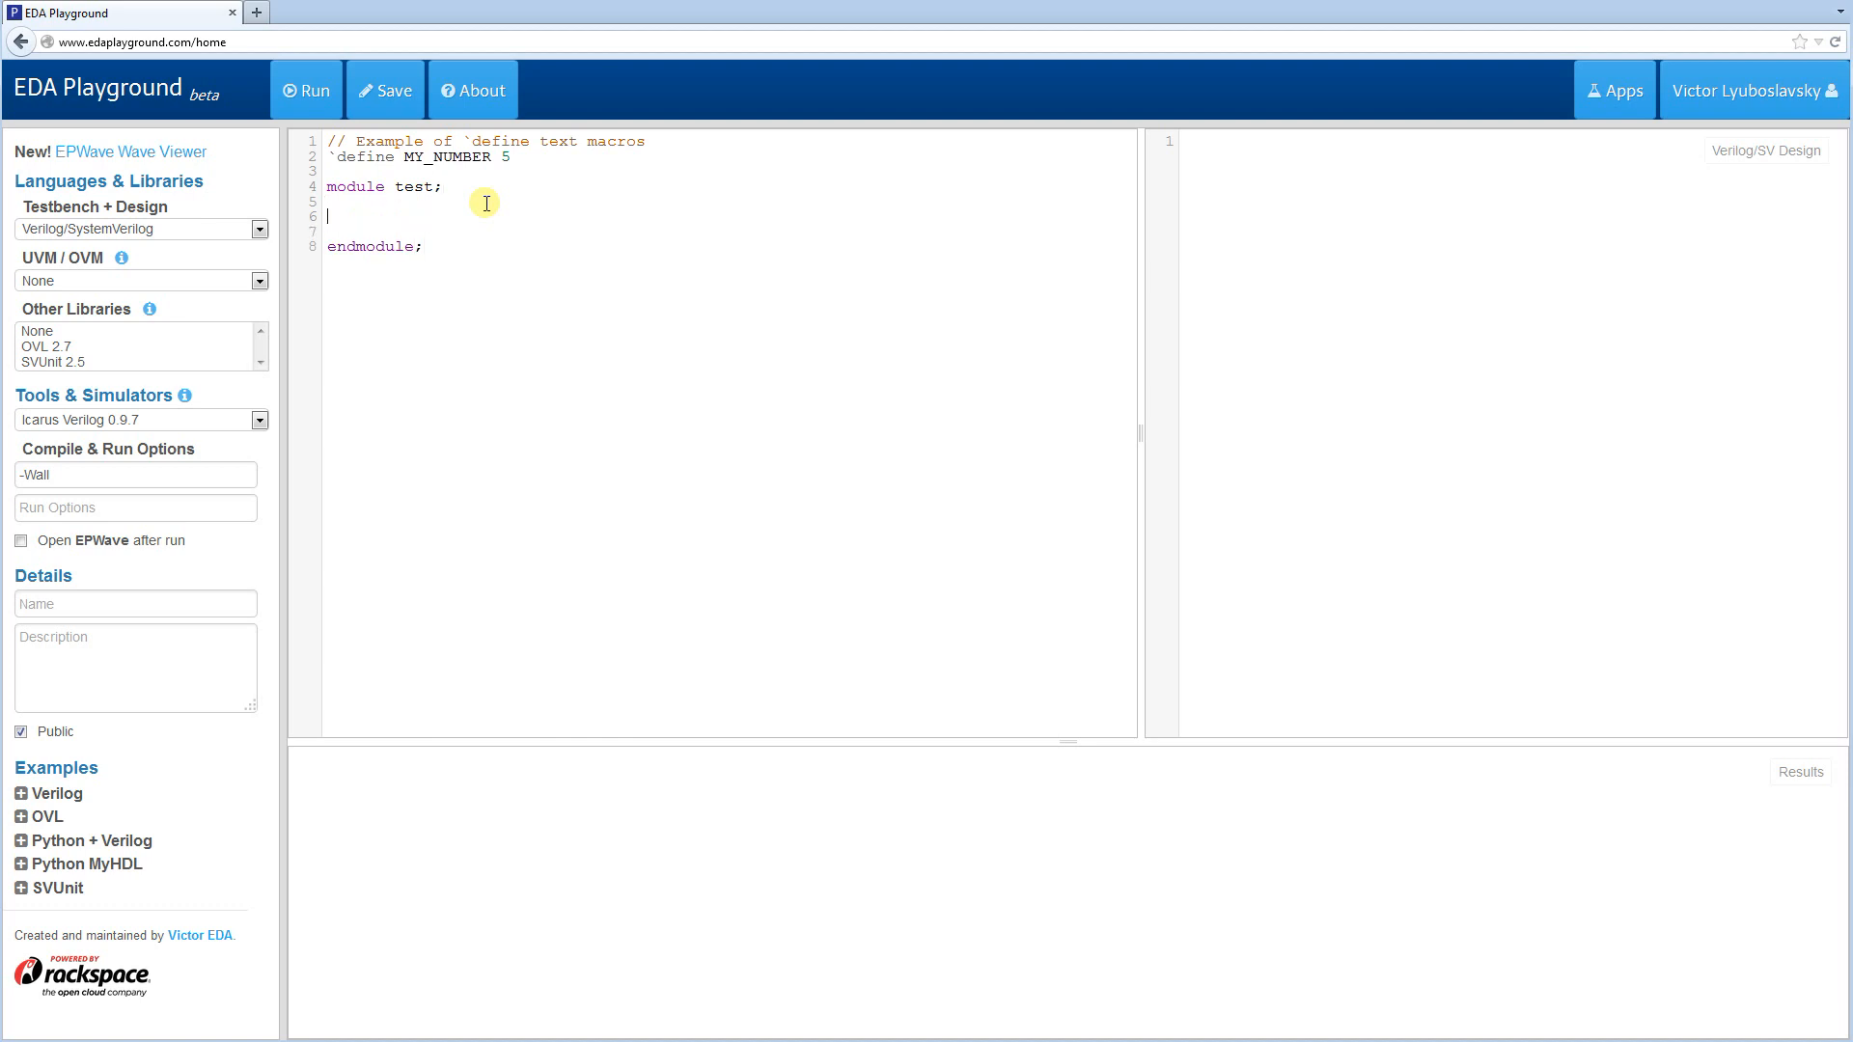
pyautogui.write('initial begi')
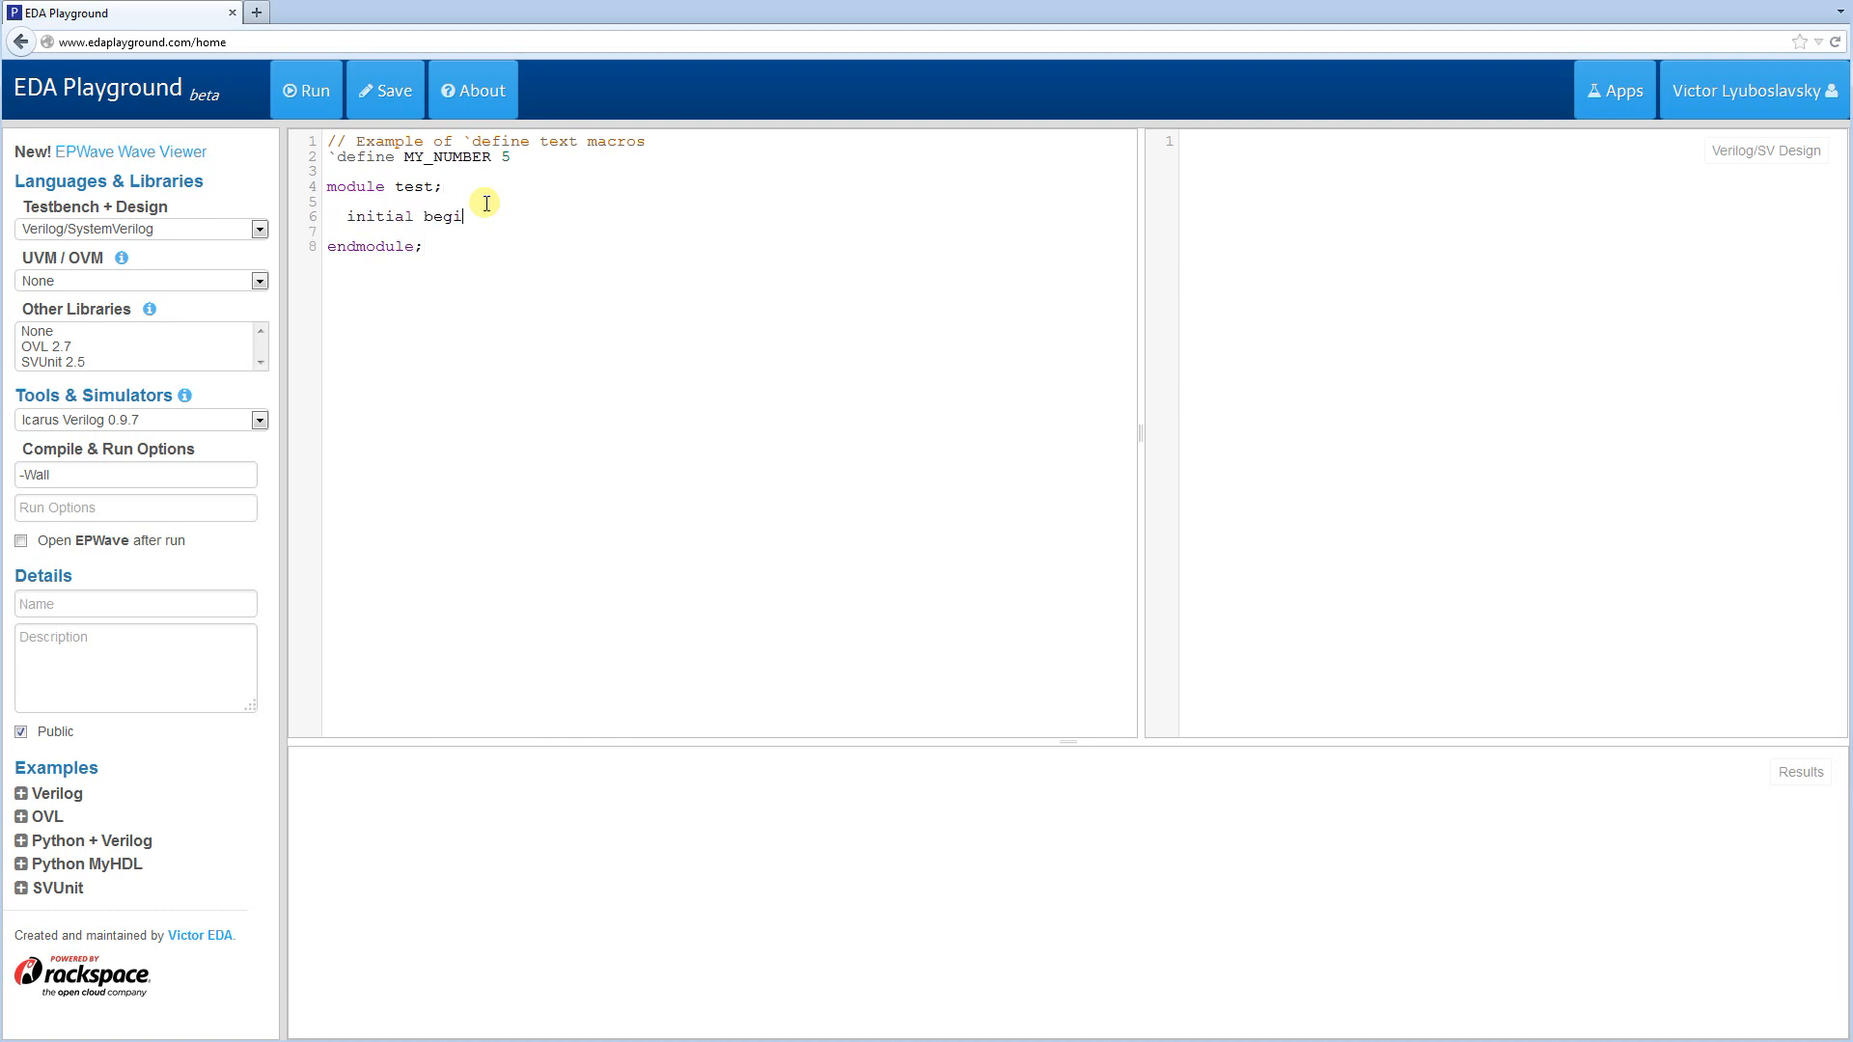
pyautogui.write('n')
pyautogui.write('end')
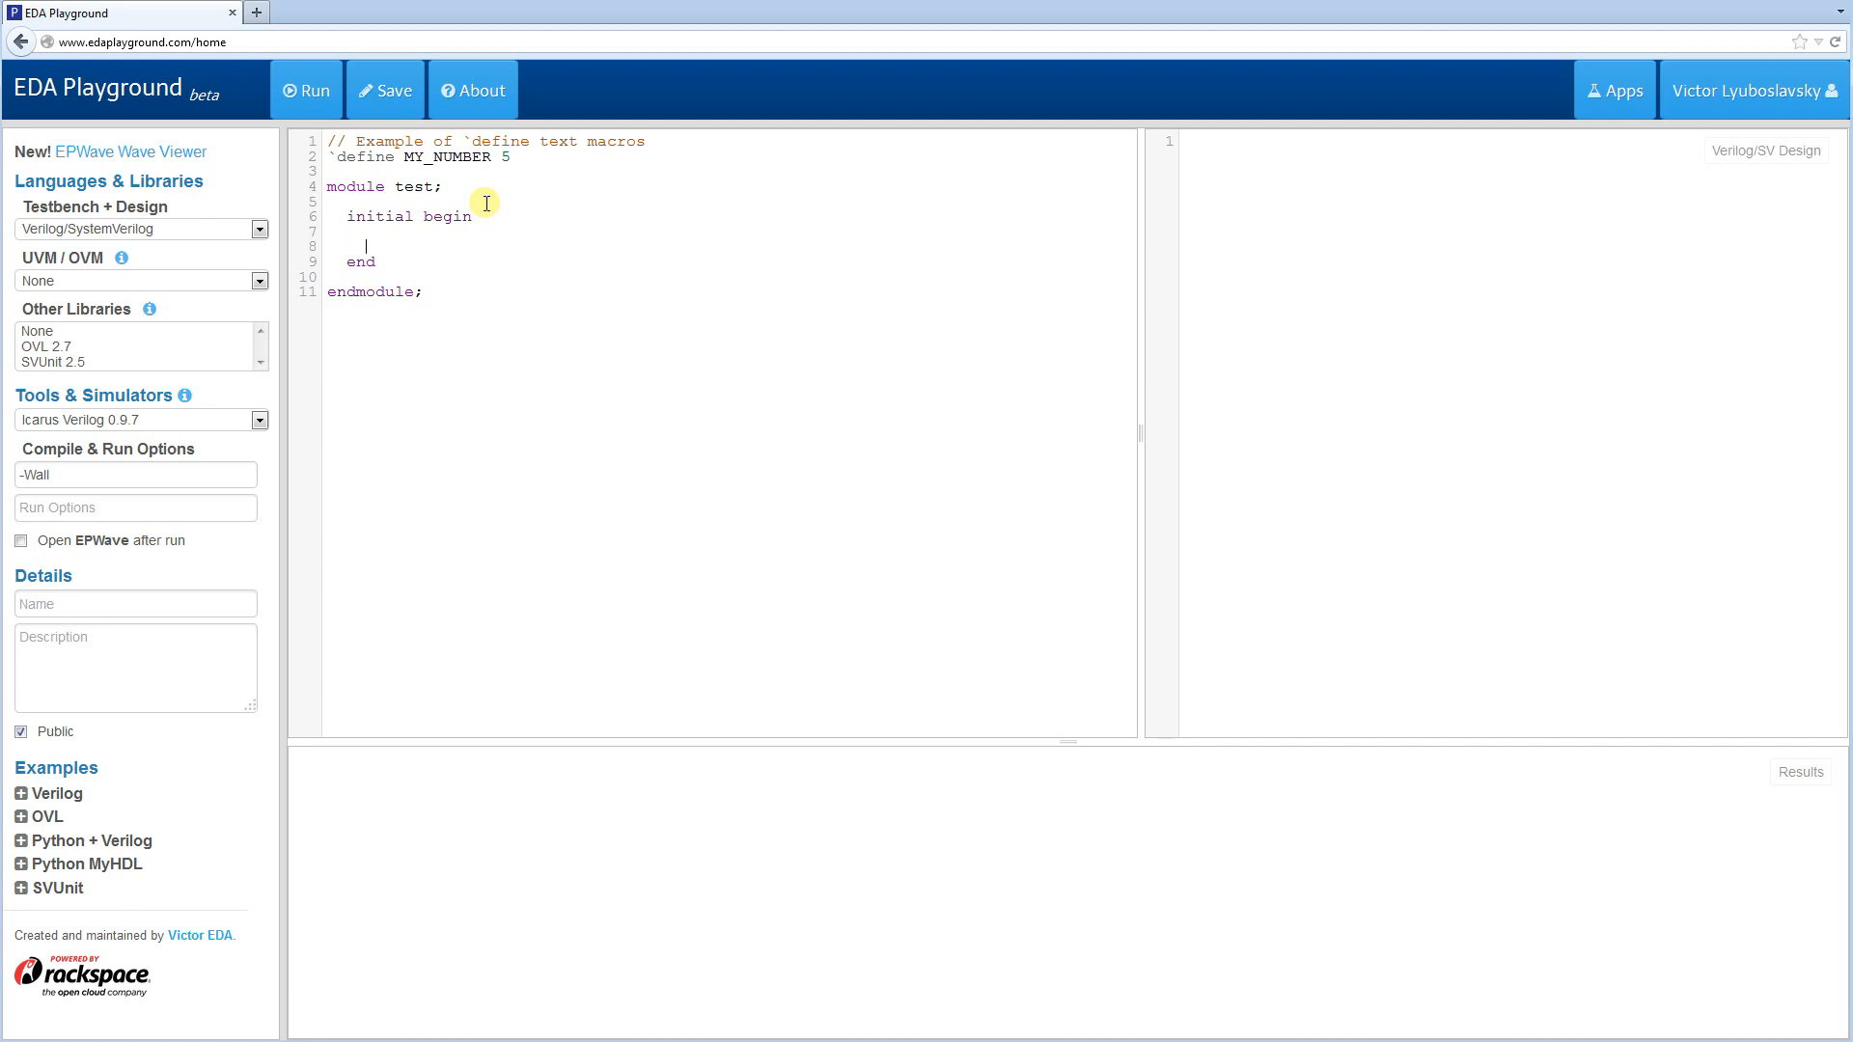
pyautogui.write('$display(')
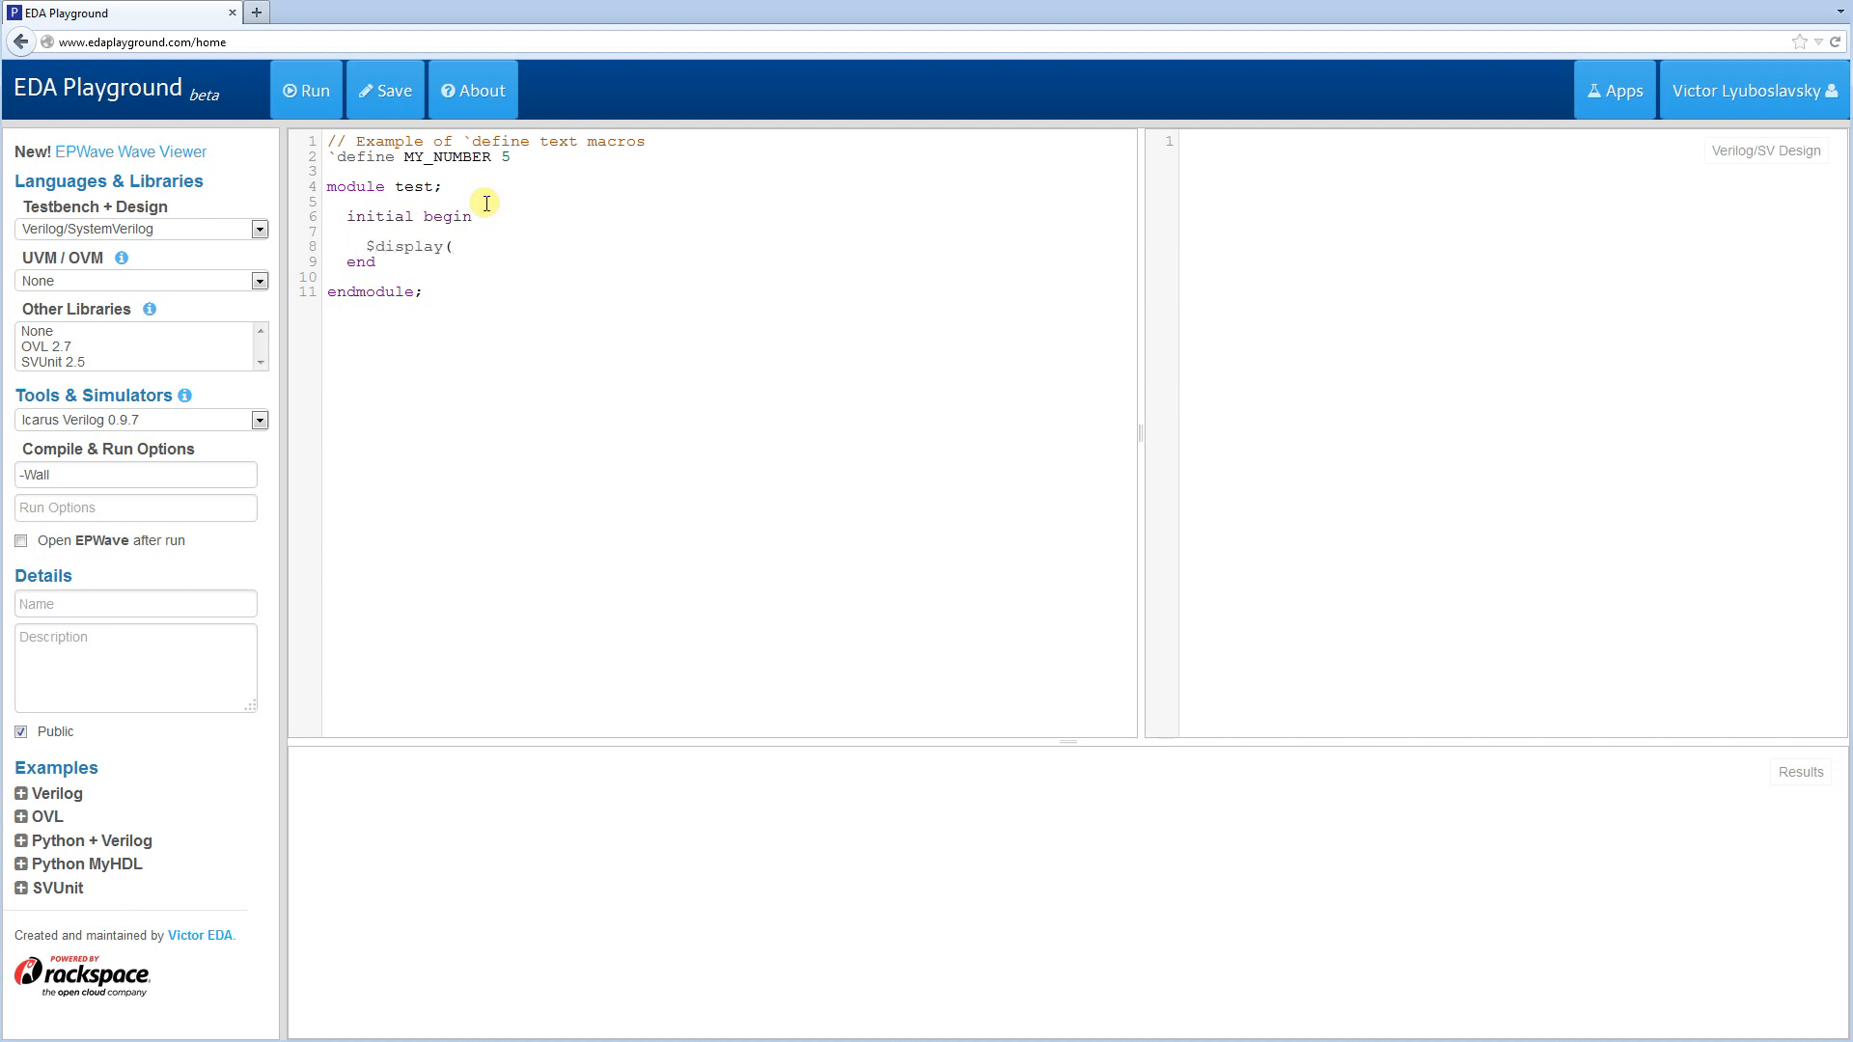
pyautogui.write('`MY_N')
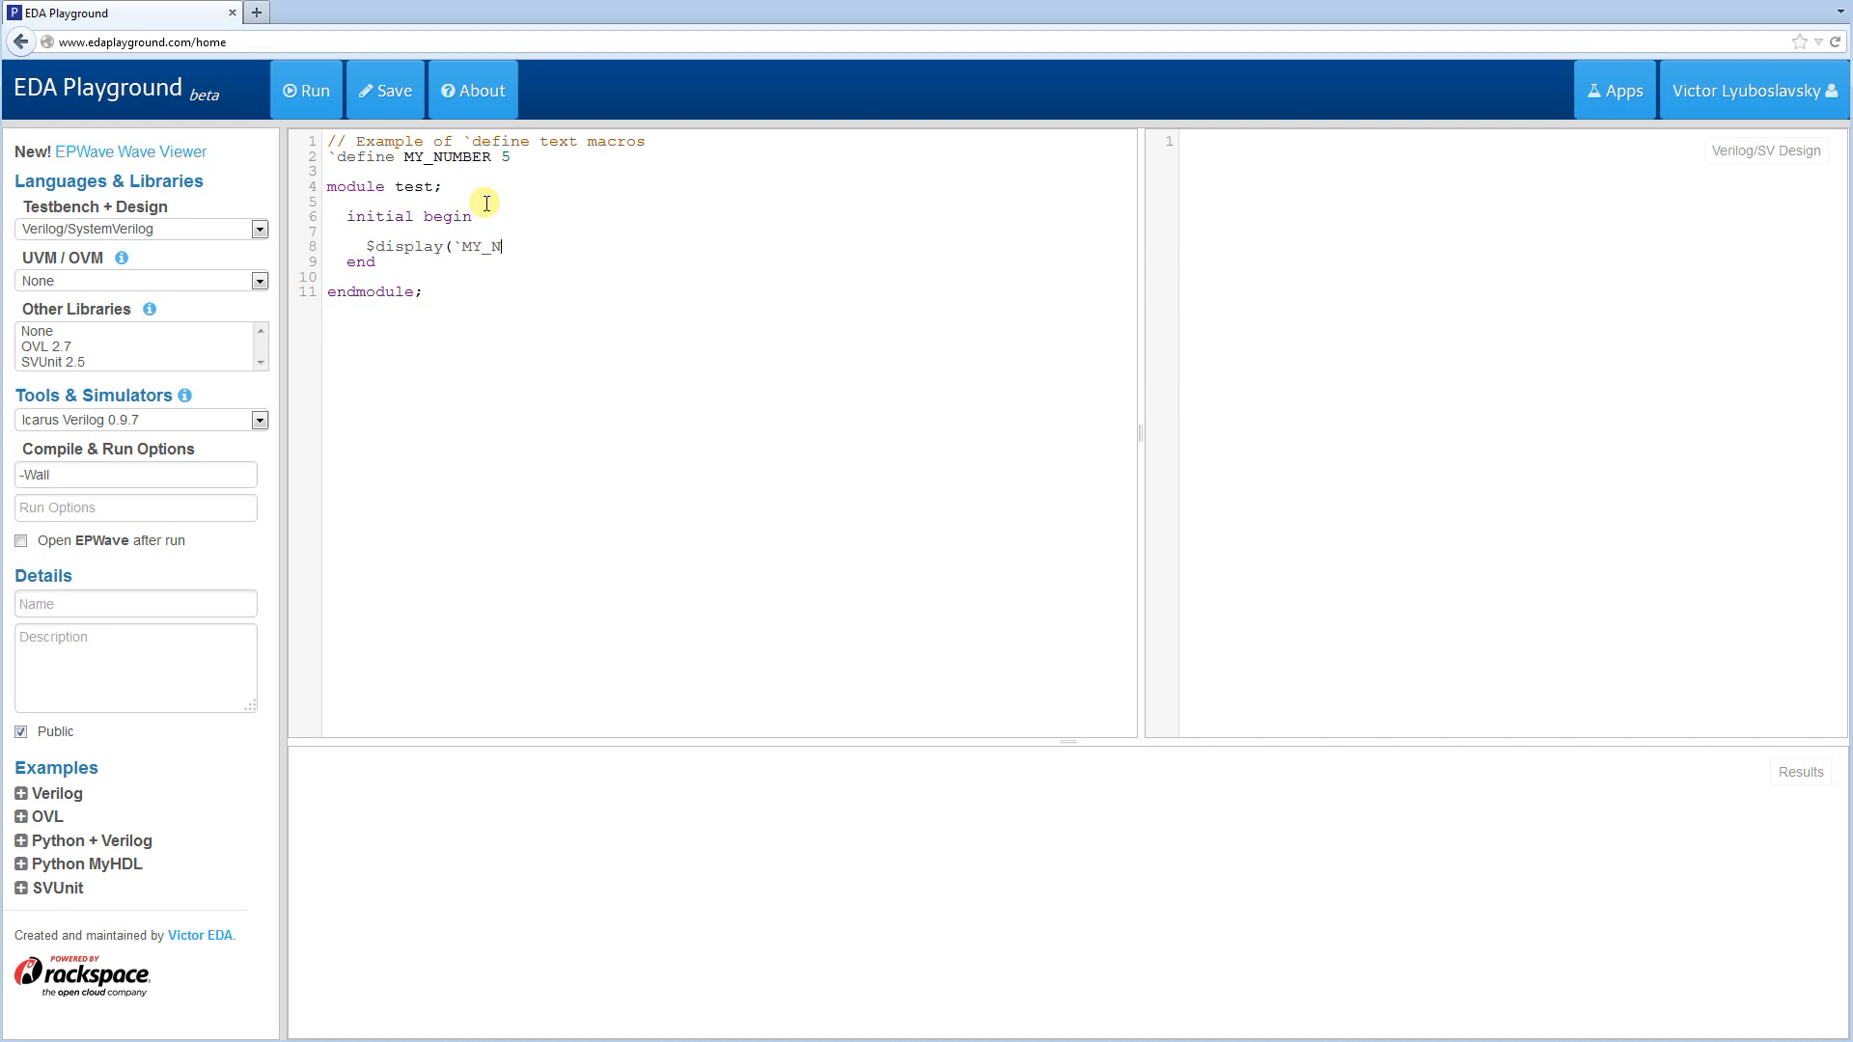
pyautogui.write('UMBER);')
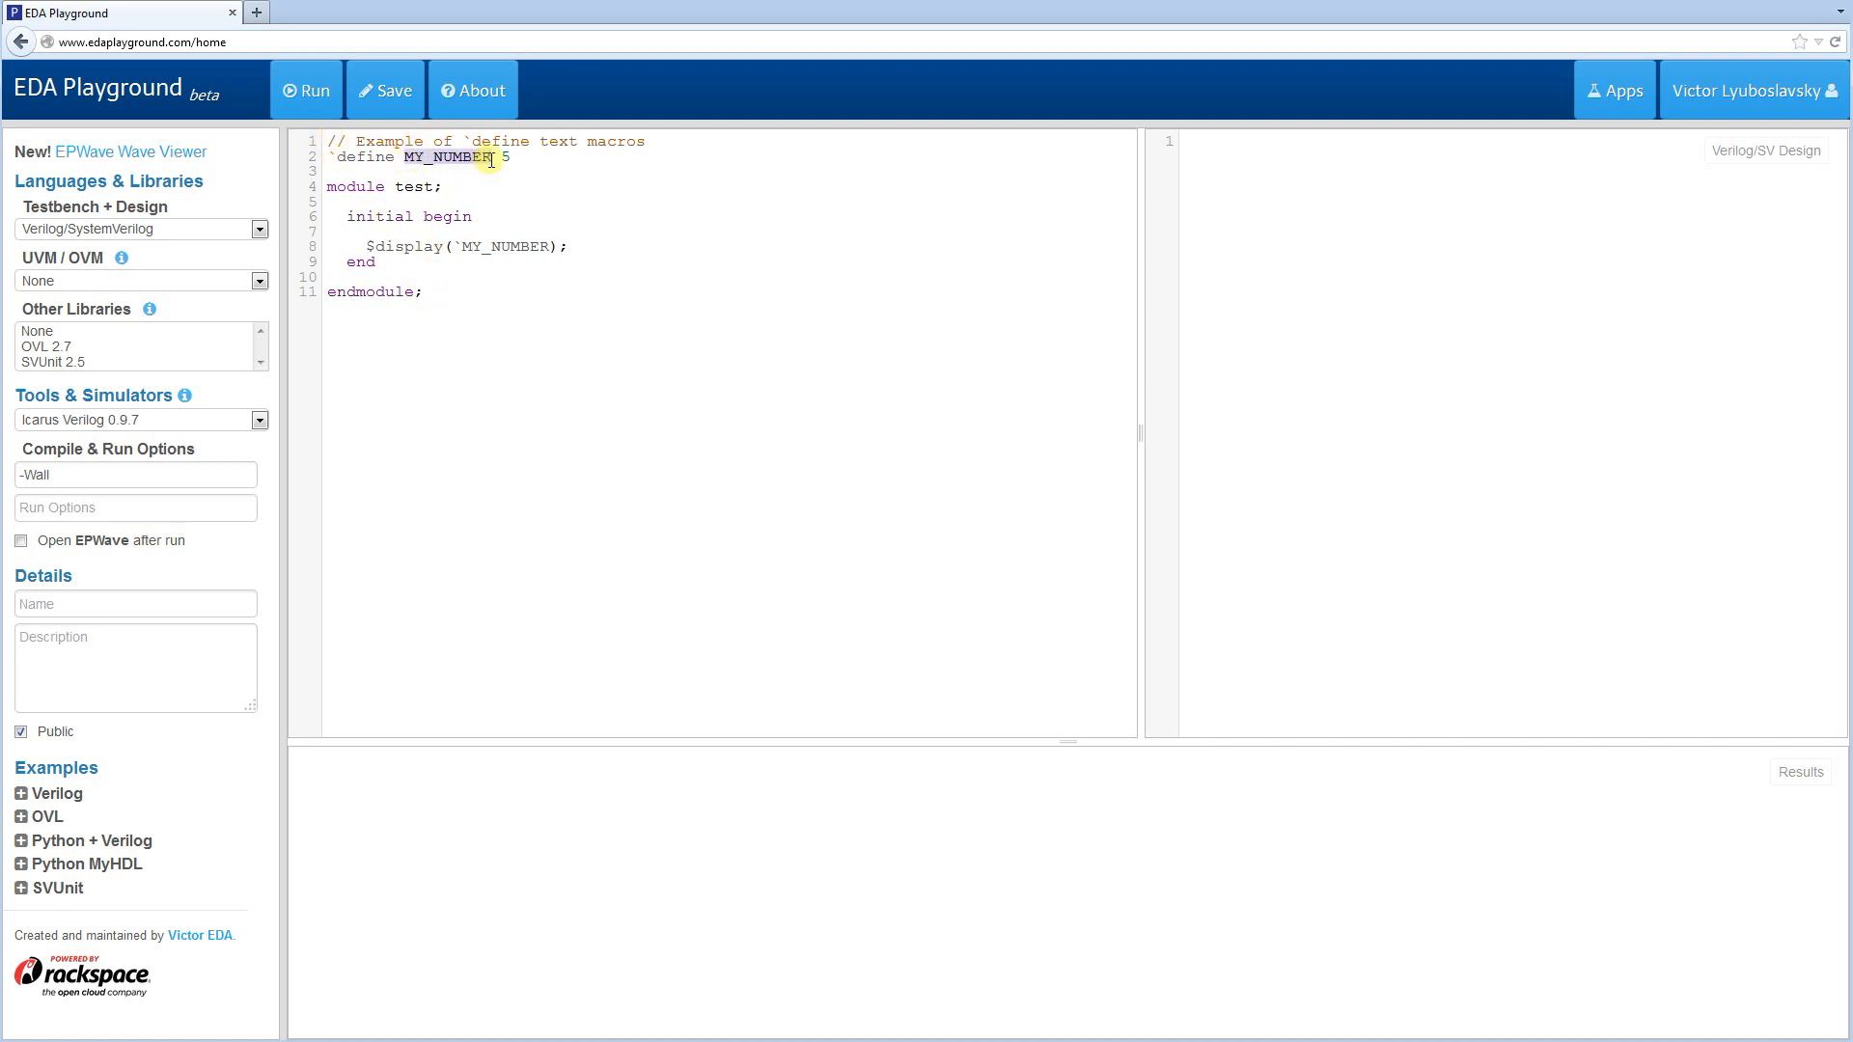
pyautogui.moveTo(461, 249)
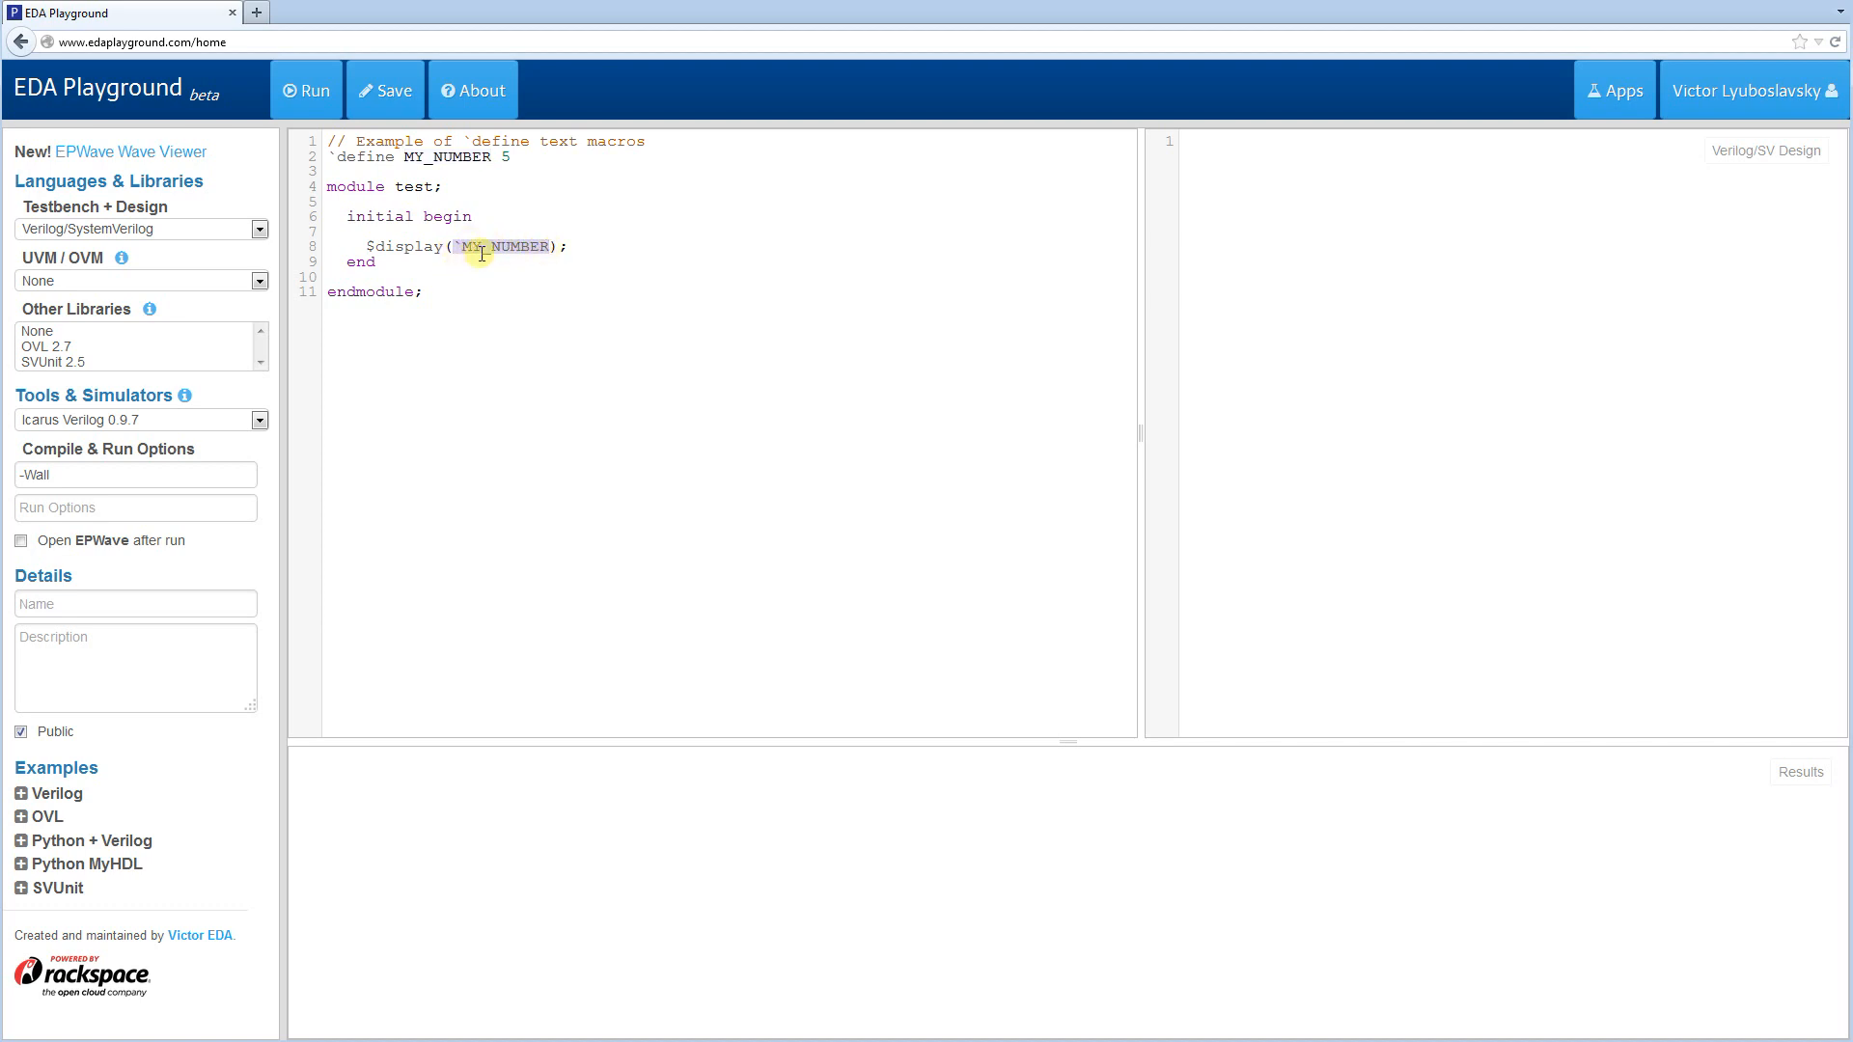
pyautogui.click(510, 156)
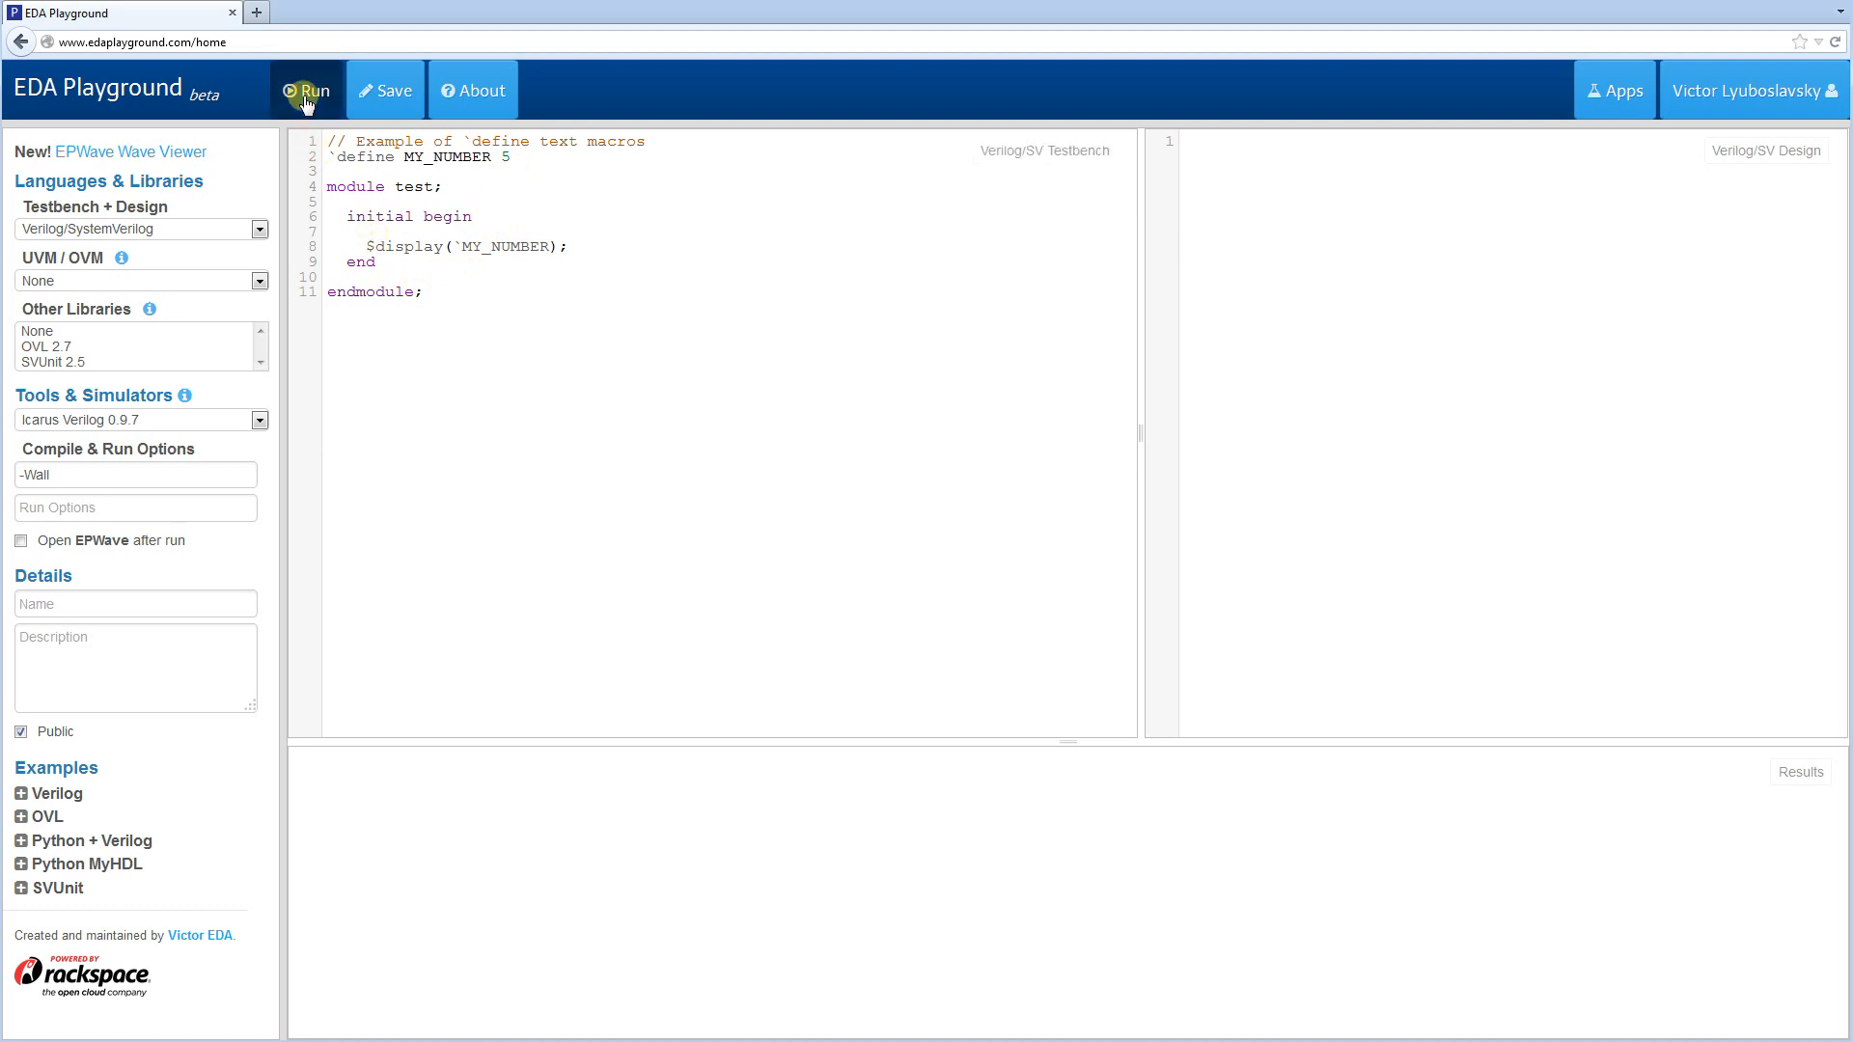
# - Run, fix the stray semicolon after endmodule, rerun to print 5, and start a new line
pyautogui.click(307, 91)
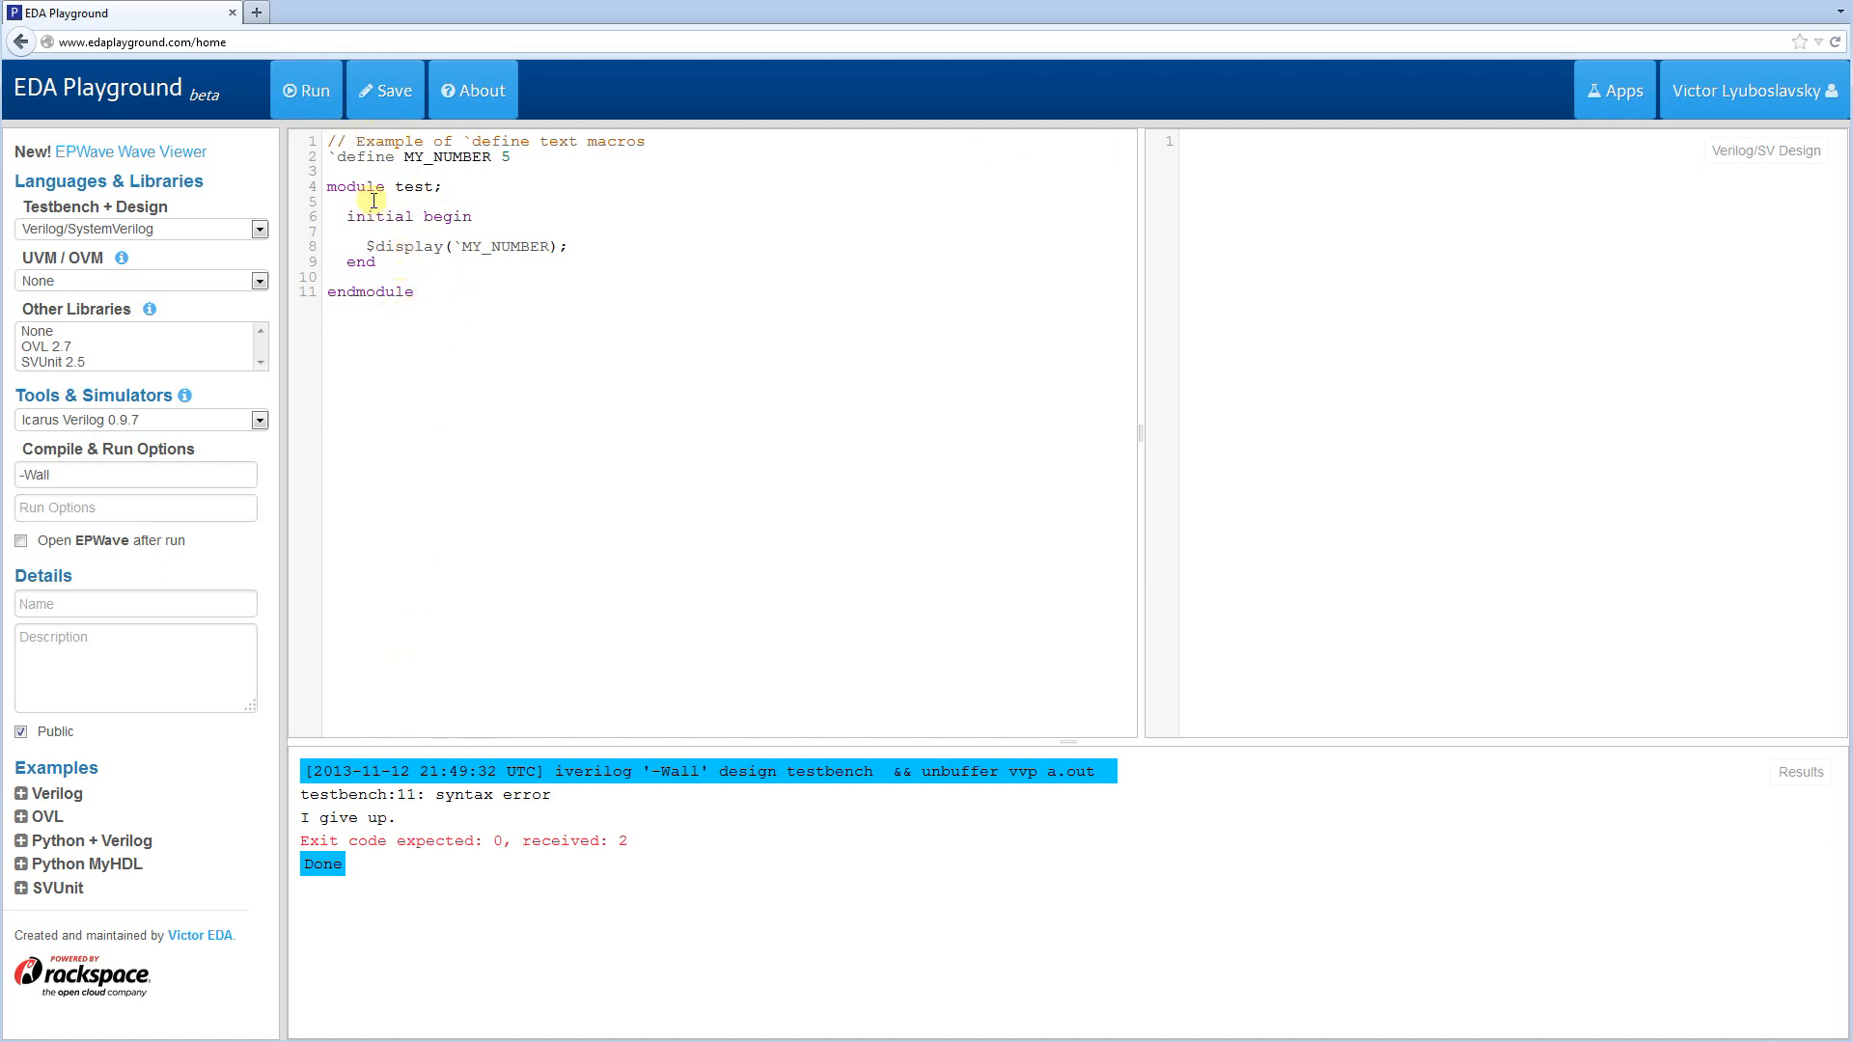
pyautogui.click(307, 91)
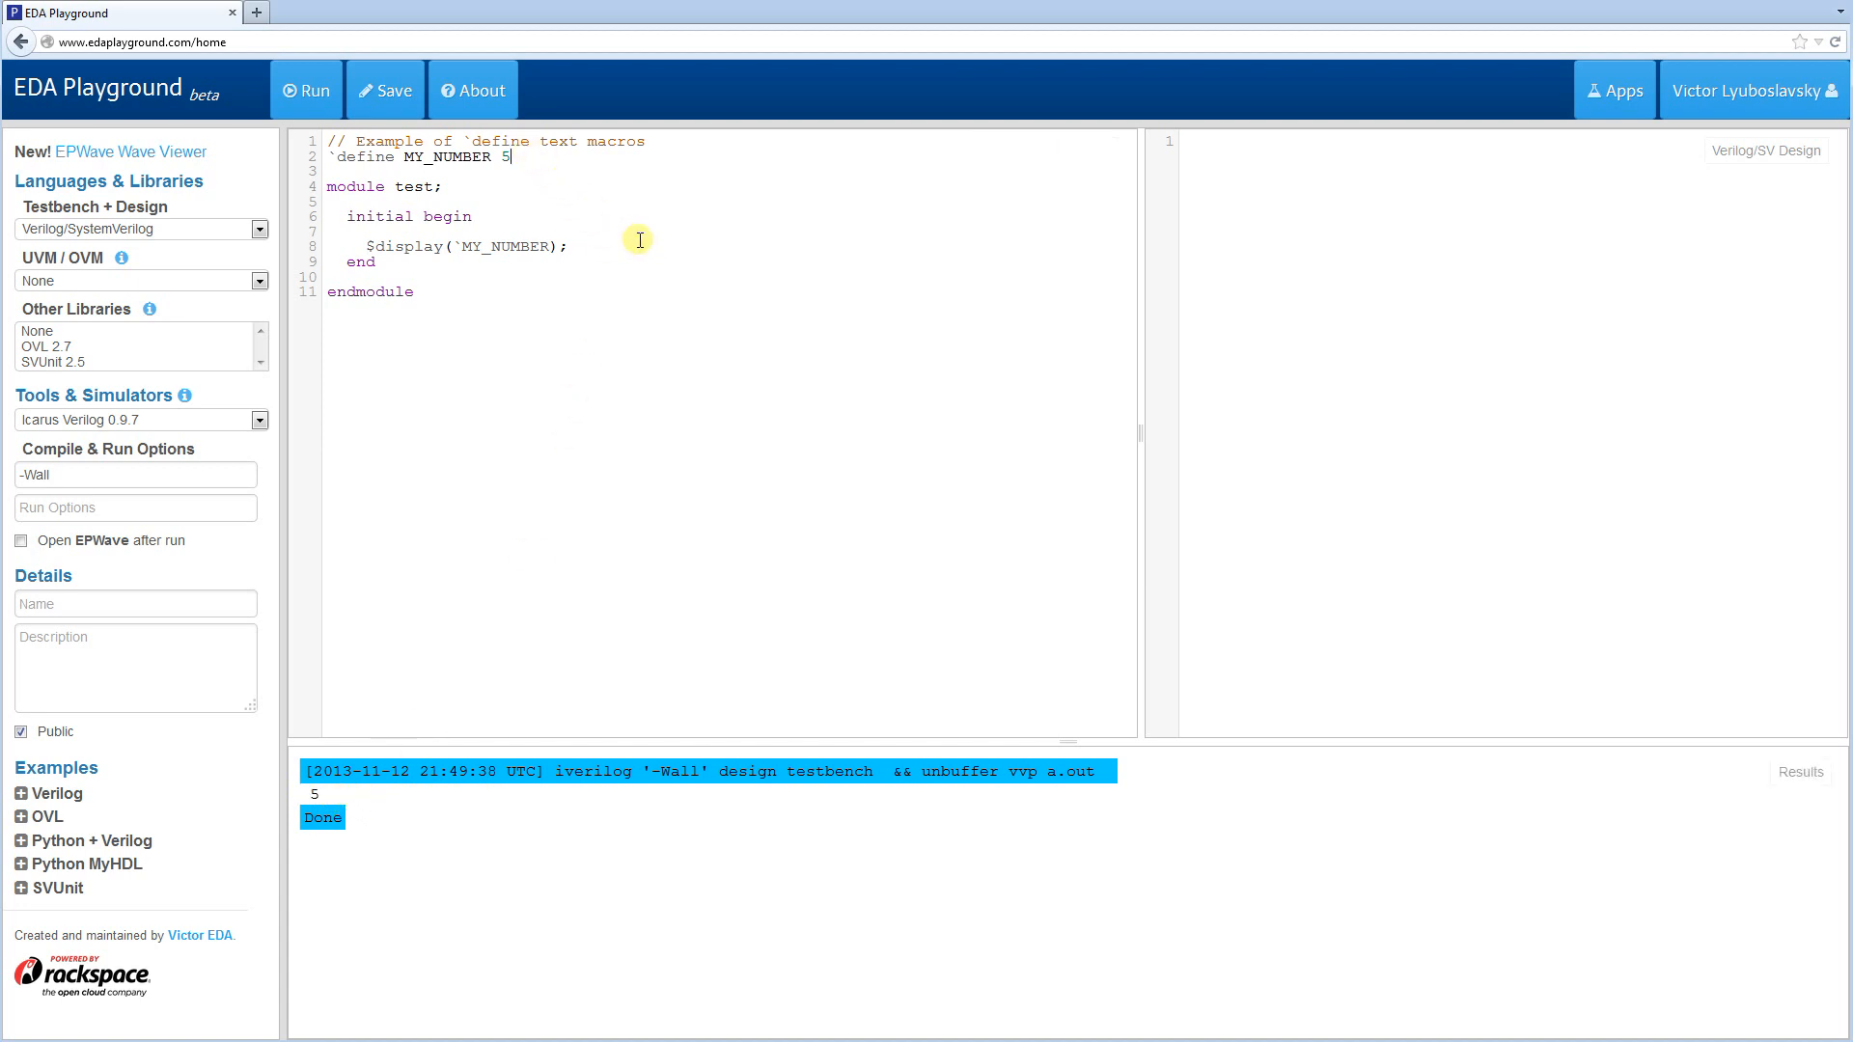
pyautogui.press('Return')
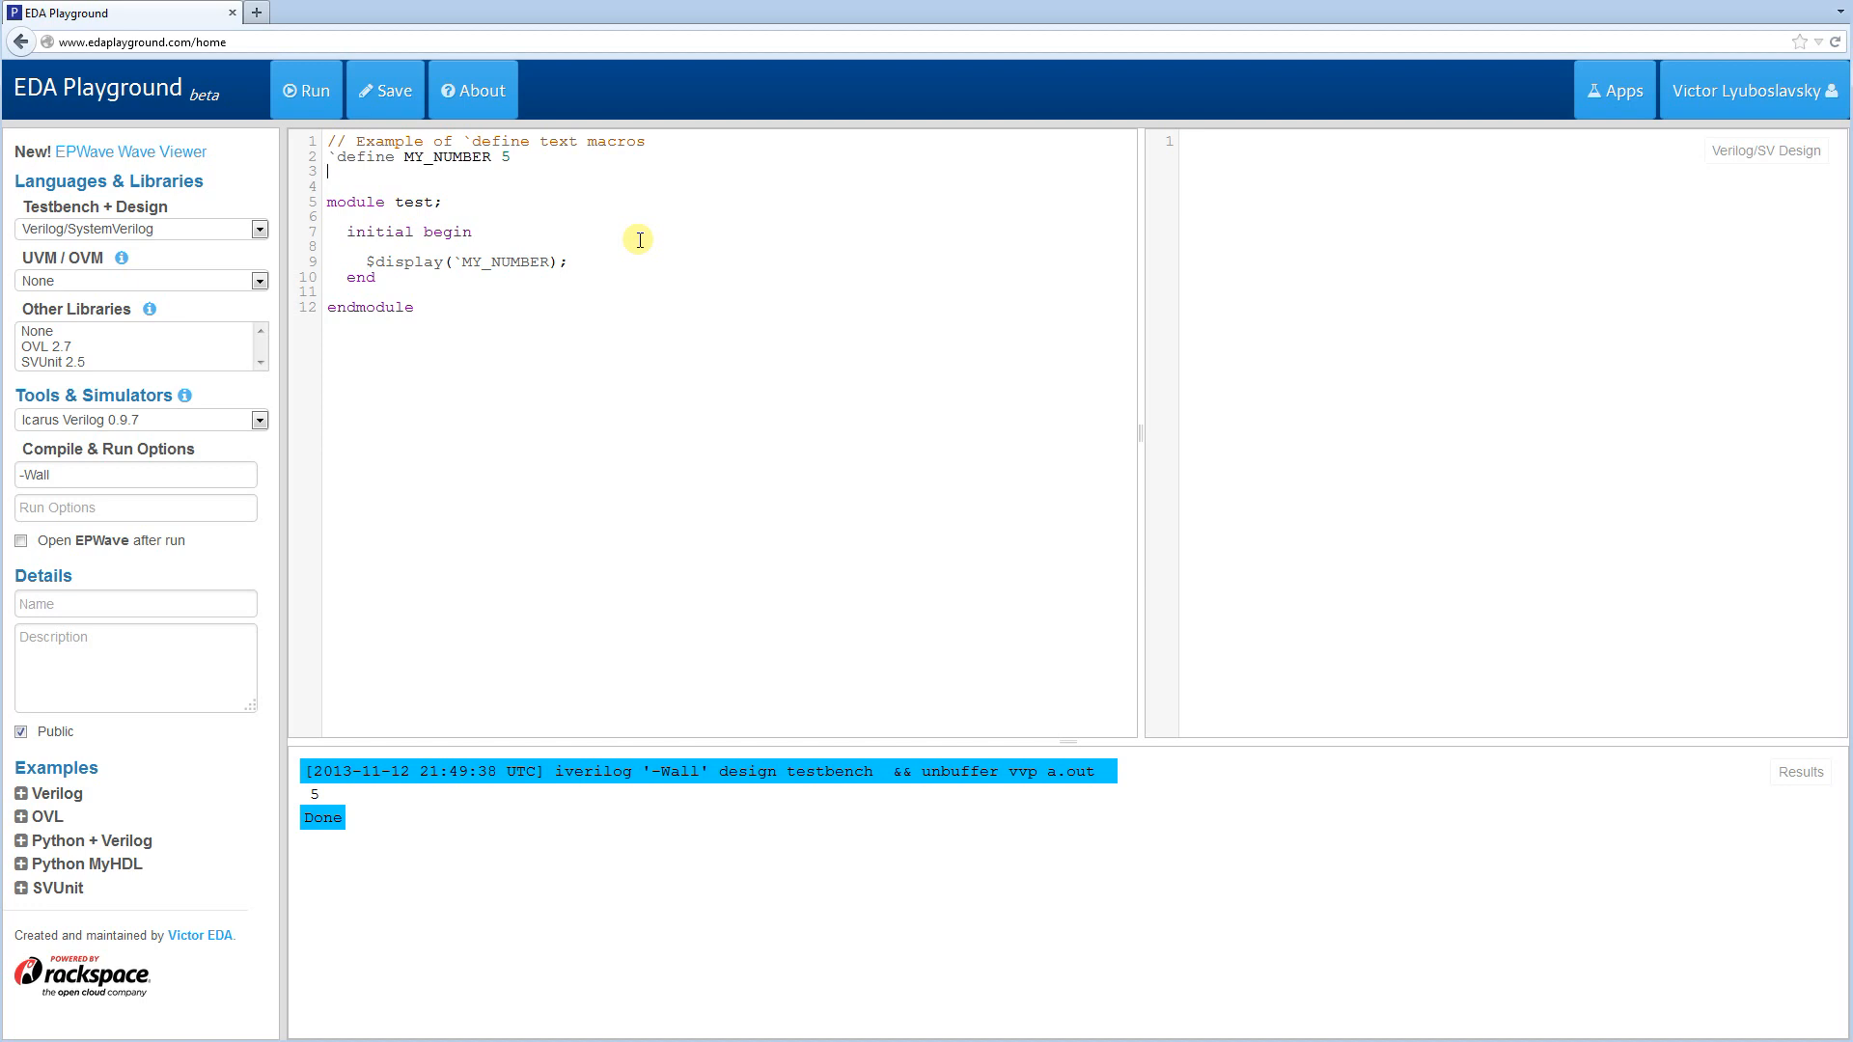
# - Define the macro MY_STRING as "Hello world!"
pyautogui.write('`de')
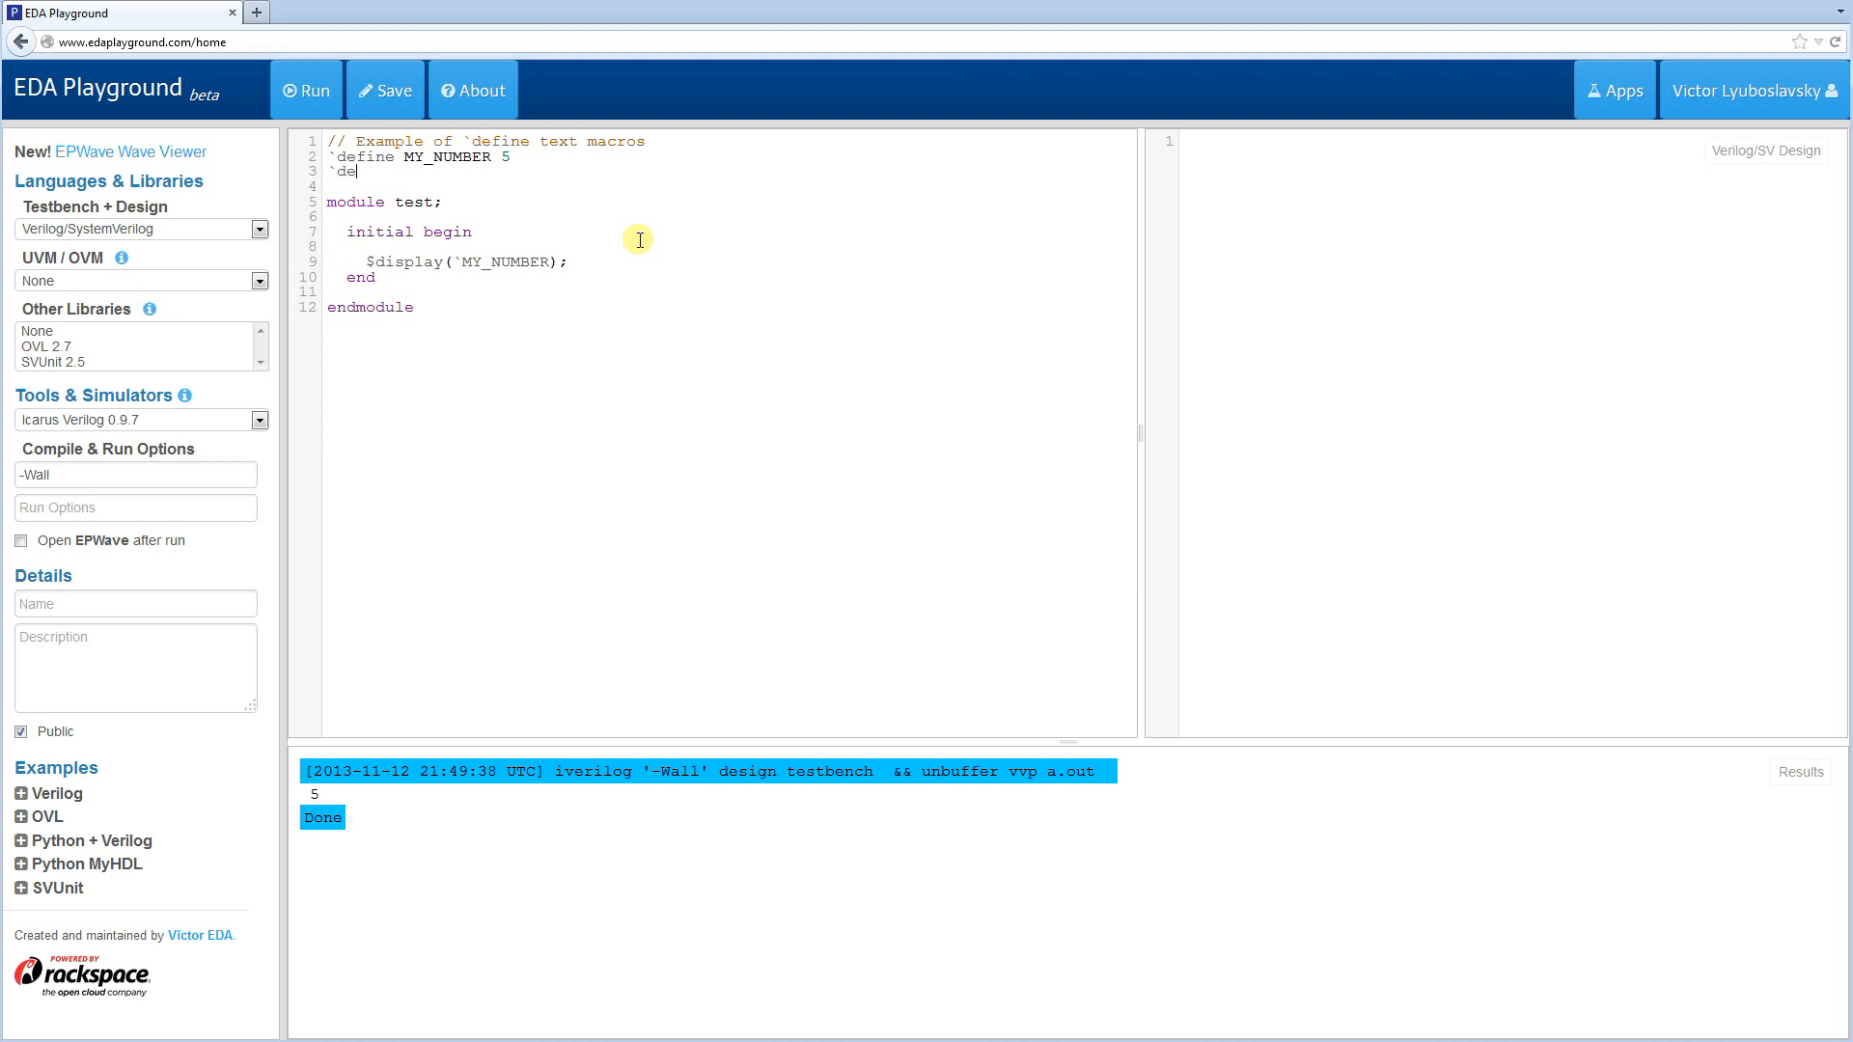
pyautogui.write('fine MY')
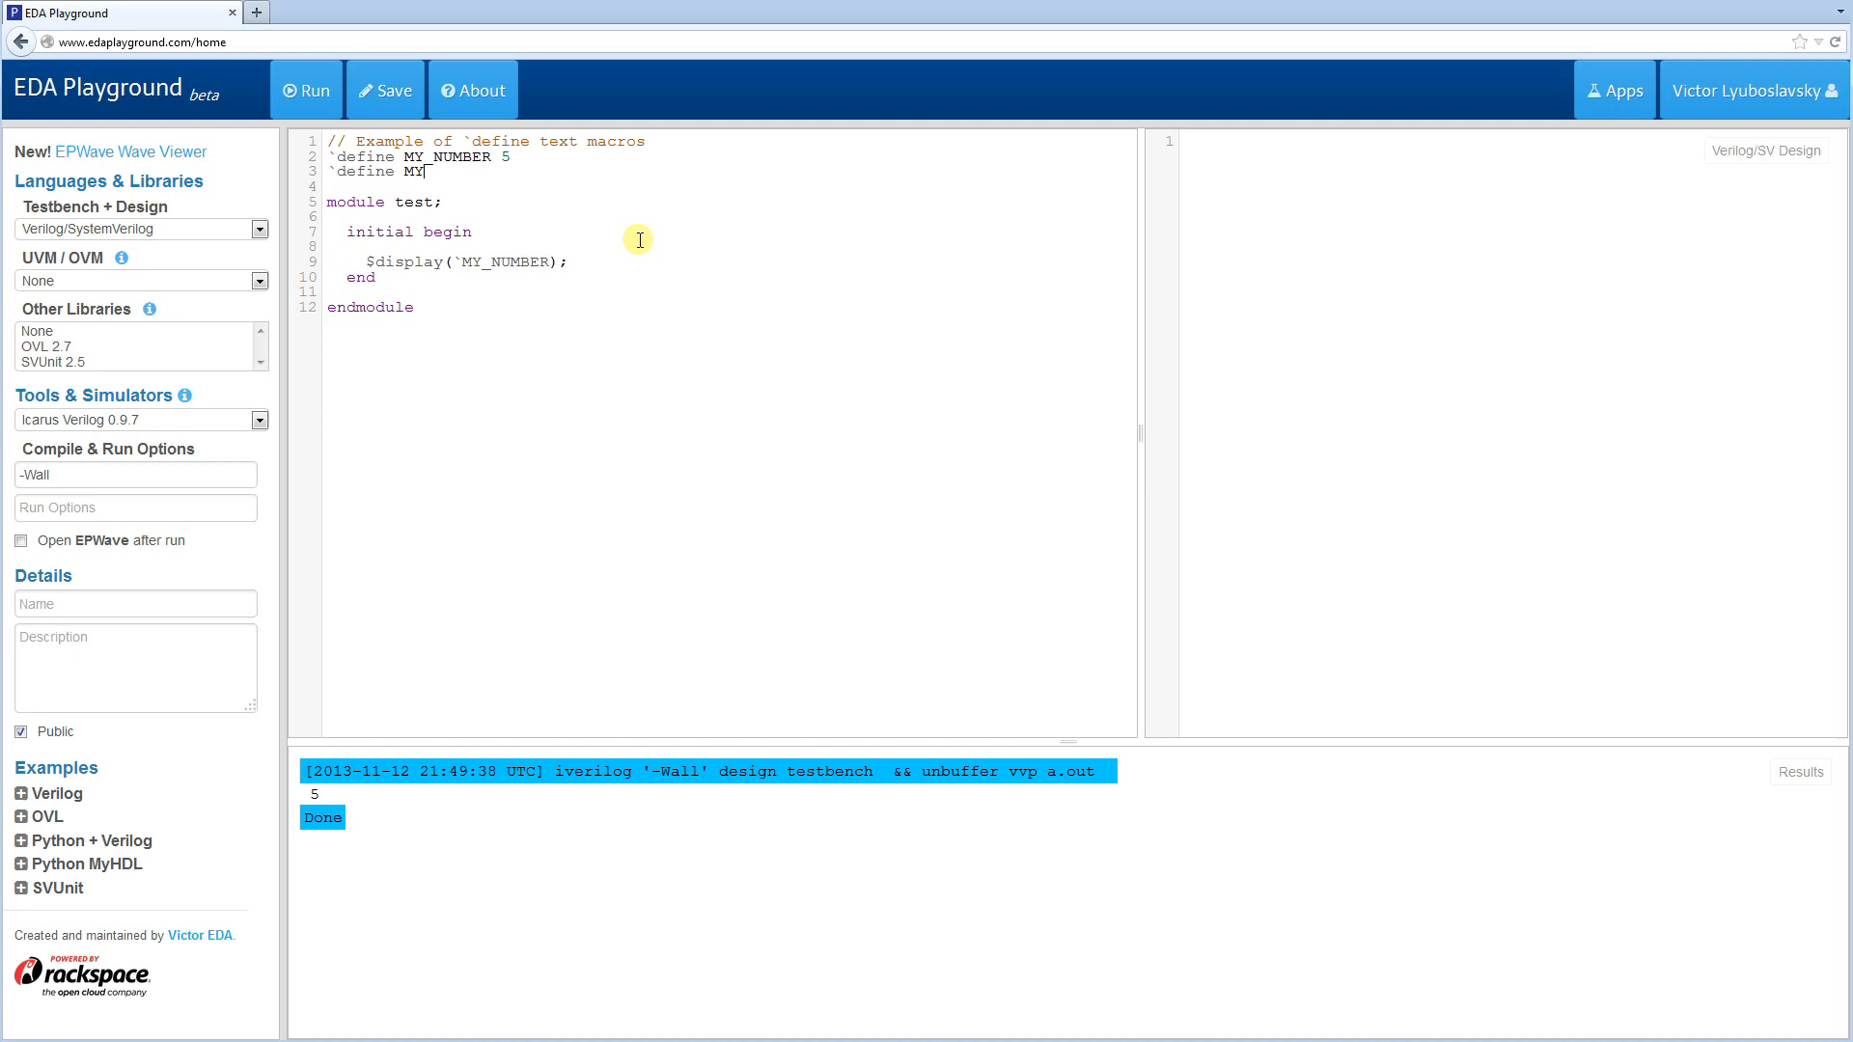
pyautogui.write('_STRING "')
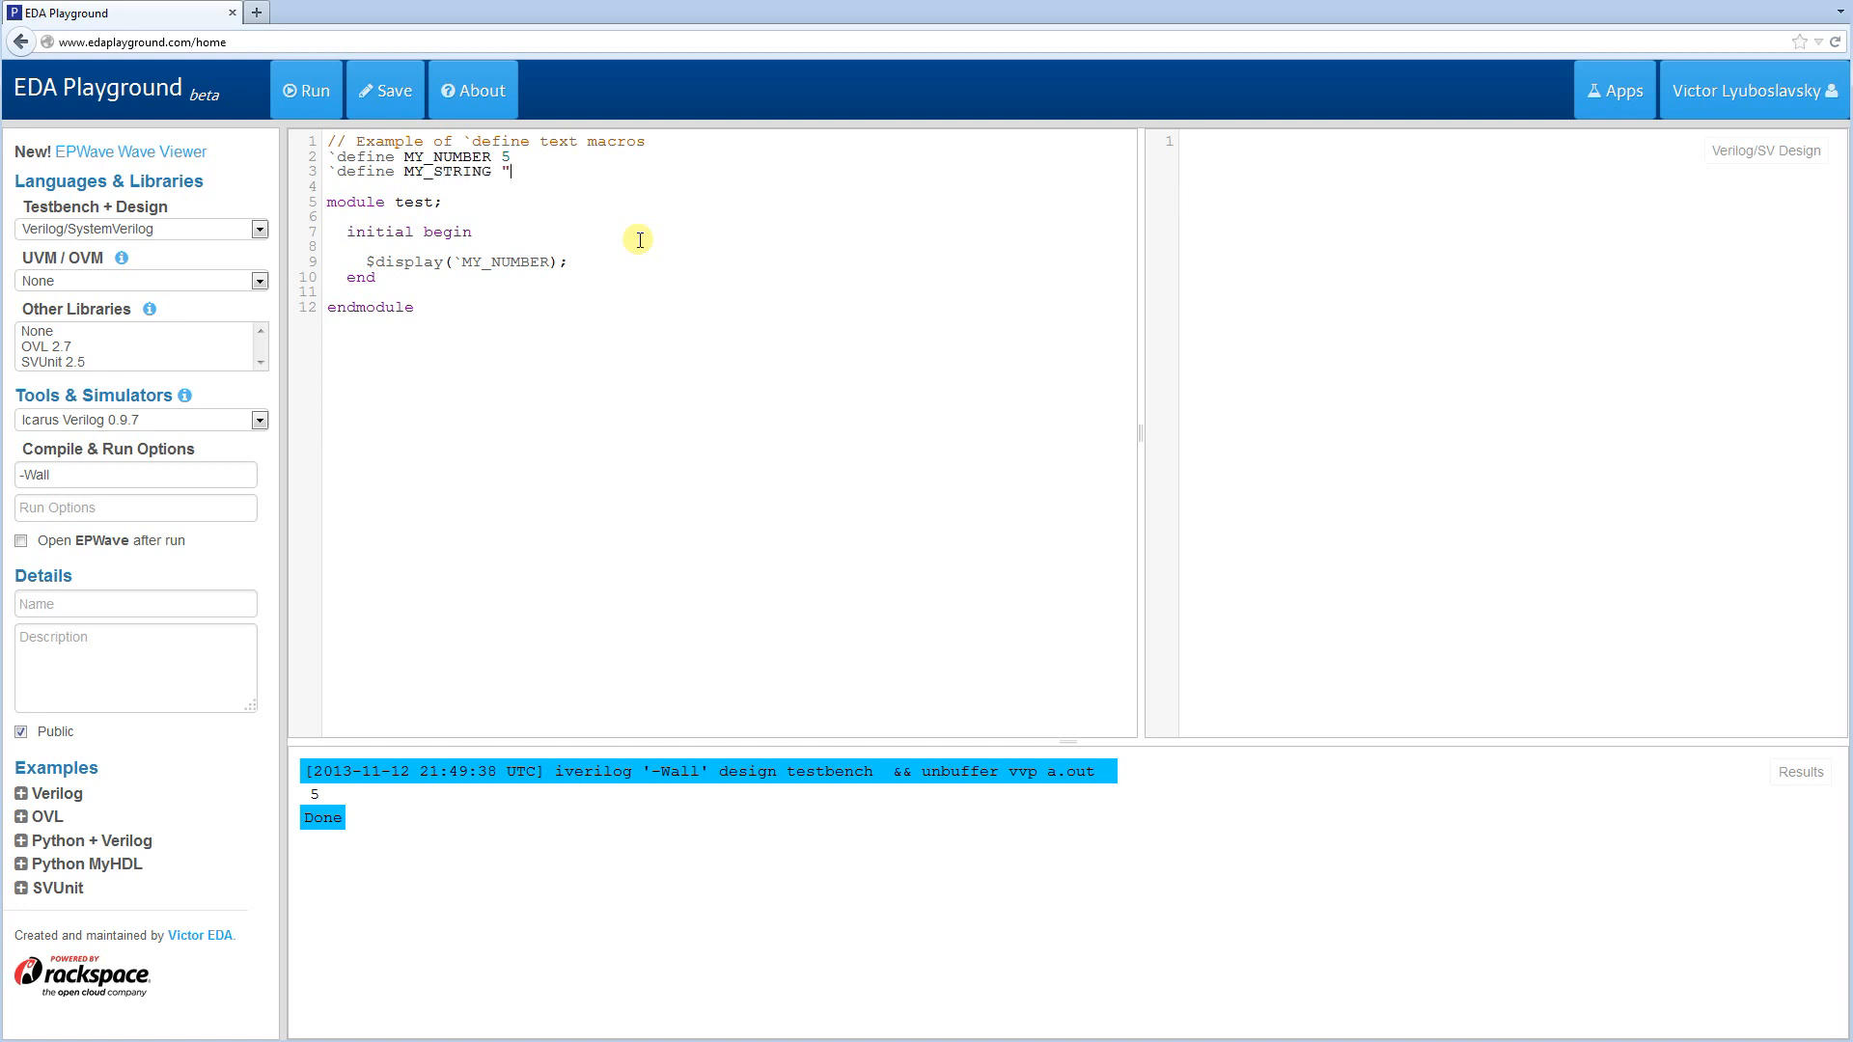
pyautogui.write('Hello wo')
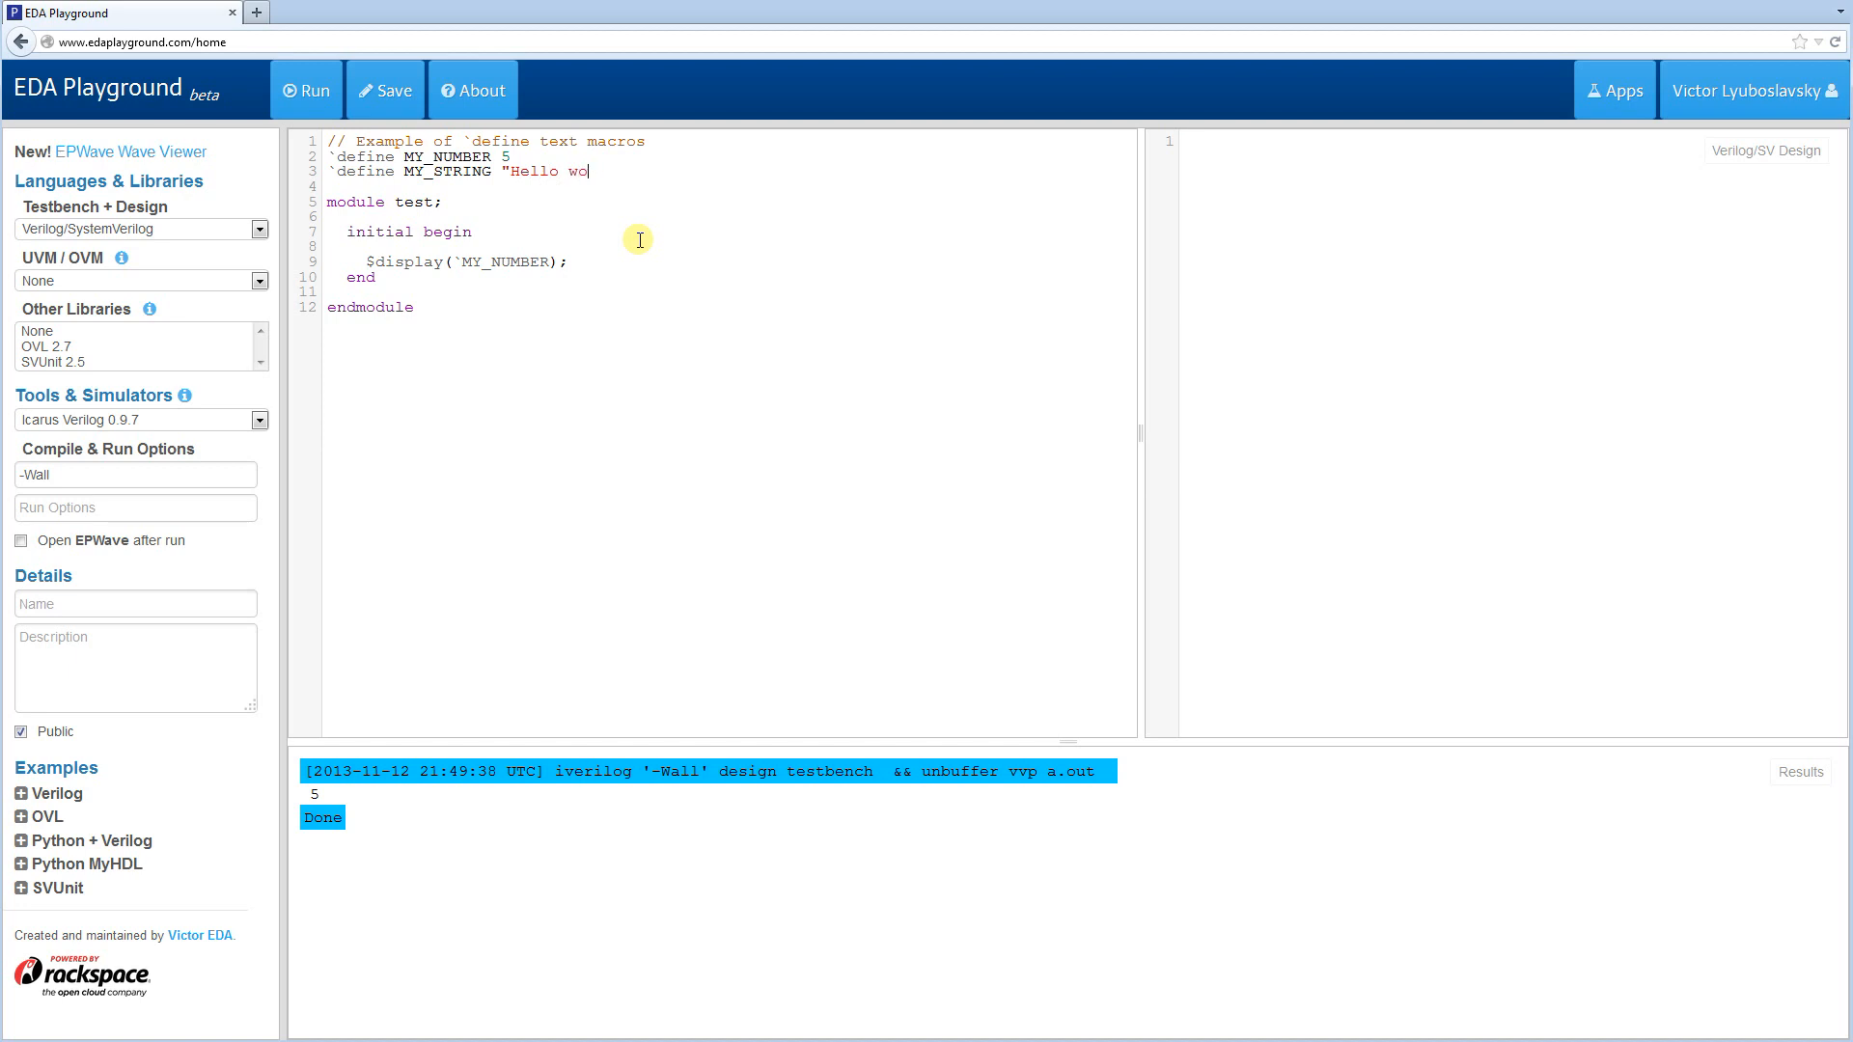
pyautogui.write('l')
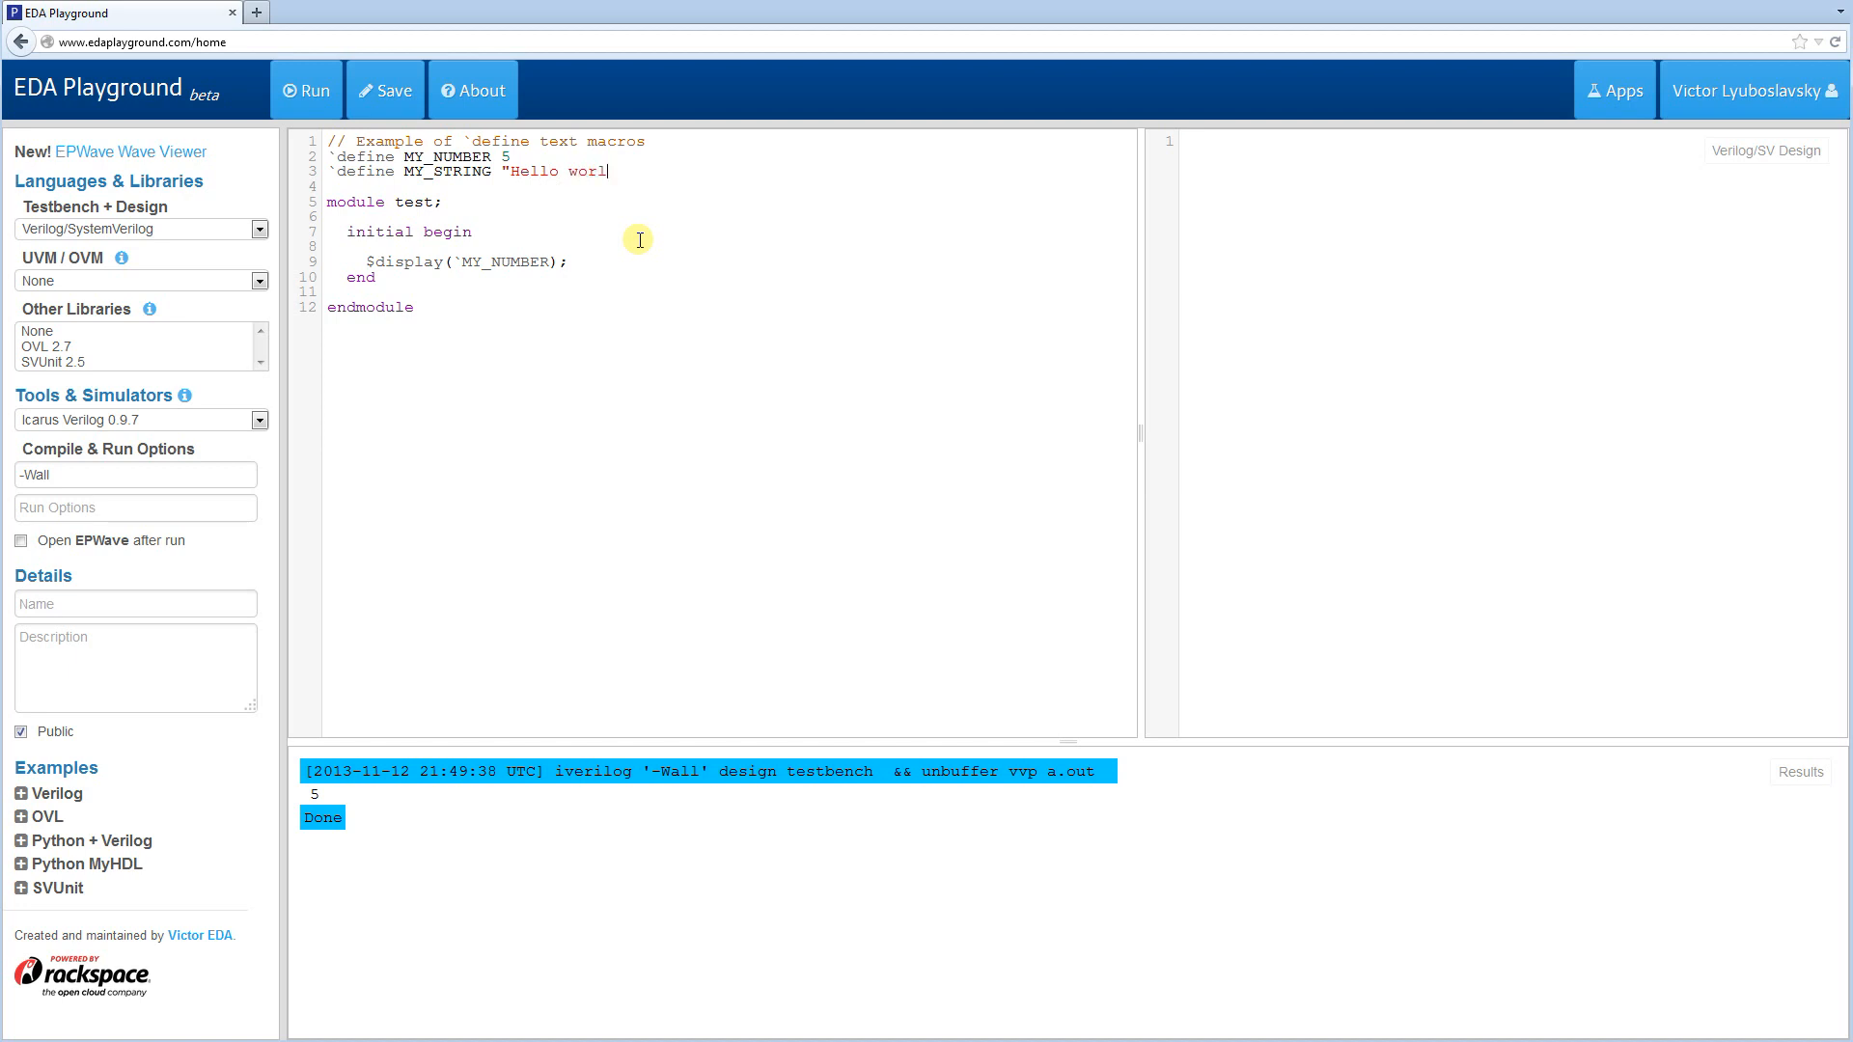
pyautogui.write('d')
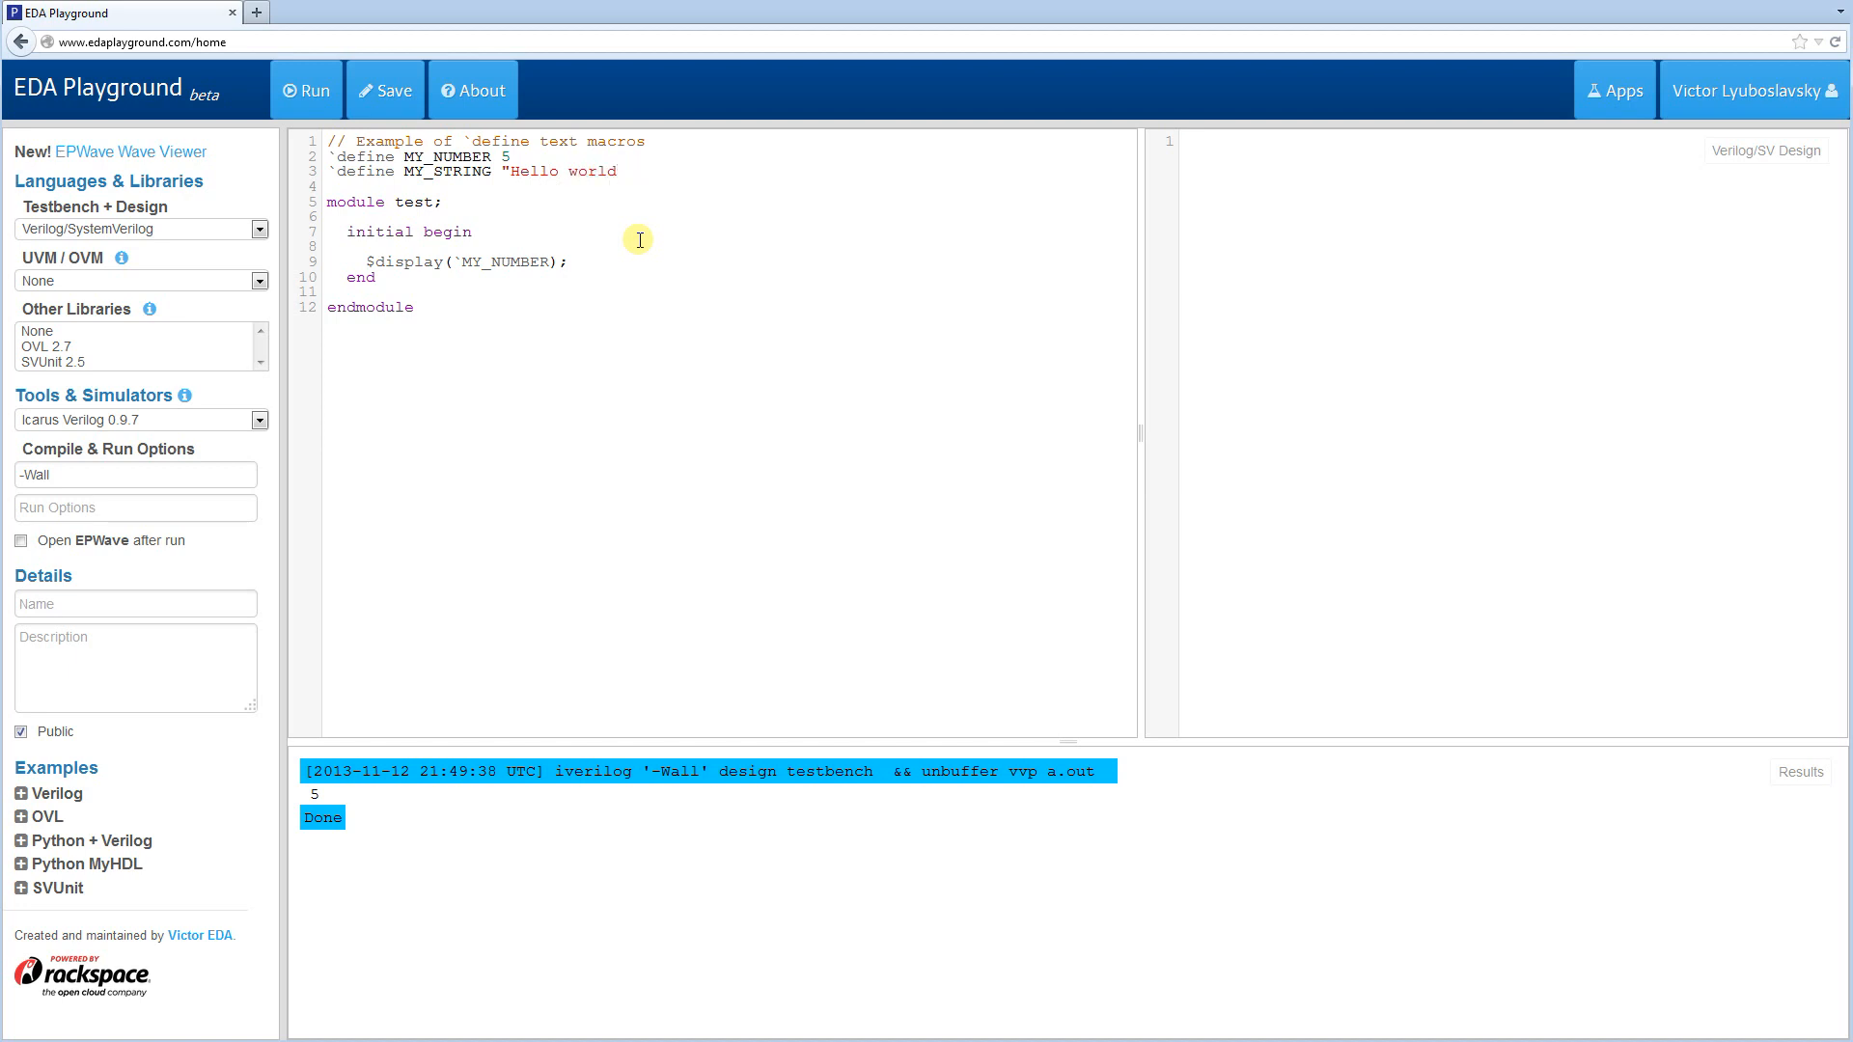
pyautogui.write('!')
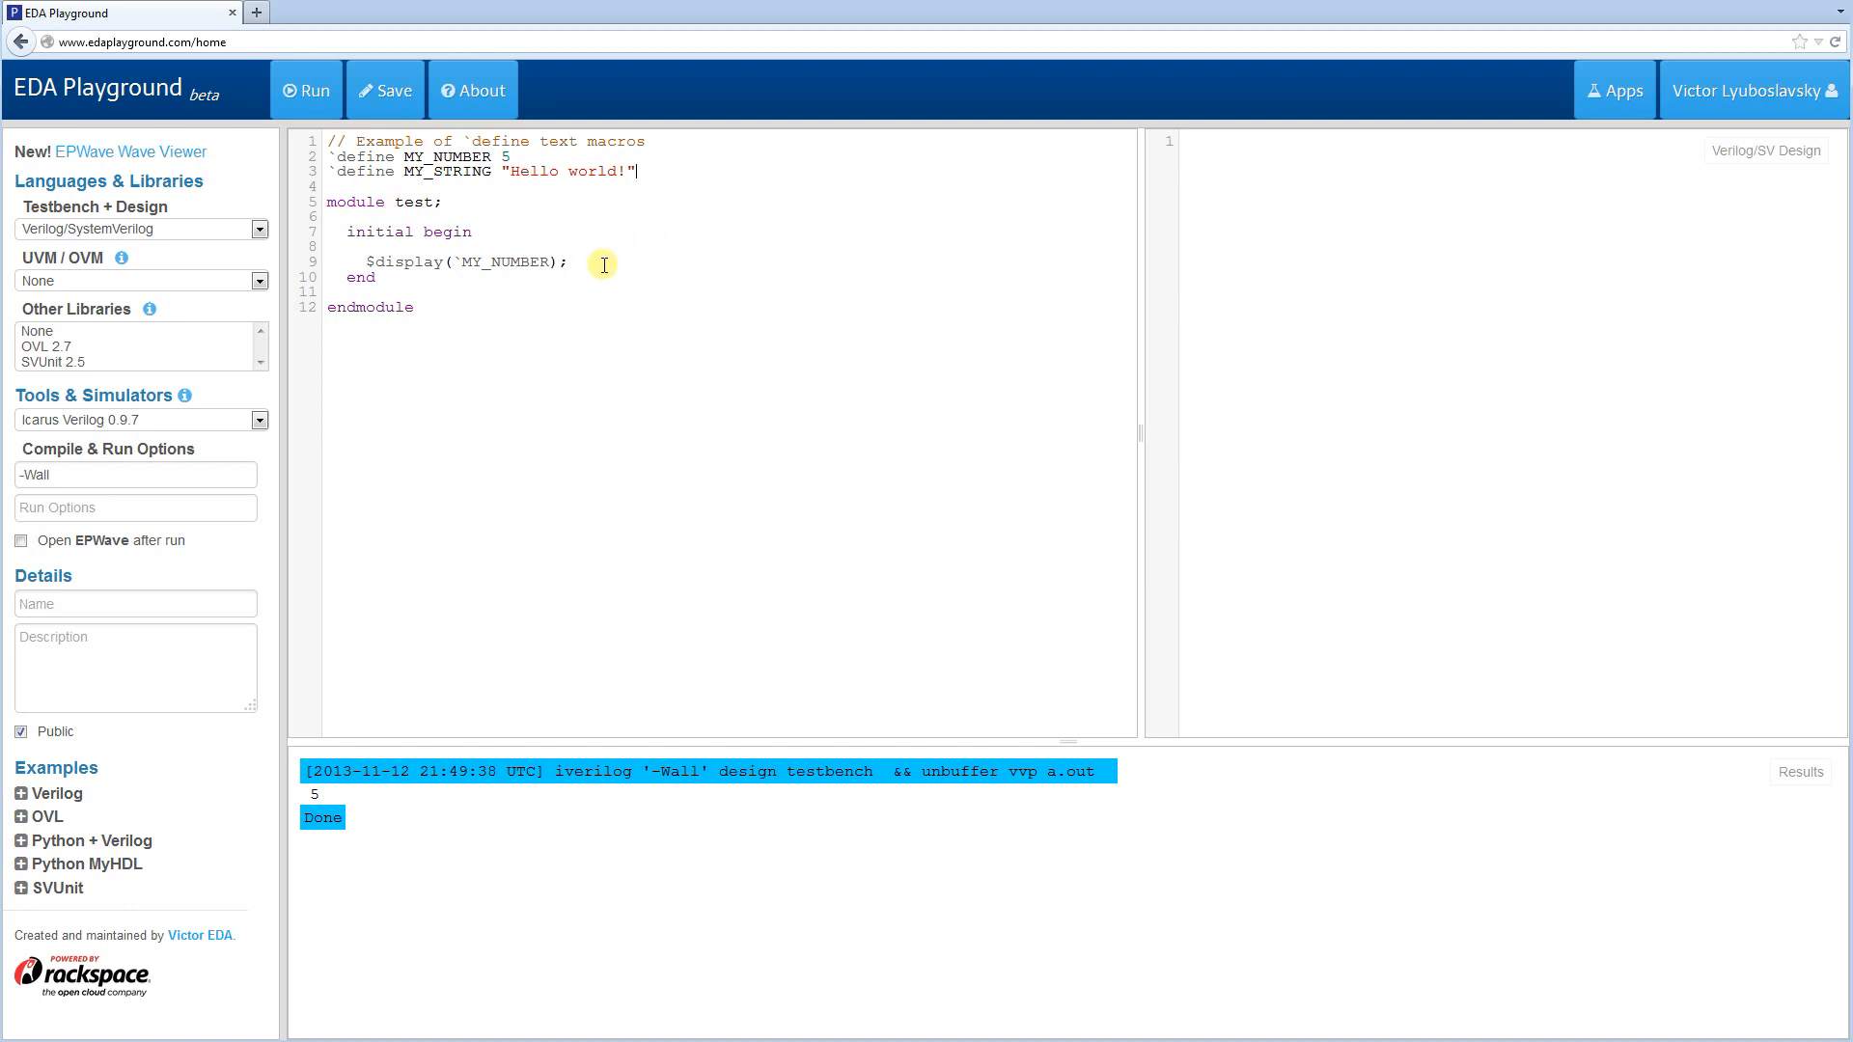
# - Add $display(`MY_STRING); to the initial block and run the testbench
pyautogui.write('$di')
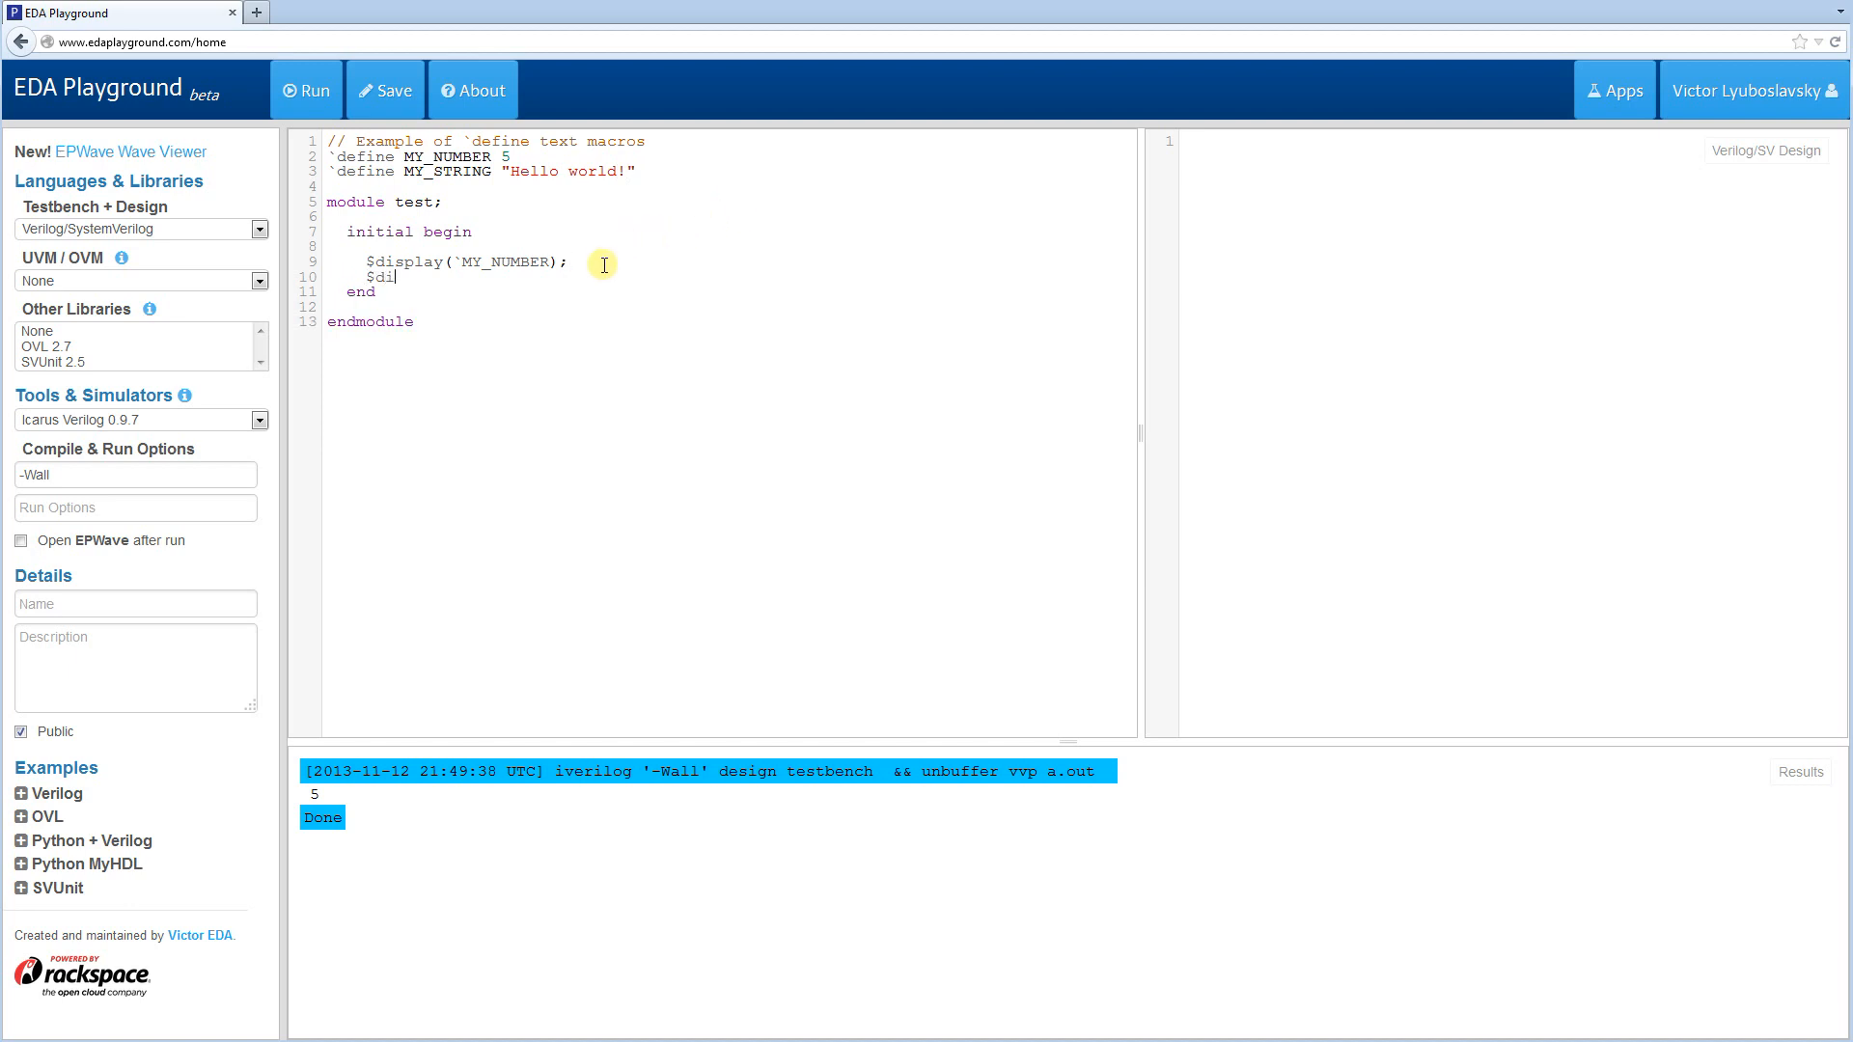
pyautogui.write('splay(')
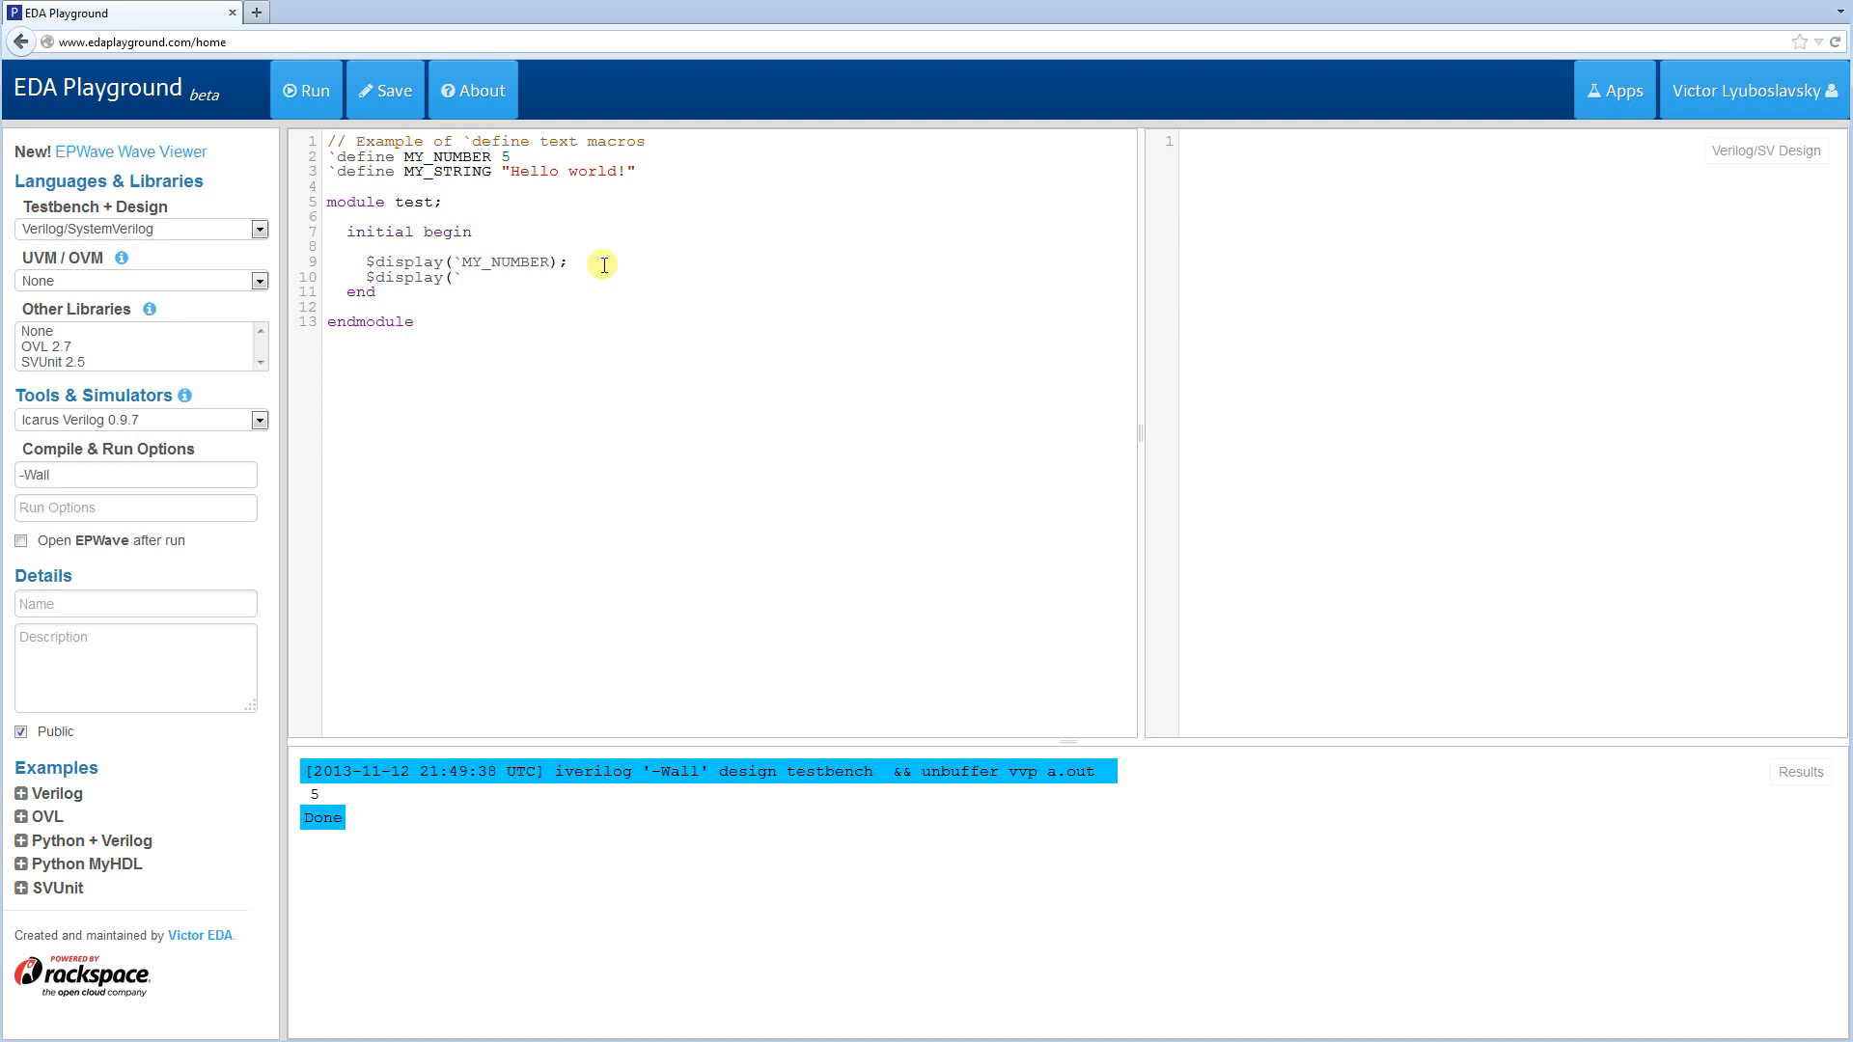
pyautogui.write('`MY_STRING);')
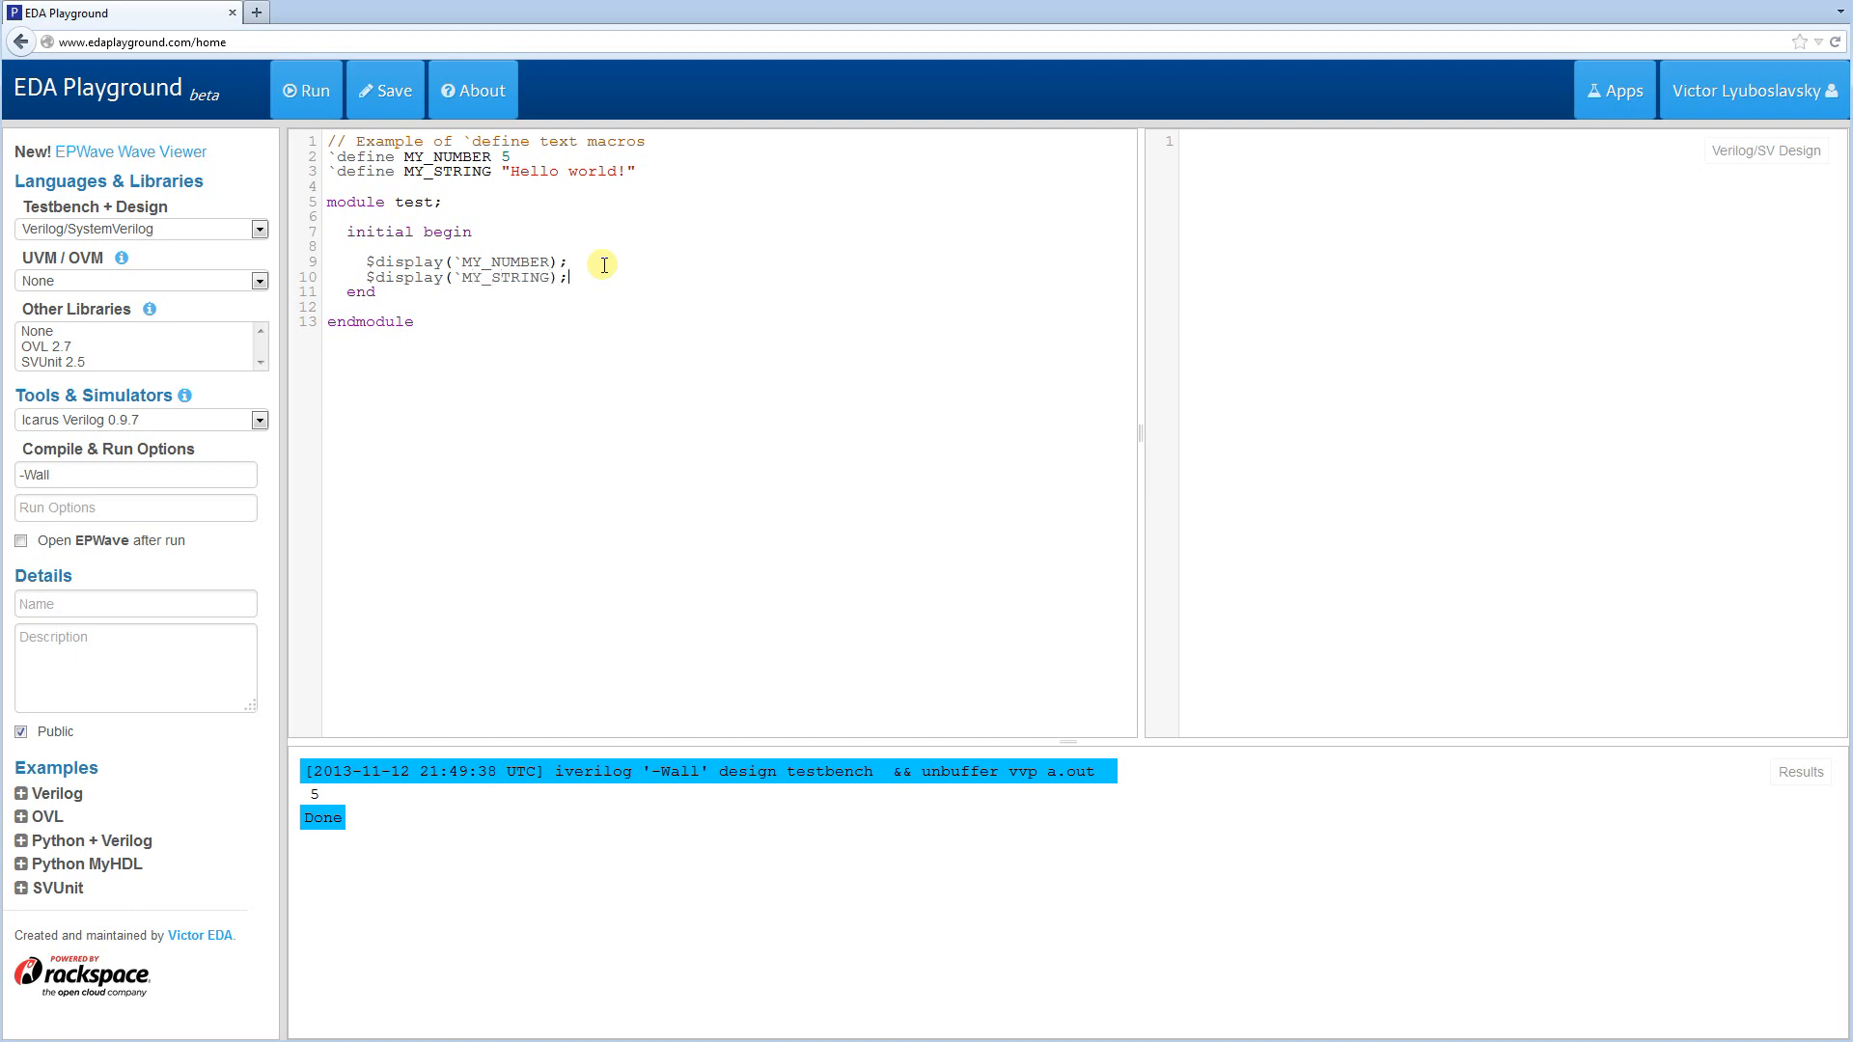
pyautogui.click(305, 91)
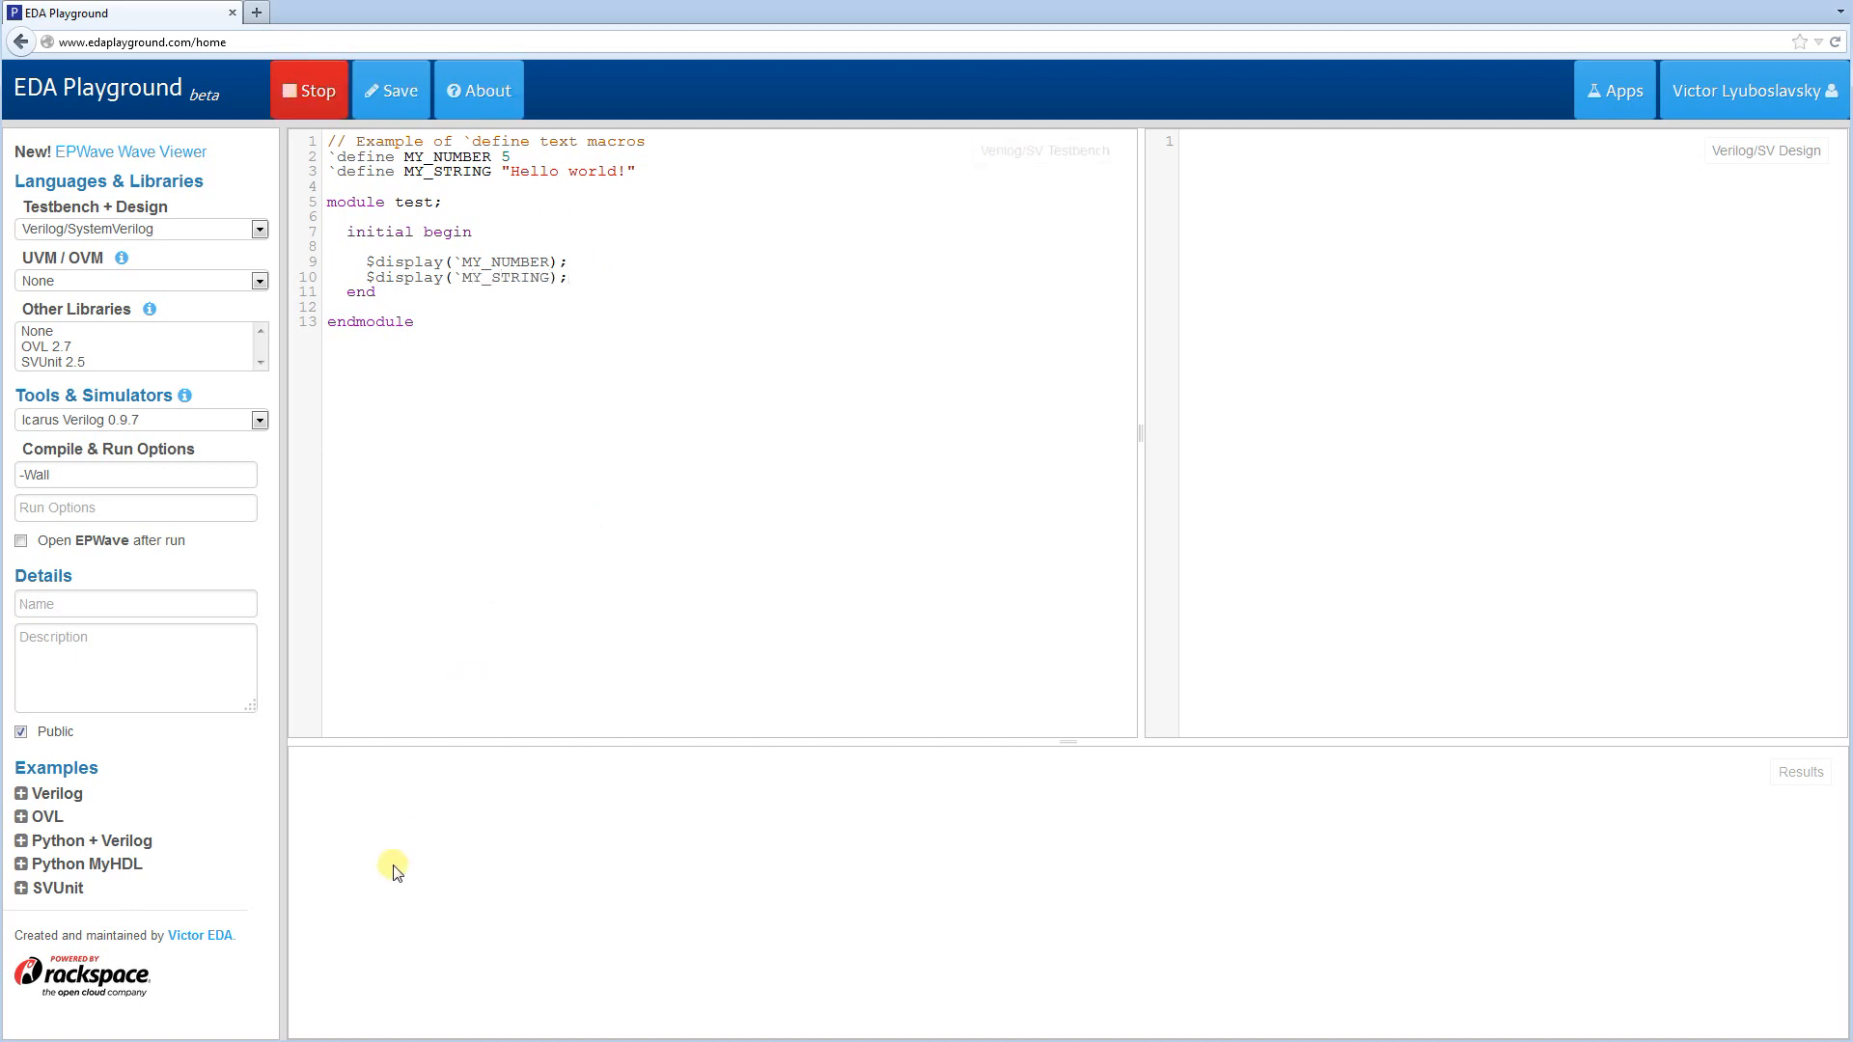
# - Let the run print 5 and Hello world!, then start a new line after the MY_STRING define
pyautogui.click(307, 91)
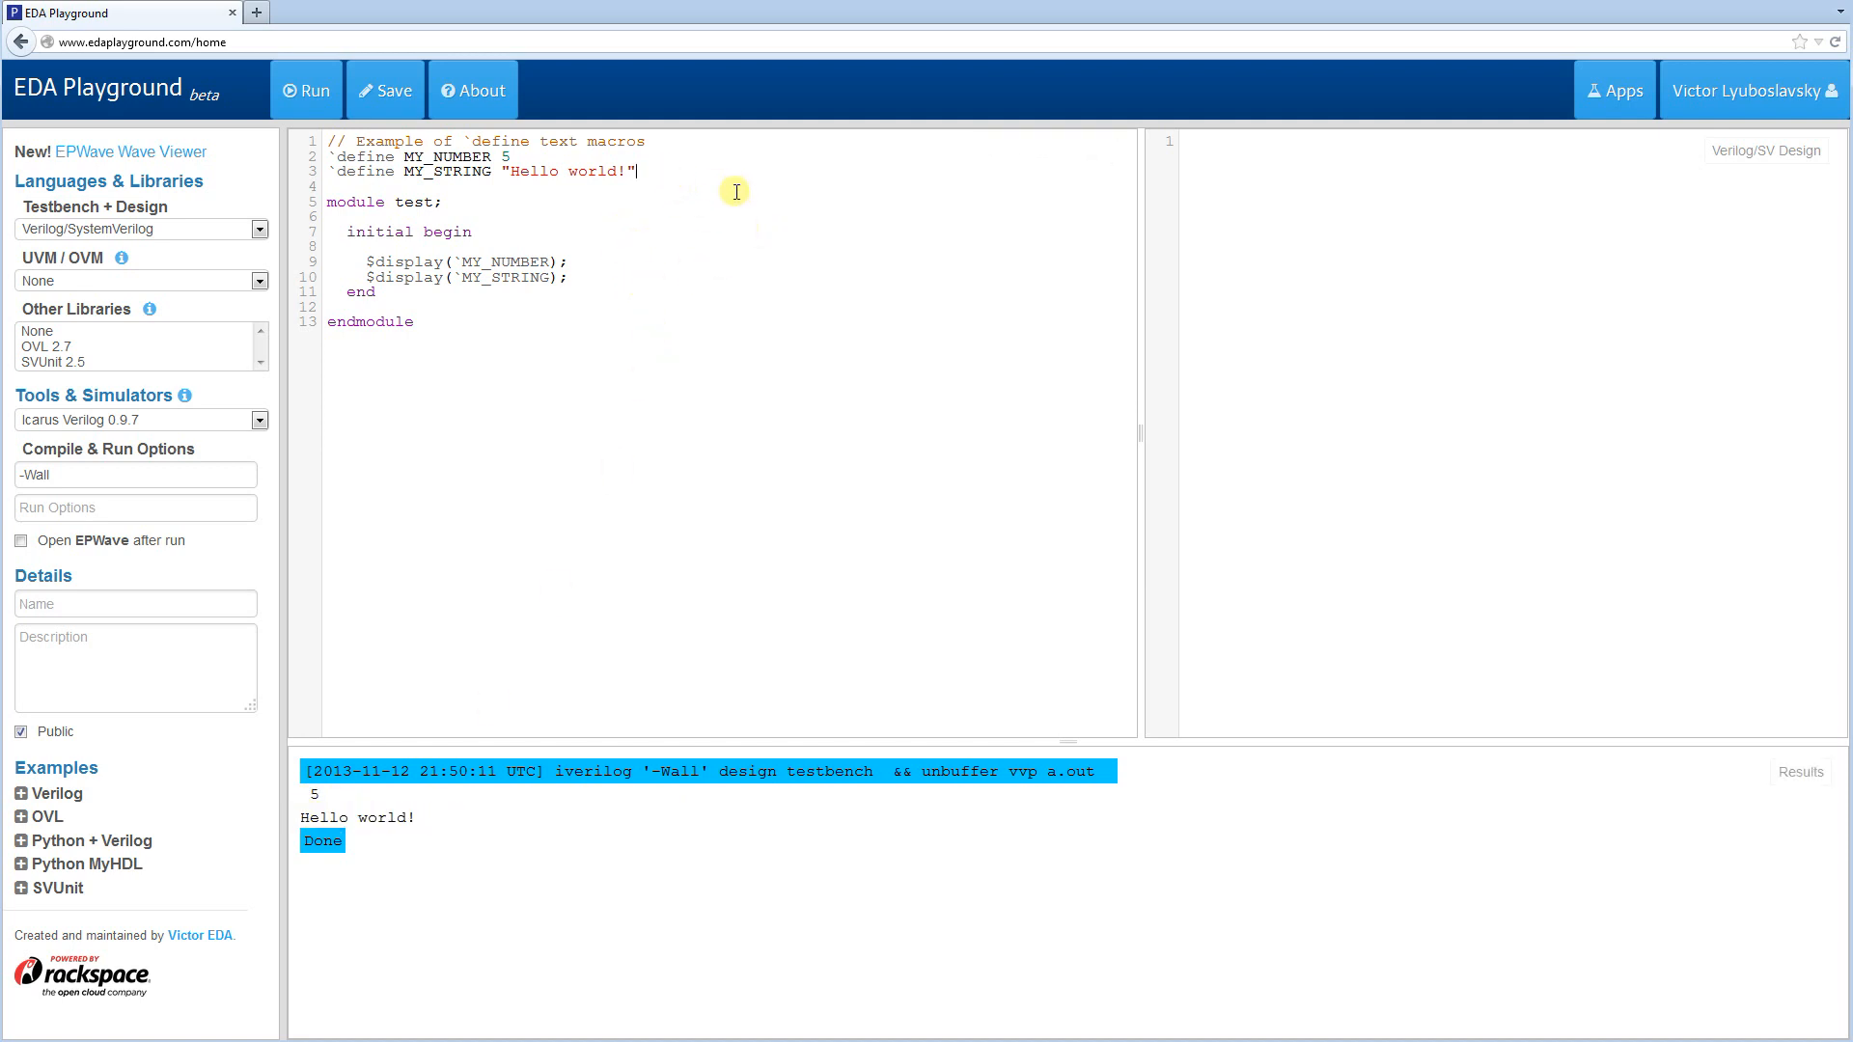
pyautogui.press('Return')
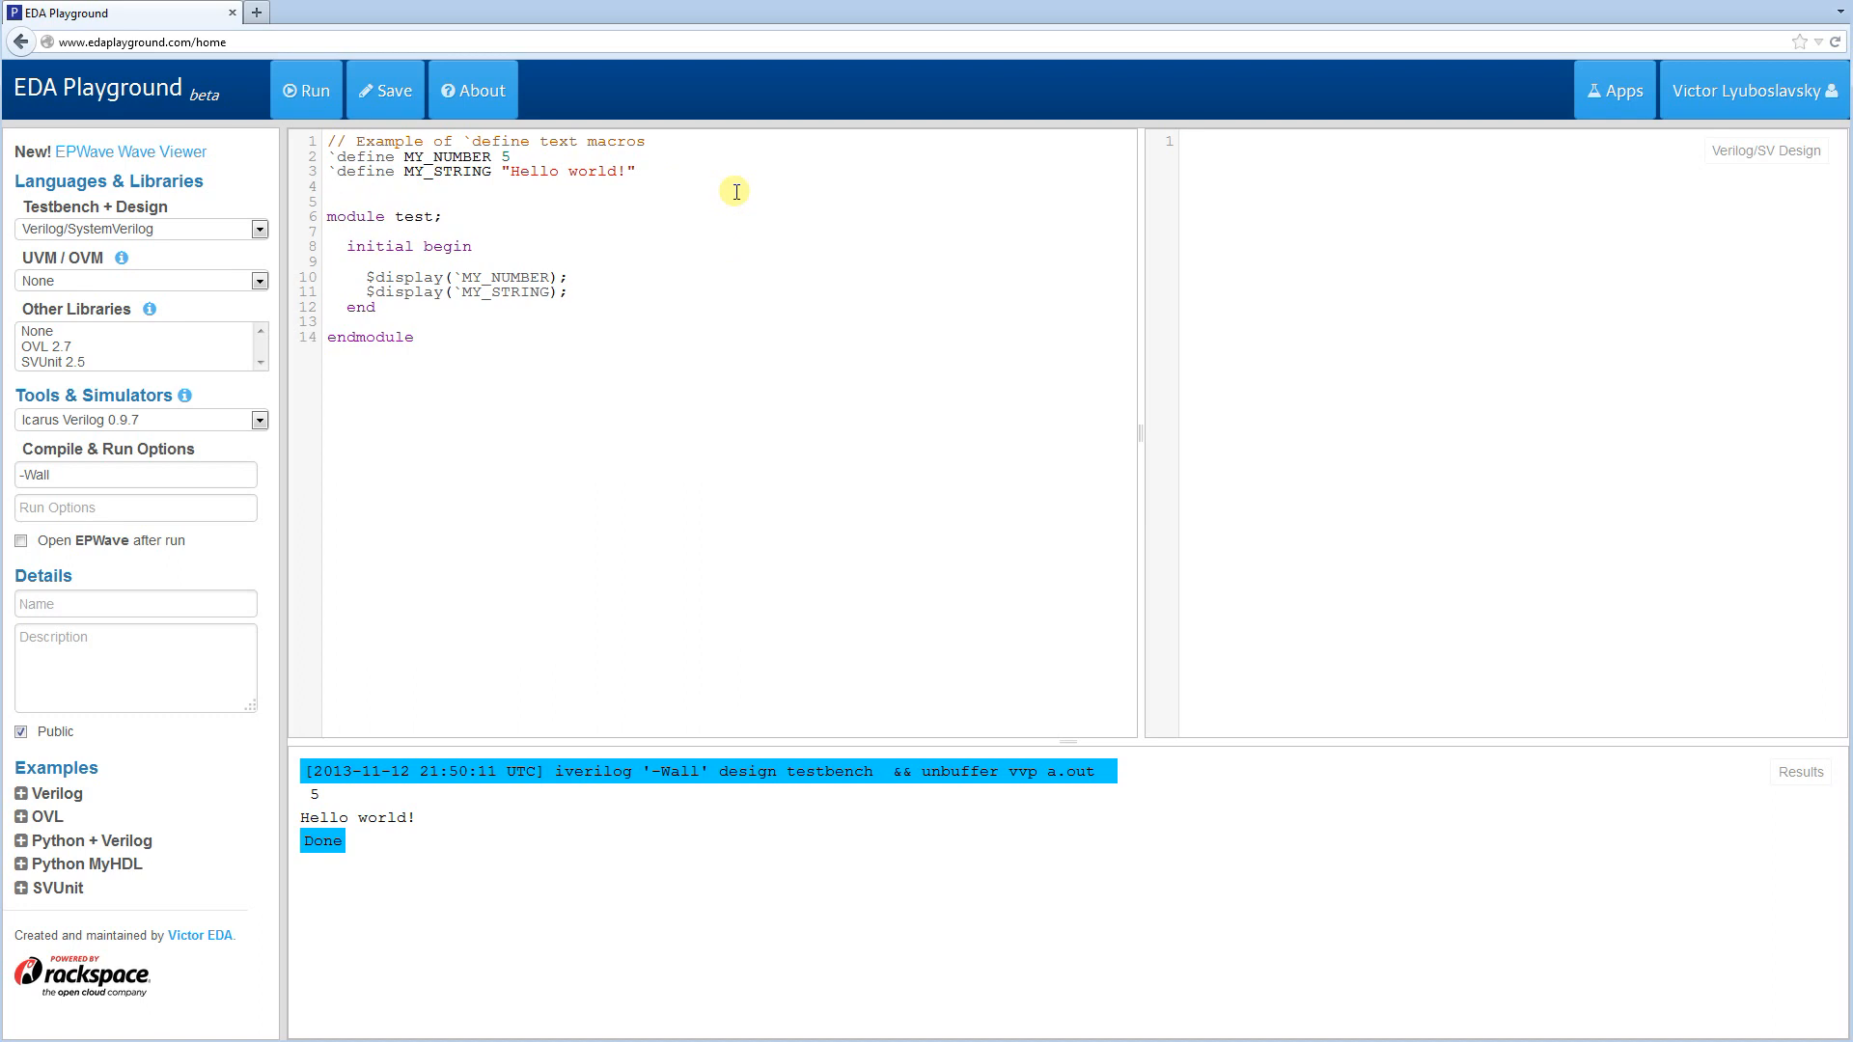
# - Define the macro ADD2PLUS2 as 2 + 2
pyautogui.write('`define')
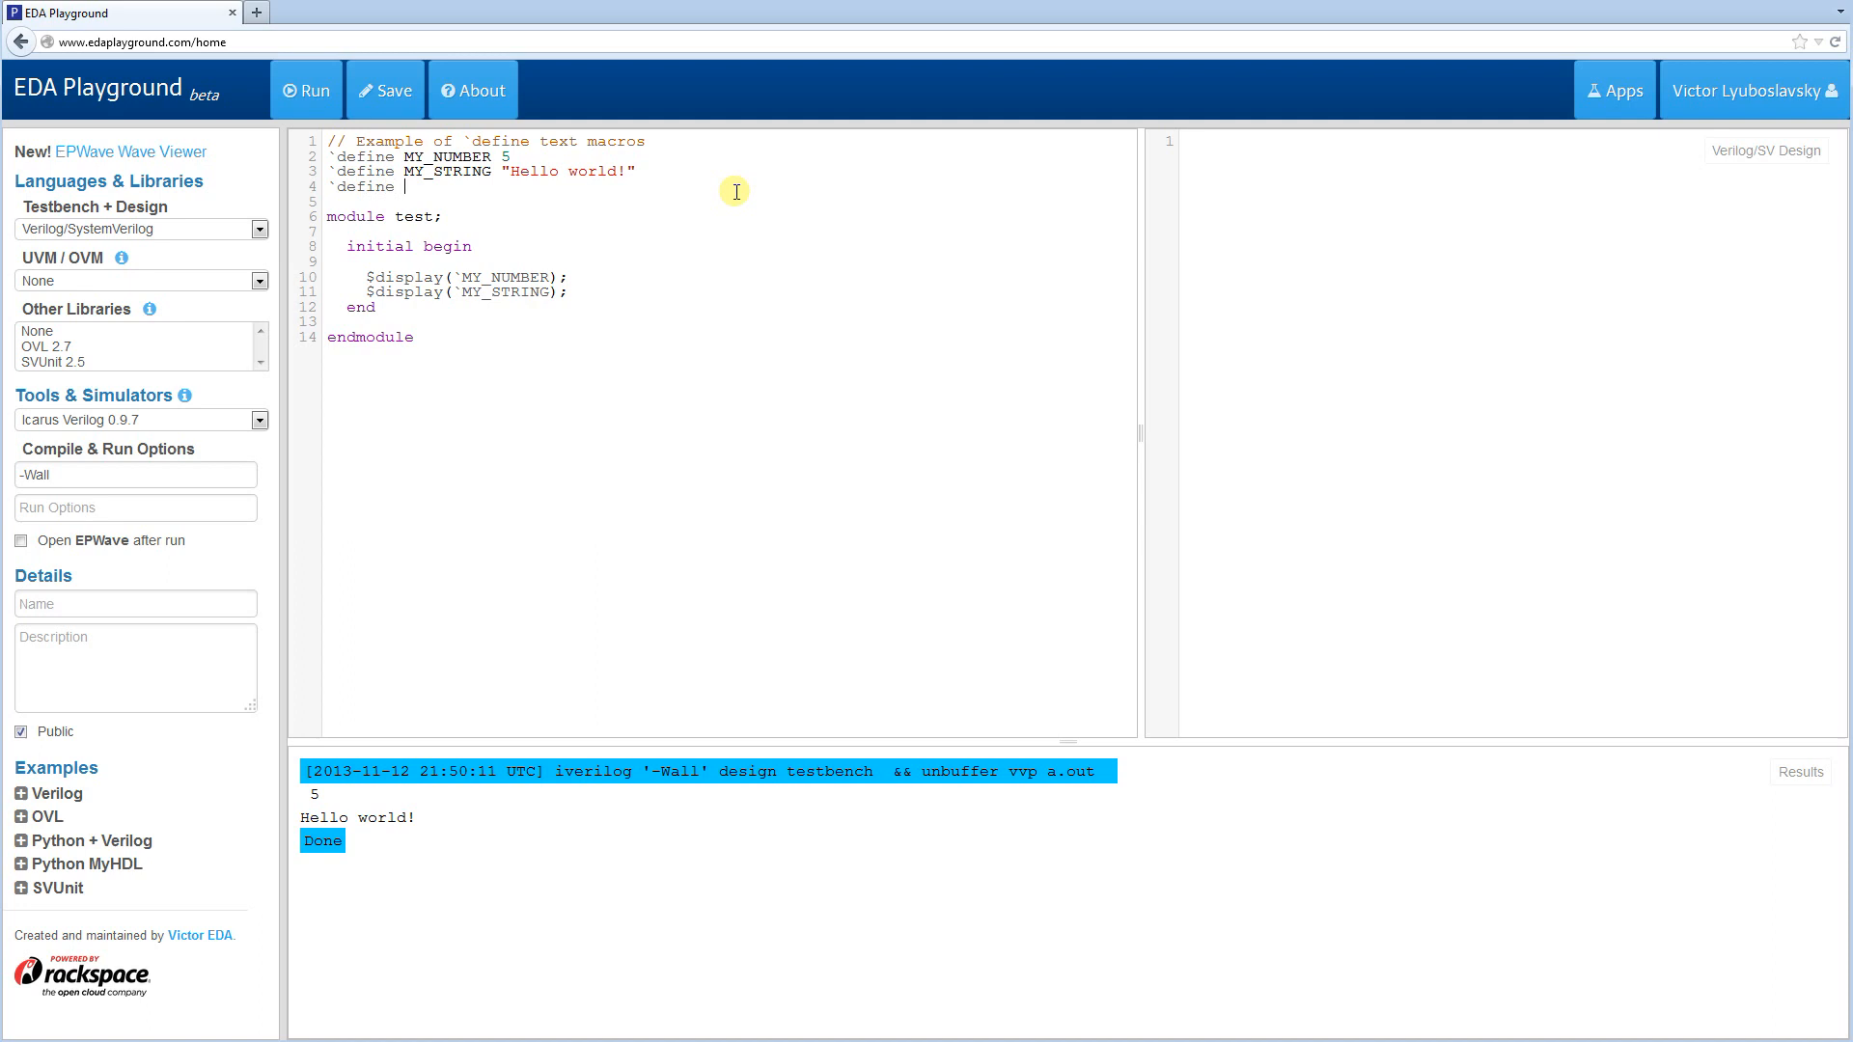
pyautogui.write('A')
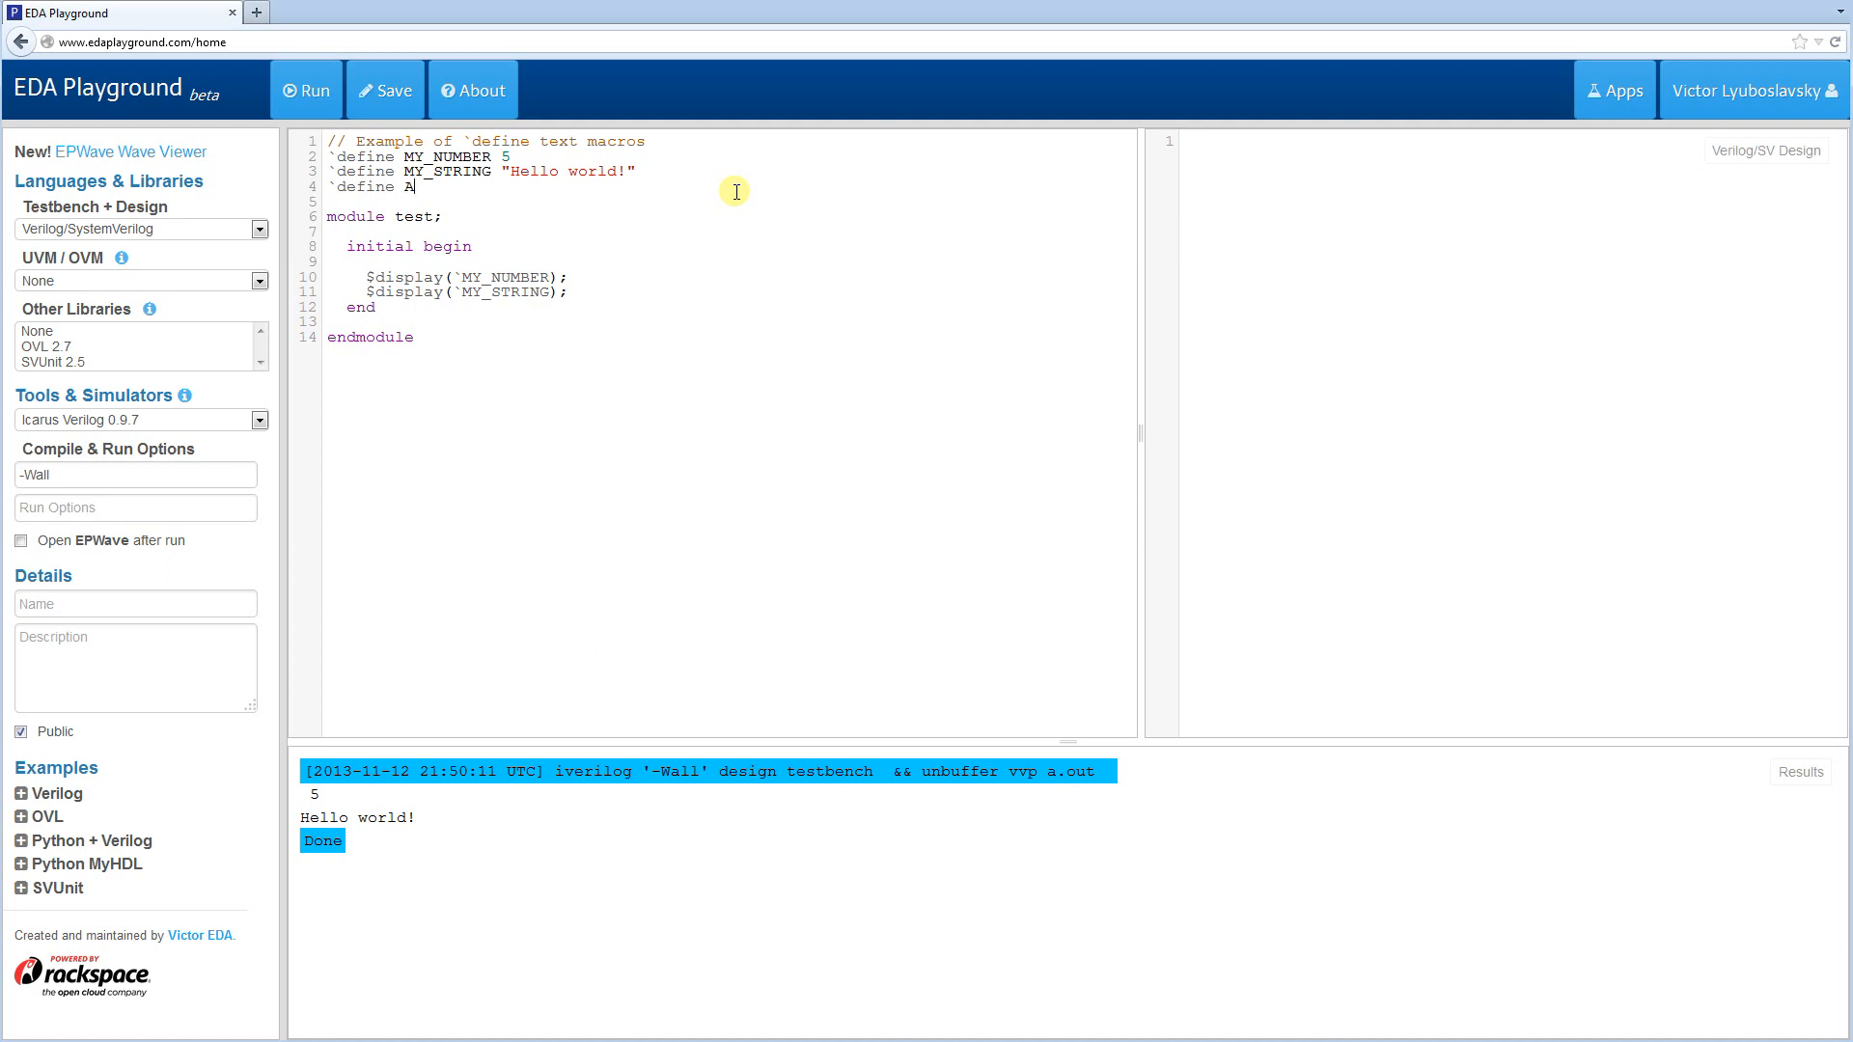
pyautogui.write('DD2')
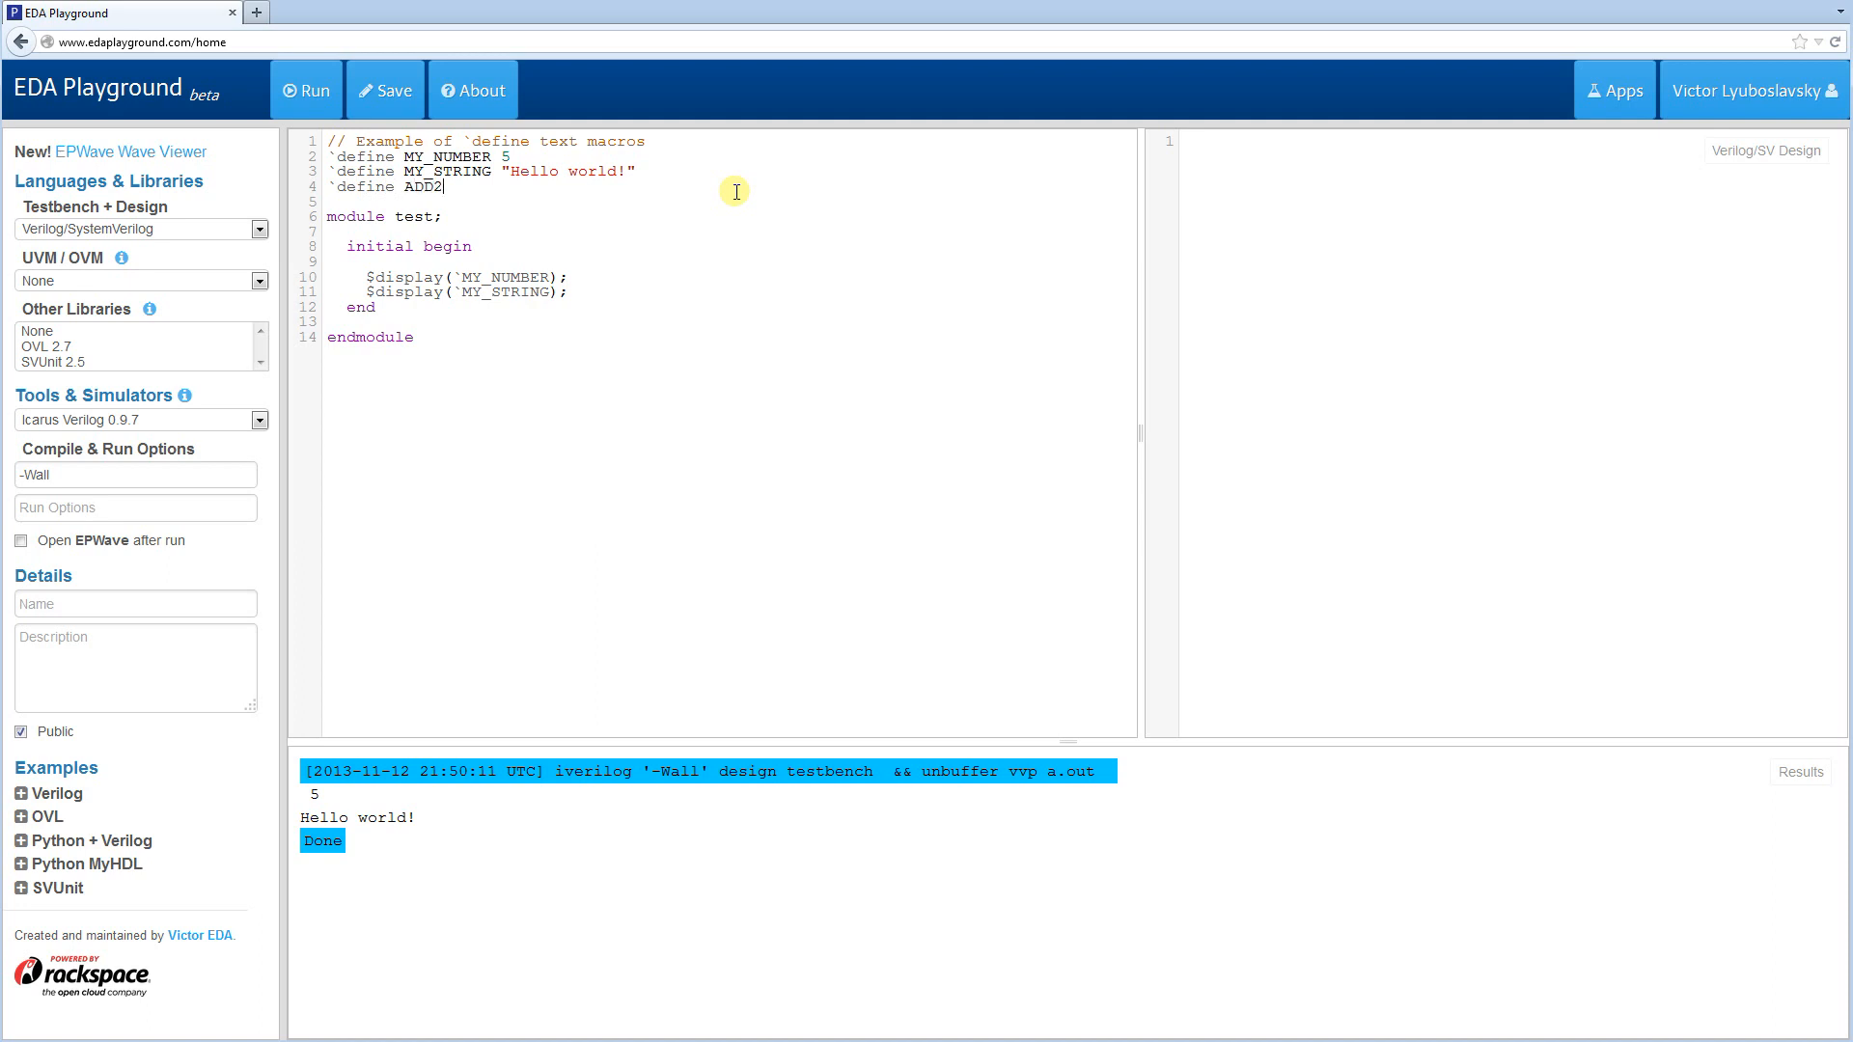
pyautogui.write('PLUS2')
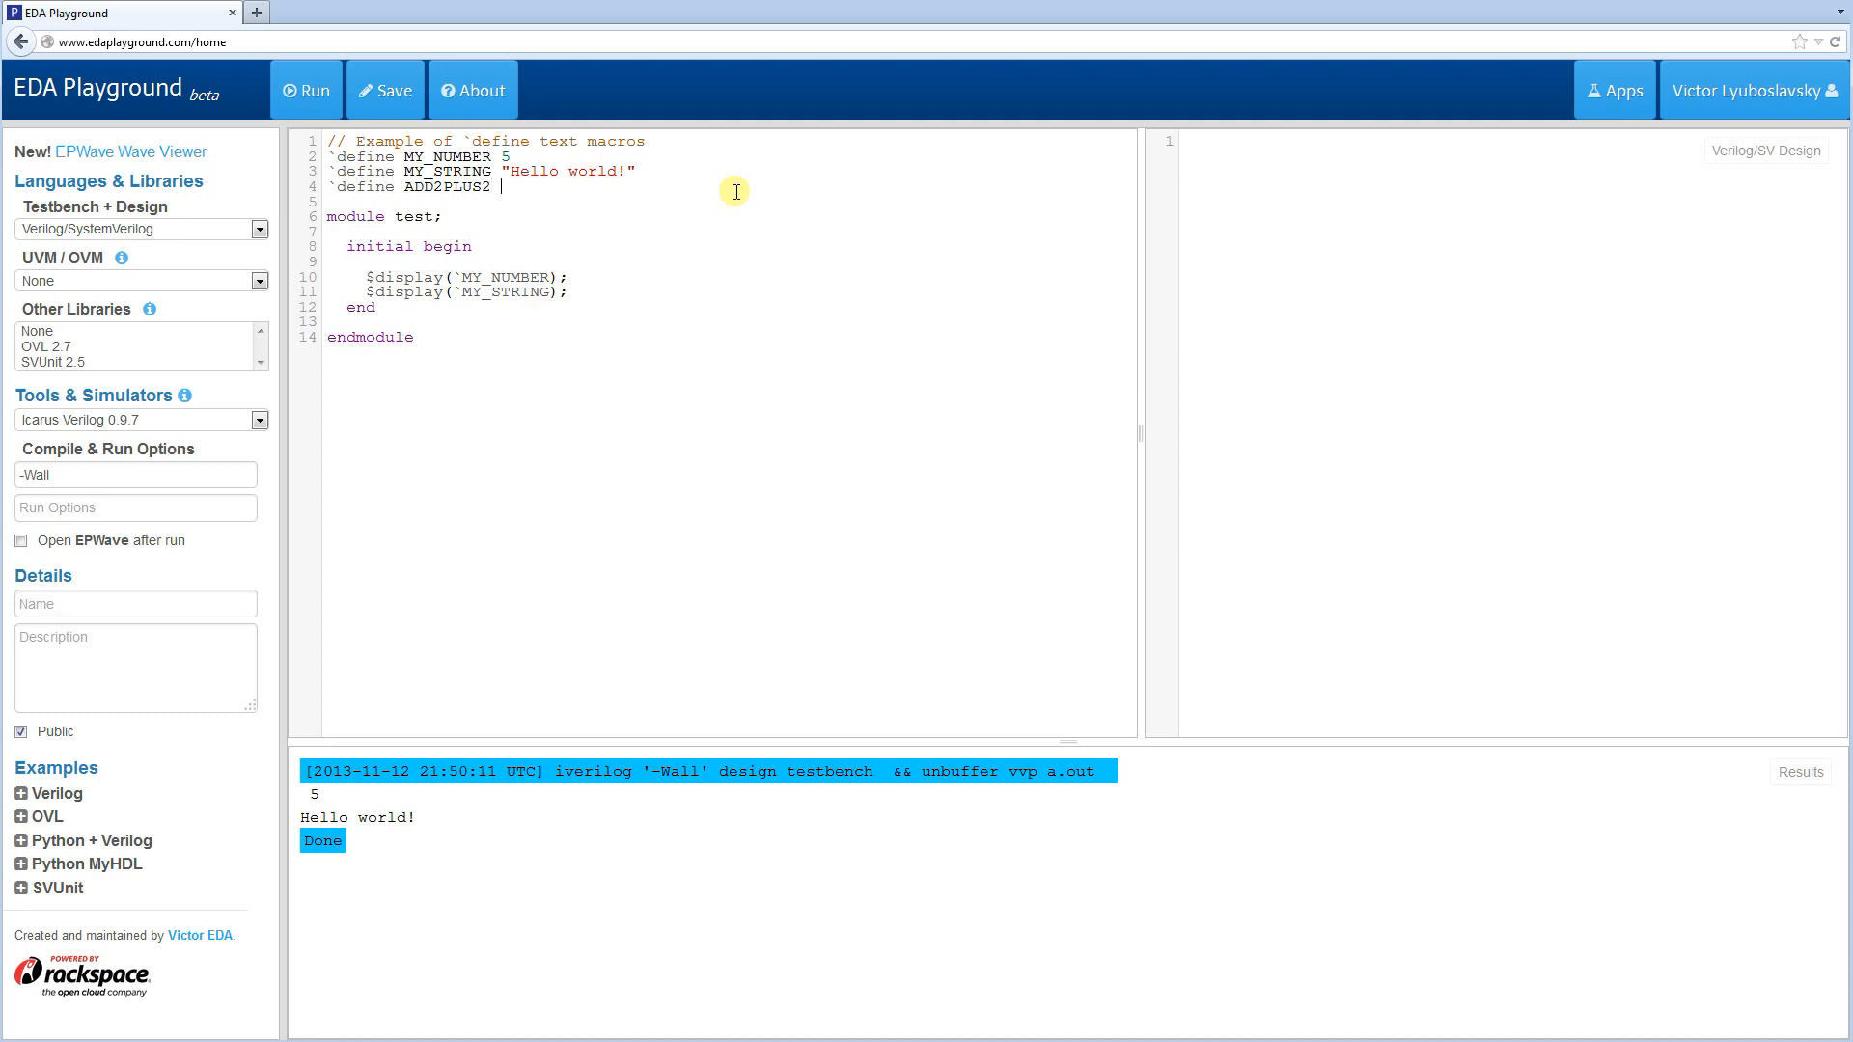
pyautogui.write('2 + 2')
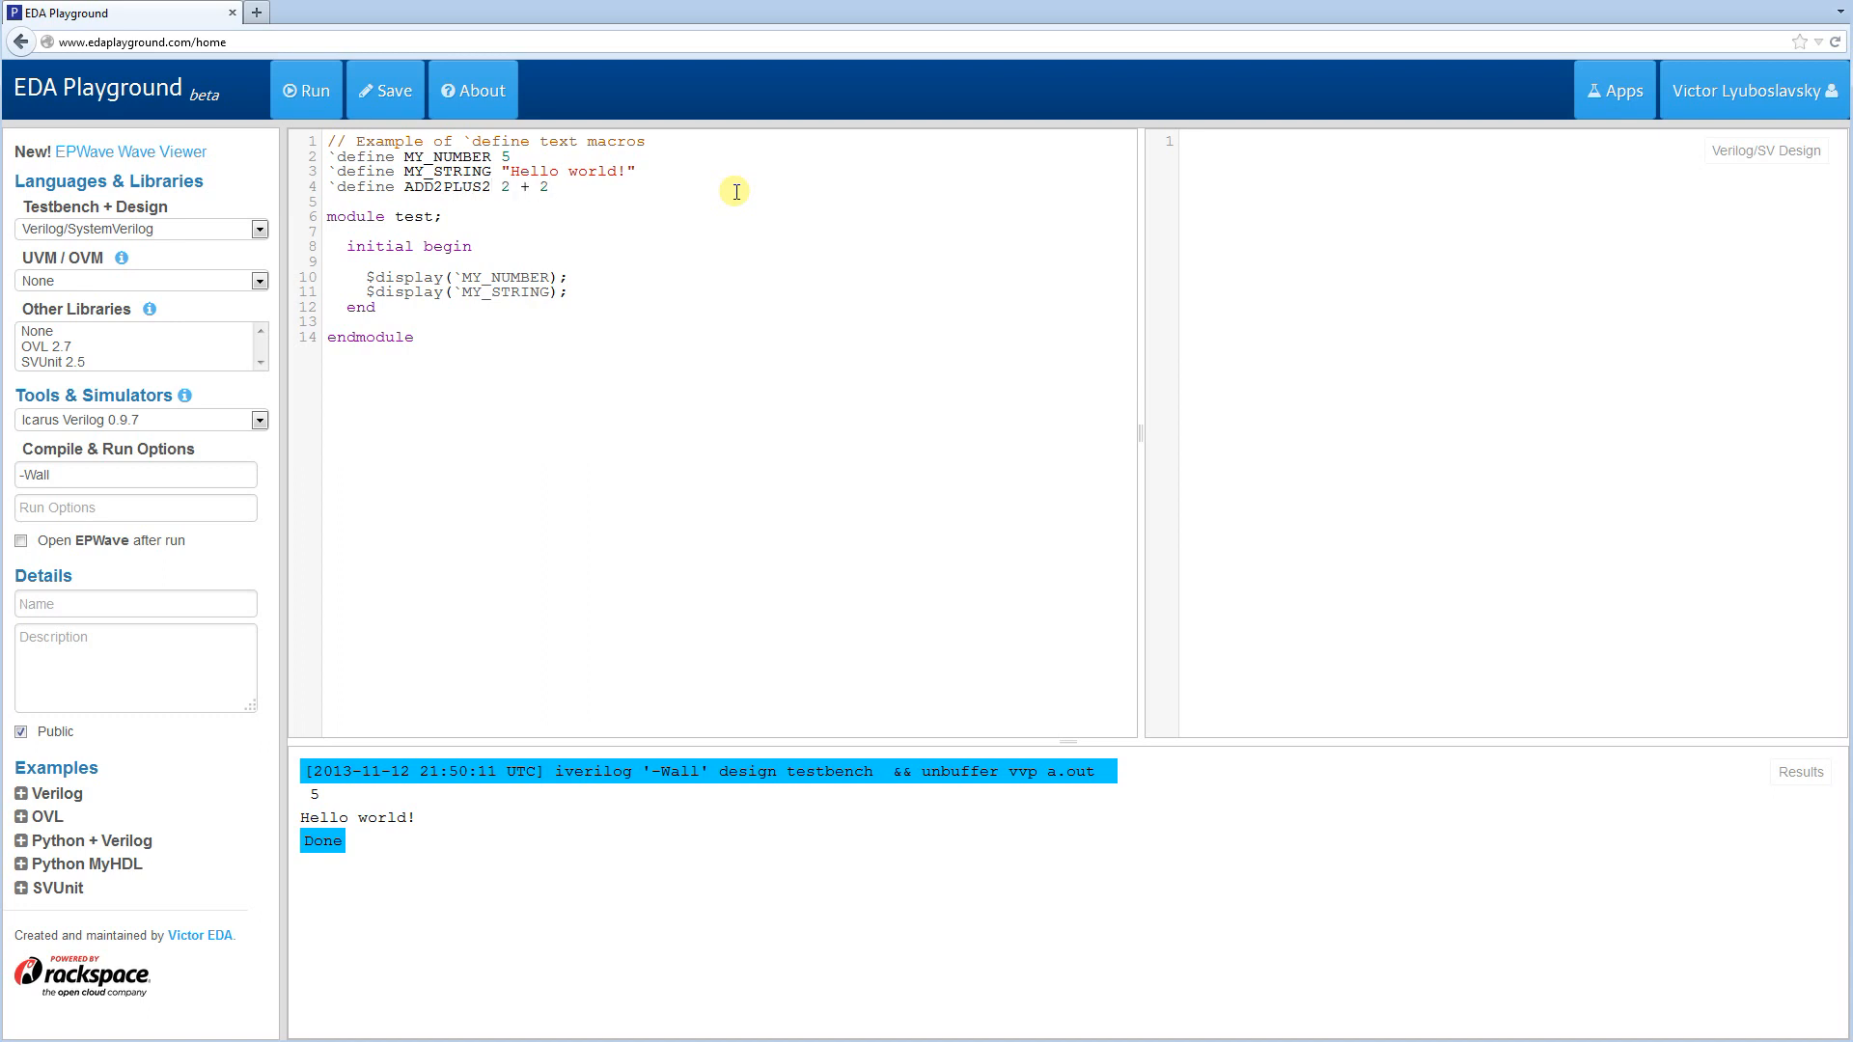
# - Add a $display(`ADD2PLUS2) line after the MY_STRING display
pyautogui.click(567, 291)
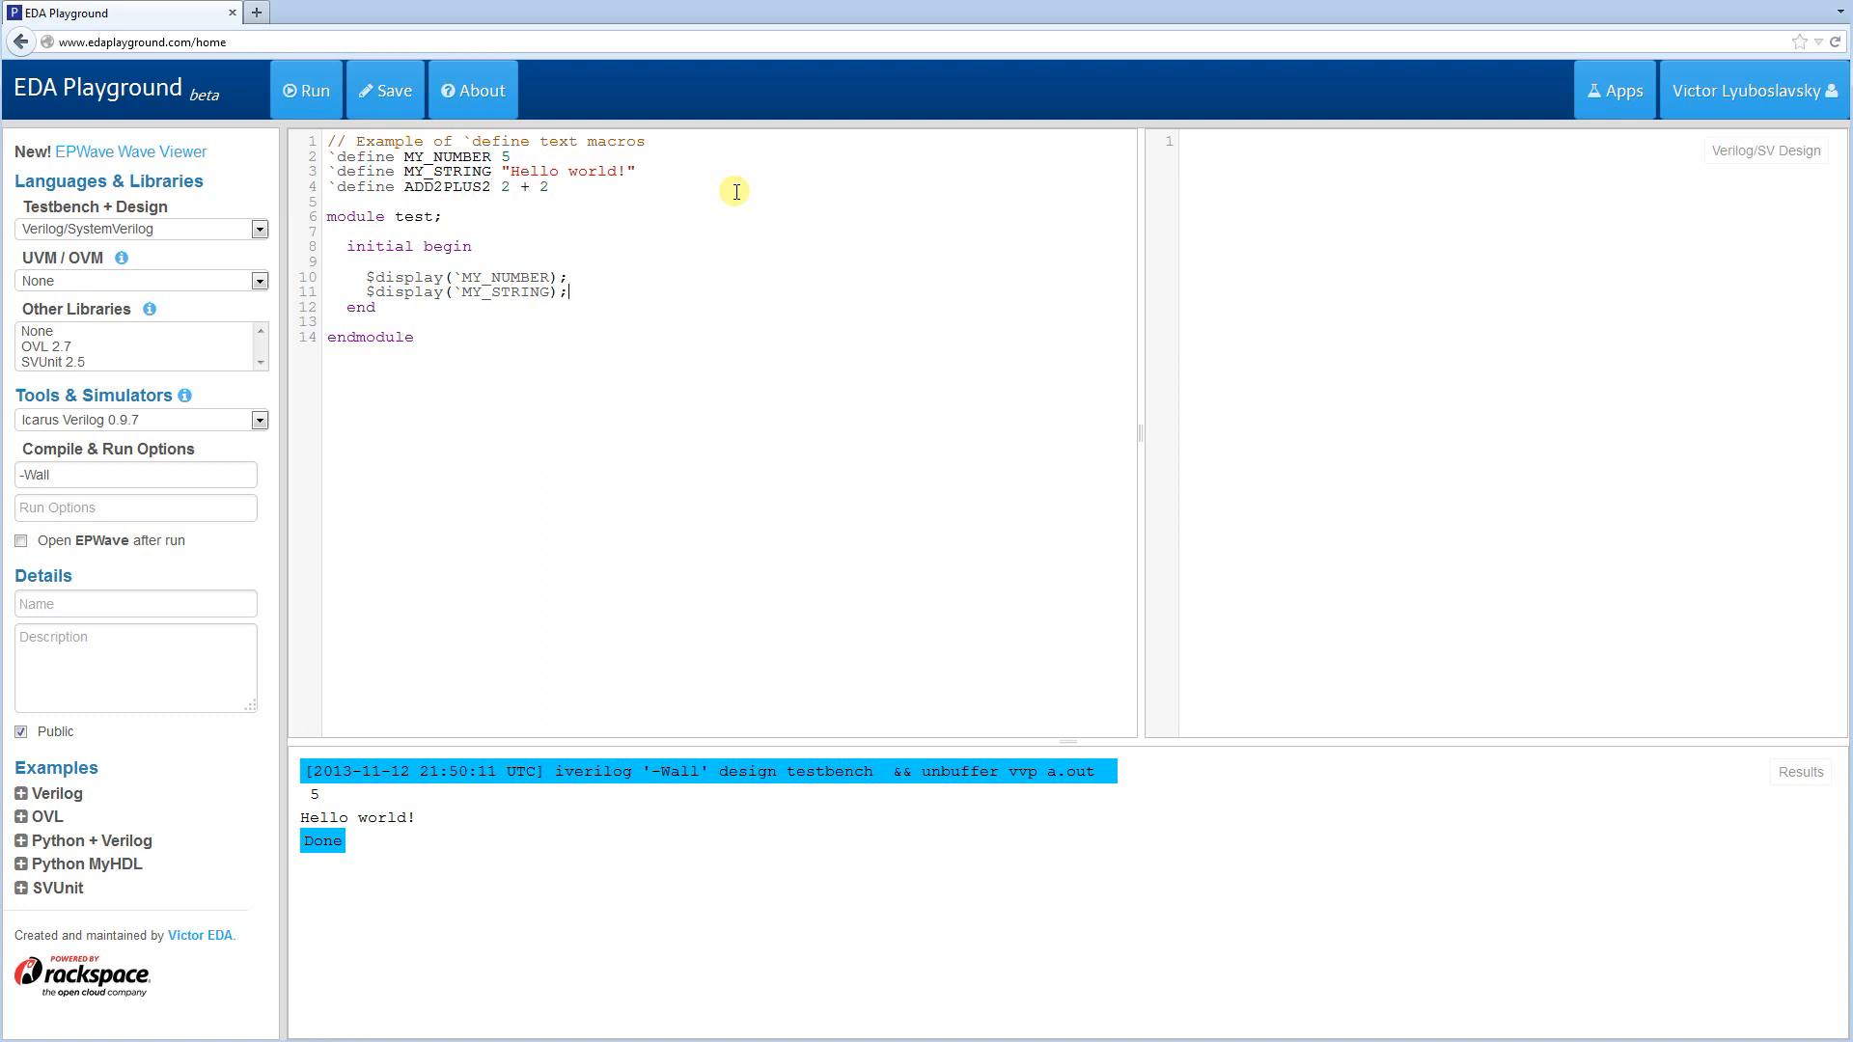
pyautogui.press('Enter')
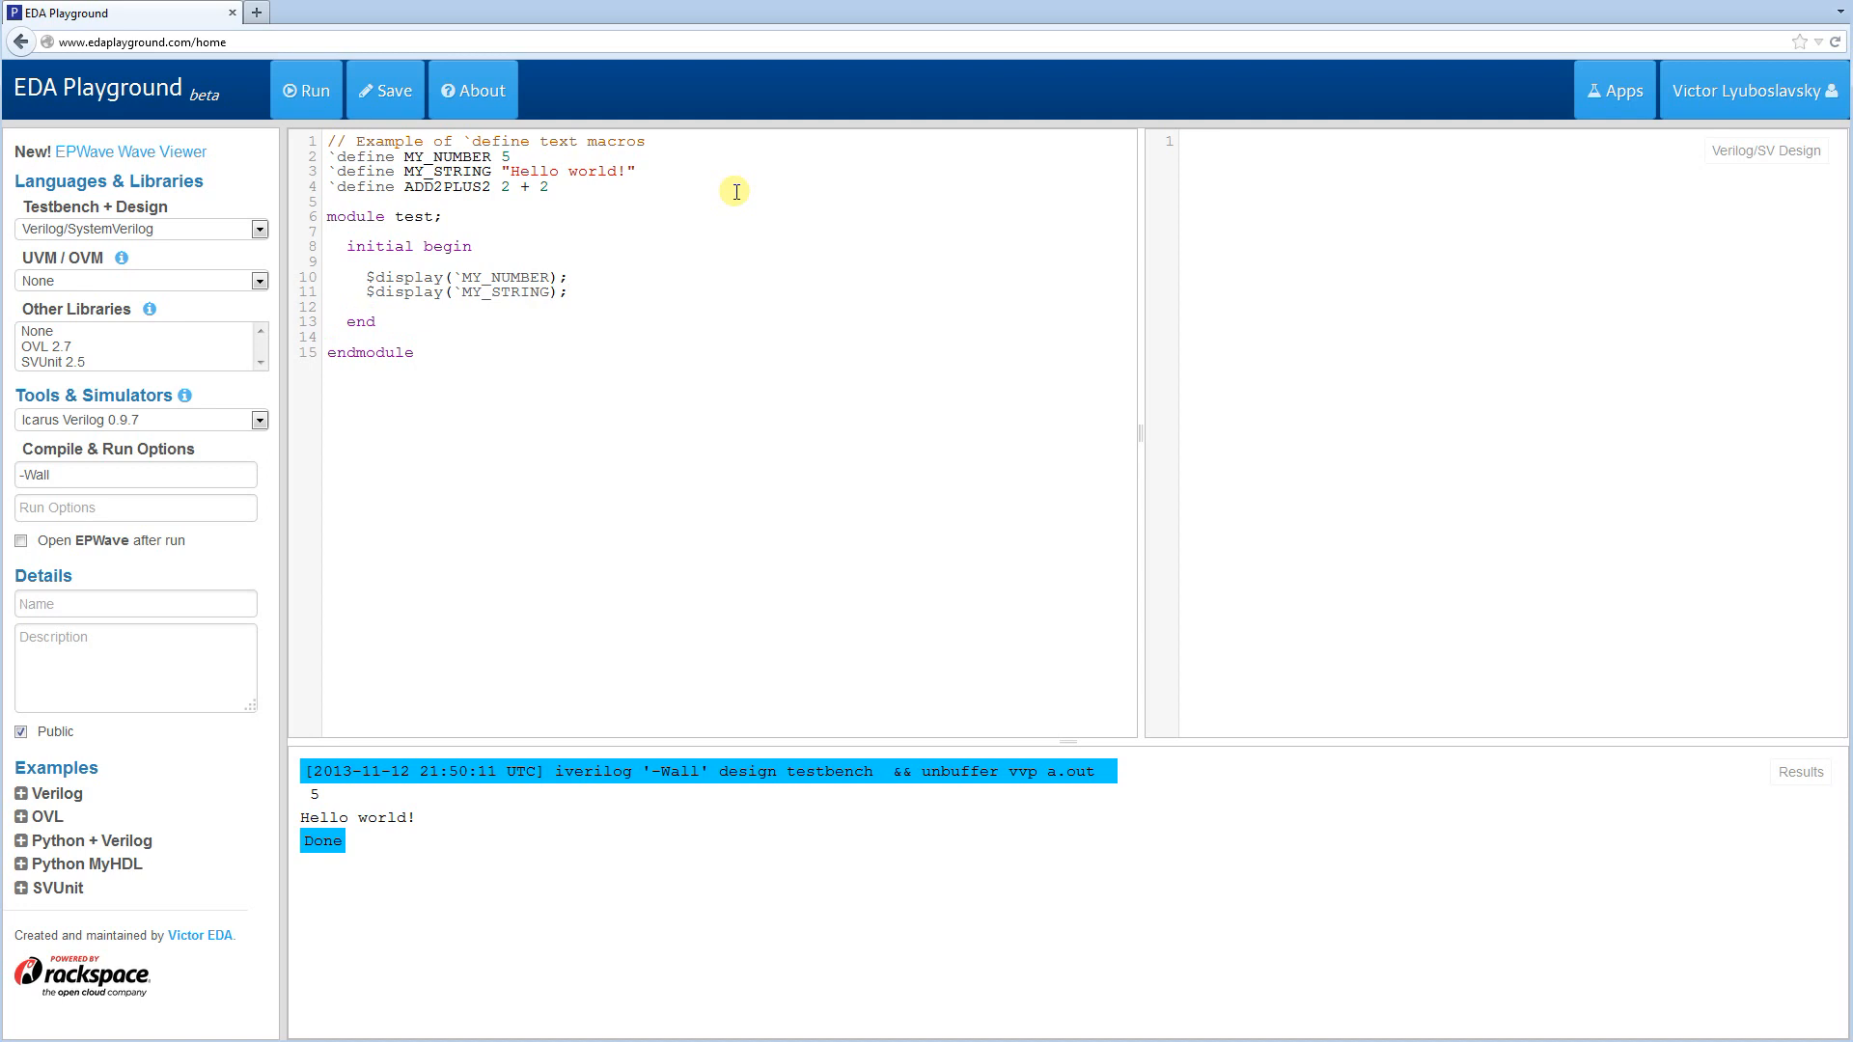
pyautogui.write('$display')
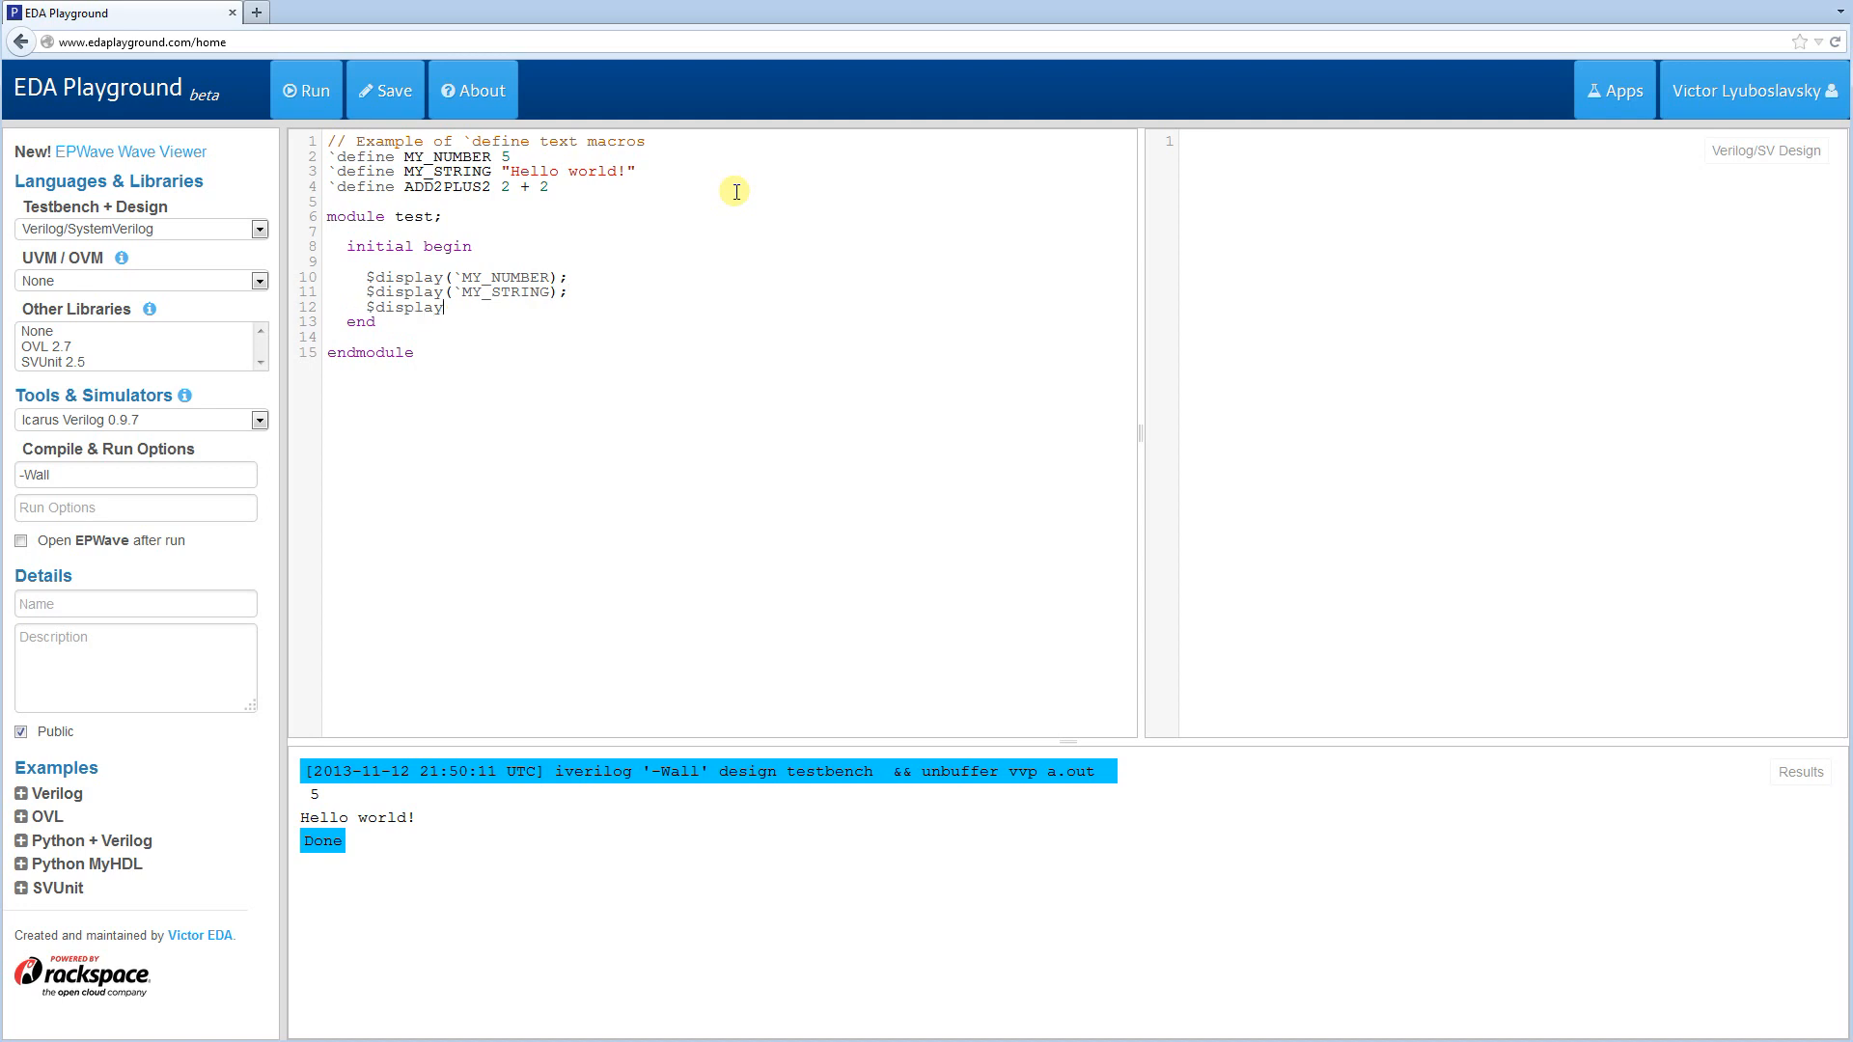
pyautogui.write('(')
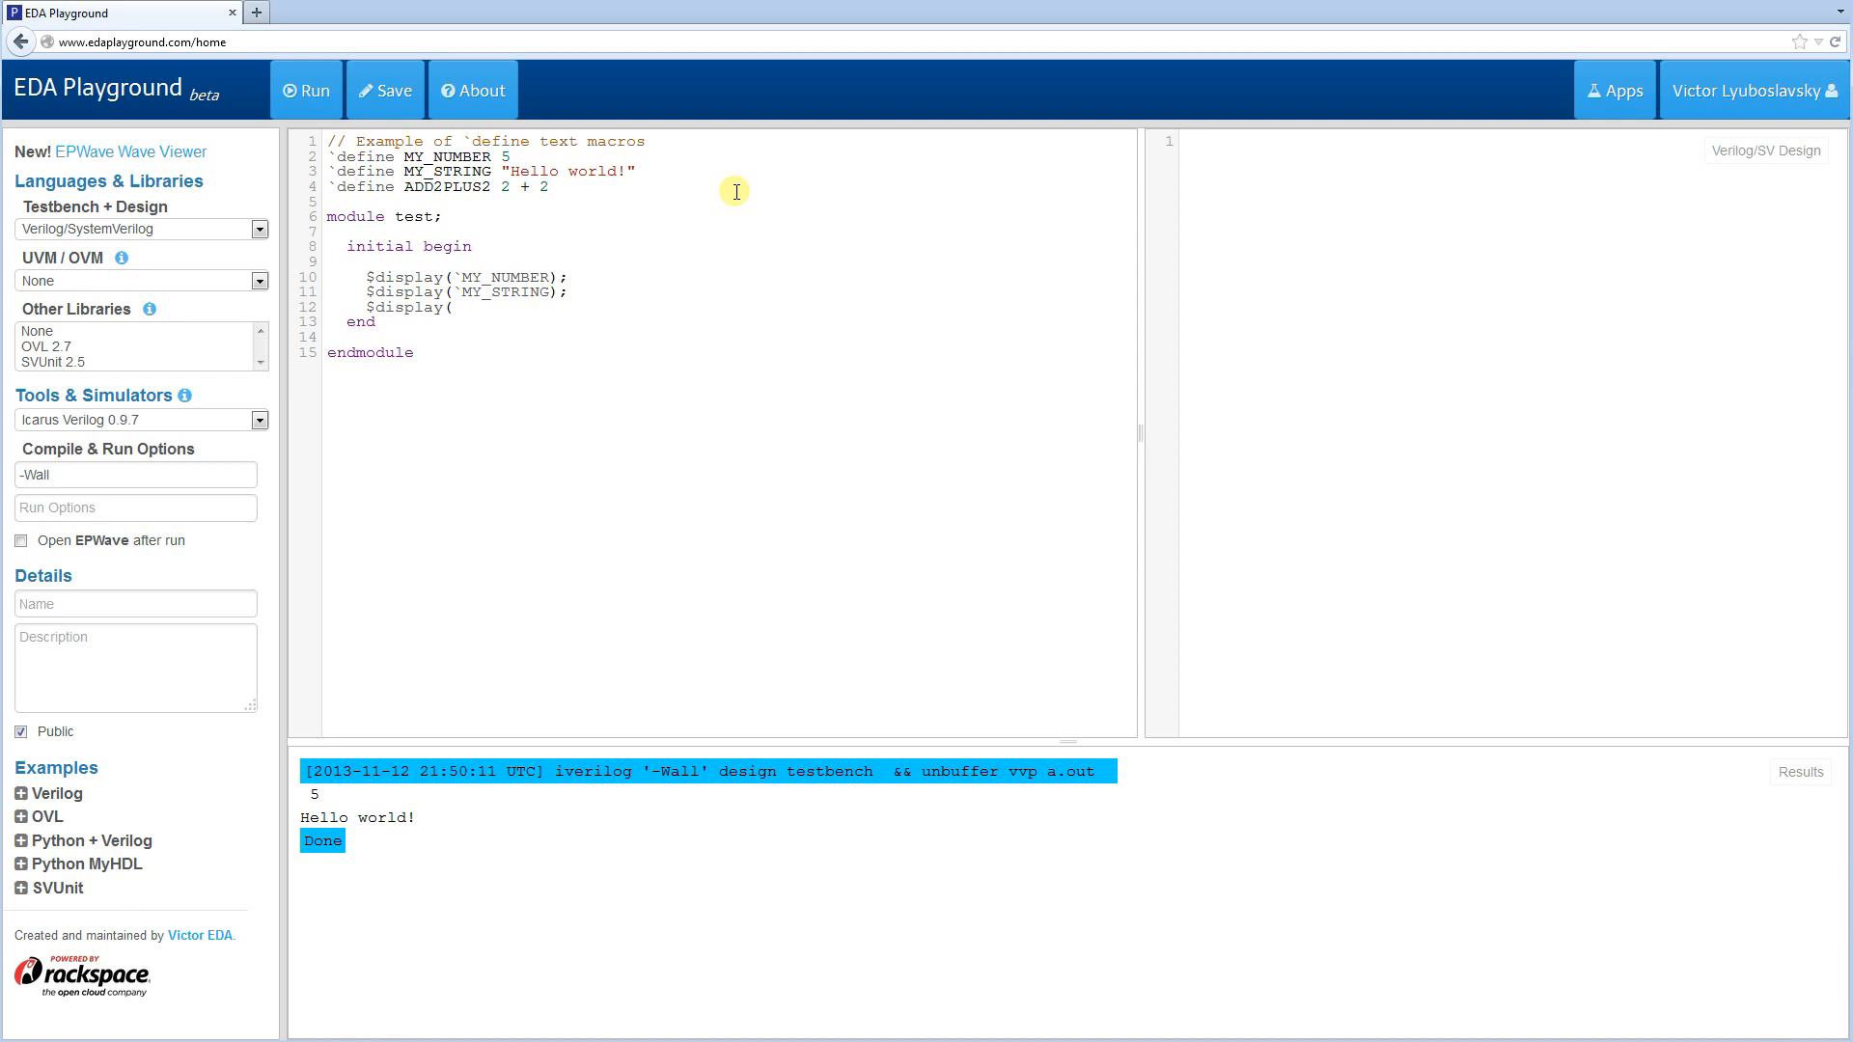
pyautogui.write('`A')
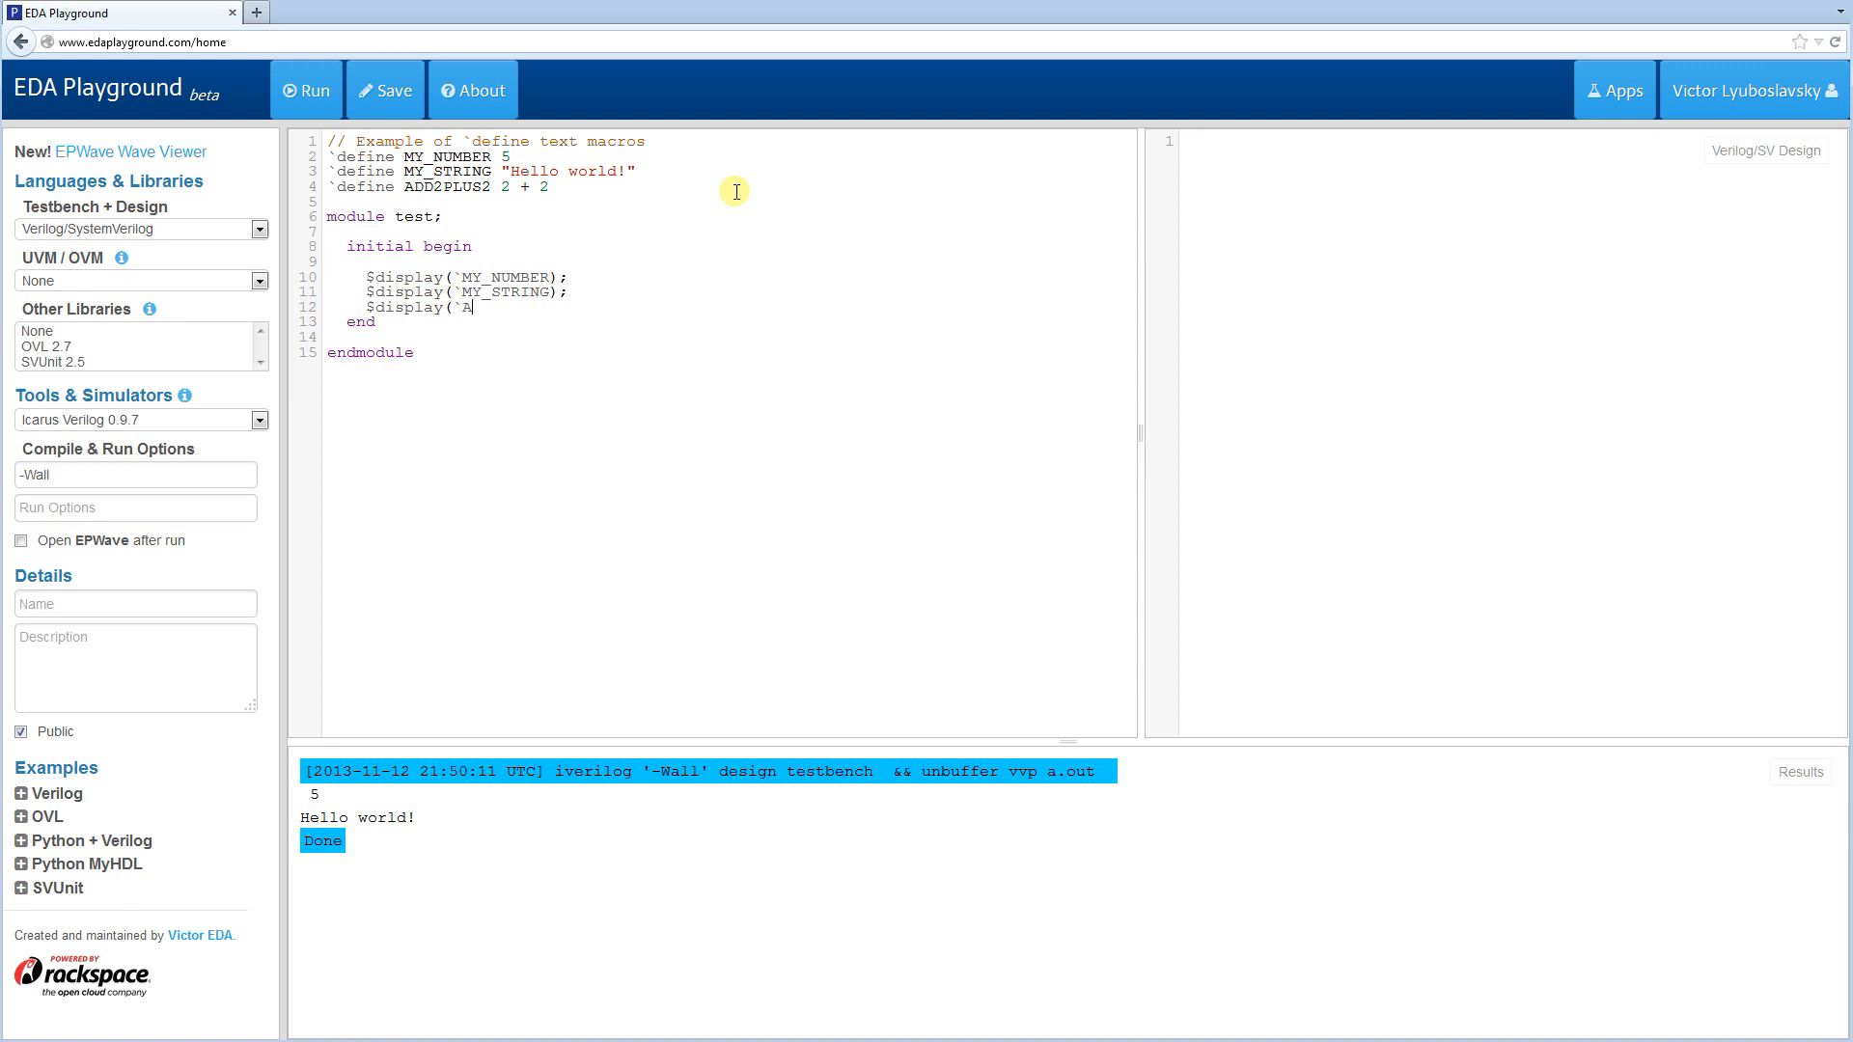
pyautogui.write('DD2P')
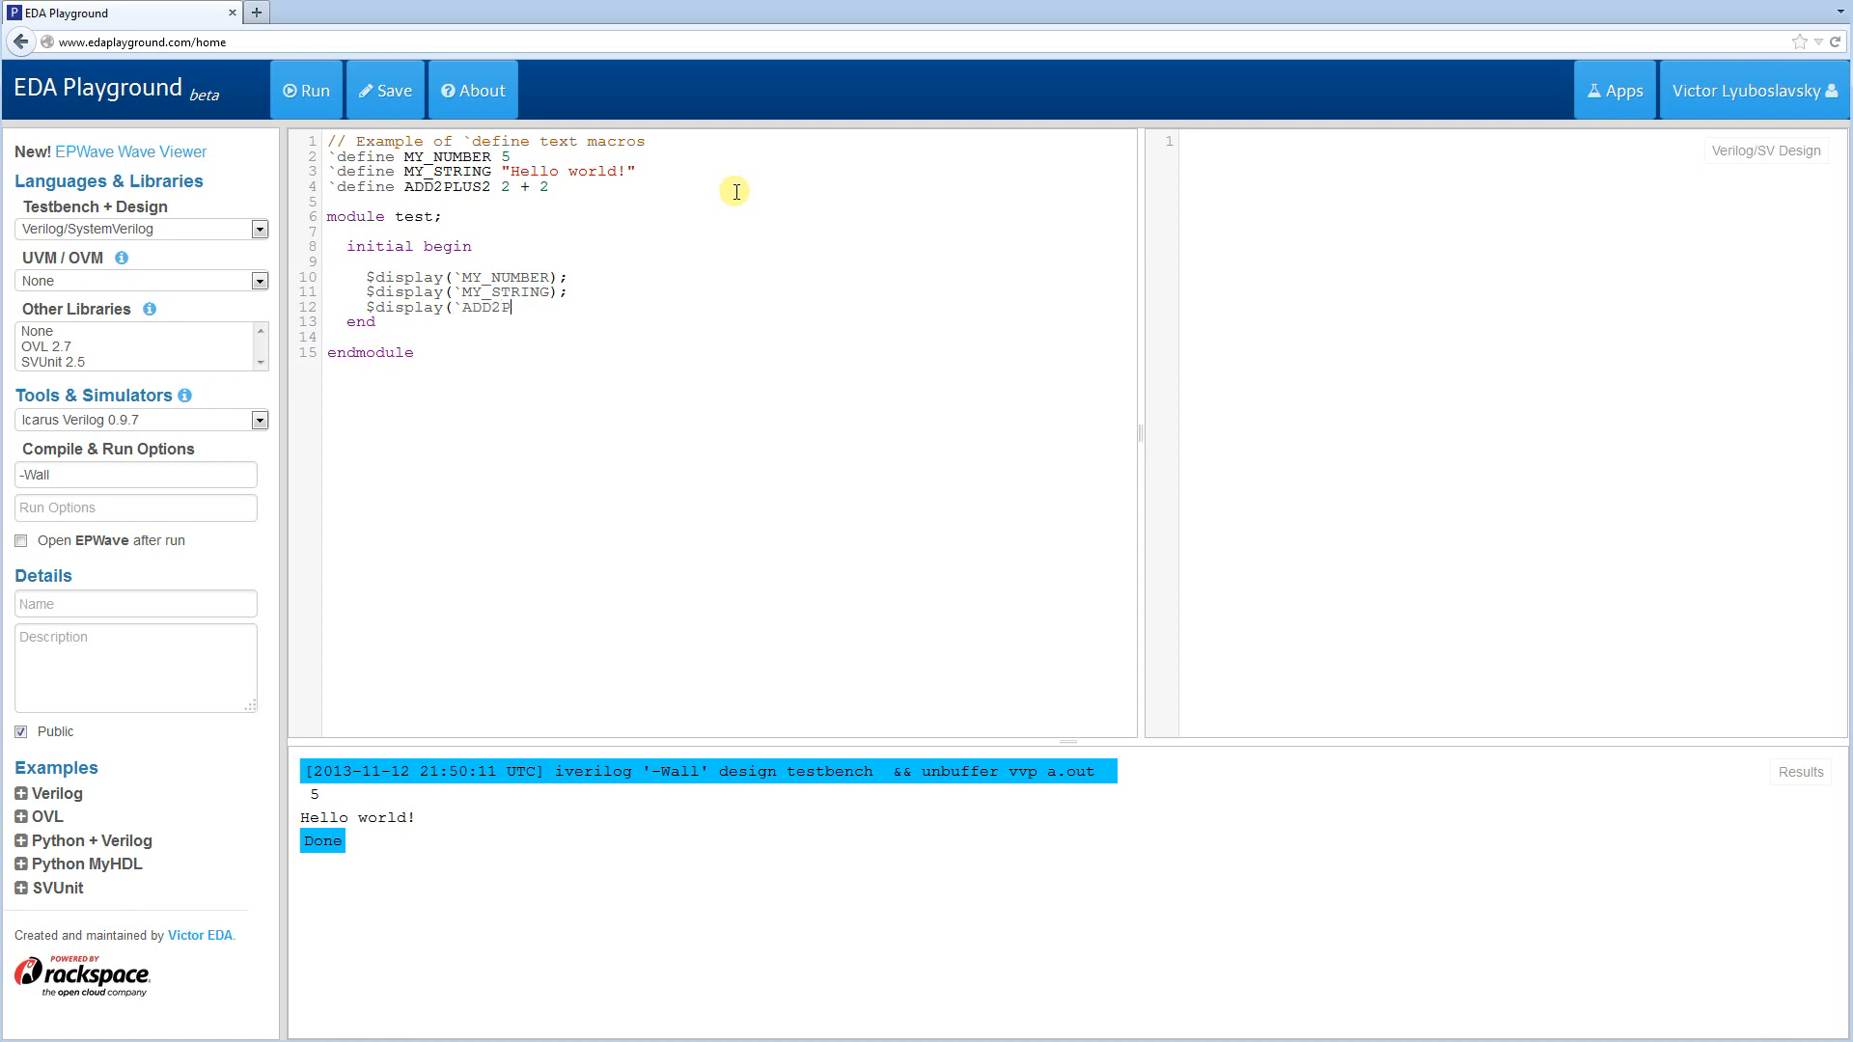
pyautogui.write('LUS2);')
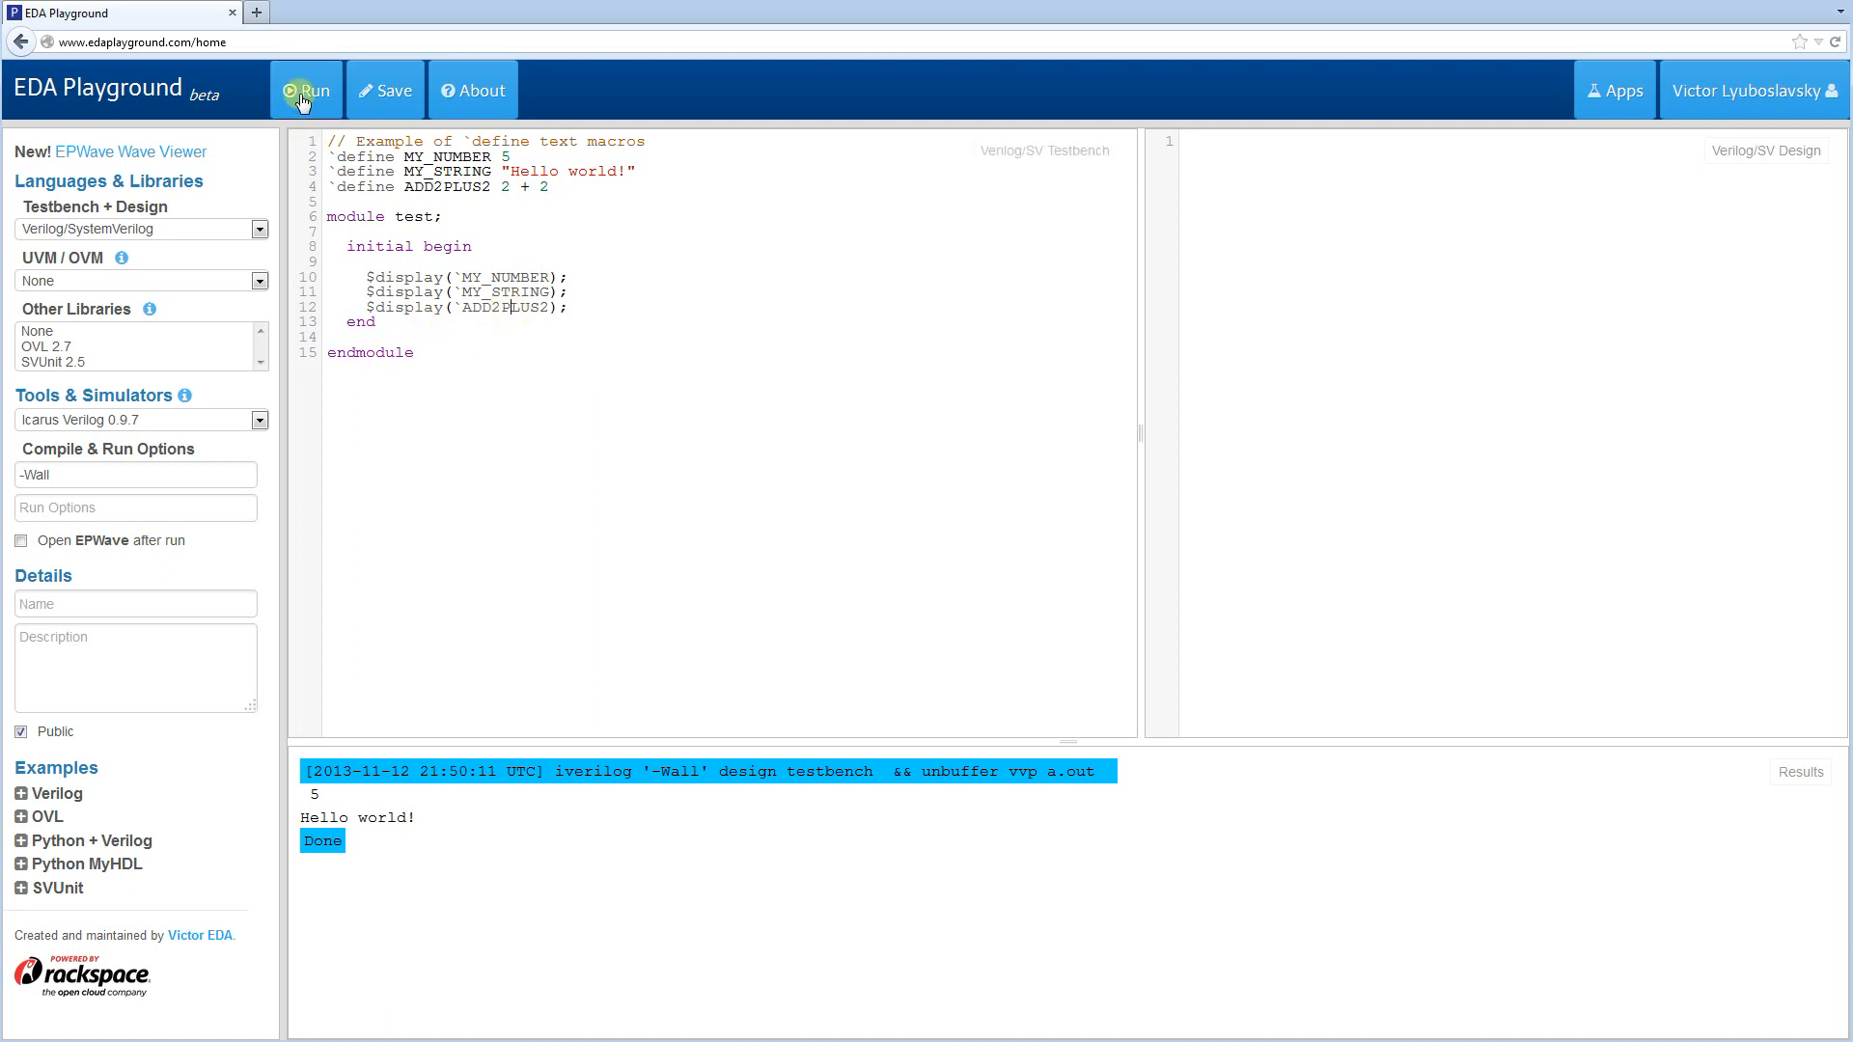
# - Run to see 4, add a direct $display(2 + 2); line, and rerun so 4 prints twice
pyautogui.click(304, 91)
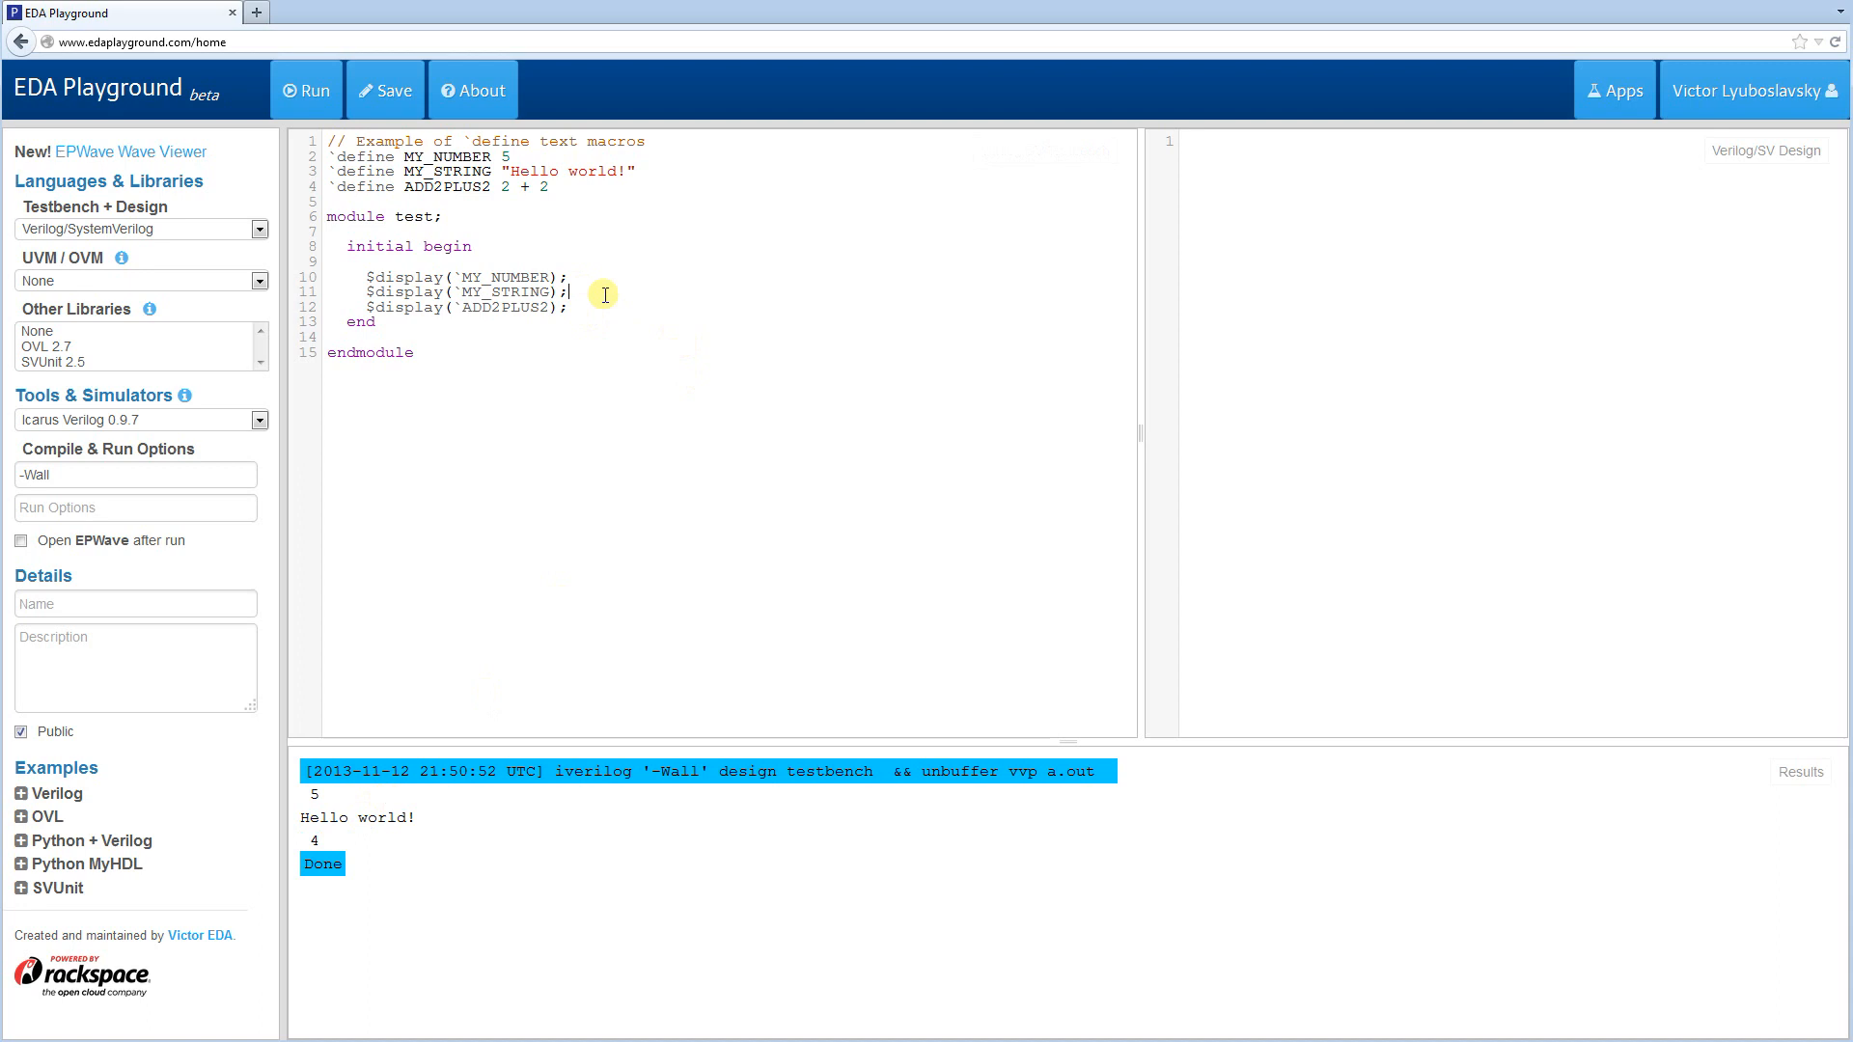
pyautogui.press('Return')
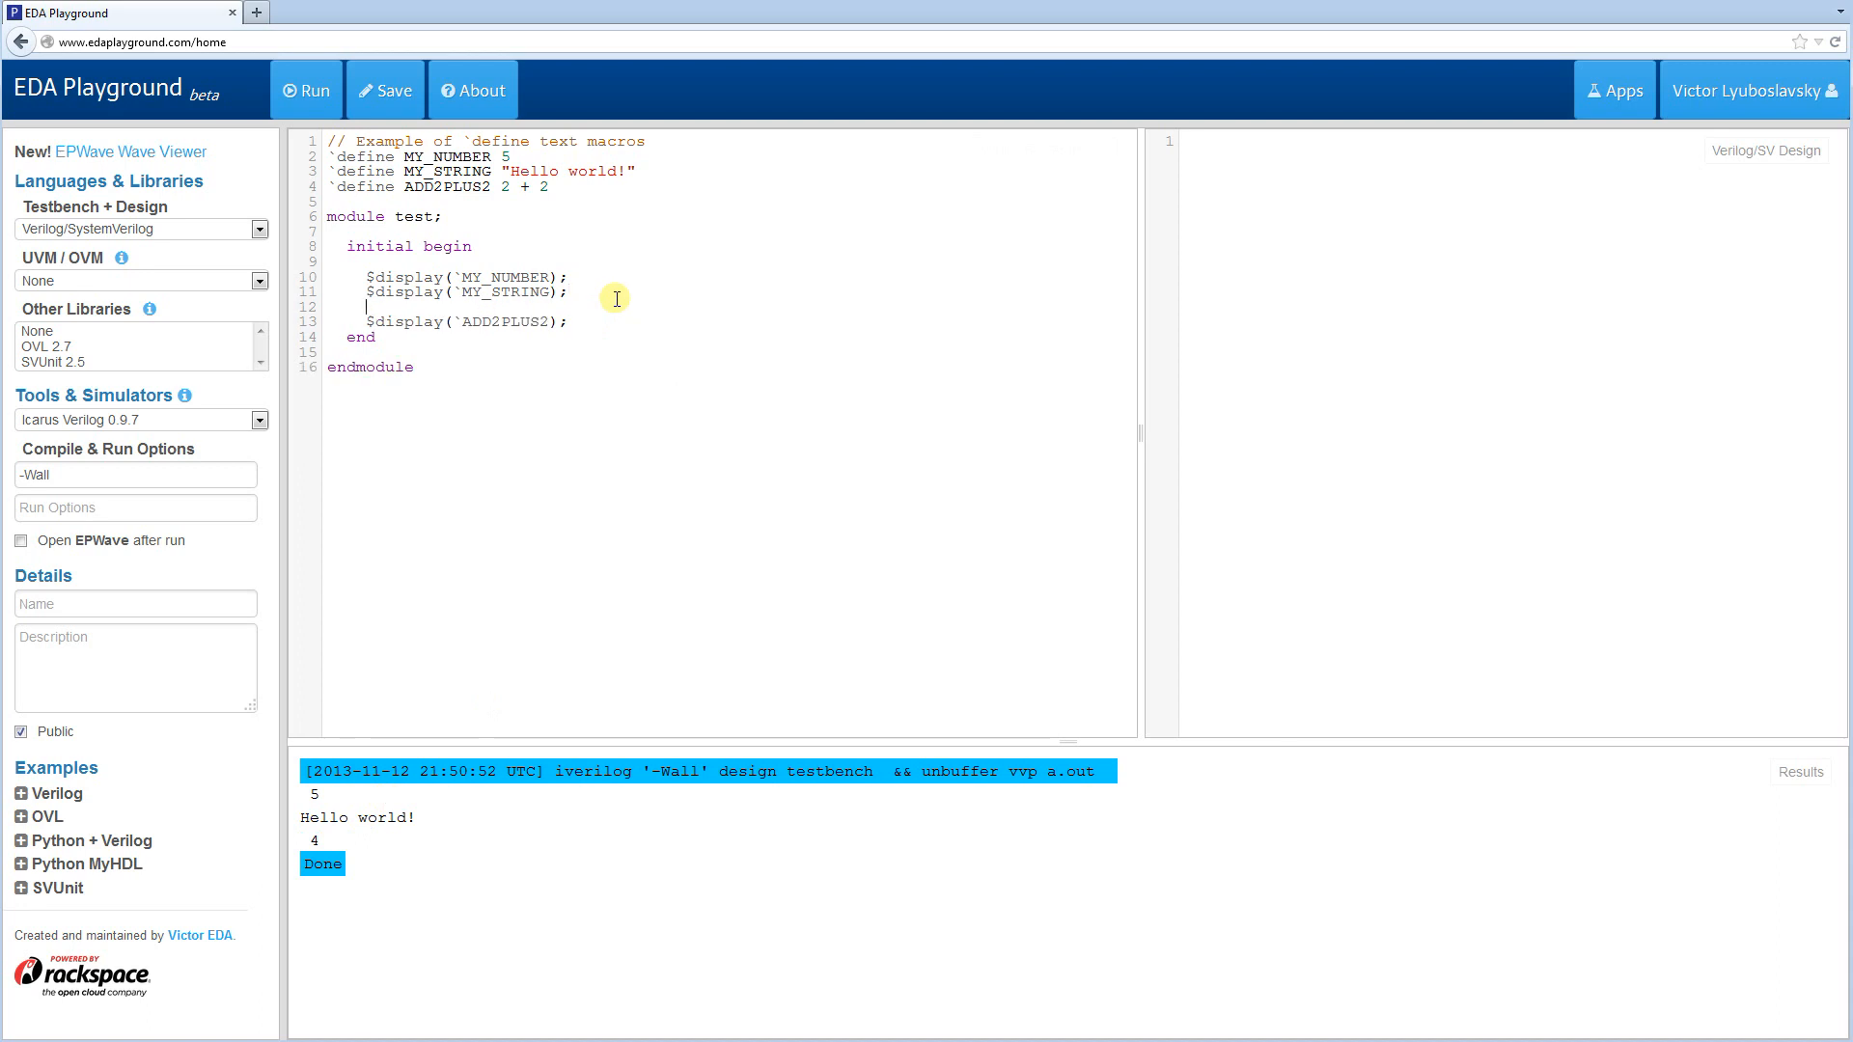
pyautogui.write('$display(2 + 2);')
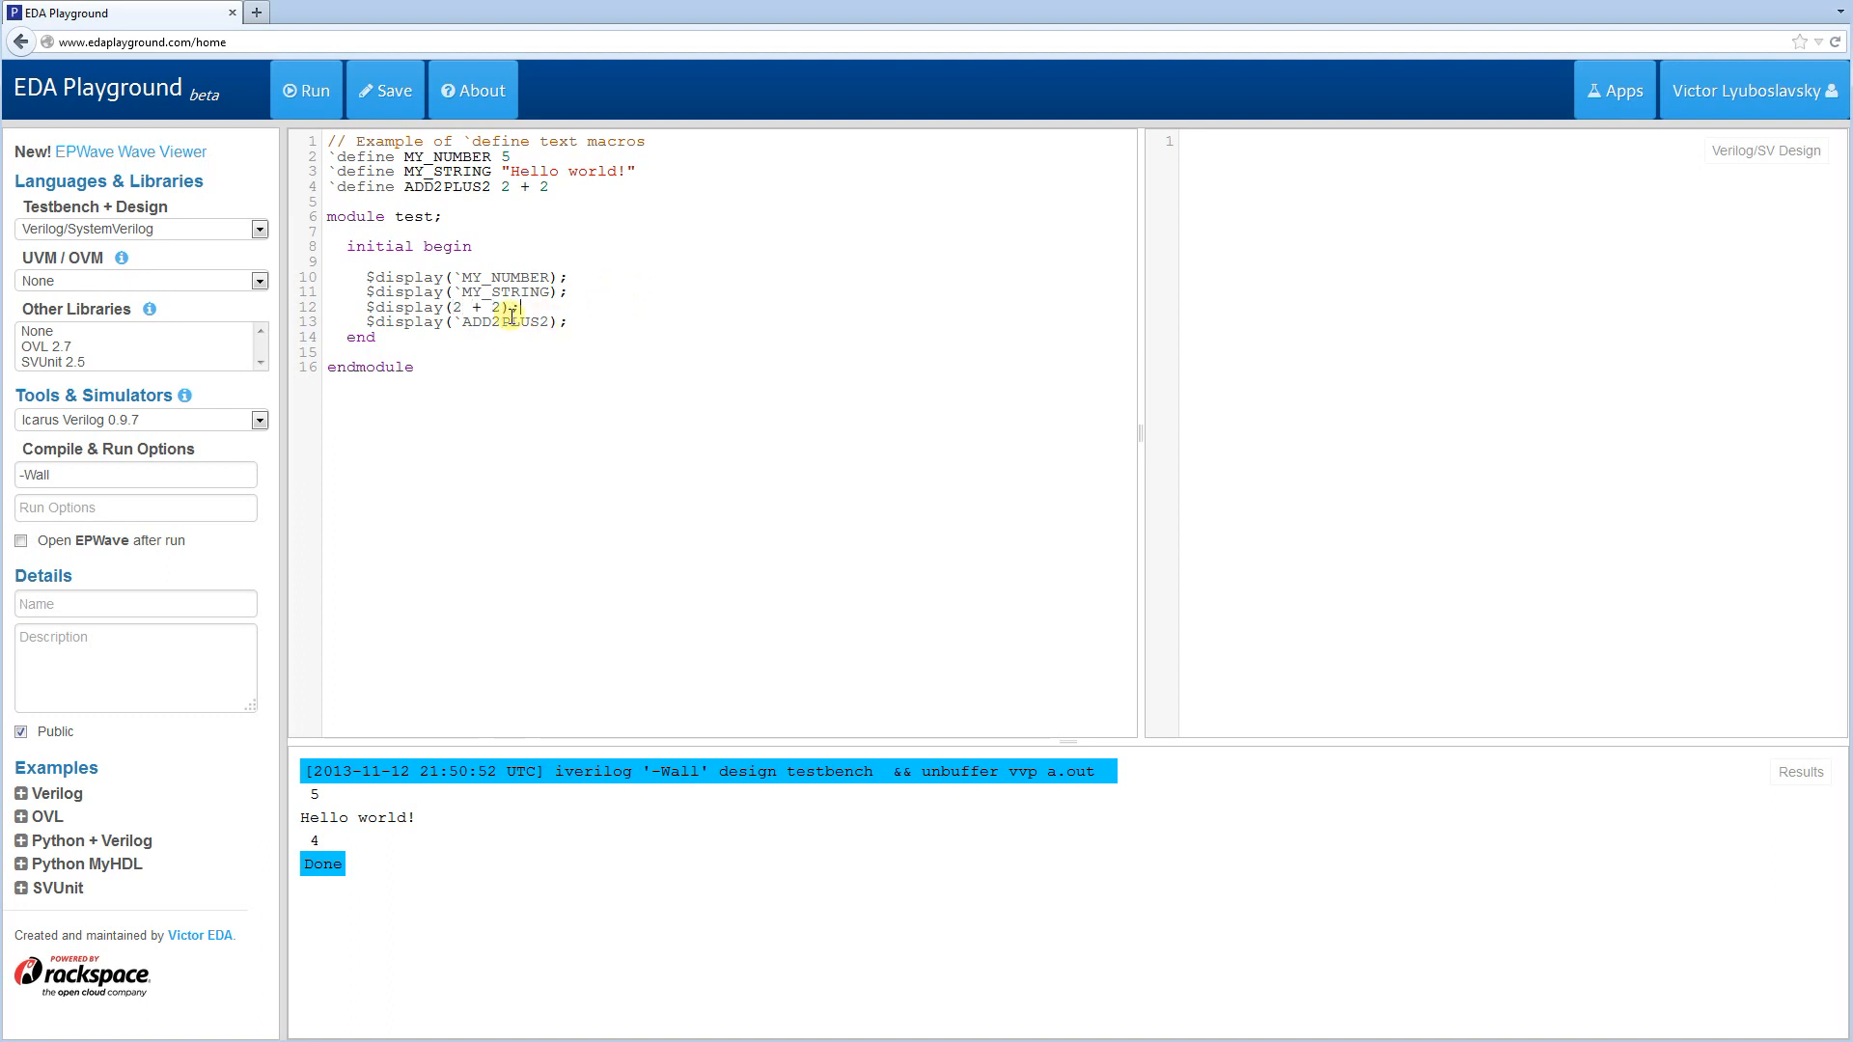
pyautogui.click(305, 91)
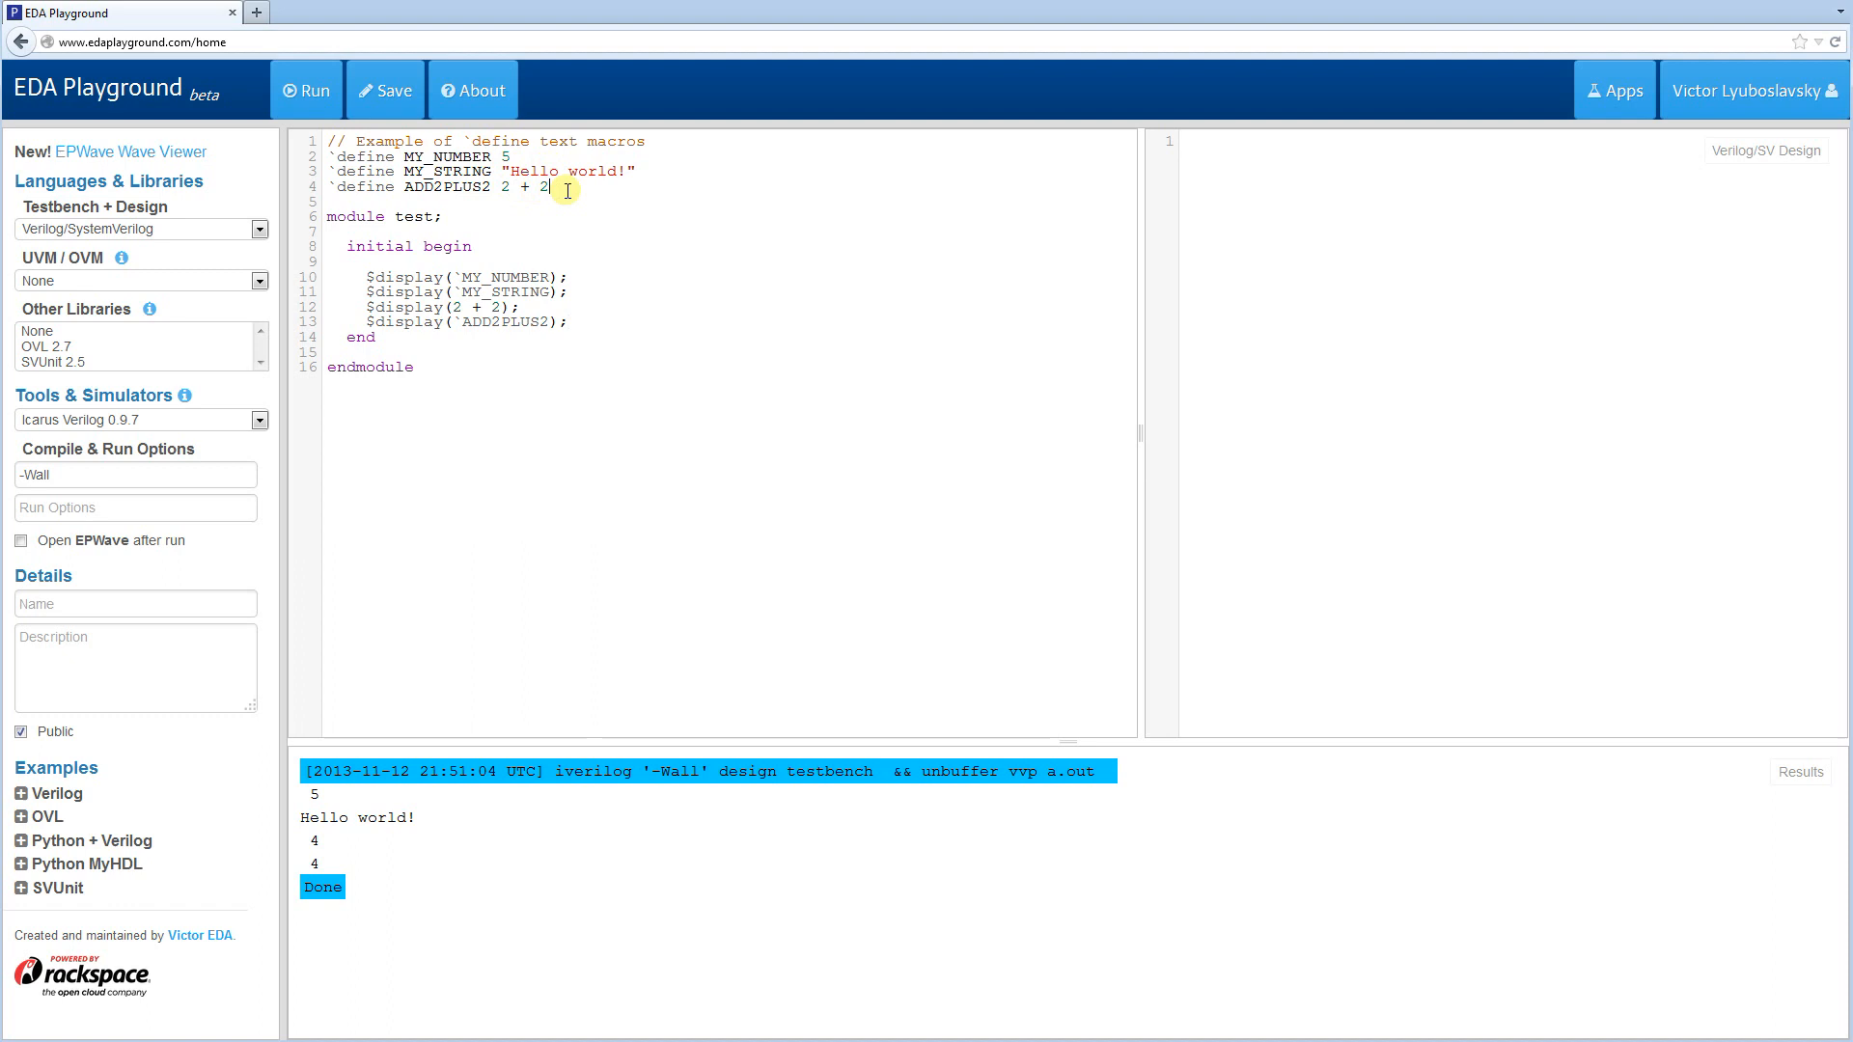
pyautogui.moveTo(720, 438)
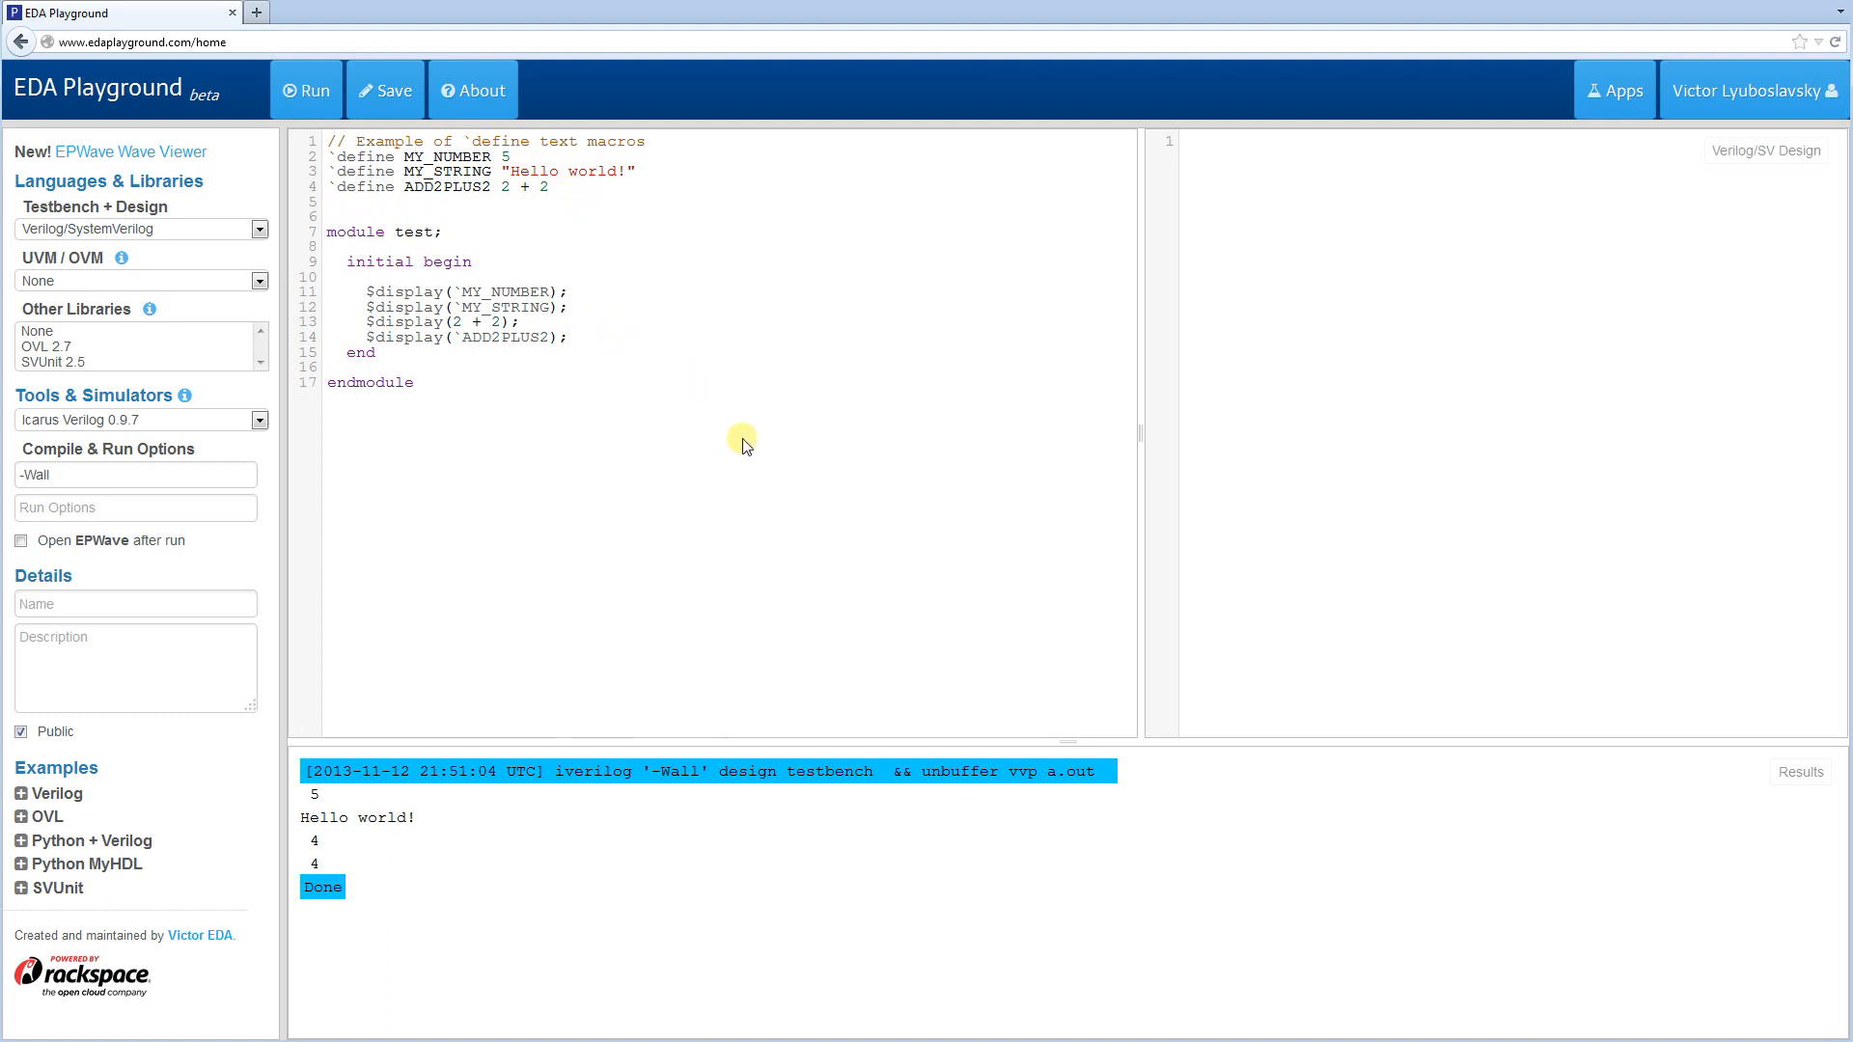
# - Start a `define ADD5(RESULT, SOURCE) macro below the other defines
pyautogui.click(336, 201)
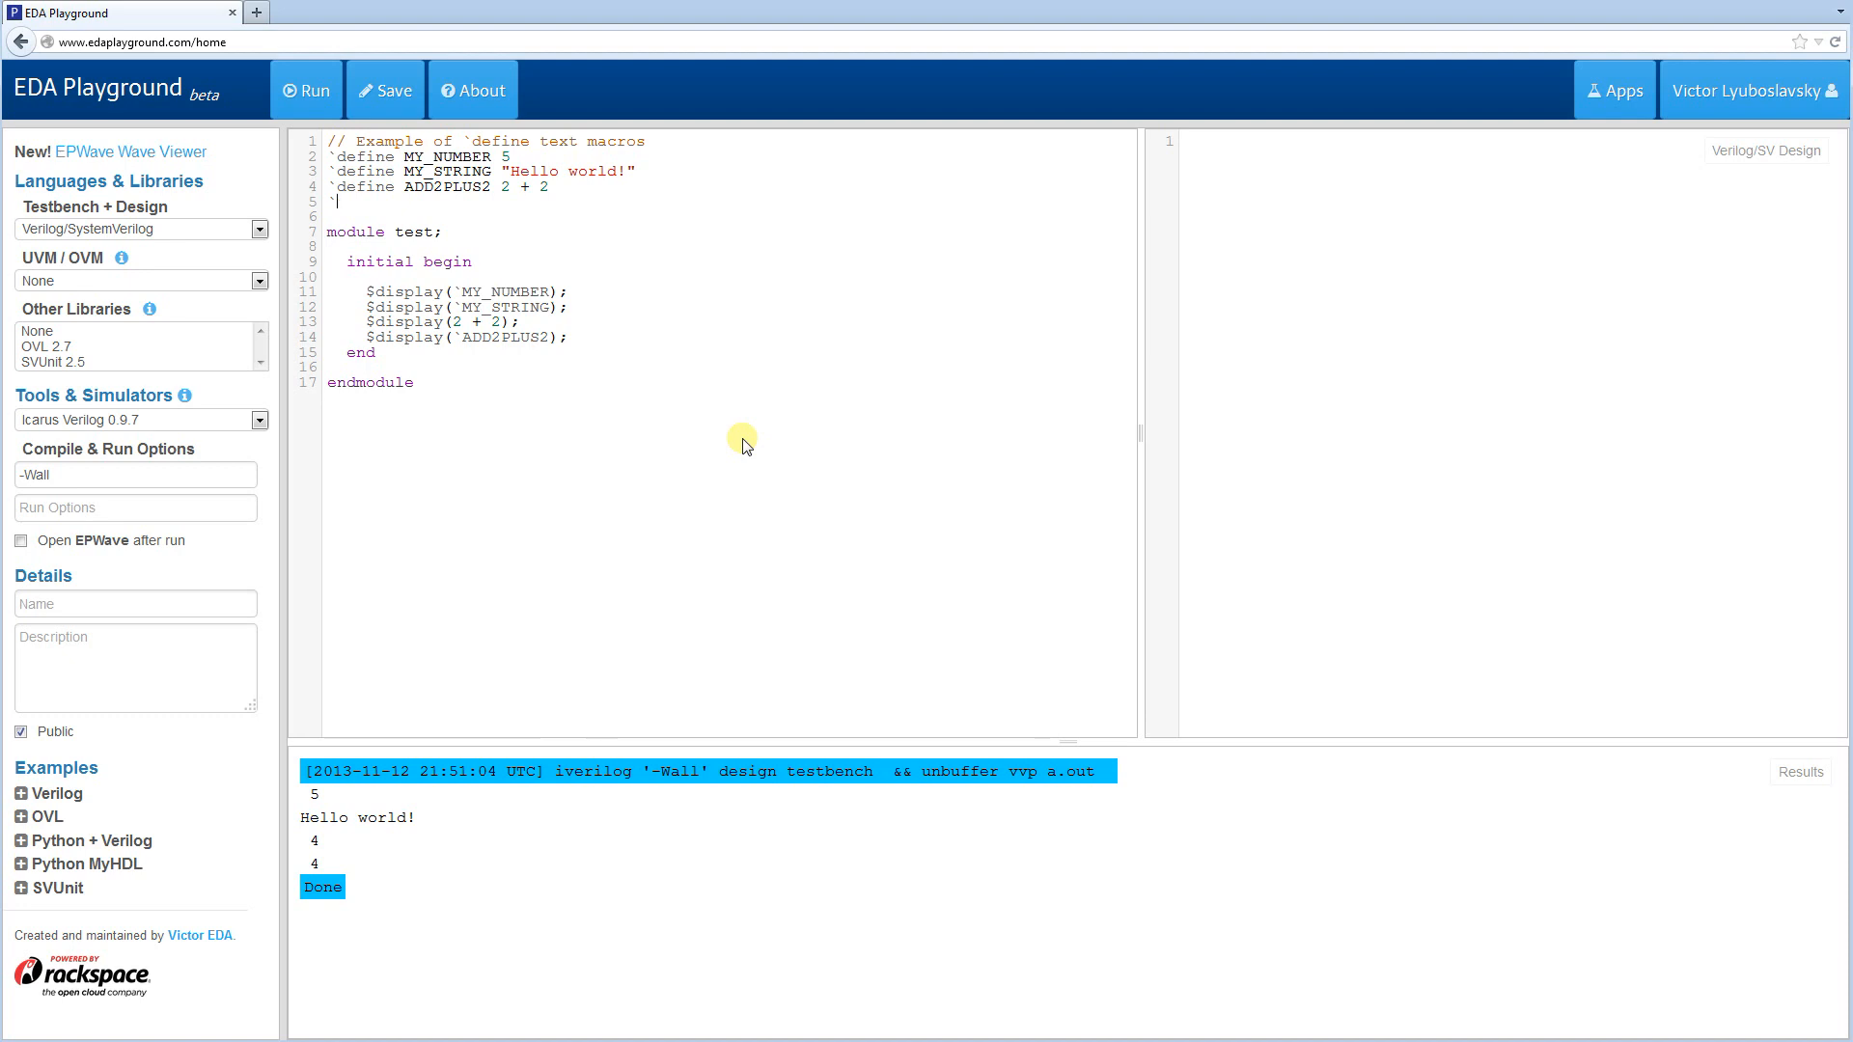
pyautogui.write('`define')
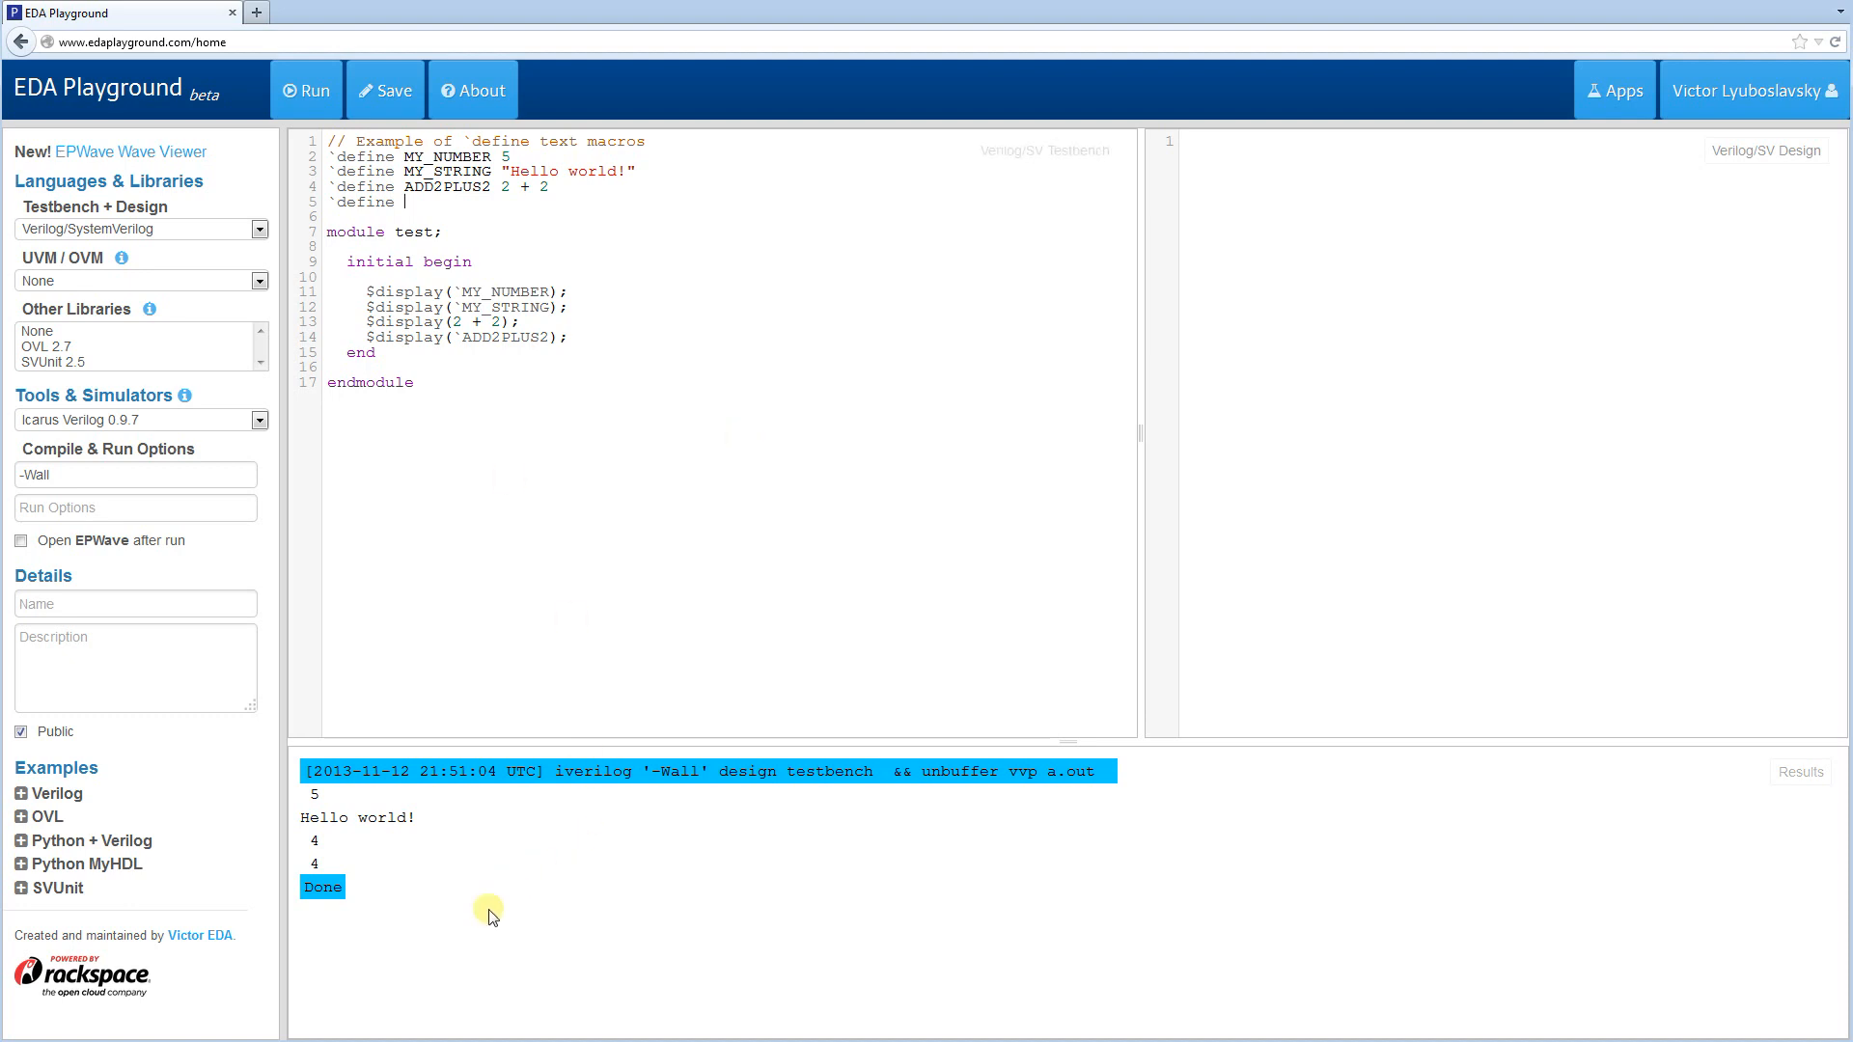
pyautogui.moveTo(799, 484)
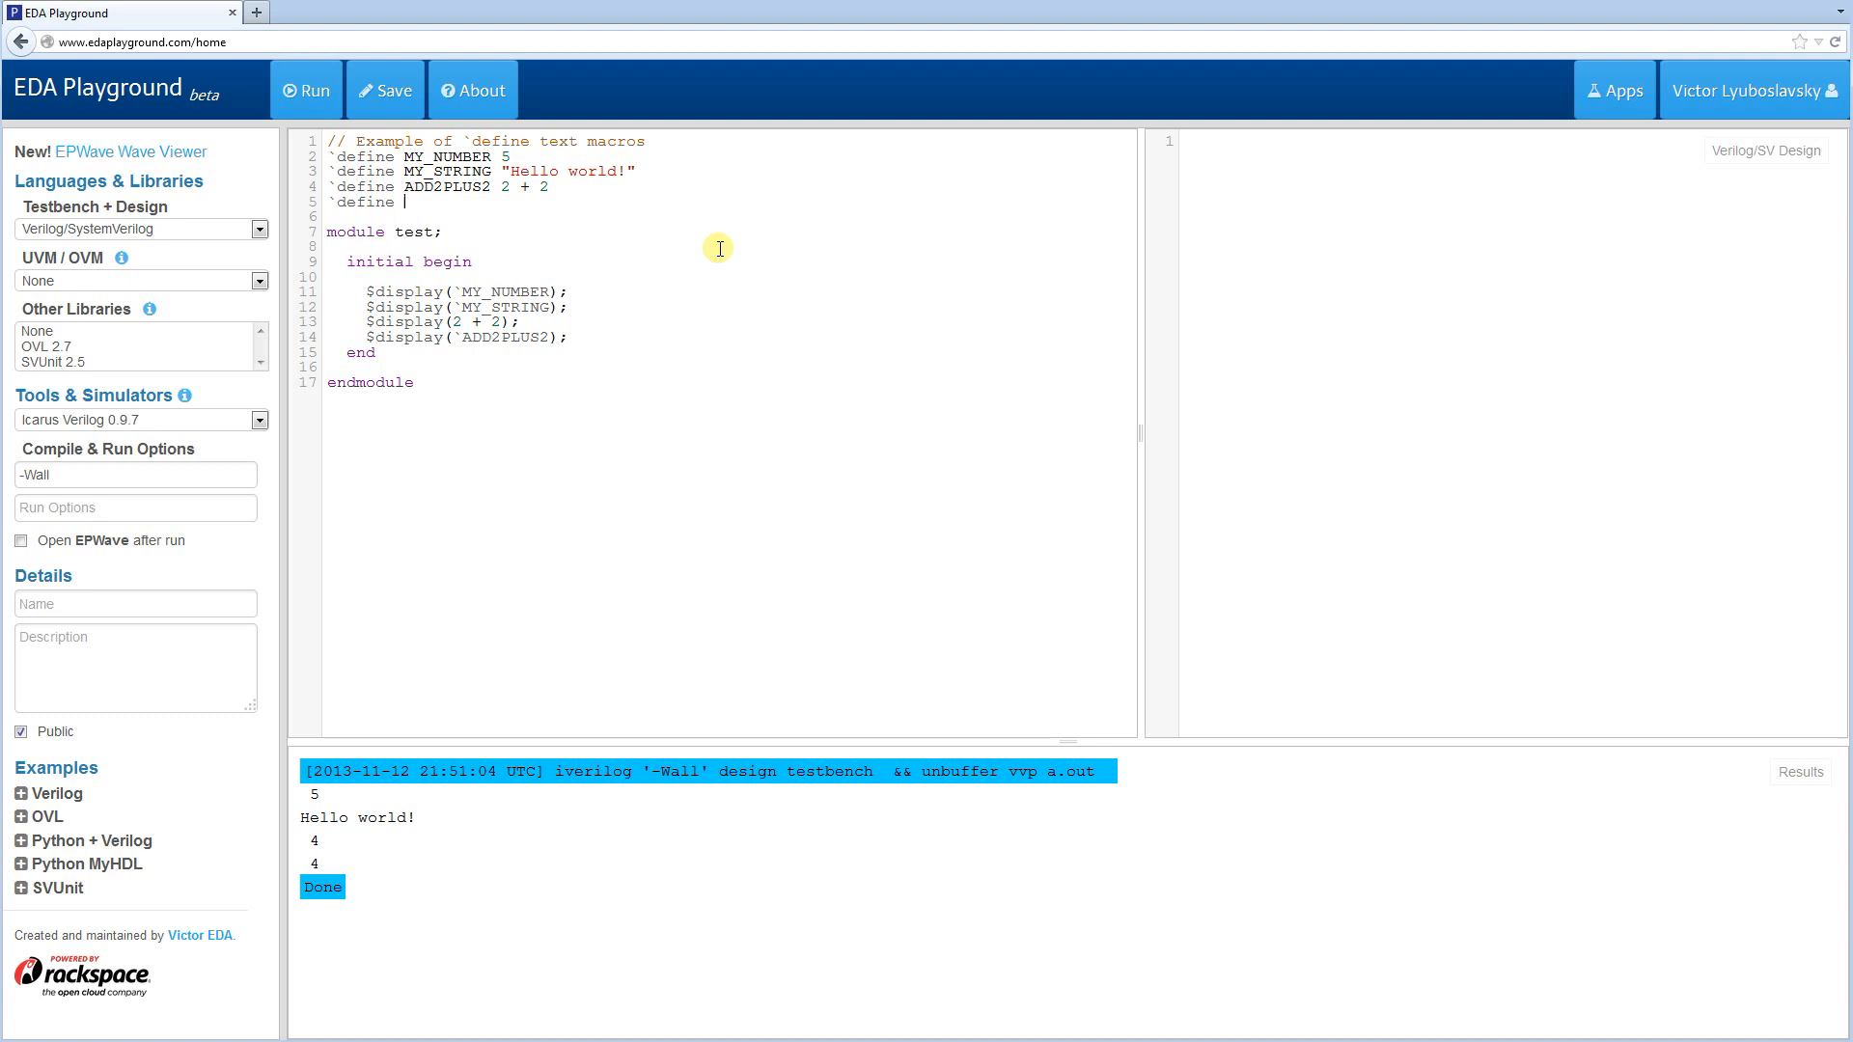
pyautogui.write('ADD')
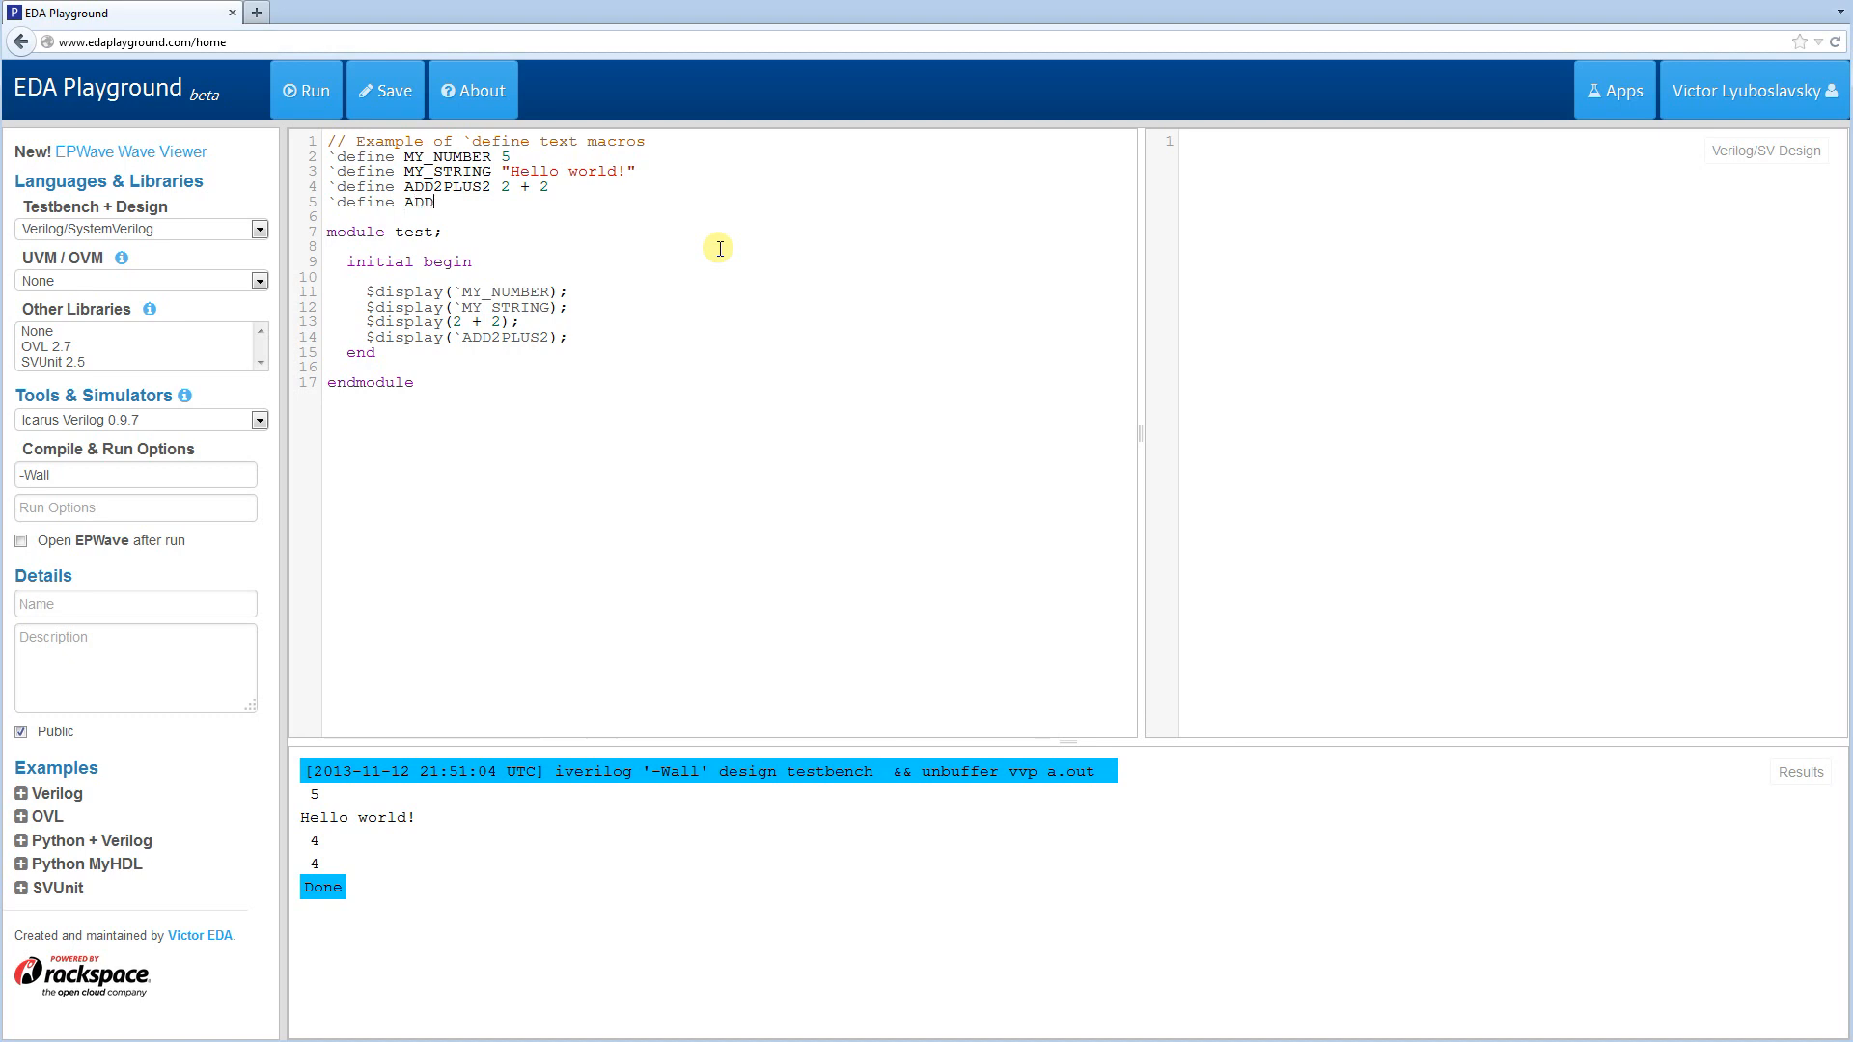
pyautogui.write('5 (')
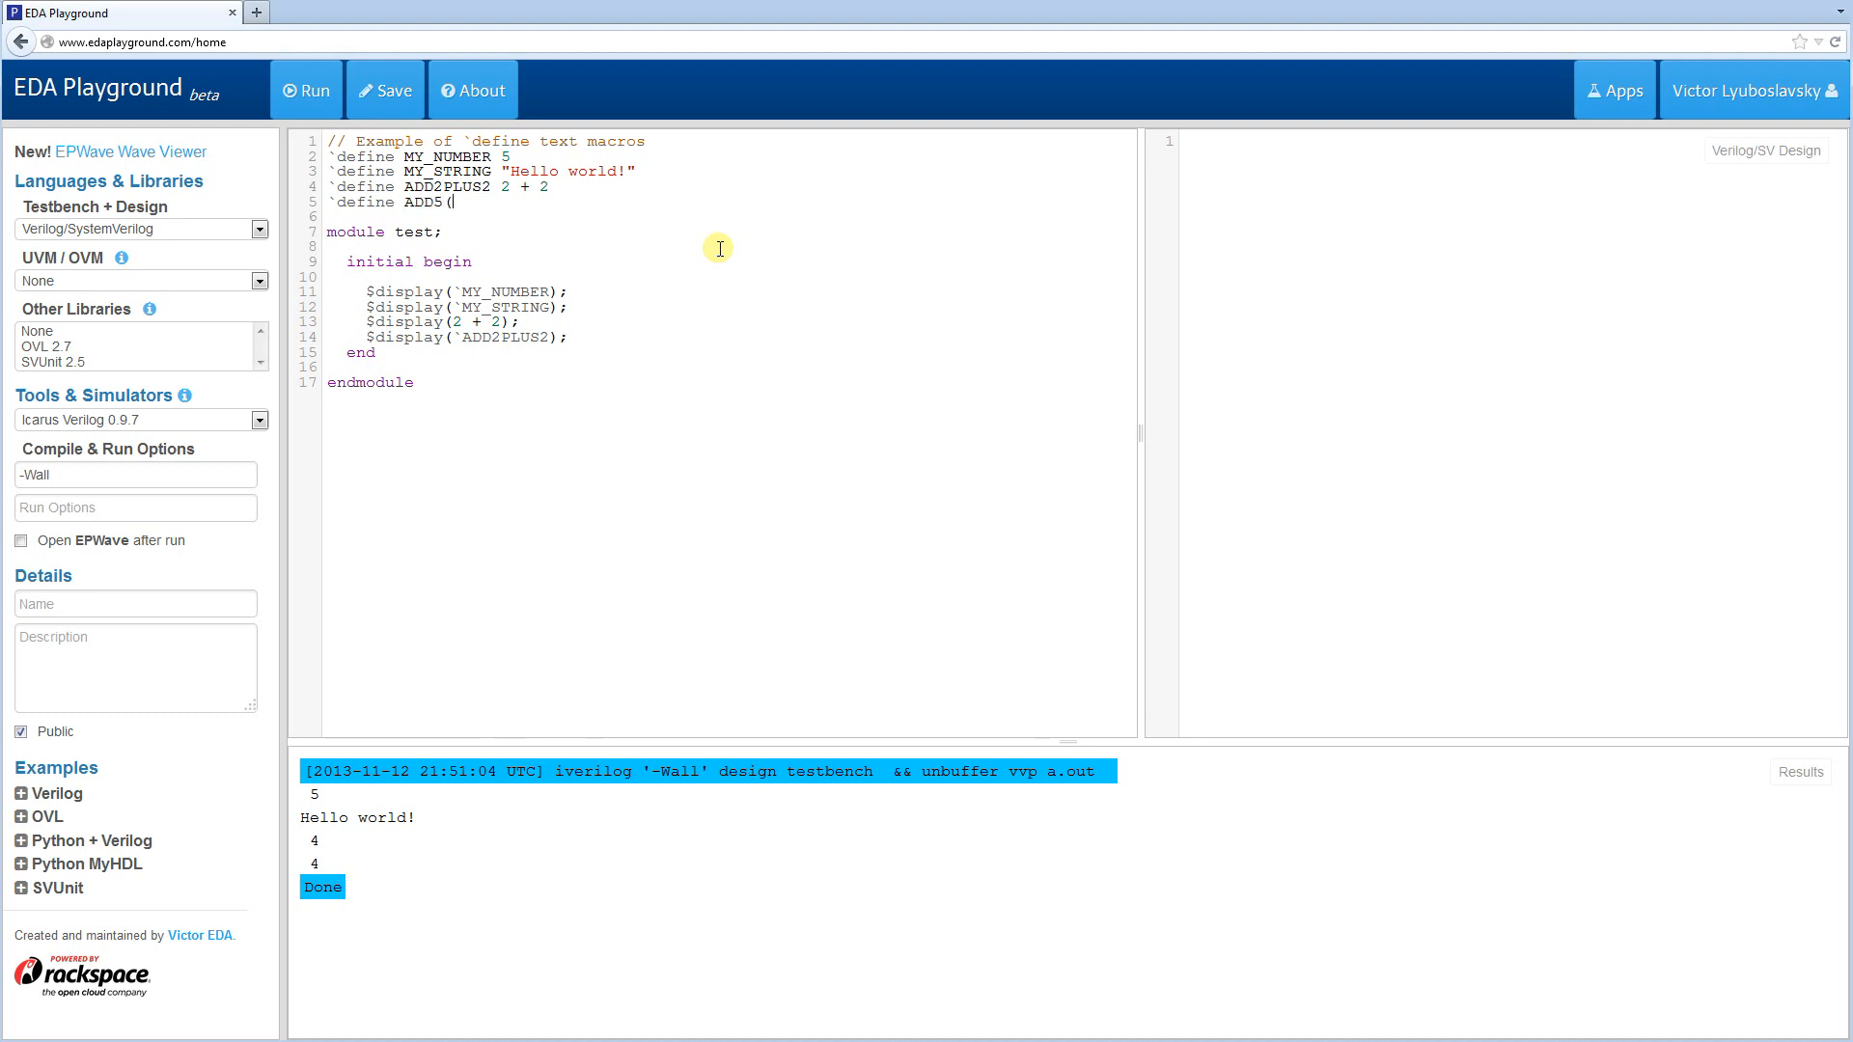
pyautogui.write('R')
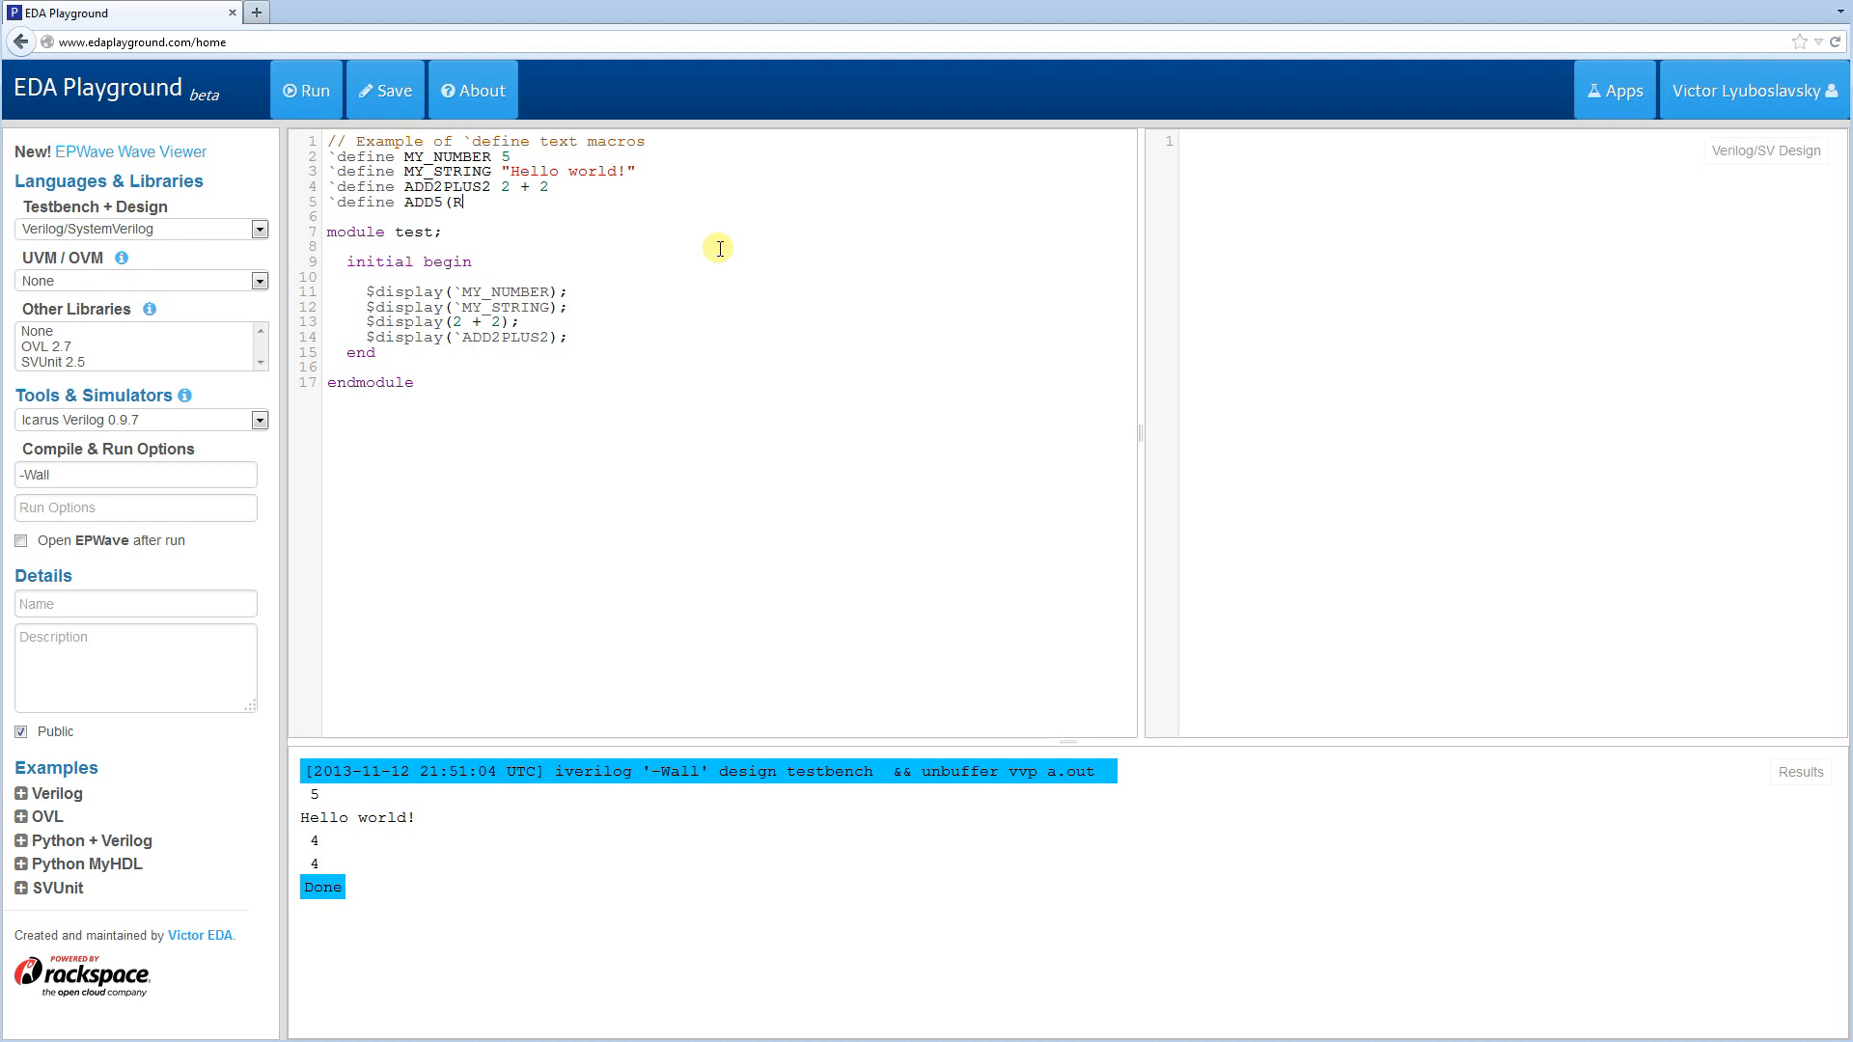
pyautogui.write('ESULT,')
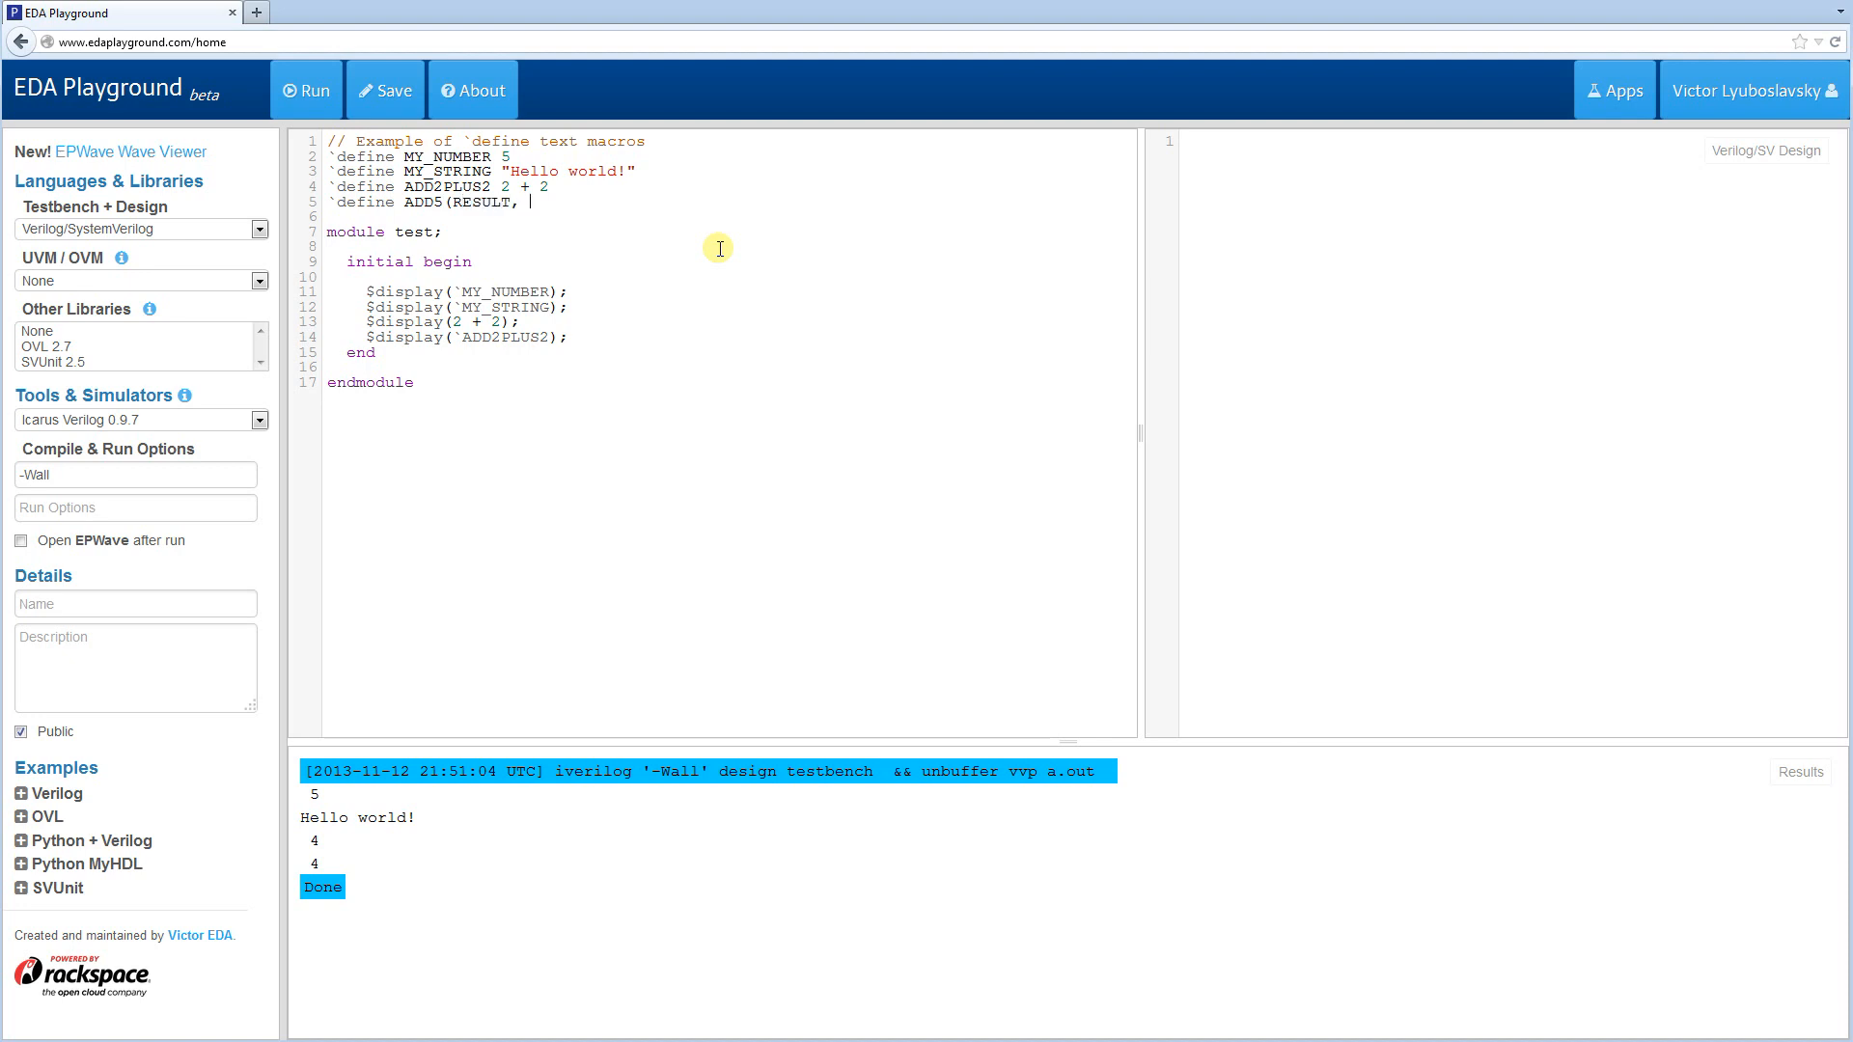
pyautogui.write('SOURCE)')
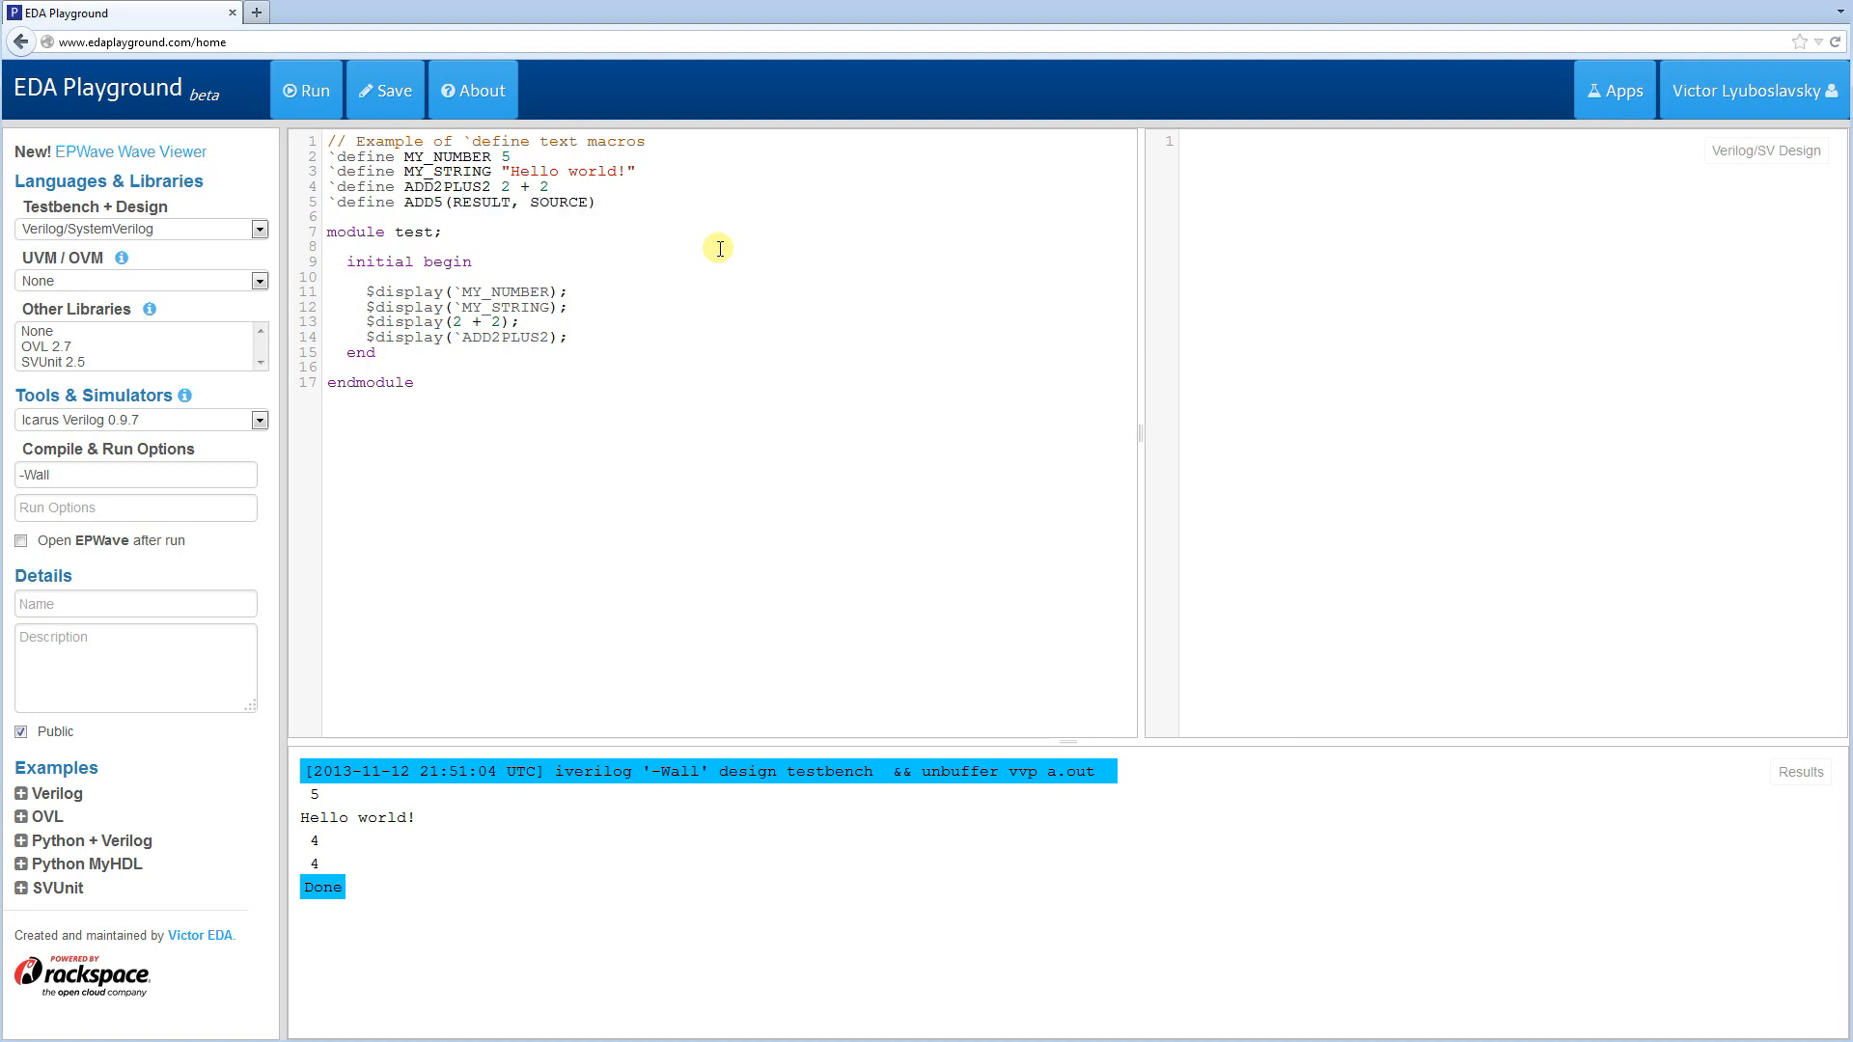
pyautogui.click(606, 200)
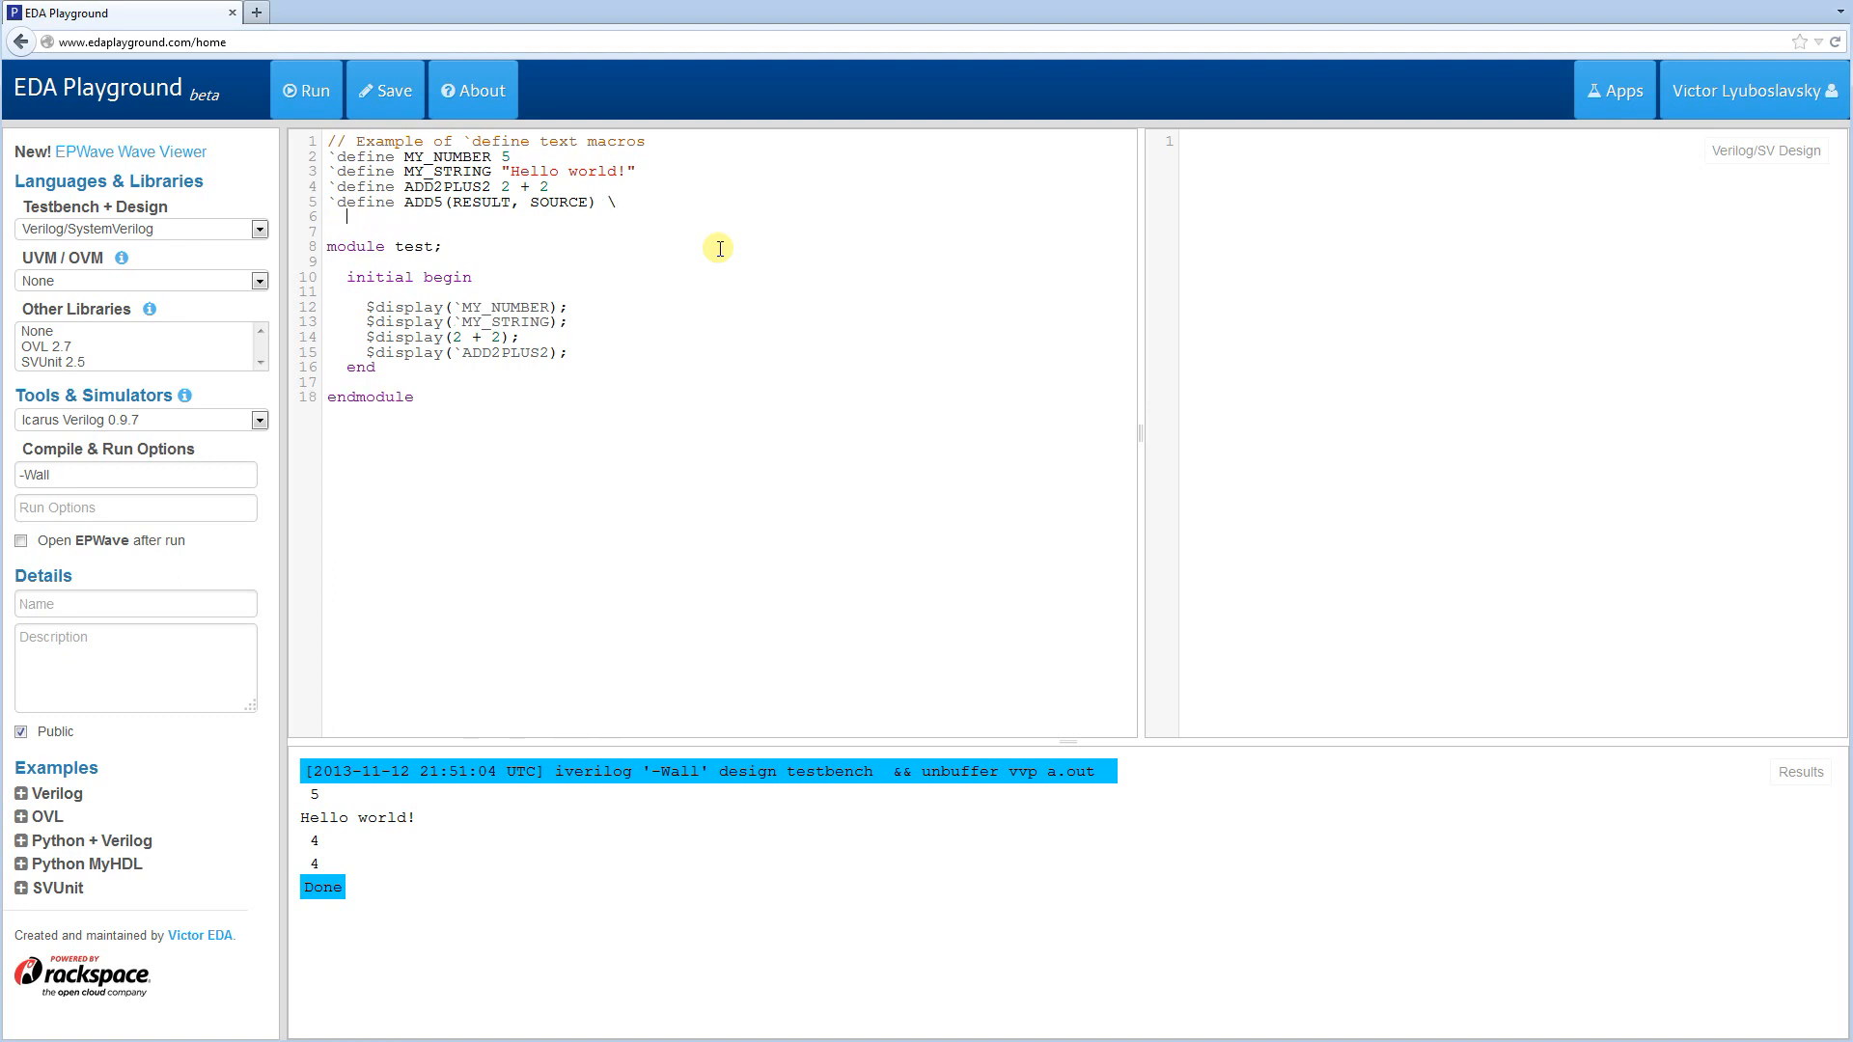
# - Write the ADD5 body assignment RESULT = SOURCE + 5;
pyautogui.write('RESULT')
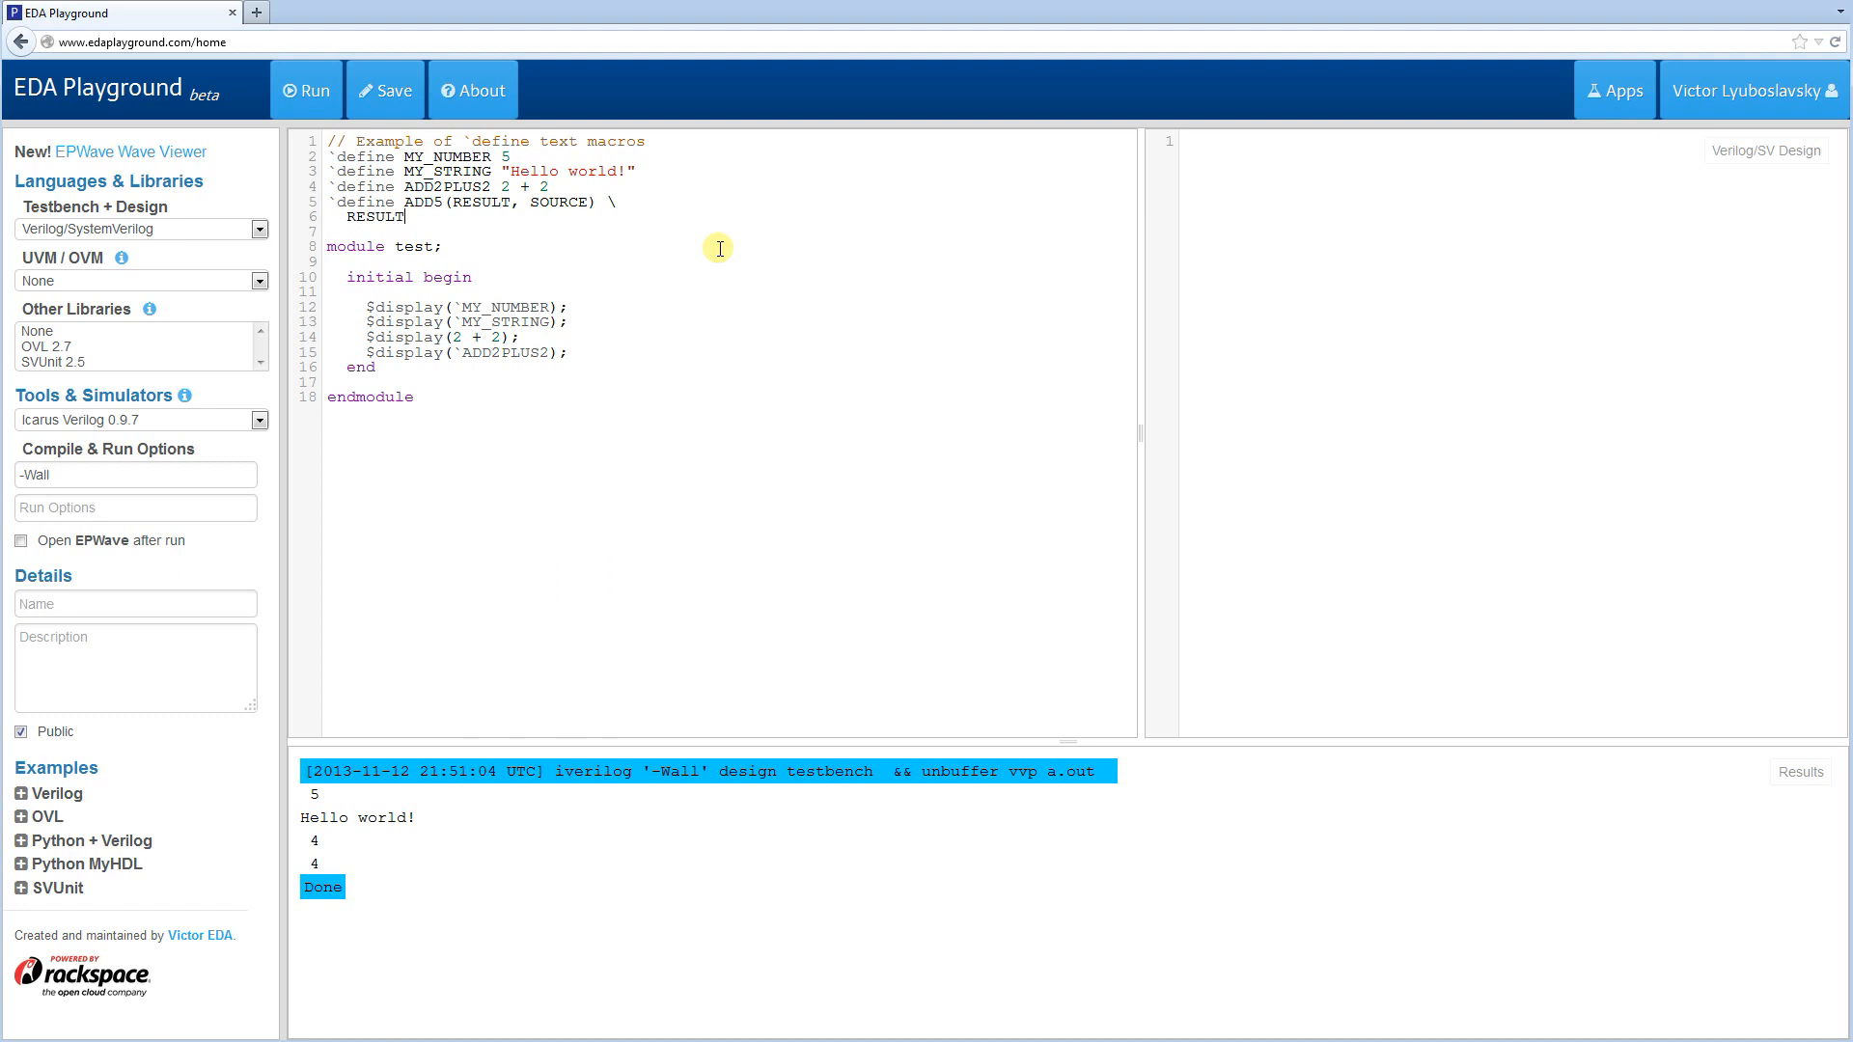
pyautogui.write('= S"OUR')
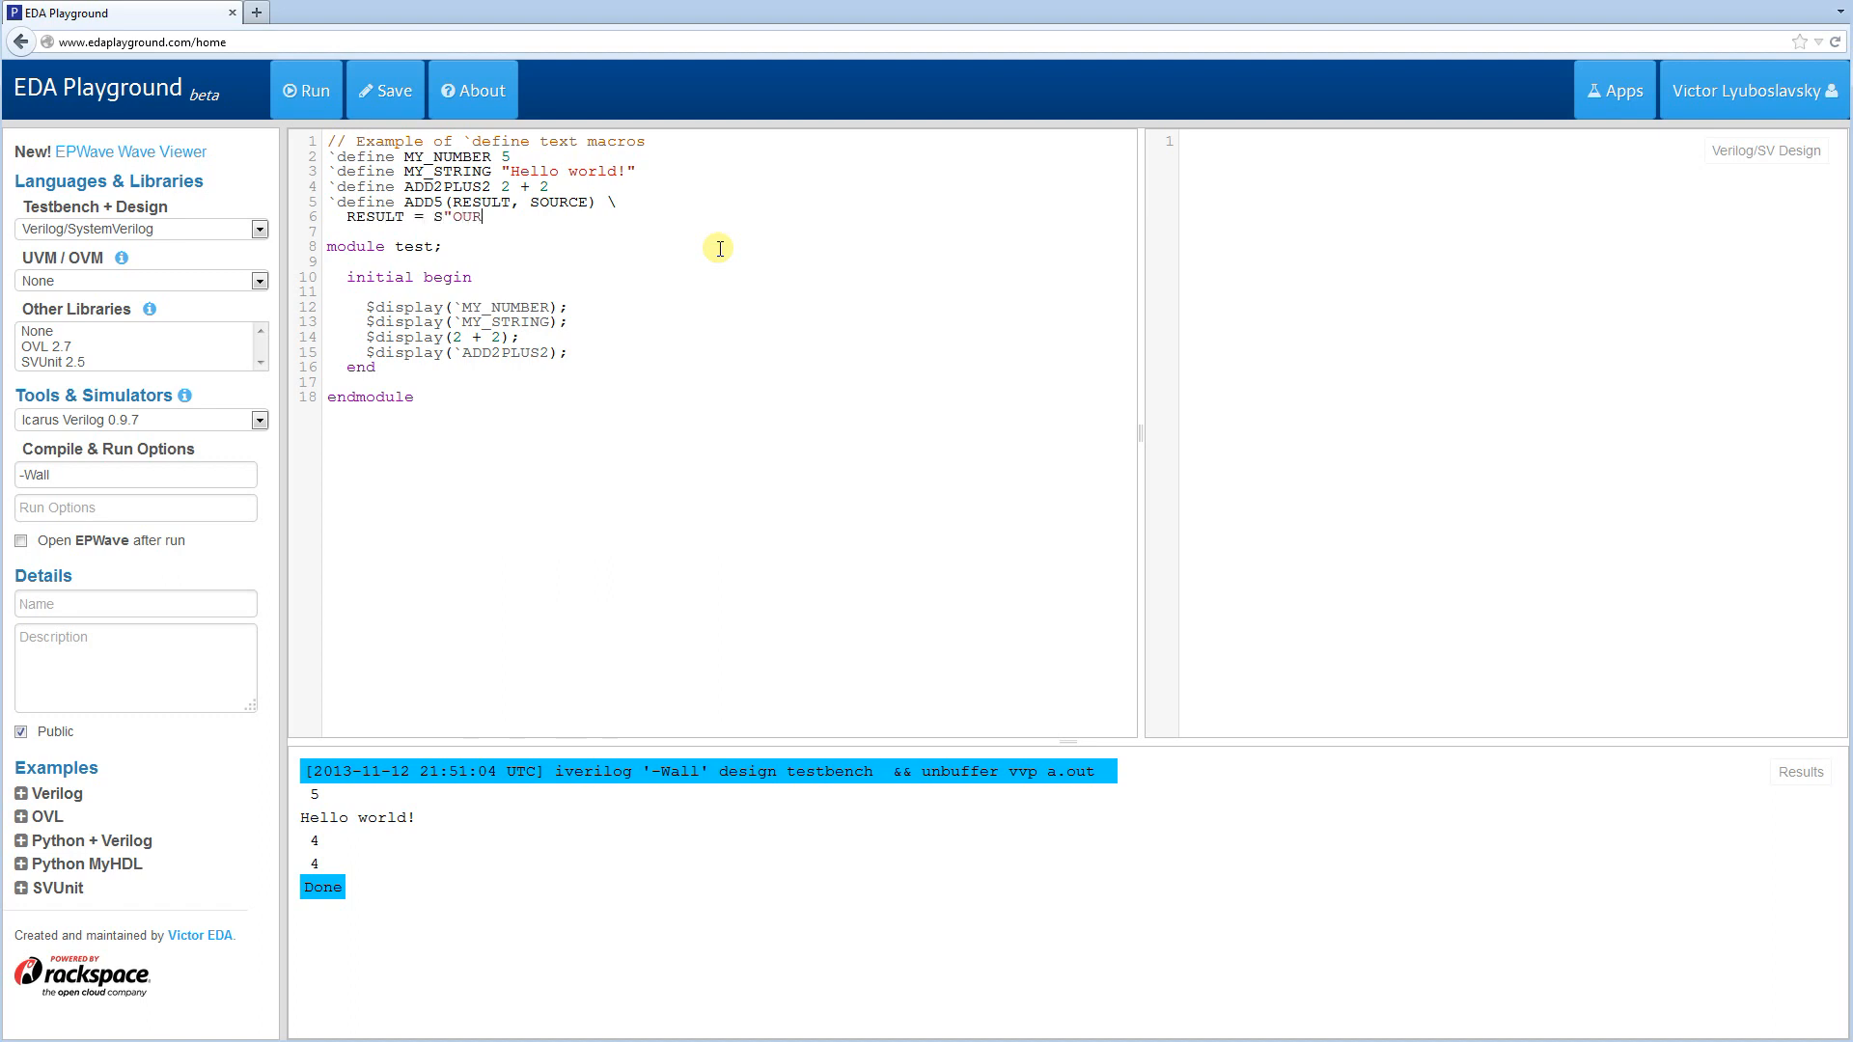
pyautogui.write('SOURCE')
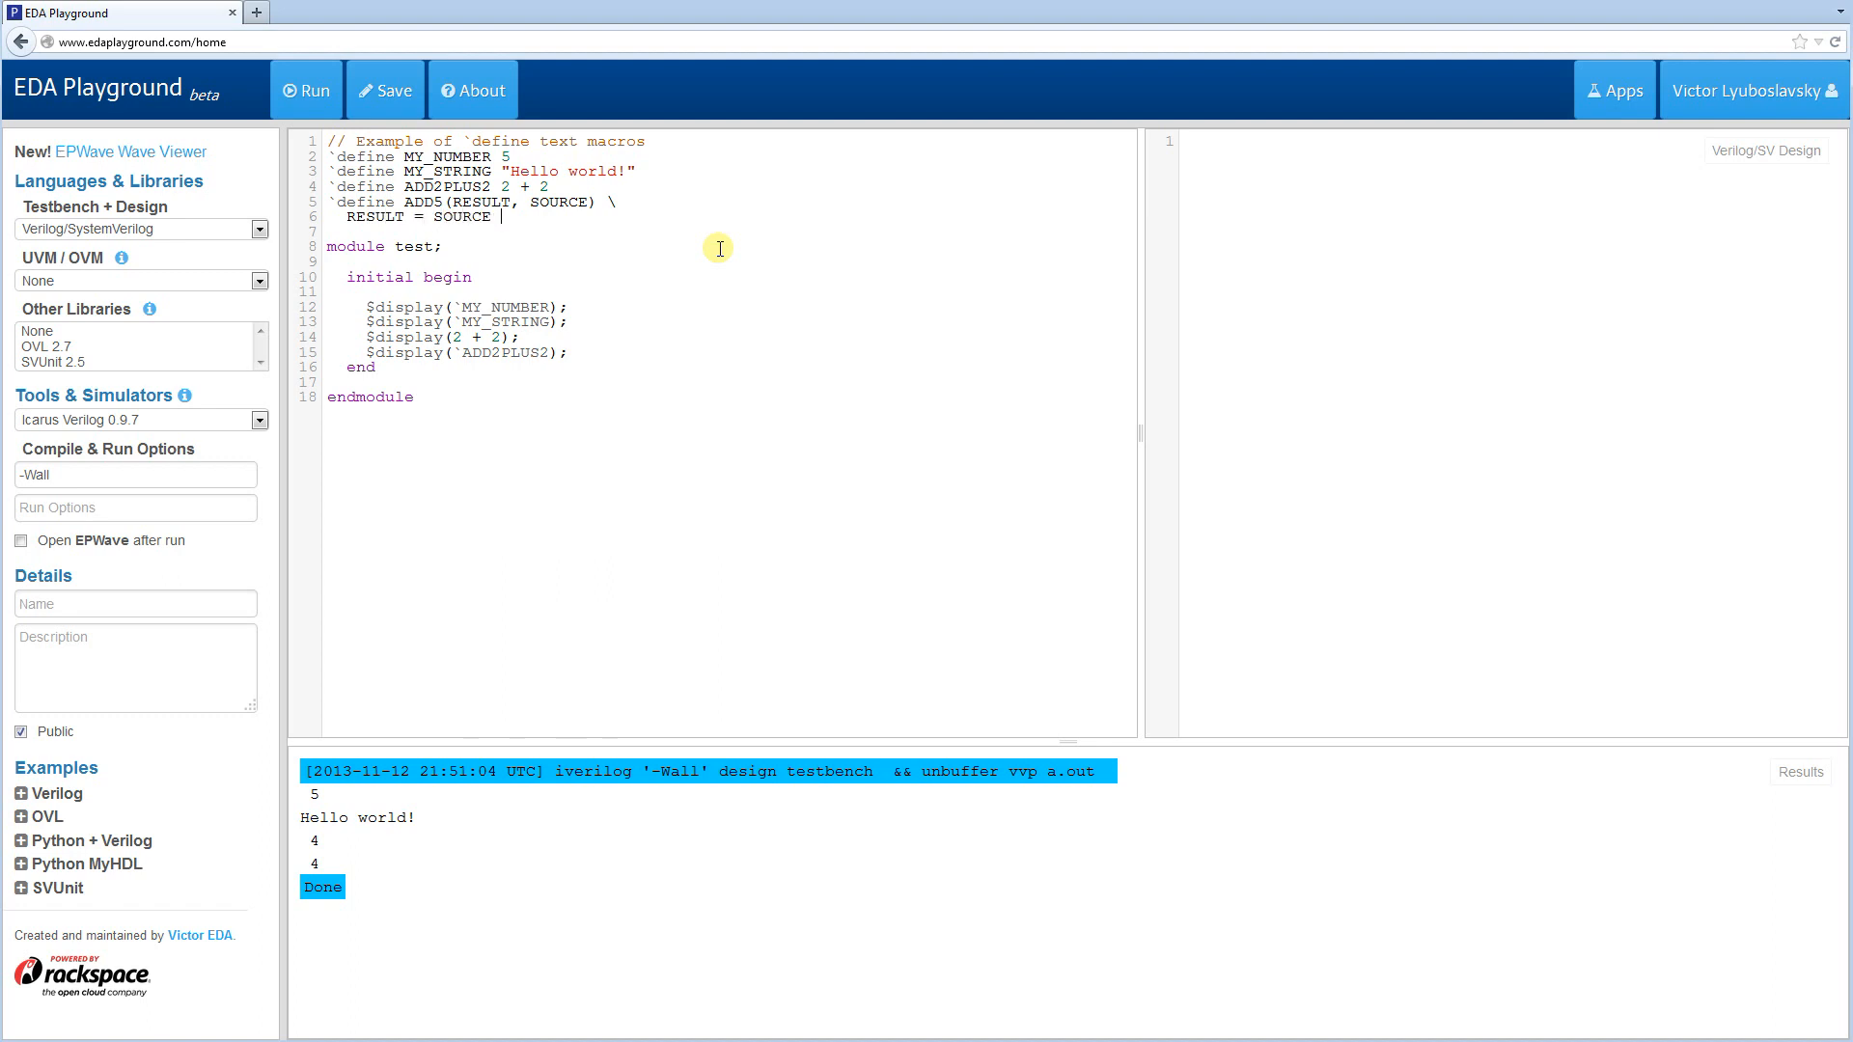
pyautogui.write('+ 5;')
pyautogui.write('$d')
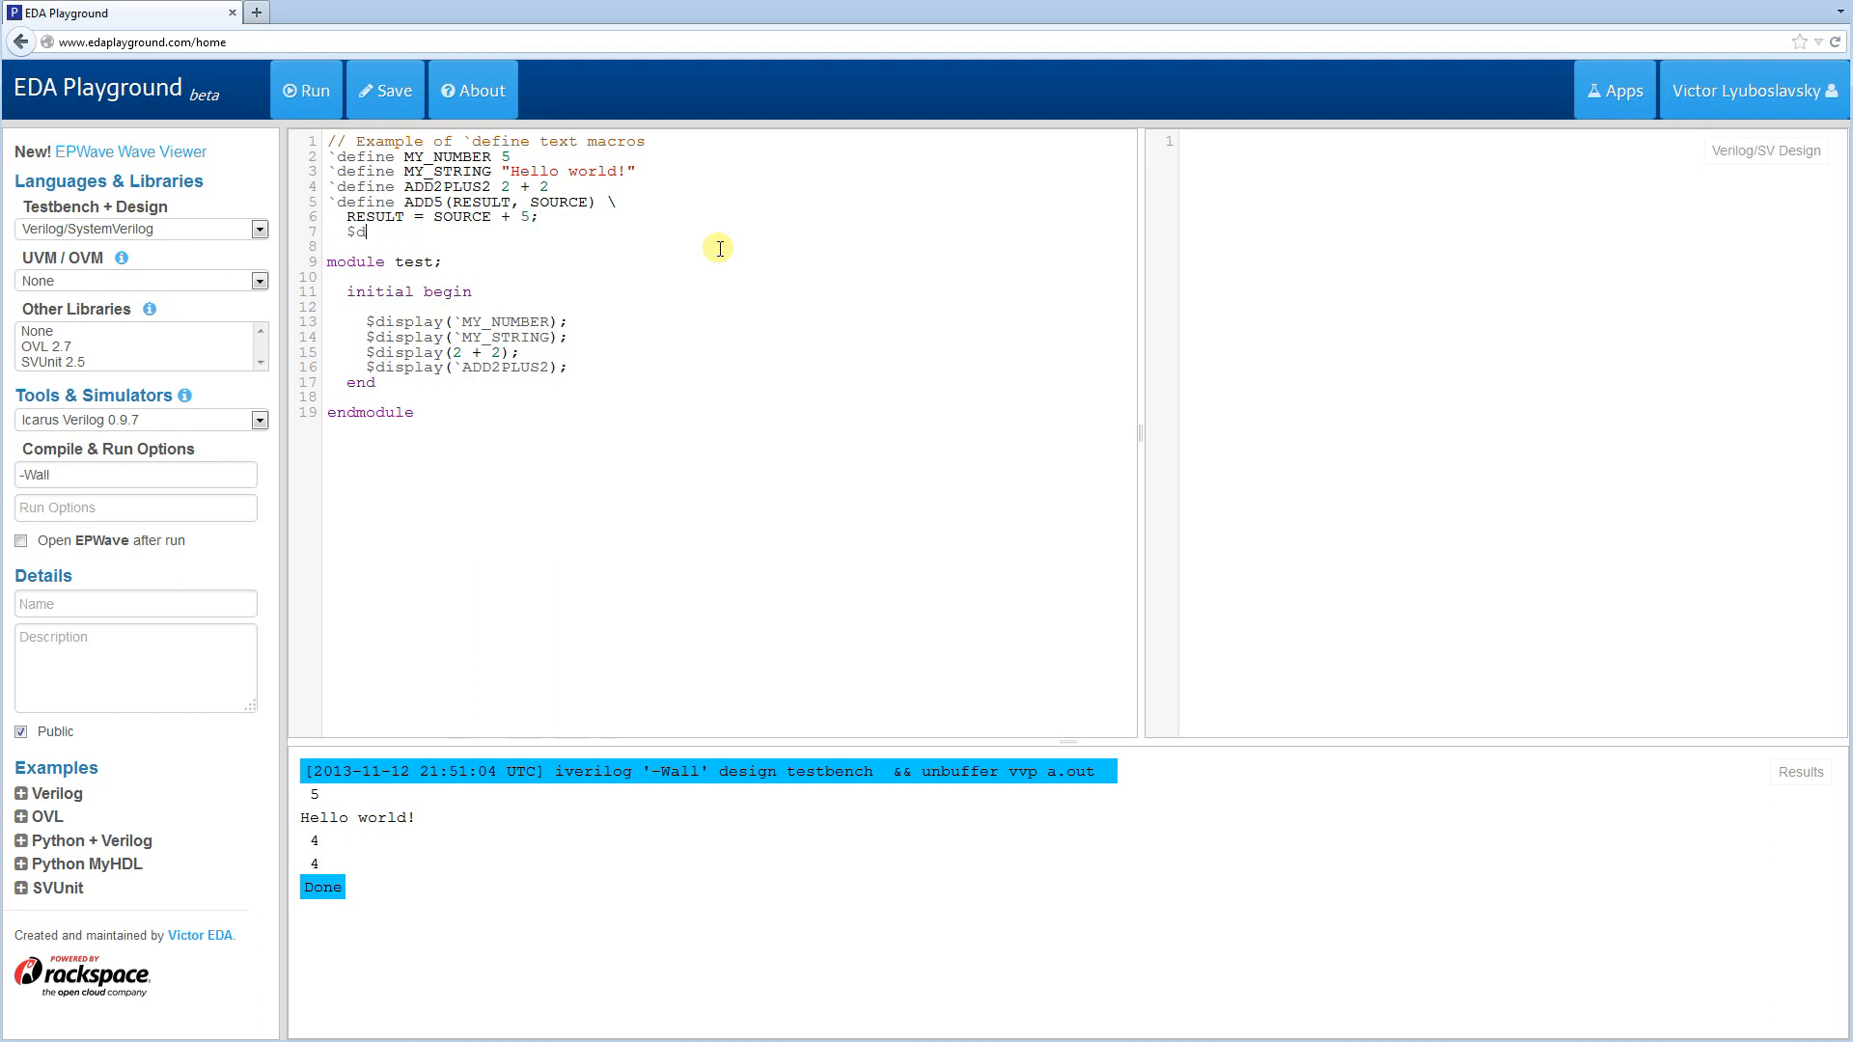
# - Add $display("Inside ADD5 macro. Scope is %m"); to the ADD5 body
pyautogui.write('isplay(')
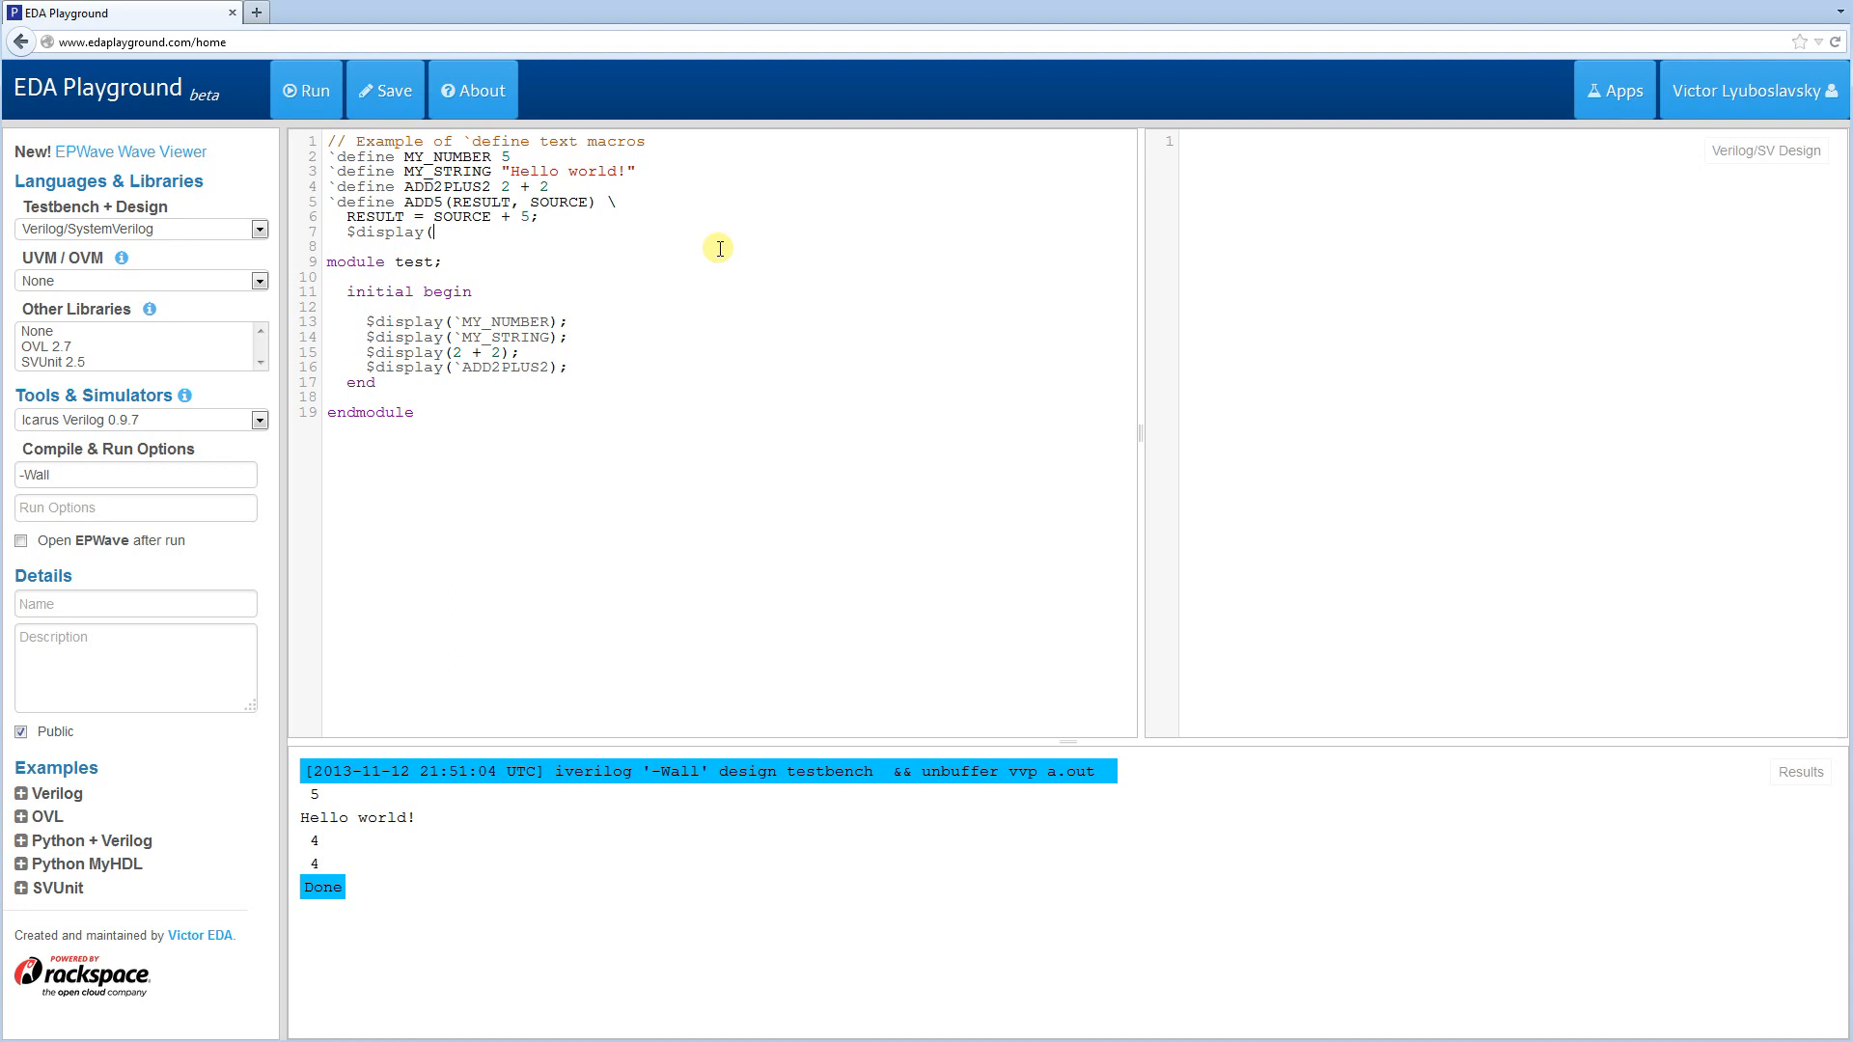
pyautogui.write('"Inside ADD4')
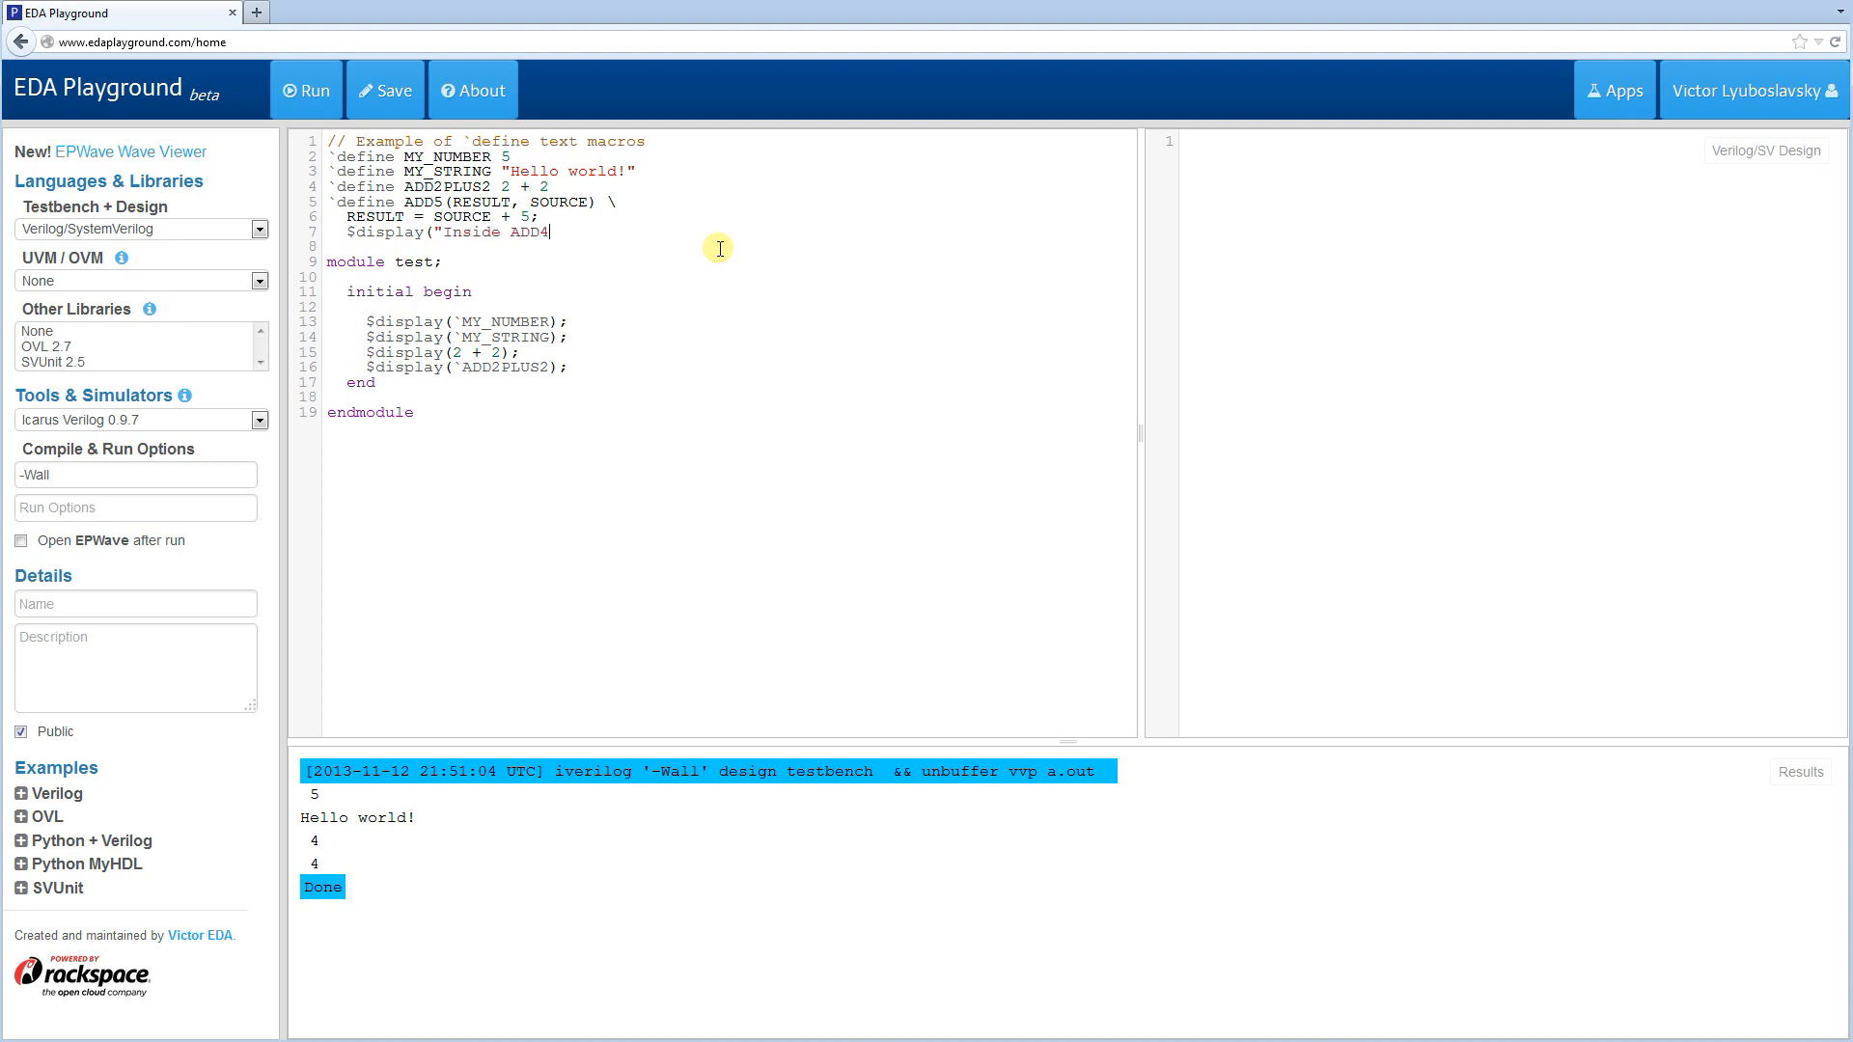
pyautogui.write('5 macro.')
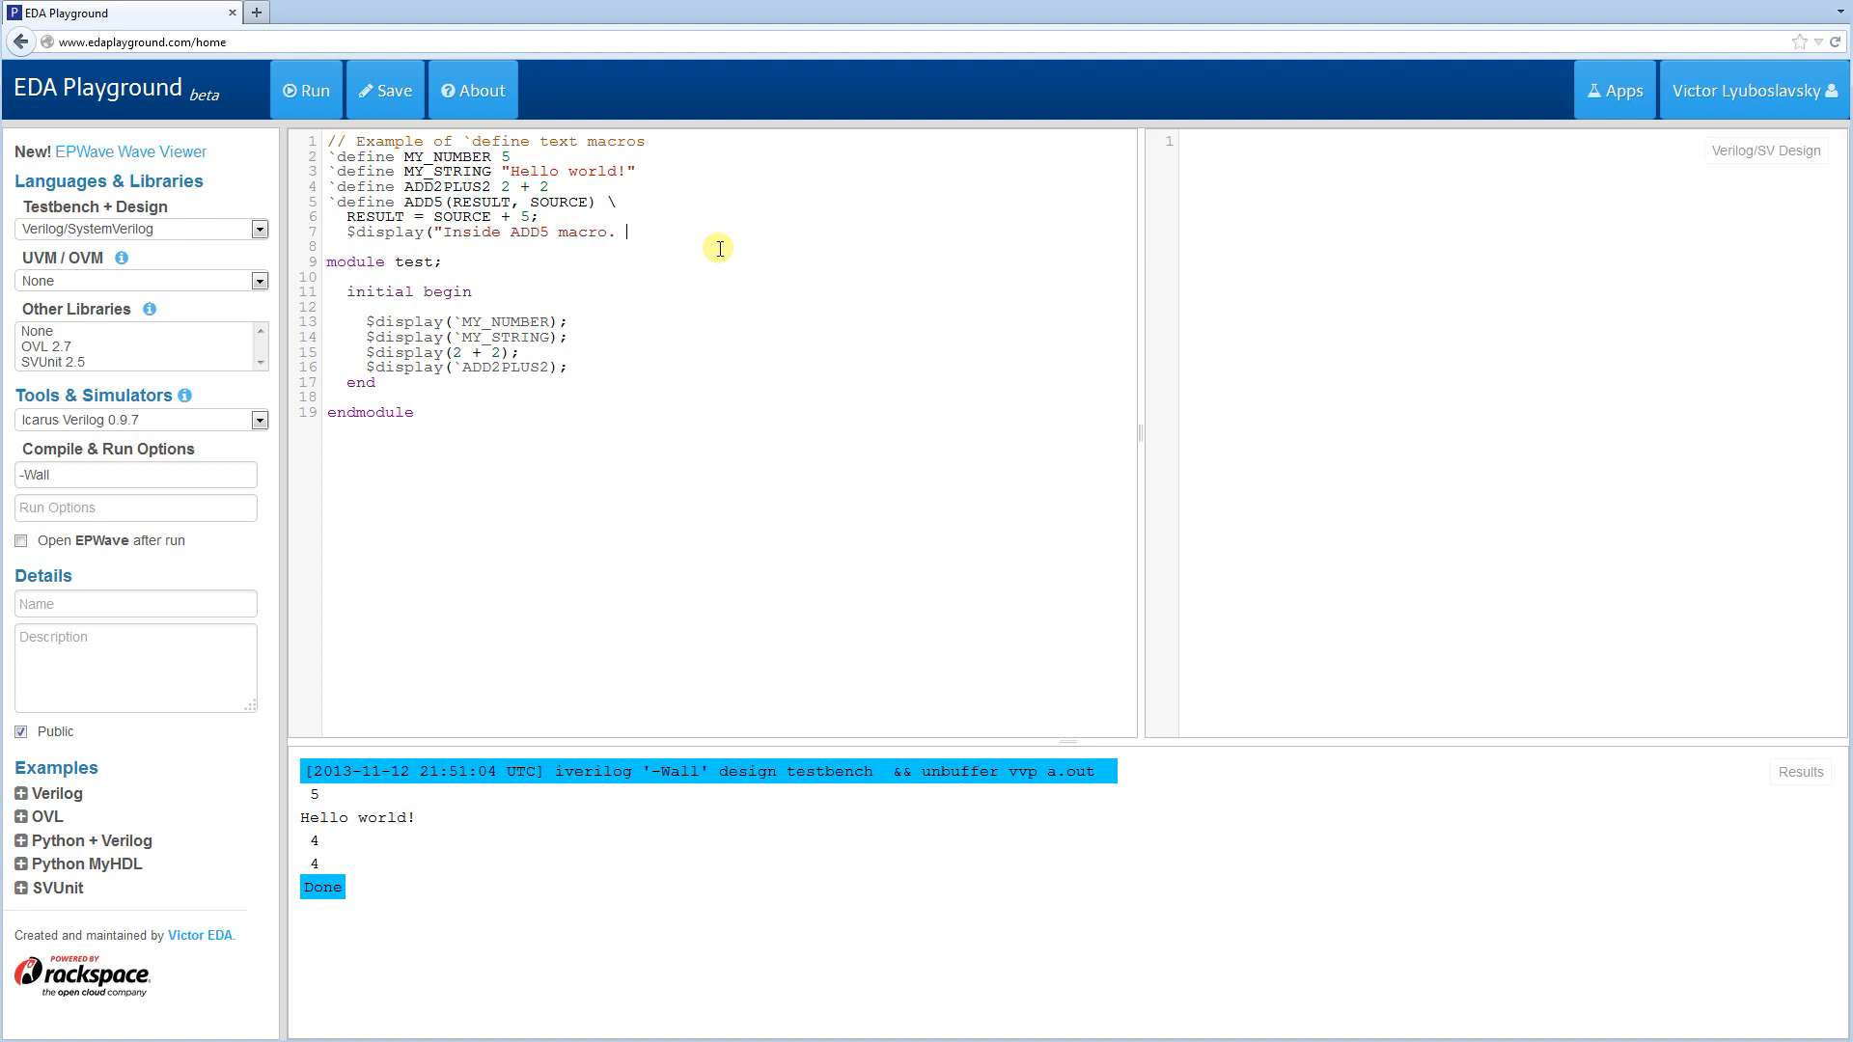
pyautogui.write('Scope id')
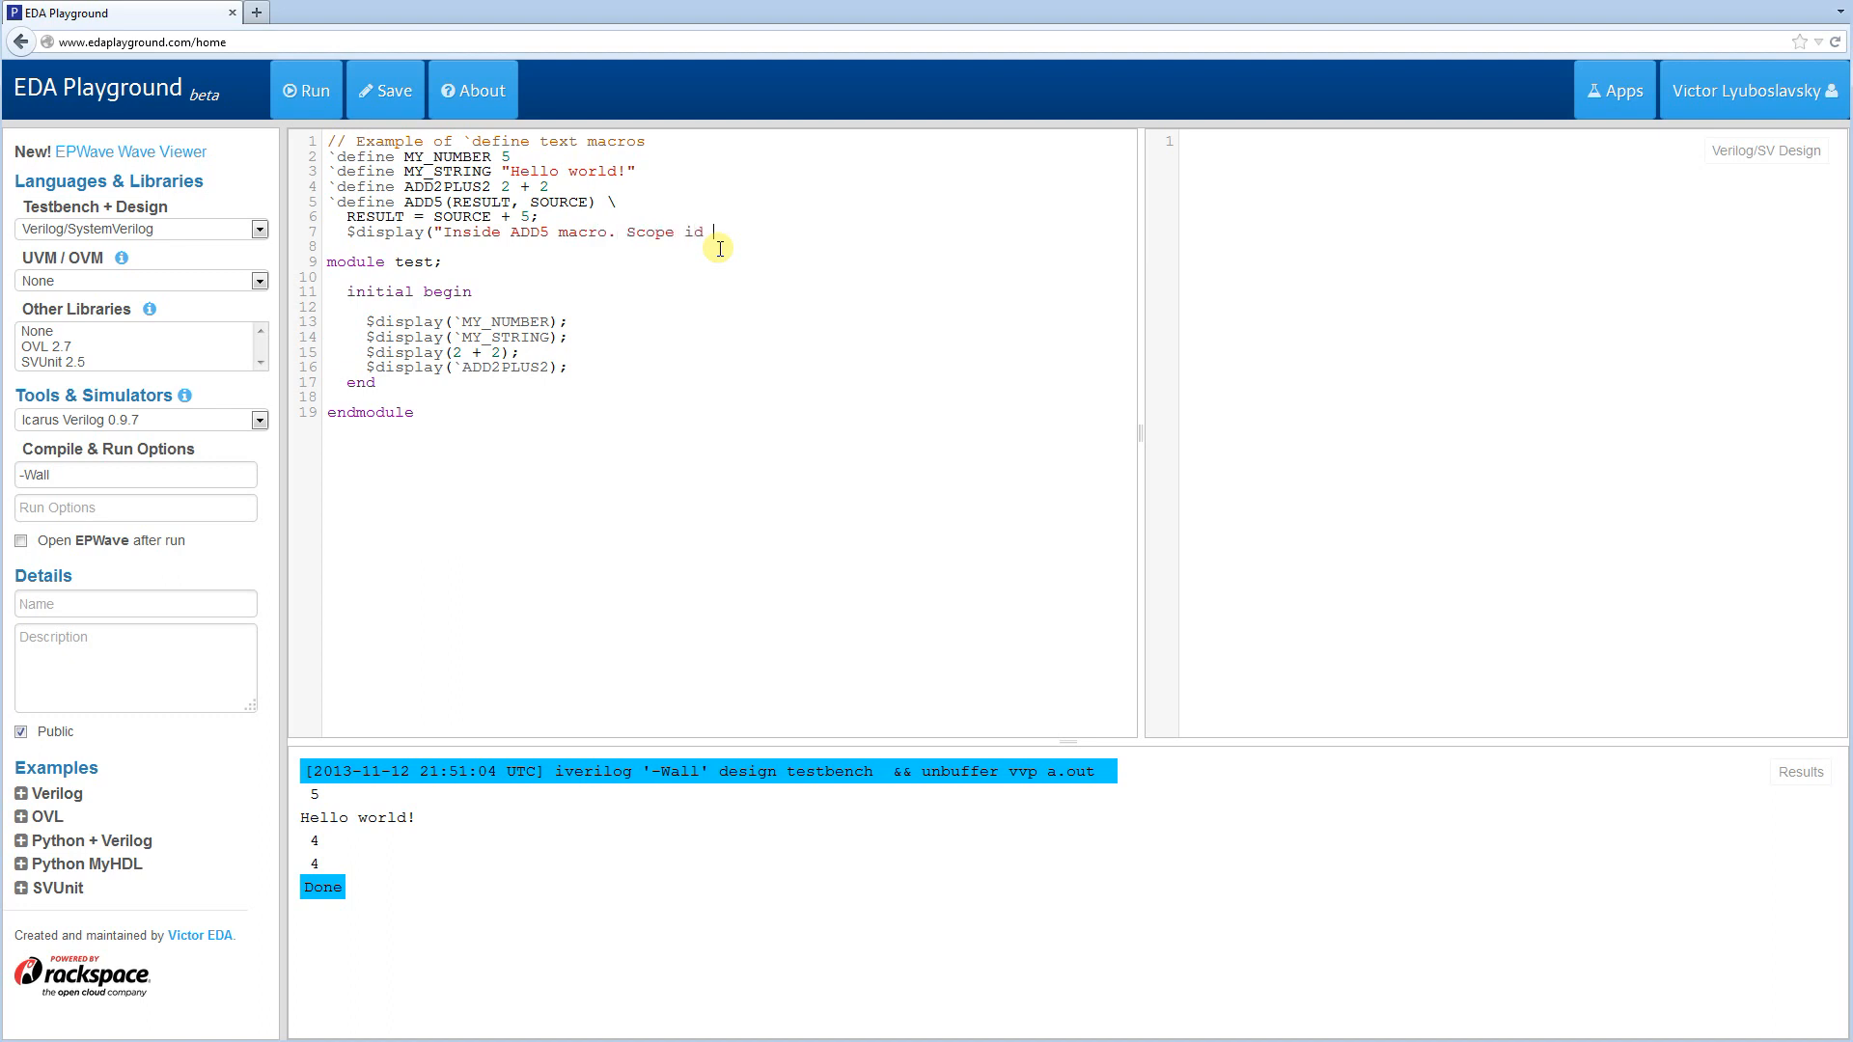
pyautogui.write('is %')
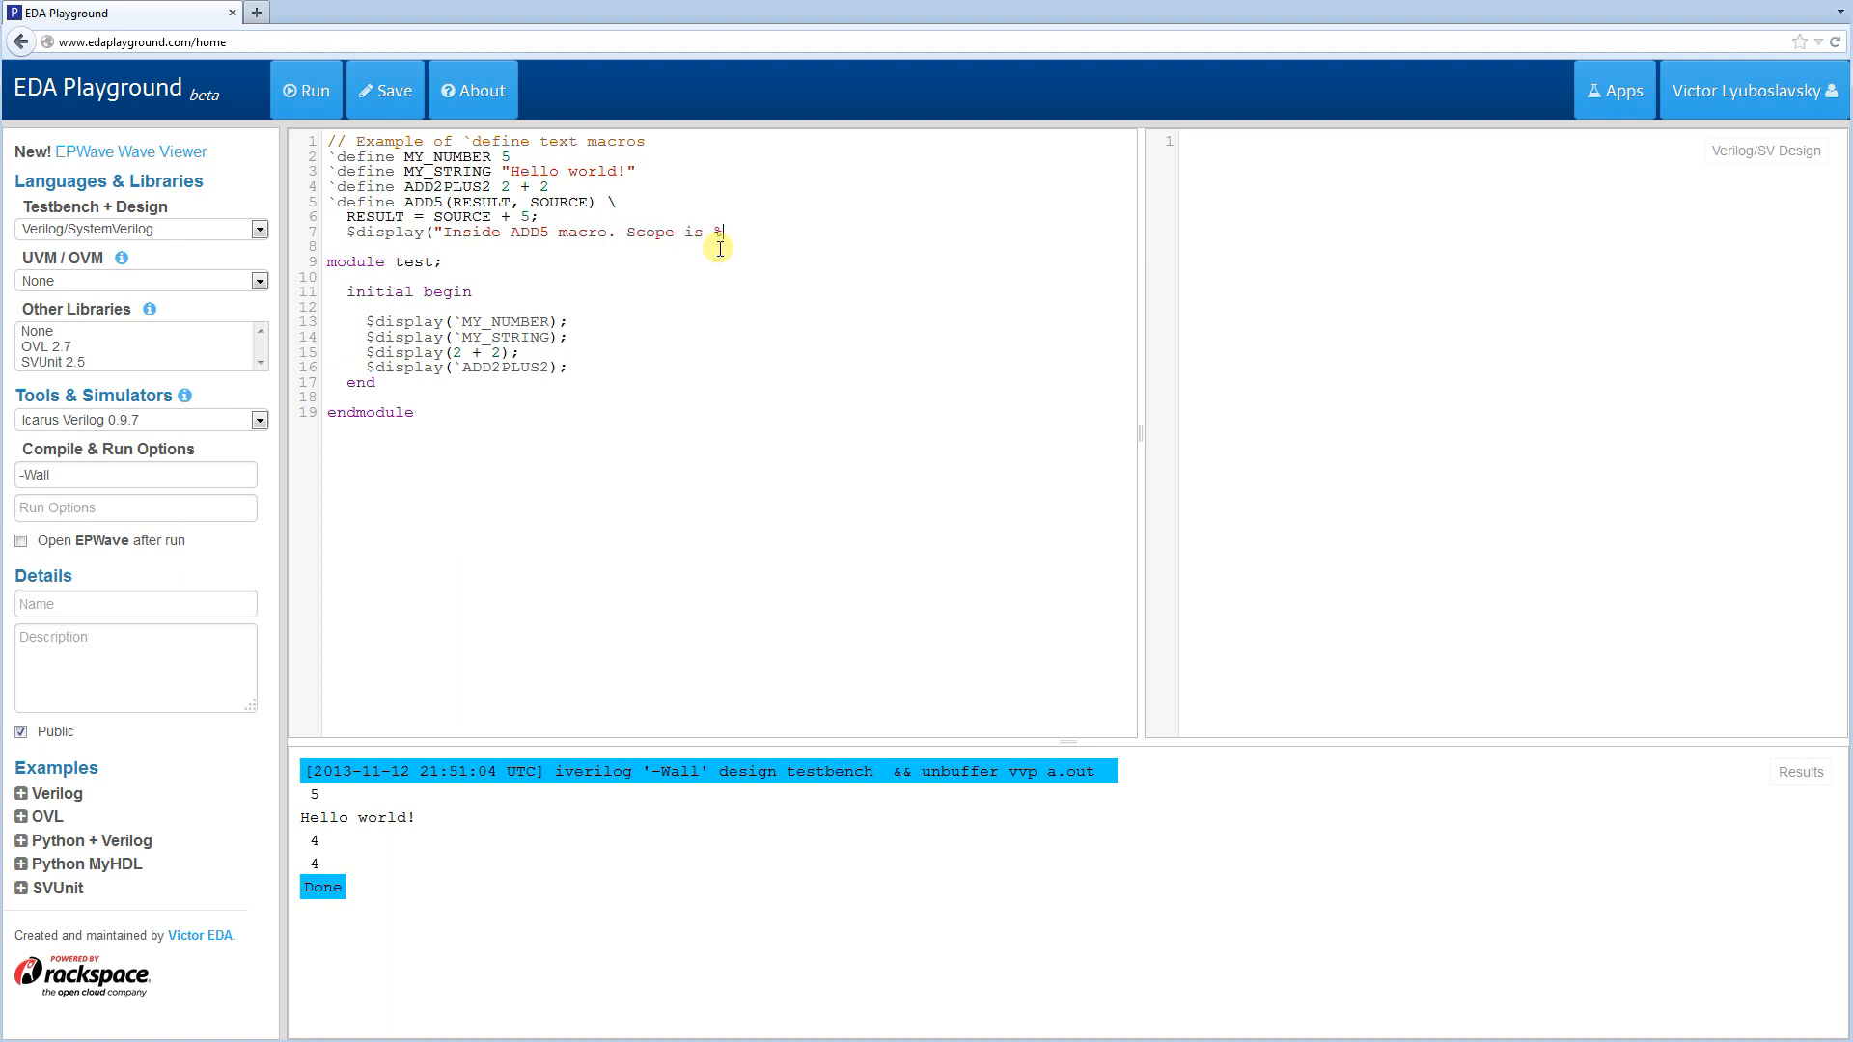
pyautogui.write('m')
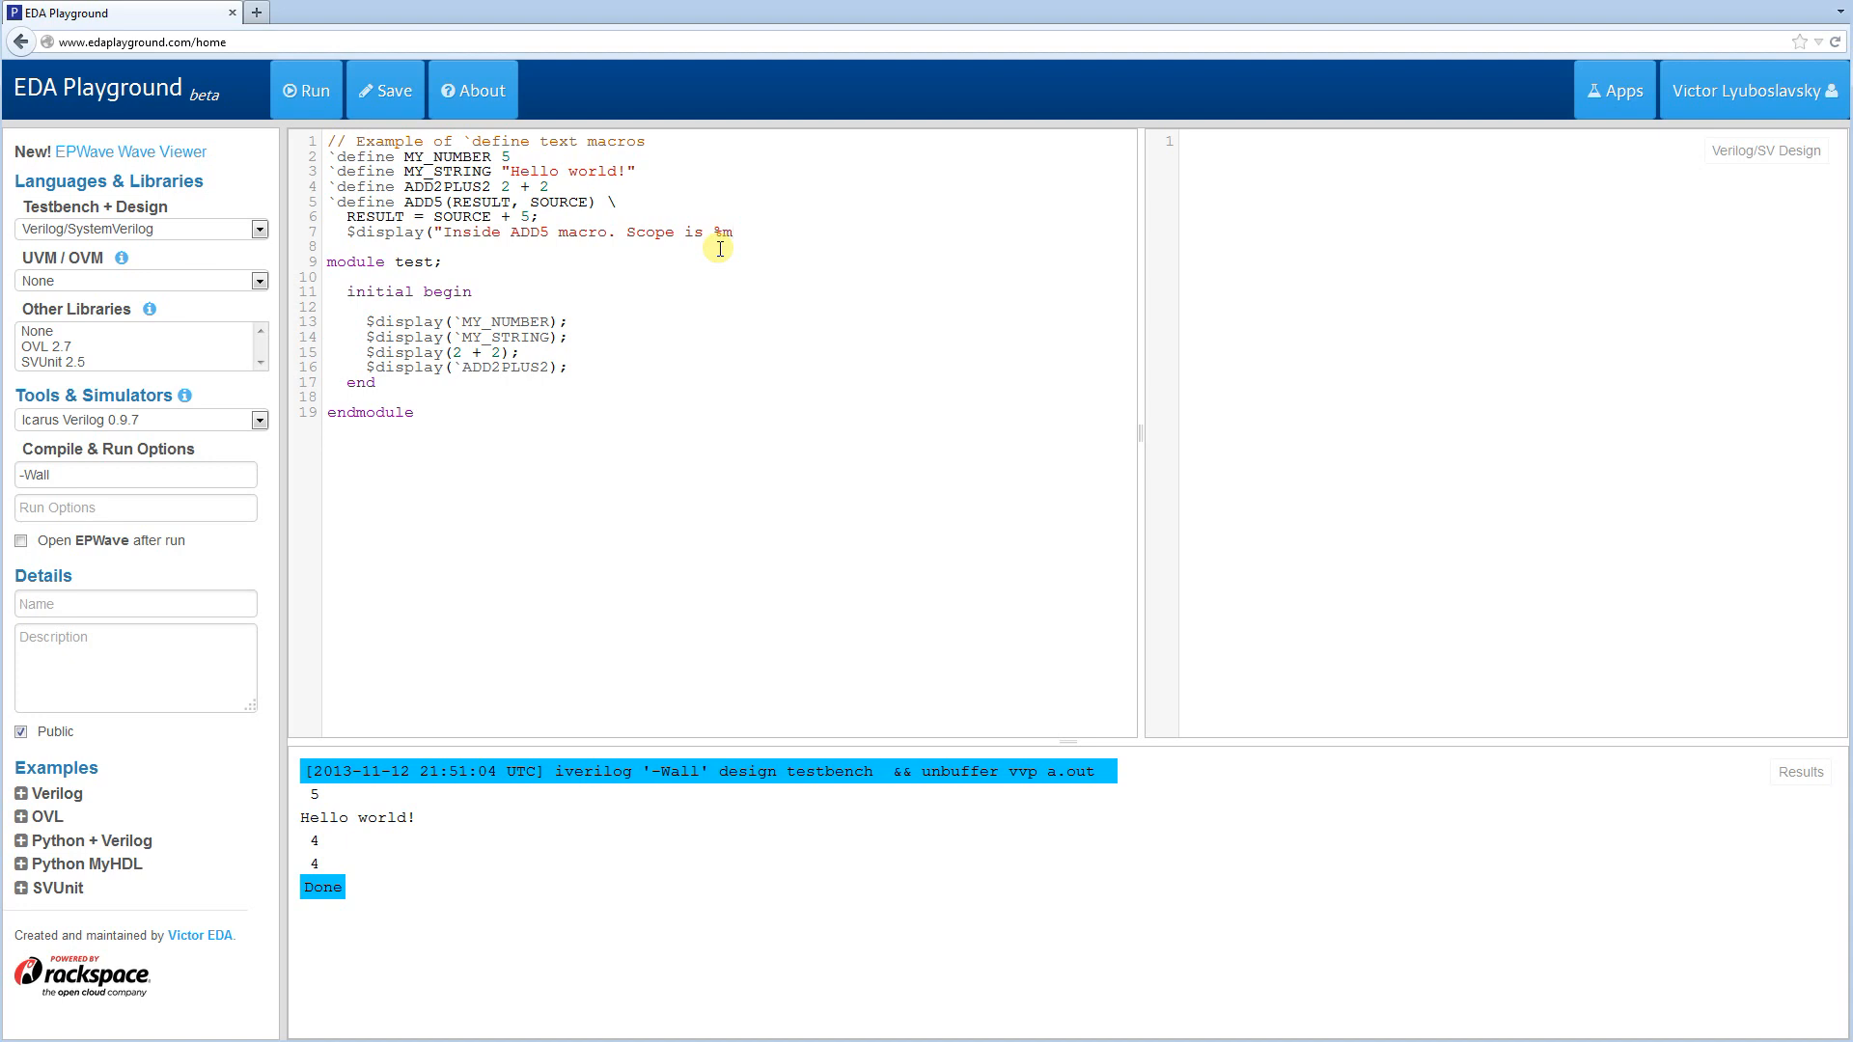
pyautogui.write('");')
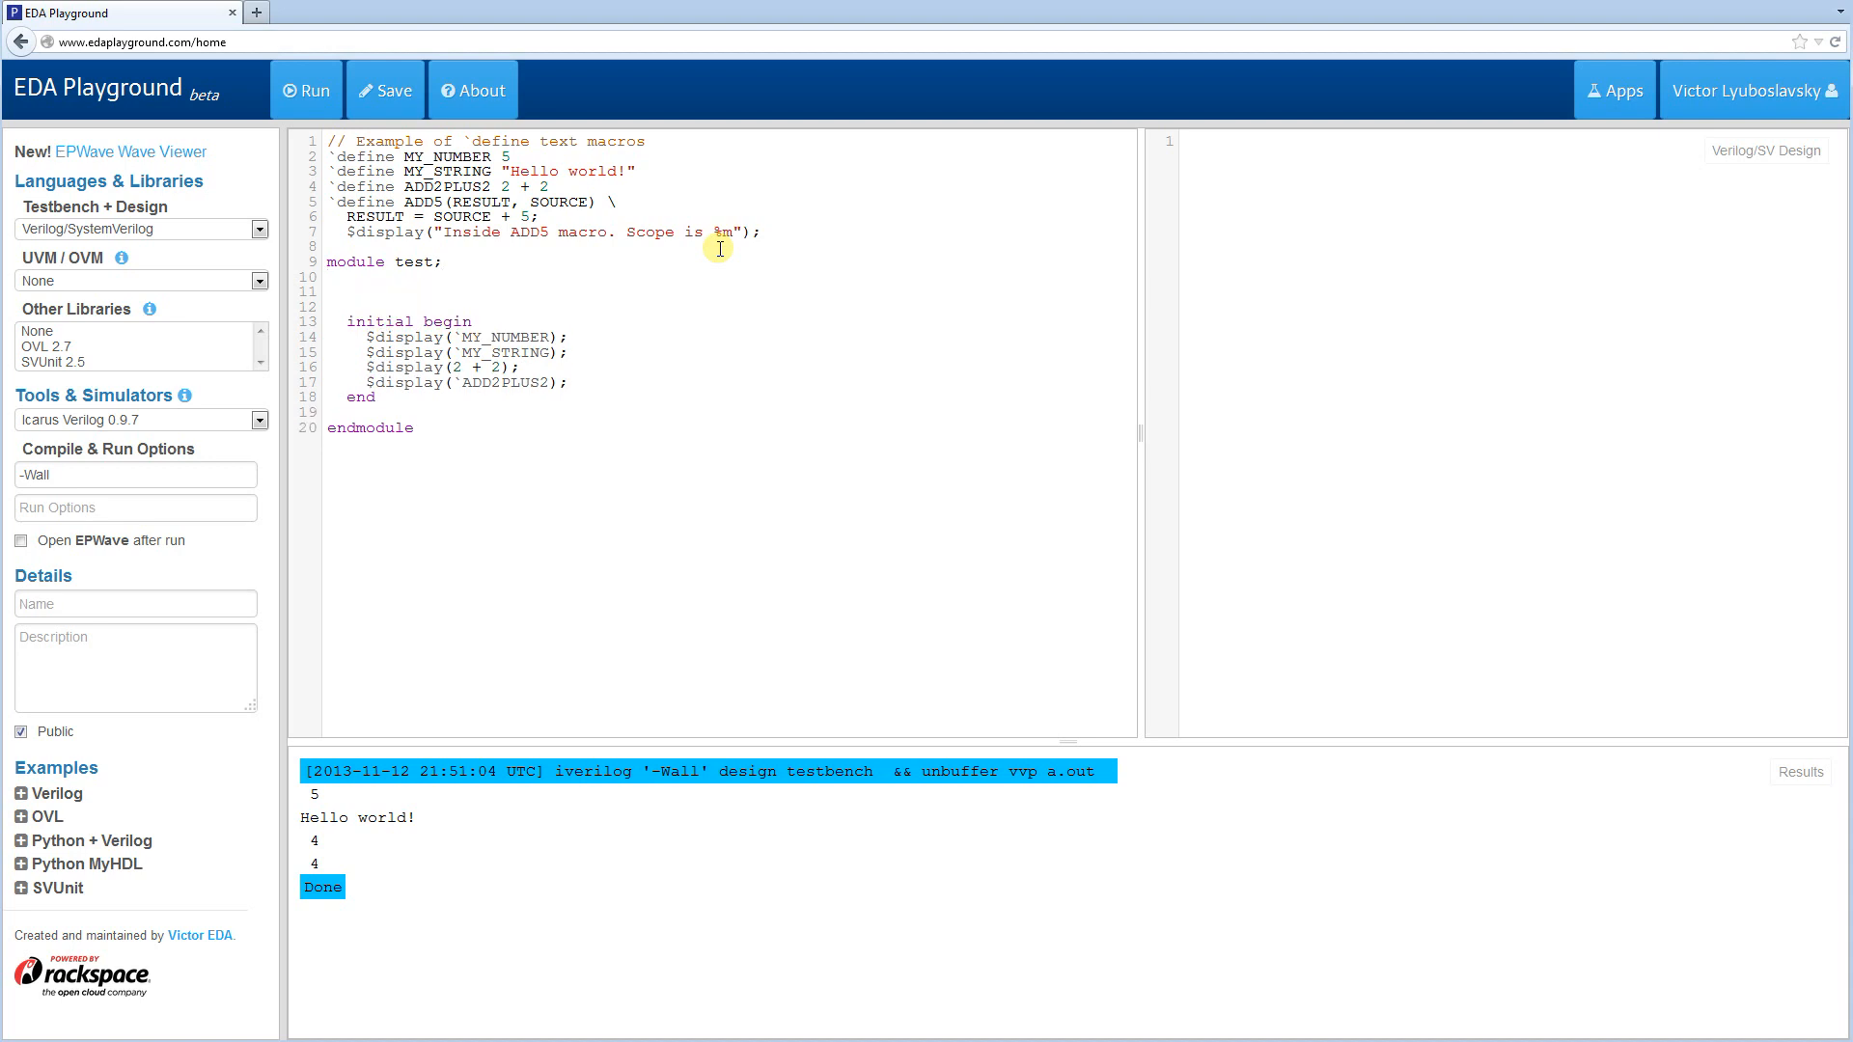
# - Declare reg [7:0] a, b; and call `ADD5(b, a); in the initial block
pyautogui.write('reg [7')
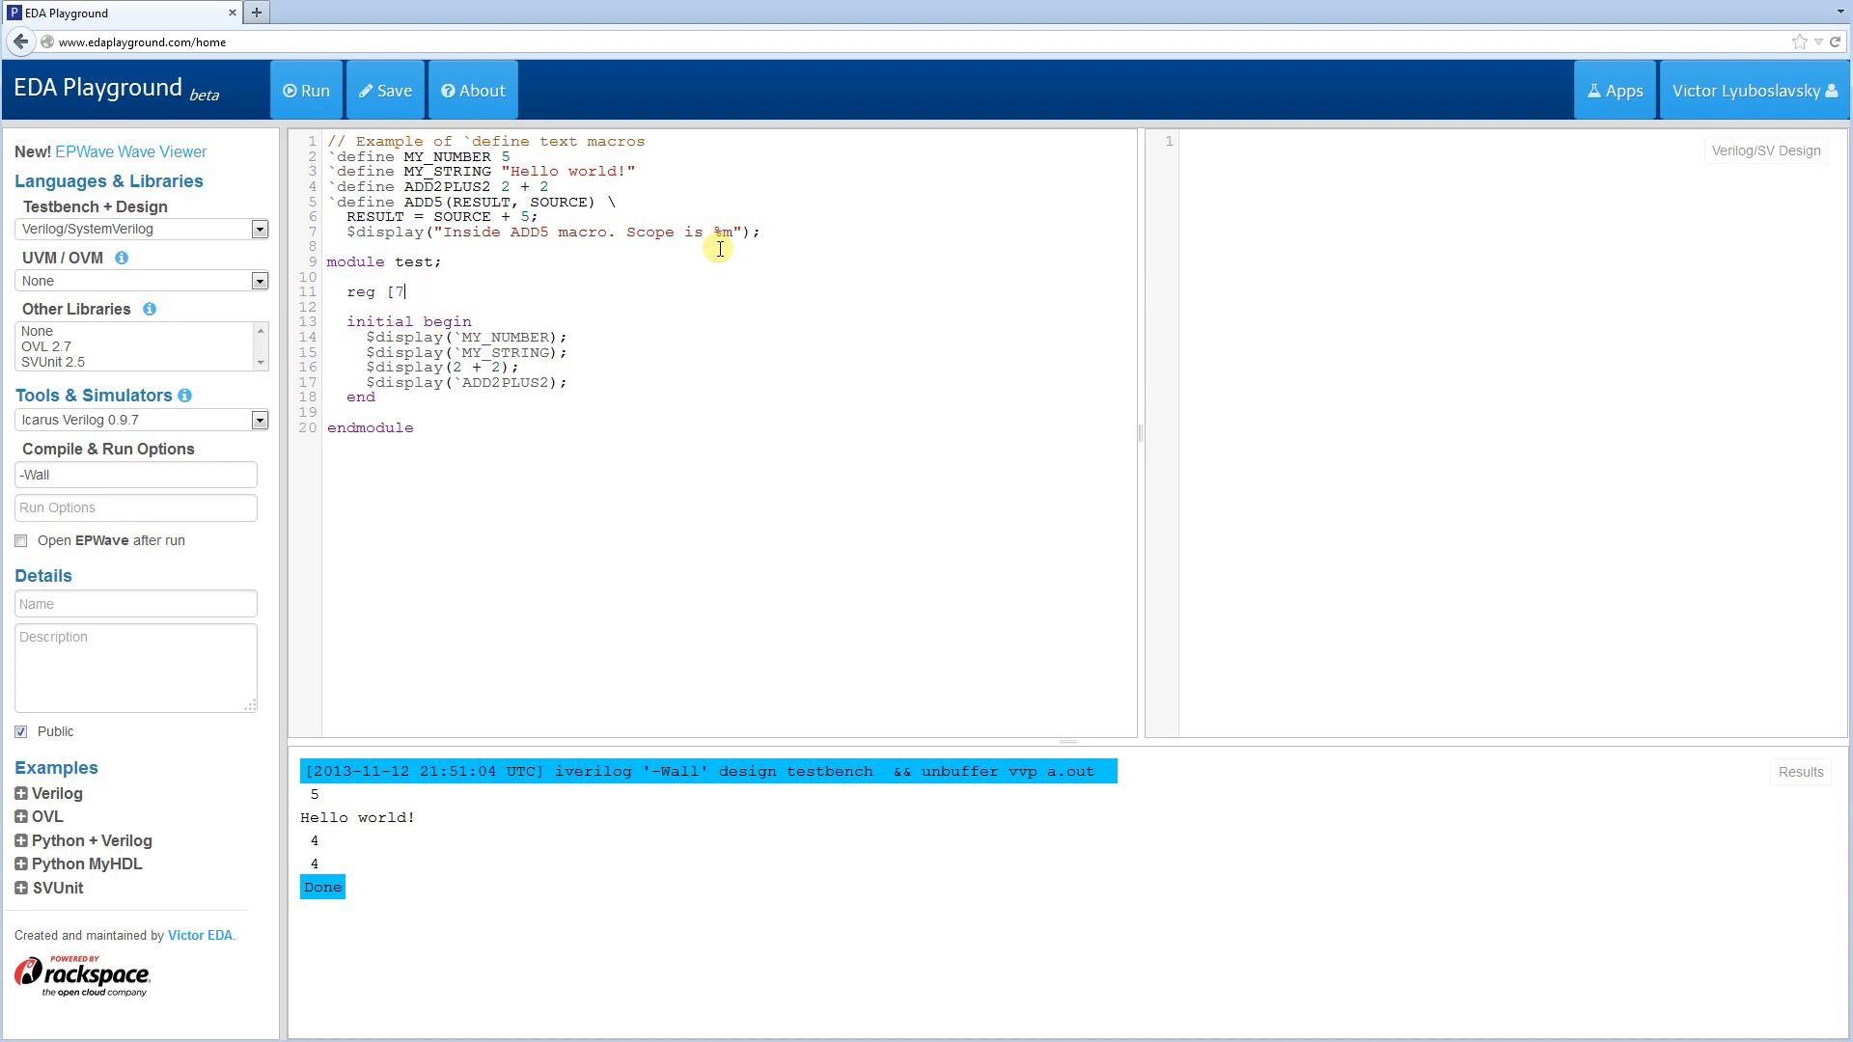
pyautogui.write(':0] a')
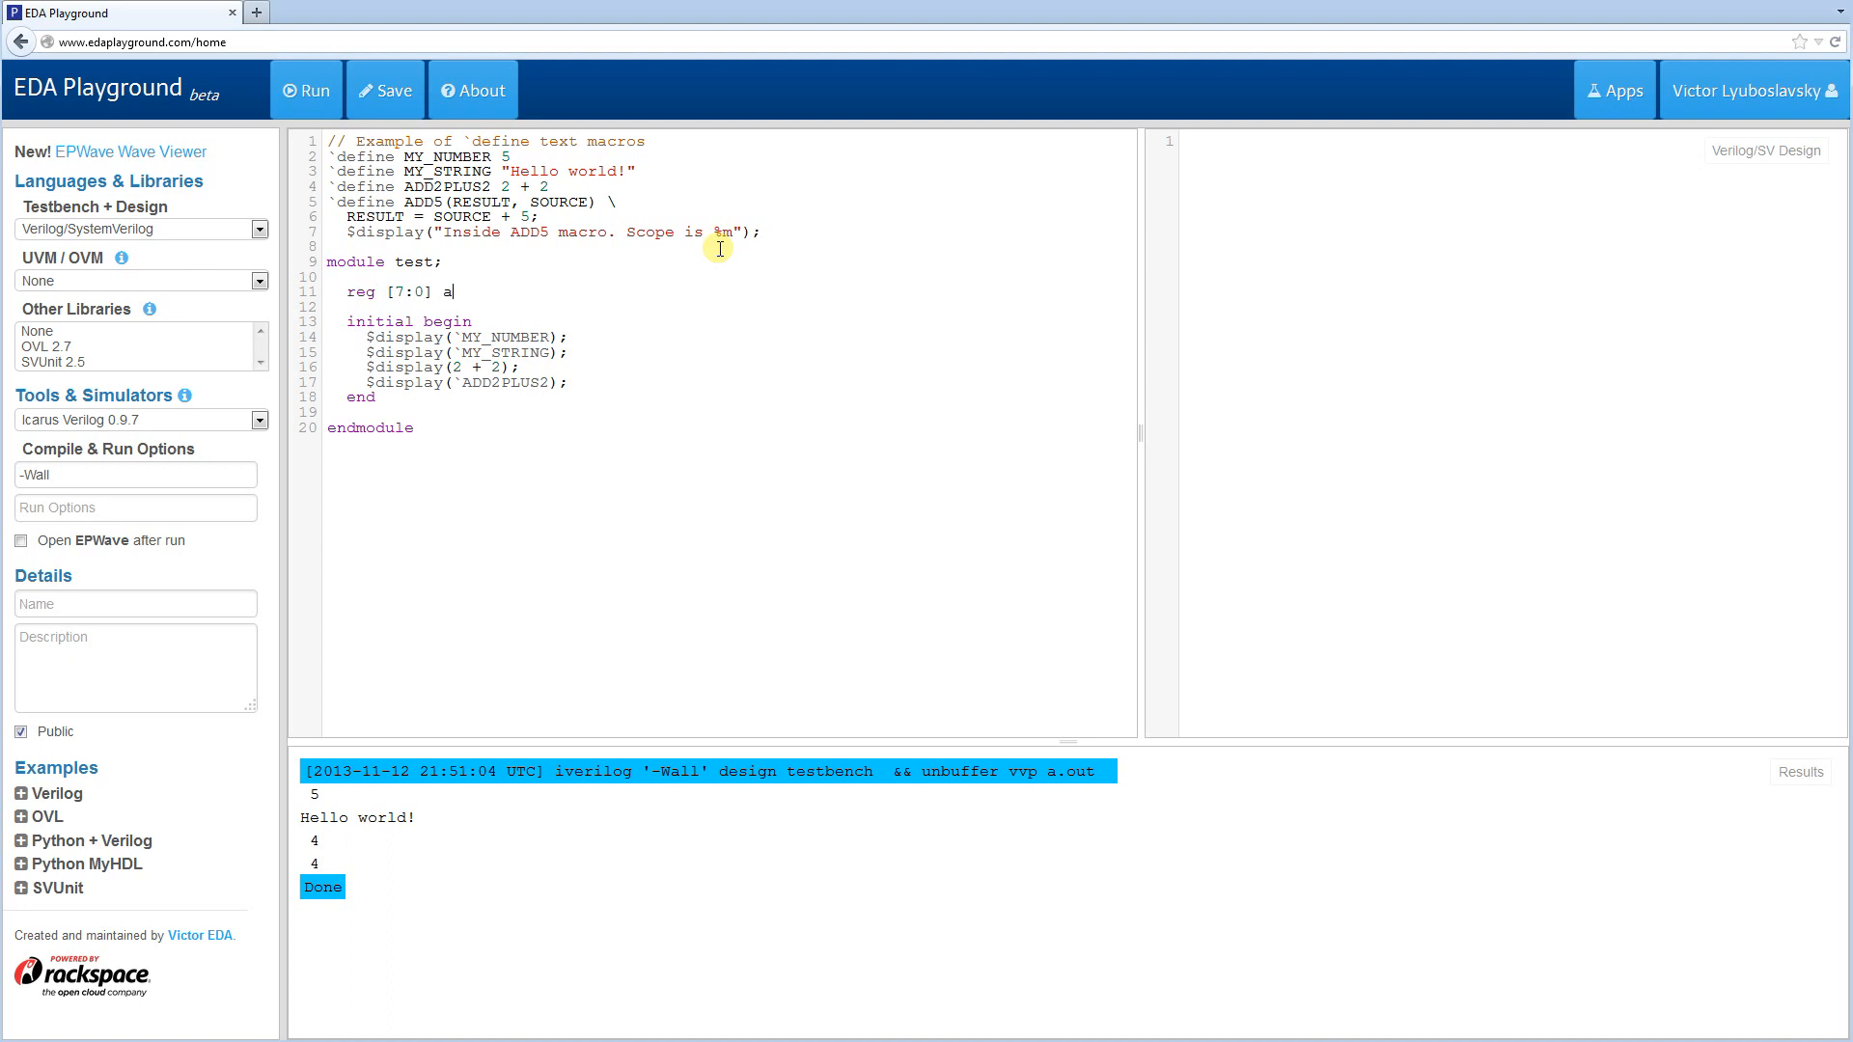
pyautogui.write(', b;')
pyautogui.write('a = 1;')
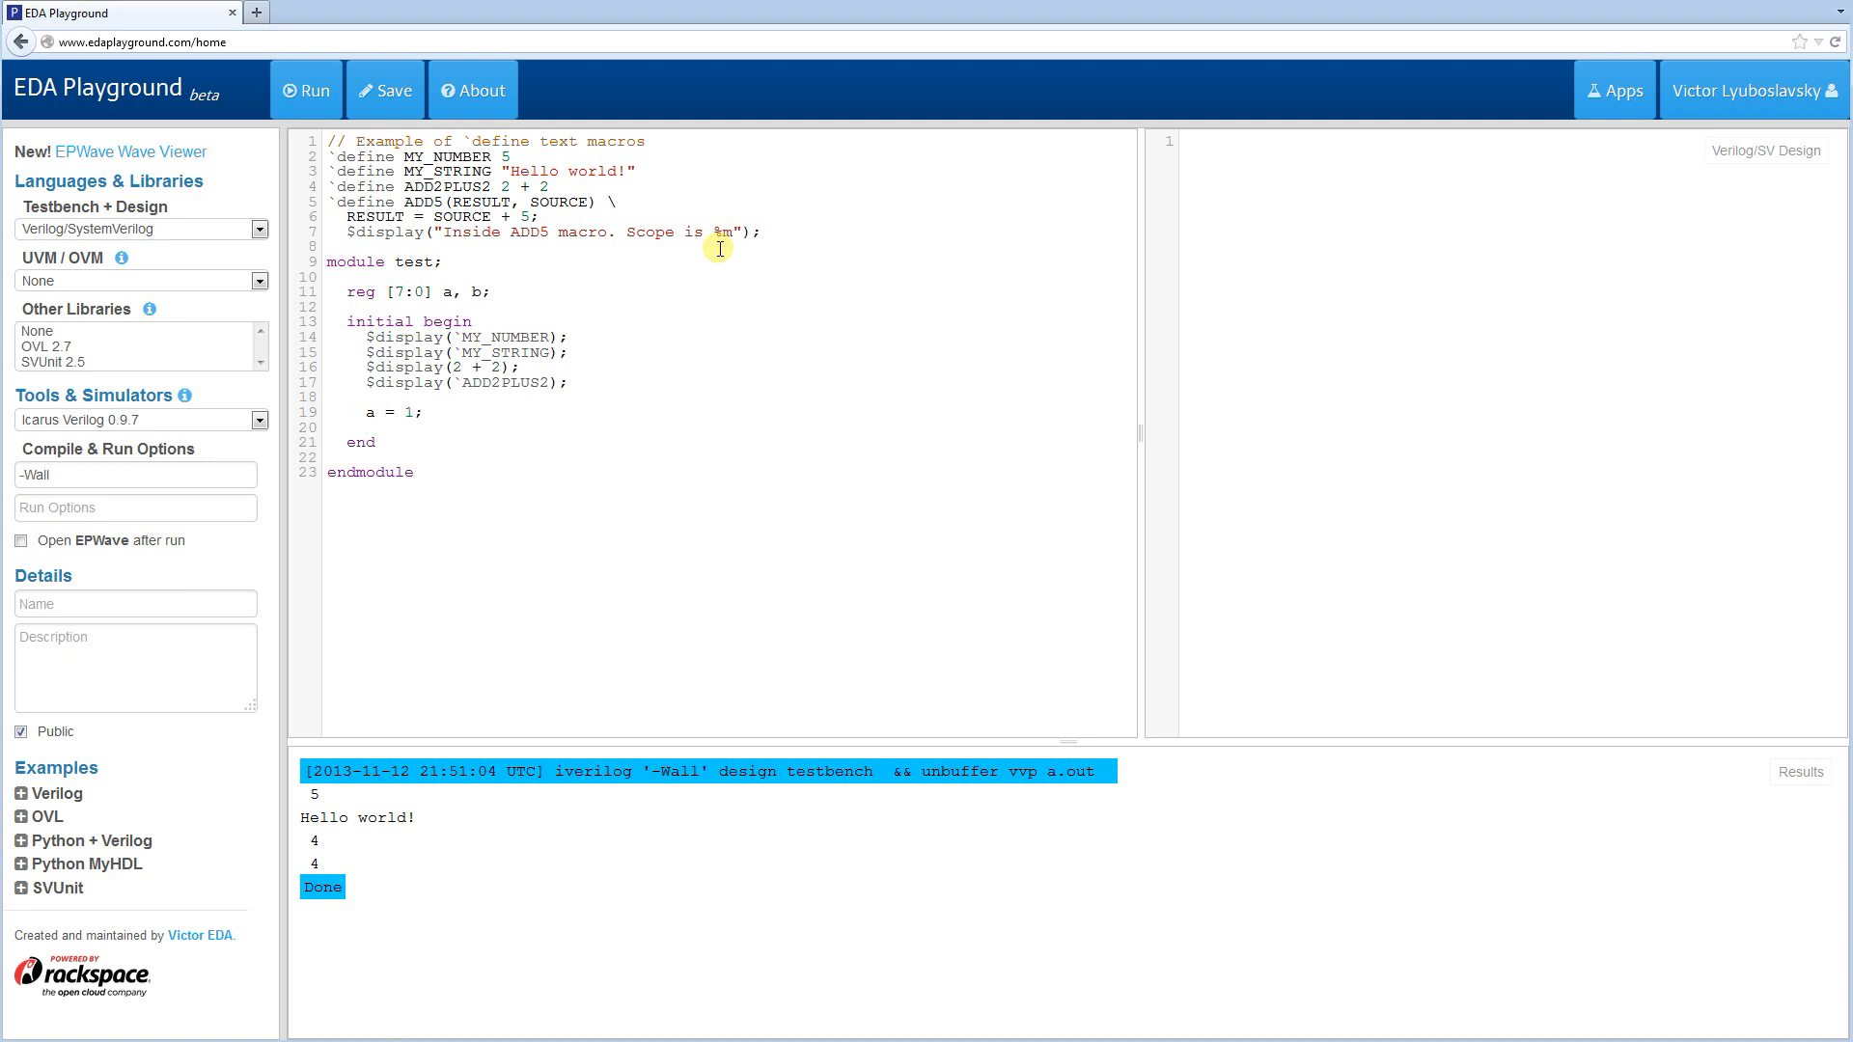
pyautogui.write('`ADD54')
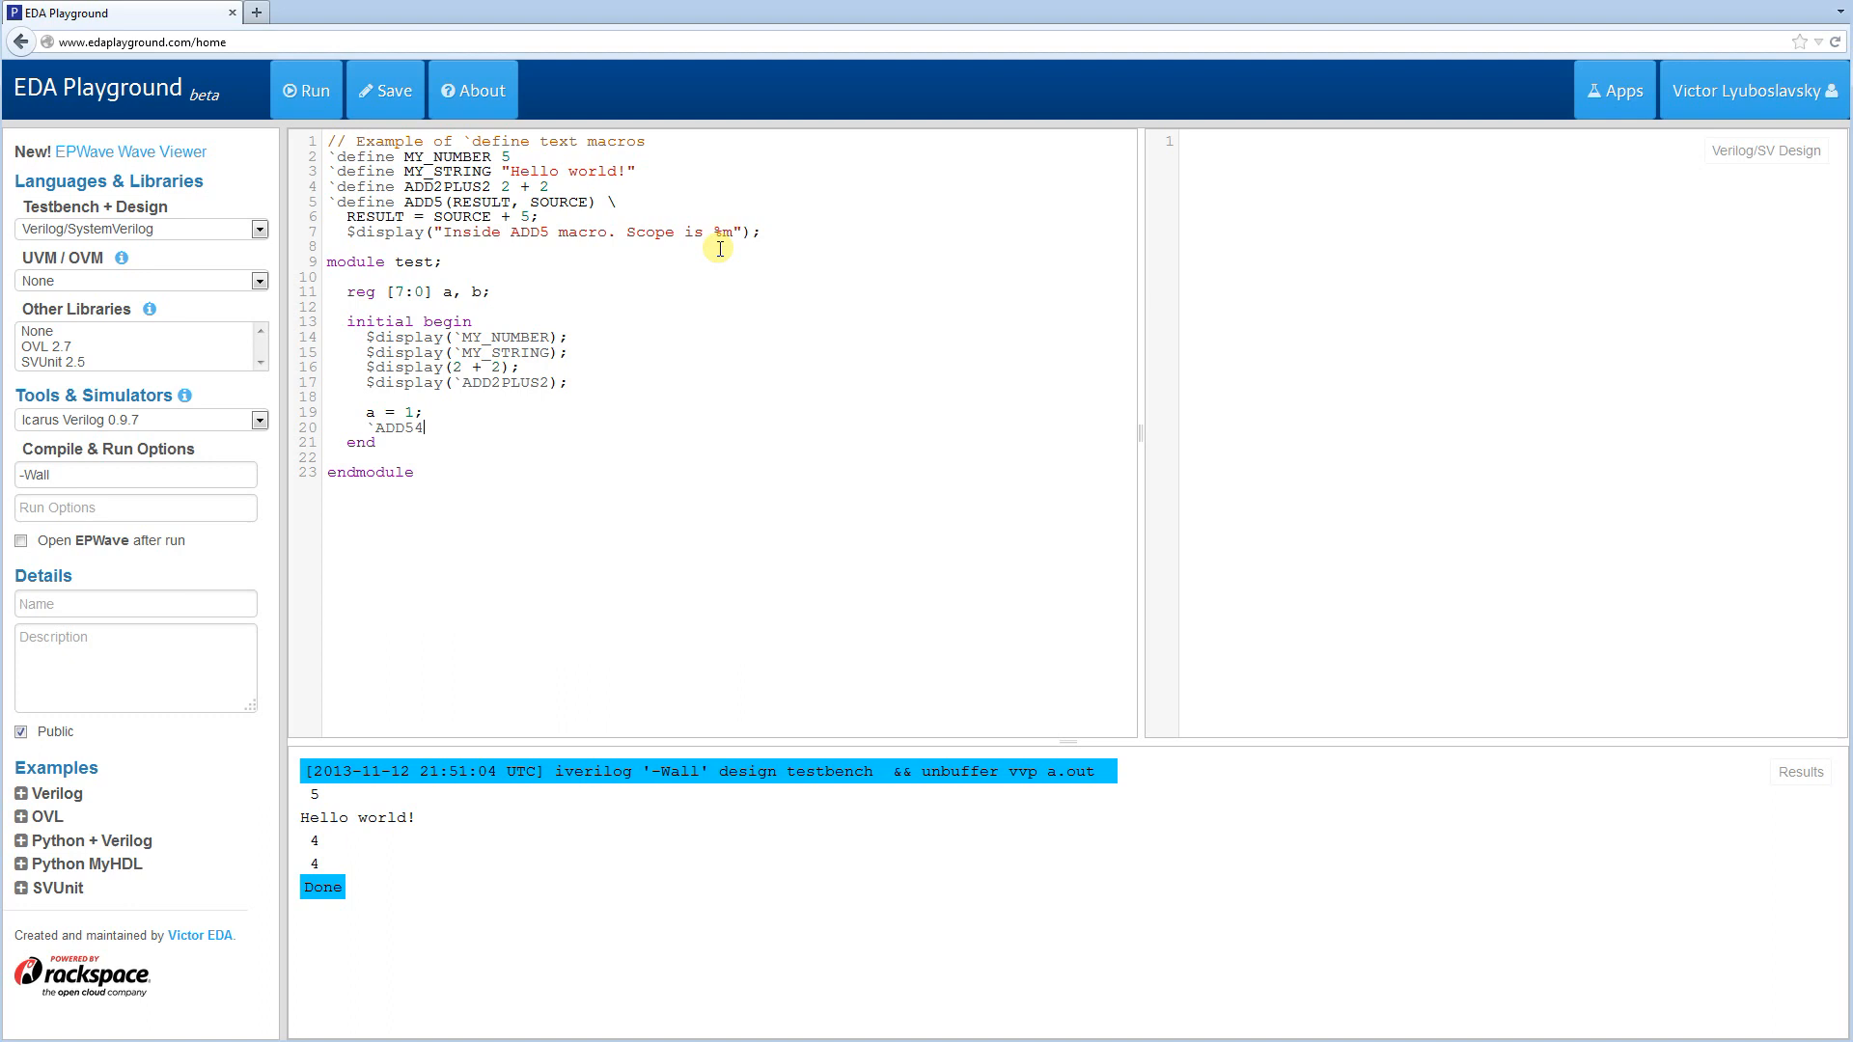
pyautogui.write('(')
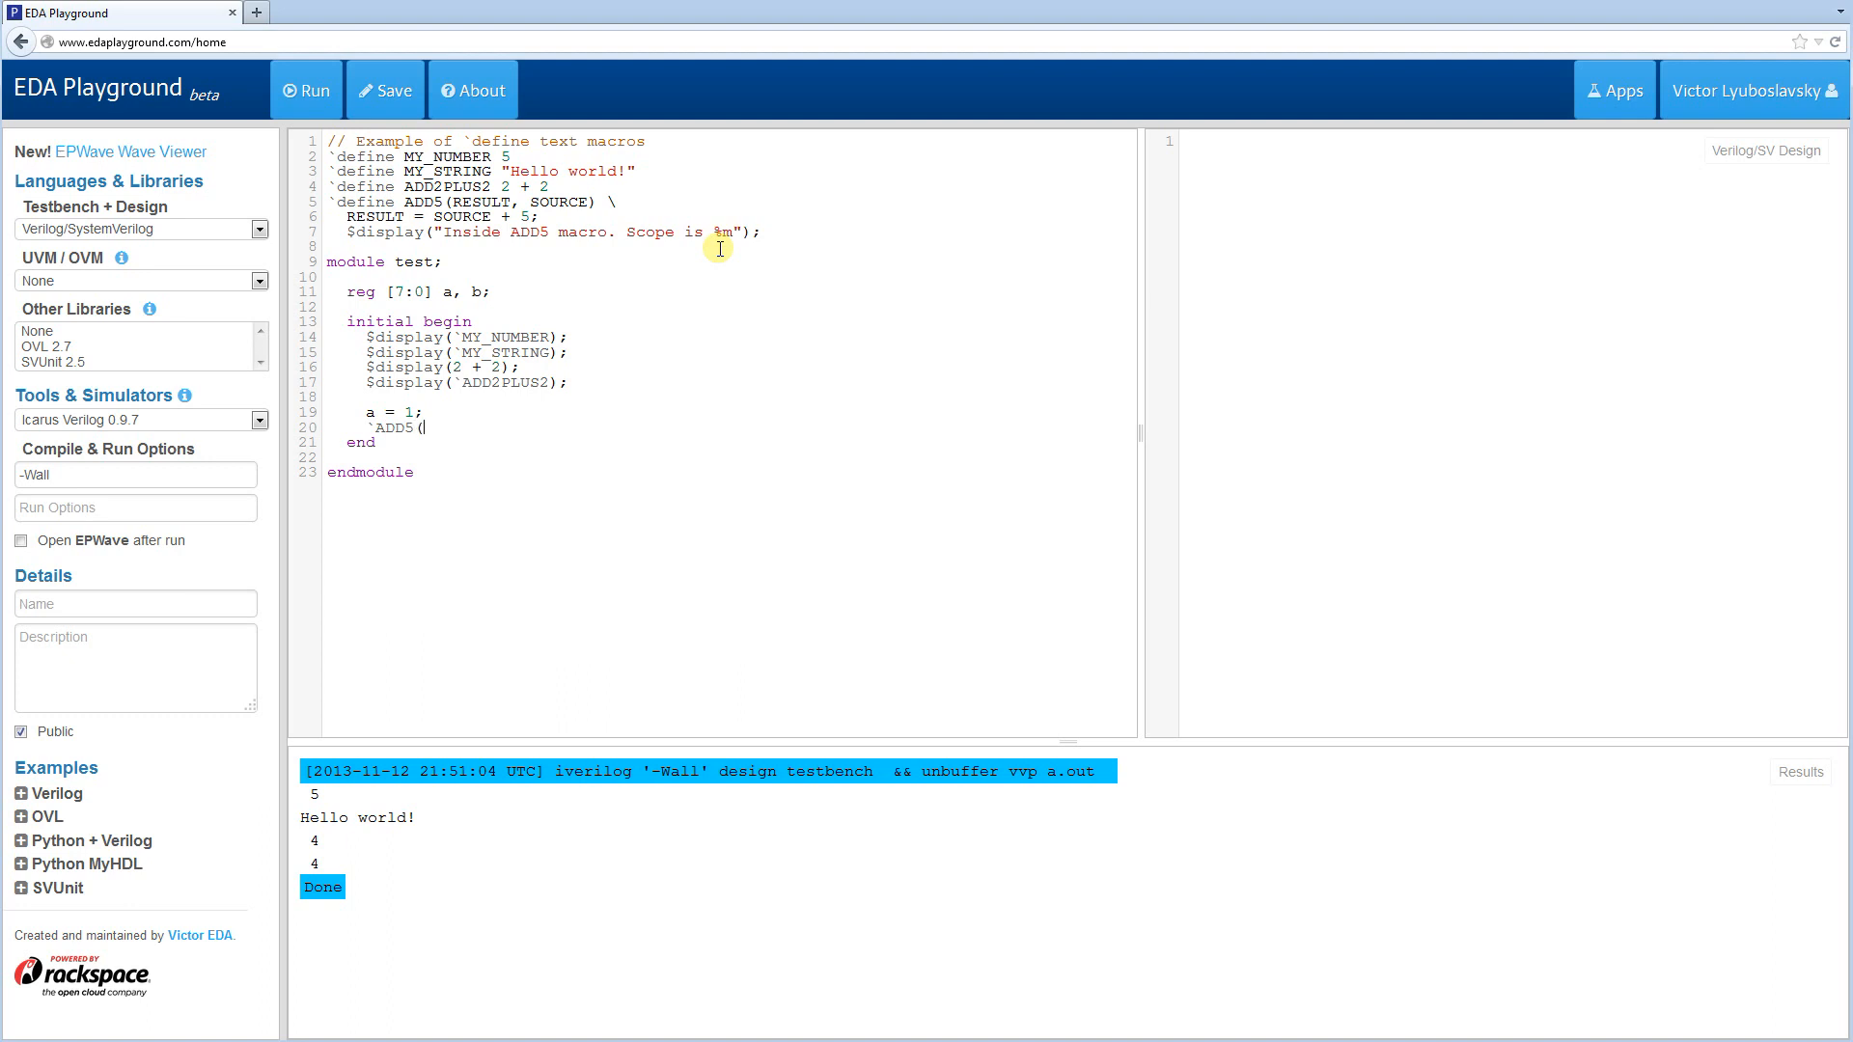
pyautogui.write('b, a')
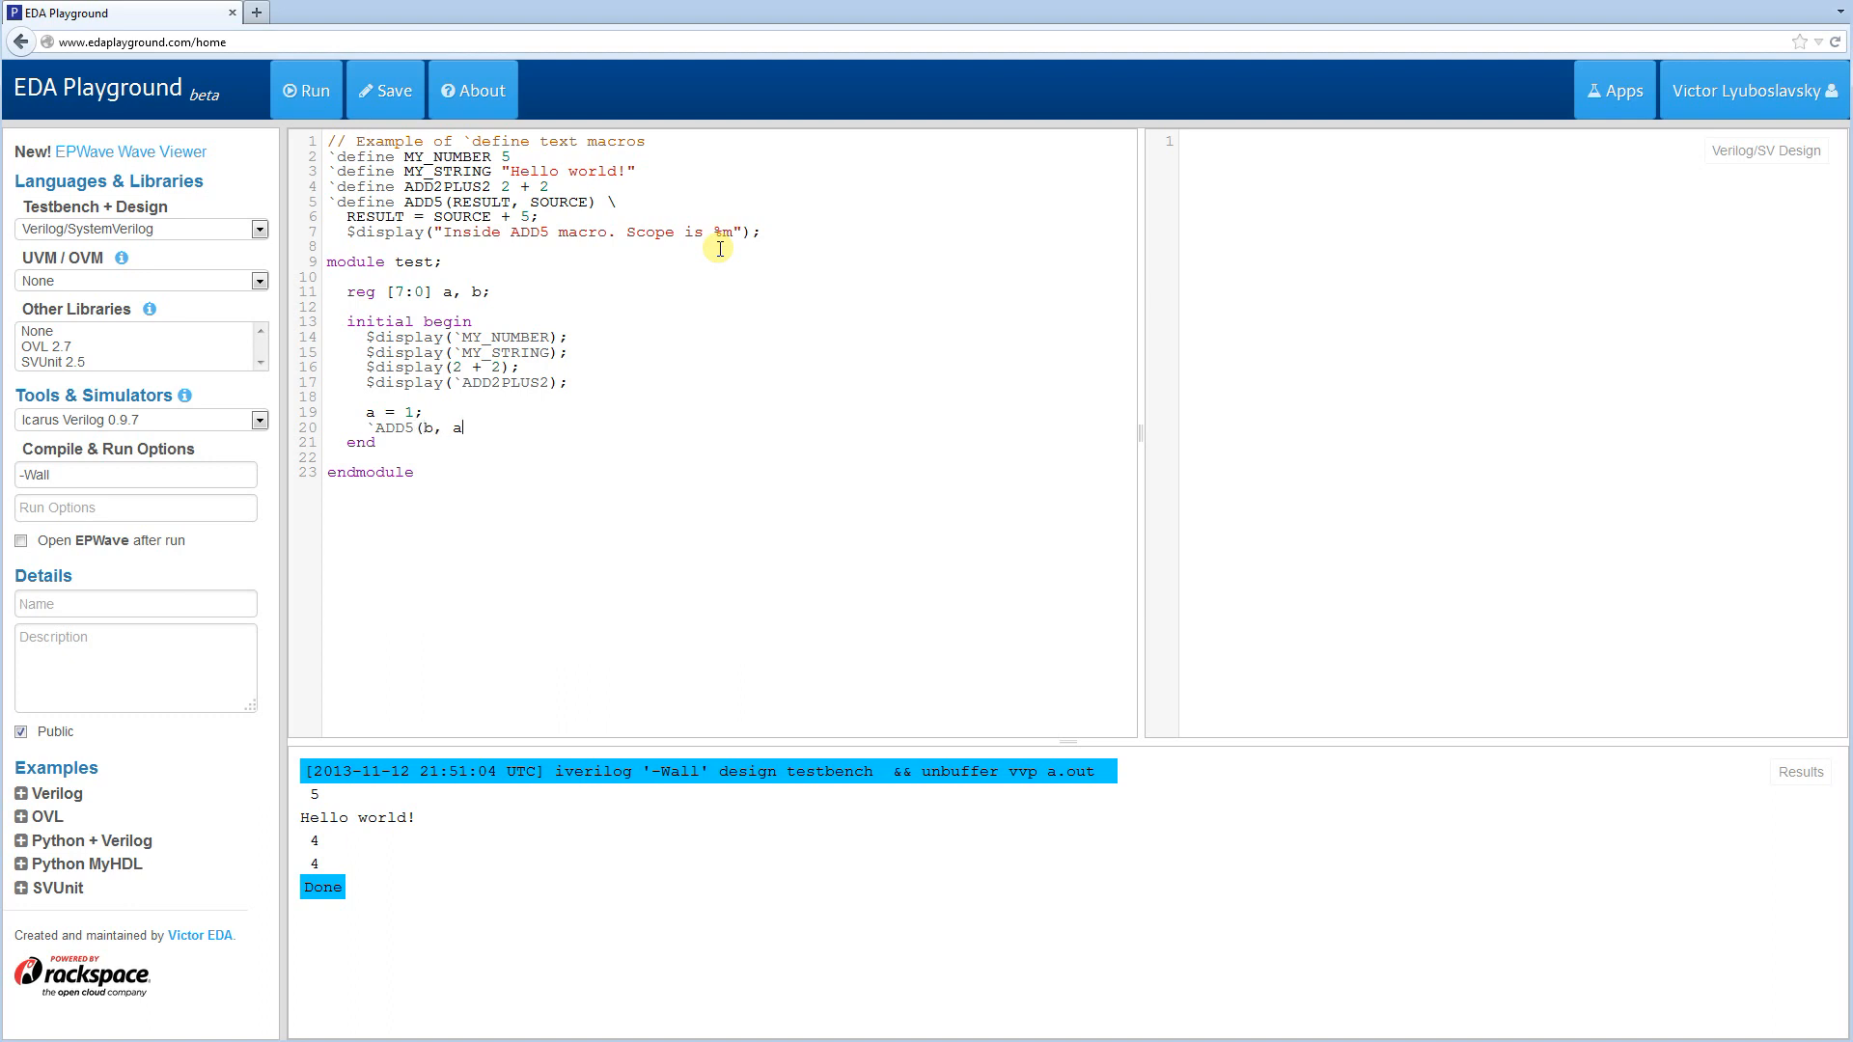
pyautogui.write(');')
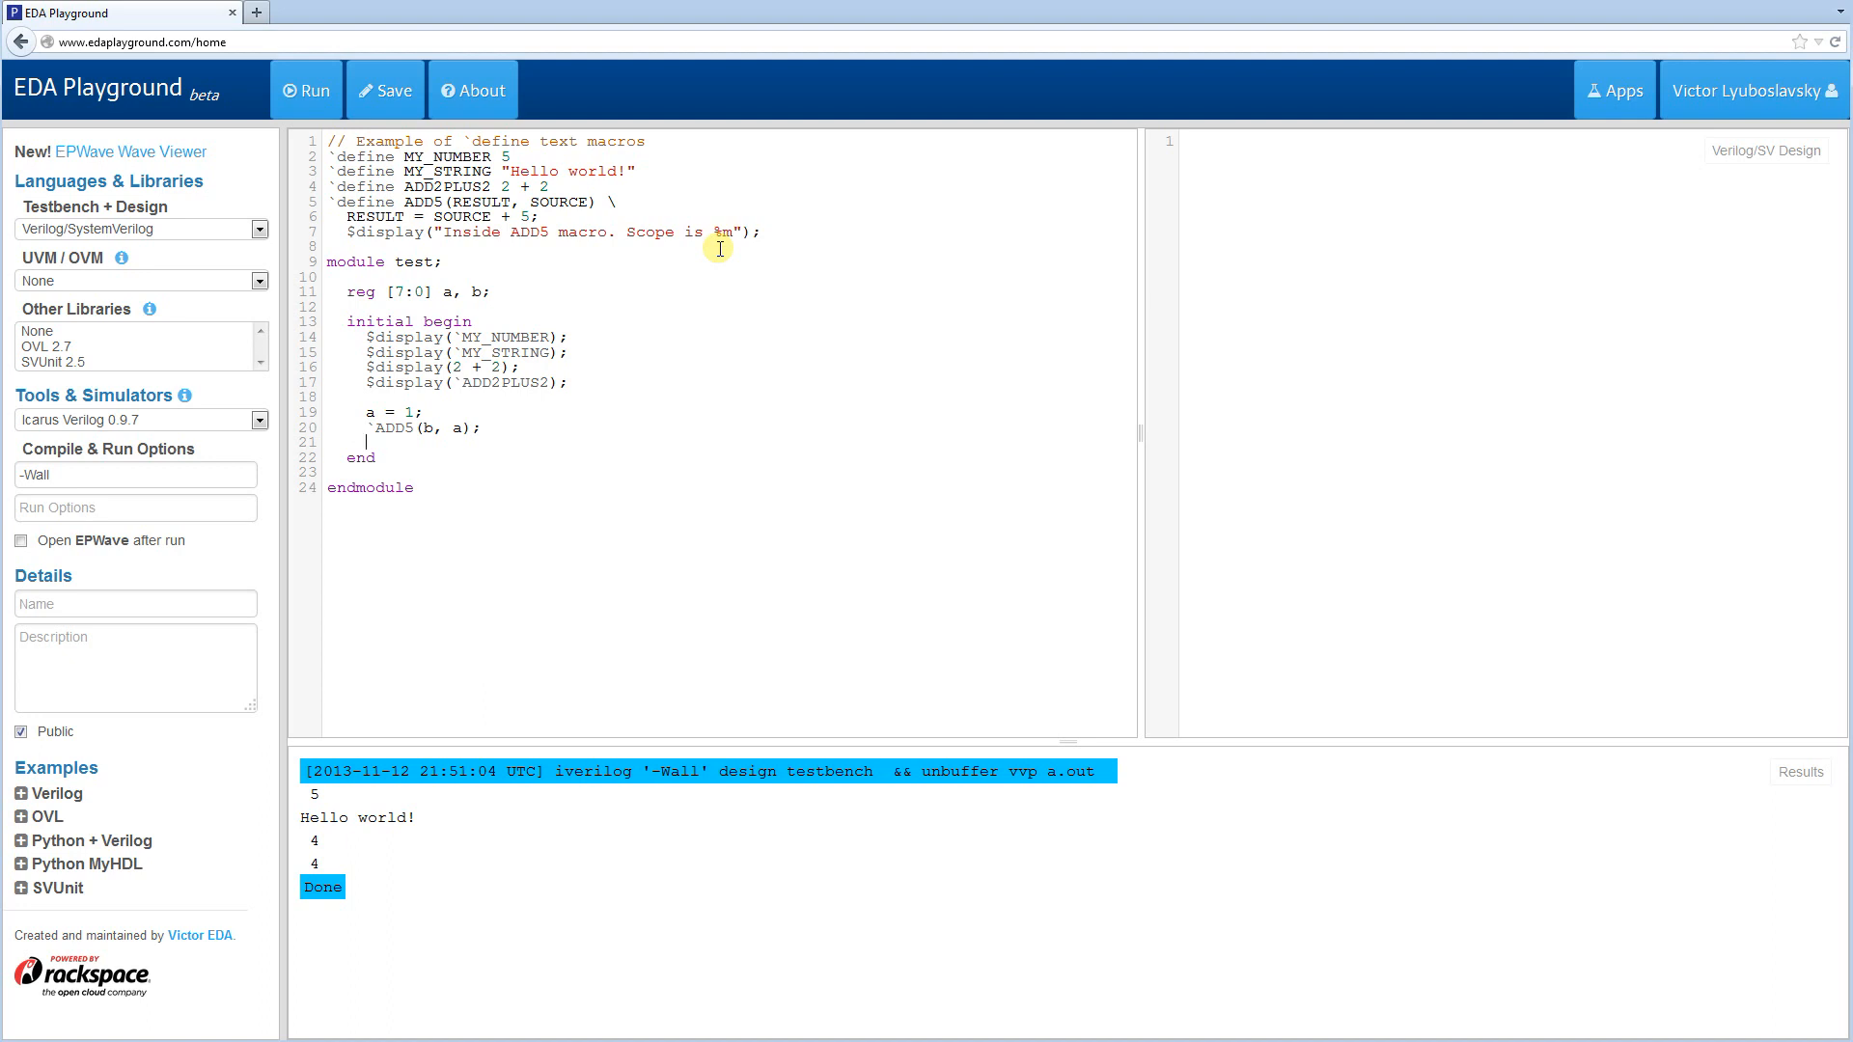
# - Add $display("a:%0d, b:%0d", a, b); and run the testbench
pyautogui.write('$display(')
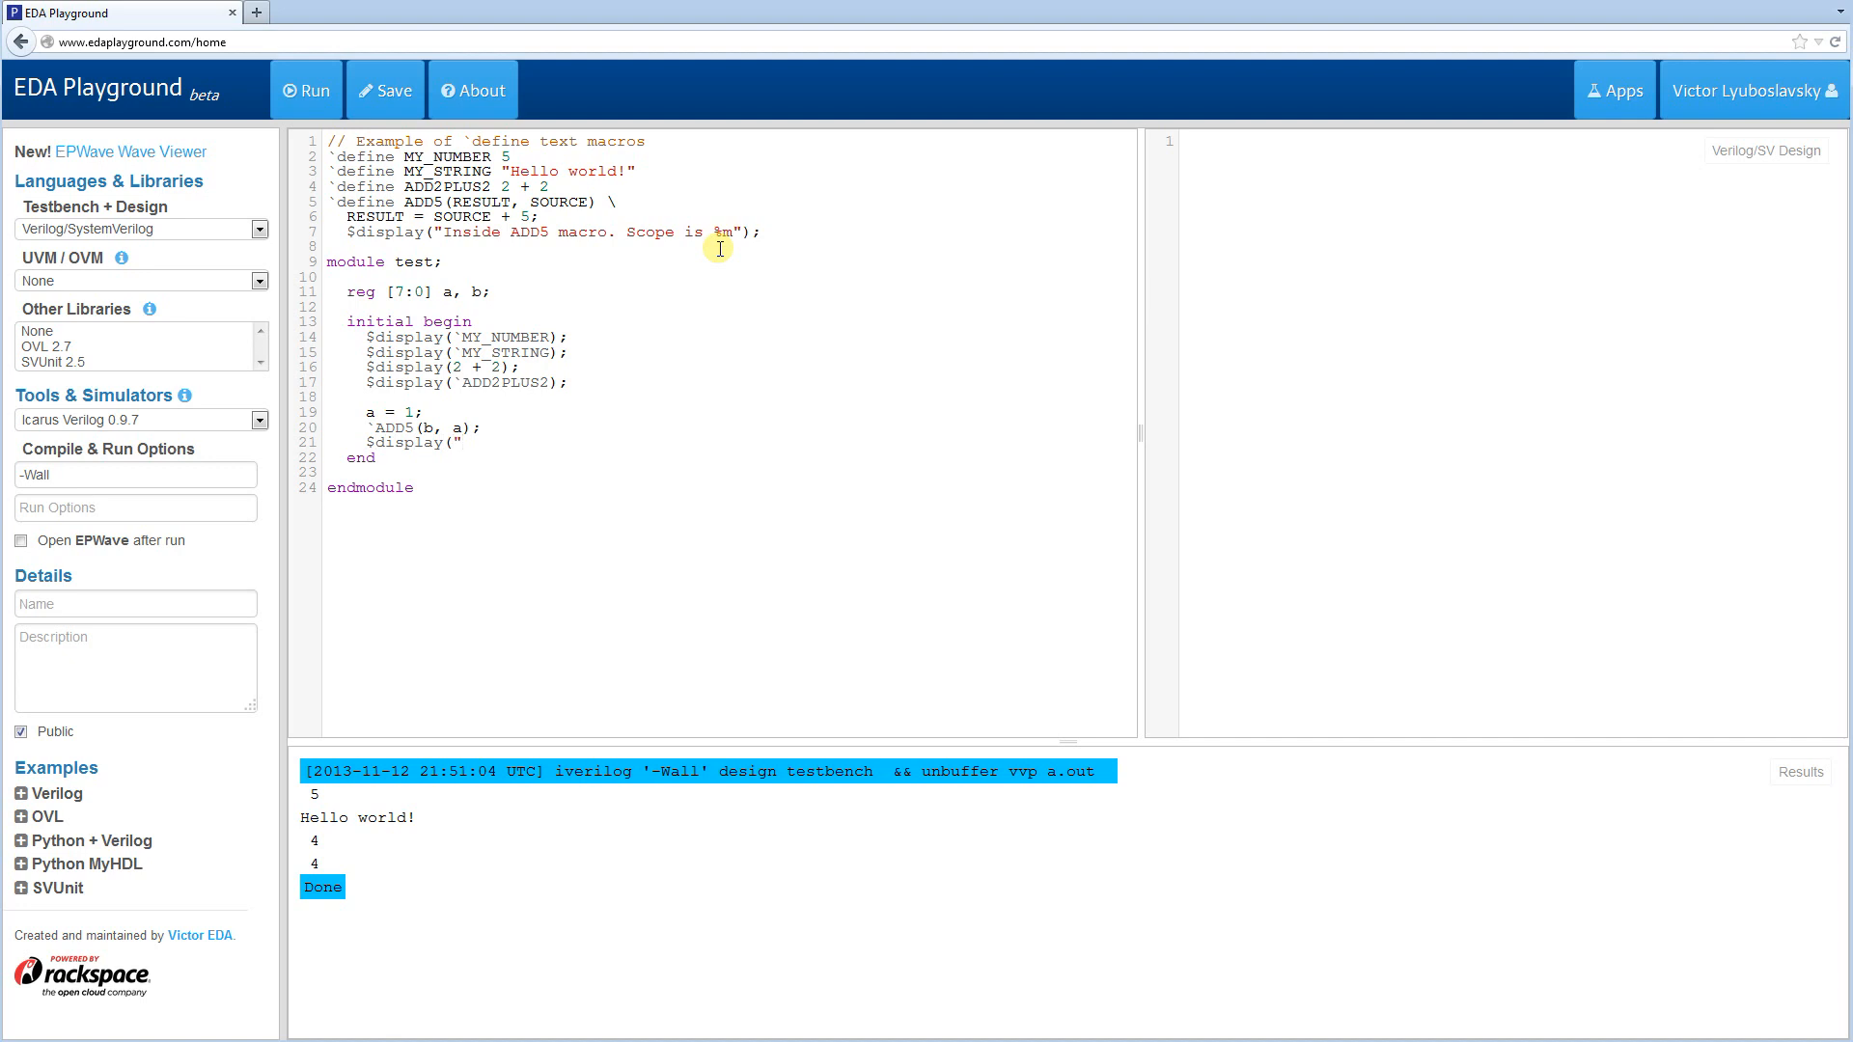
pyautogui.write('a:')
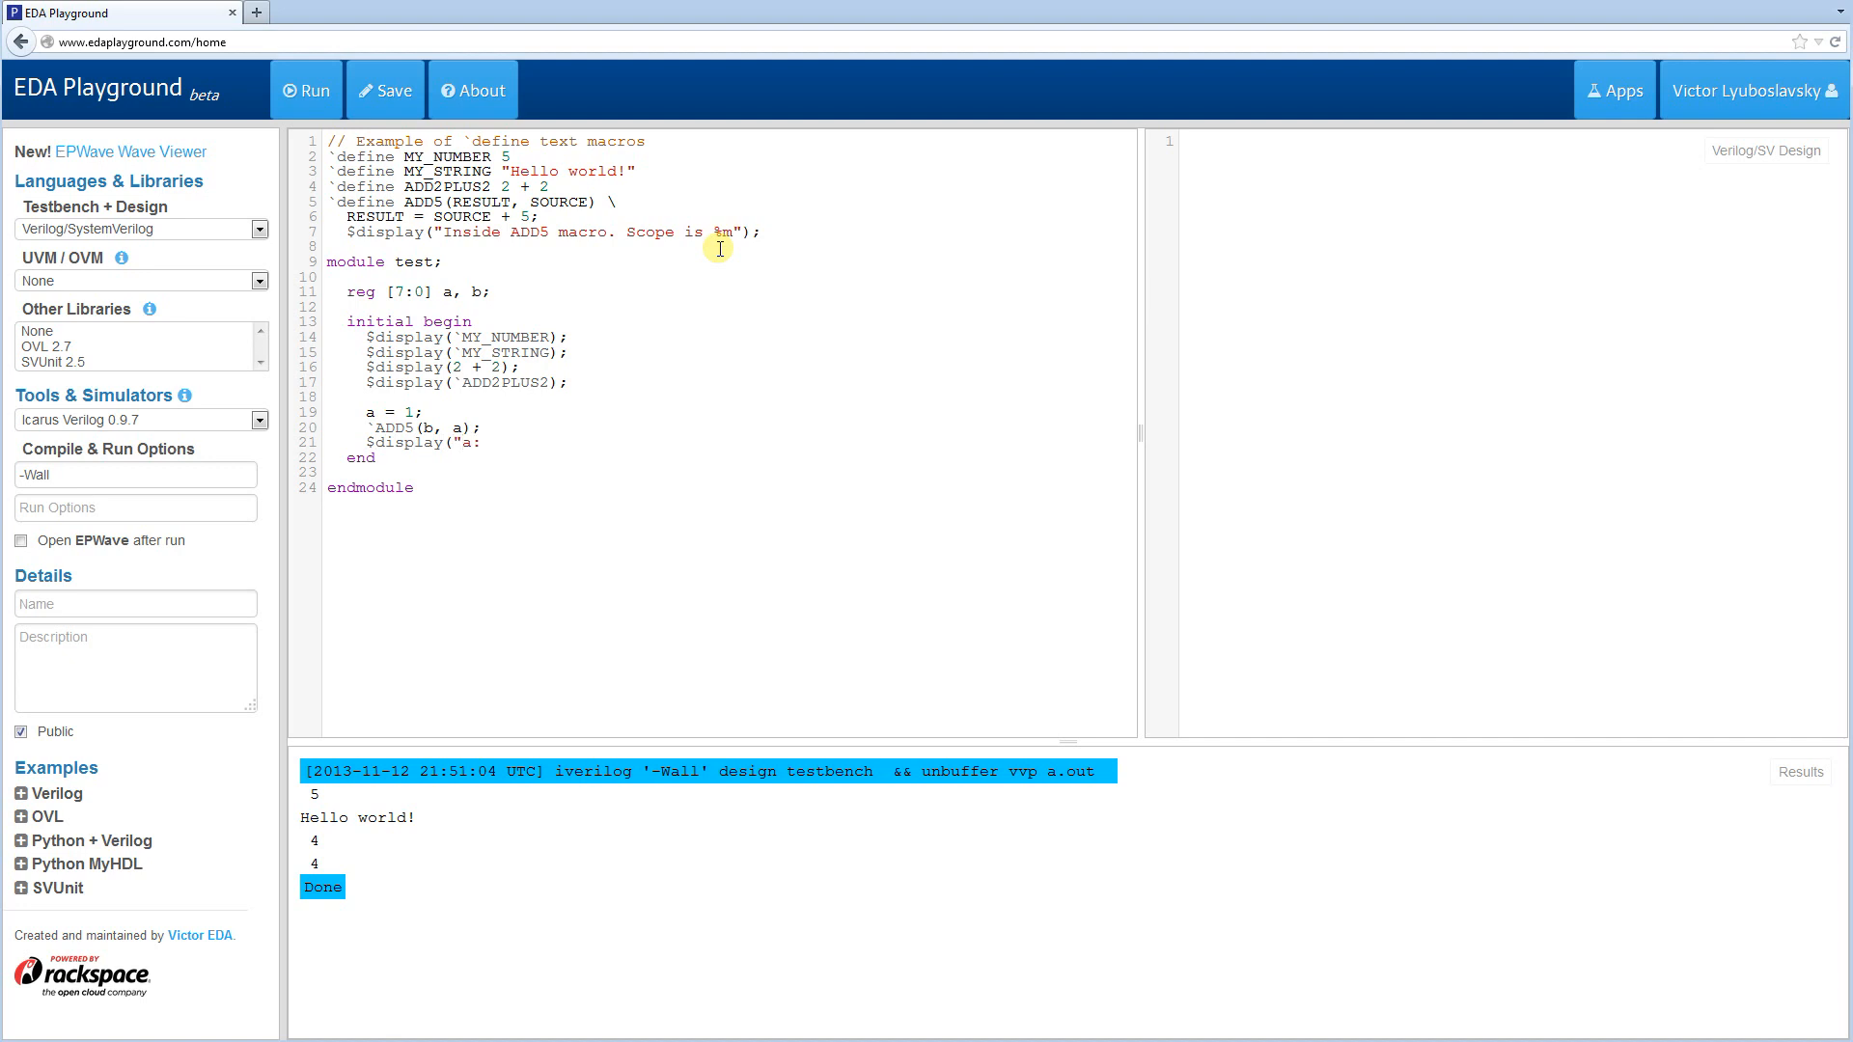
pyautogui.write('%0d,')
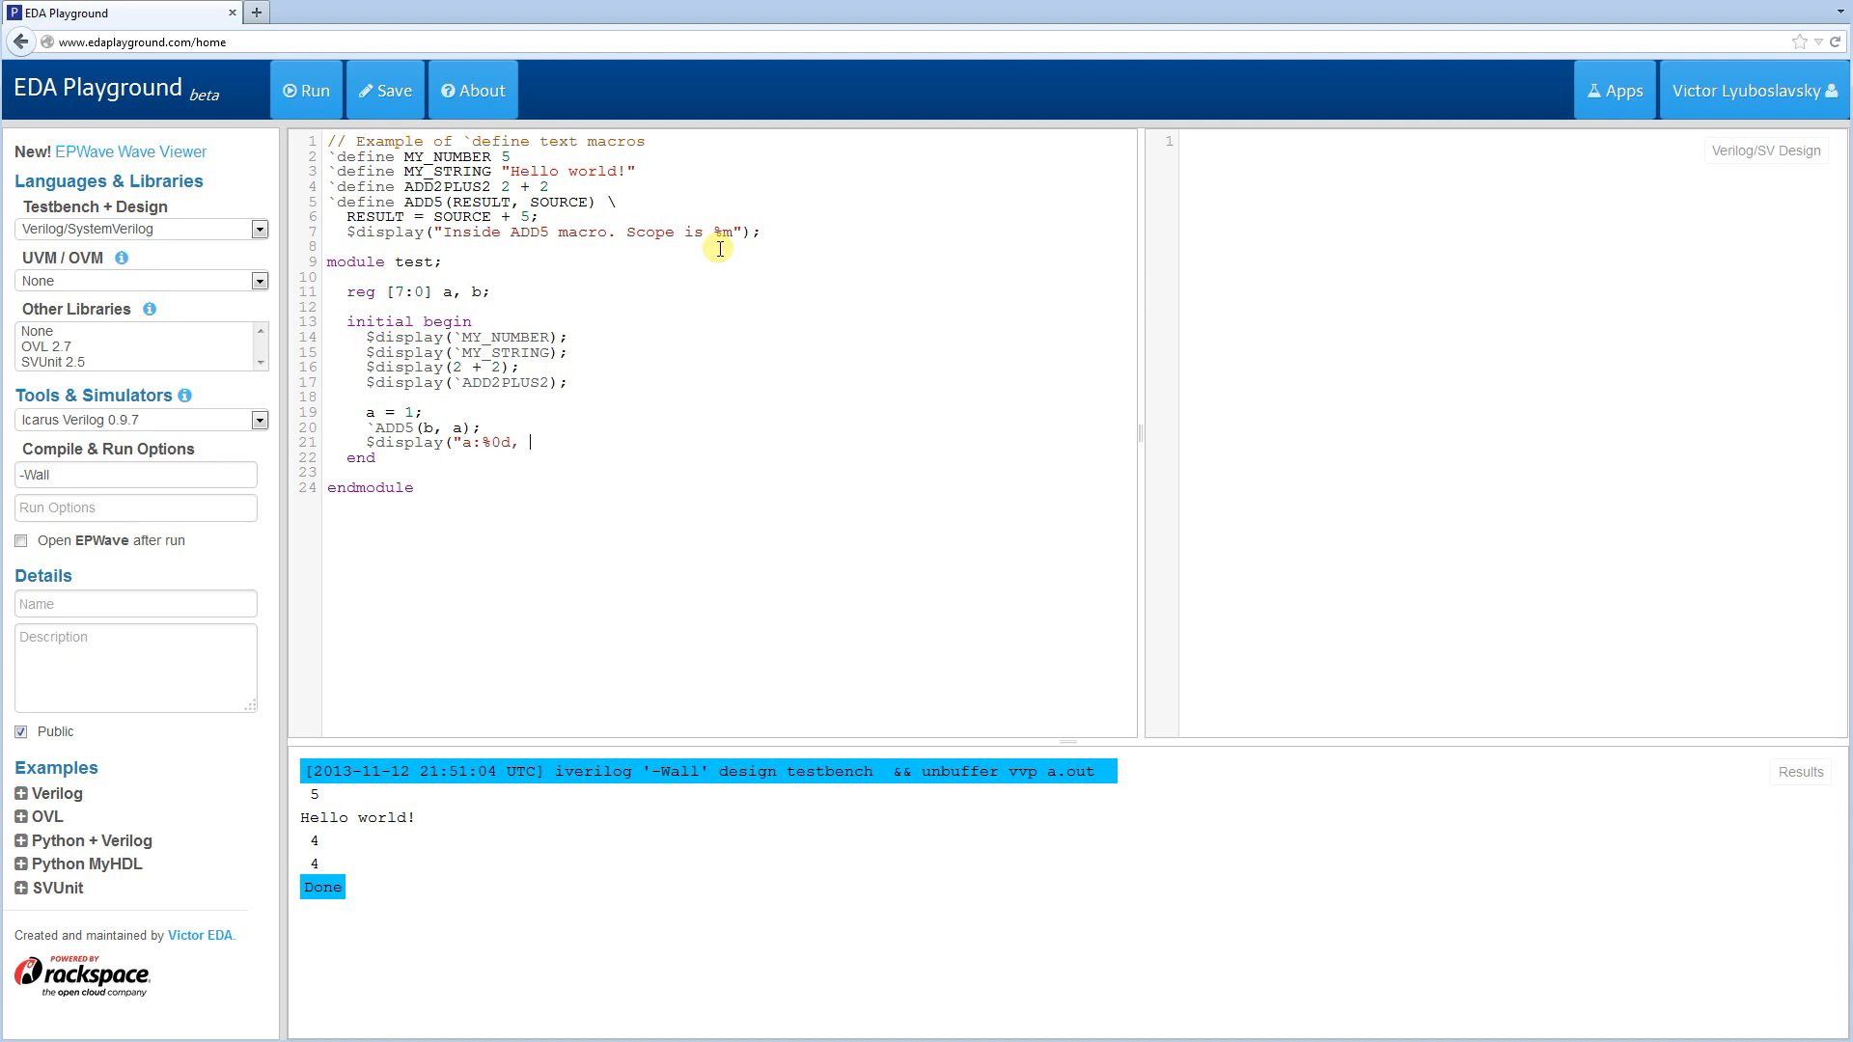
pyautogui.write('b:')
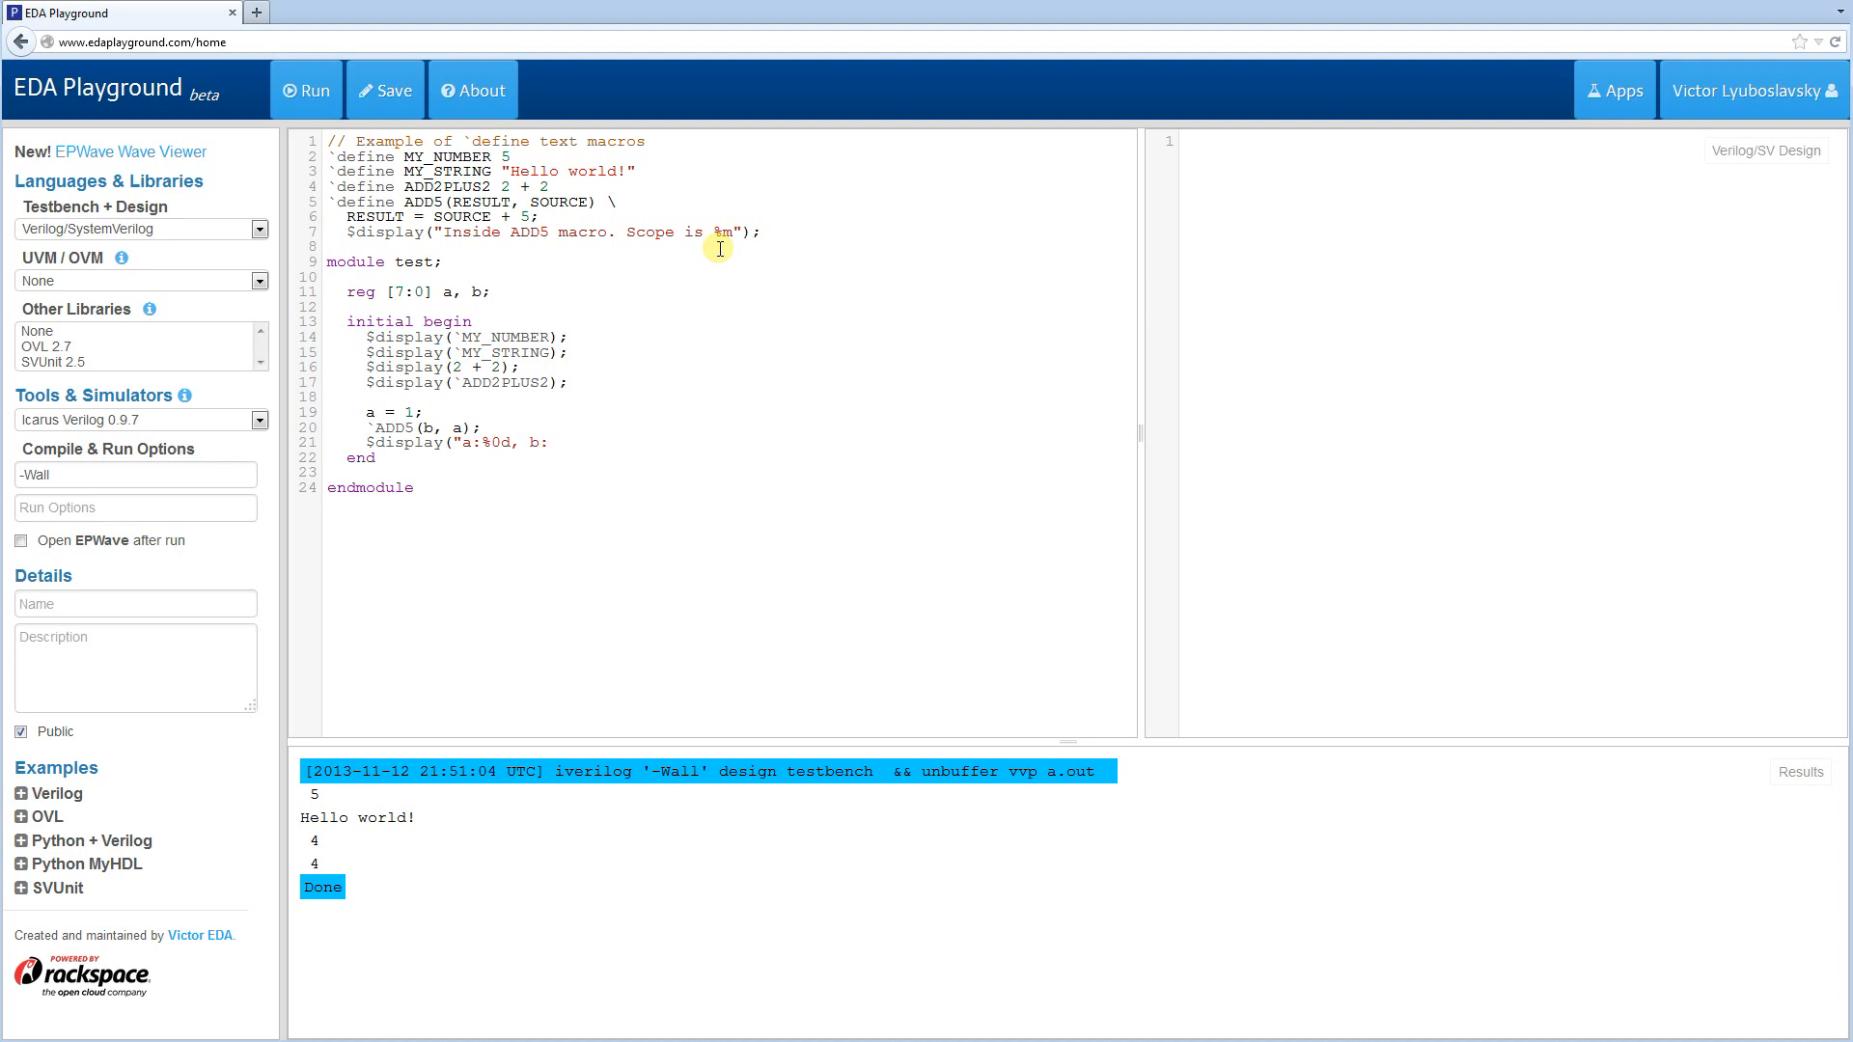
pyautogui.write('%0d"')
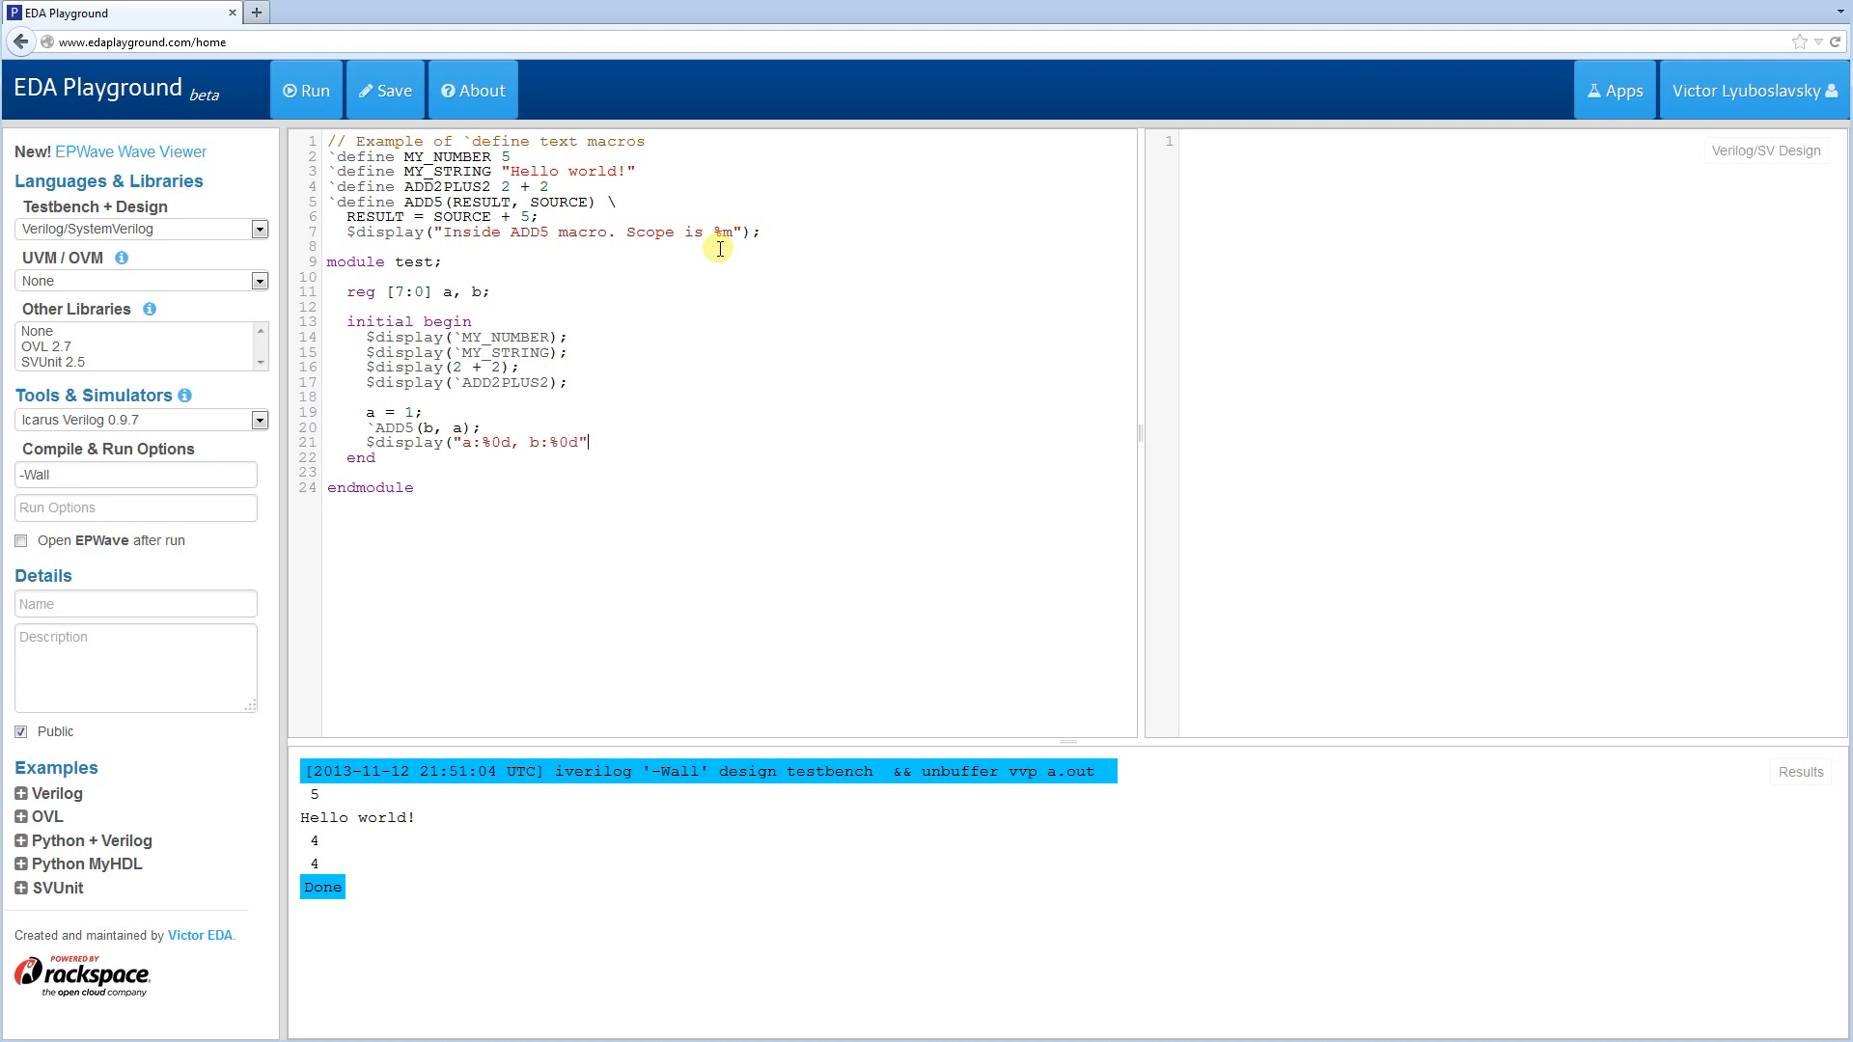
pyautogui.write(', a, b);')
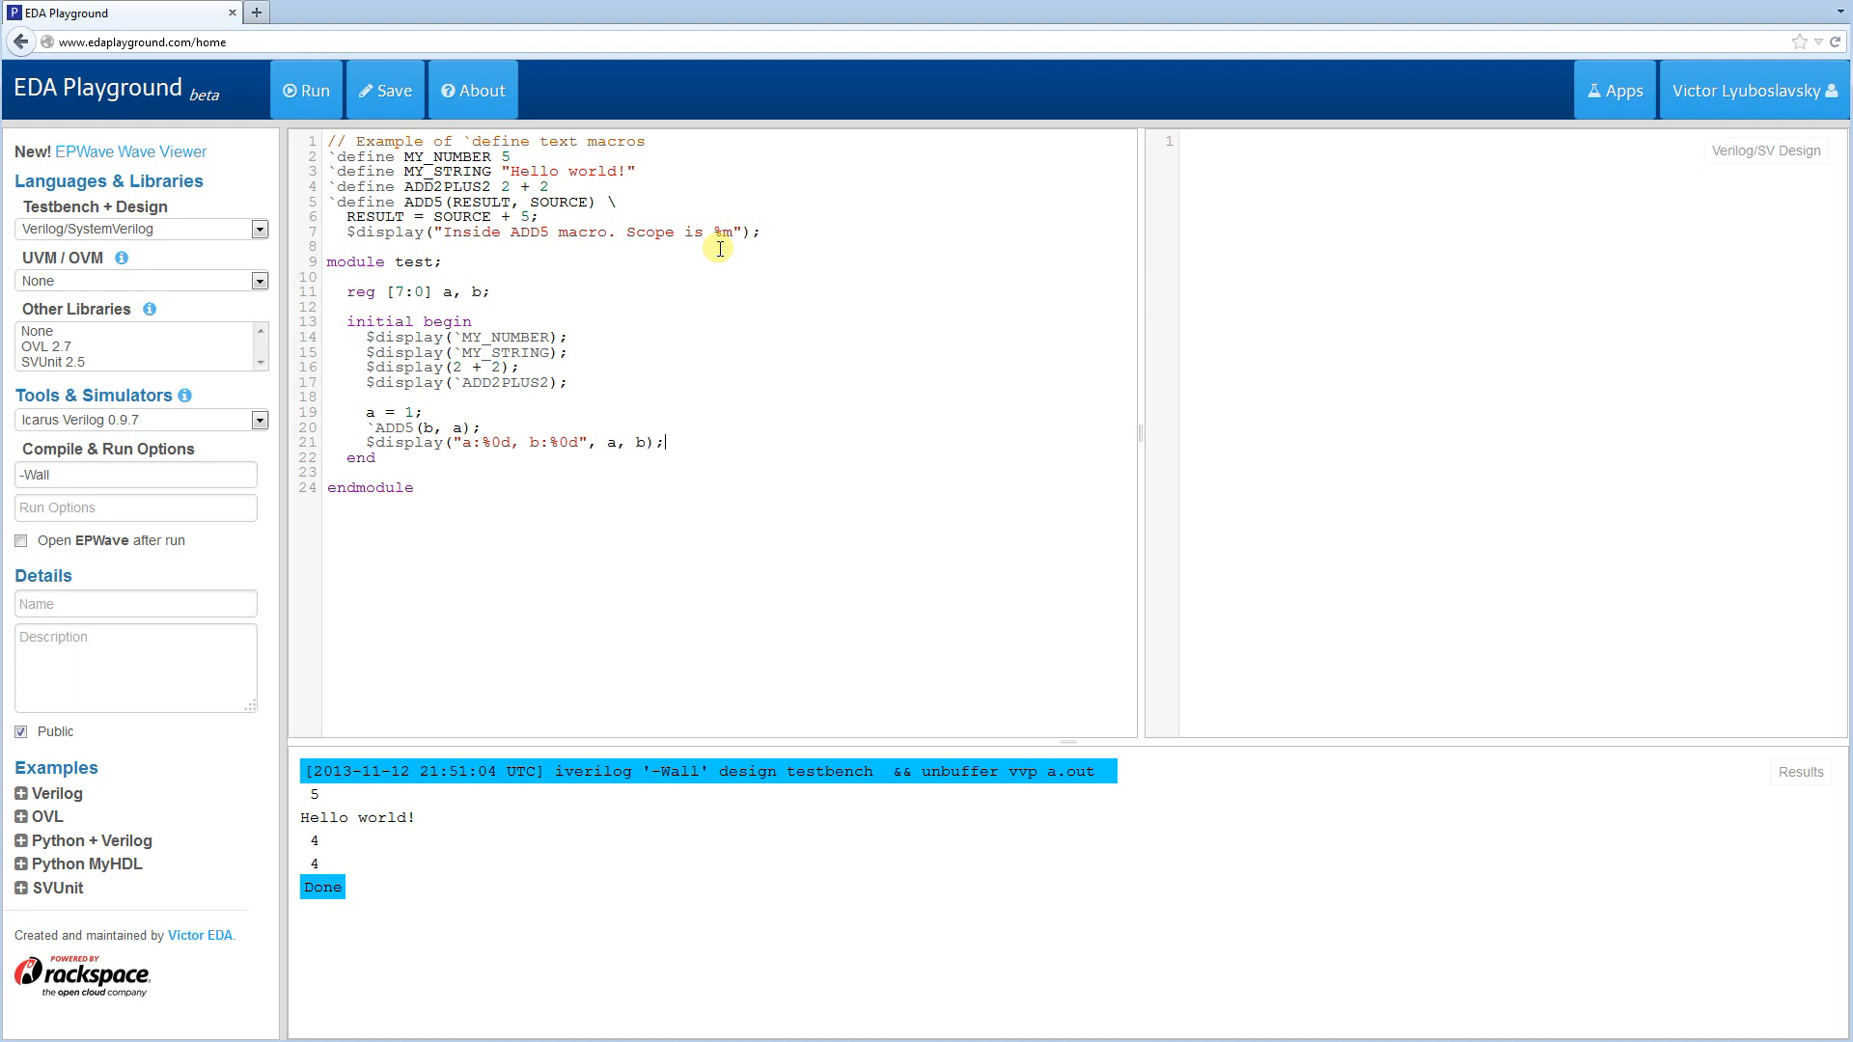
pyautogui.click(305, 90)
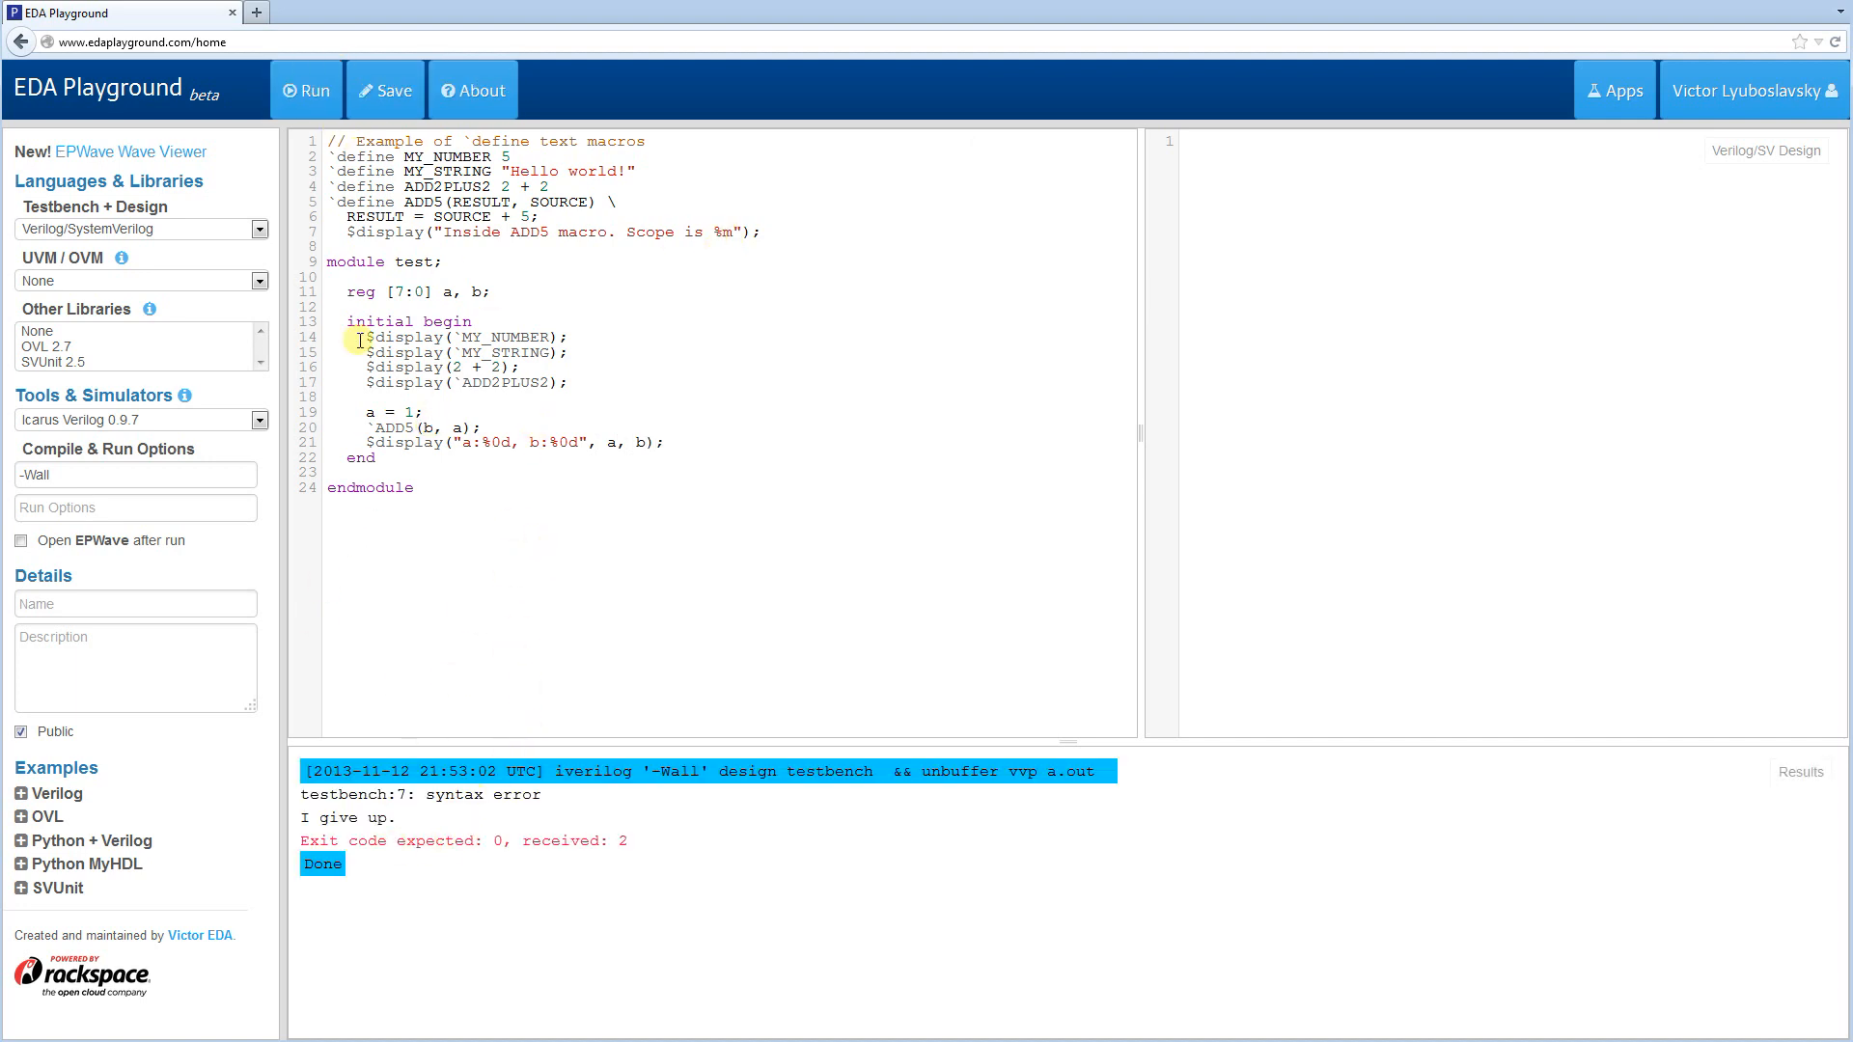
# - Fix the macro code and rerun until it compiles and prints the scope message and a:1, b:6
pyautogui.click(756, 234)
pyautogui.write(' \\')
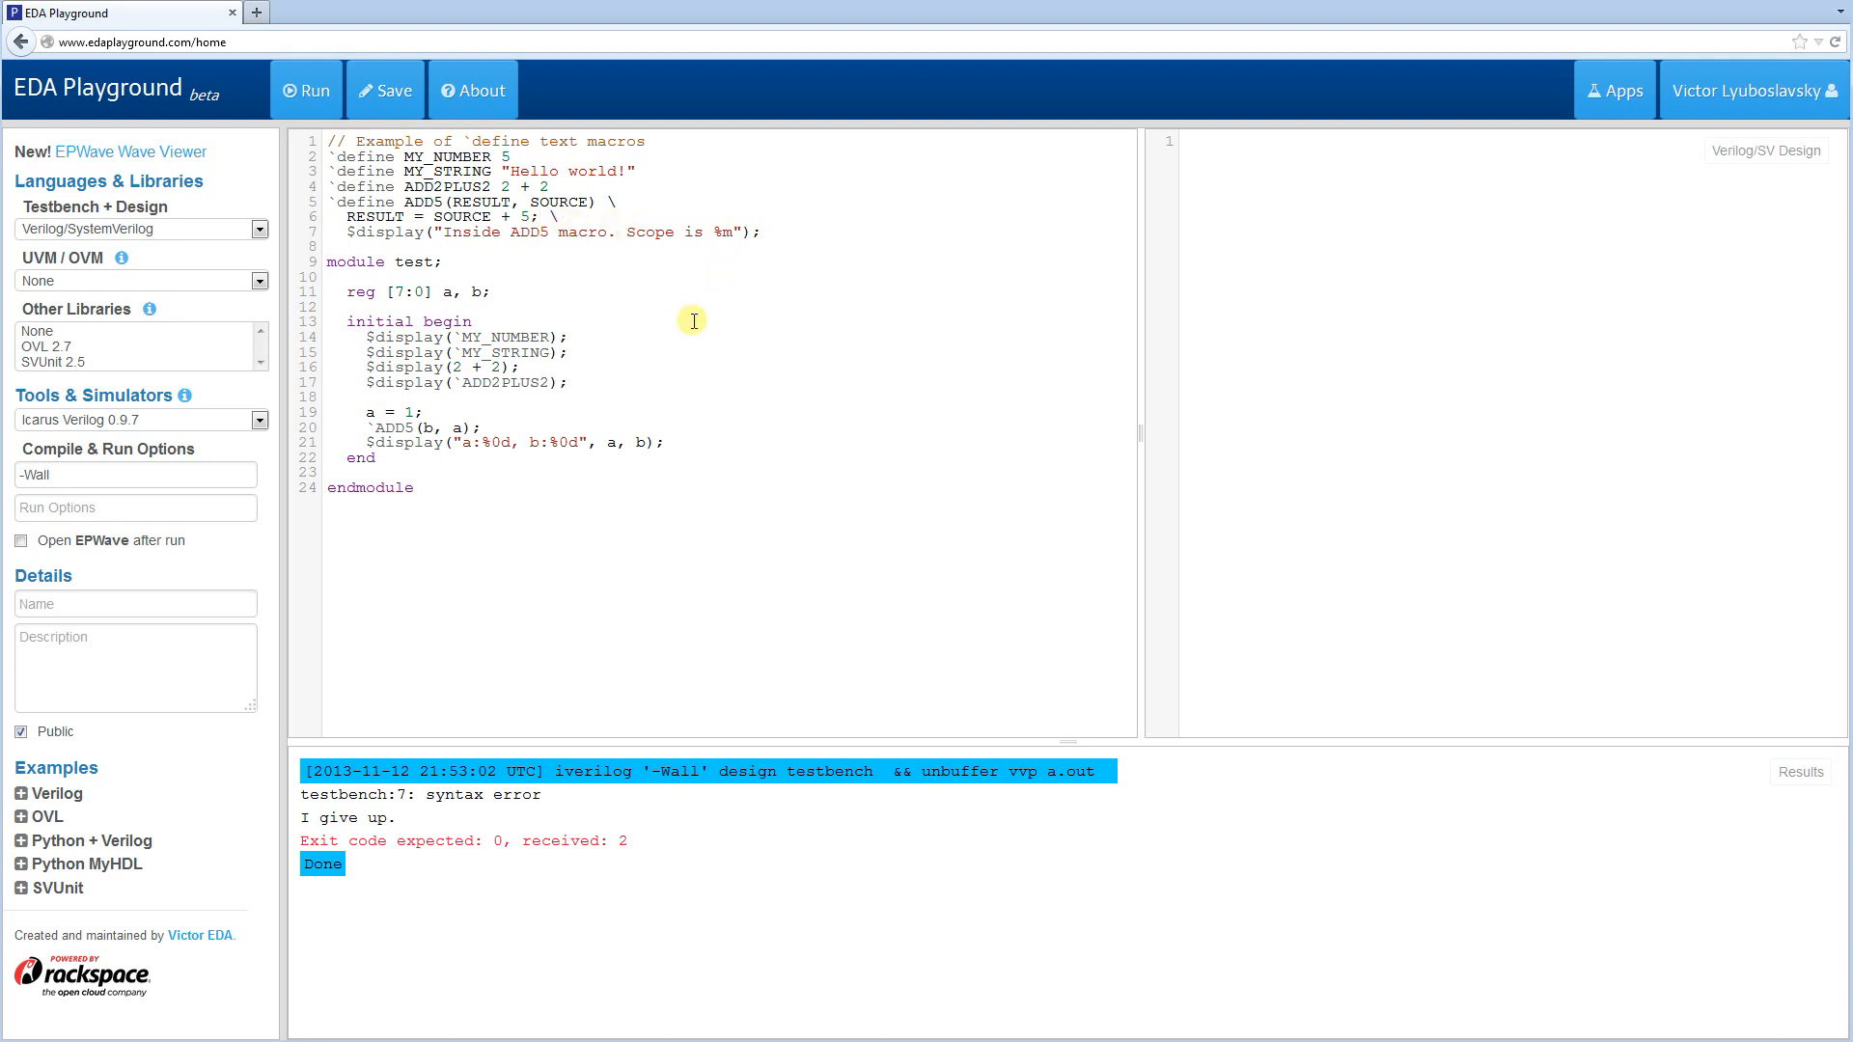
pyautogui.click(305, 91)
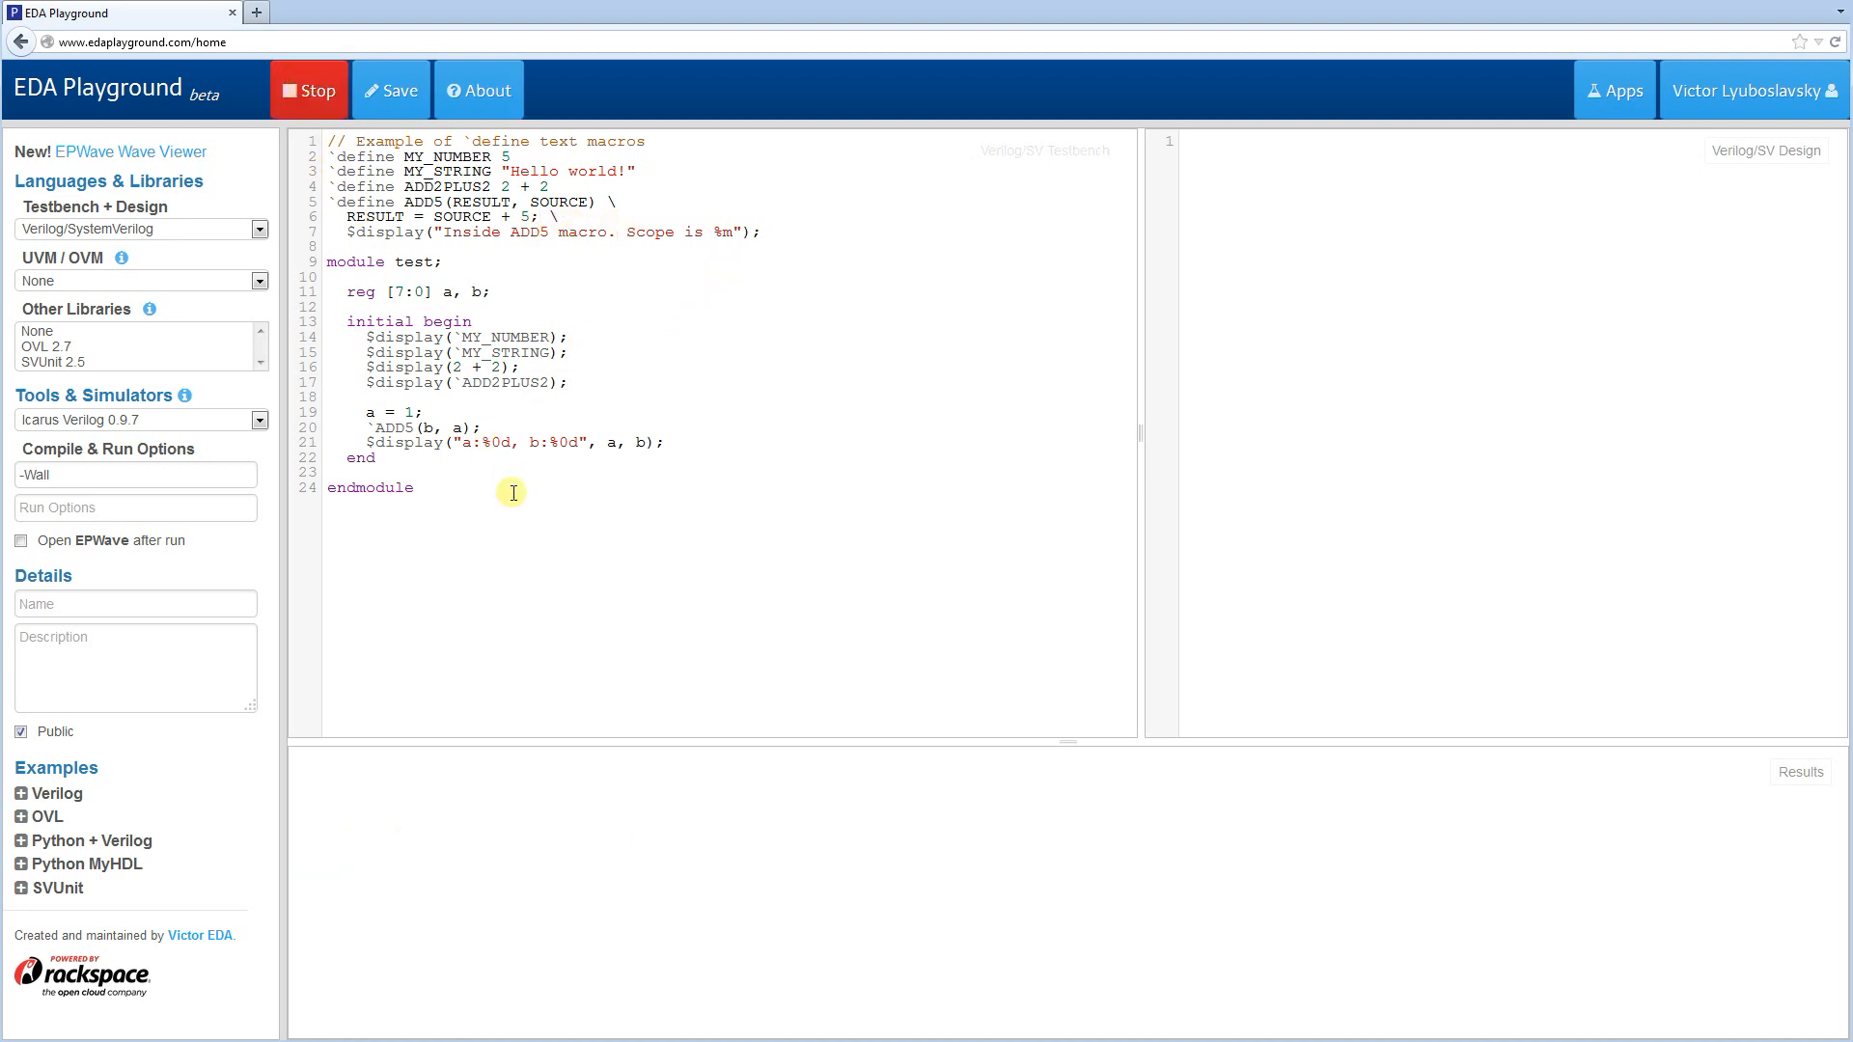
pyautogui.click(309, 90)
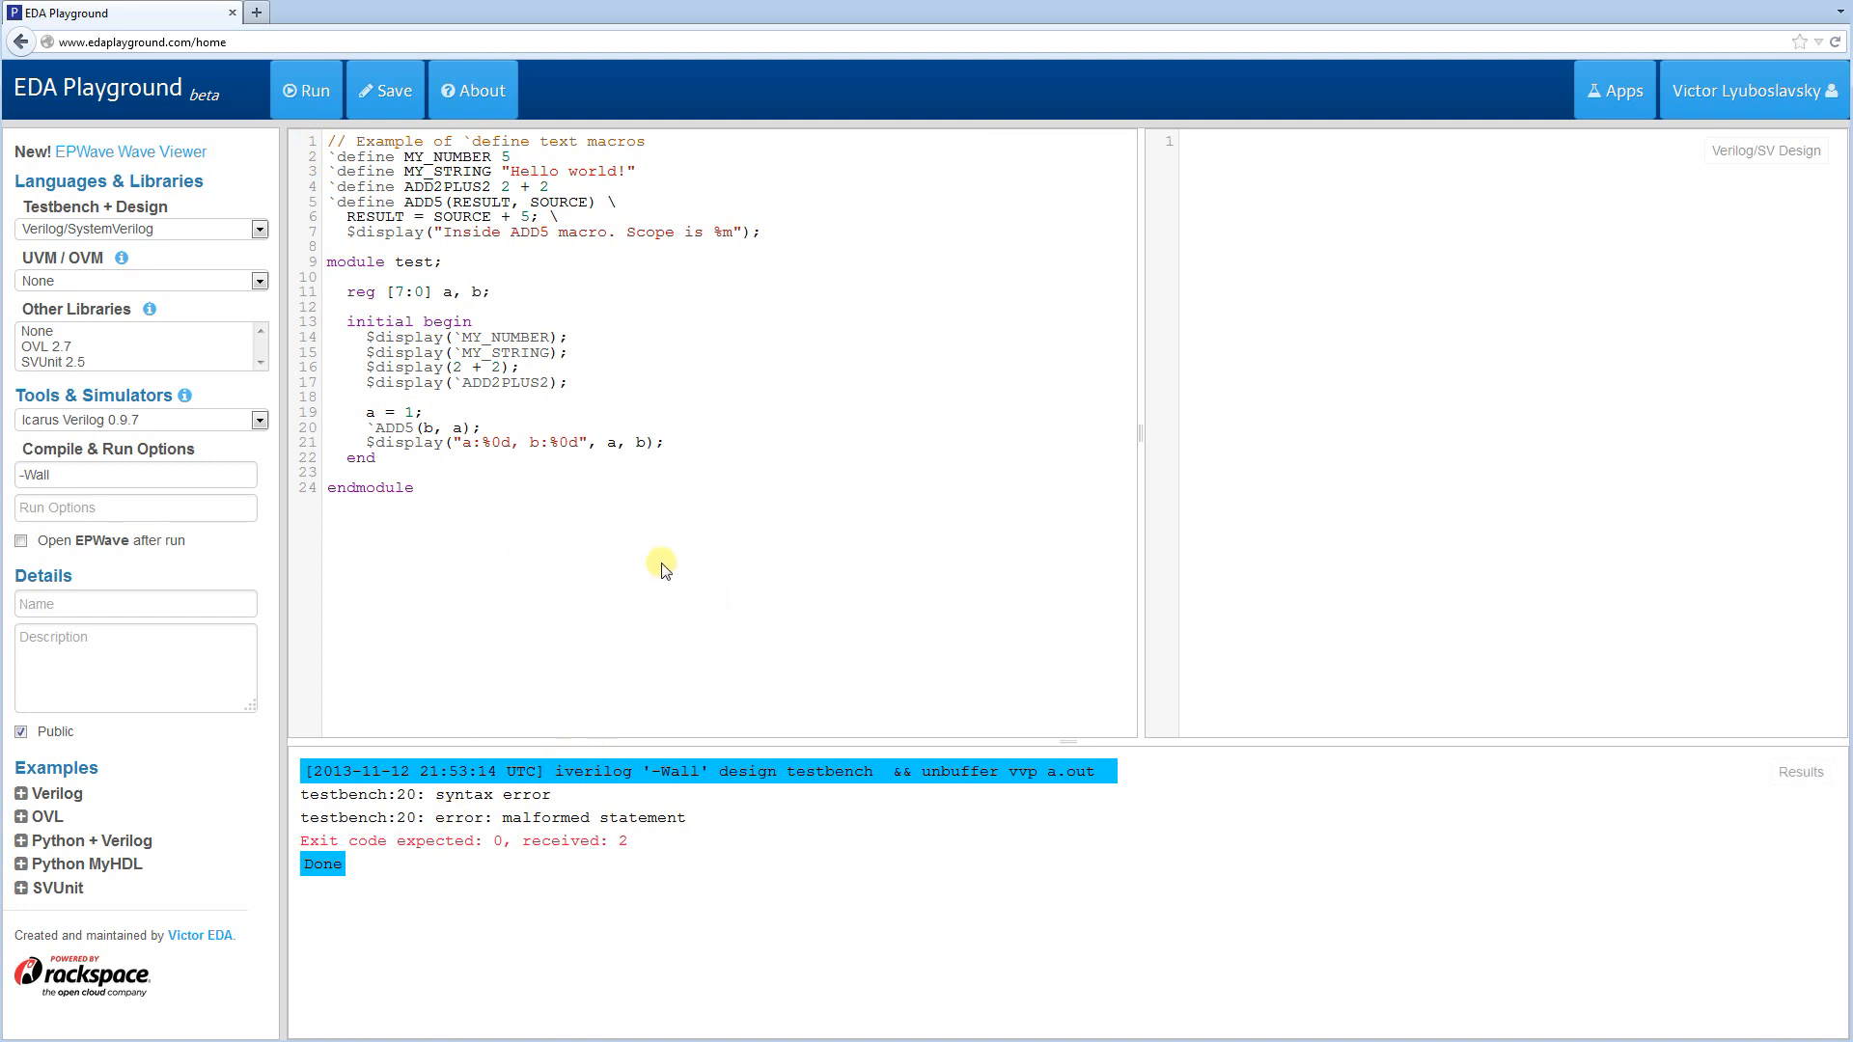
pyautogui.moveTo(293, 407)
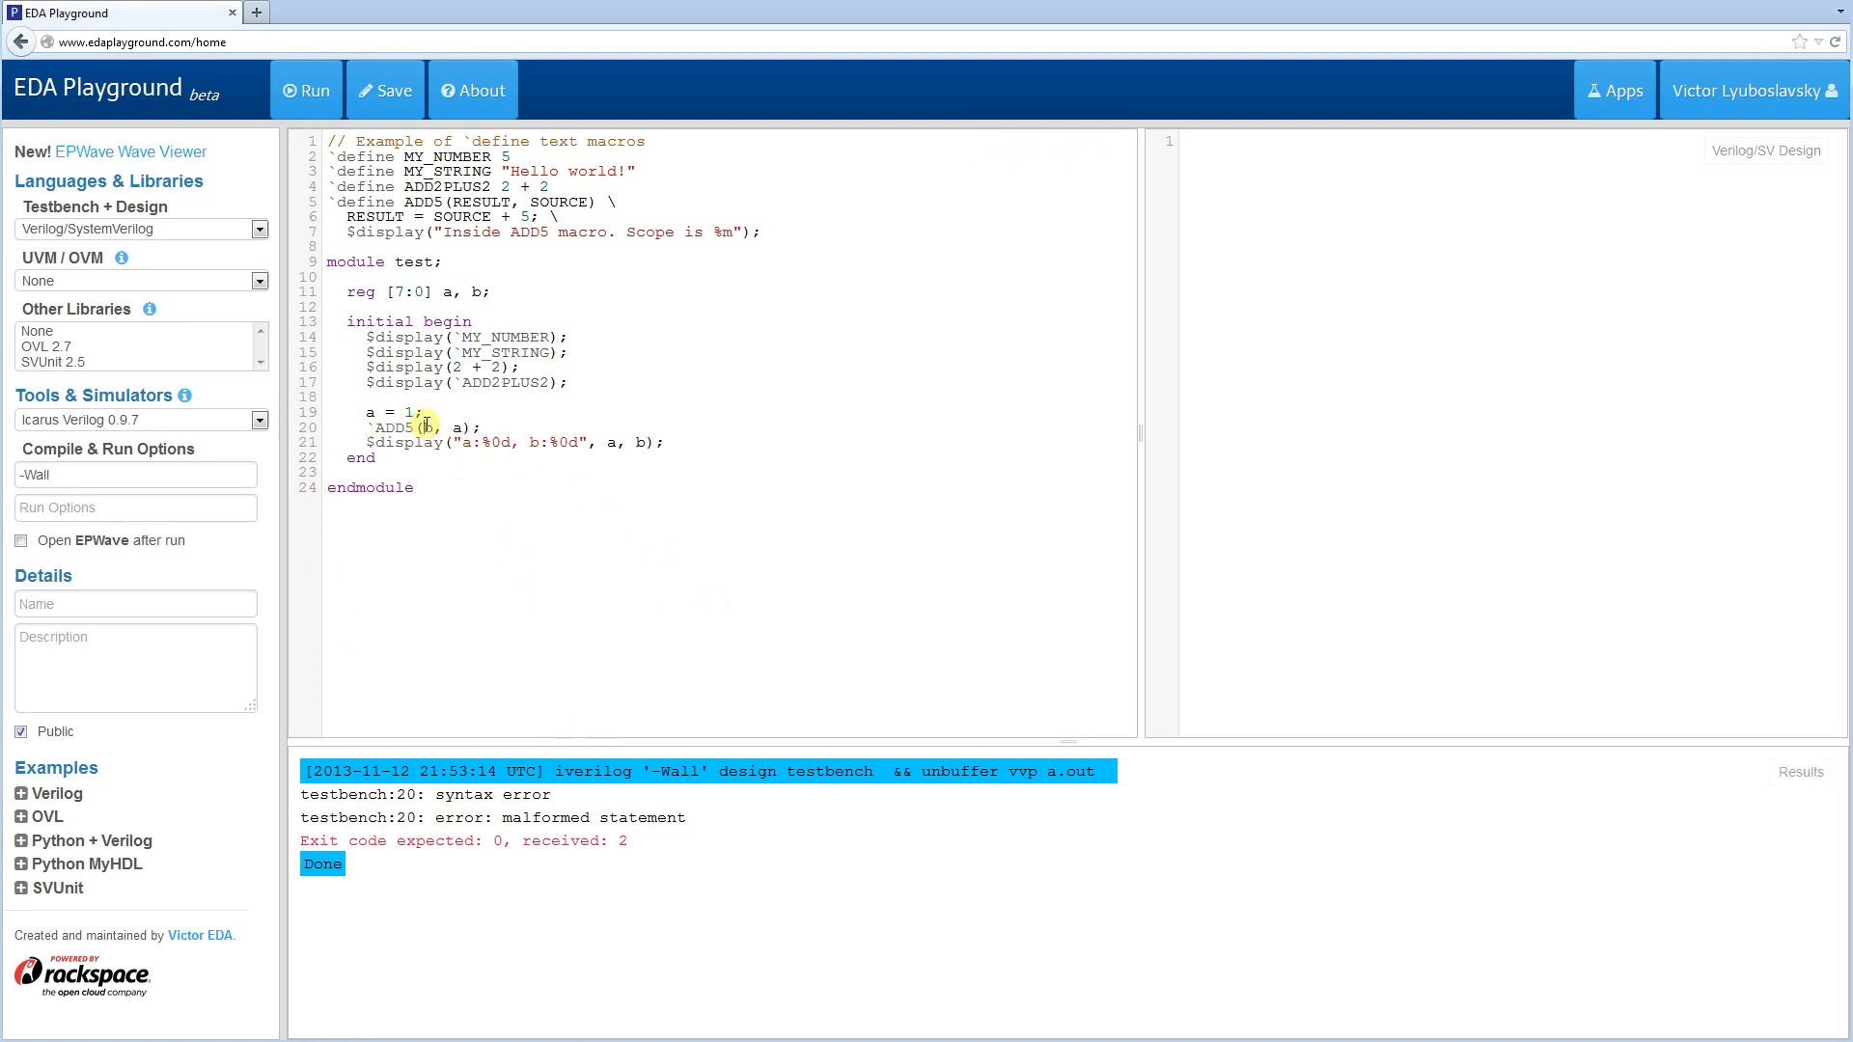
pyautogui.click(460, 201)
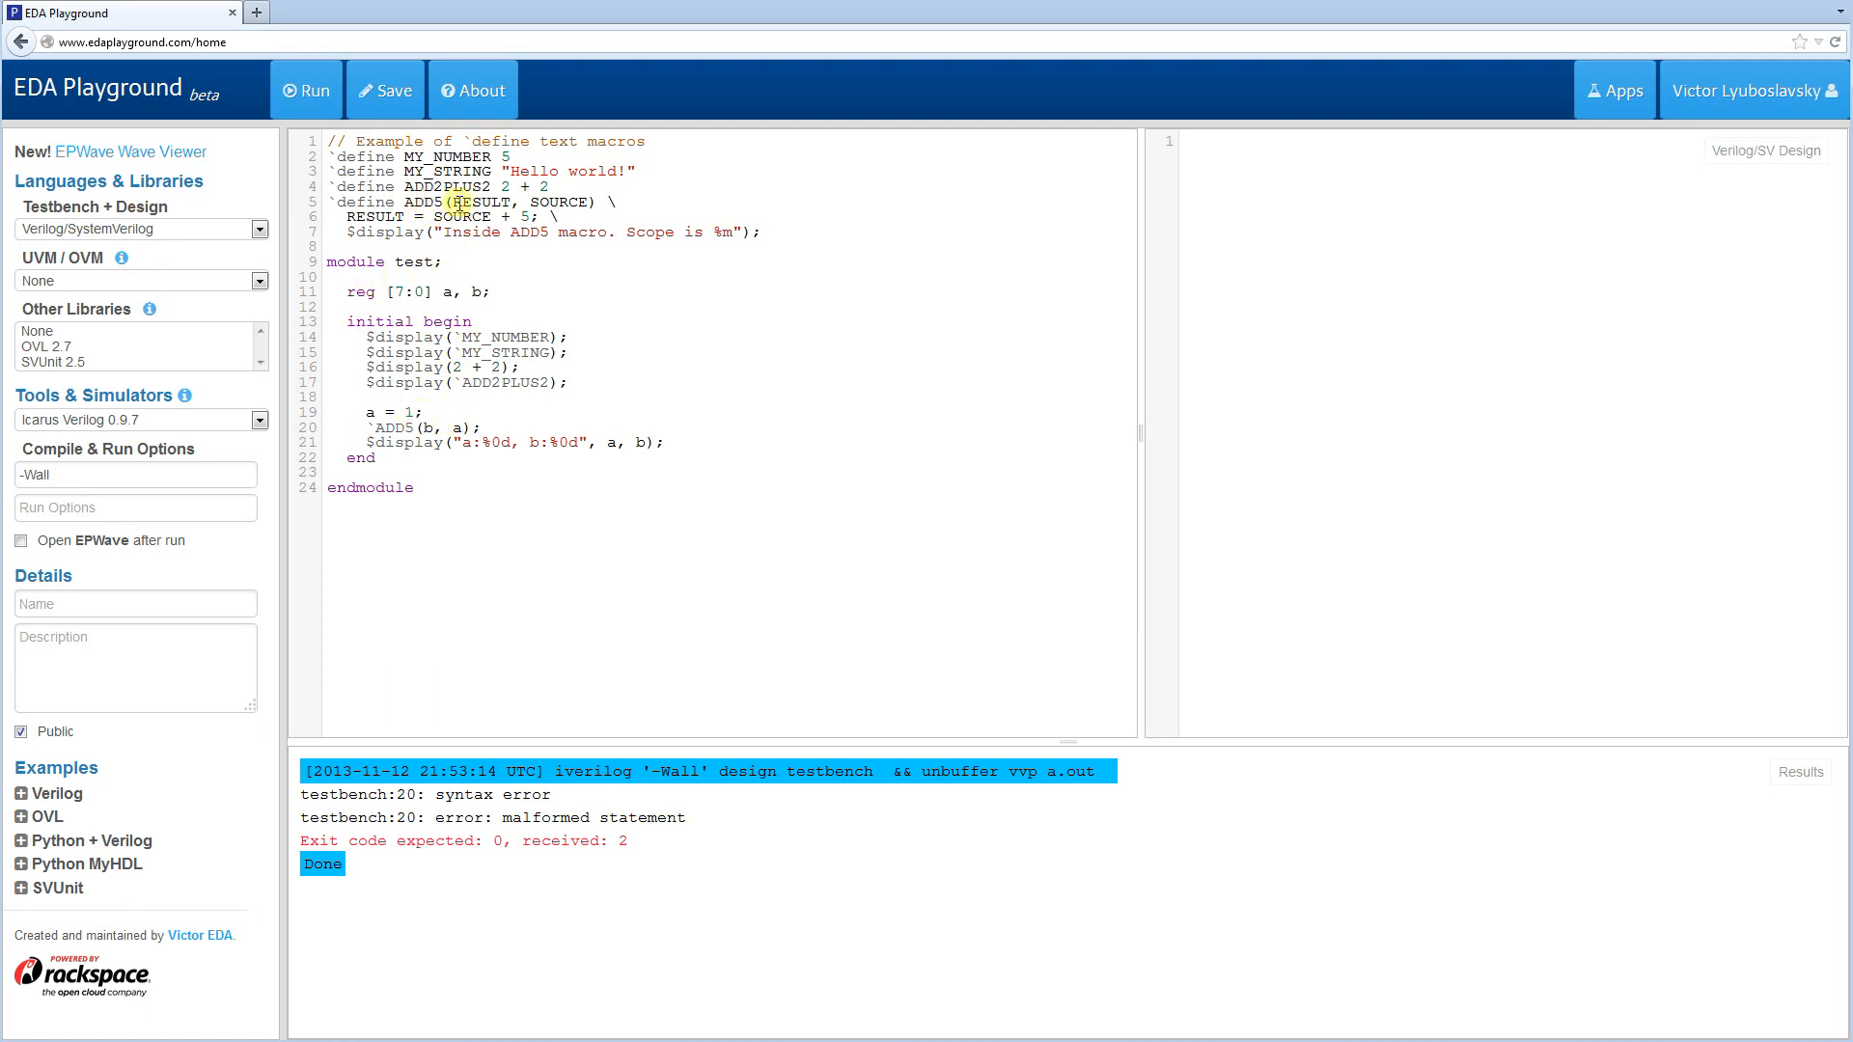
pyautogui.moveTo(614, 422)
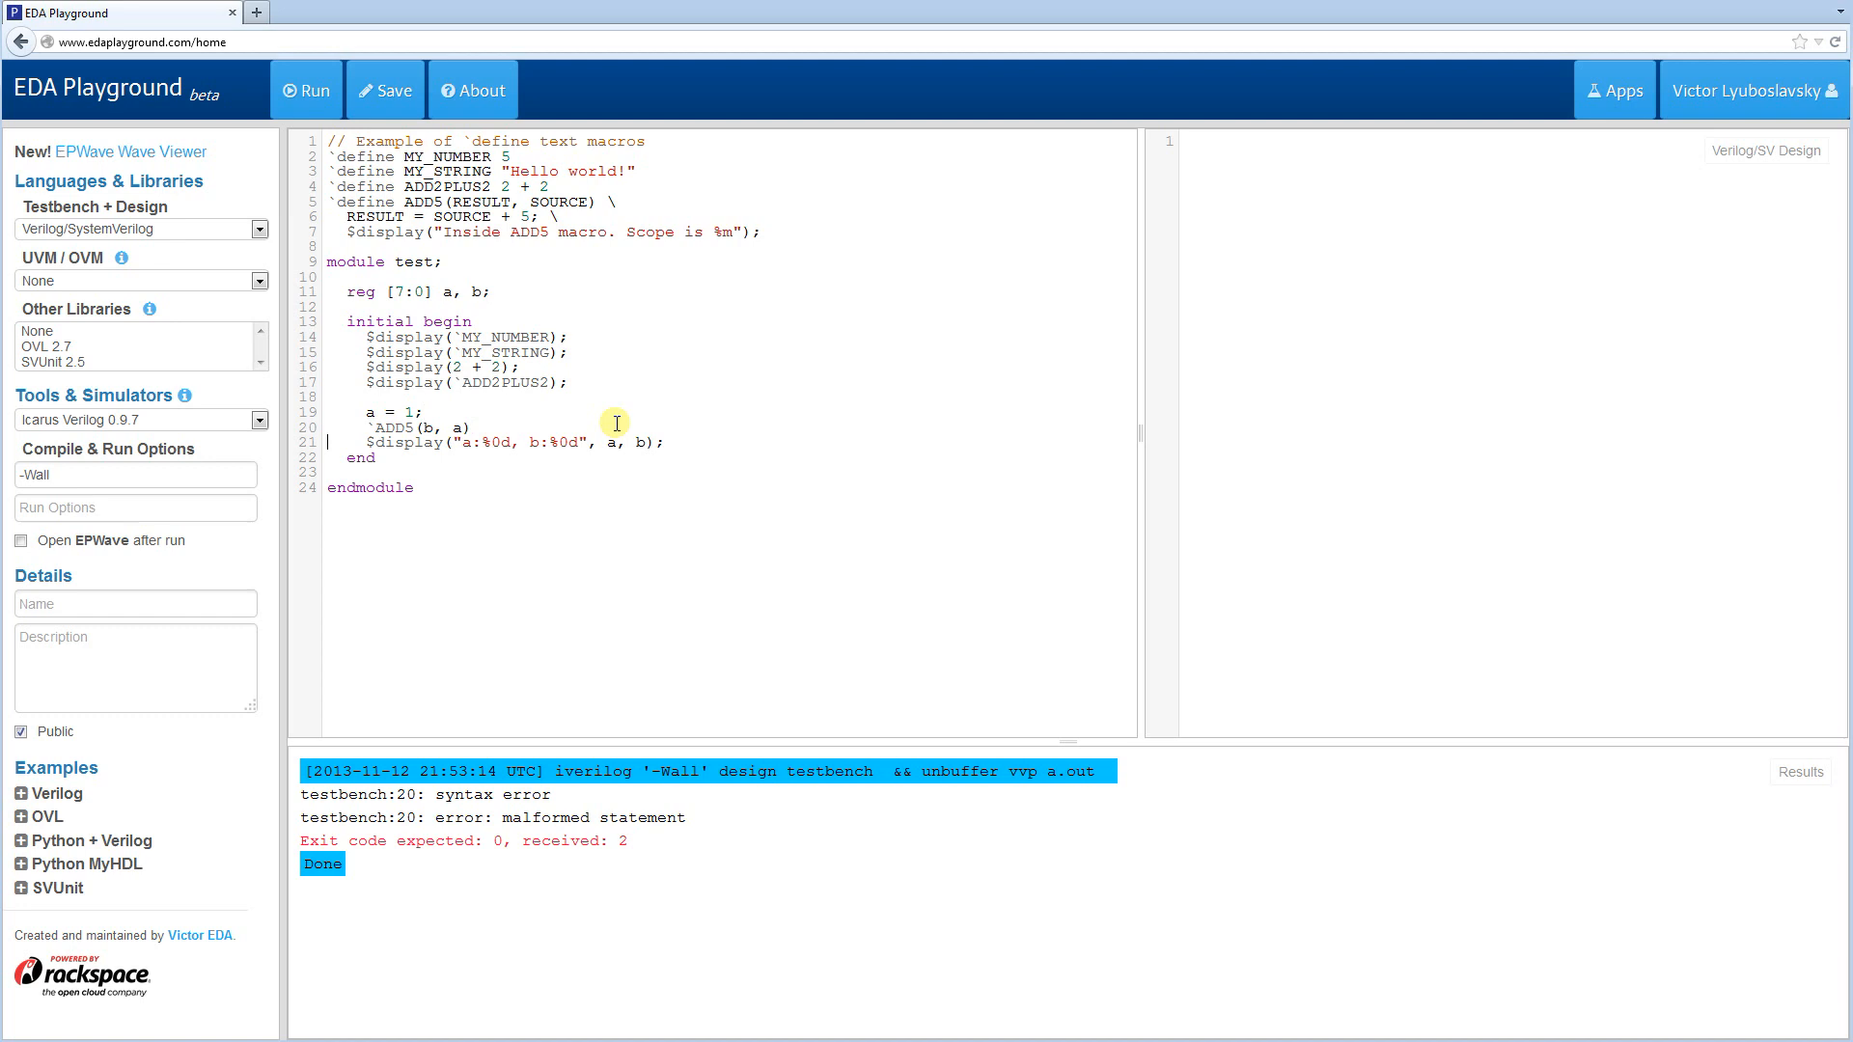
pyautogui.click(307, 90)
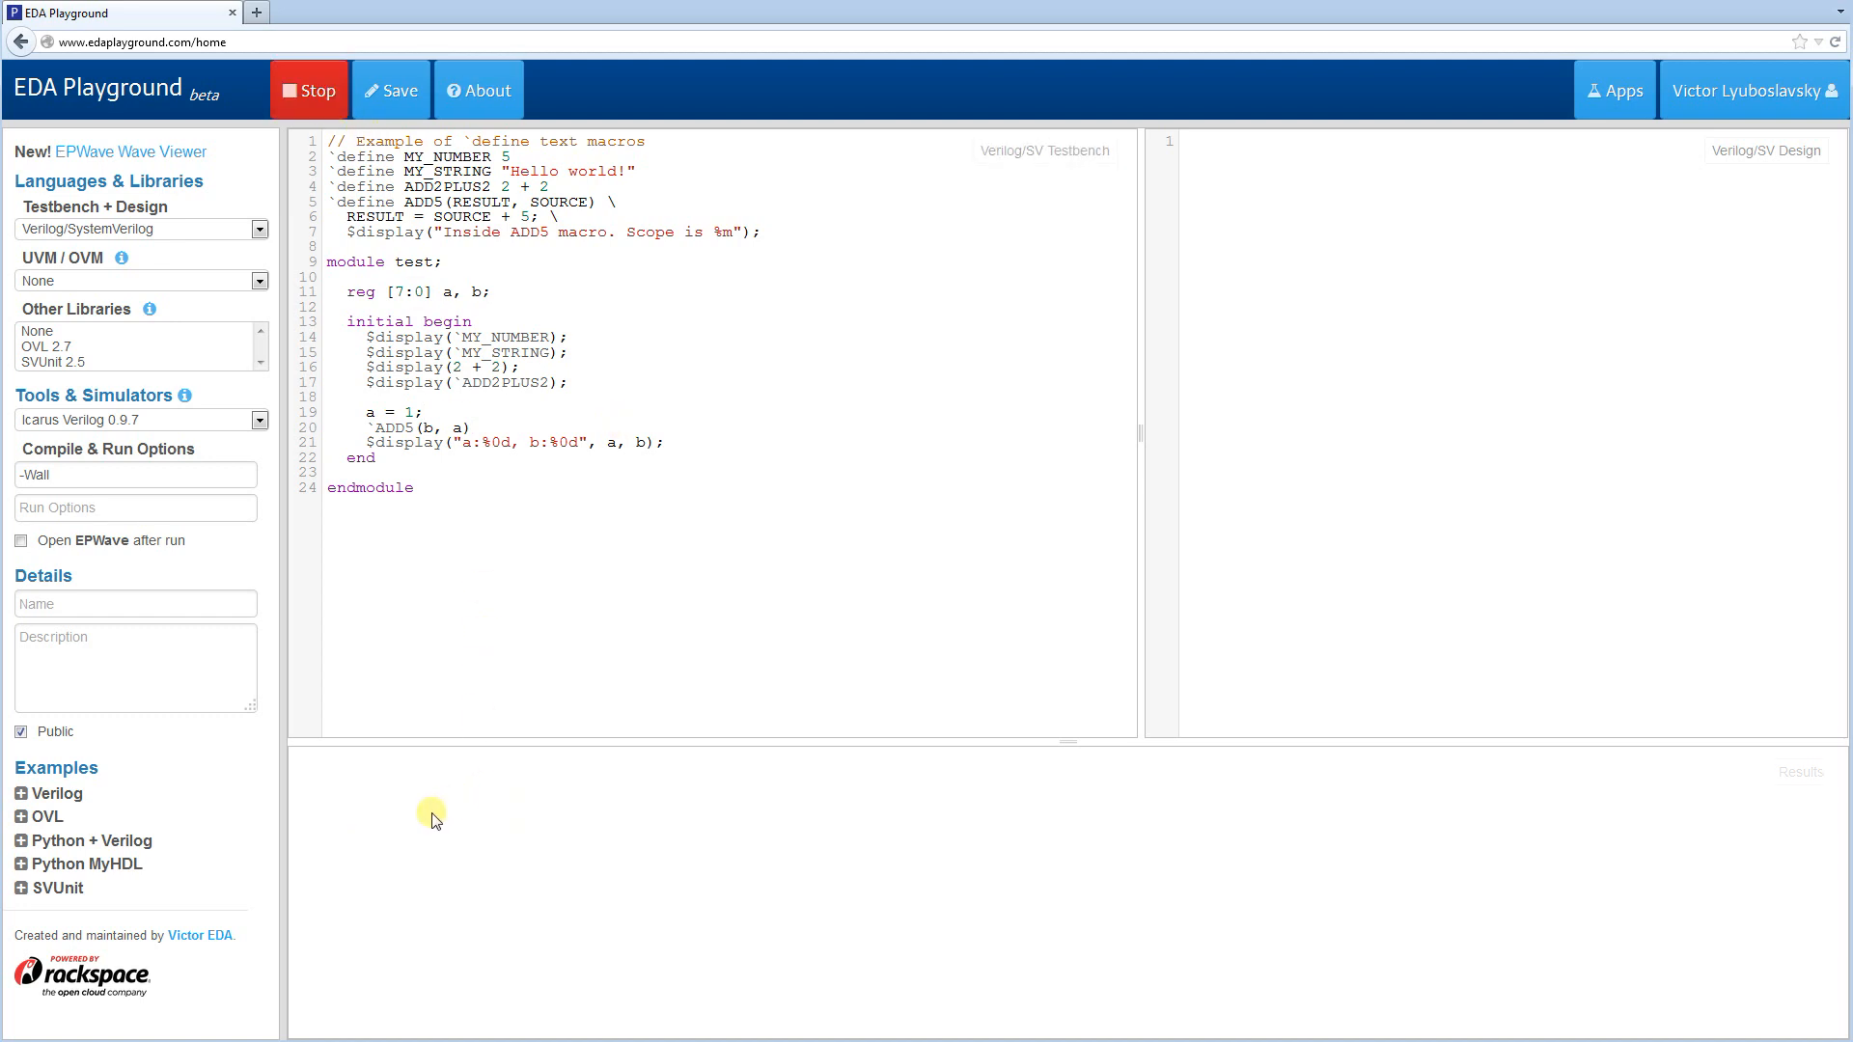
pyautogui.click(307, 90)
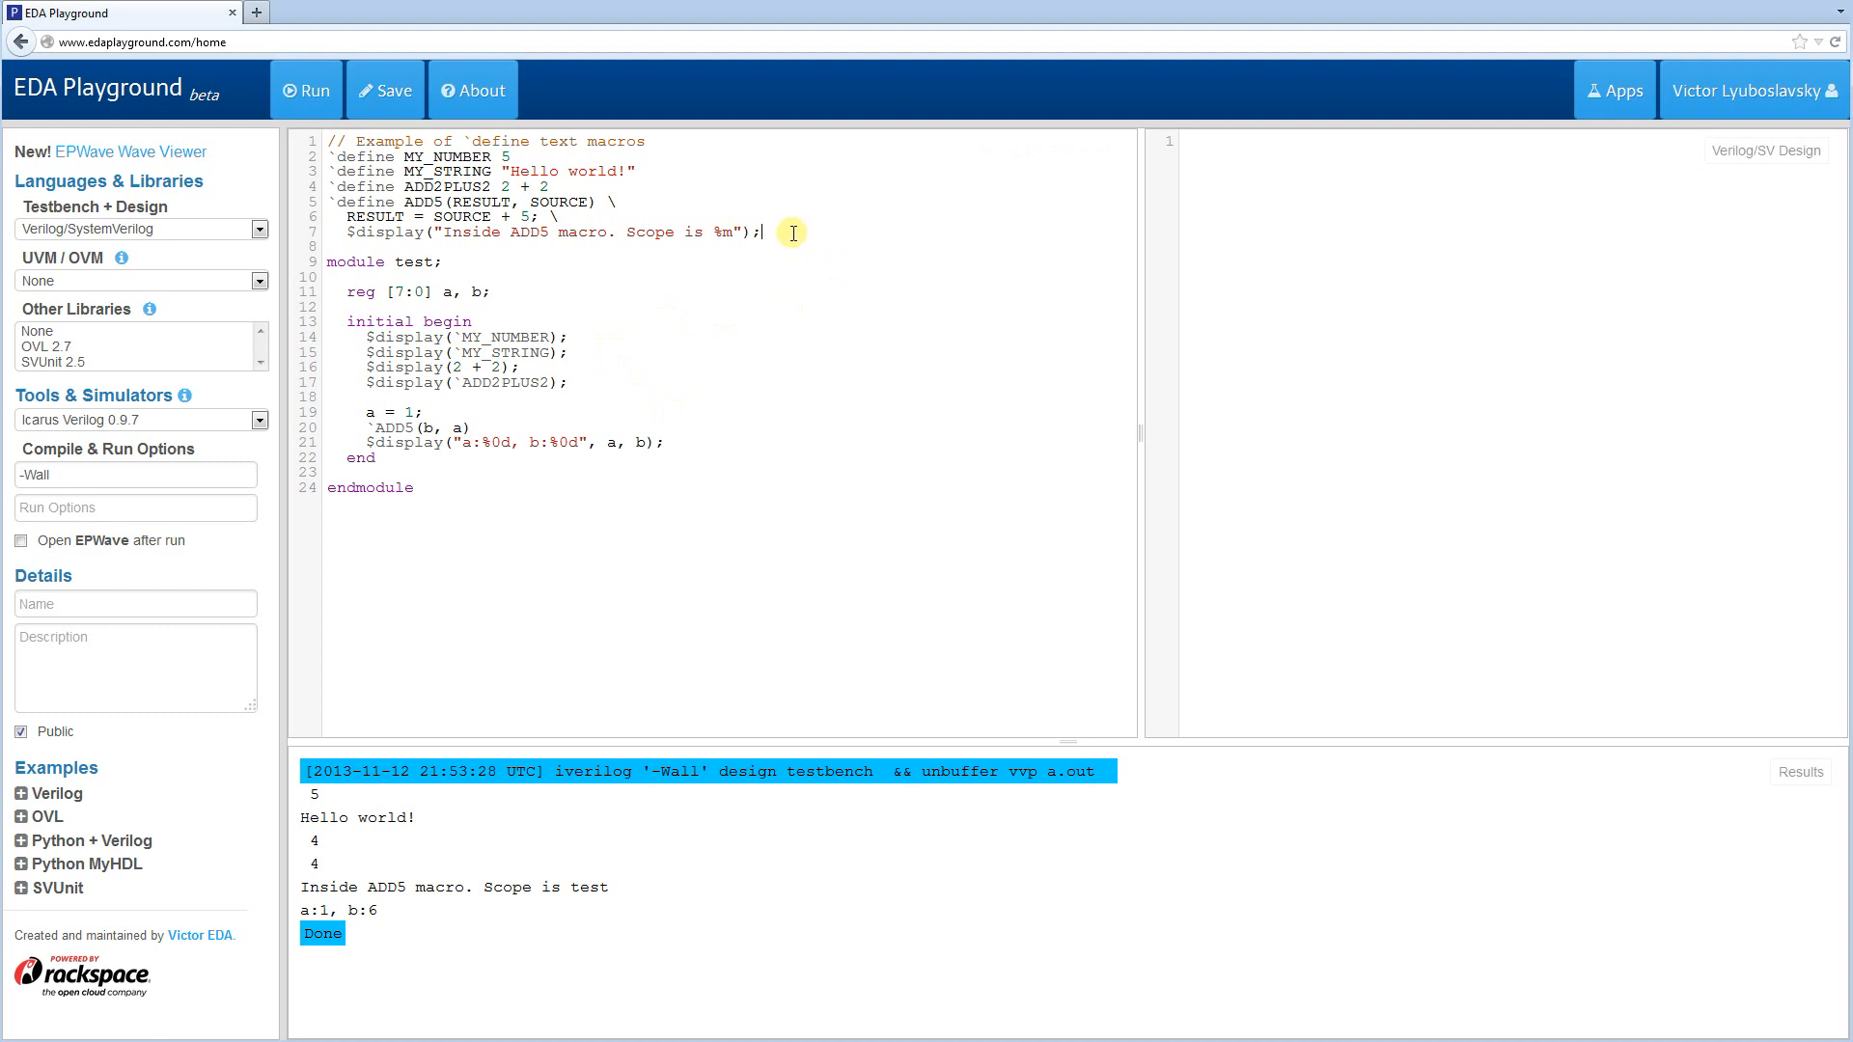
pyautogui.moveTo(444, 901)
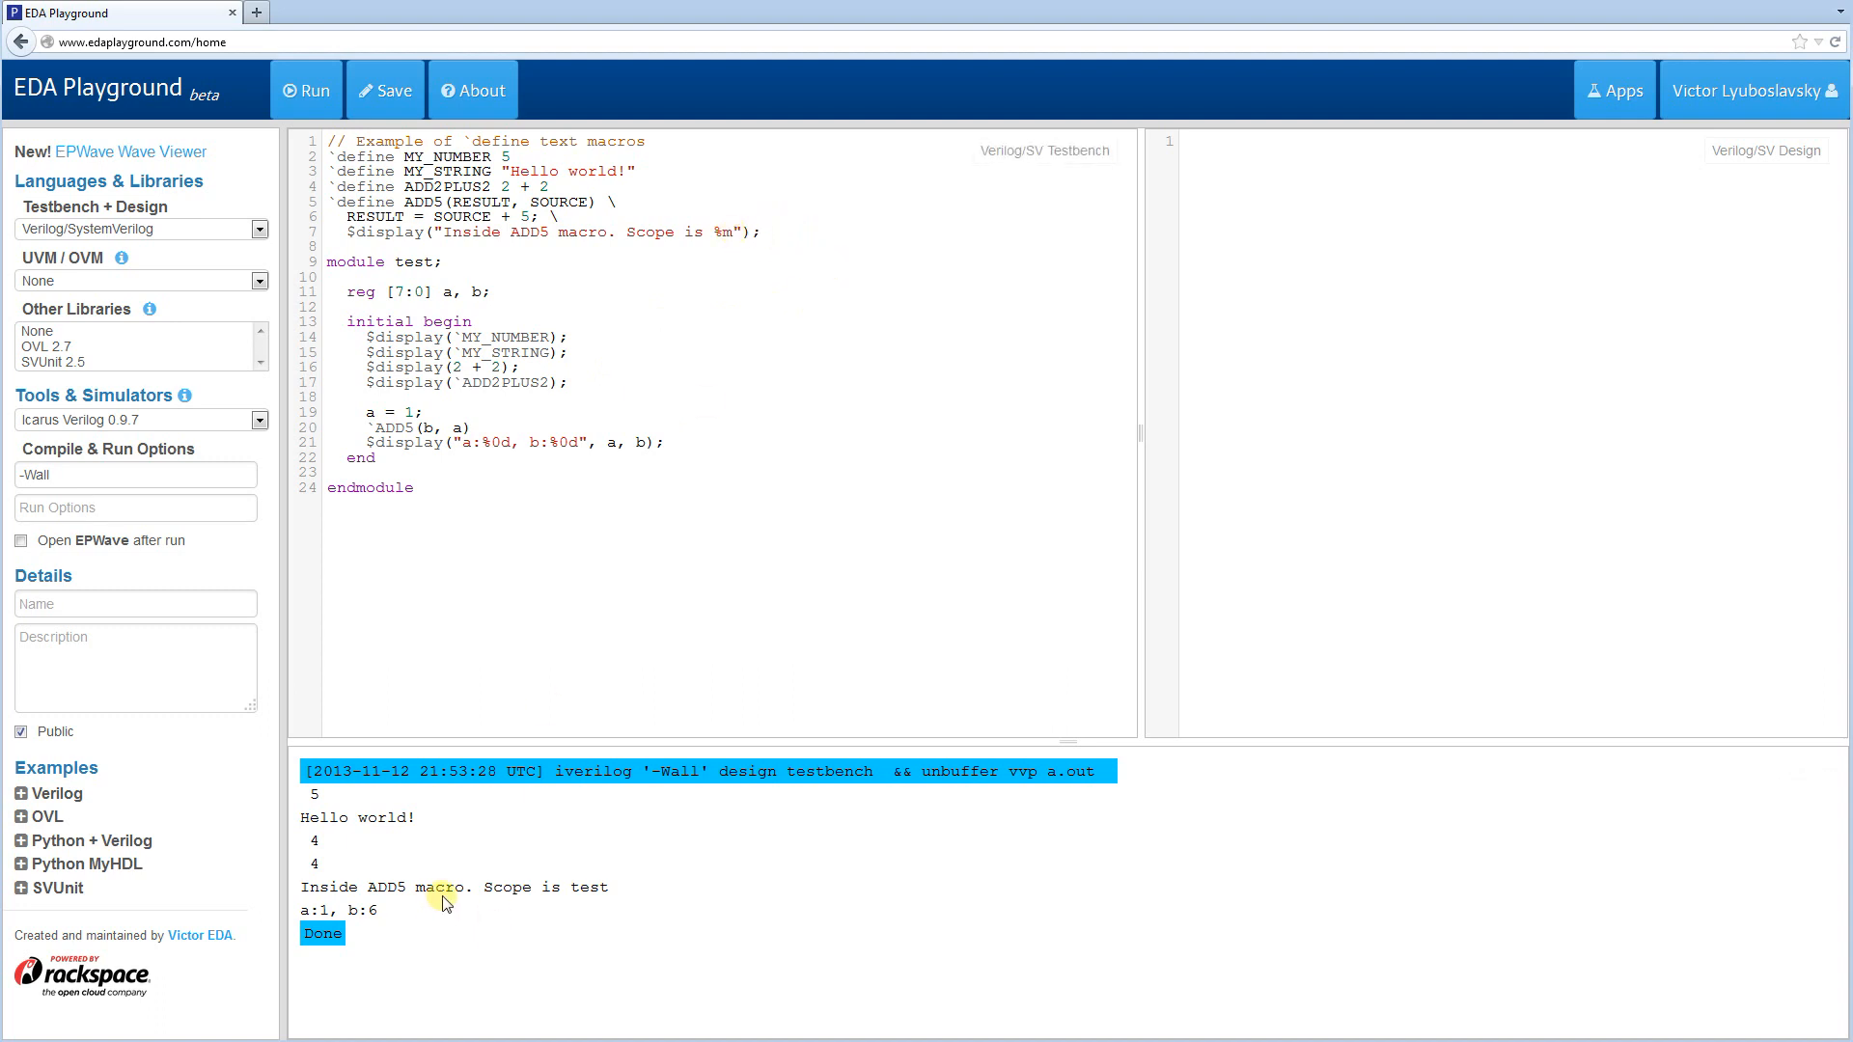
pyautogui.moveTo(309, 887)
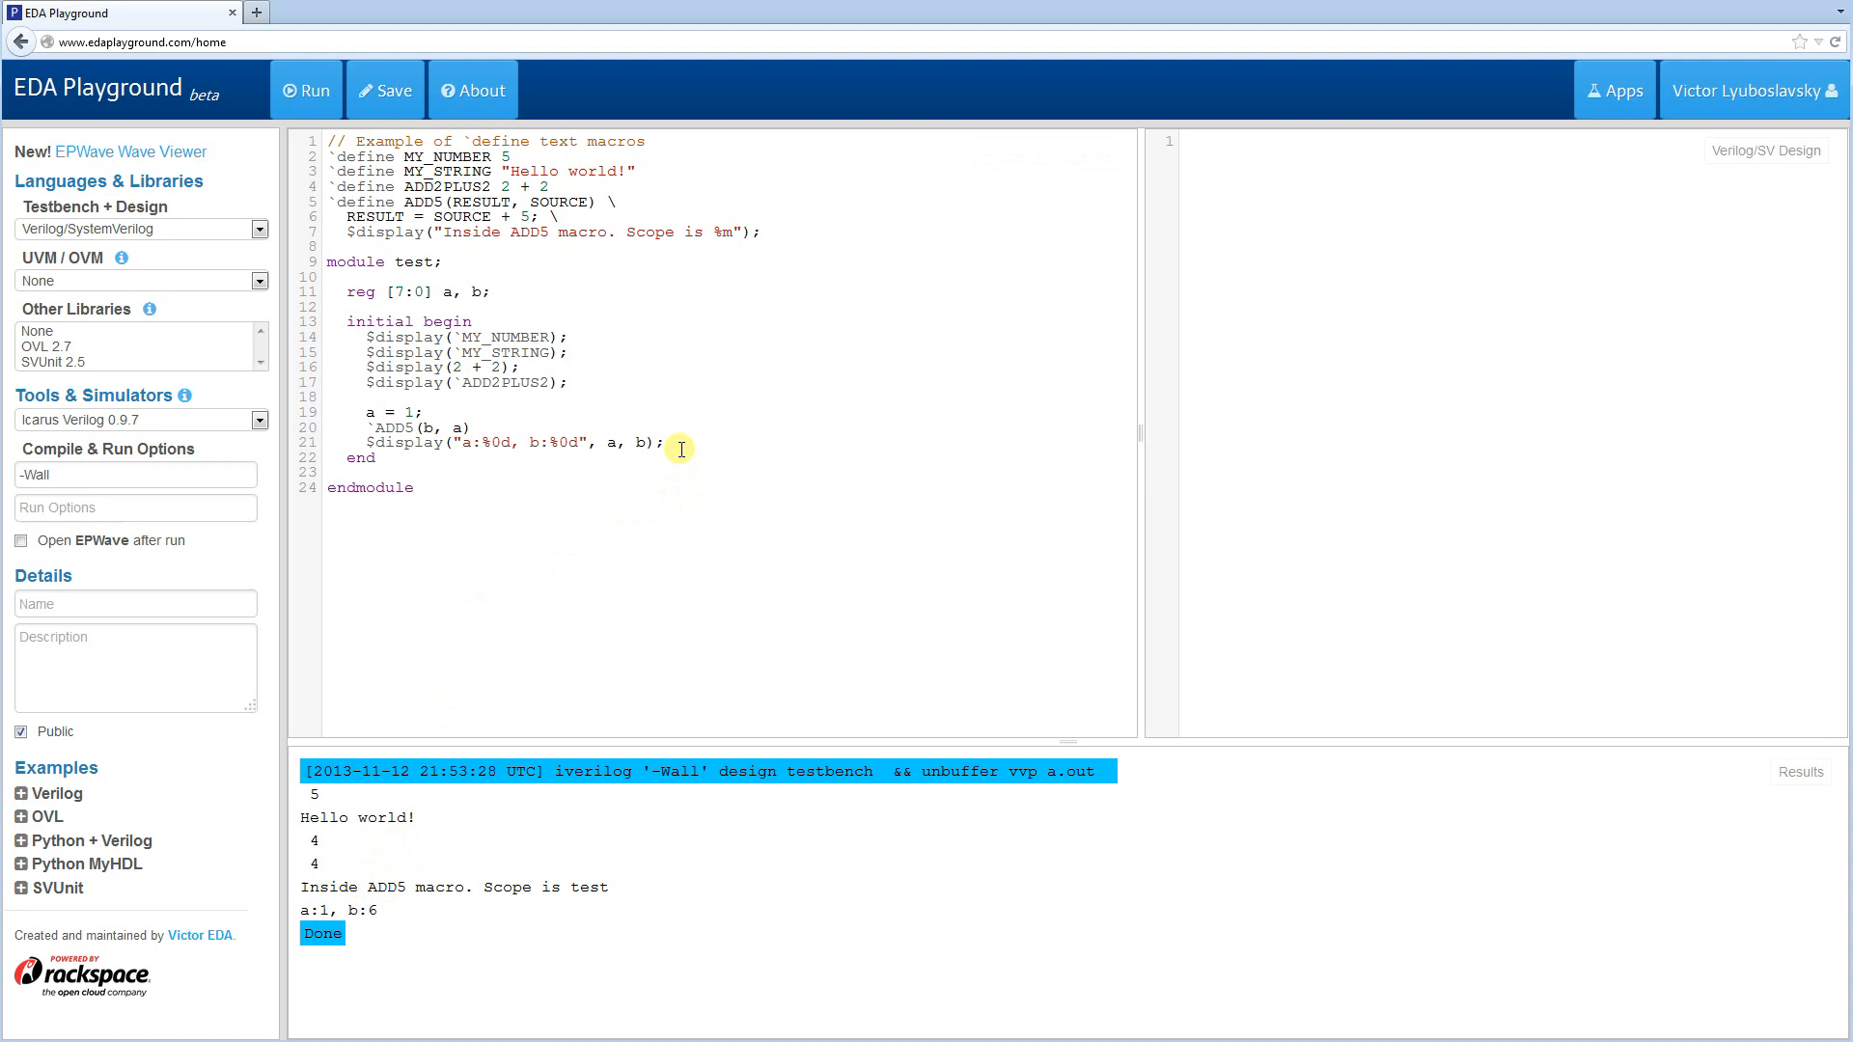
pyautogui.moveTo(819, 476)
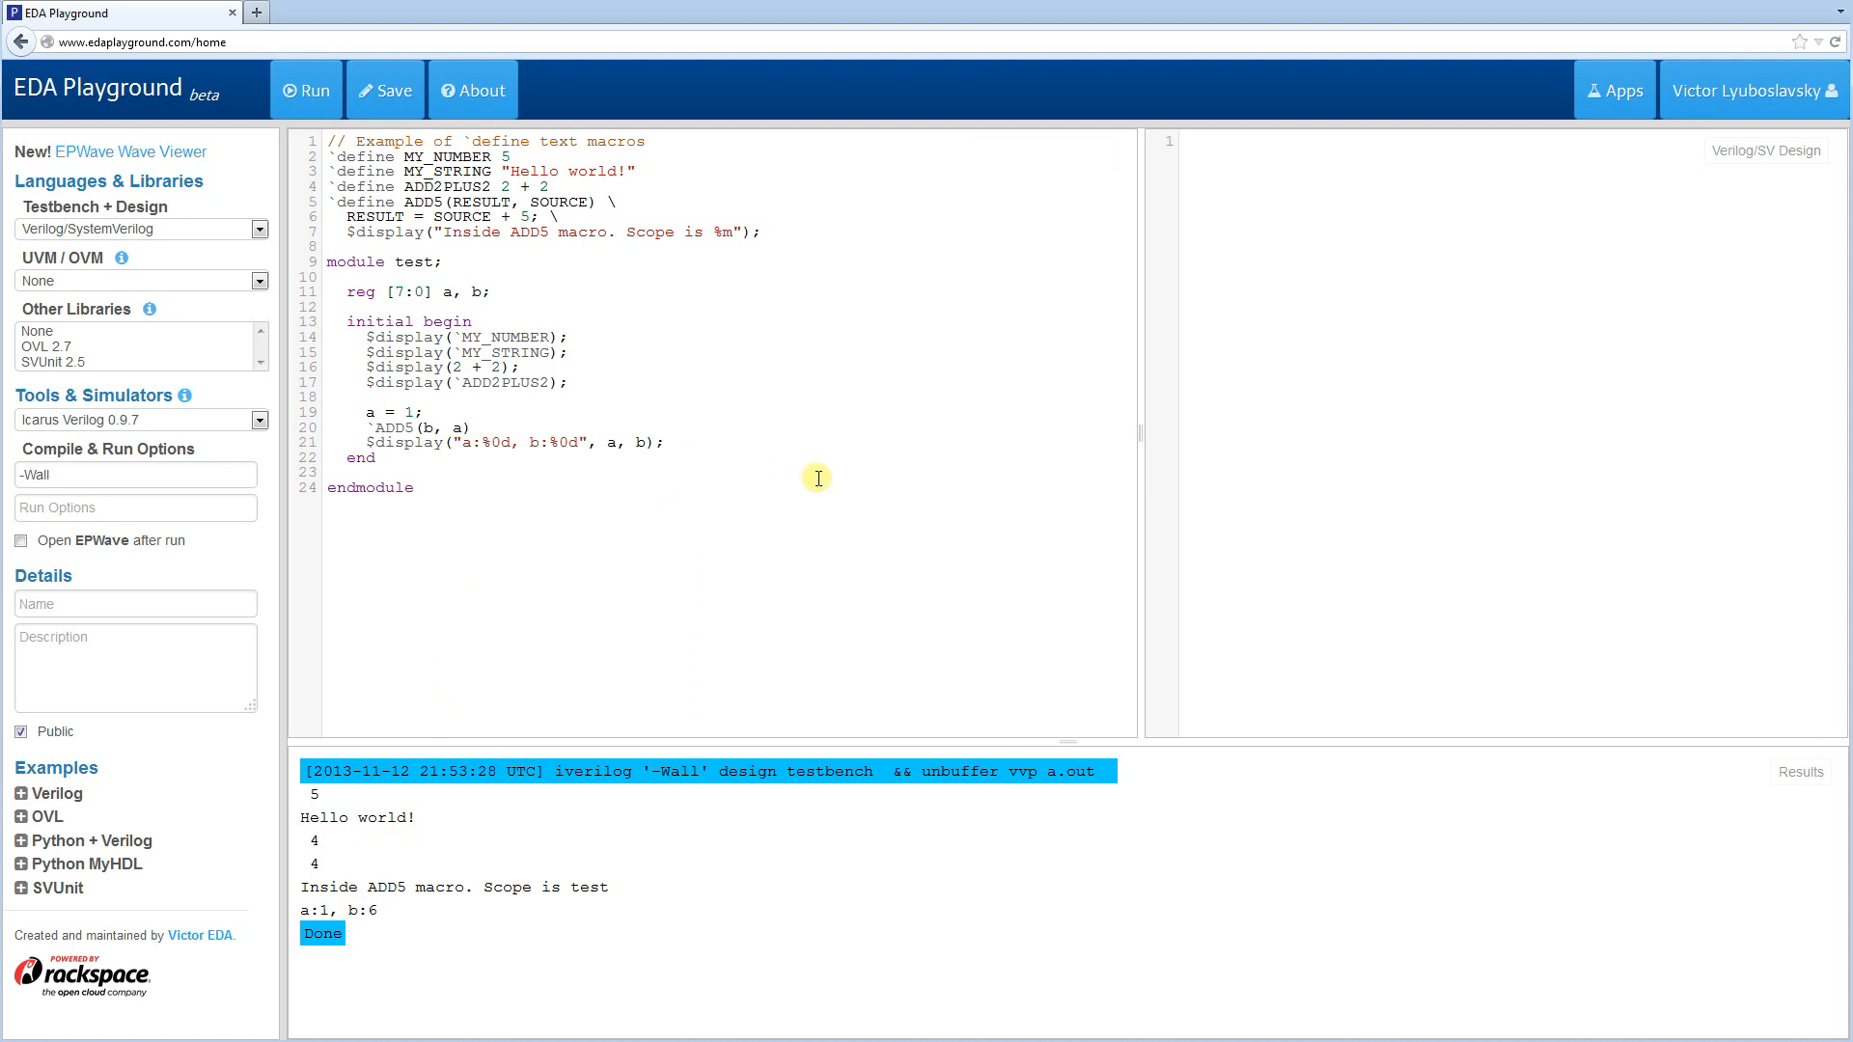
# - Highlight the top `define lines, then start typing new code on the line below reg a, b
pyautogui.click(666, 440)
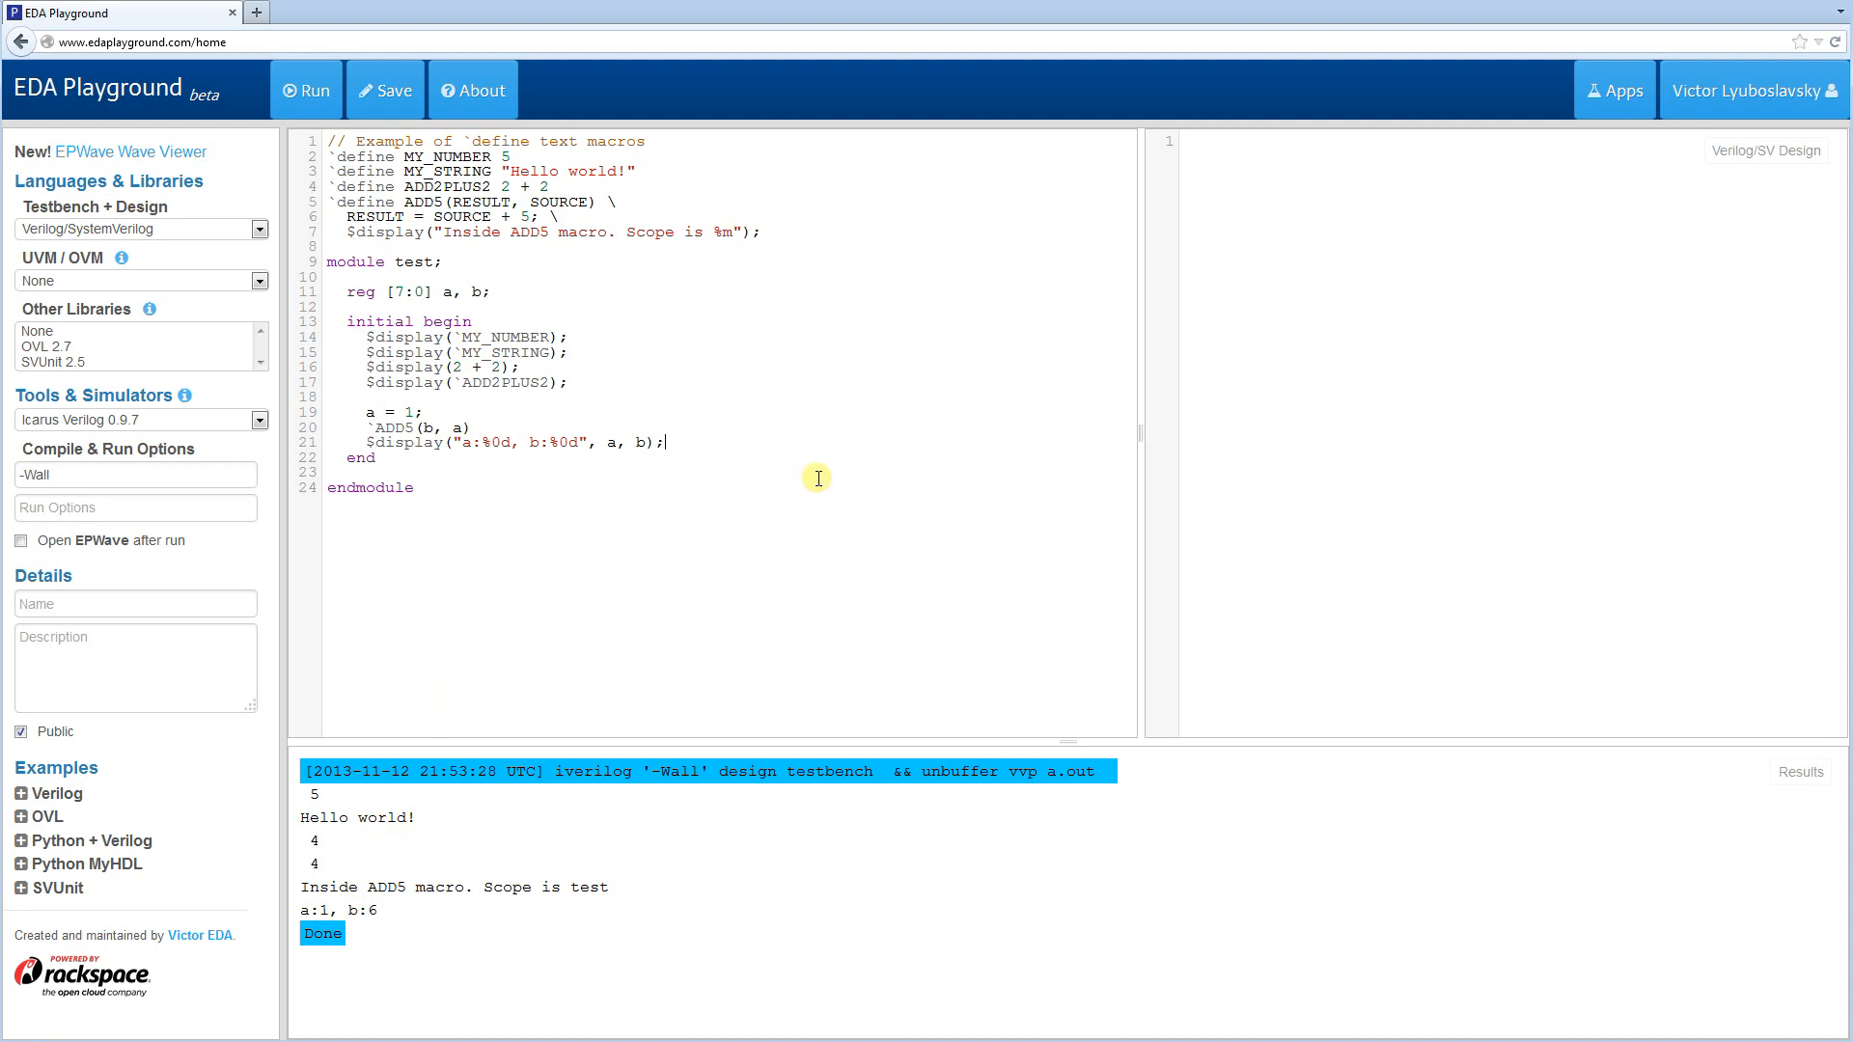
pyautogui.moveTo(341, 156)
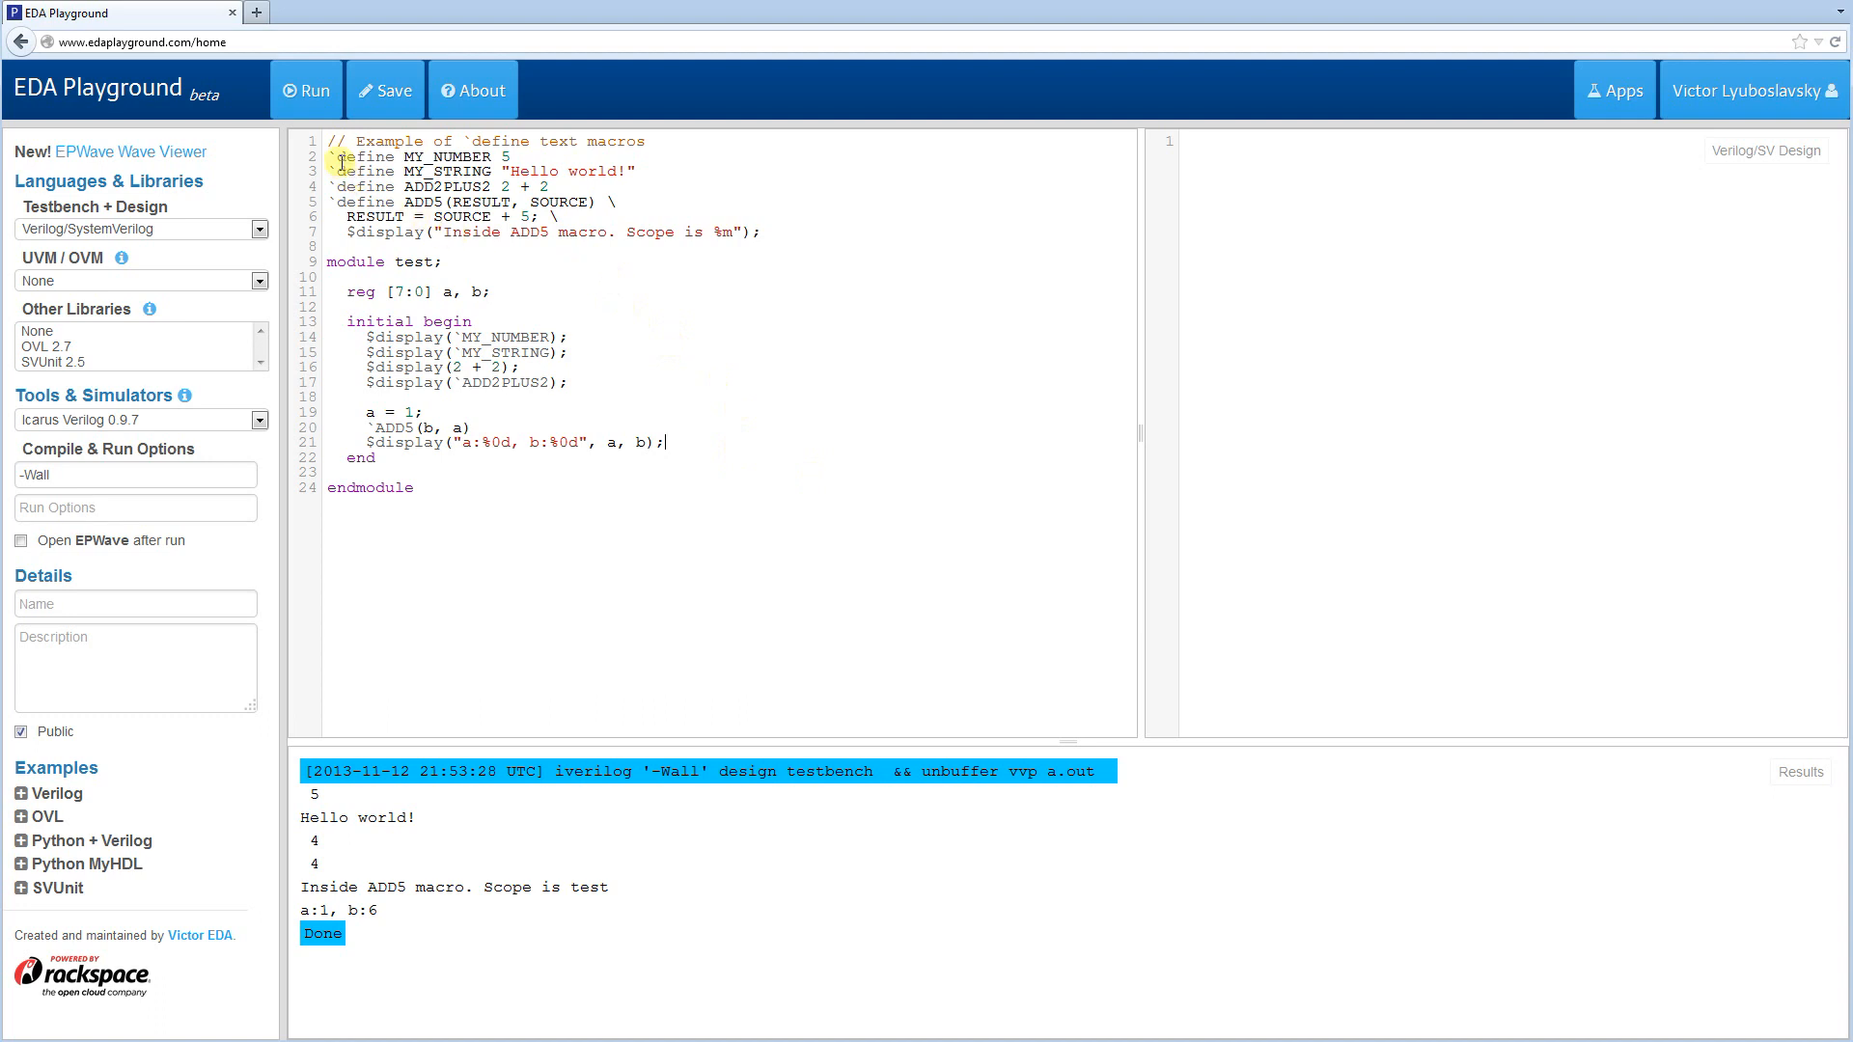
pyautogui.moveTo(336, 157); pyautogui.dragTo(766, 232)
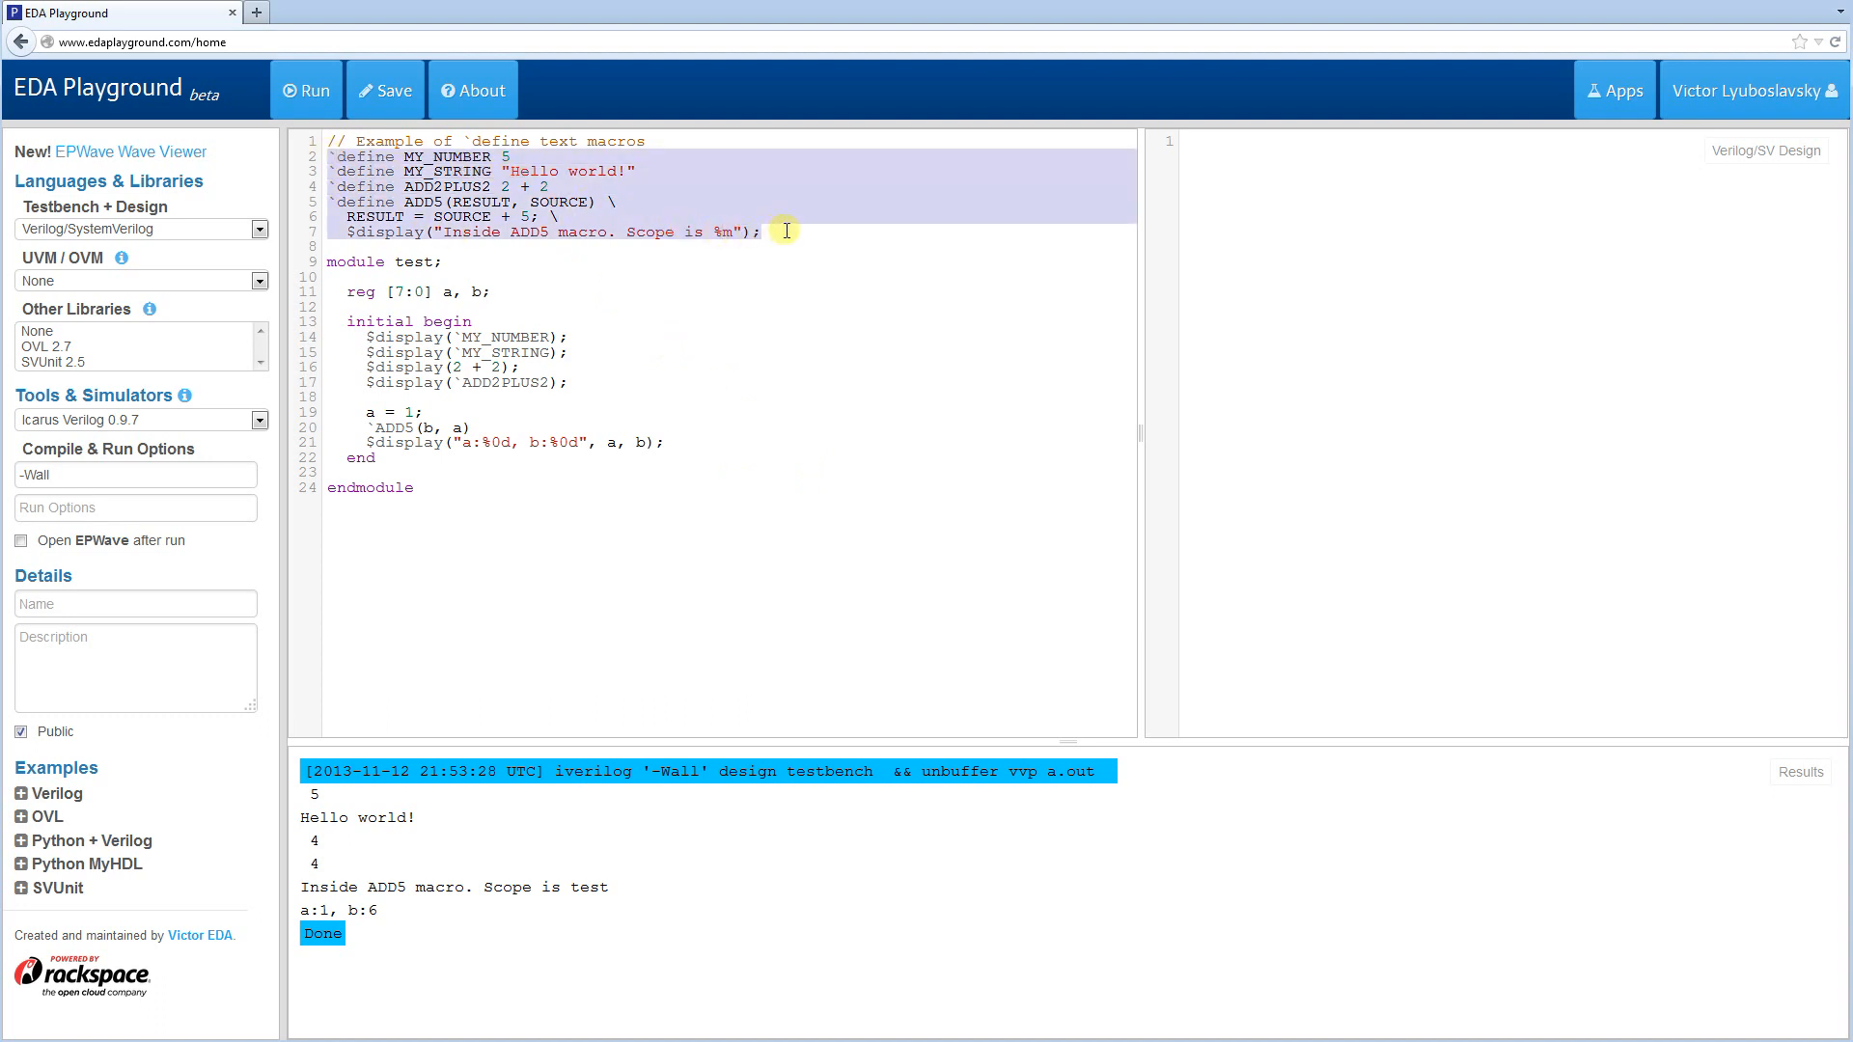
pyautogui.click(529, 283)
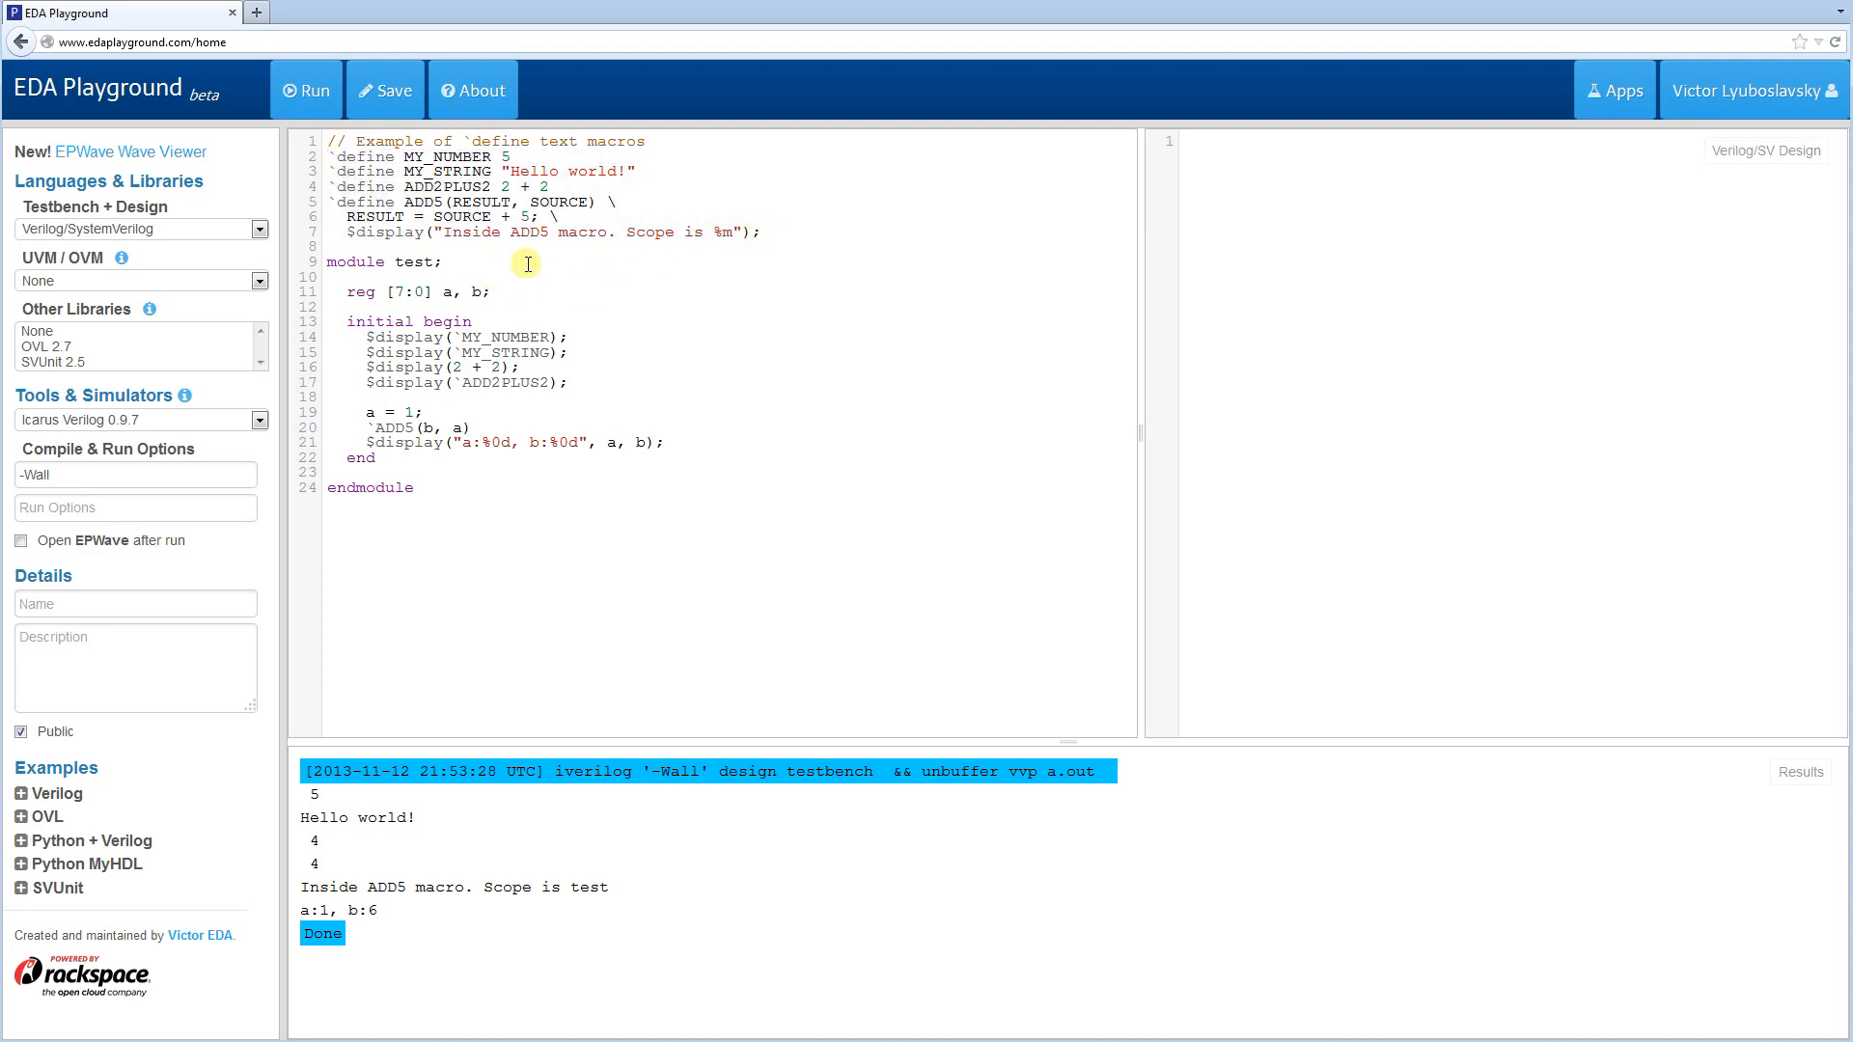
pyautogui.moveTo(513, 336)
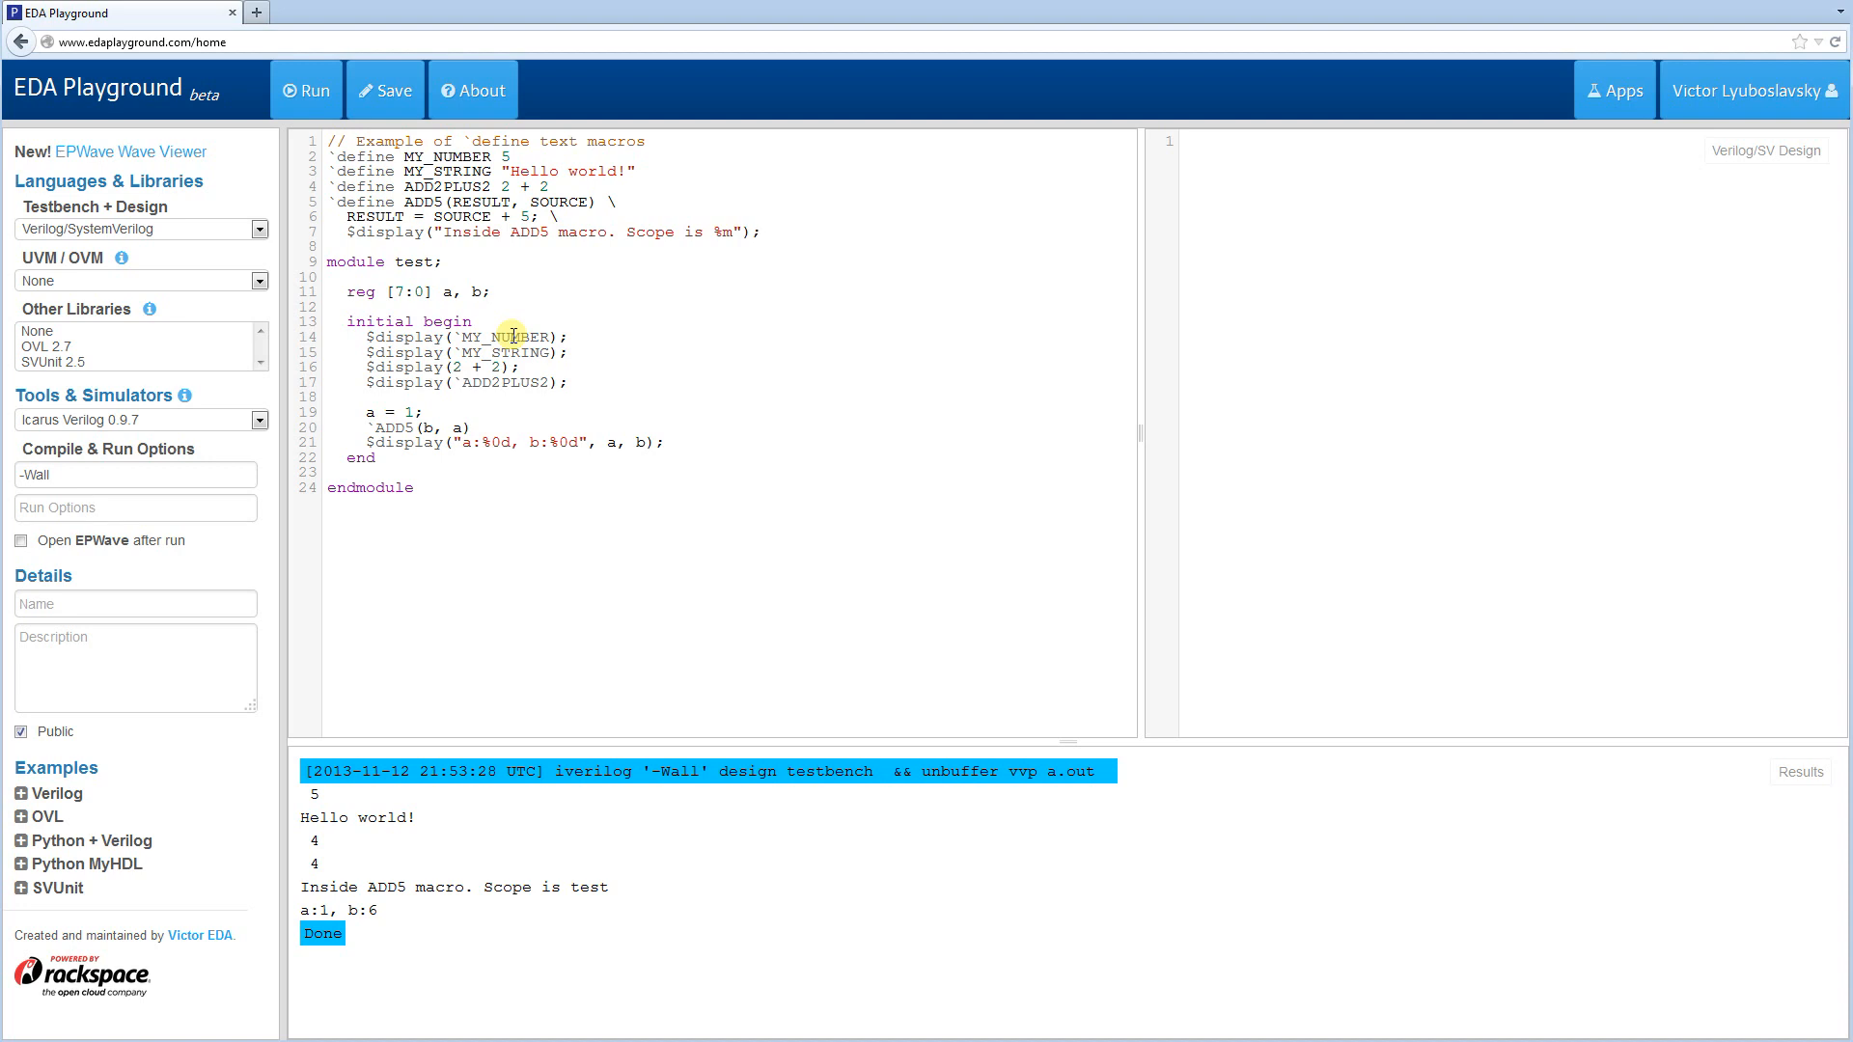
pyautogui.click(762, 232)
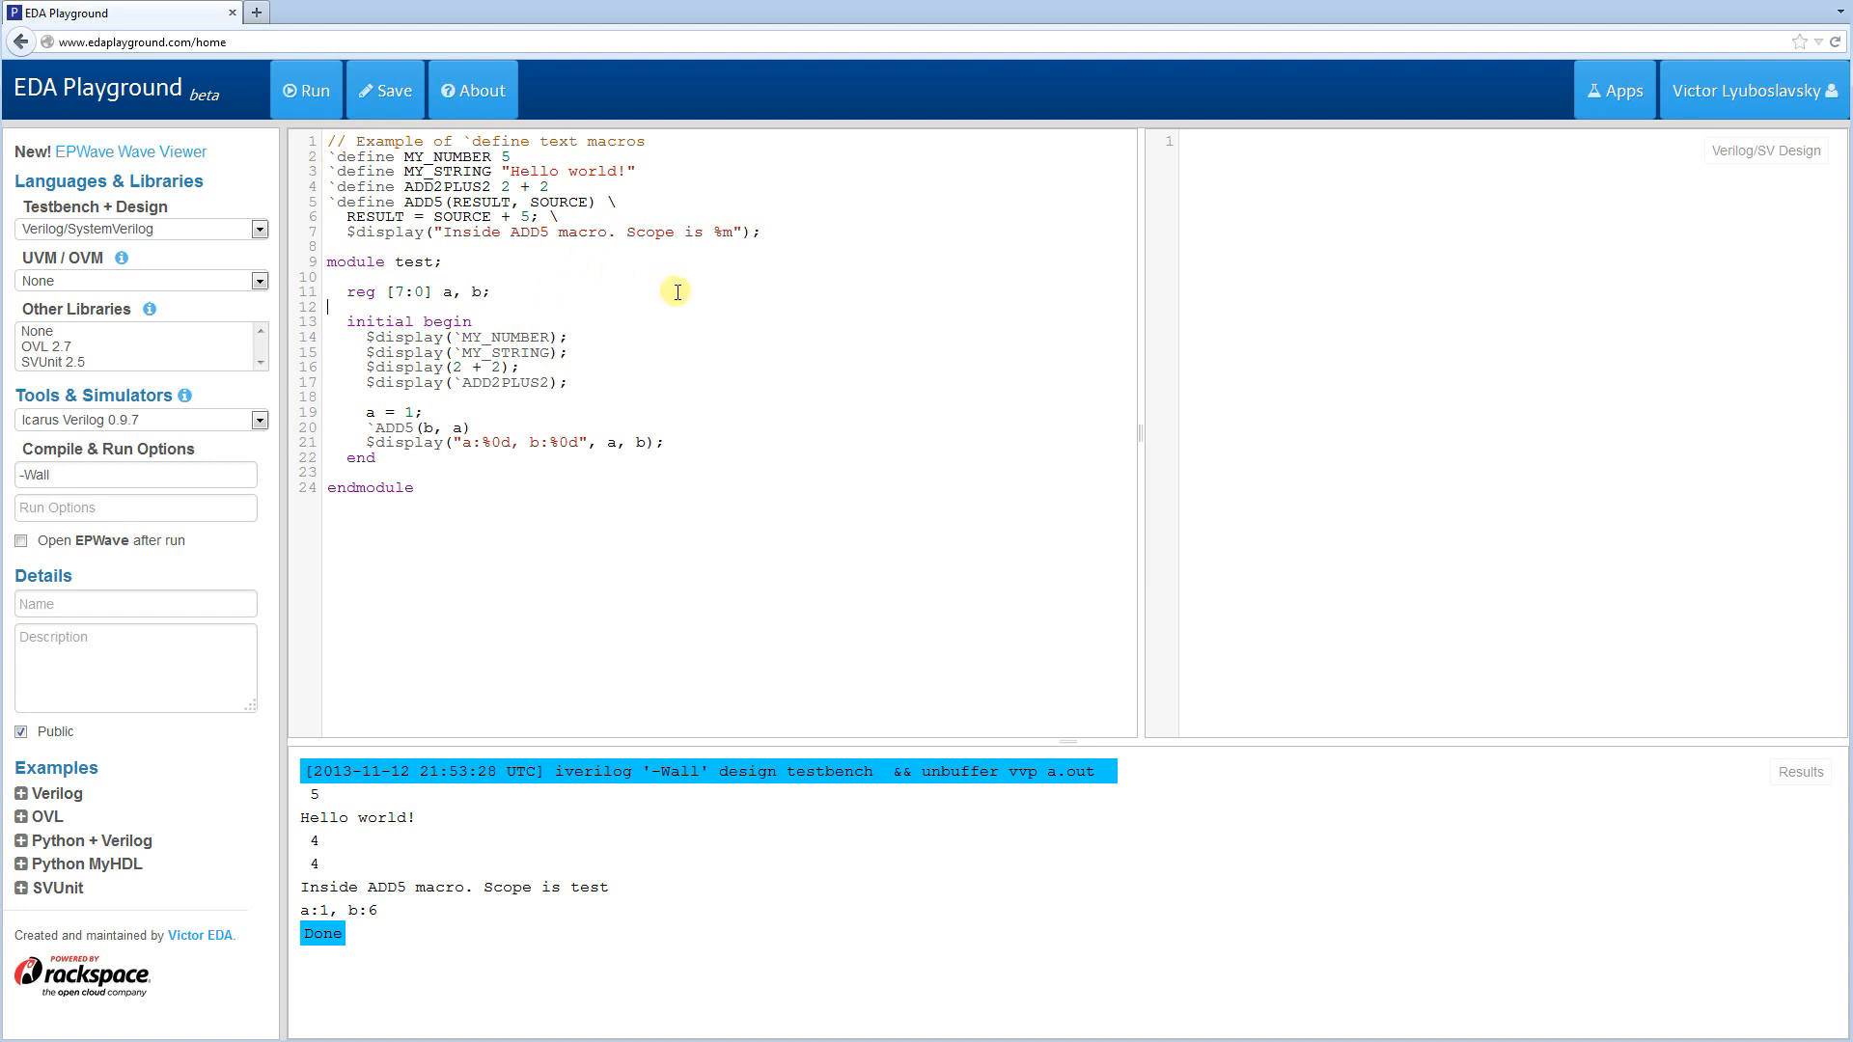
pyautogui.write('t')
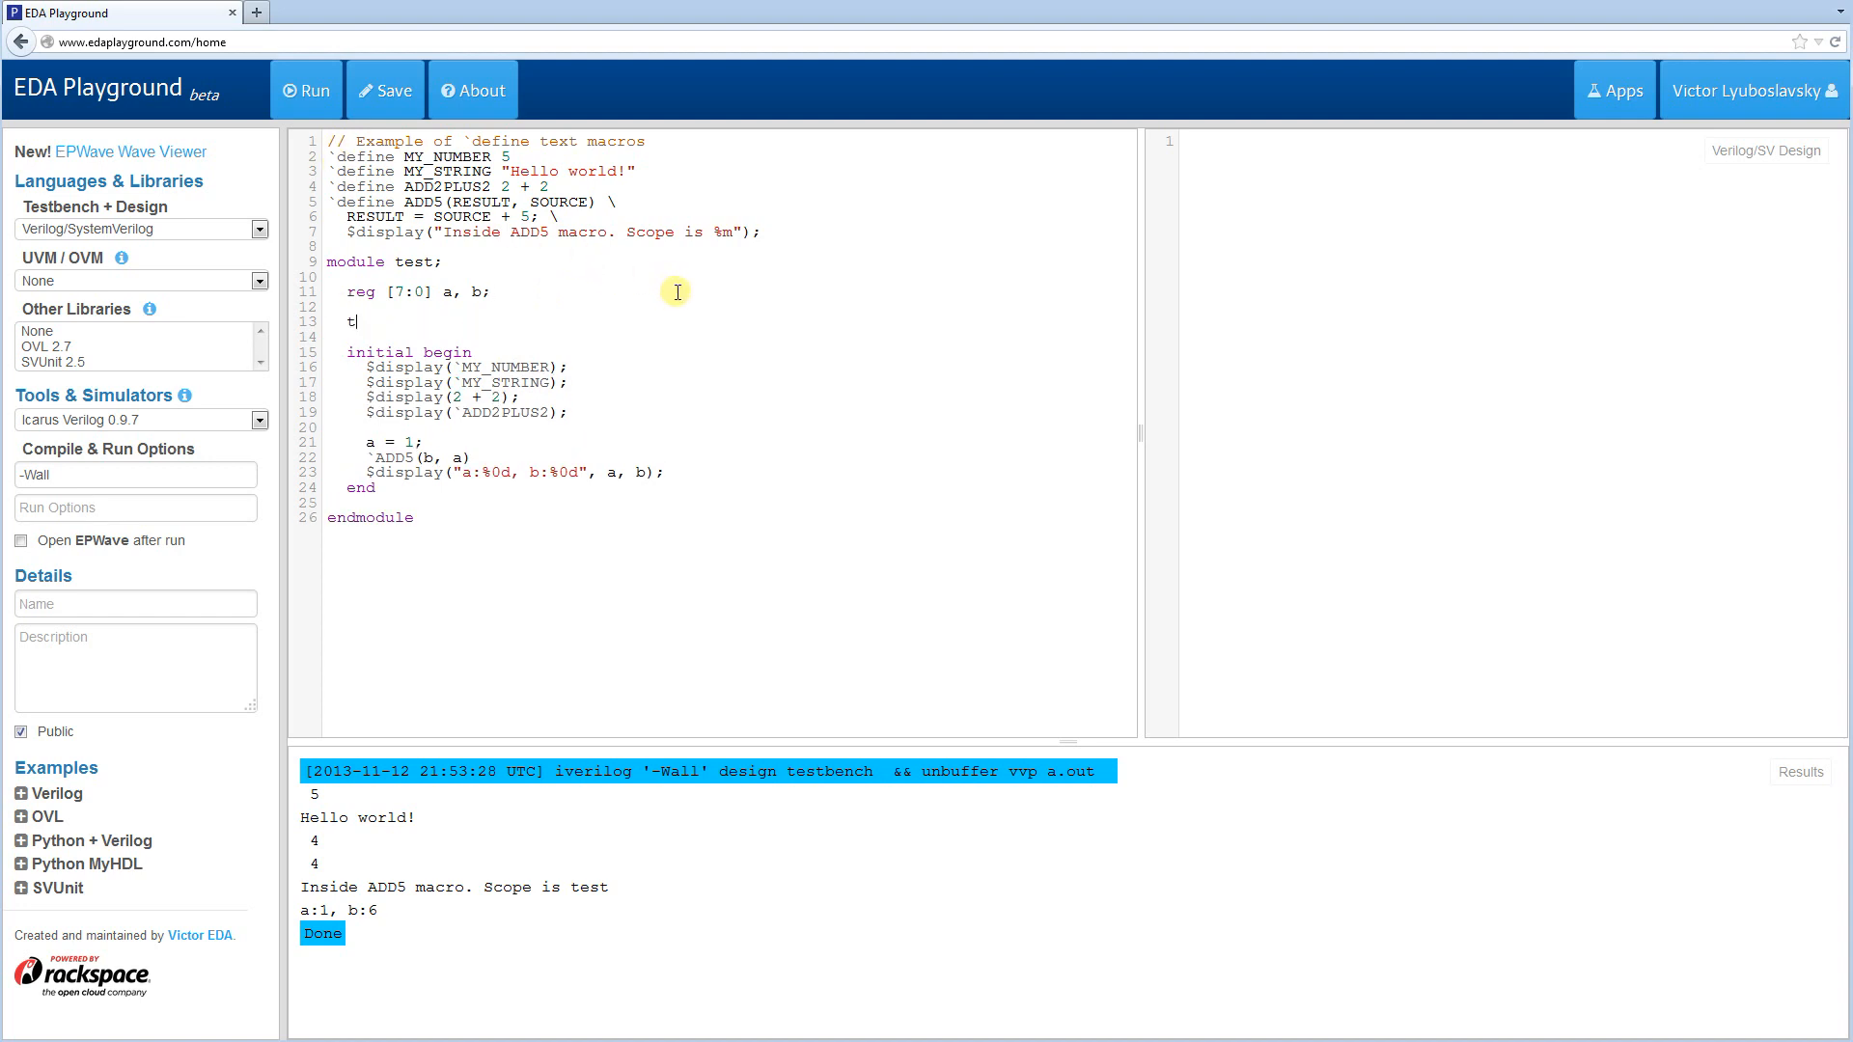
# - Write task my_task containing `define MY_NUMBER 5, a #1 delay and endtask
pyautogui.write('ask my_task;')
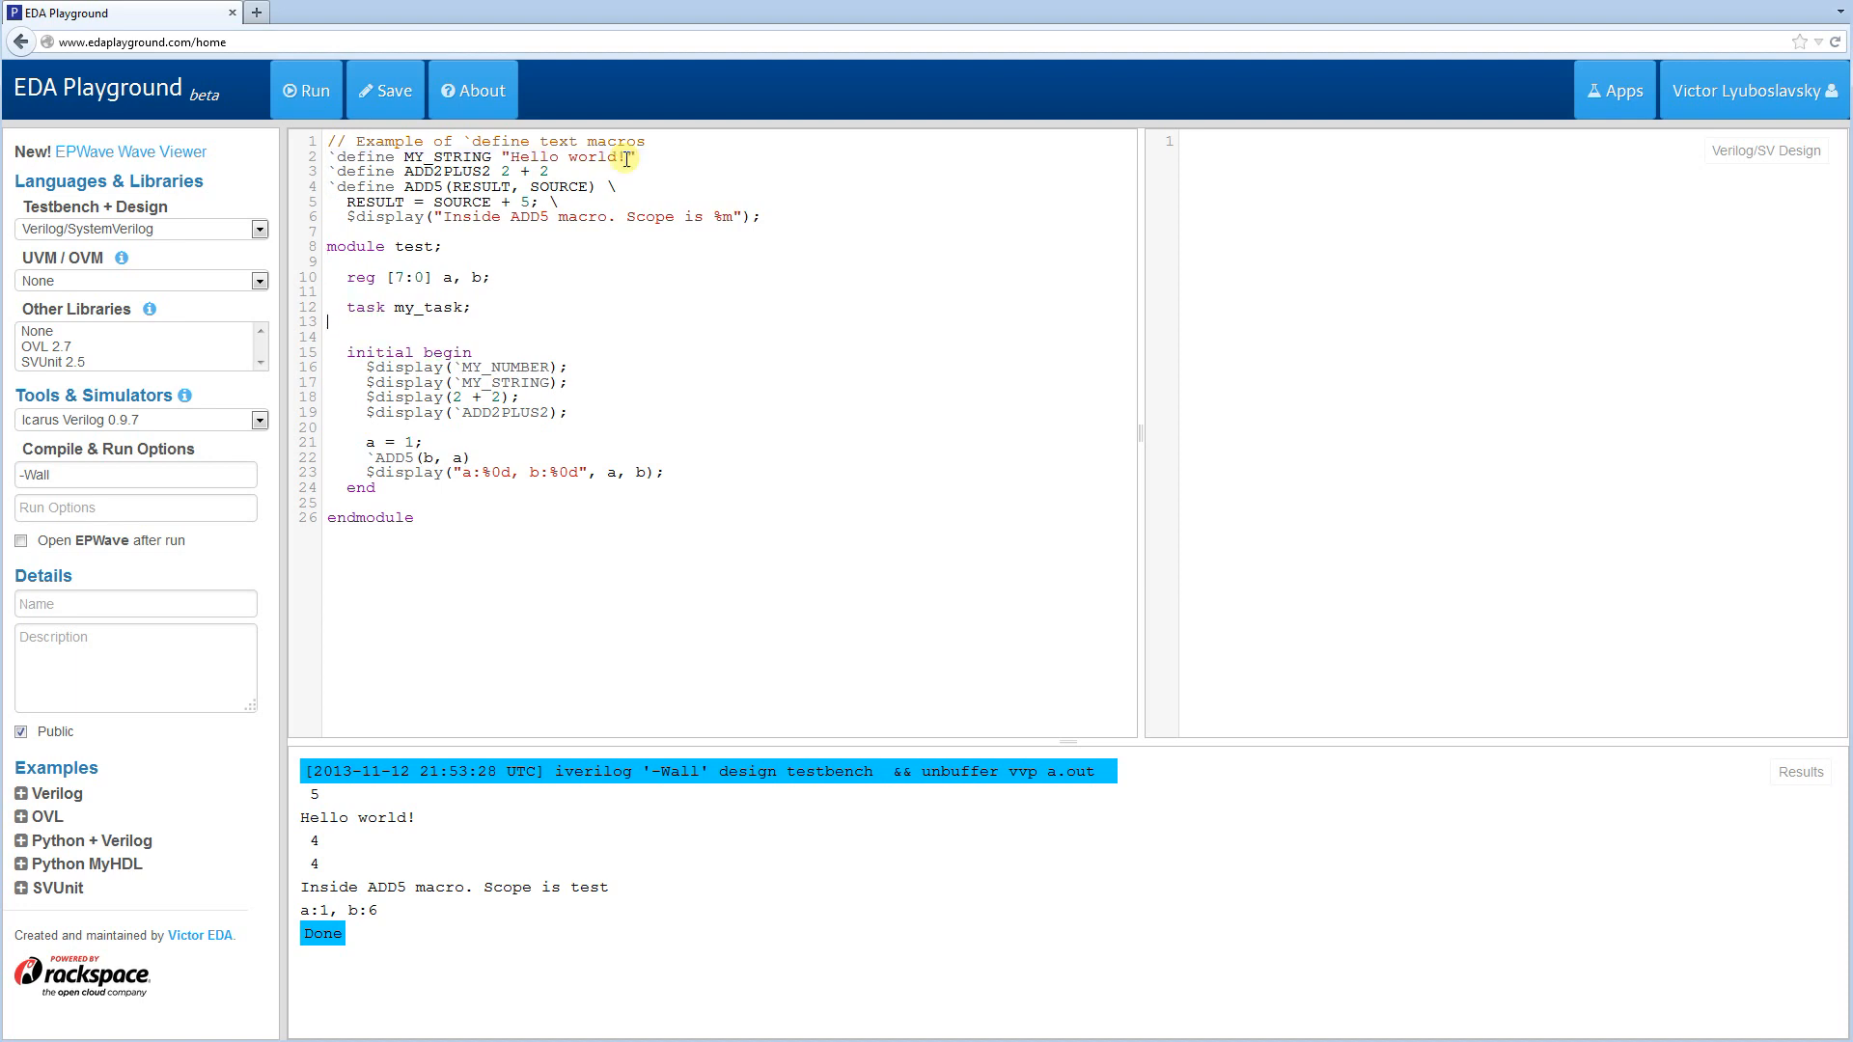
pyautogui.write('`define MY_NUMBER 5')
pyautogui.write('#1;')
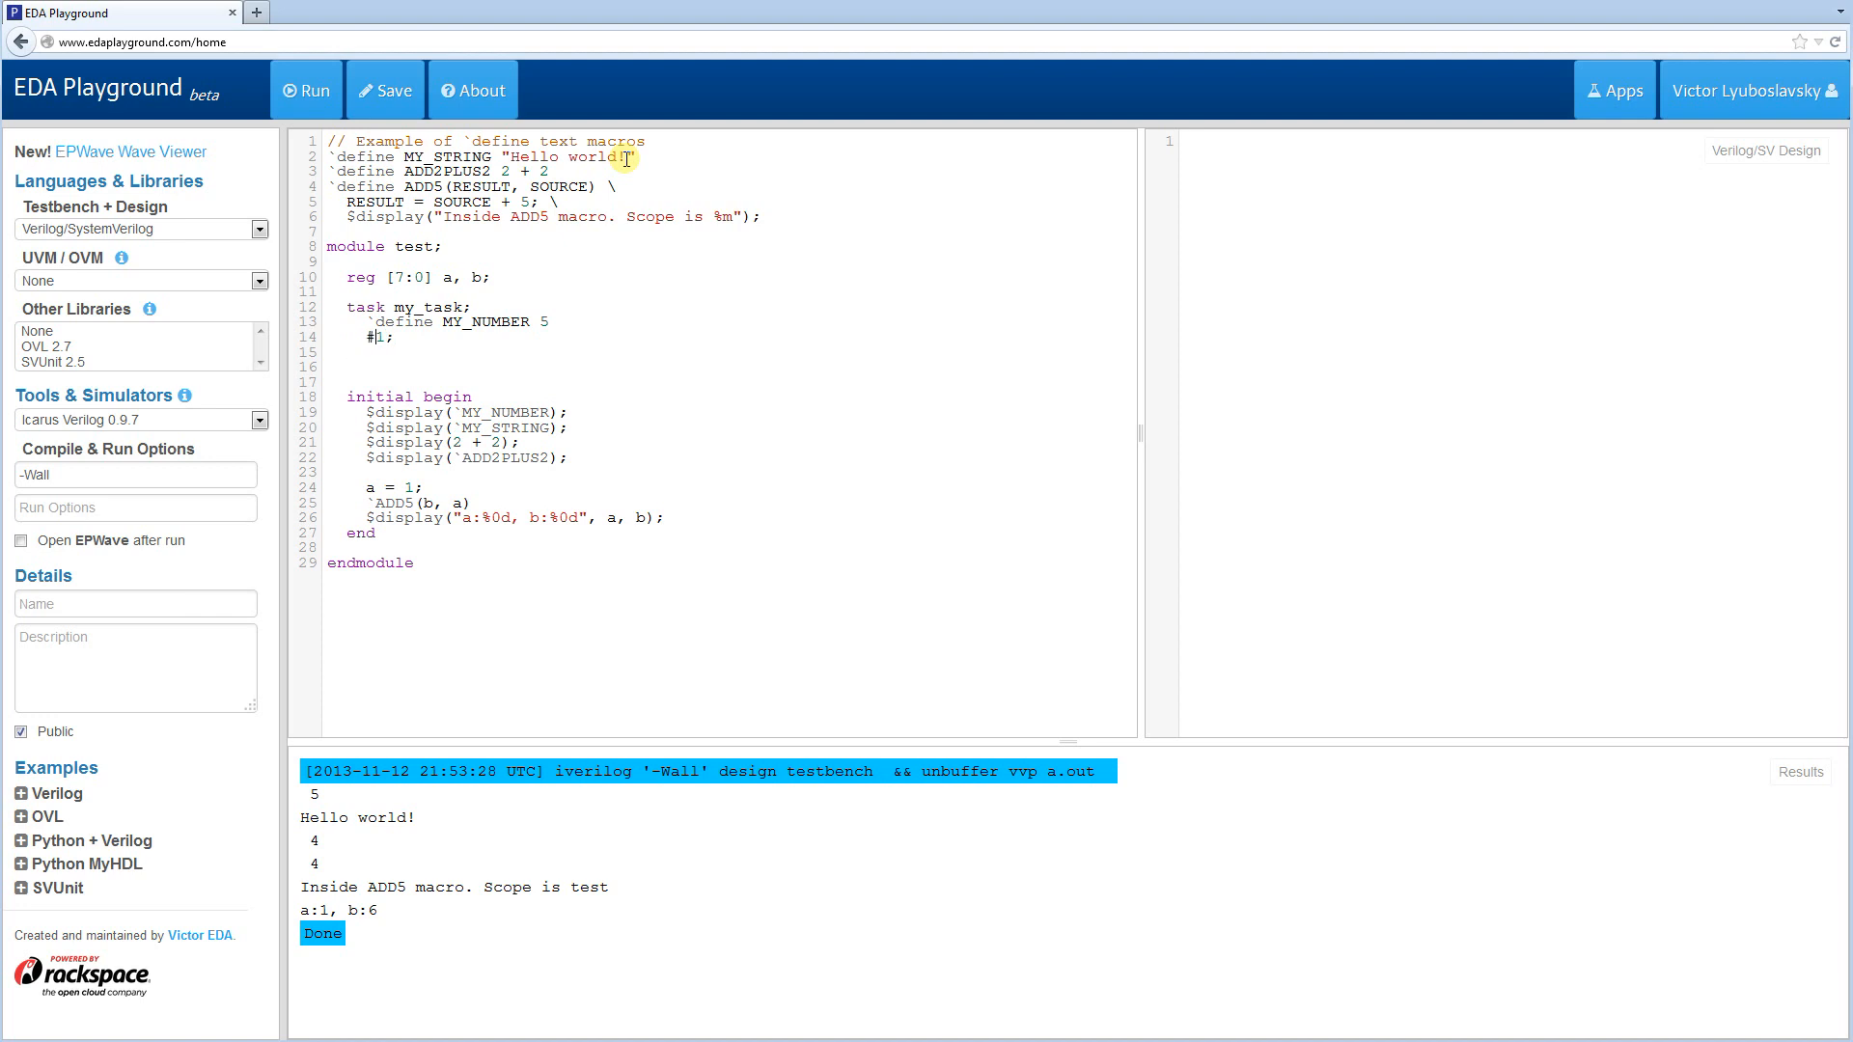
pyautogui.write('endtask')
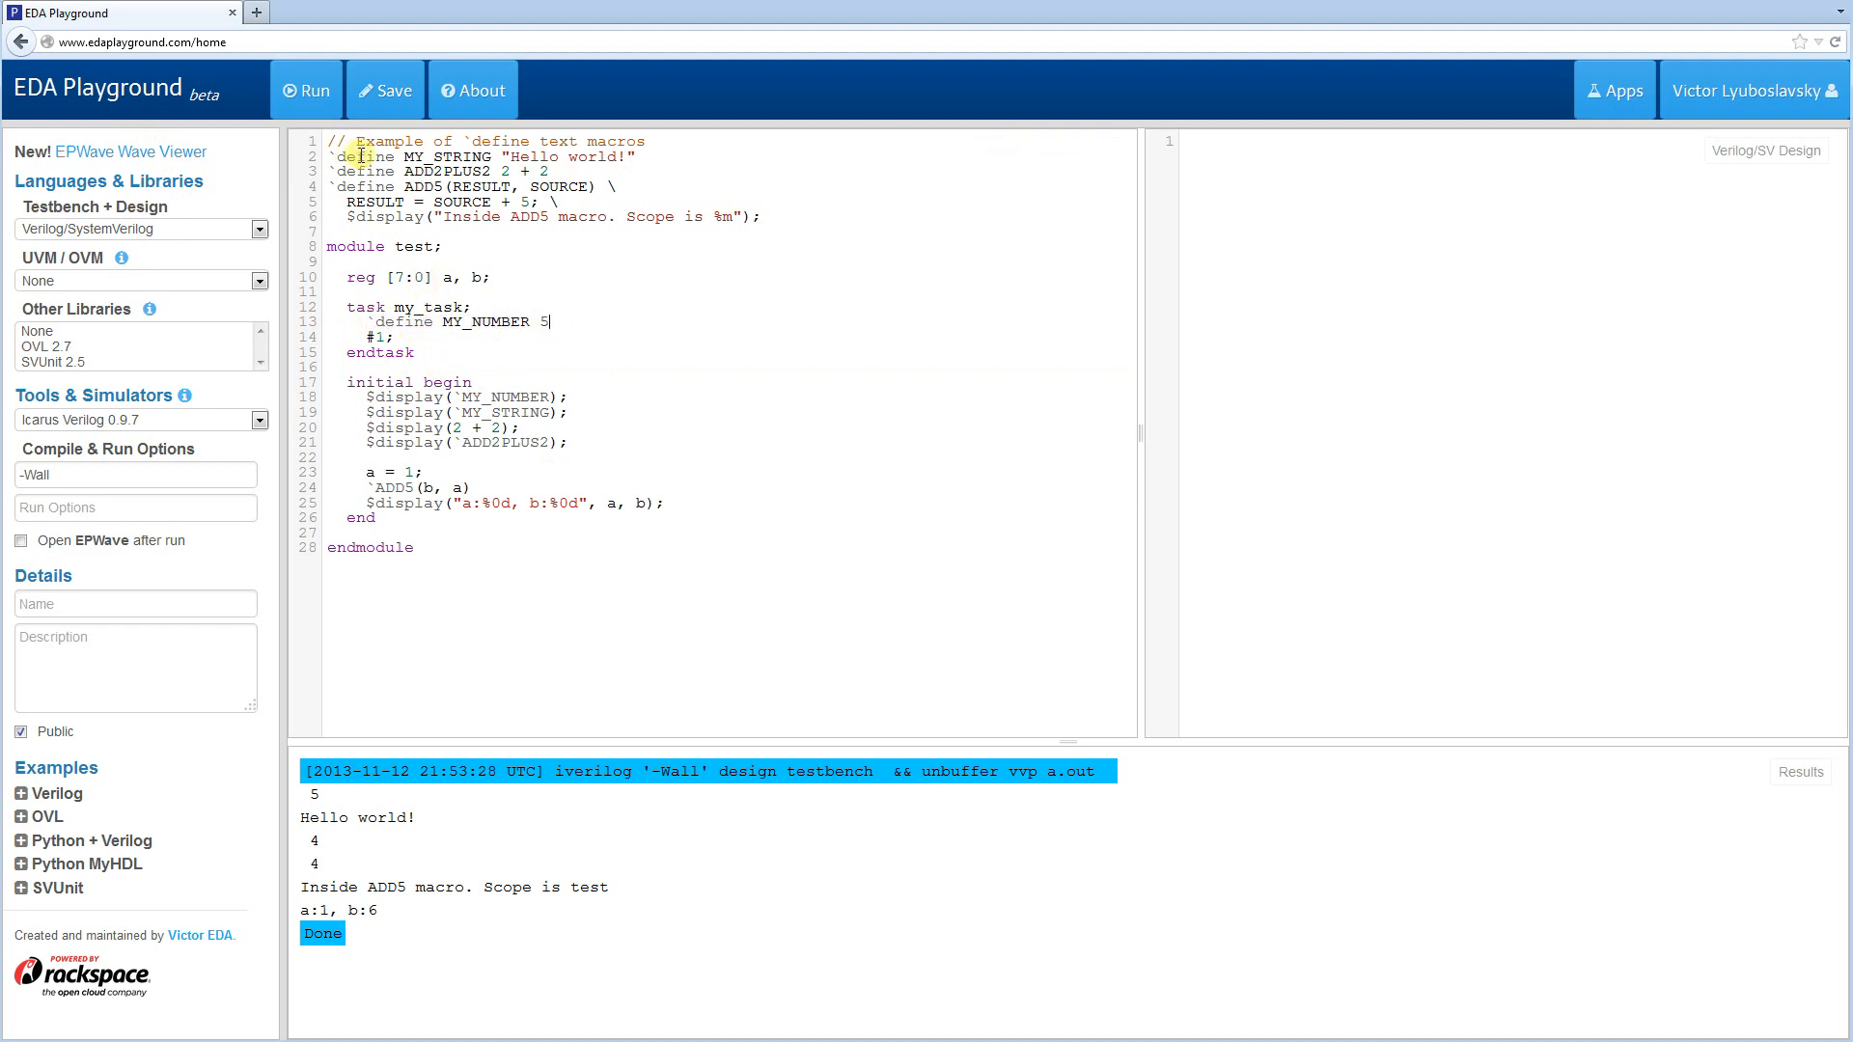
pyautogui.moveTo(480, 451)
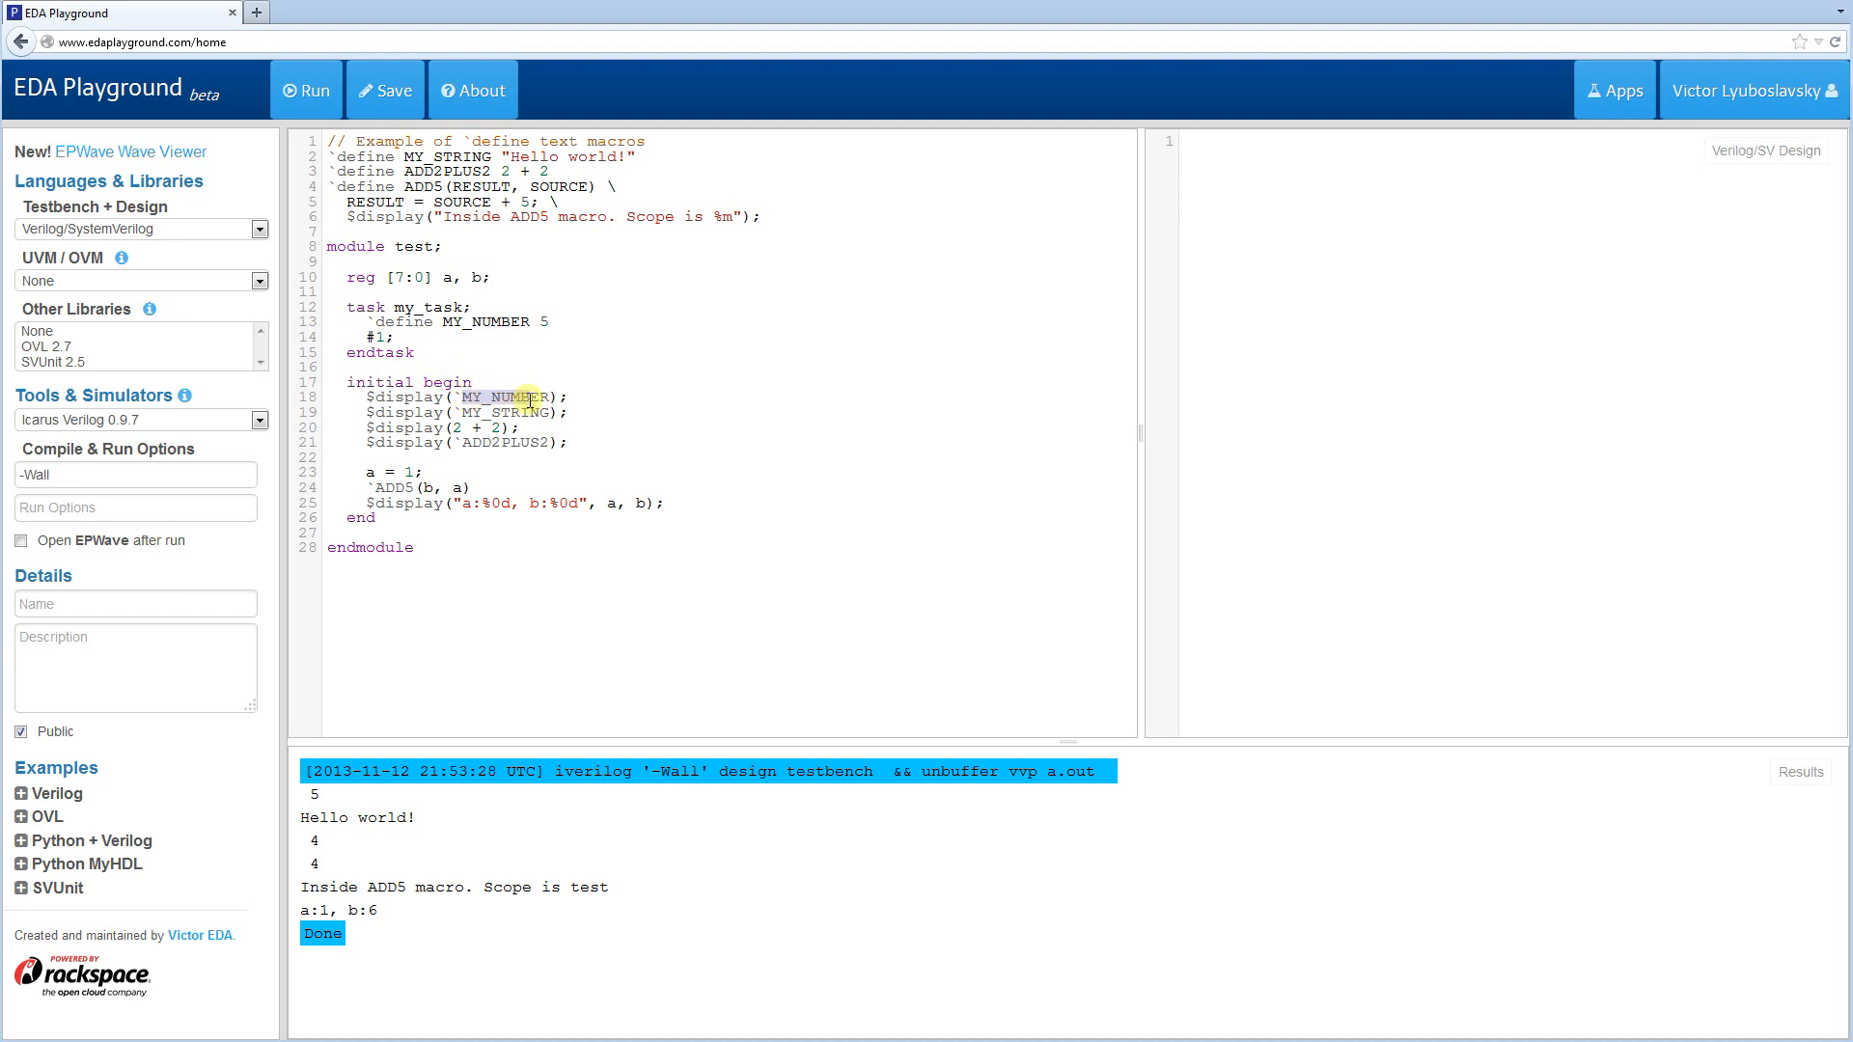
# - Run the testbench so it still prints 5, then select the MY_NUMBER define inside the task
pyautogui.click(305, 90)
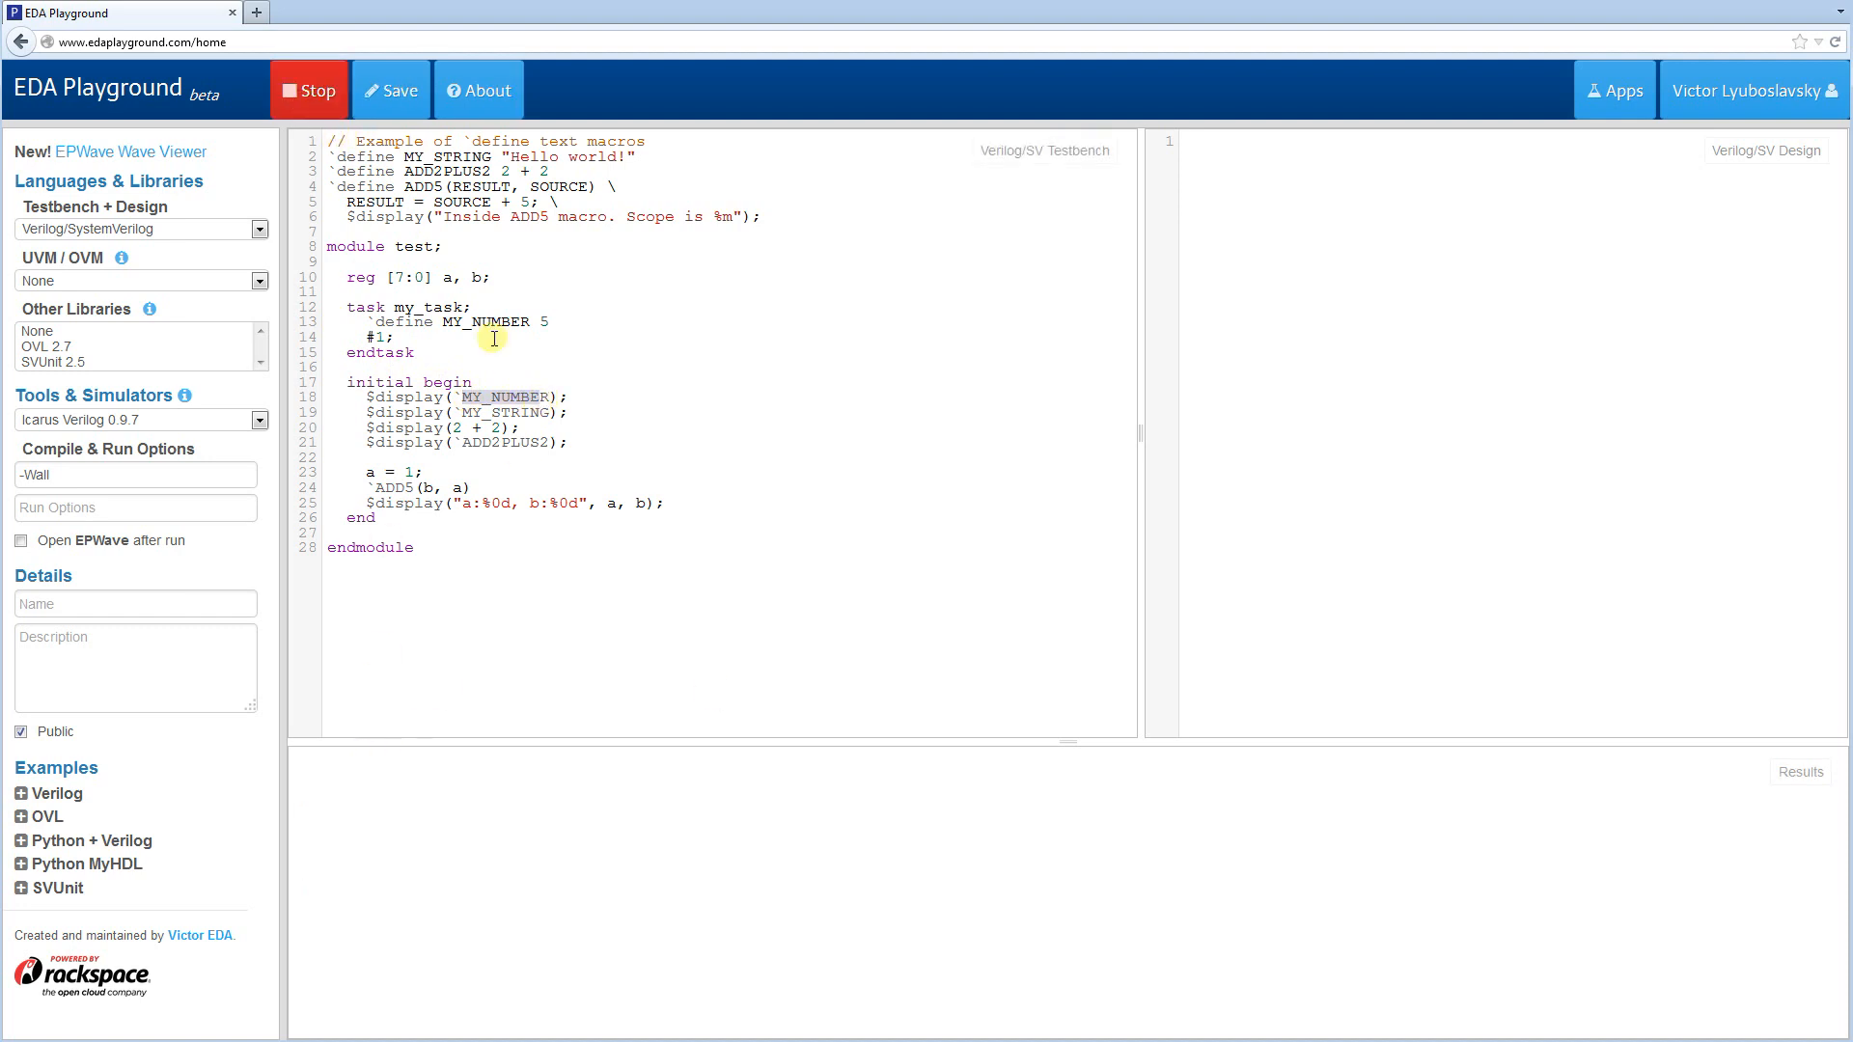
pyautogui.click(306, 91)
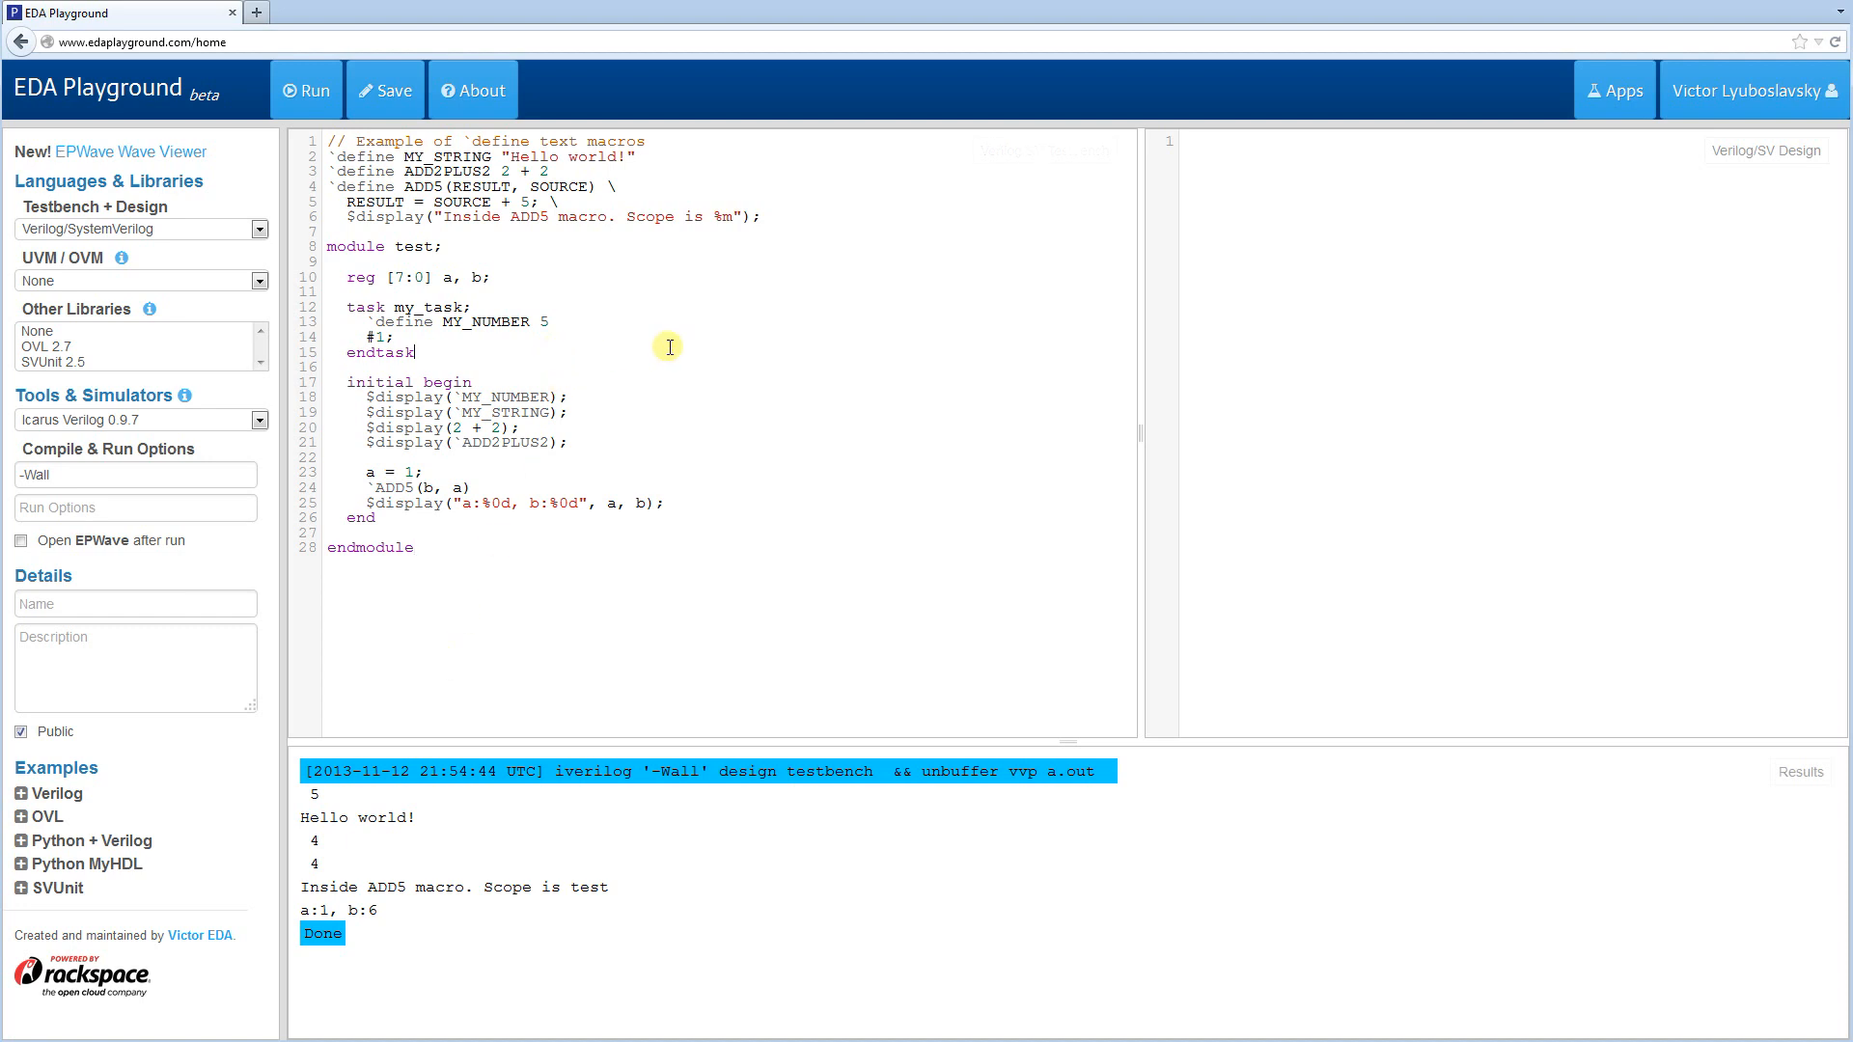
pyautogui.click(473, 322)
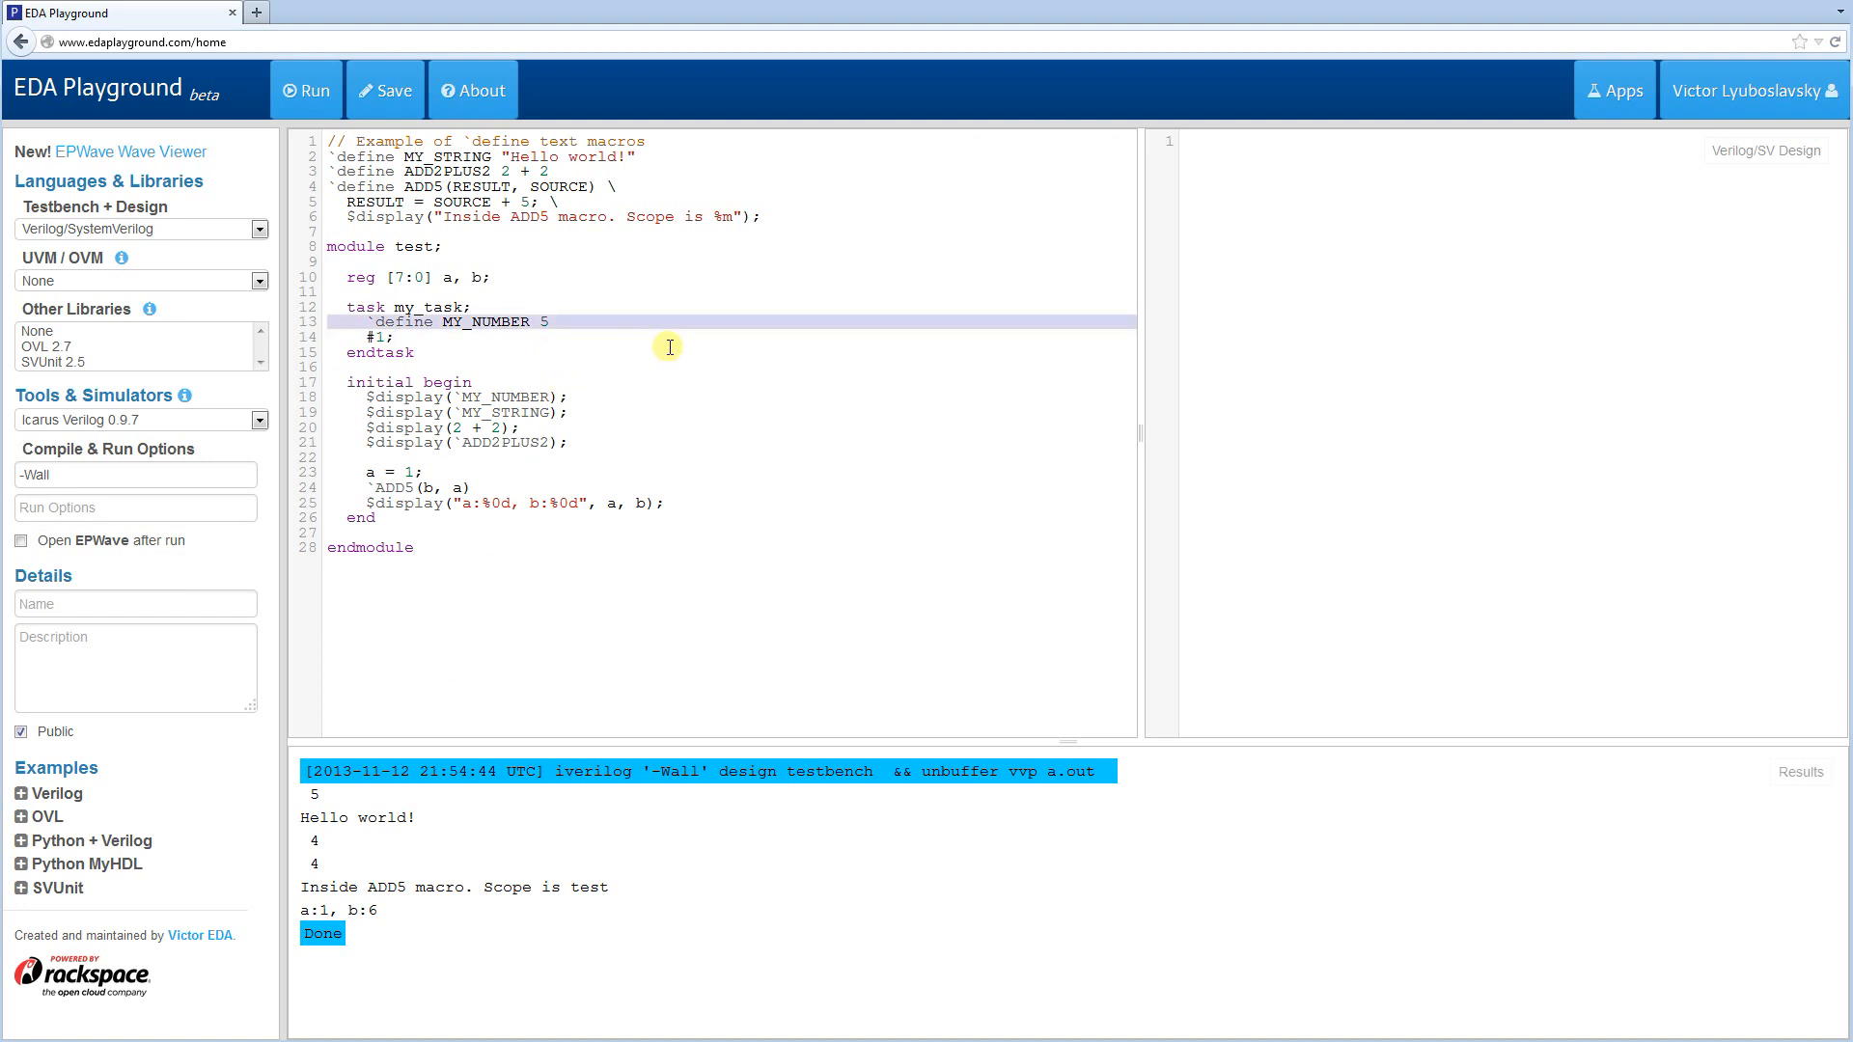
# - Cut the MY_NUMBER define, place it after endmodule and run, getting the undefined-macro warning
pyautogui.press('Delete')
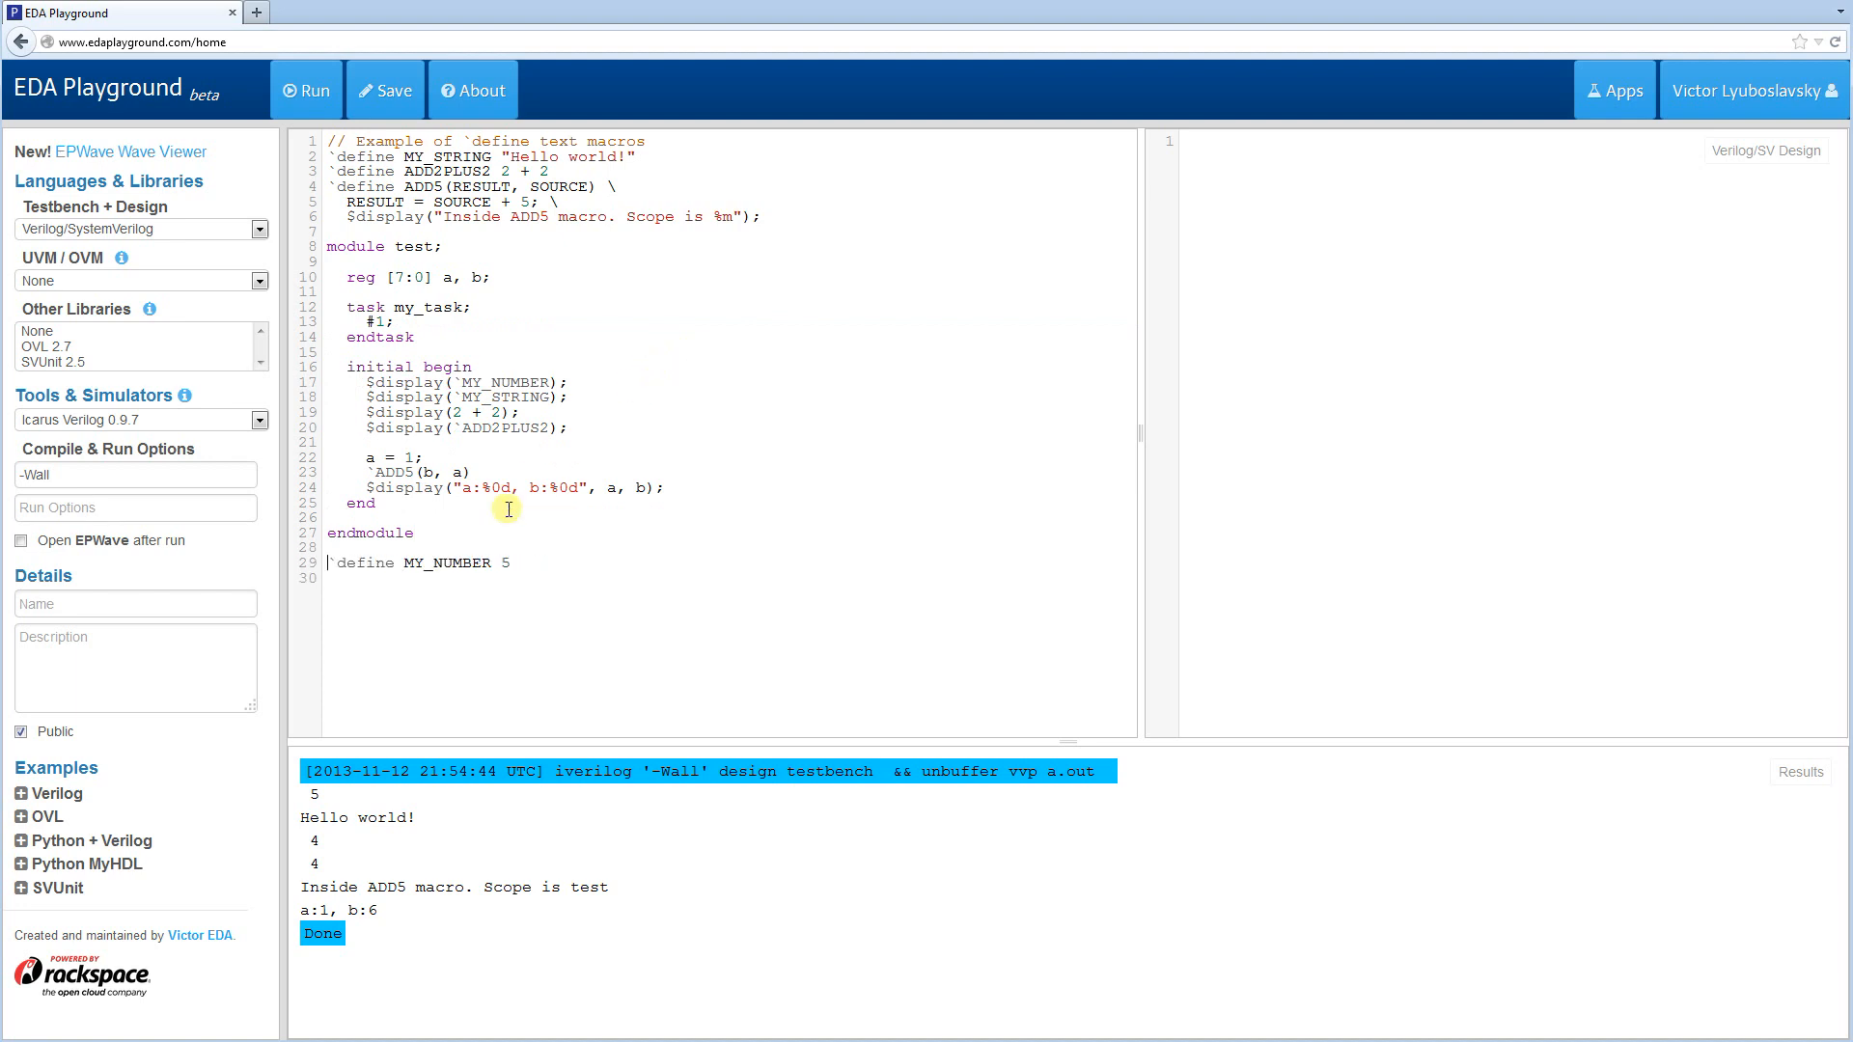
pyautogui.moveTo(466, 381)
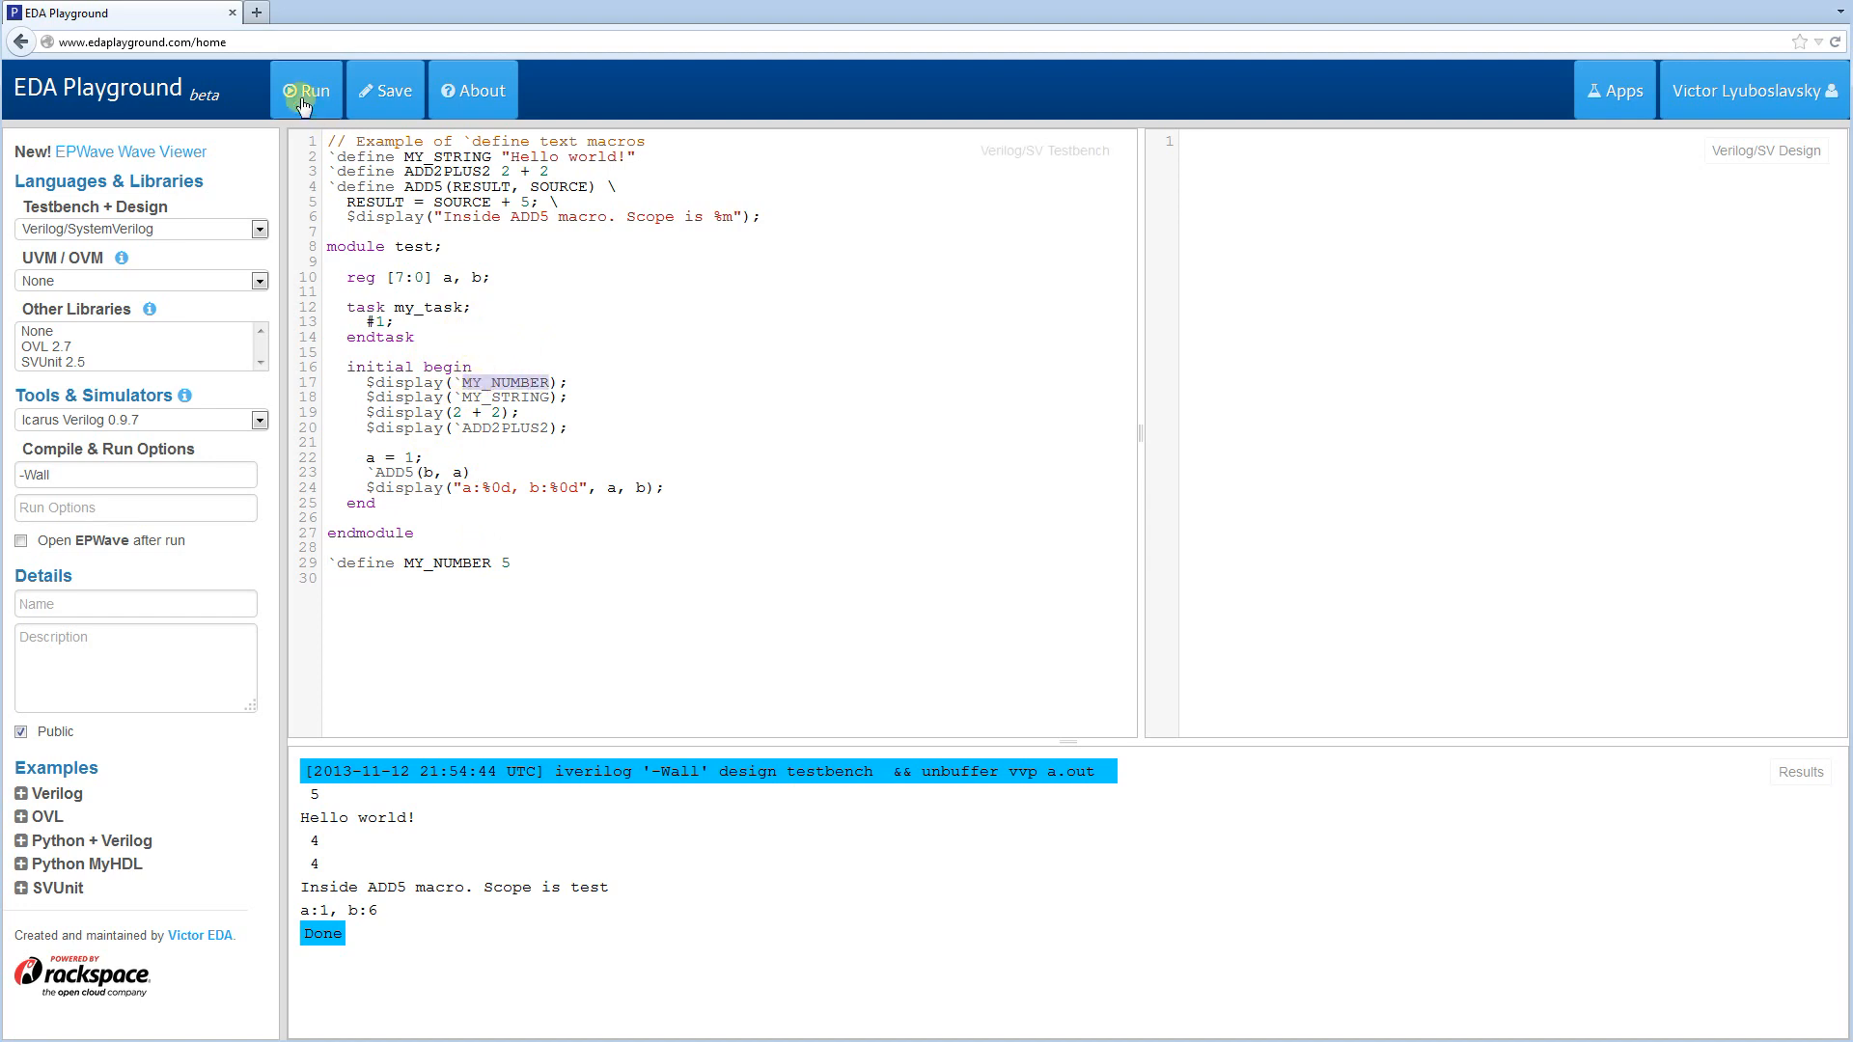
pyautogui.click(307, 91)
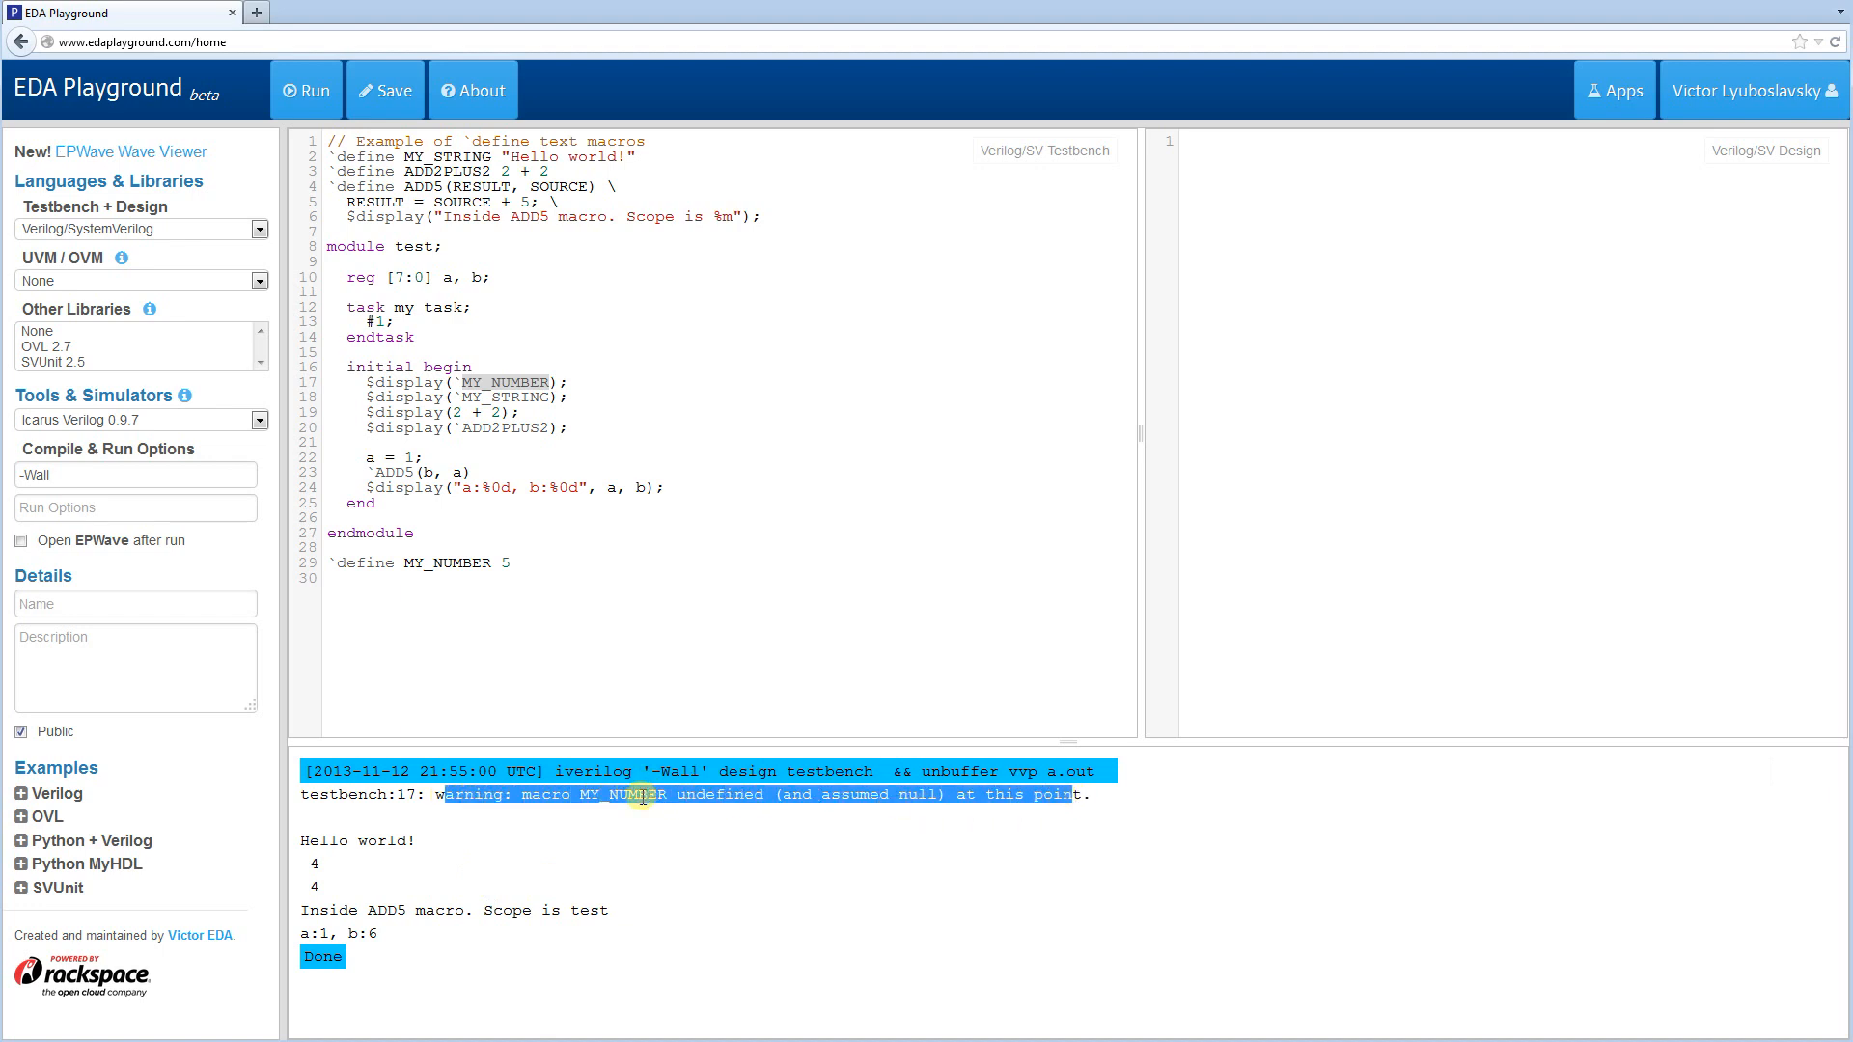
pyautogui.click(699, 575)
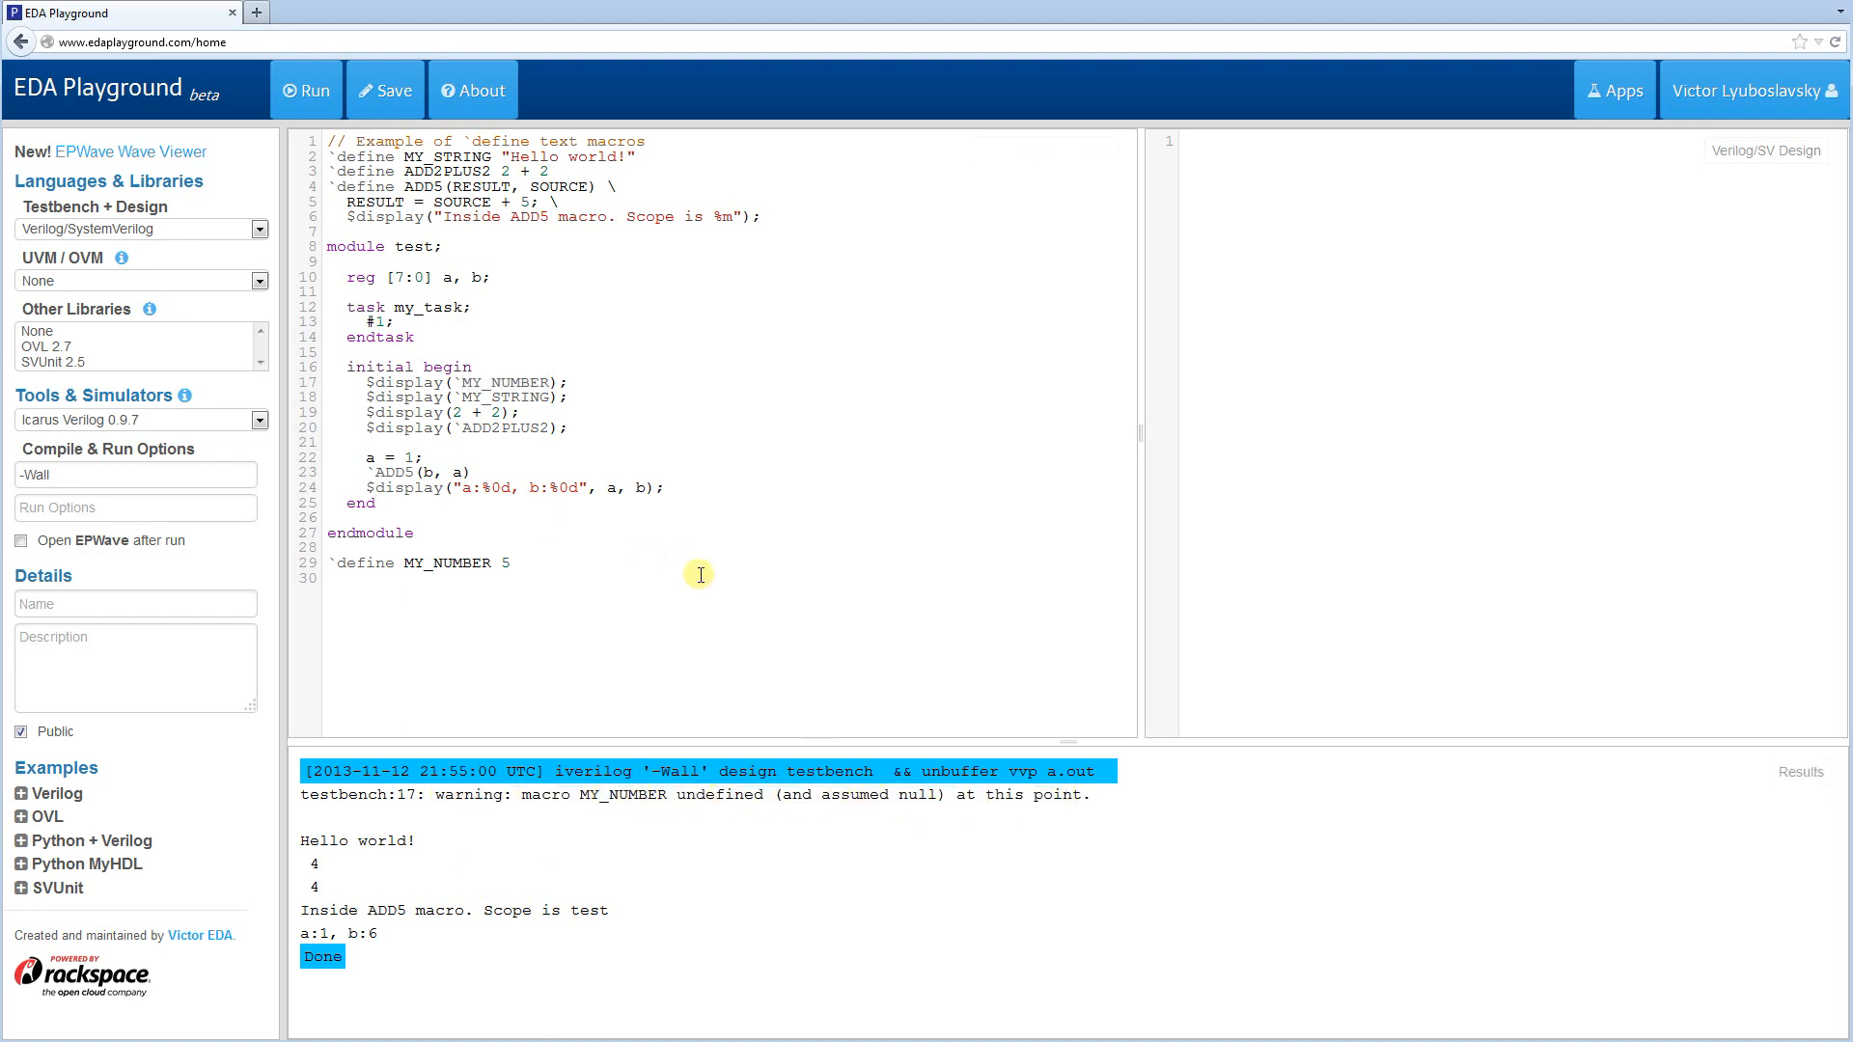
pyautogui.click(699, 561)
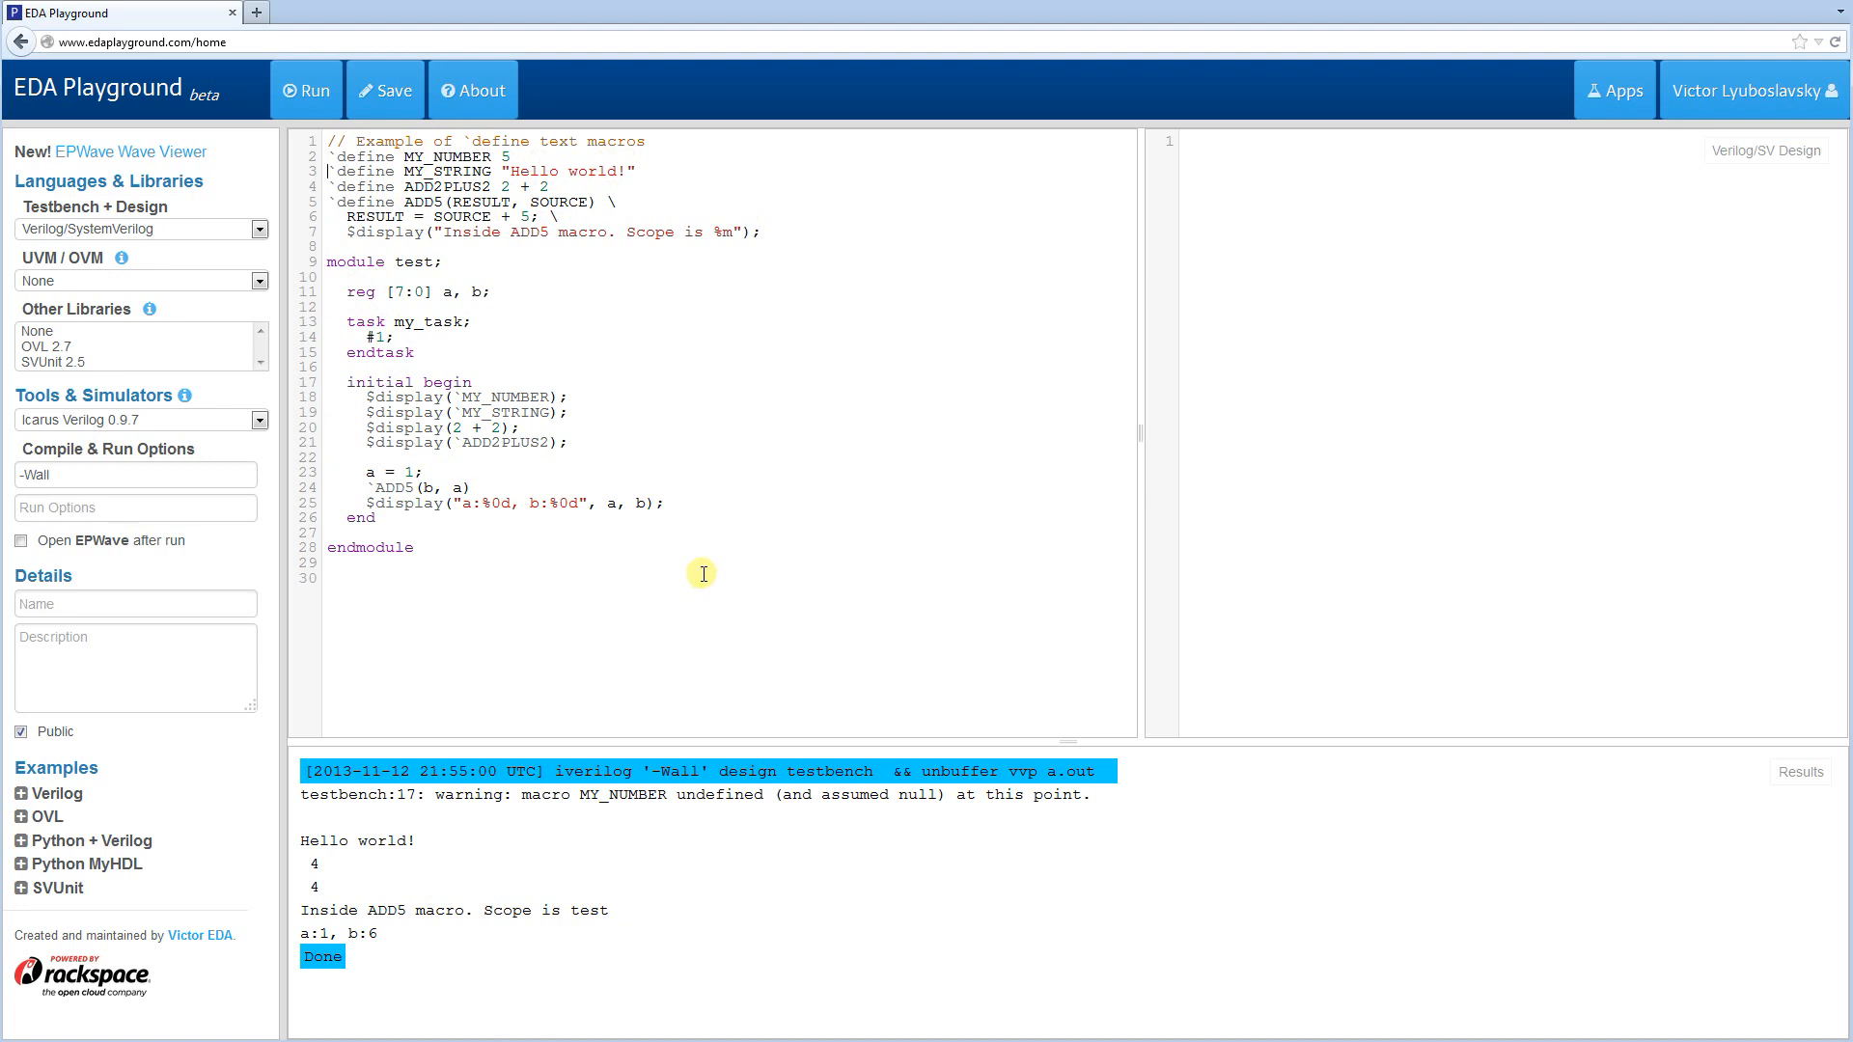
pyautogui.moveTo(793, 484)
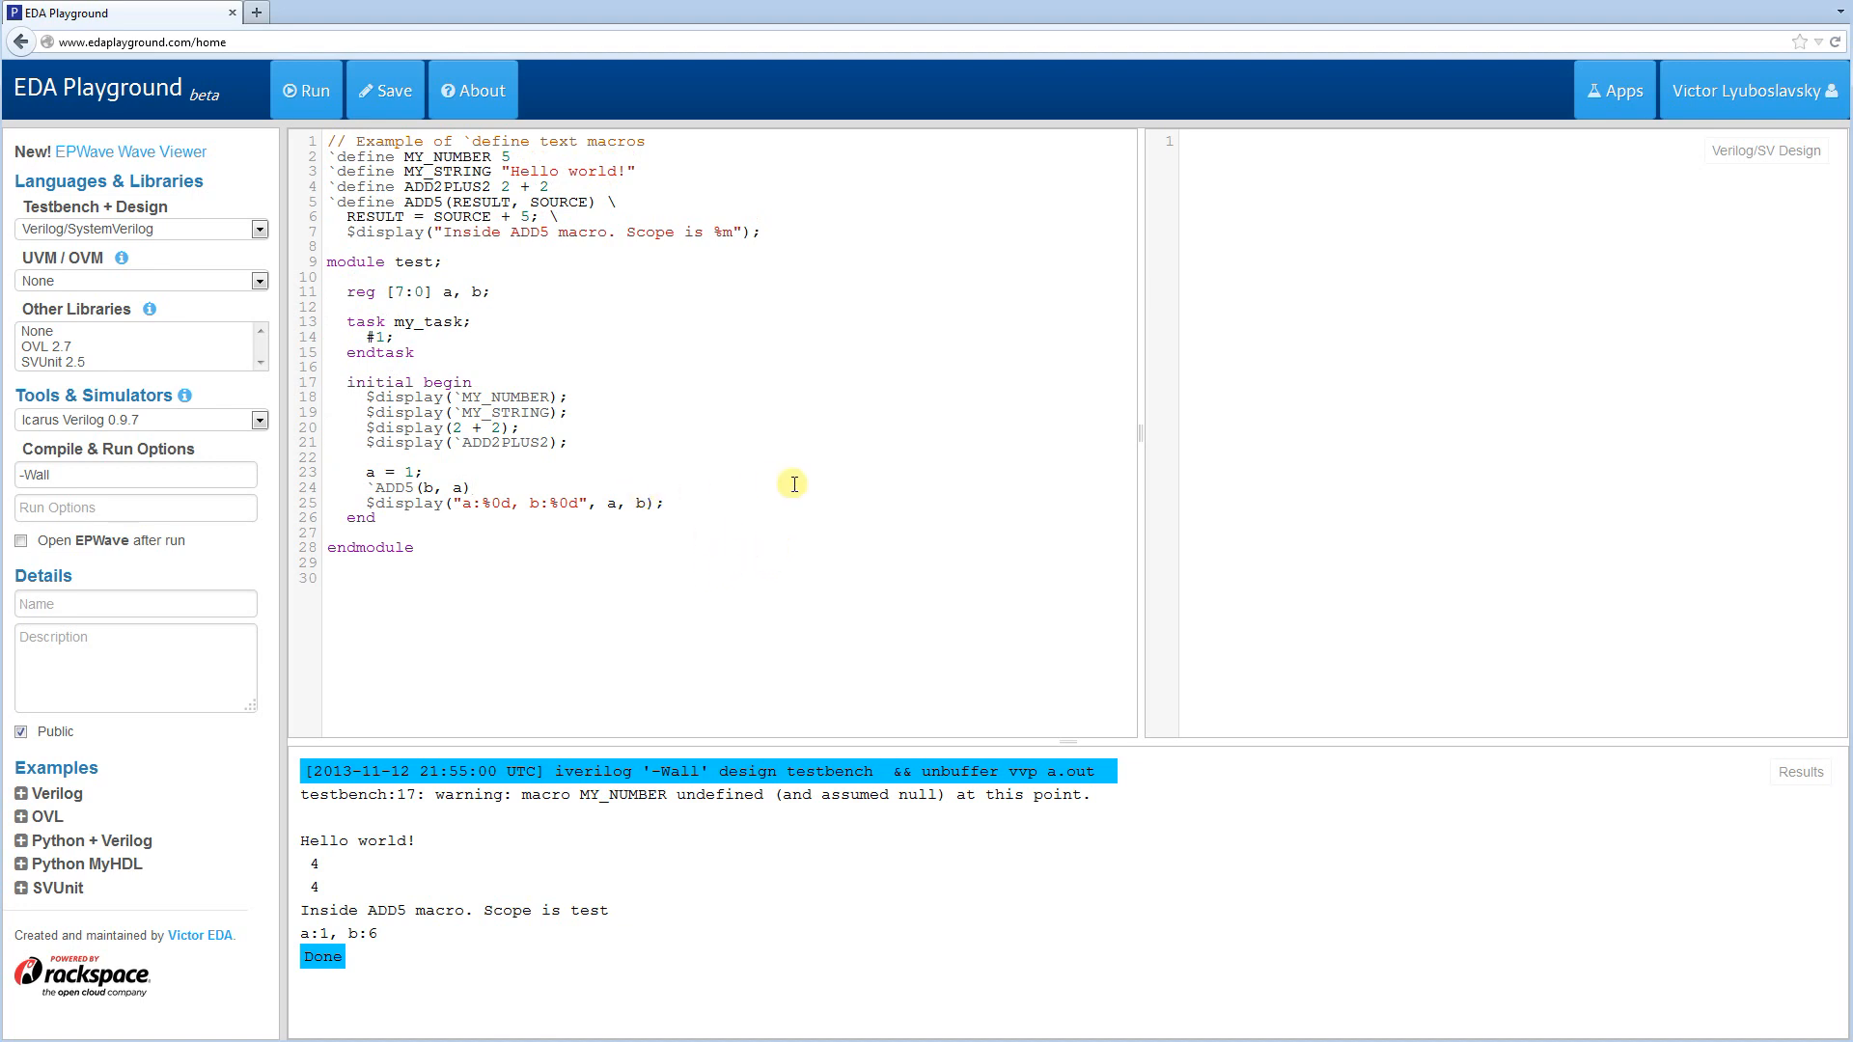
# - Insert `ifdef ADD5 above the `ADD5(b, a) call and the a, b display
pyautogui.press('Return')
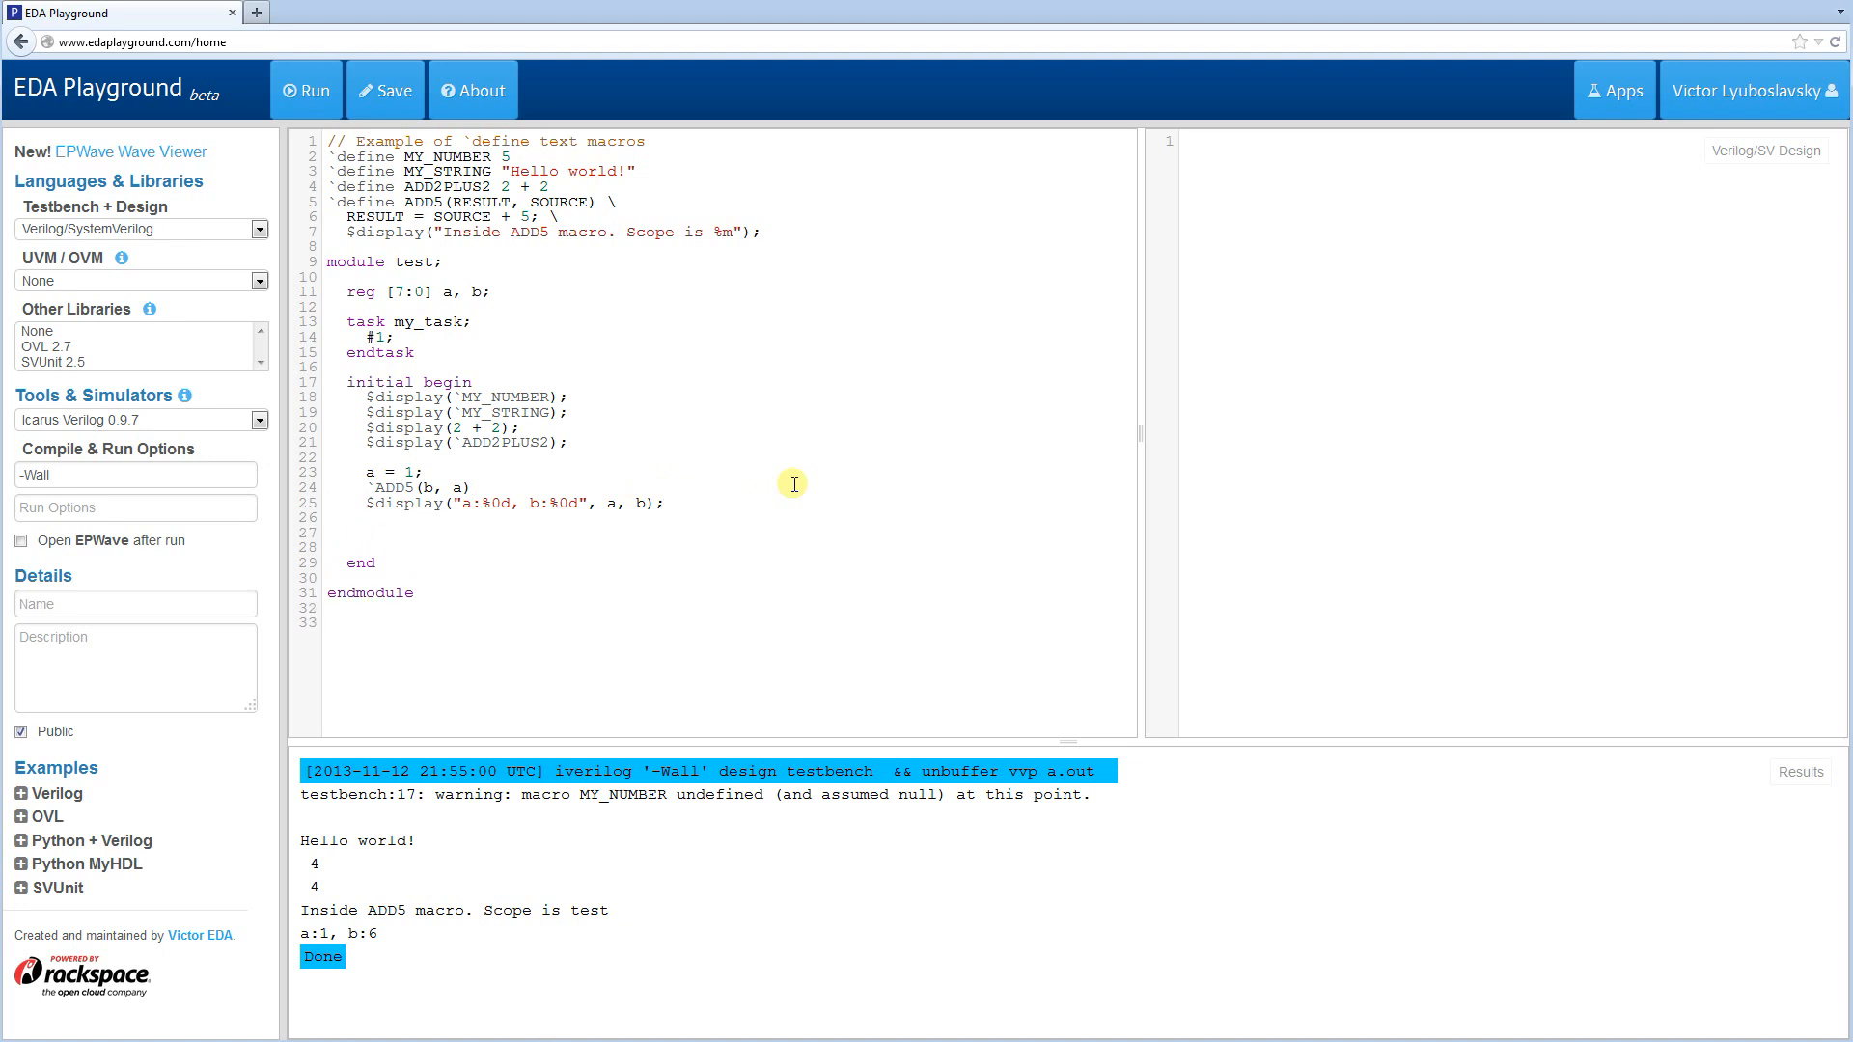
pyautogui.write('`ifdef')
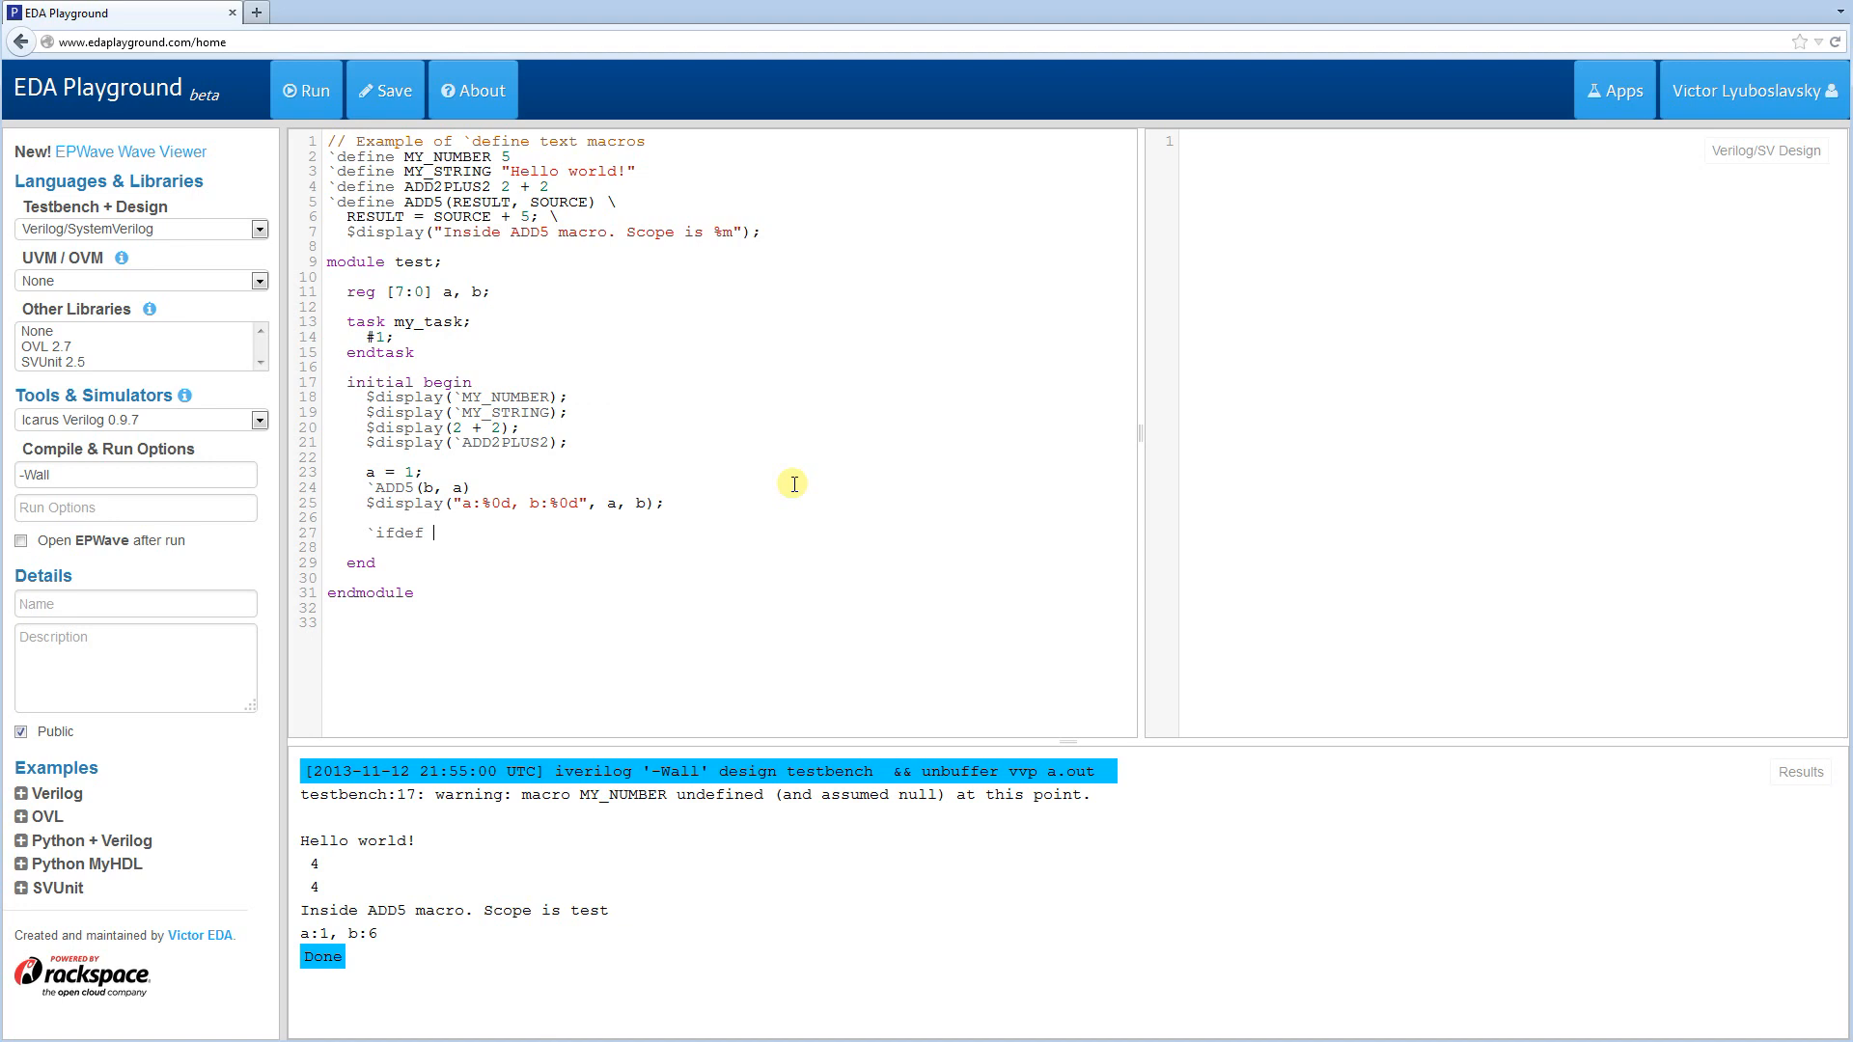
pyautogui.write('ADD5')
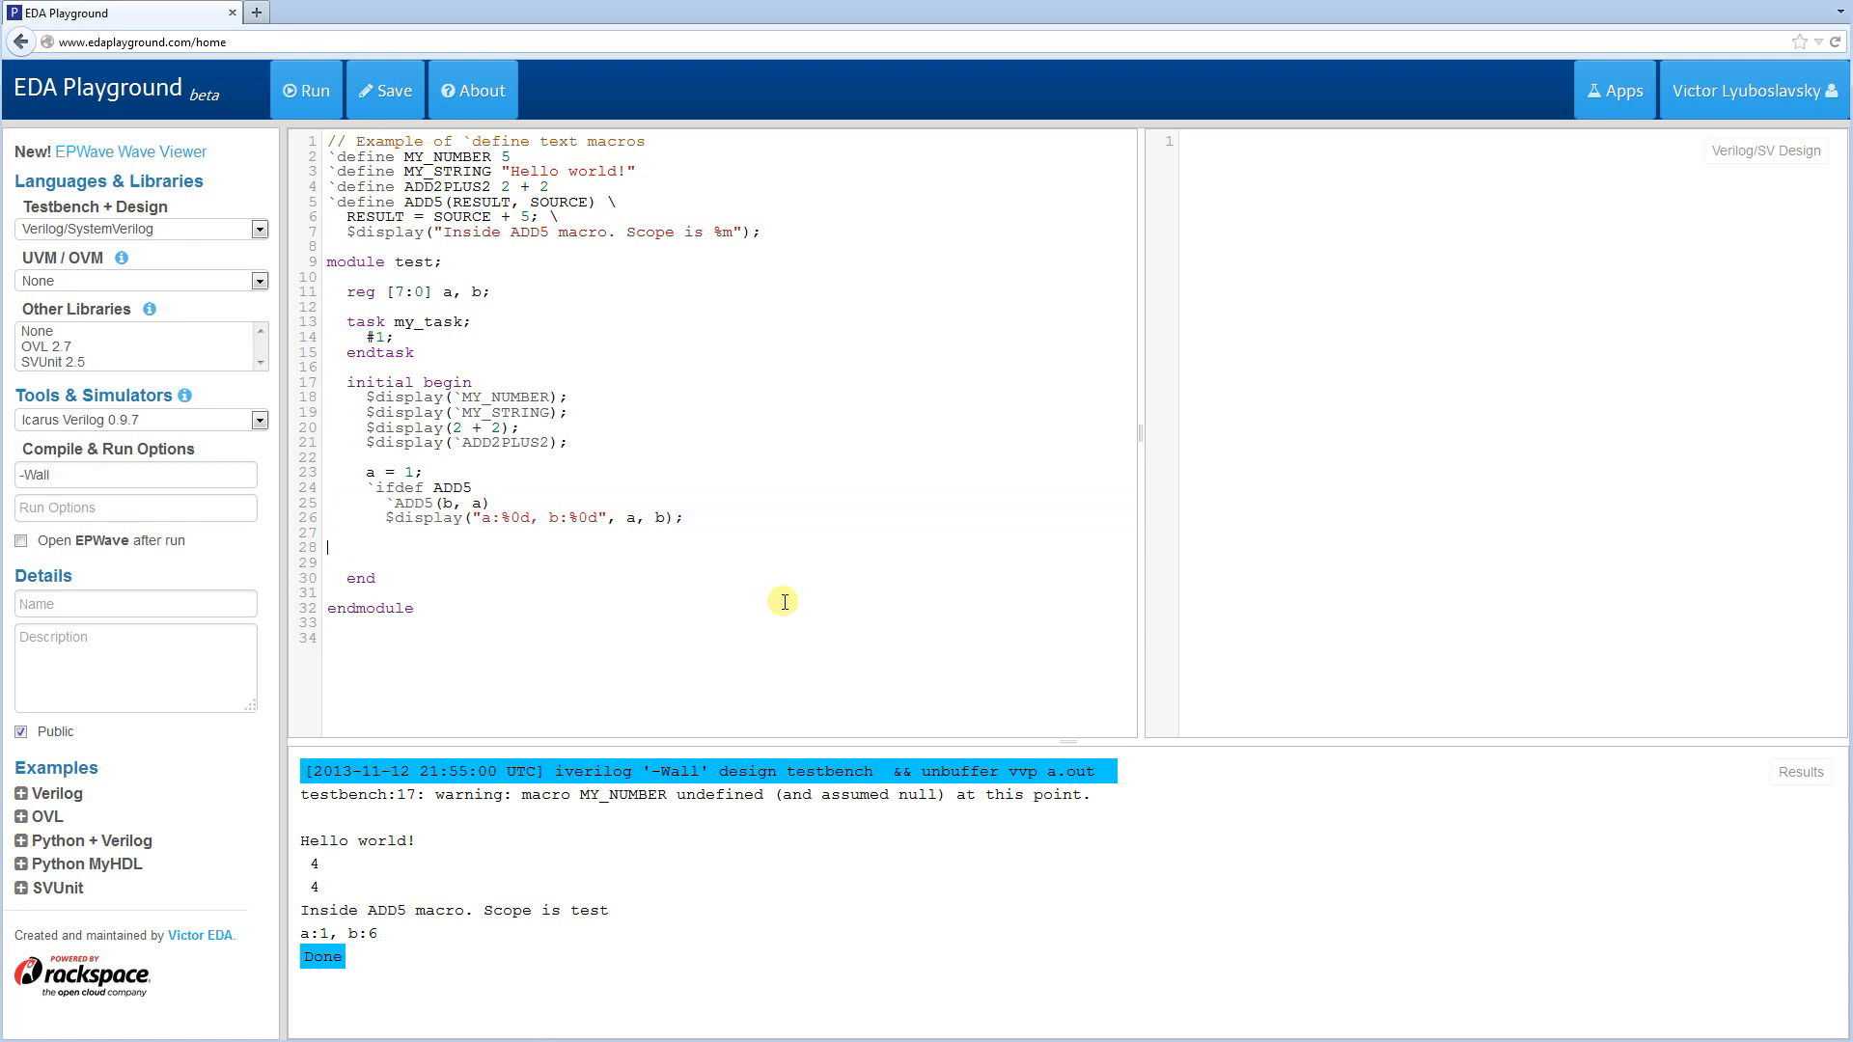
# - Add an `else branch with $display("No add5"); and close the block with `endif
pyautogui.click(367, 532)
pyautogui.write('`')
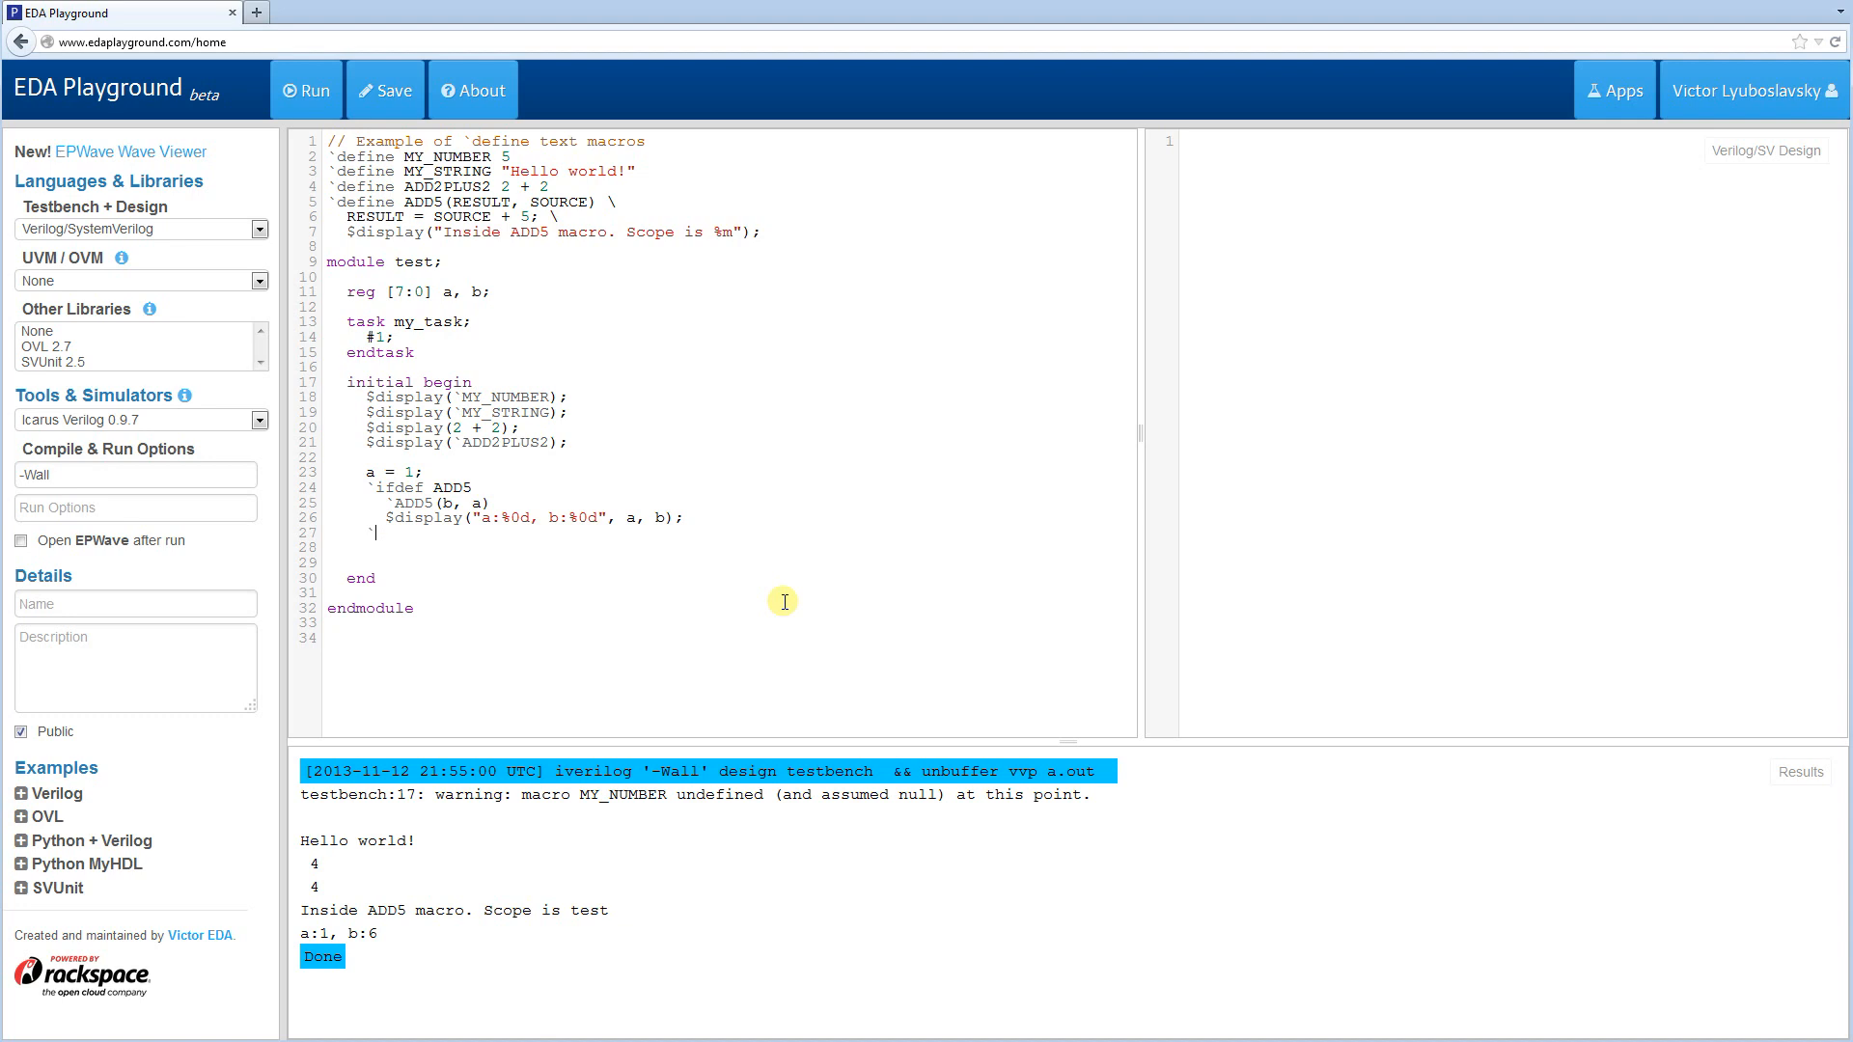
pyautogui.write('else')
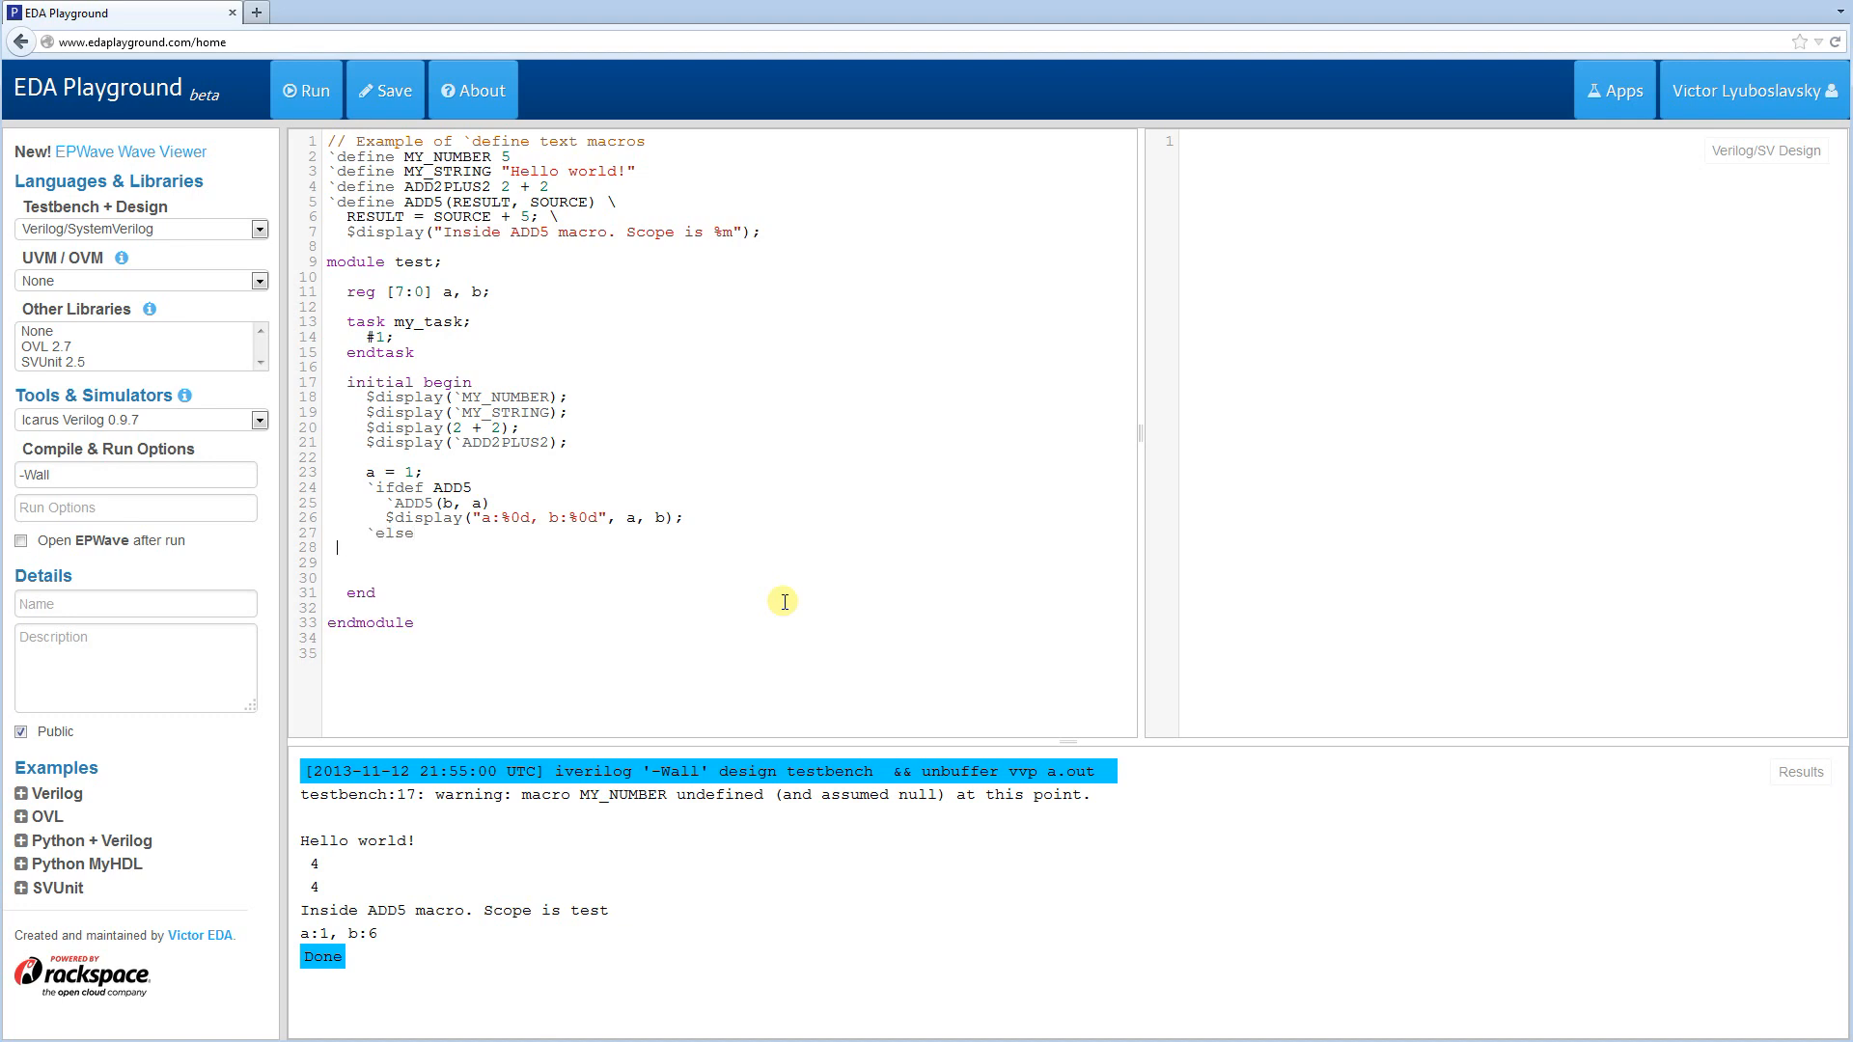
pyautogui.write('$')
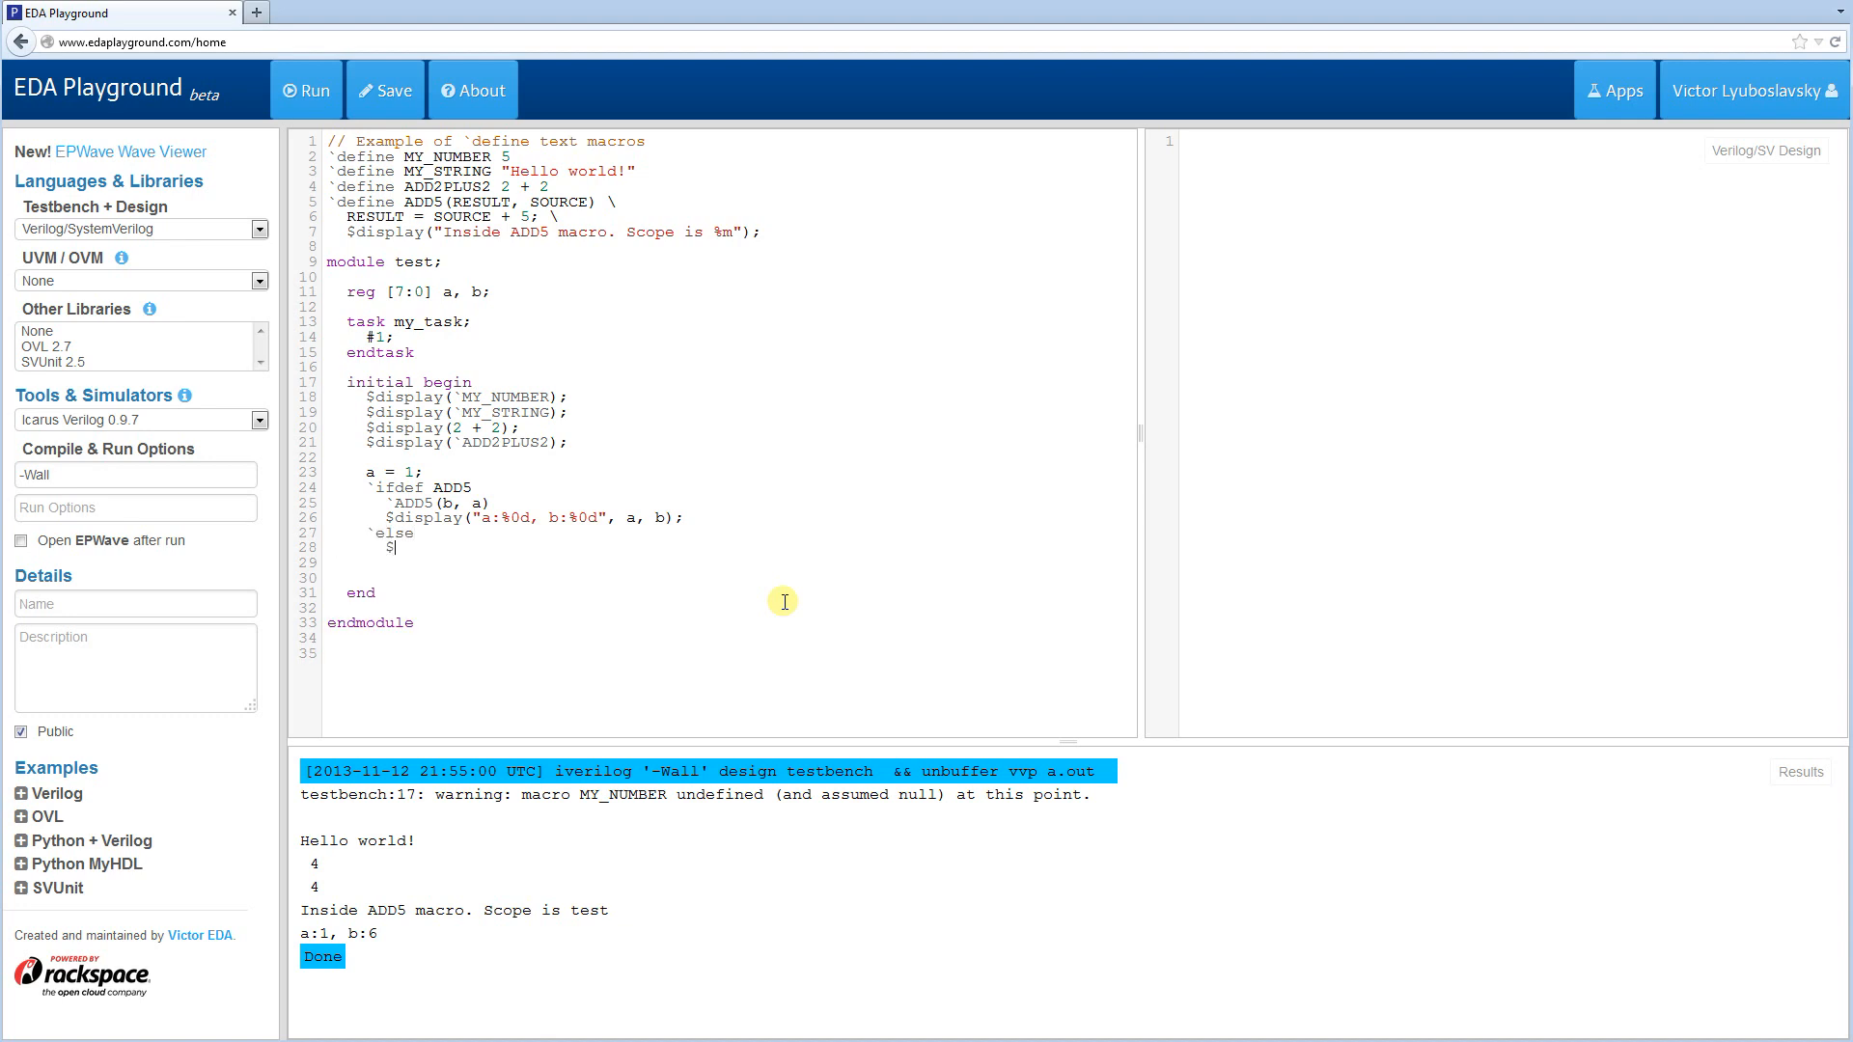
pyautogui.write('$display(')
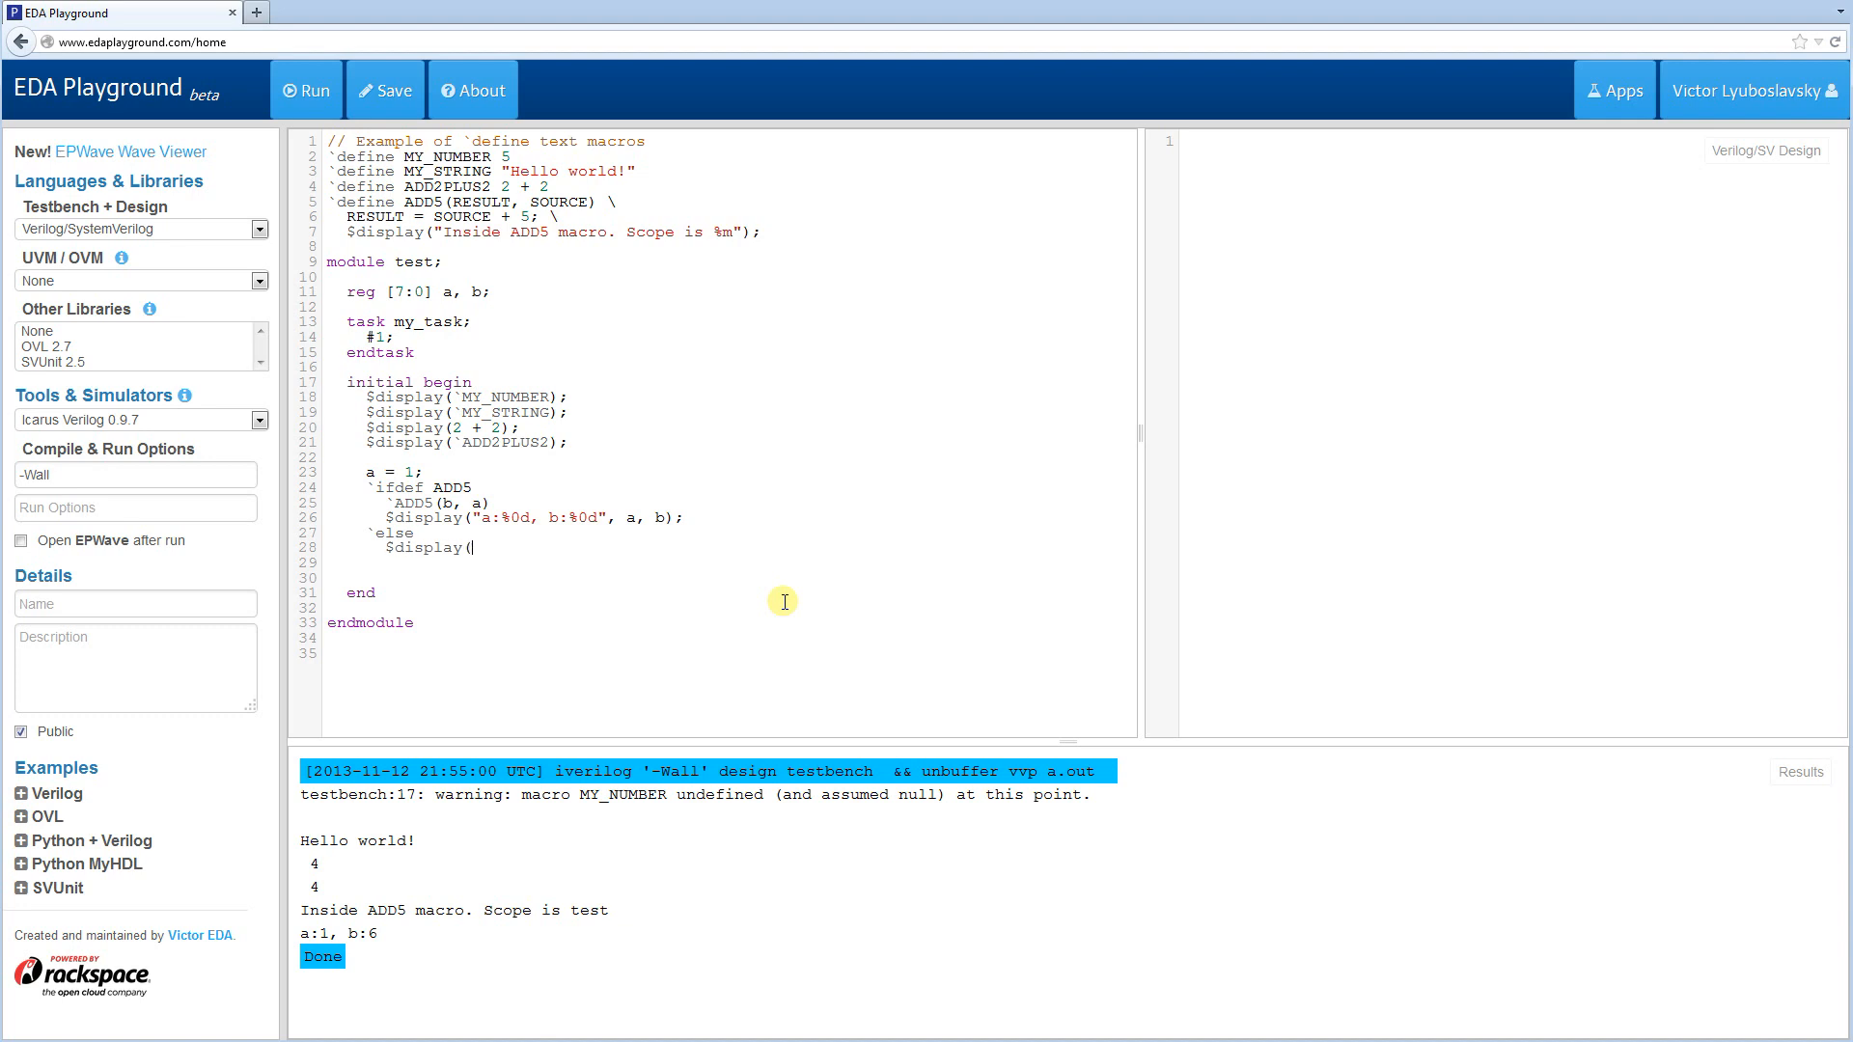
pyautogui.write('"No add')
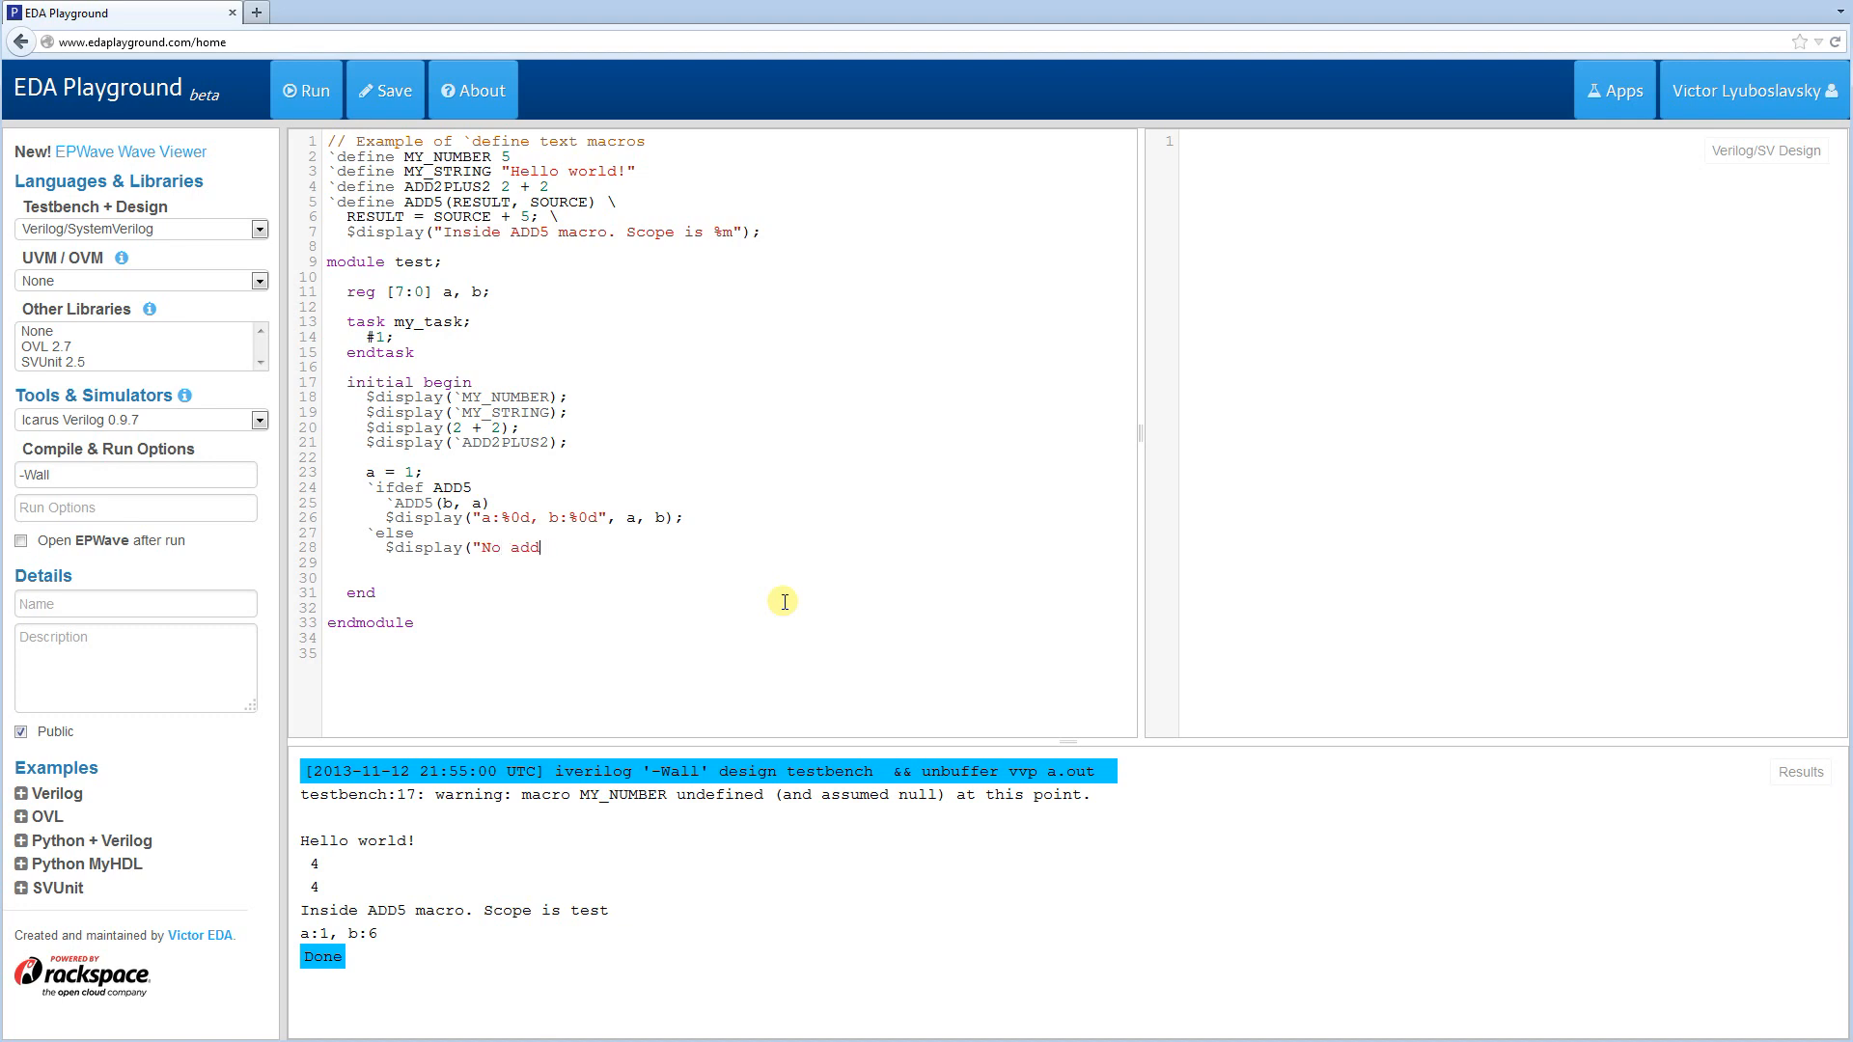
pyautogui.write('5");')
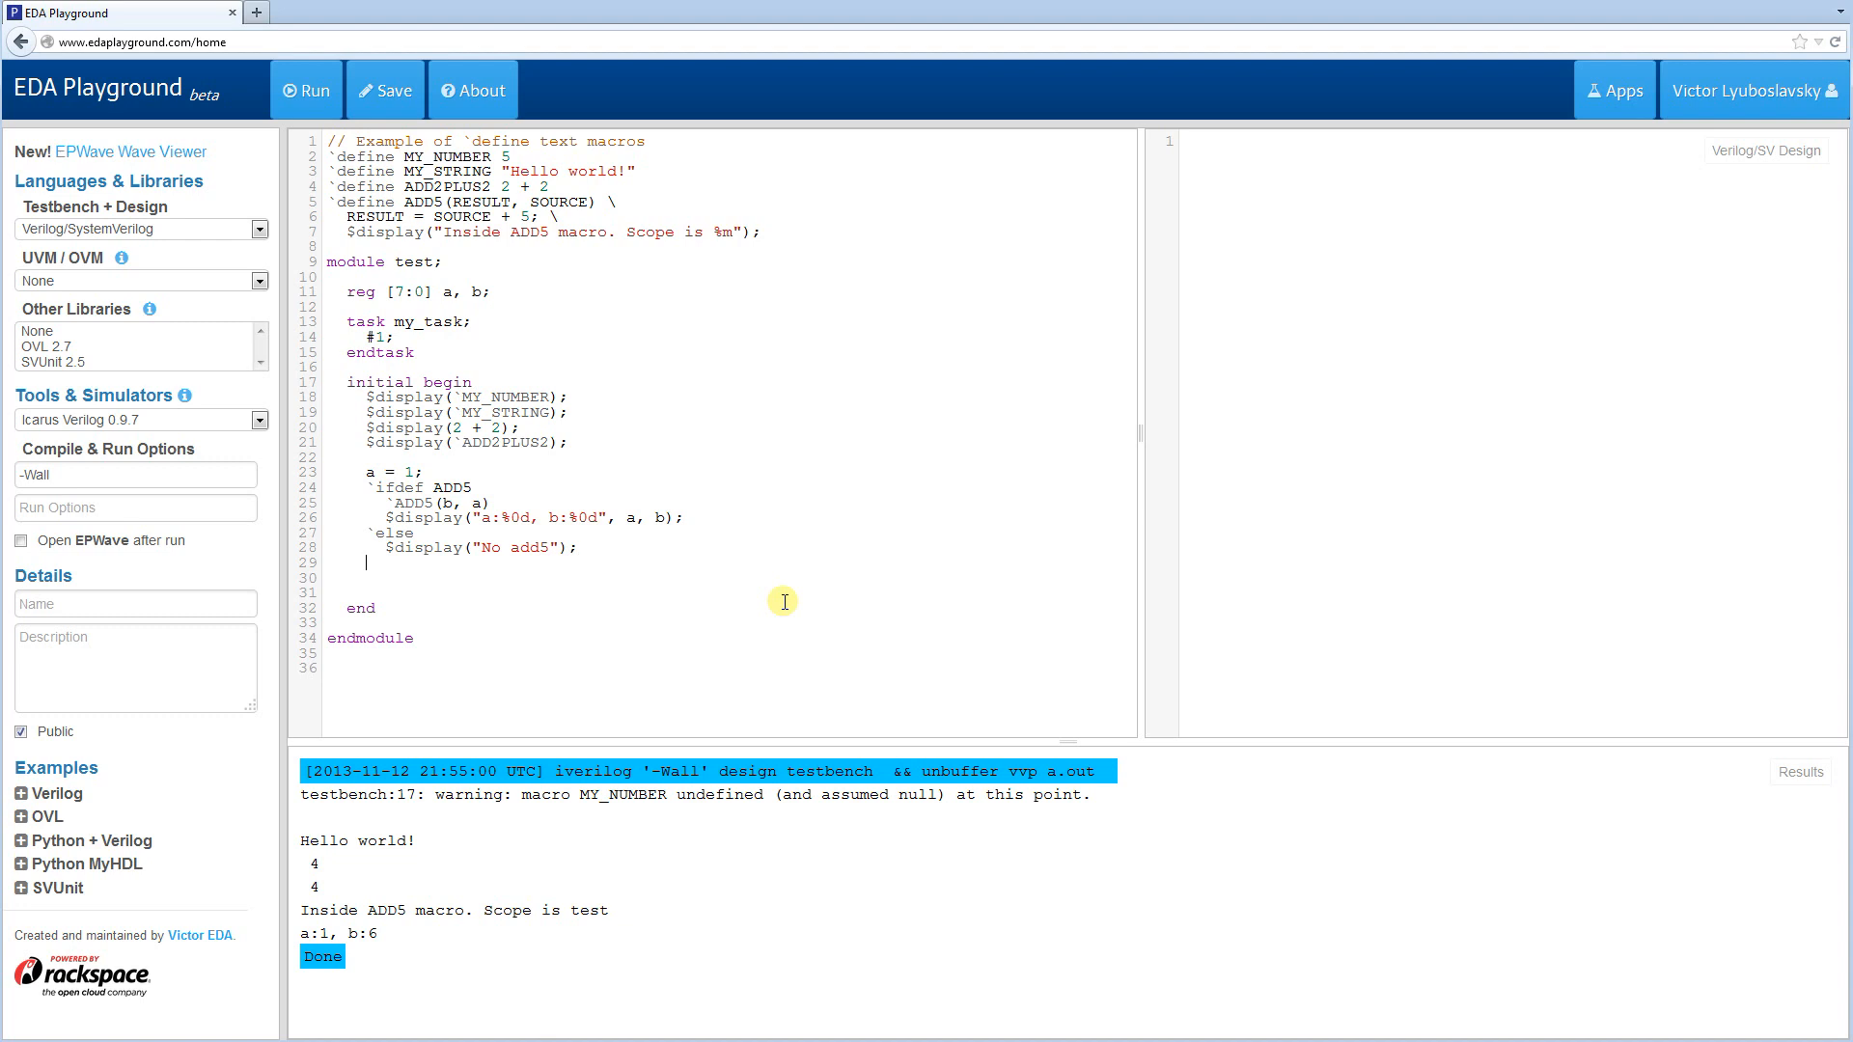
pyautogui.write('`endif')
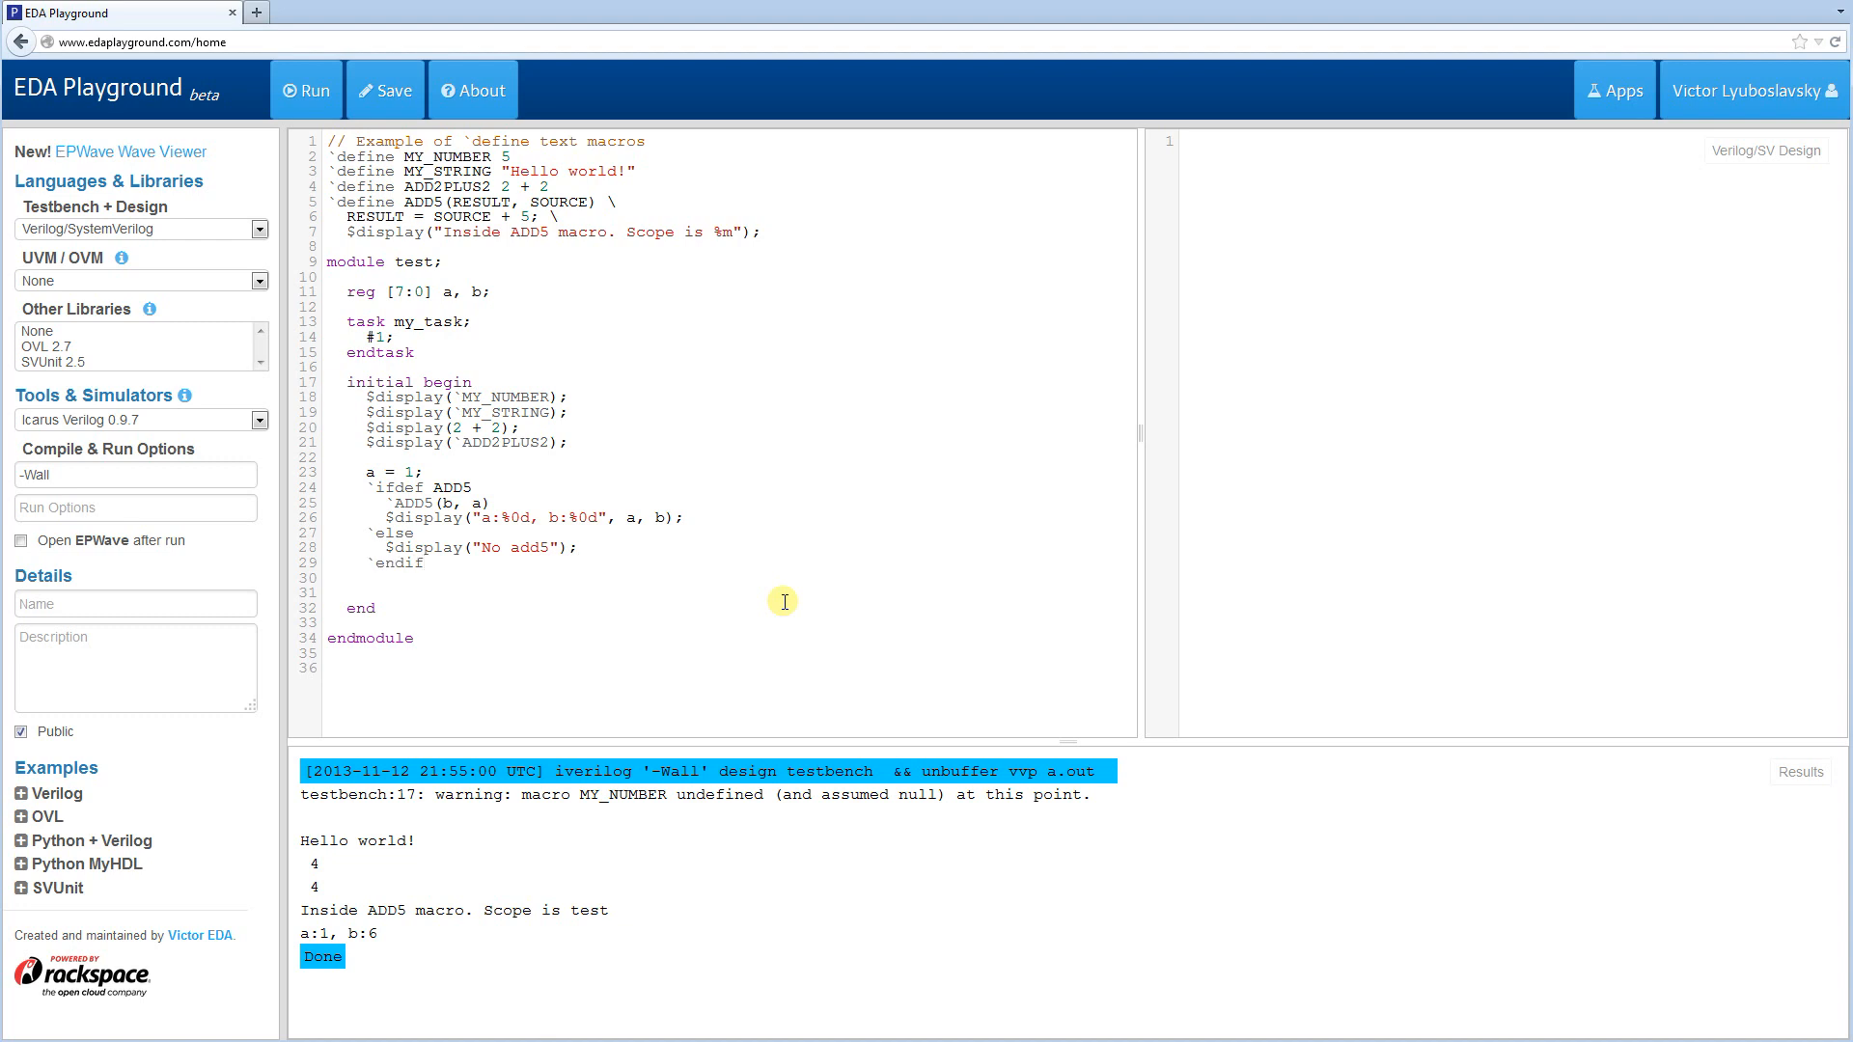
pyautogui.click(388, 489)
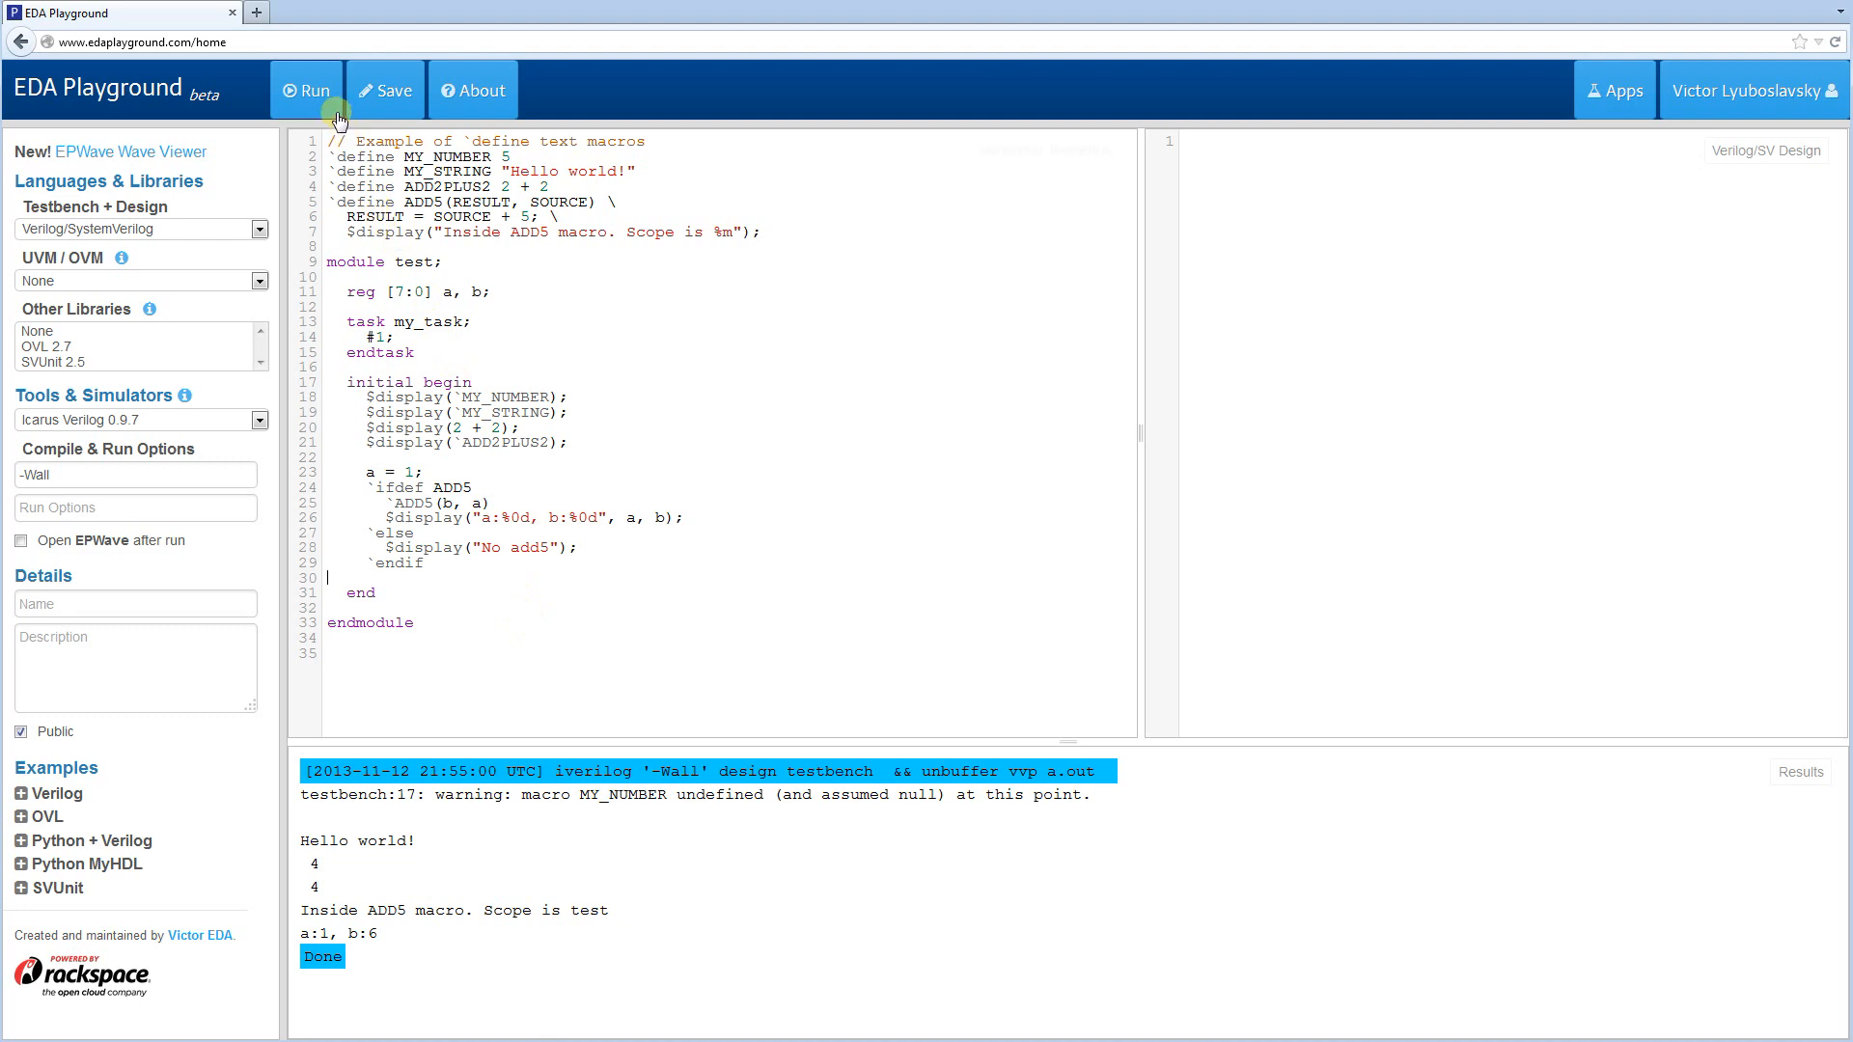
# - Run with the else branch, rename the guard to ADD_5 and rerun to get "No add5"
pyautogui.click(307, 91)
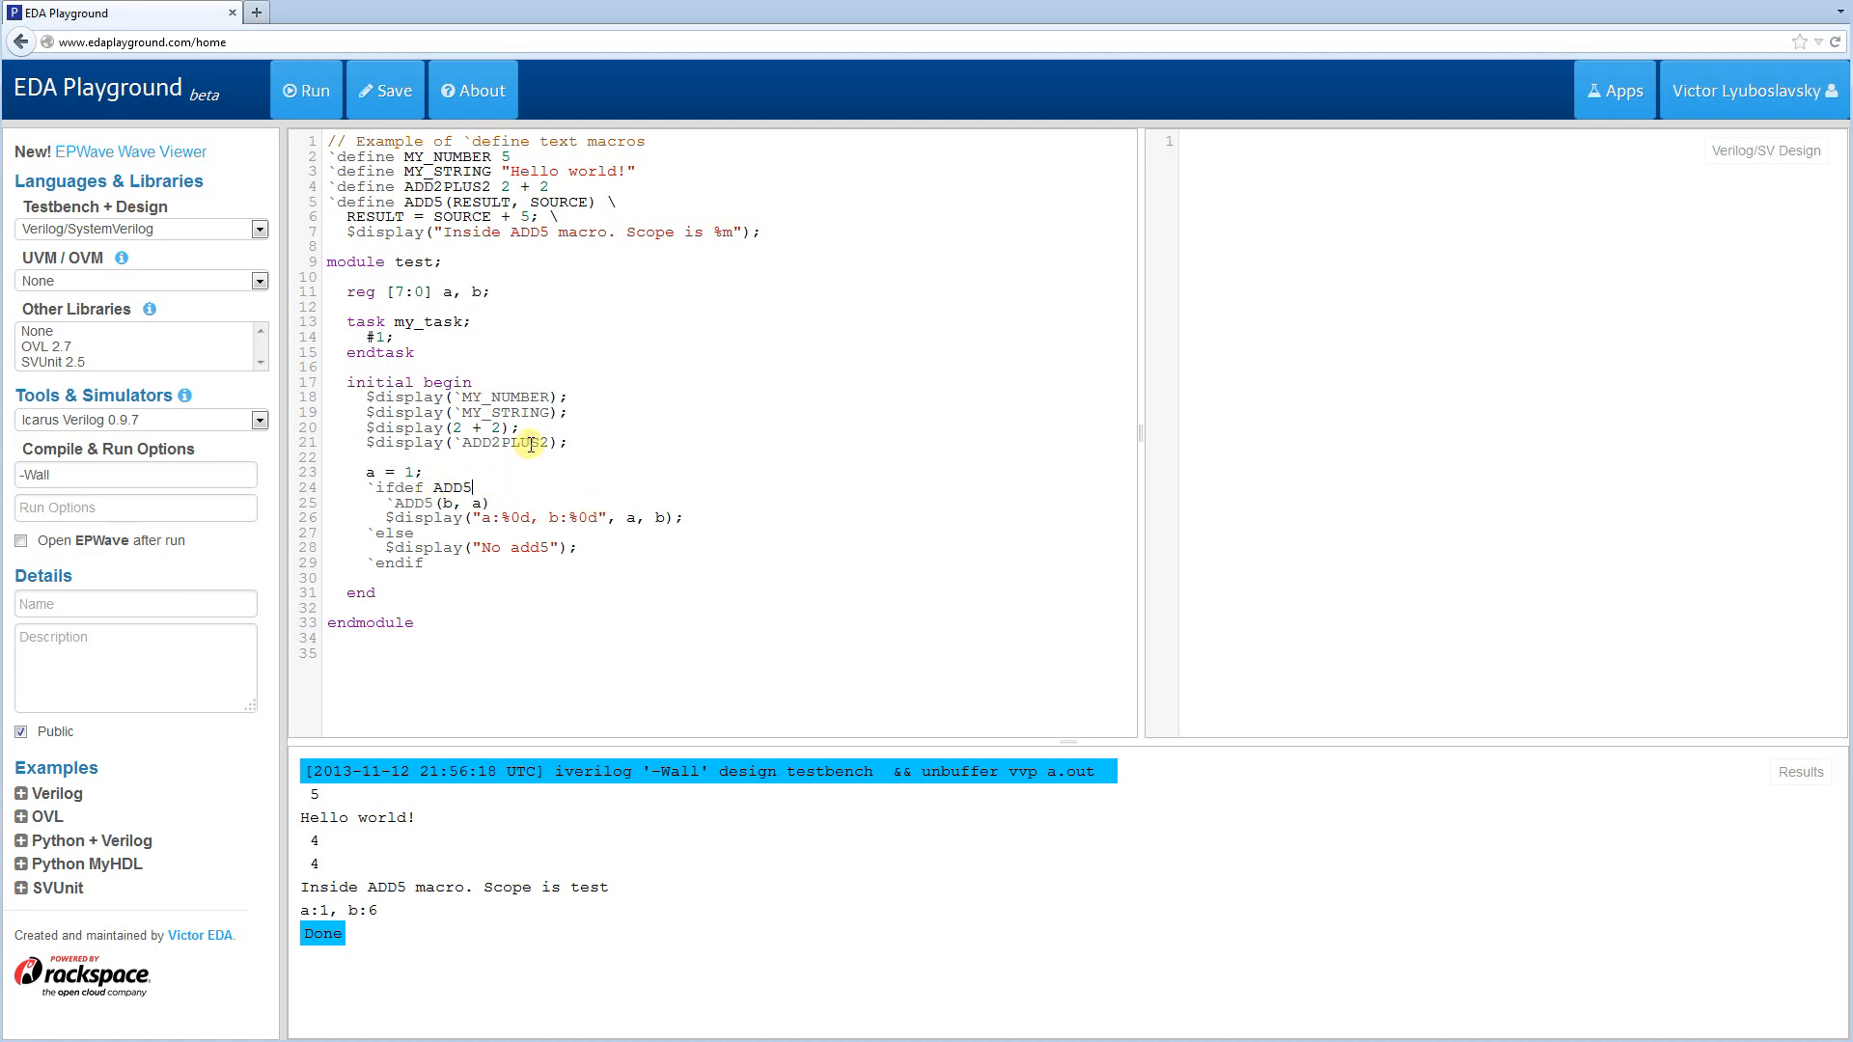
pyautogui.moveTo(502, 518)
pyautogui.write('_')
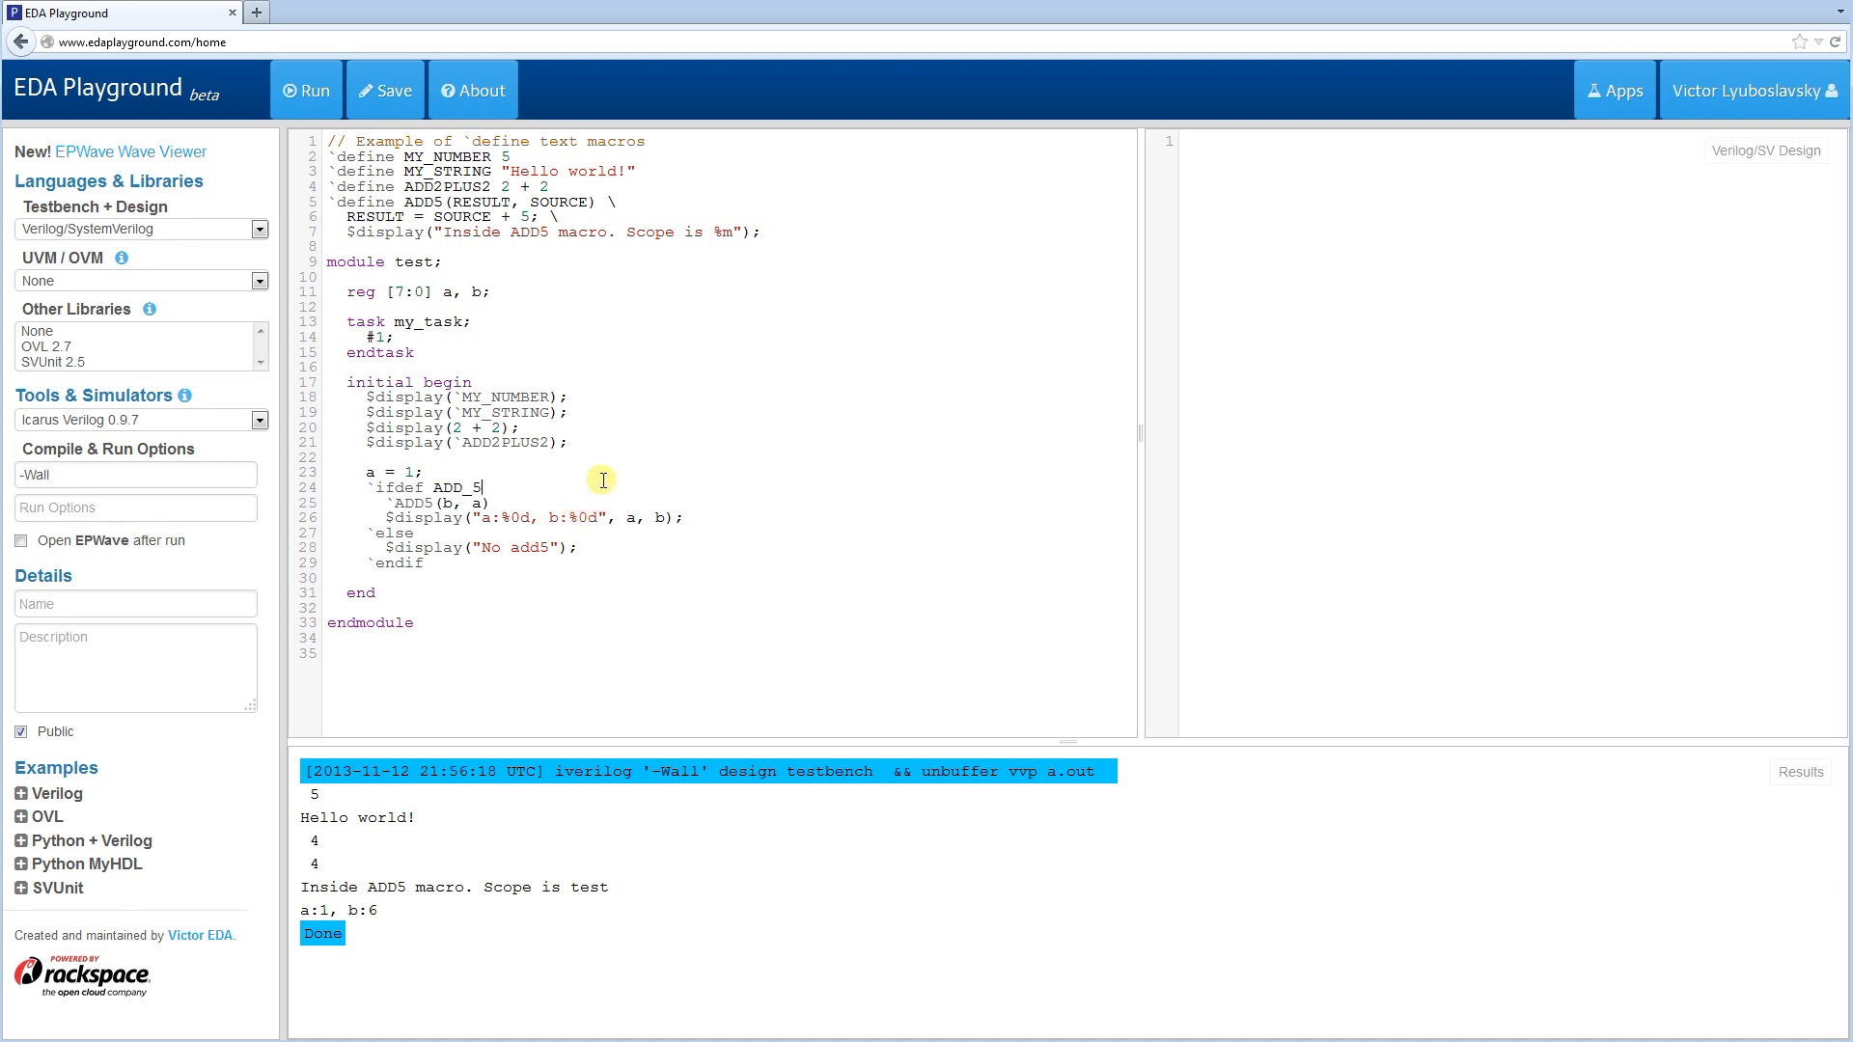
pyautogui.click(305, 91)
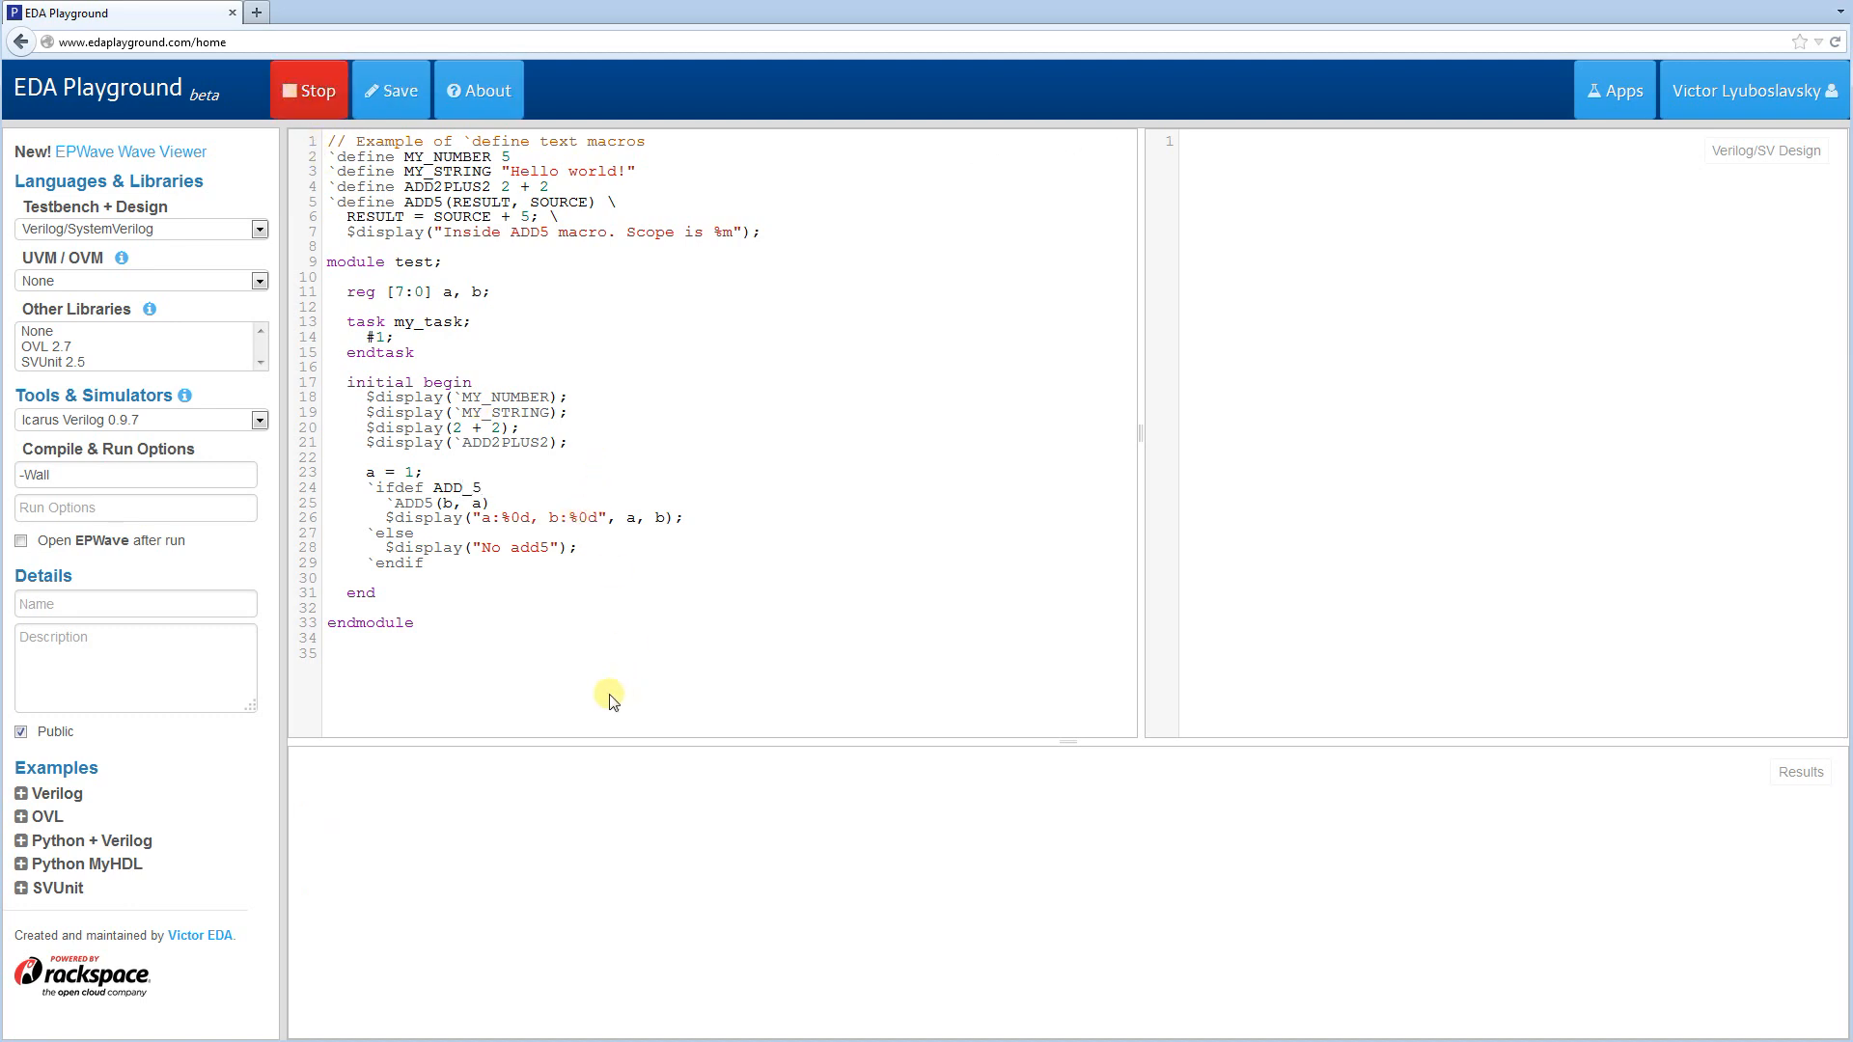
pyautogui.click(307, 90)
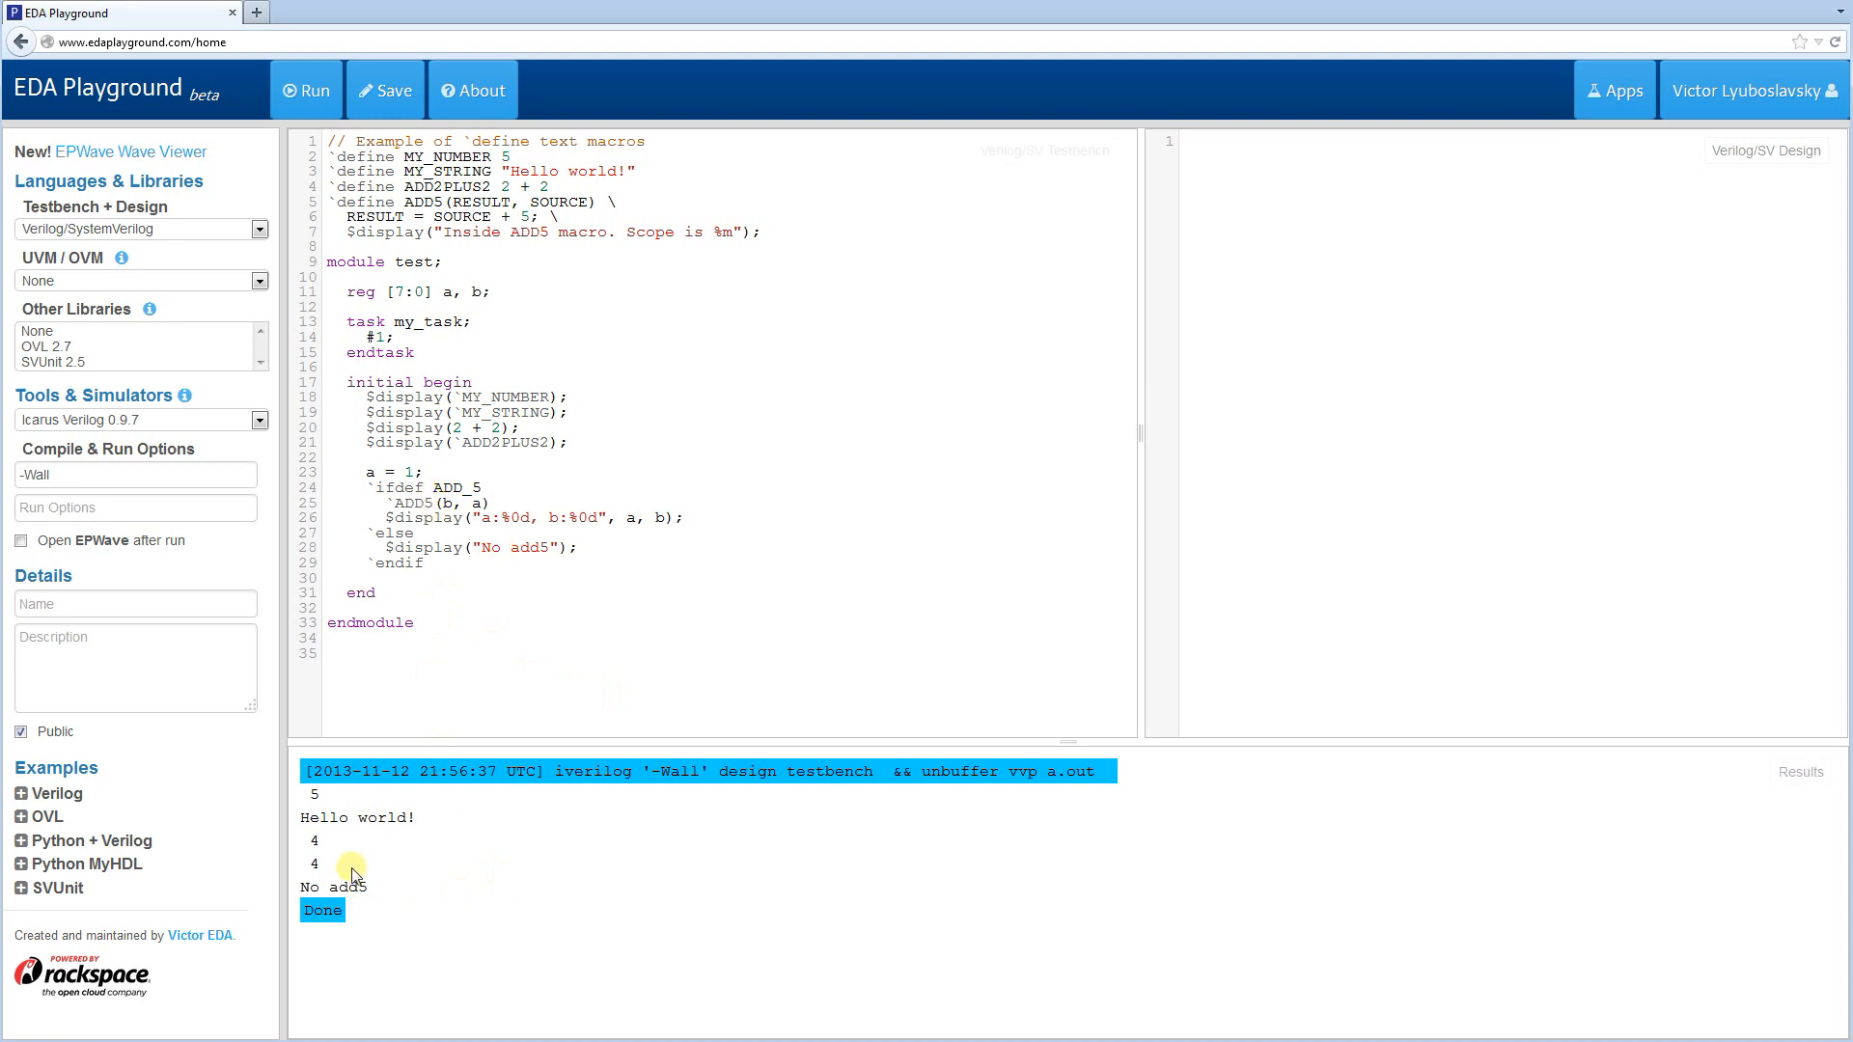
pyautogui.moveTo(523, 534)
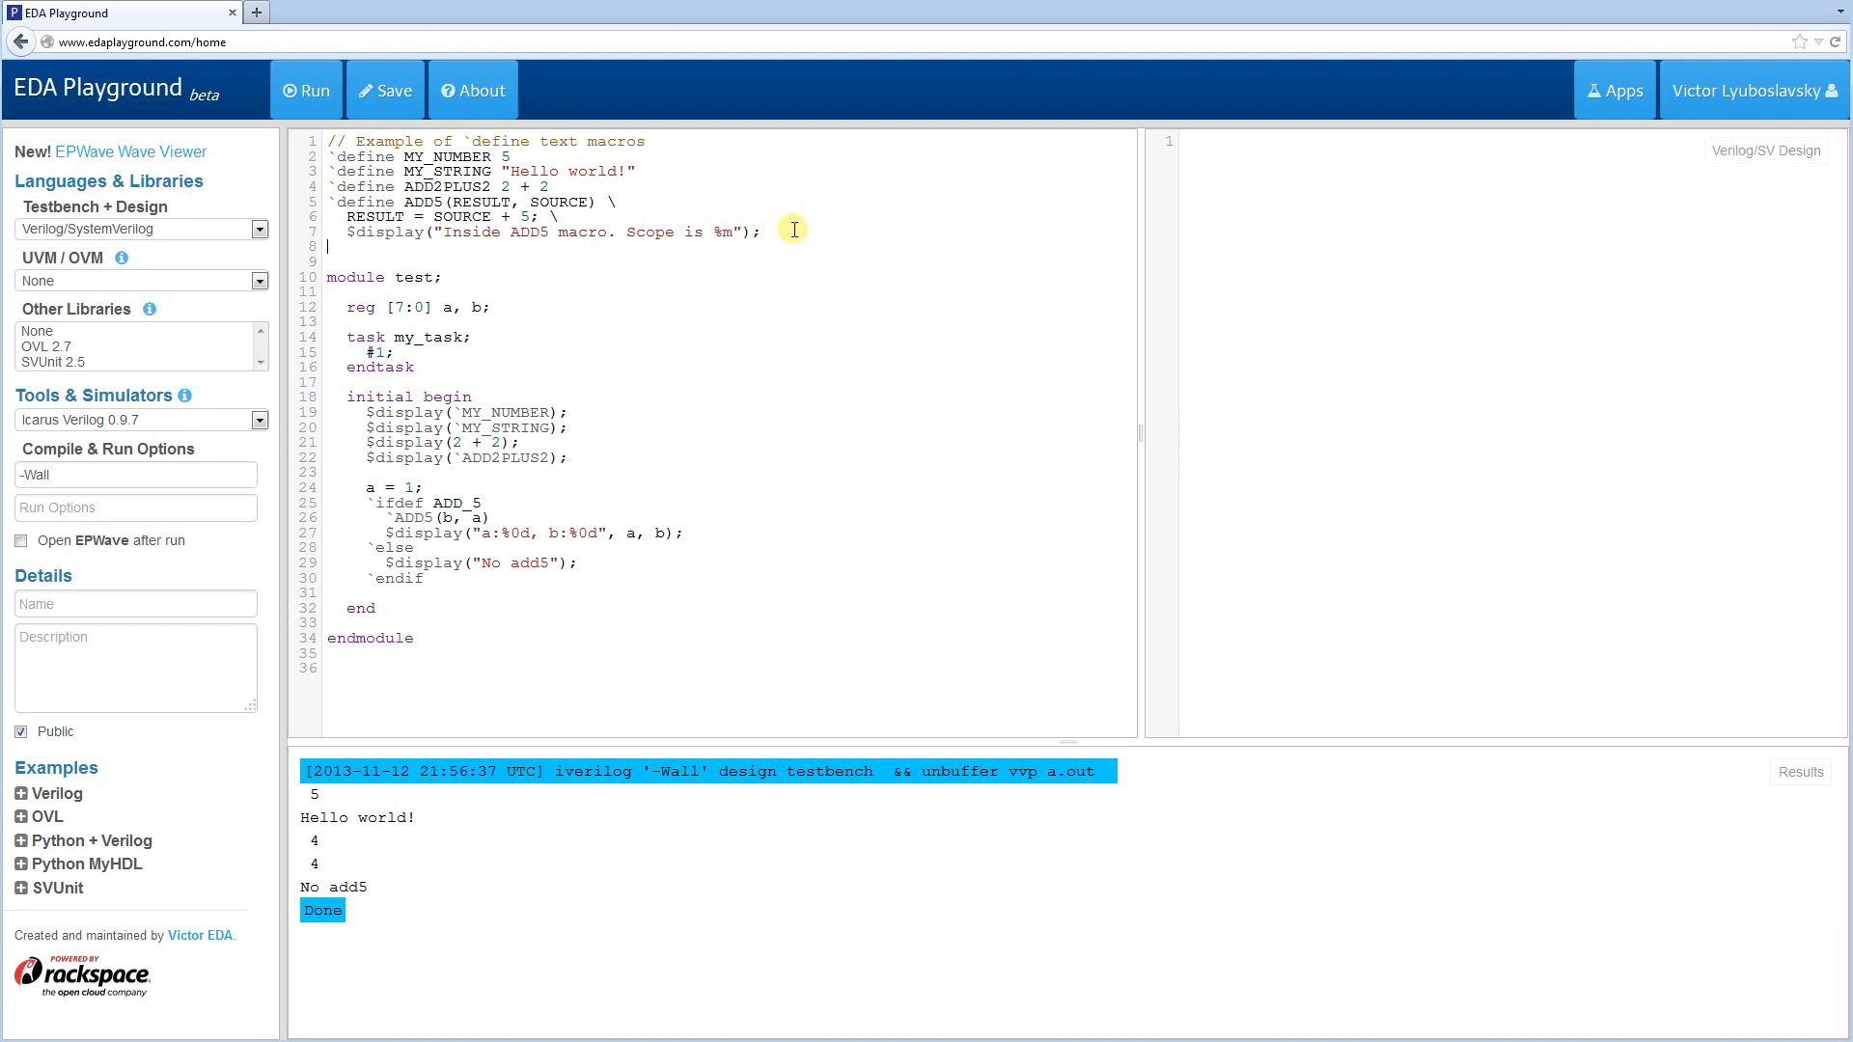
# - Define MY_FEATURE in the file, make the `ifdef test MY_FEATURE, and run for the ADD5 output
pyautogui.write('`define MY')
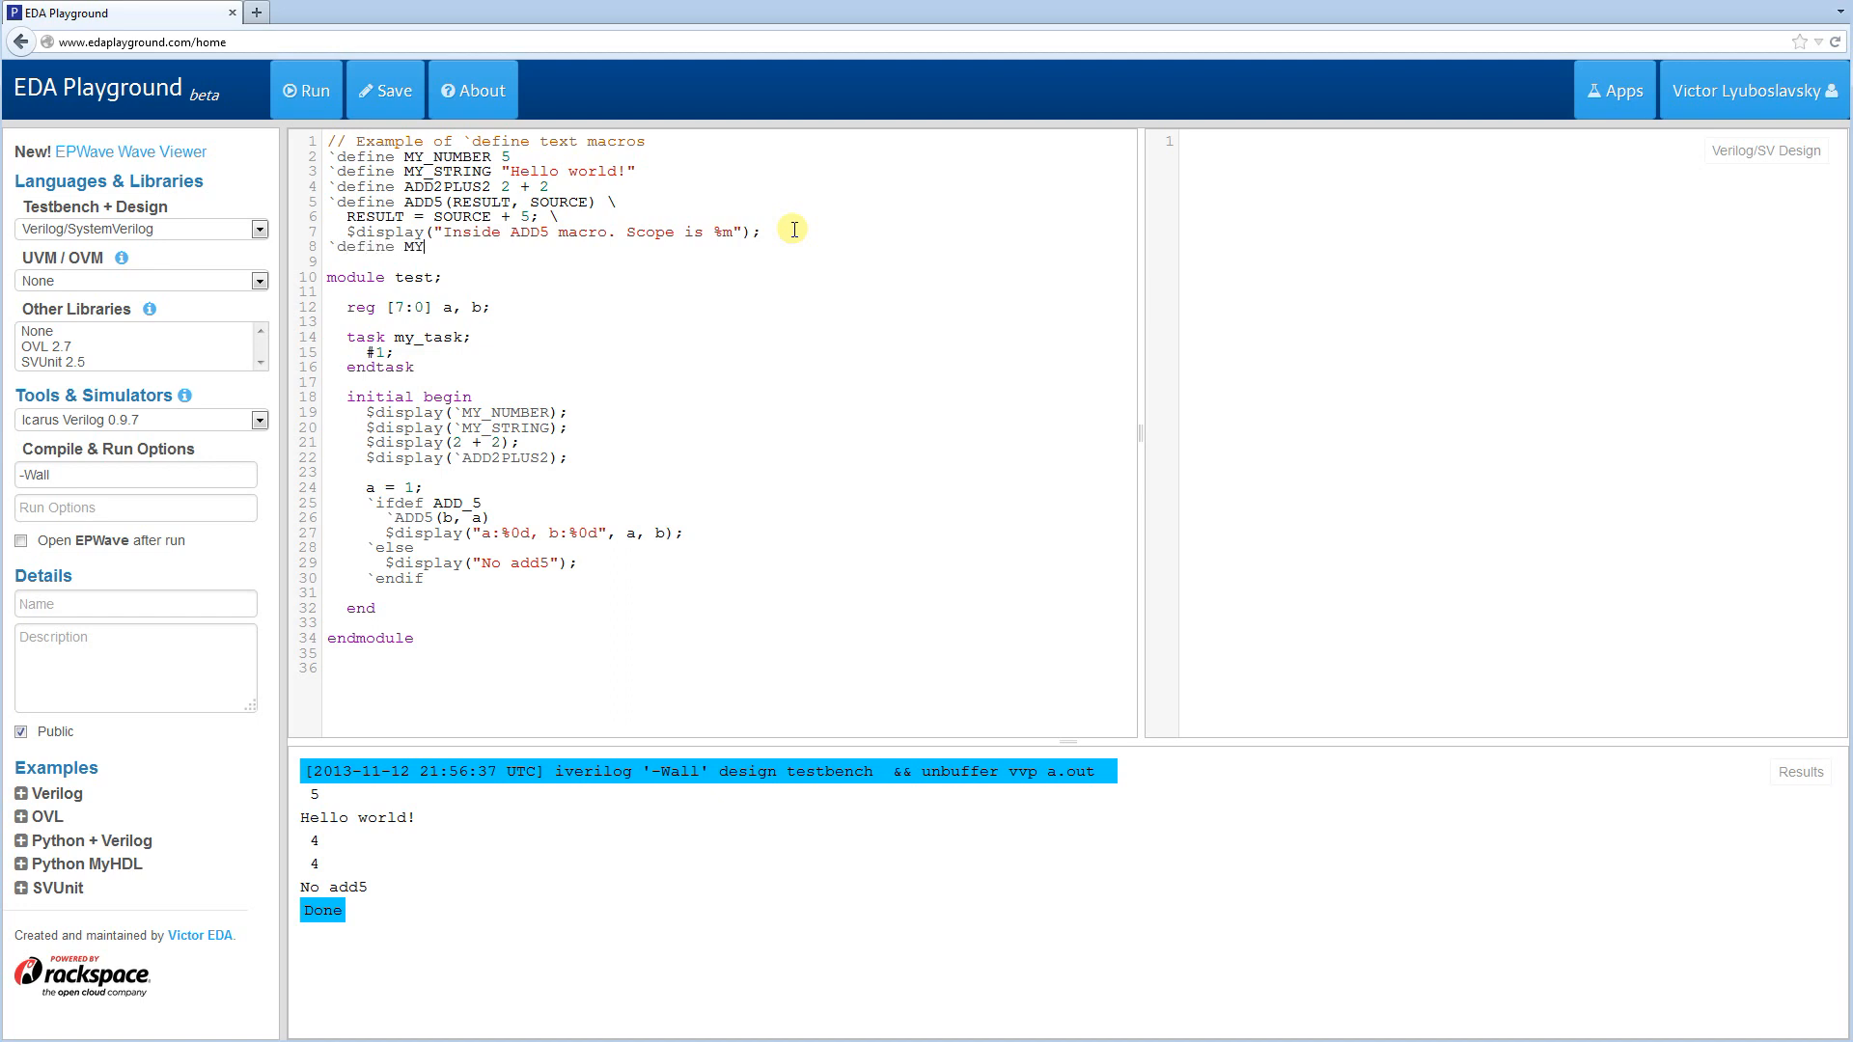
pyautogui.write('_FEATURE')
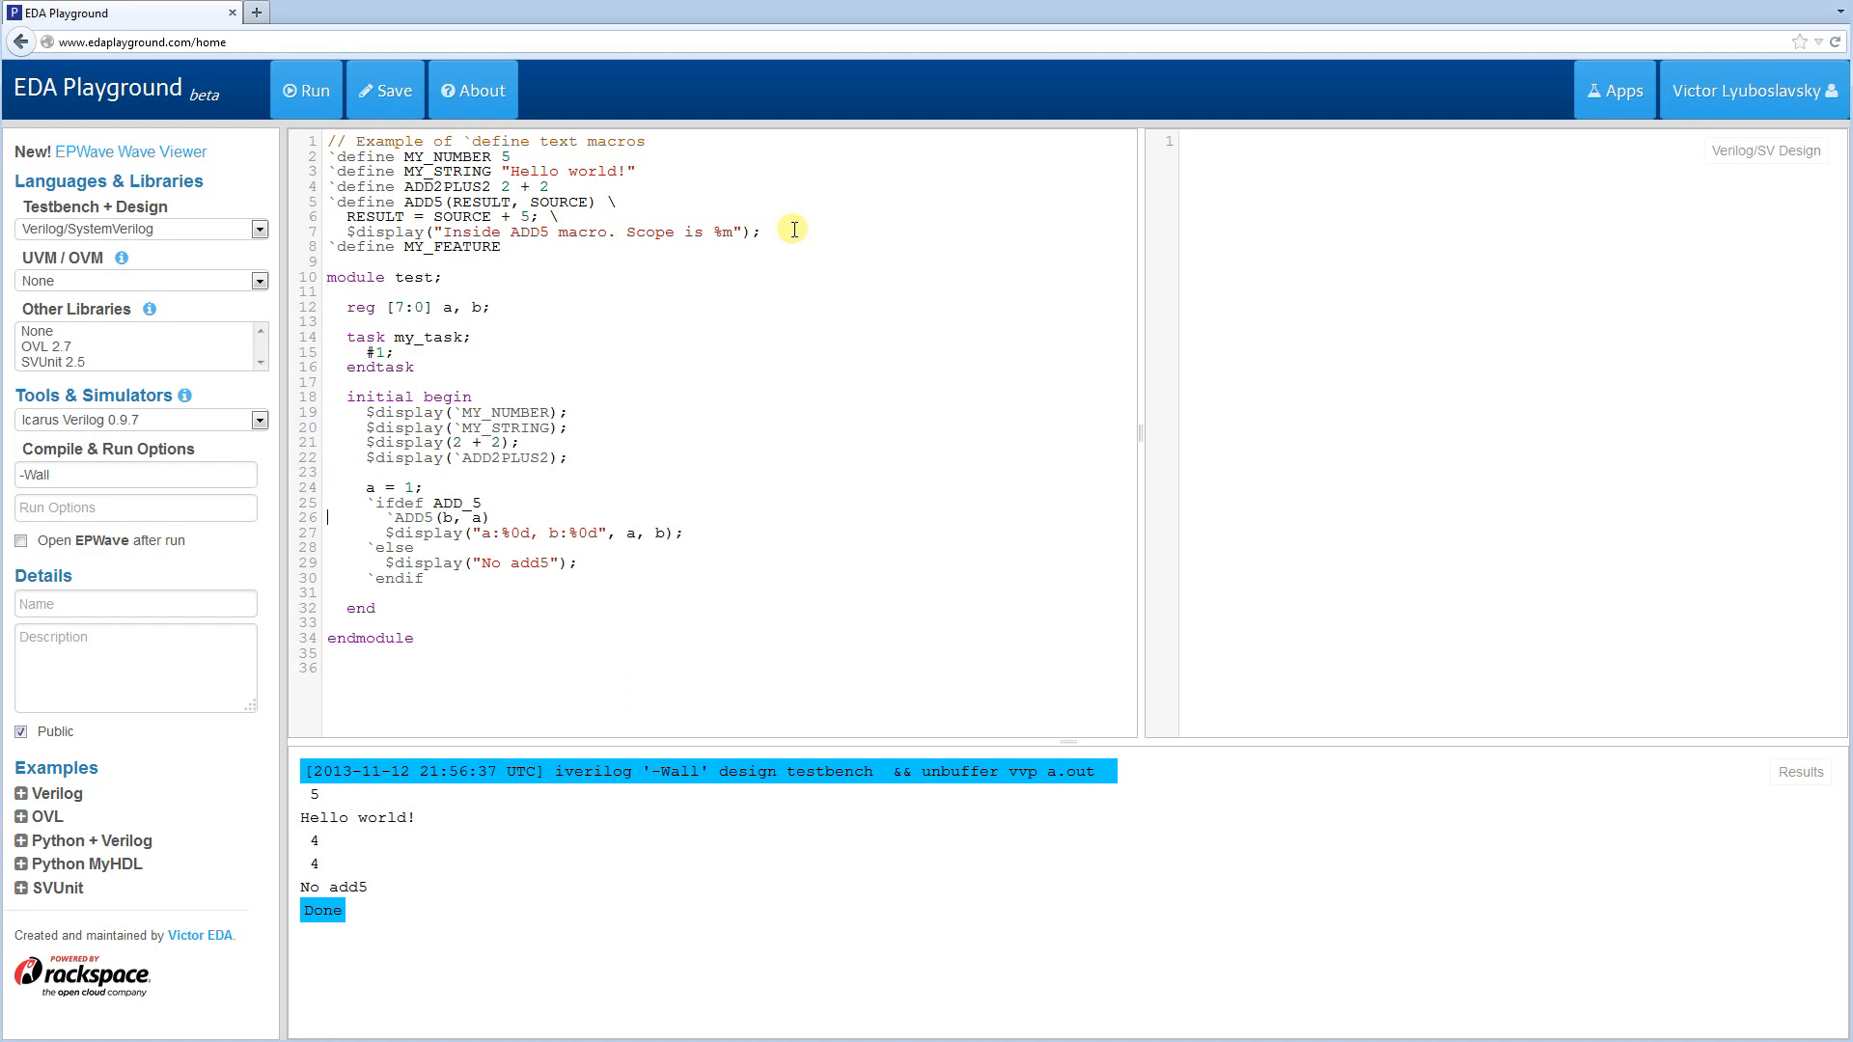
pyautogui.press('Backspace')
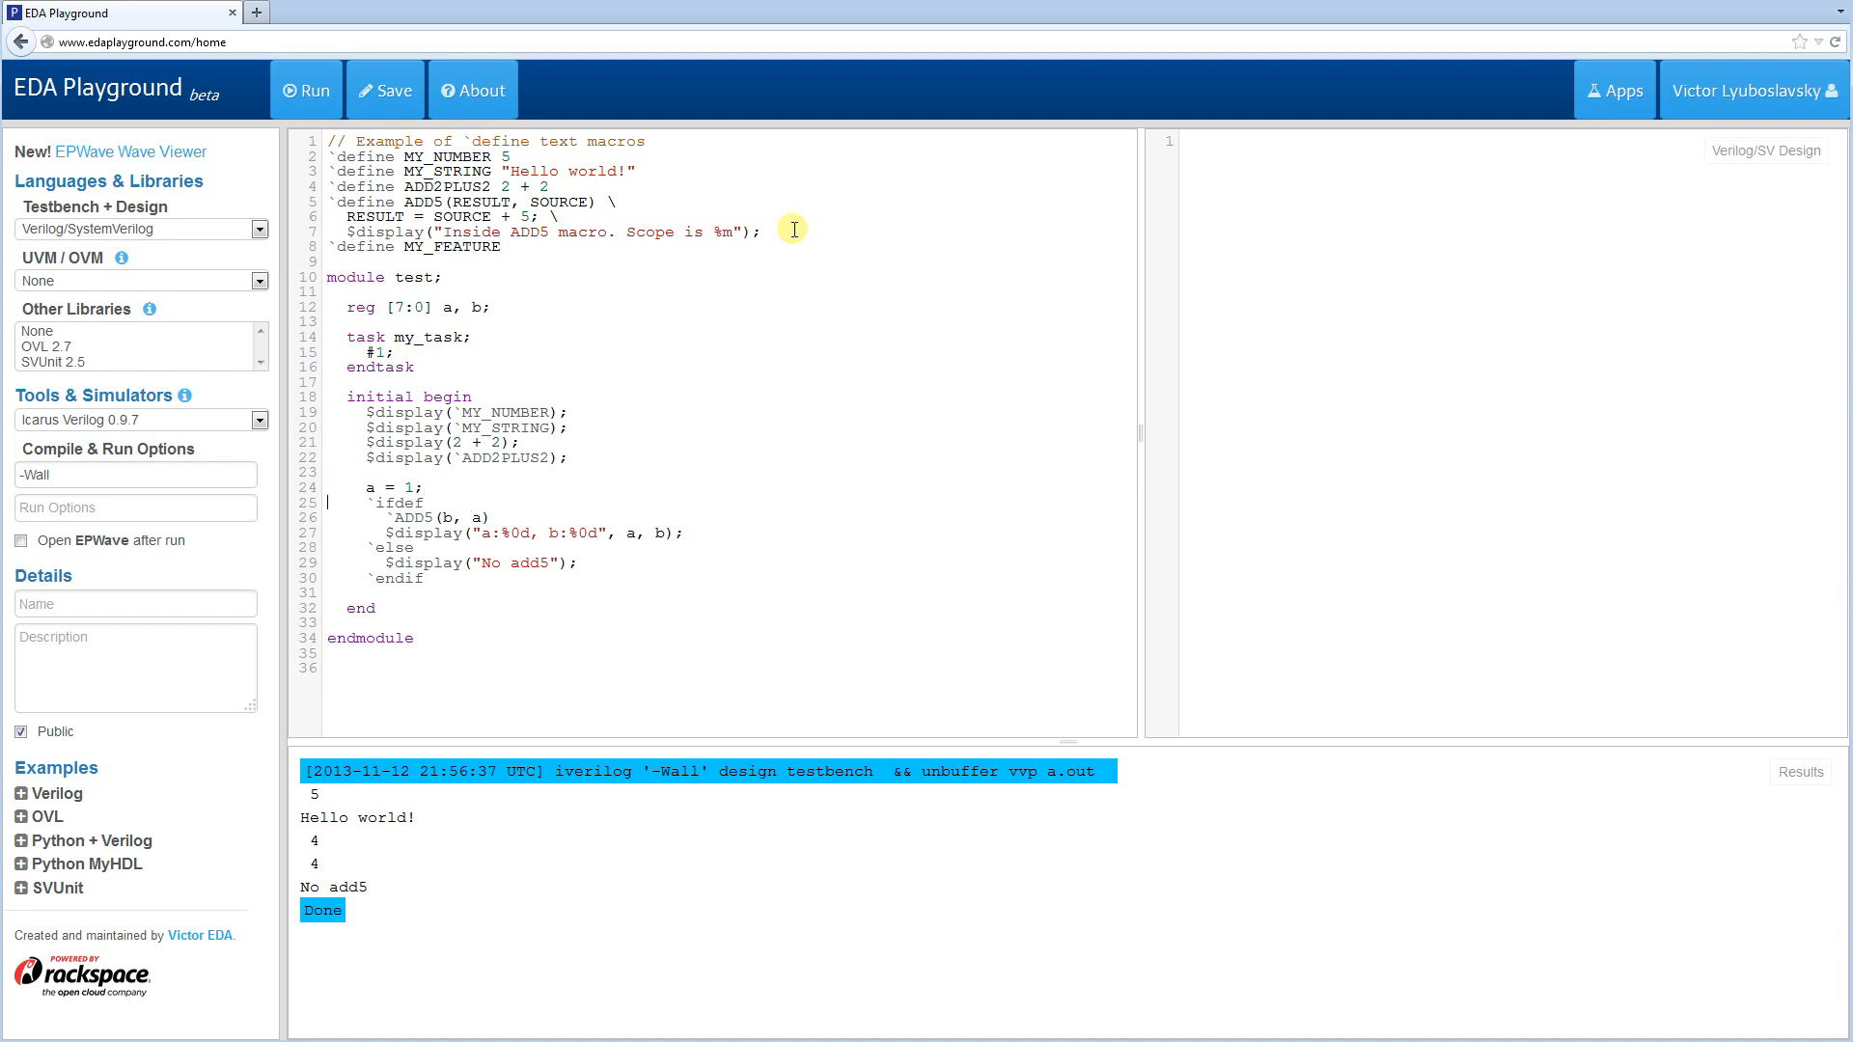
pyautogui.click(330, 577)
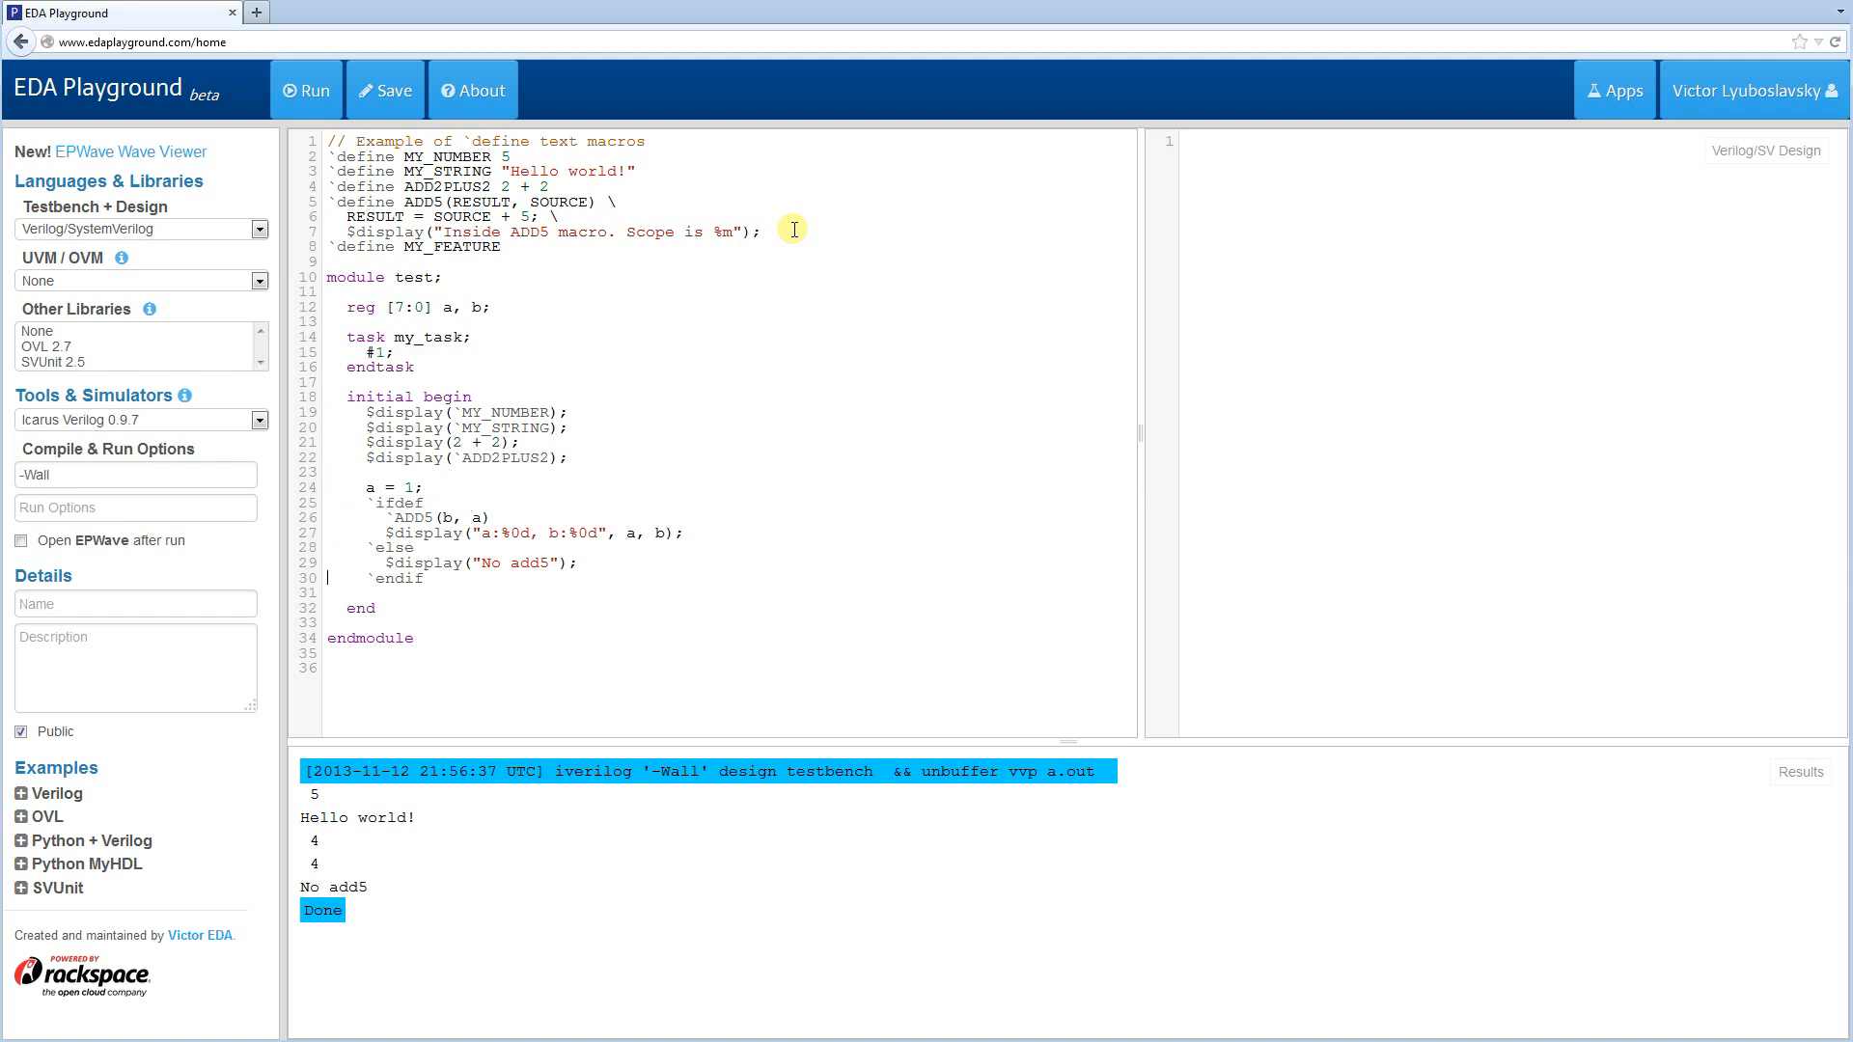
pyautogui.write('MY')
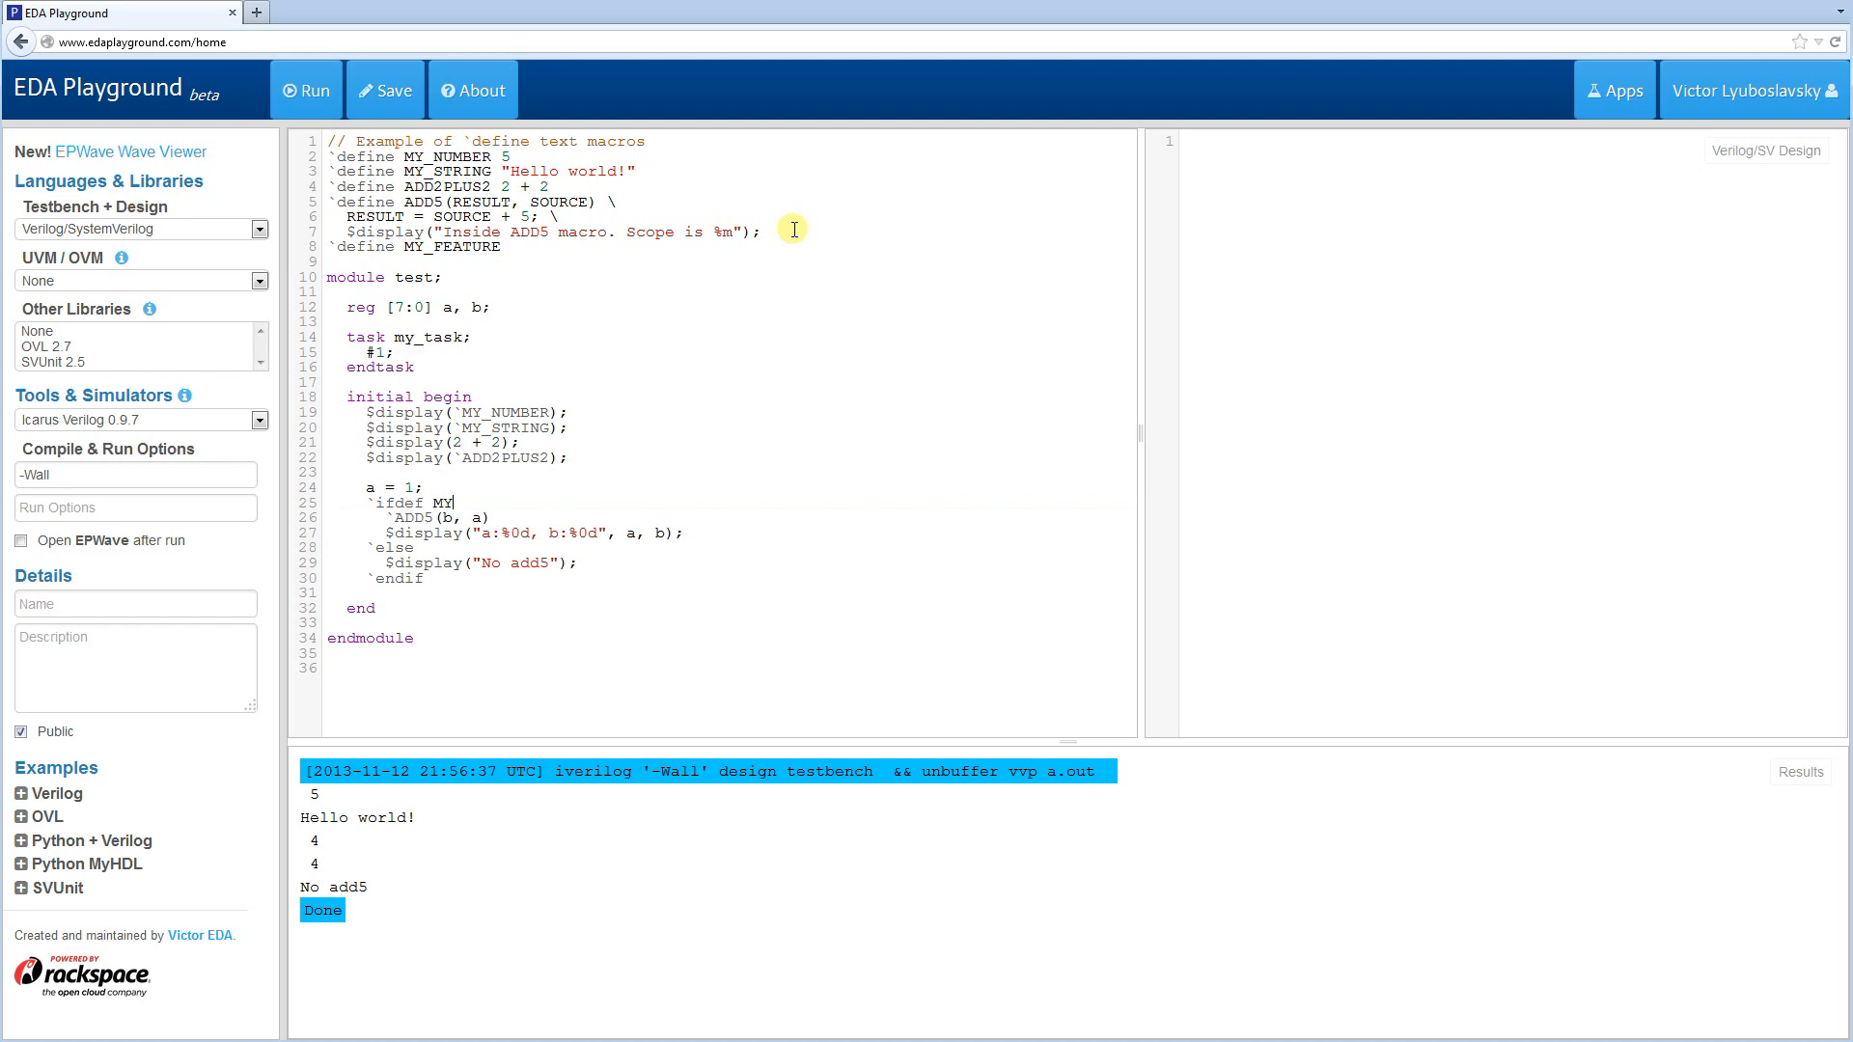
pyautogui.write('_FEATURE')
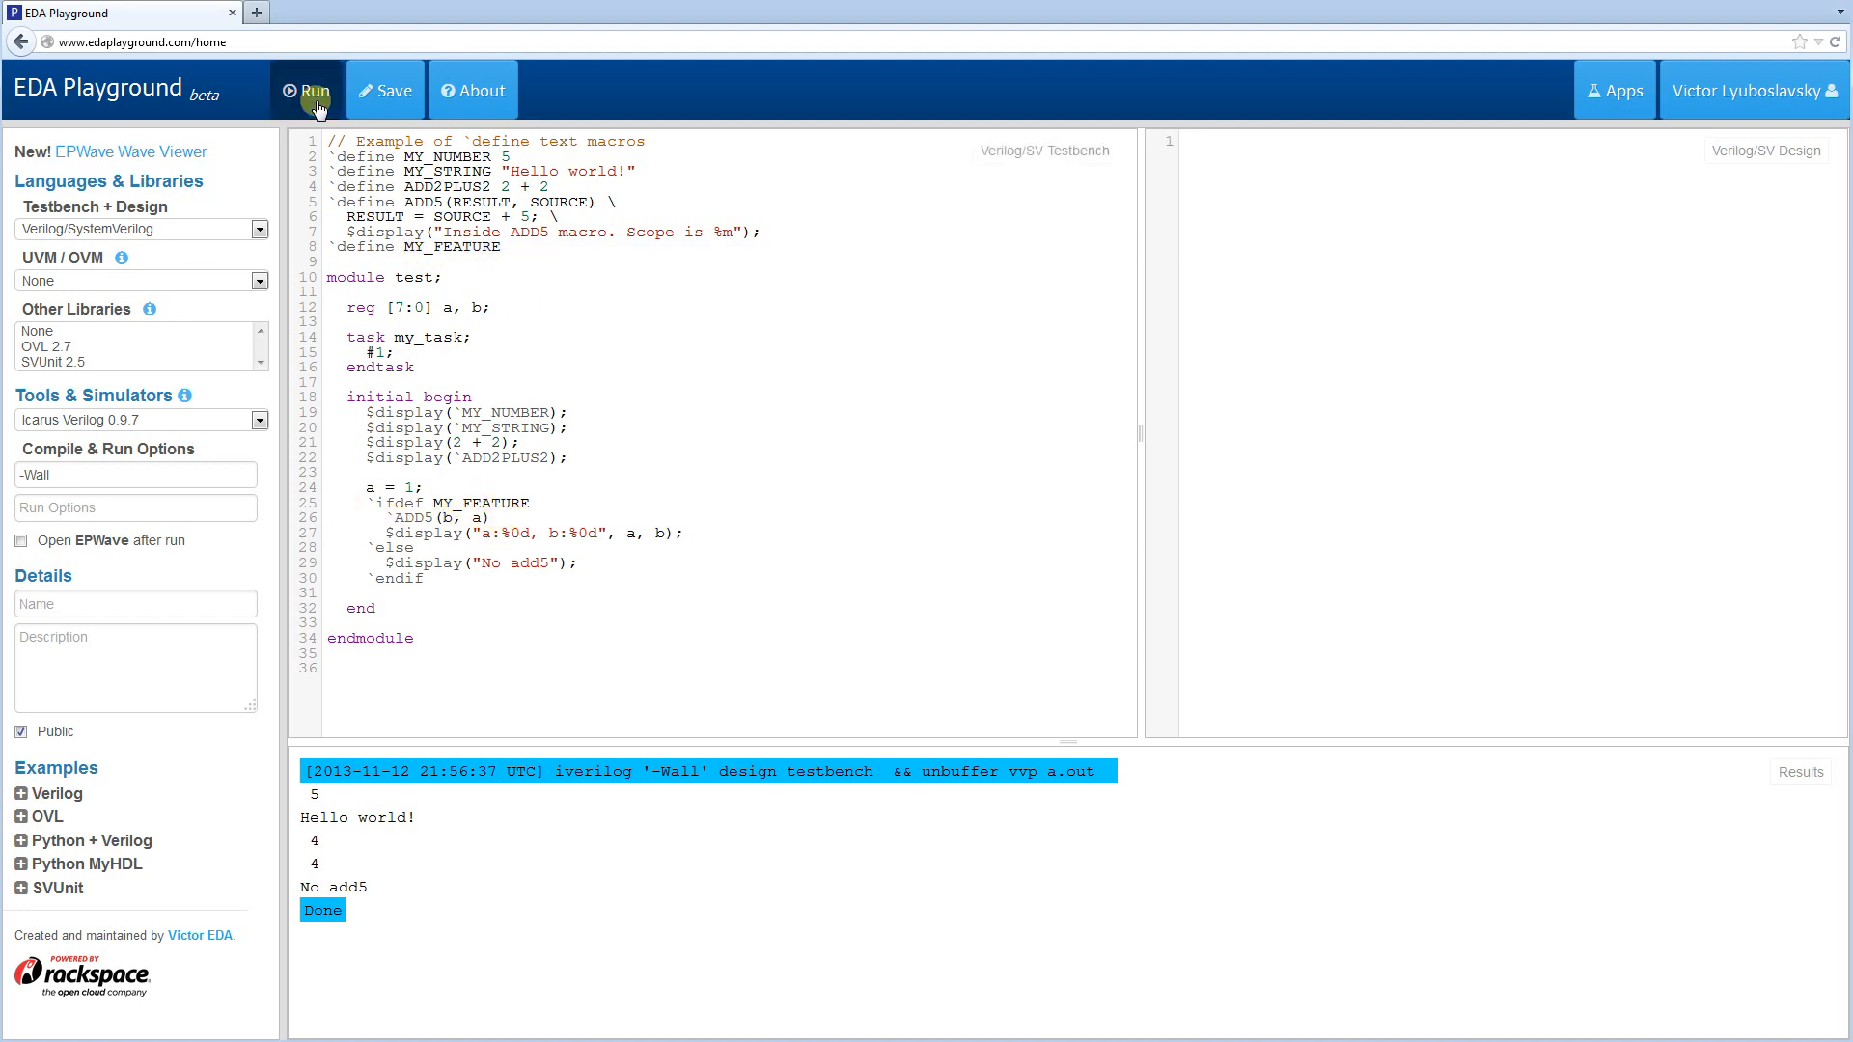
pyautogui.click(305, 91)
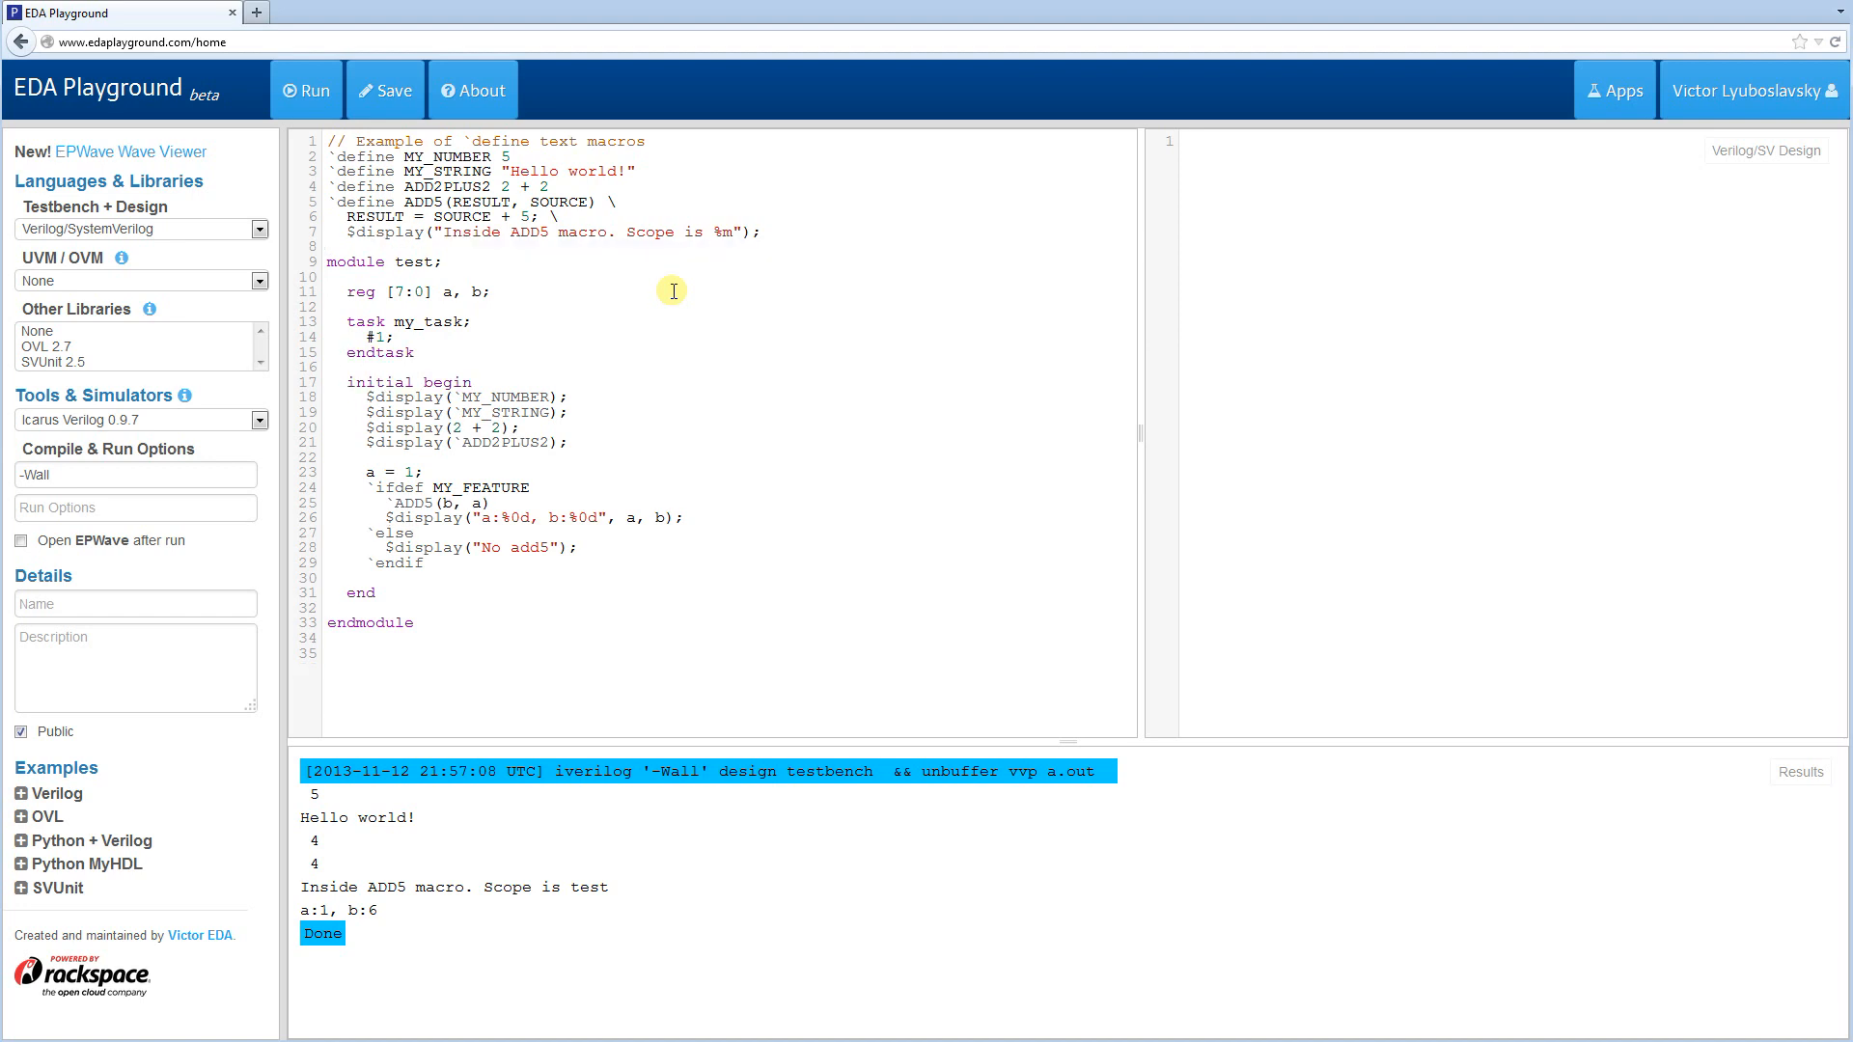
# - Append -DMY_FEATURE to the compile options after -Wall and run, printing the ADD5 results
pyautogui.click(135, 475)
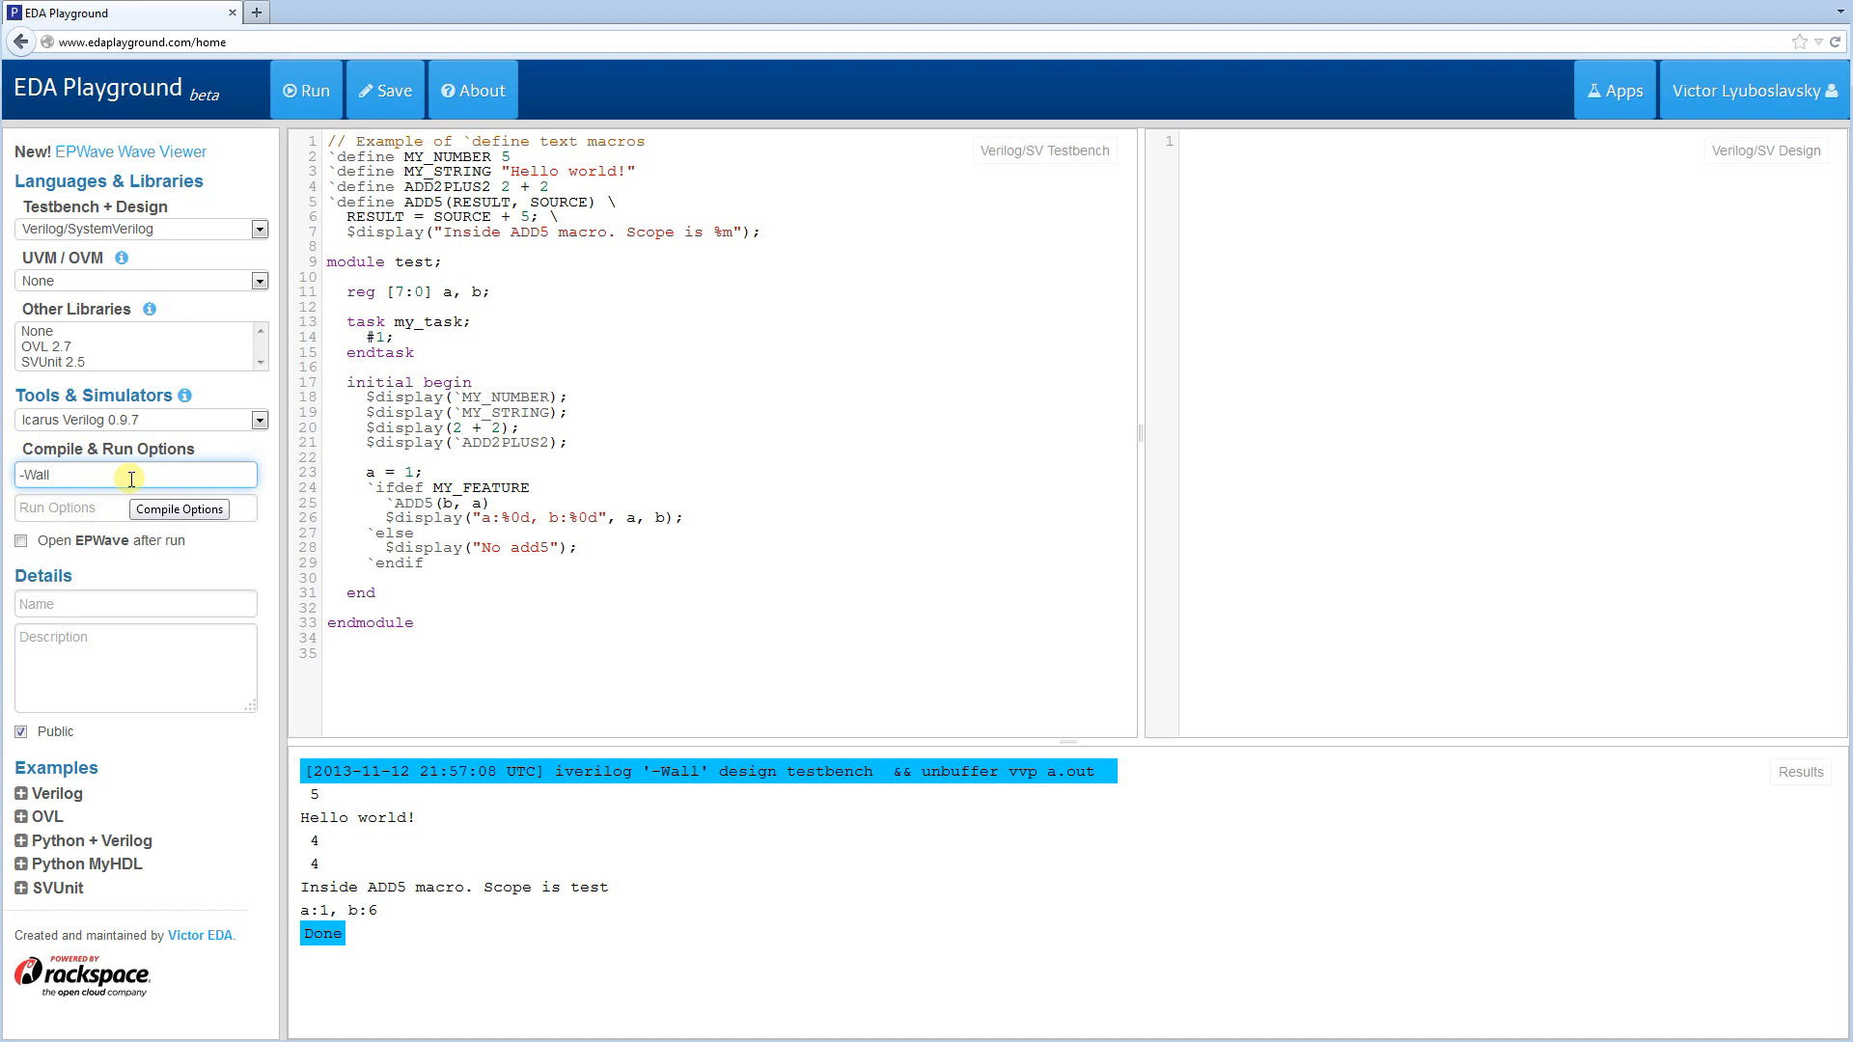
pyautogui.write('-D')
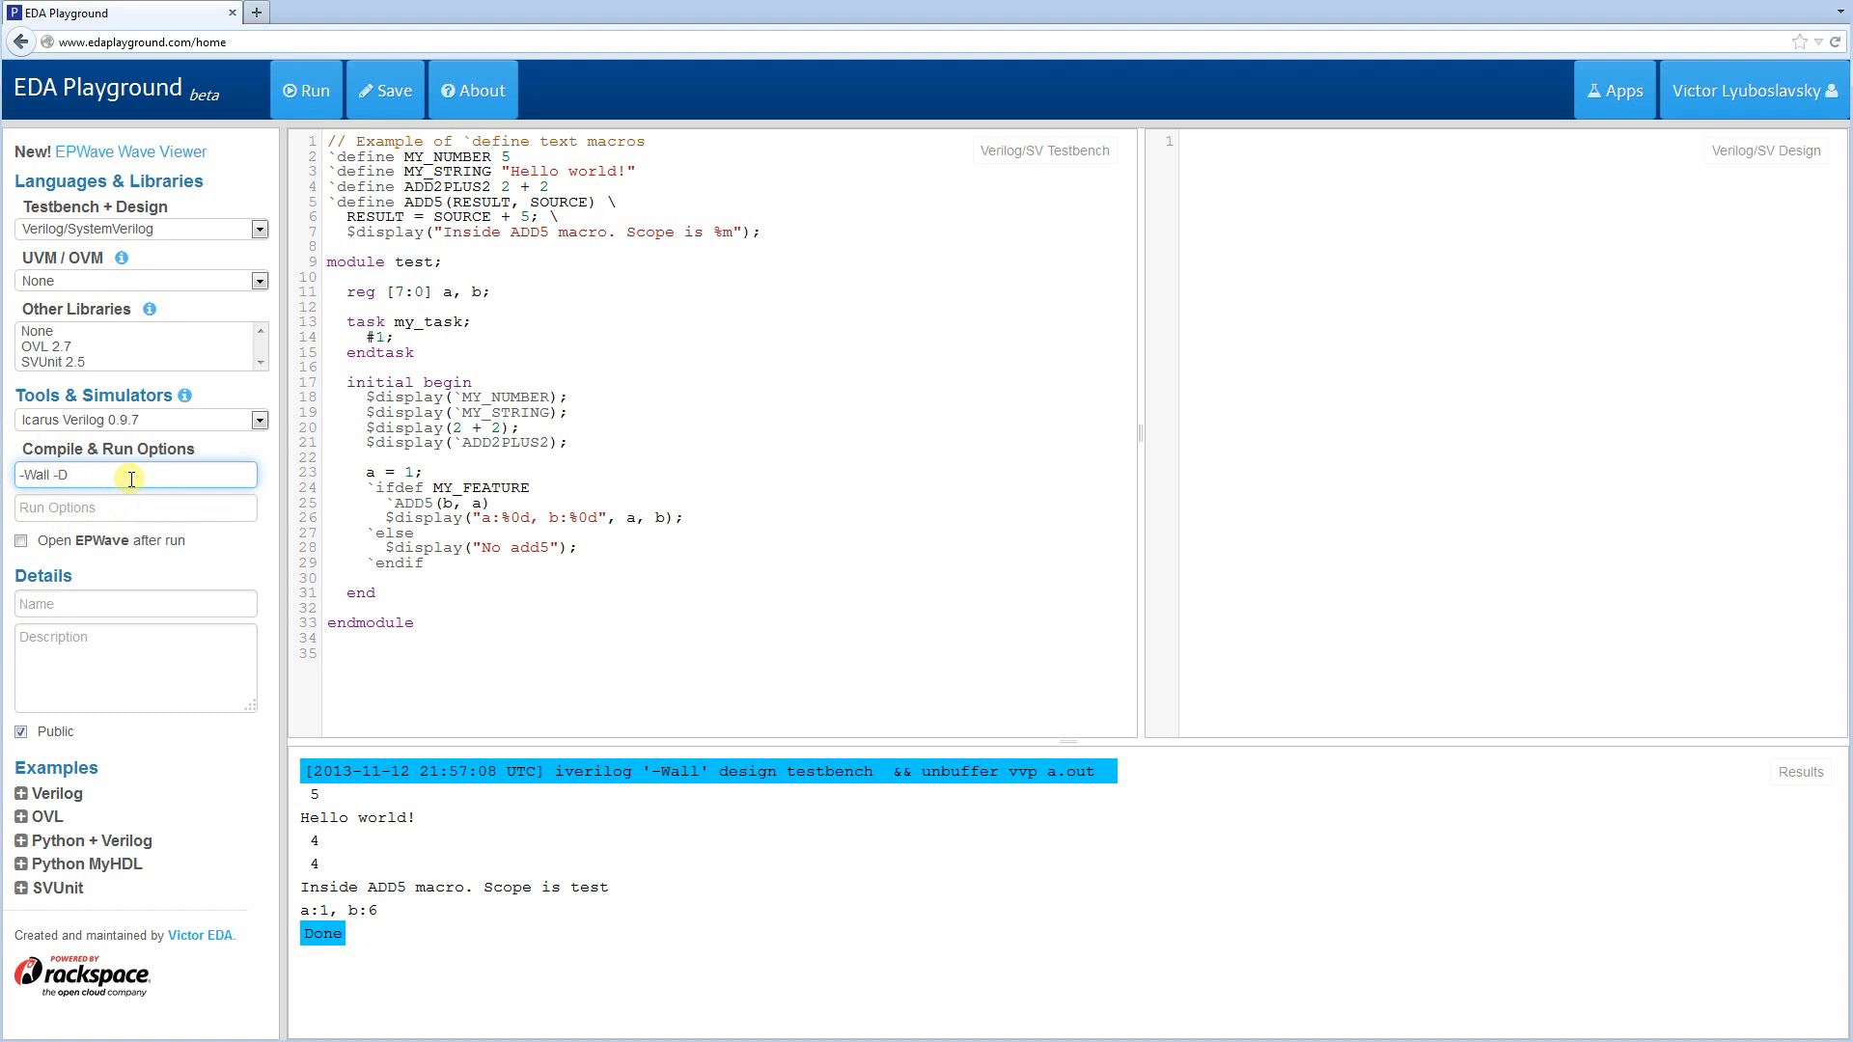
pyautogui.write('MY_')
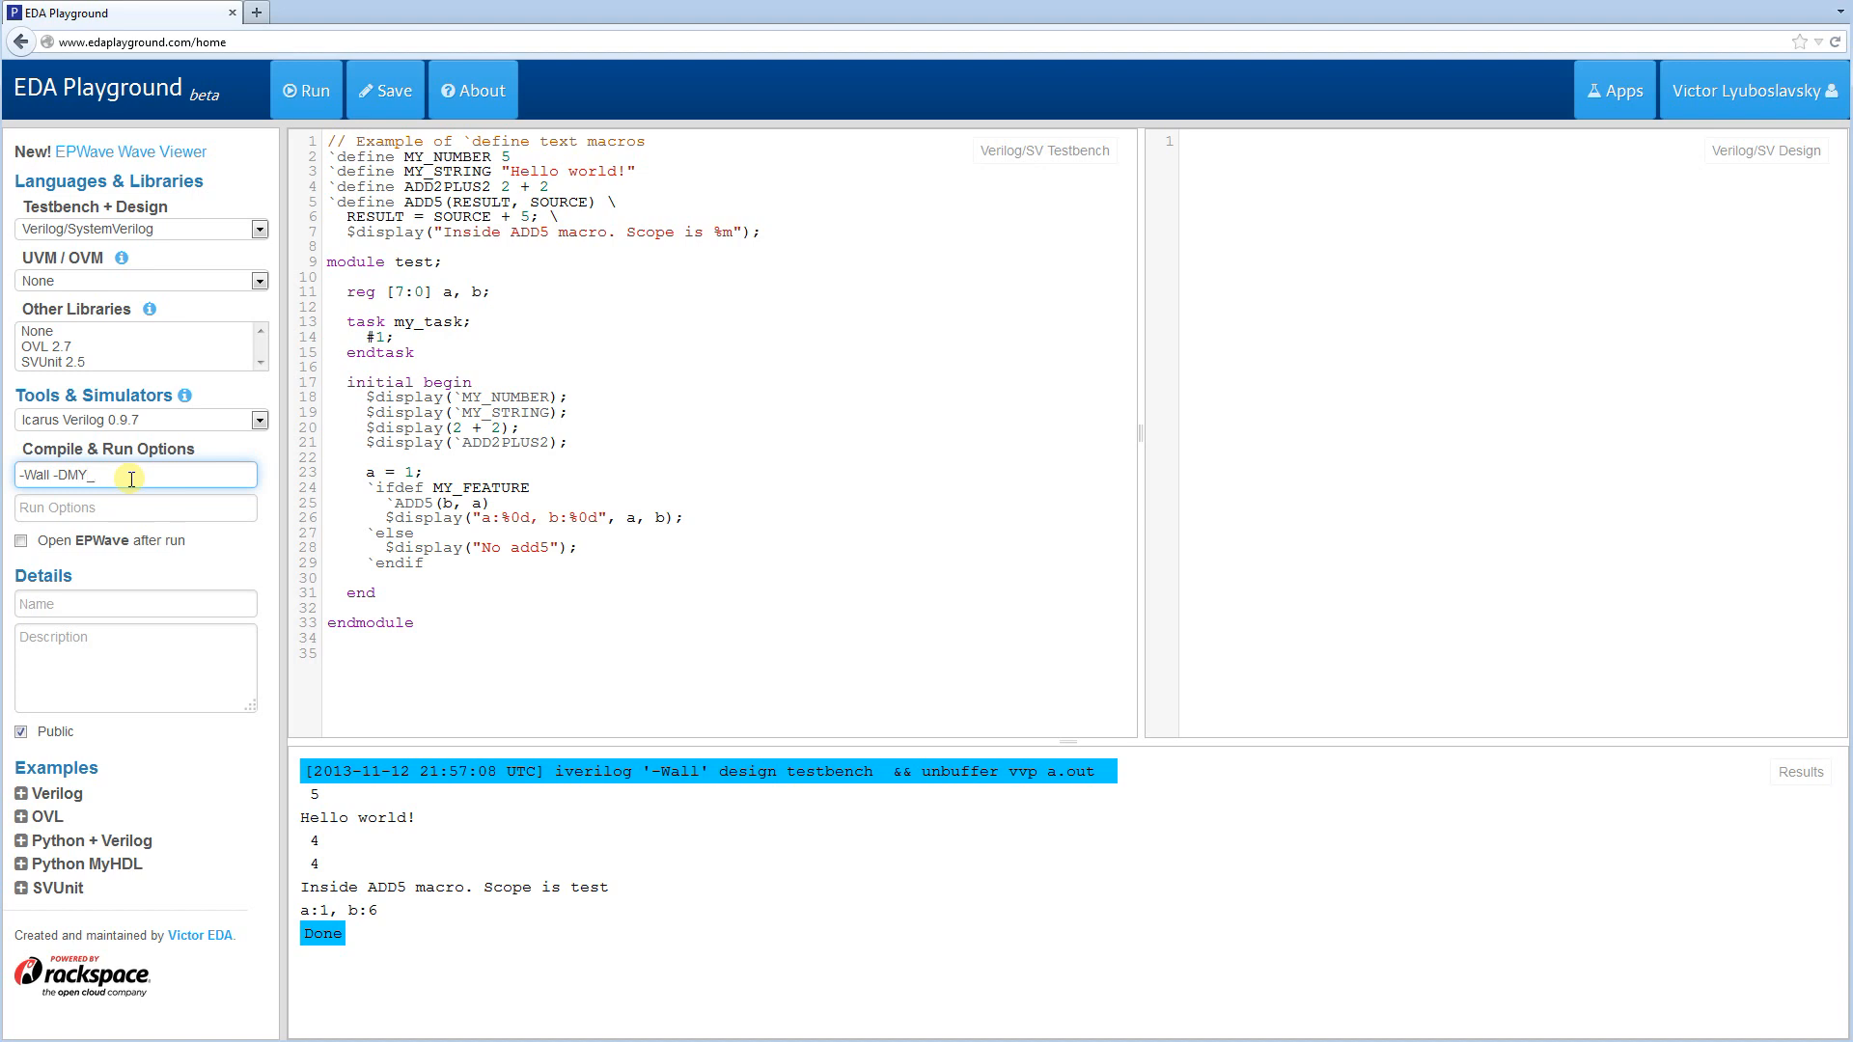
pyautogui.write('FEA')
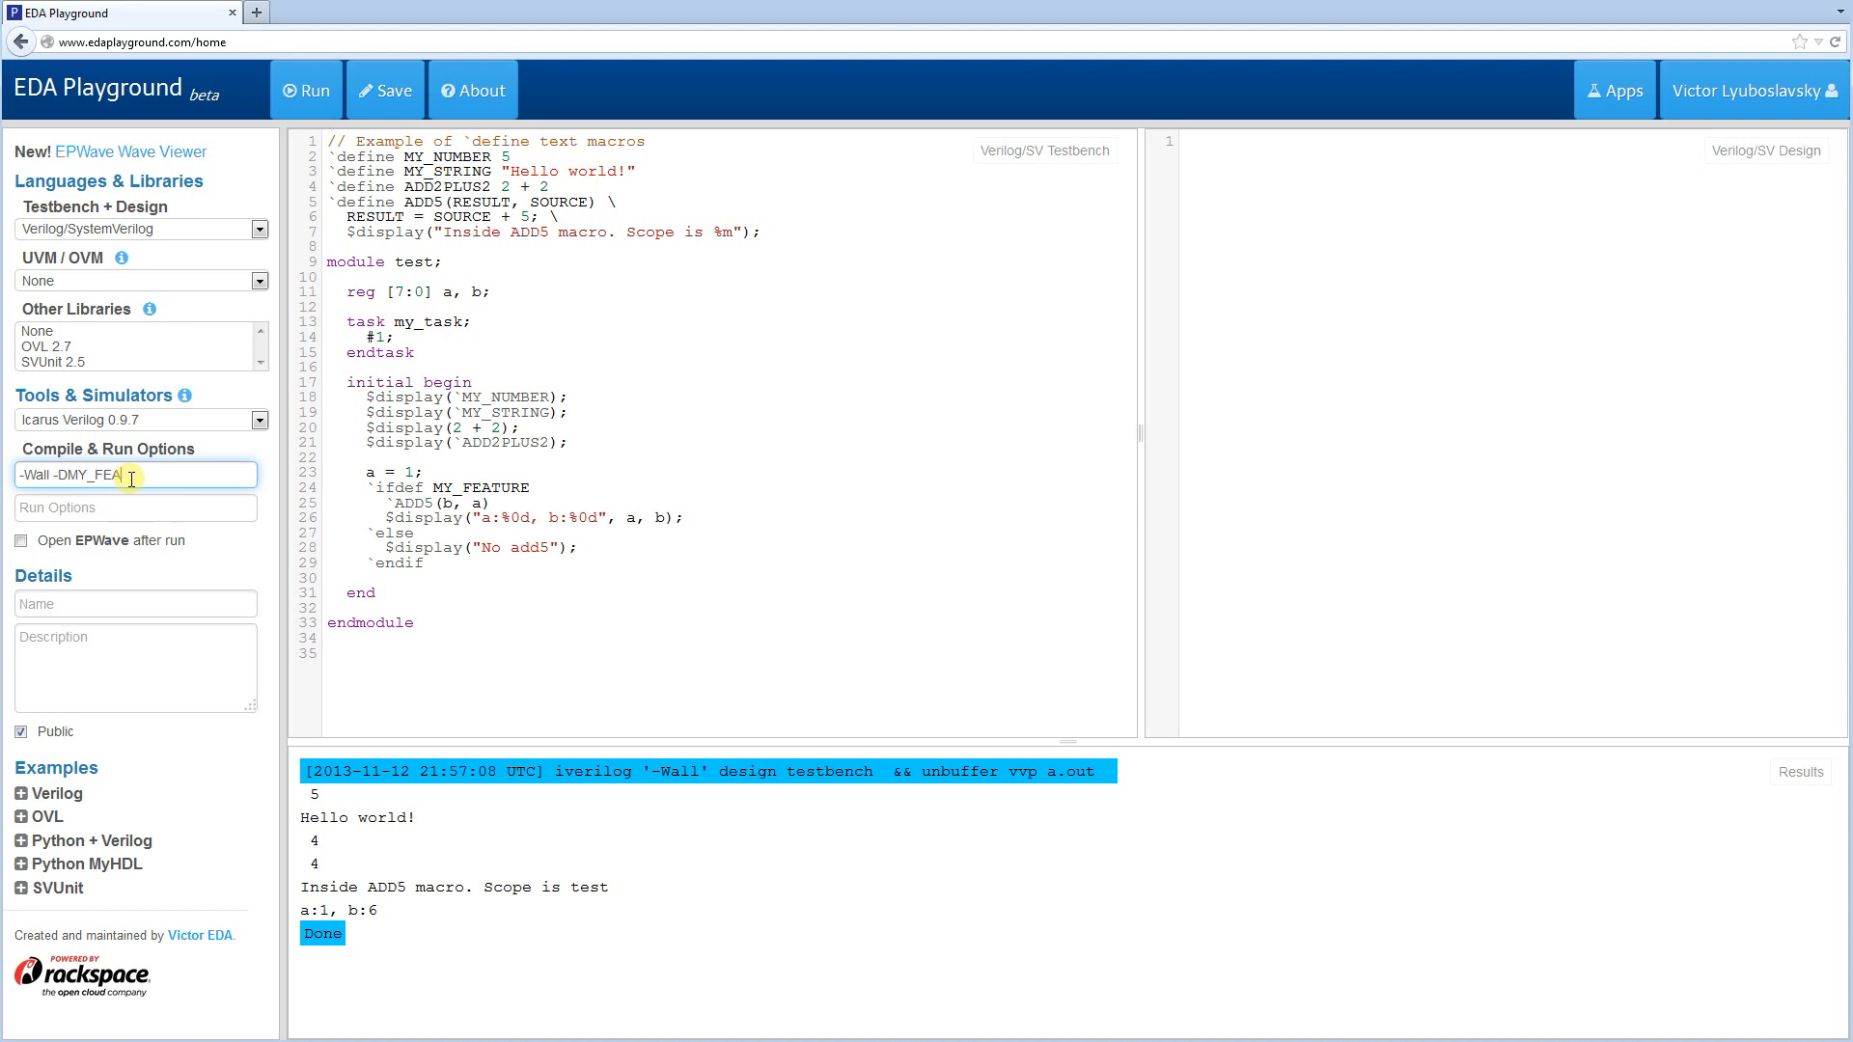
pyautogui.write('TURE')
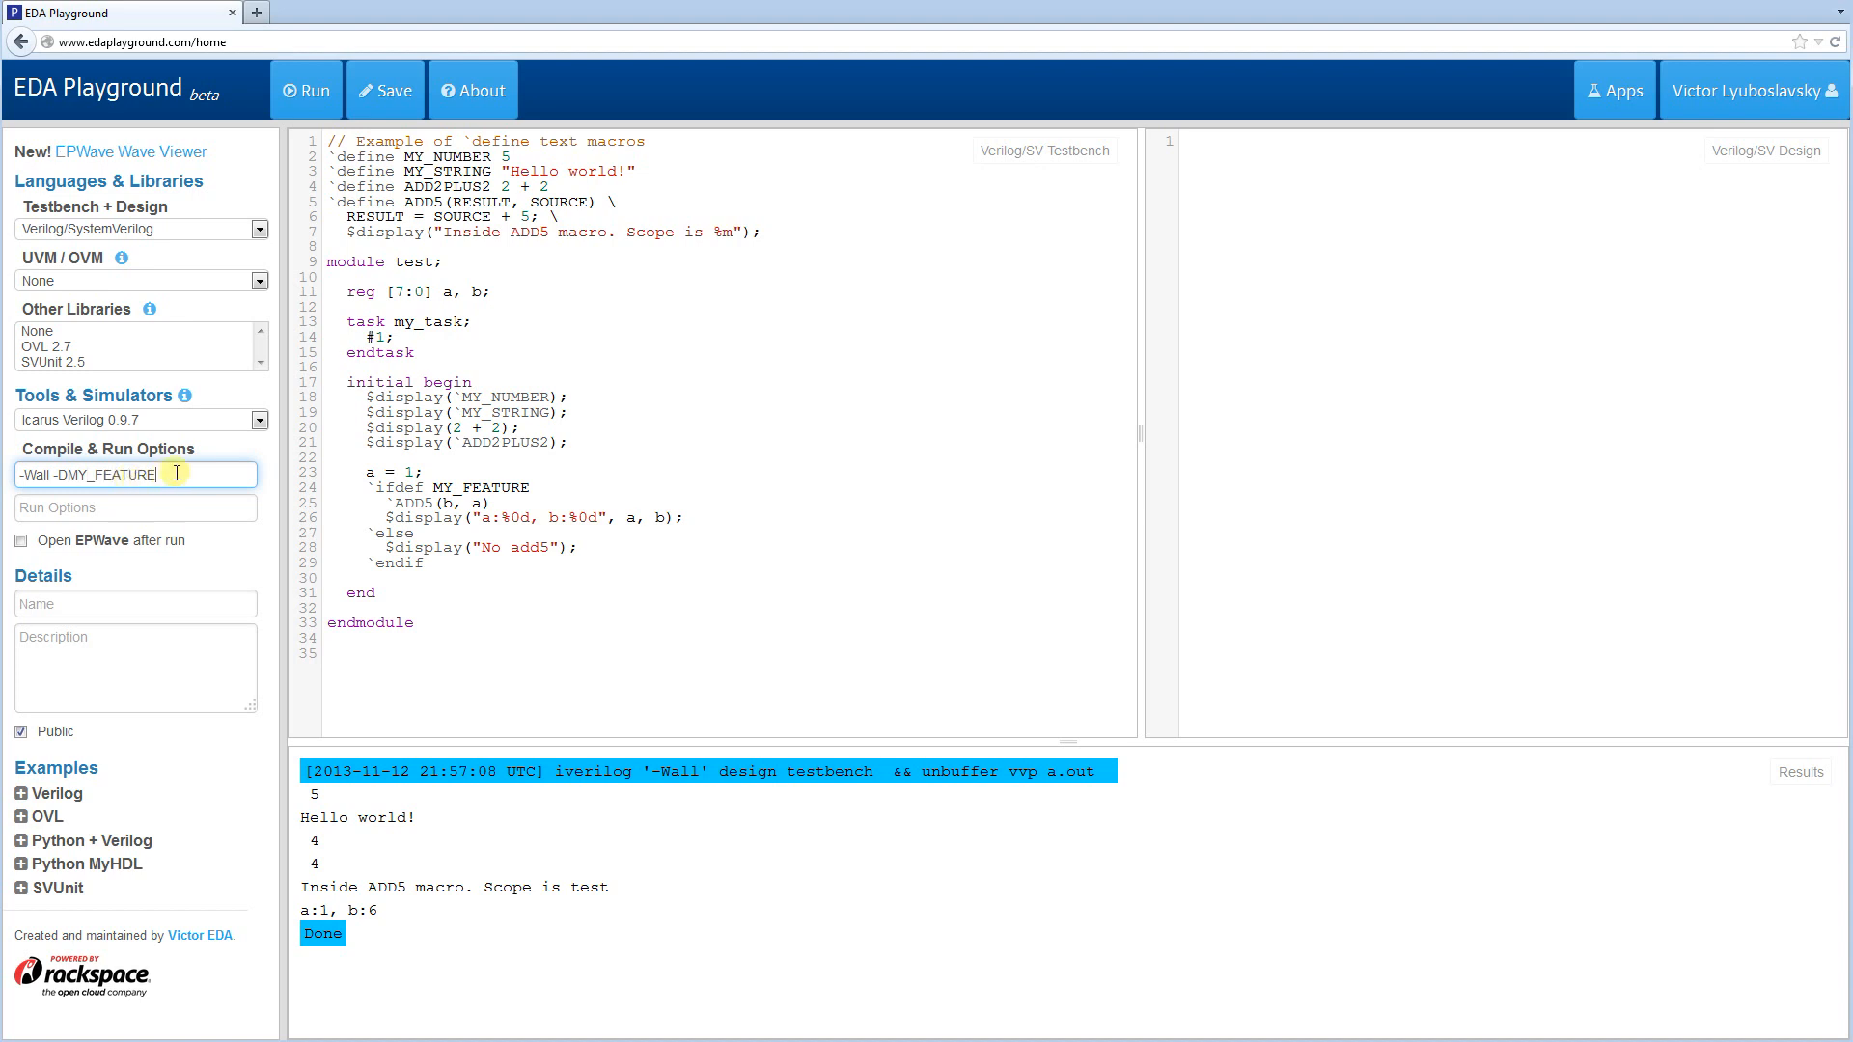
pyautogui.moveTo(498, 432)
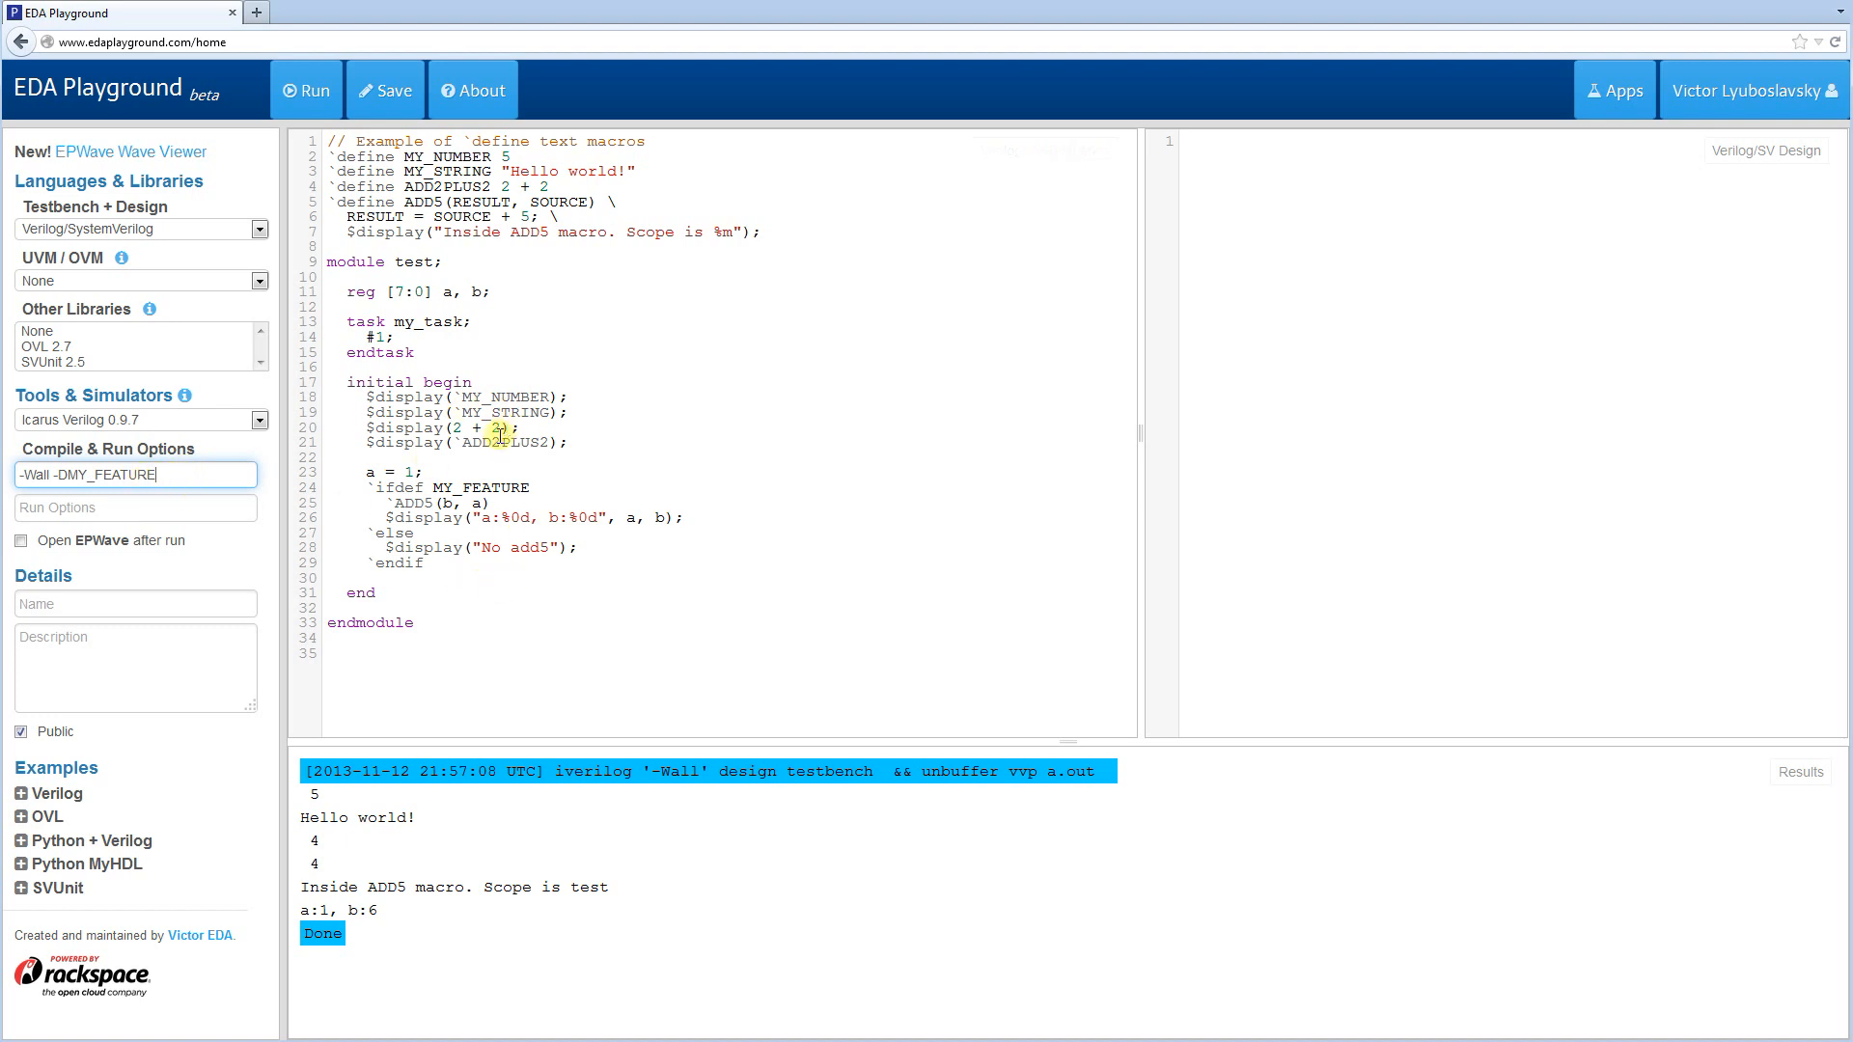
pyautogui.click(305, 90)
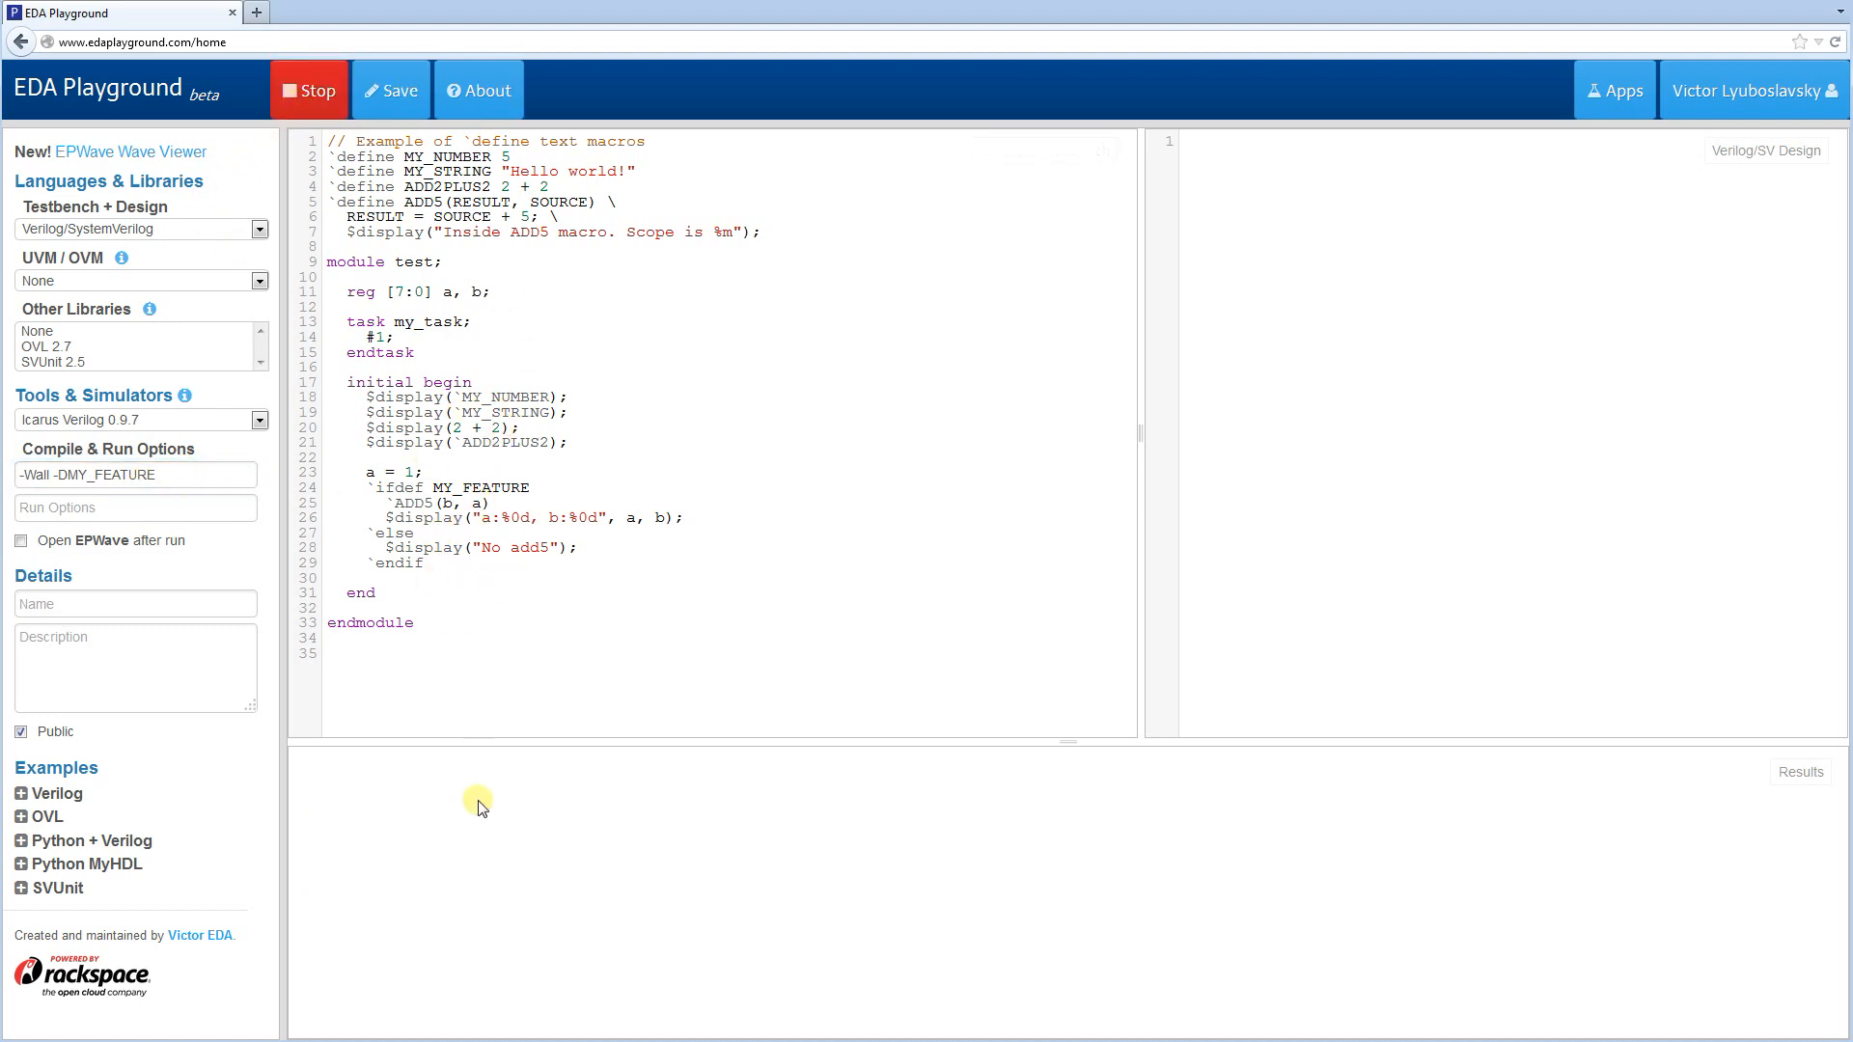
pyautogui.click(309, 91)
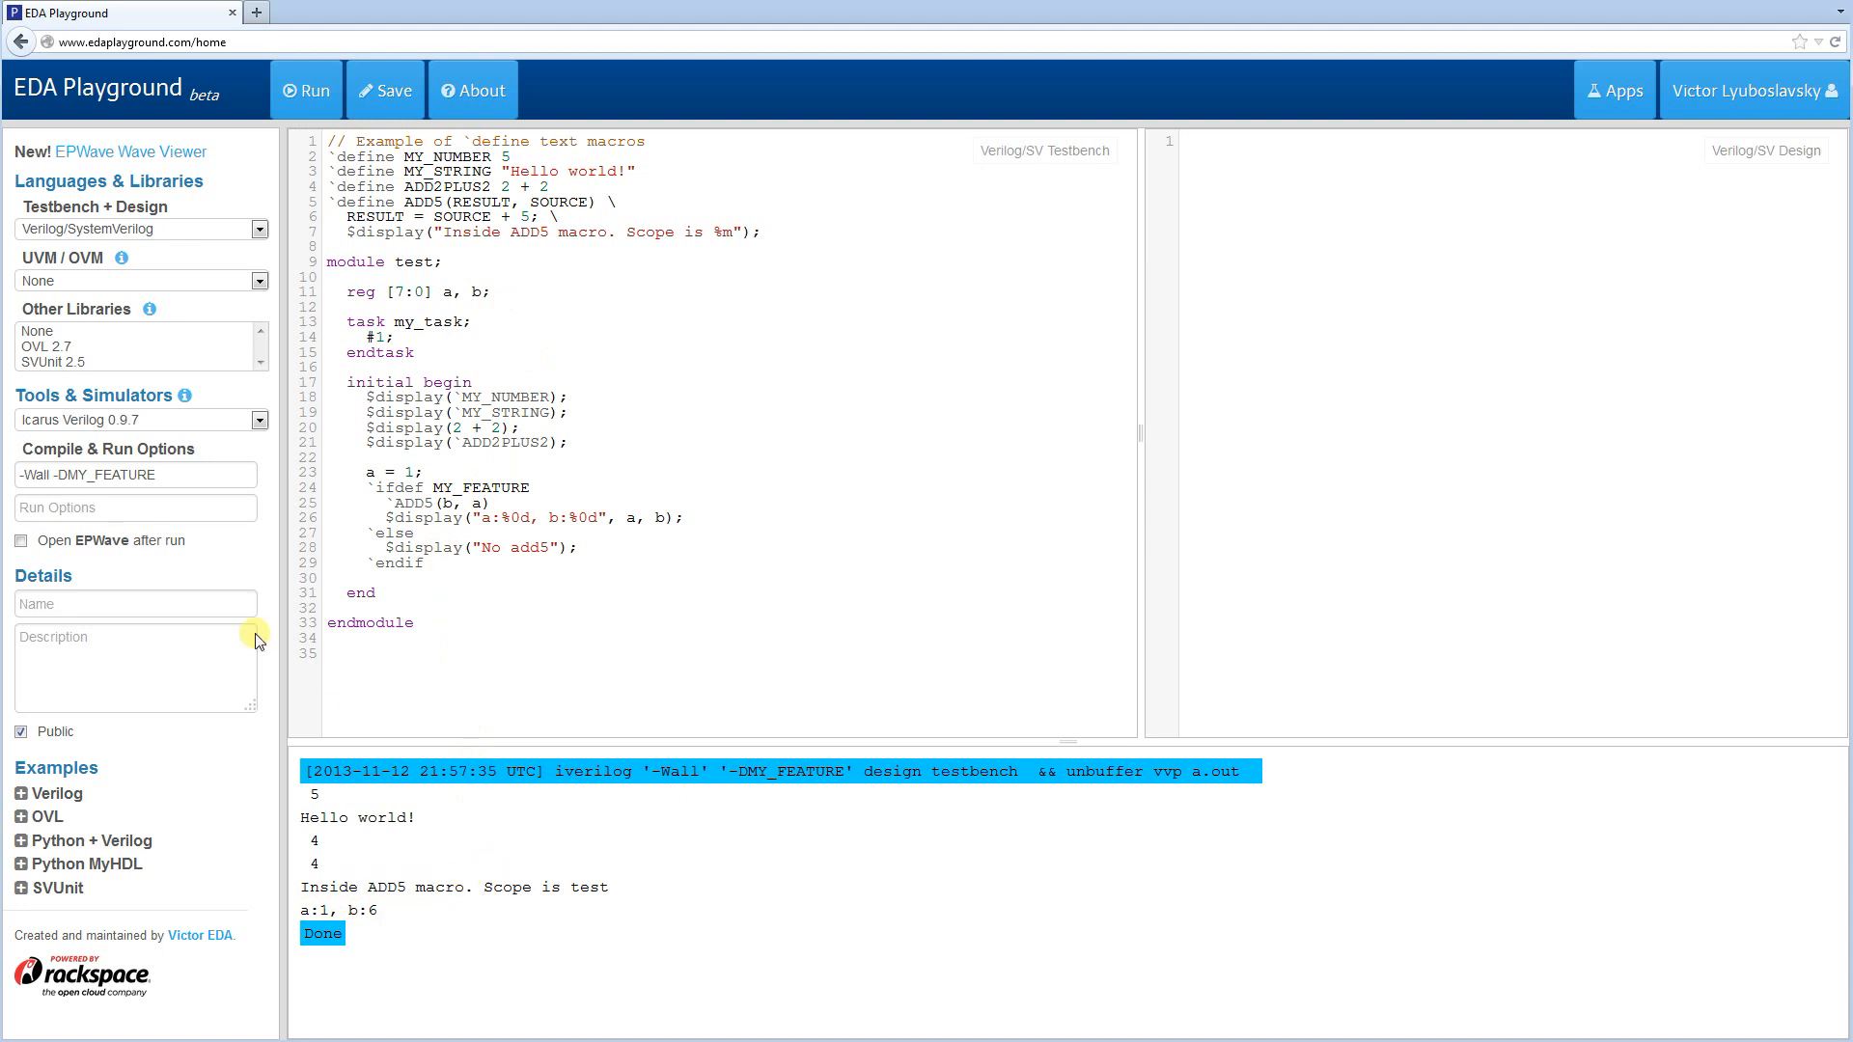
pyautogui.click(135, 475)
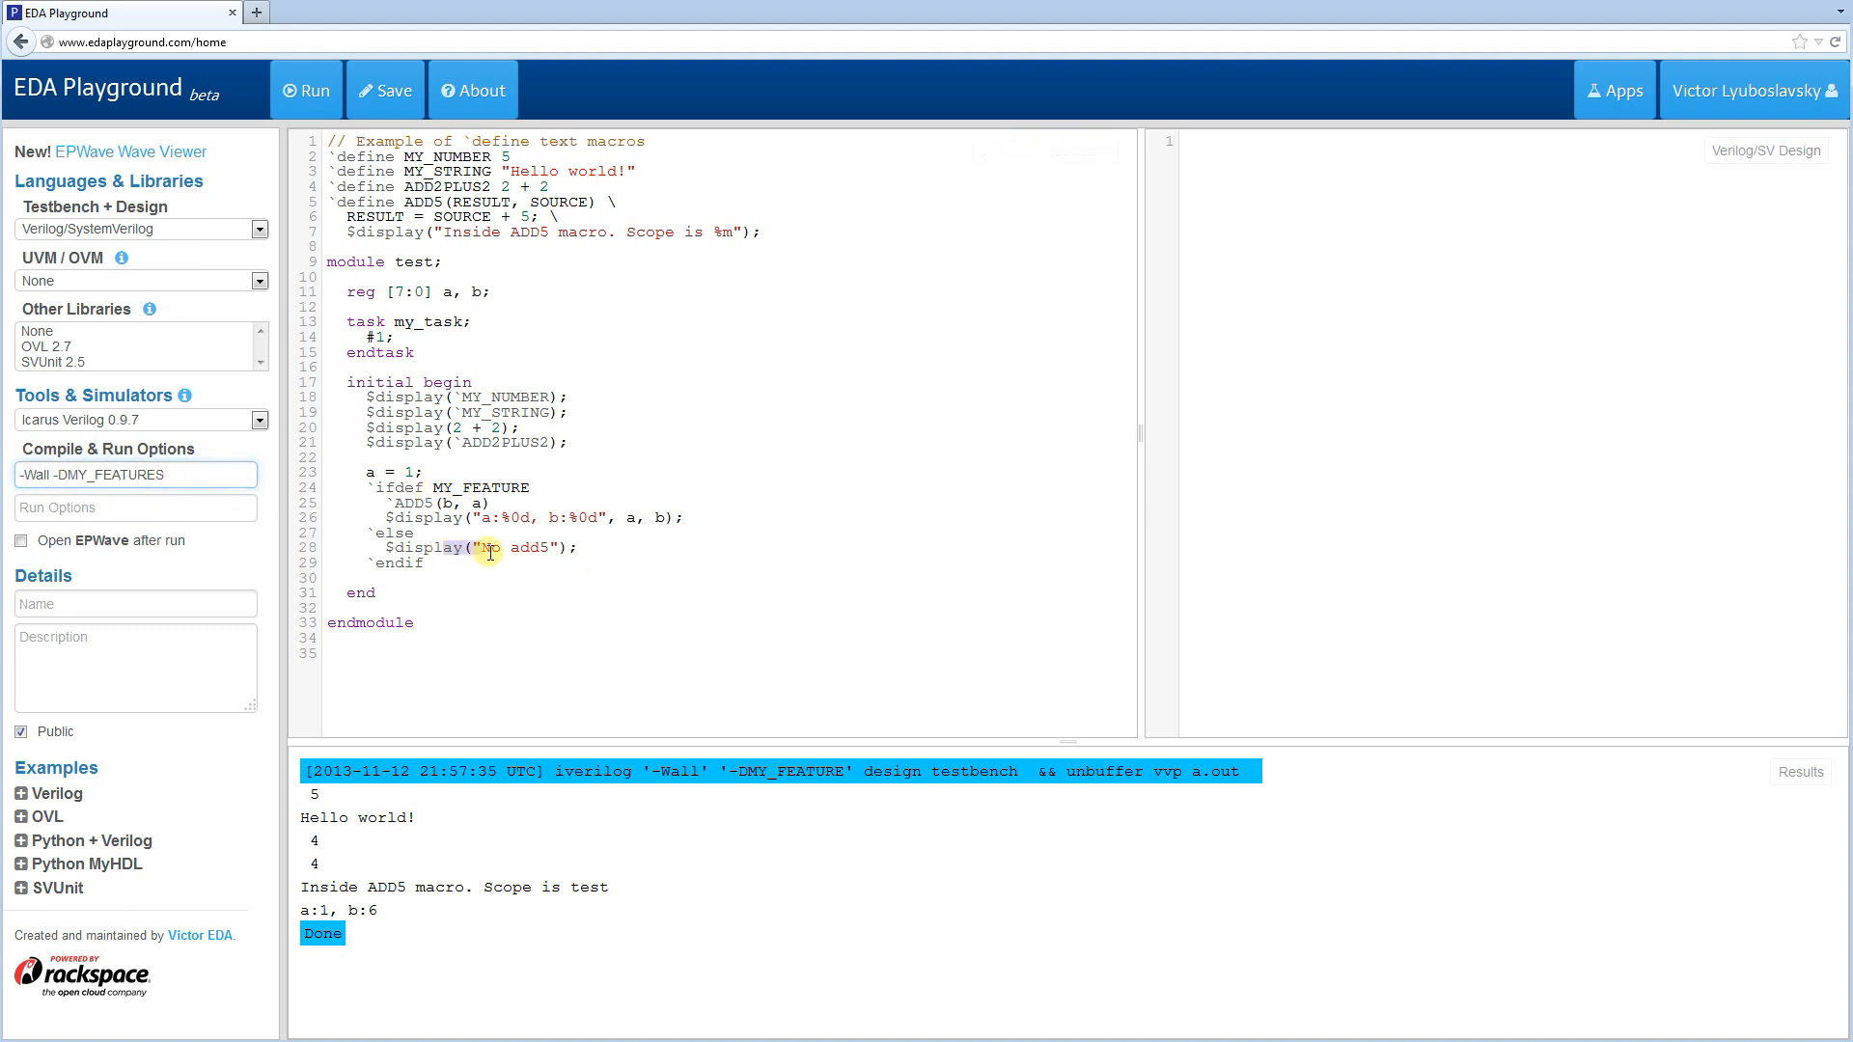
# - Run with the -DMY_FEATURES compile option so the output falls back to "No add5"
pyautogui.click(305, 91)
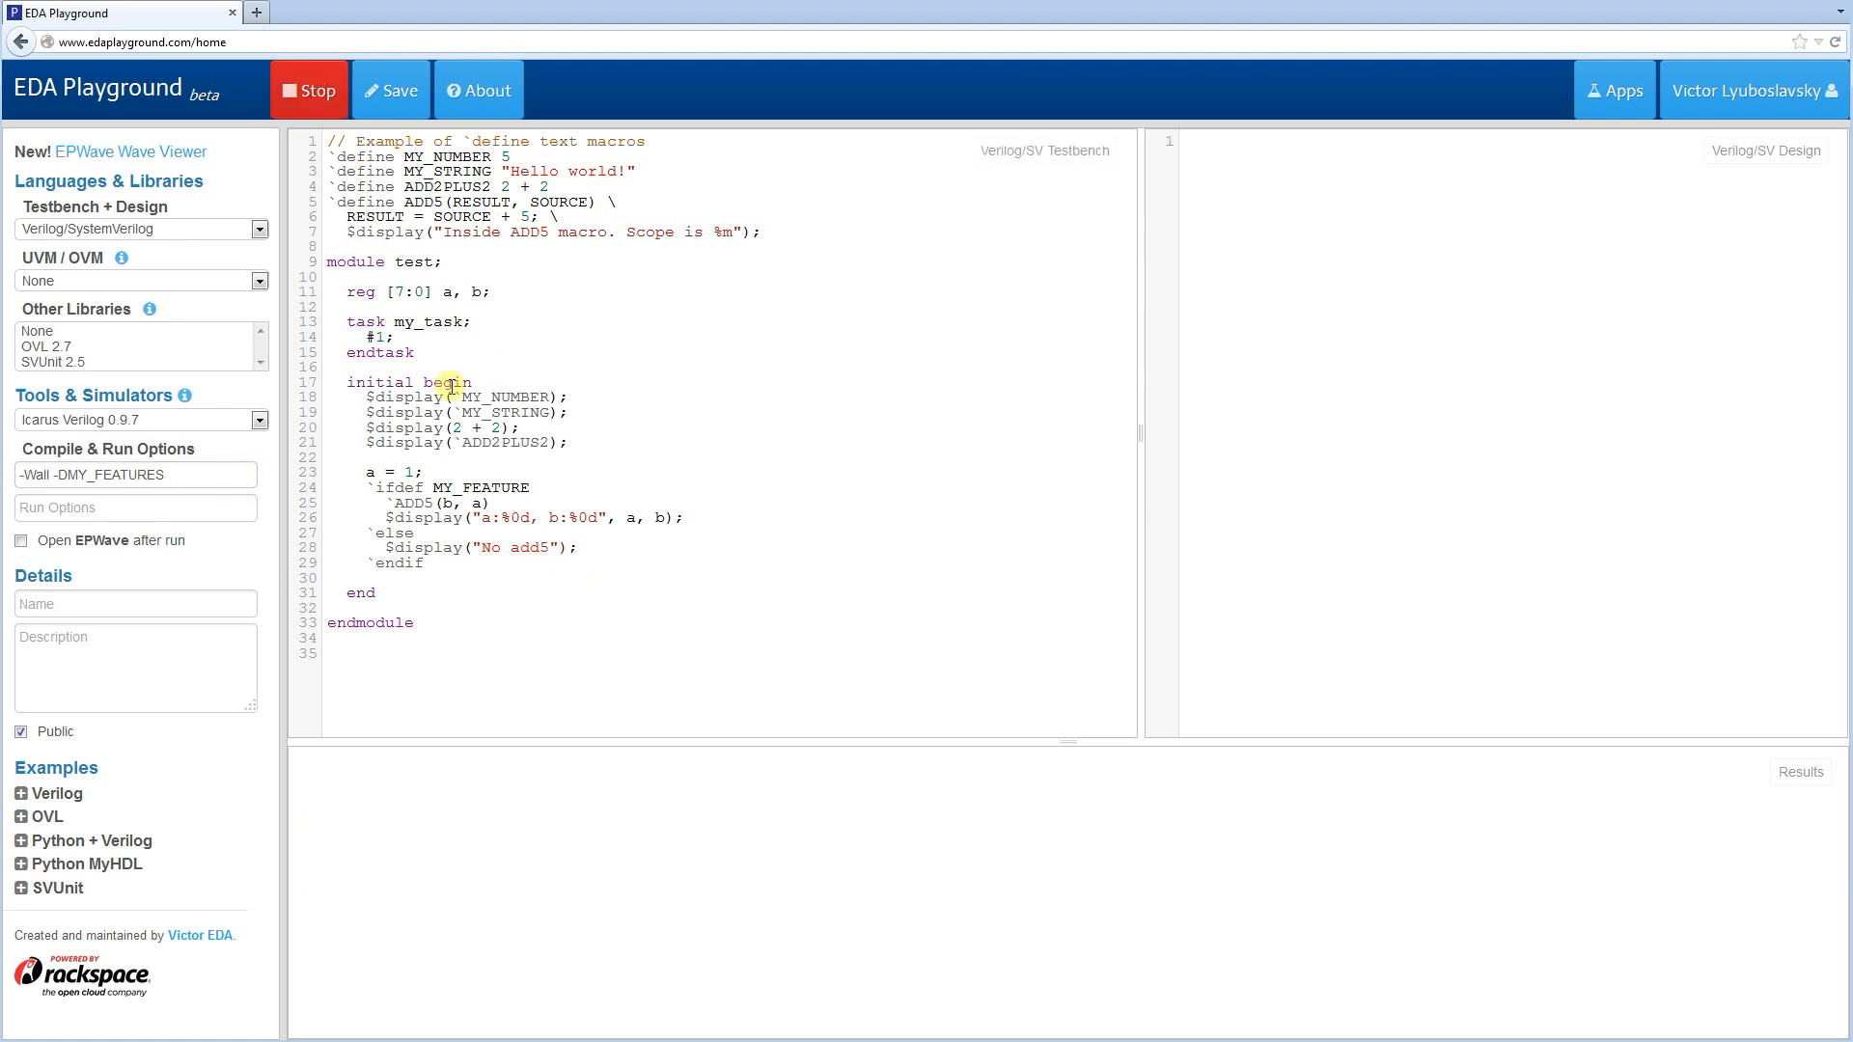
pyautogui.click(309, 91)
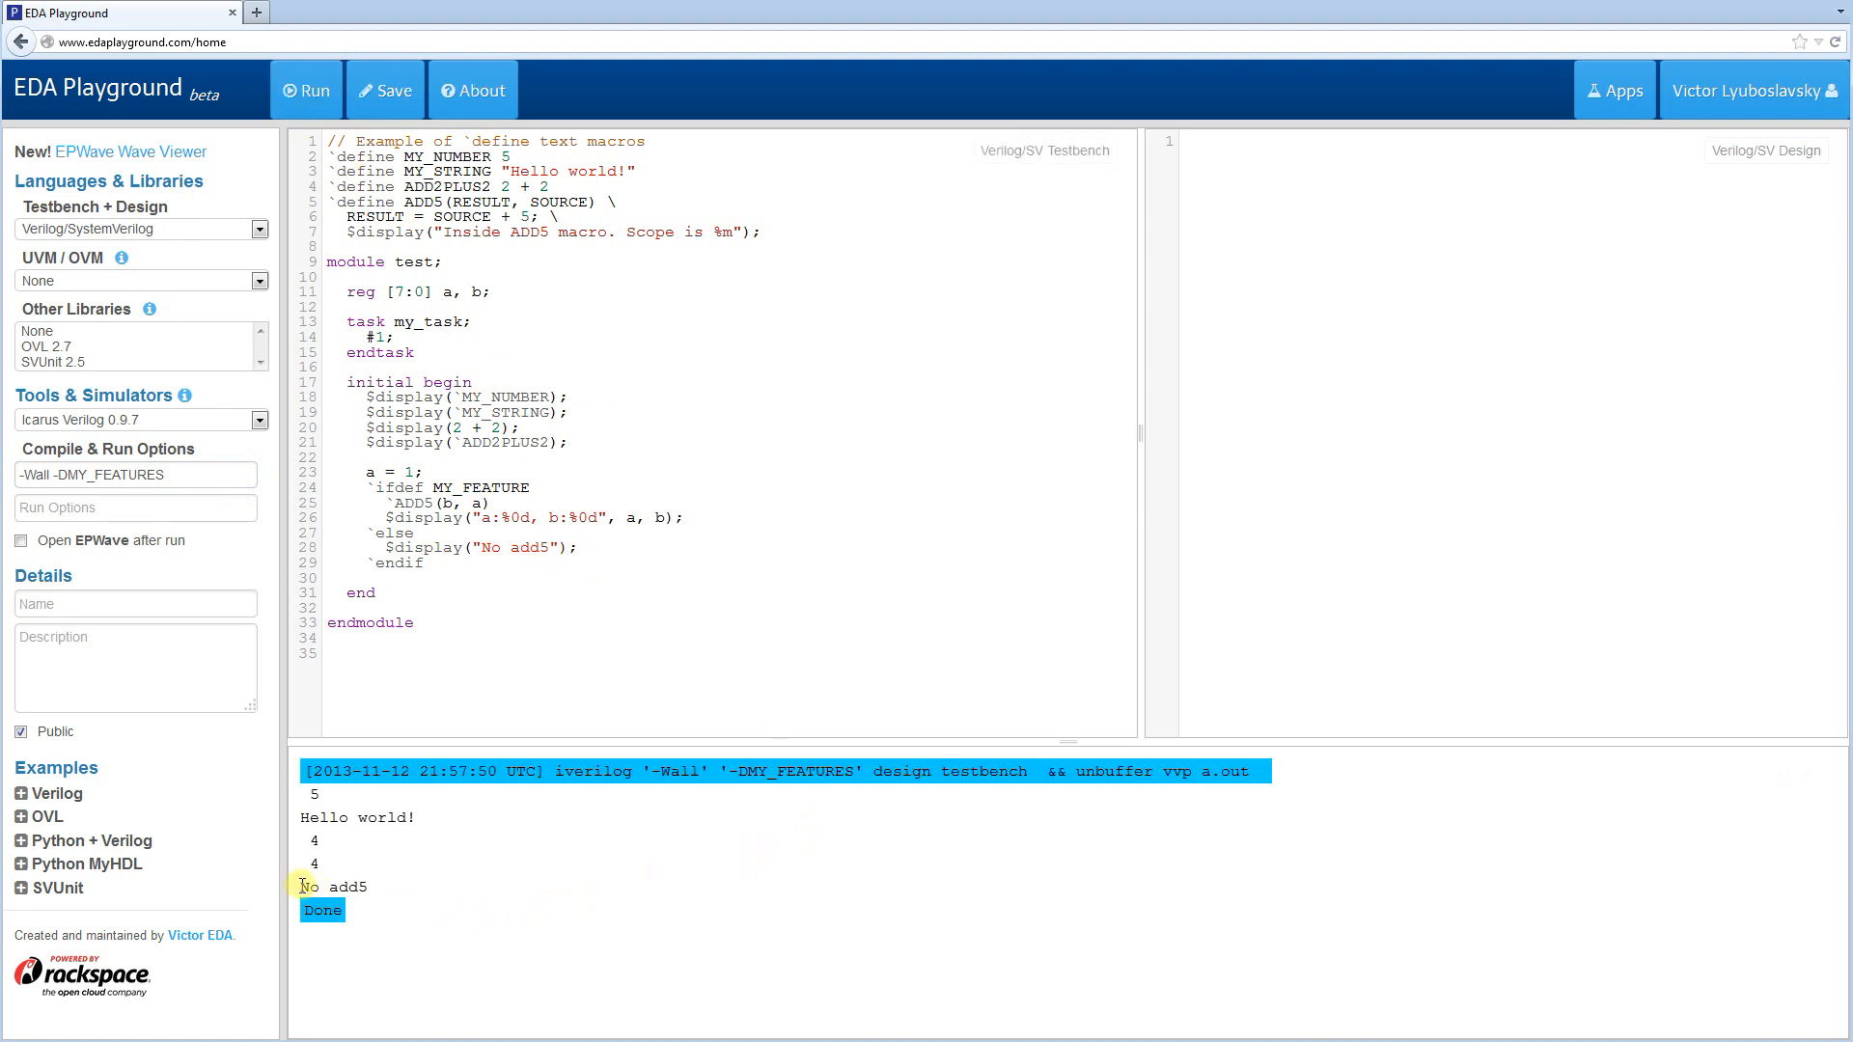